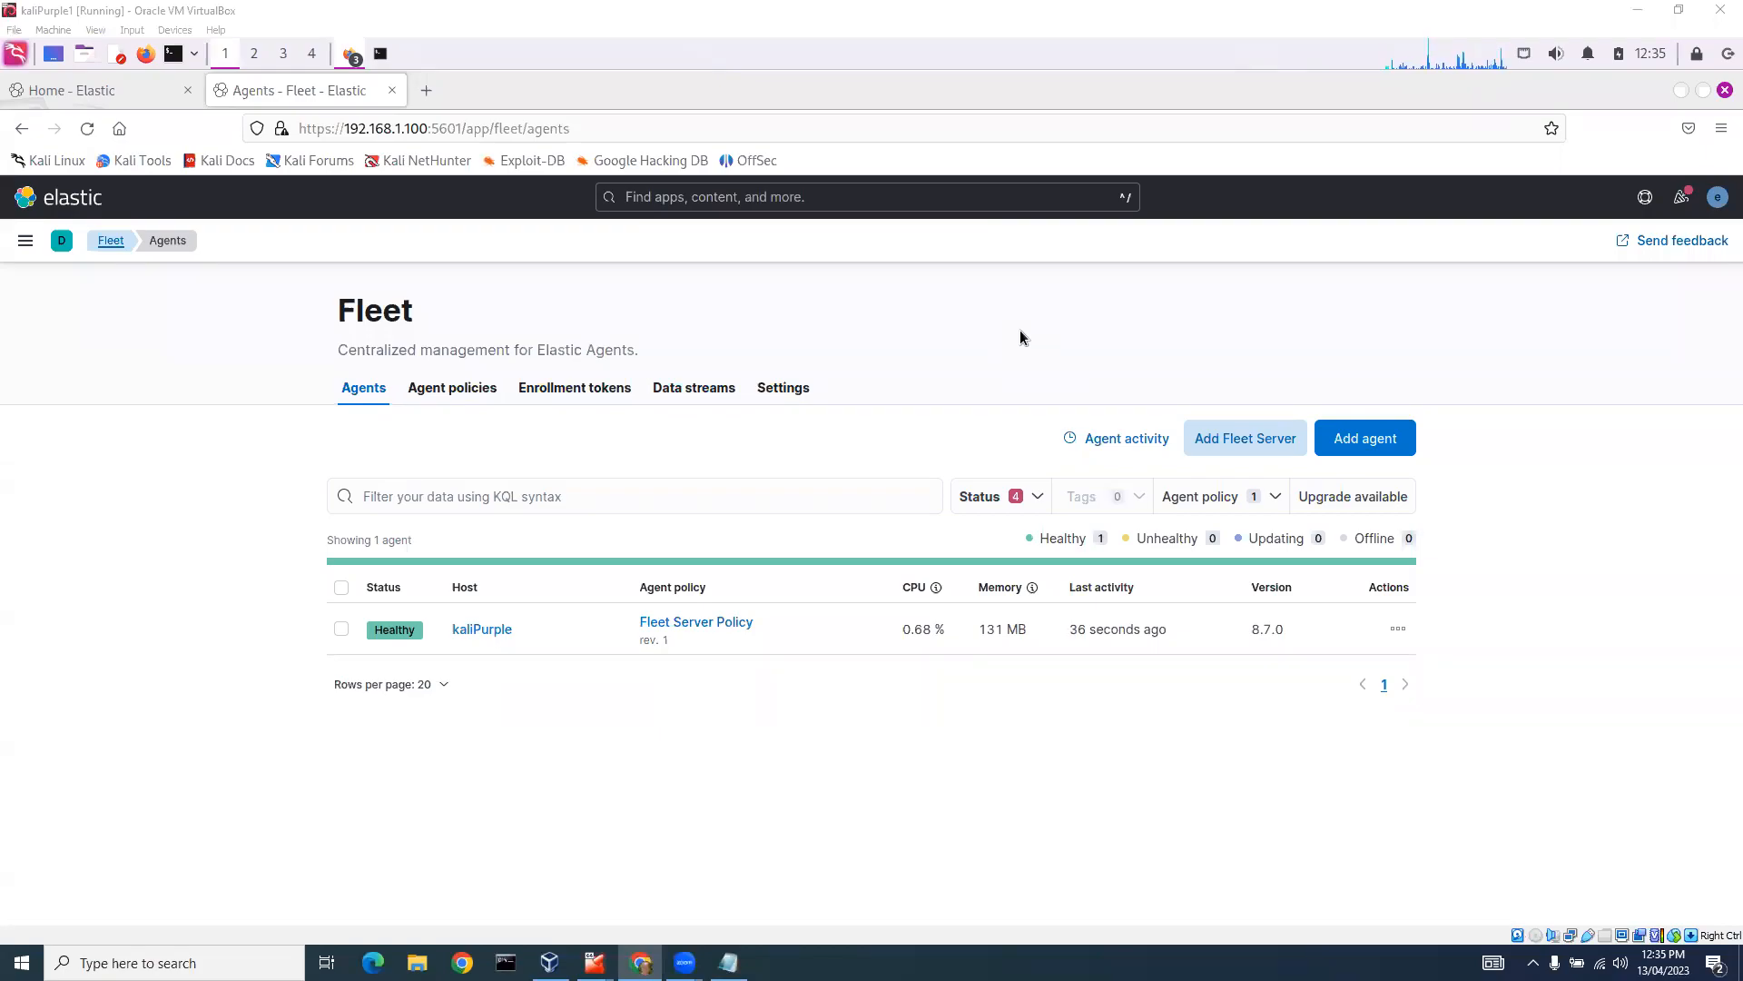
mouse_move(767, 331)
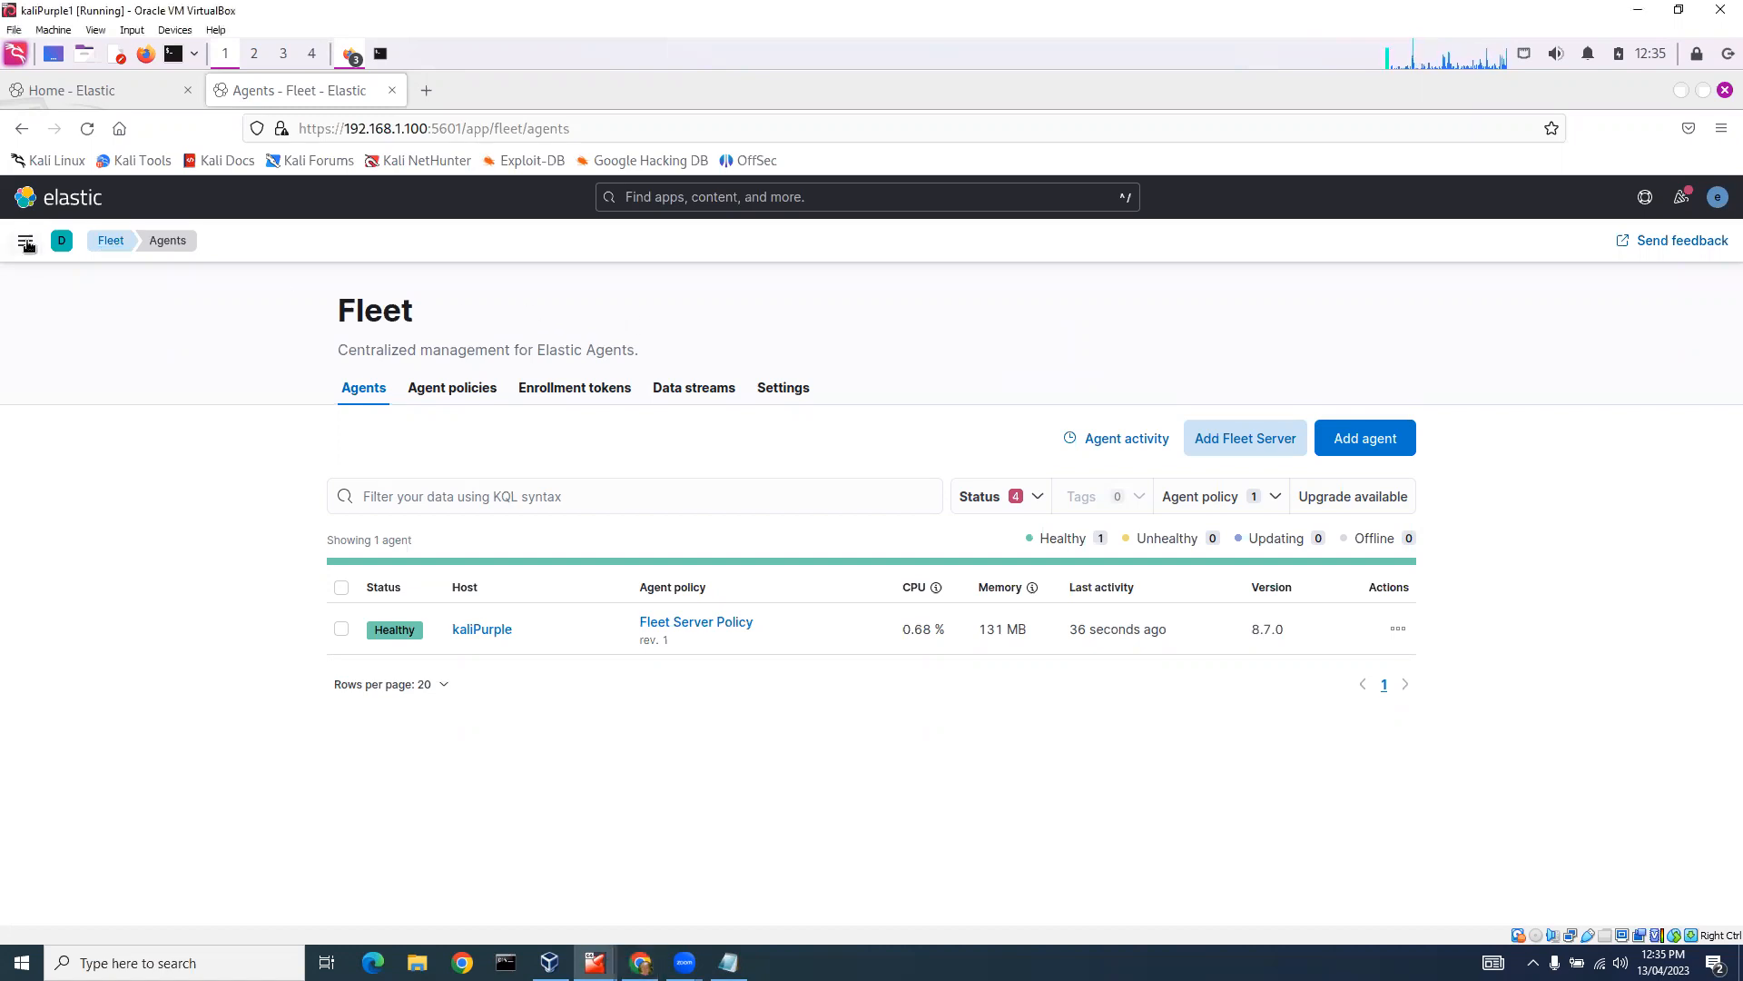
Switch from the Fleet agents list to the Security app via the main navigation menu.
left_click(26, 242)
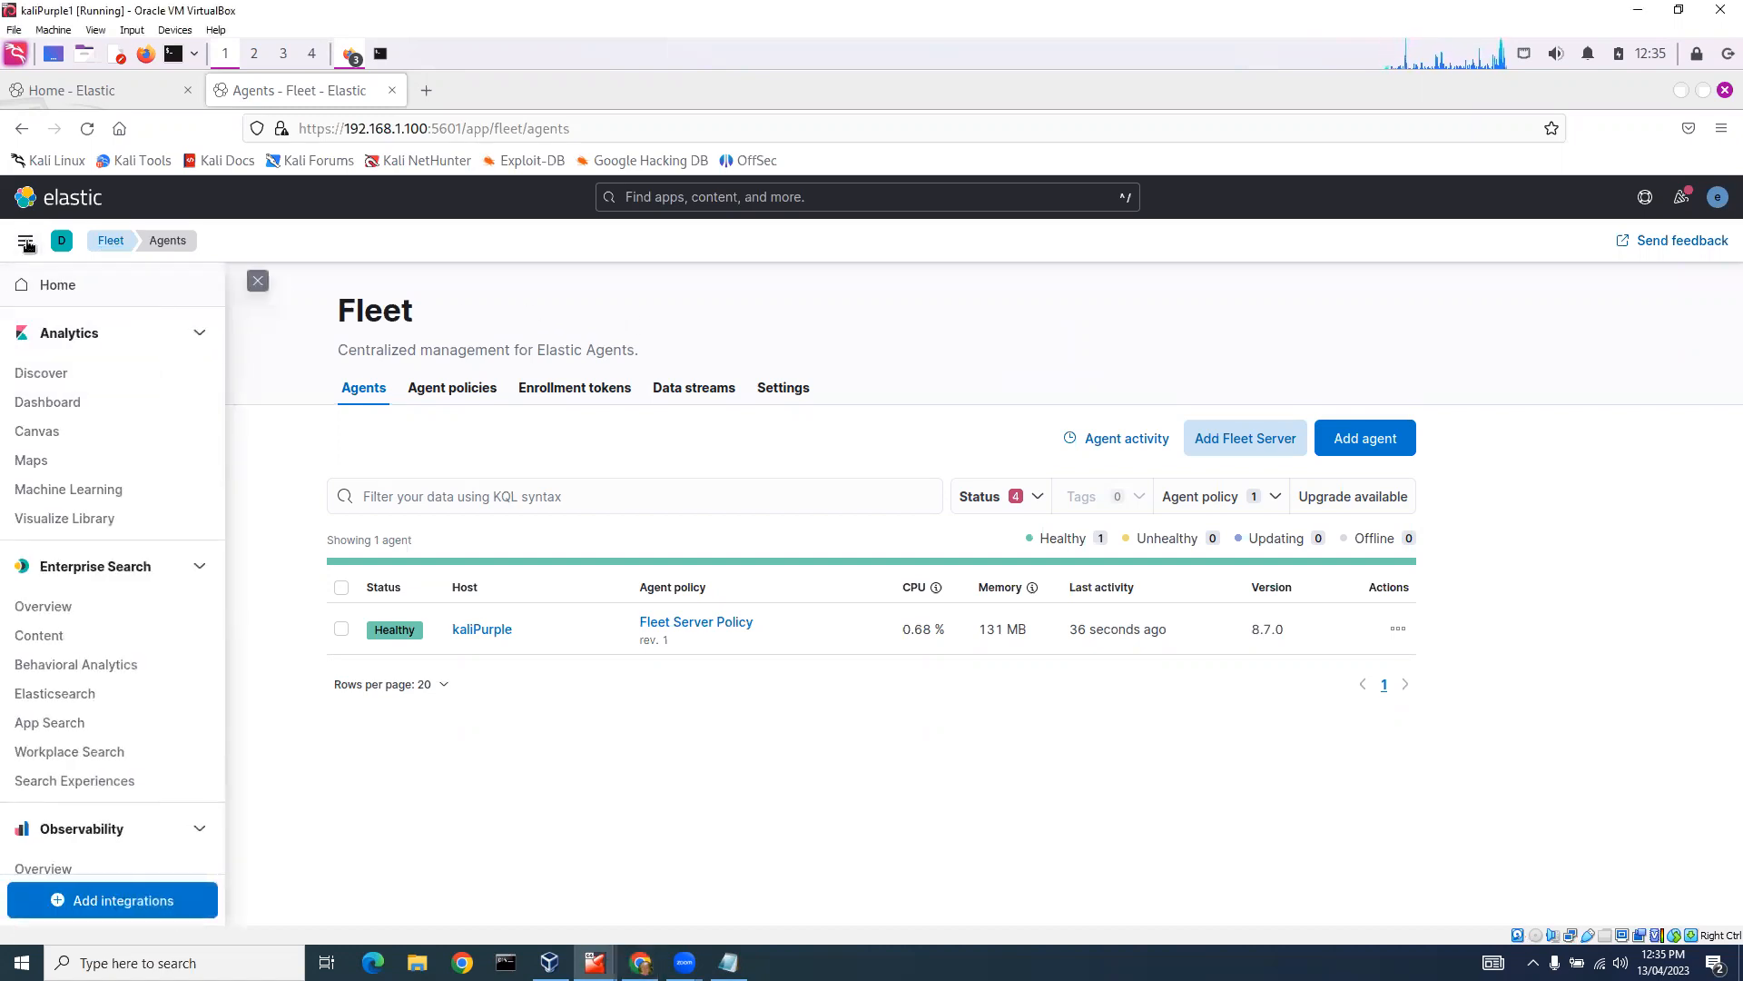
mouse_move(47, 401)
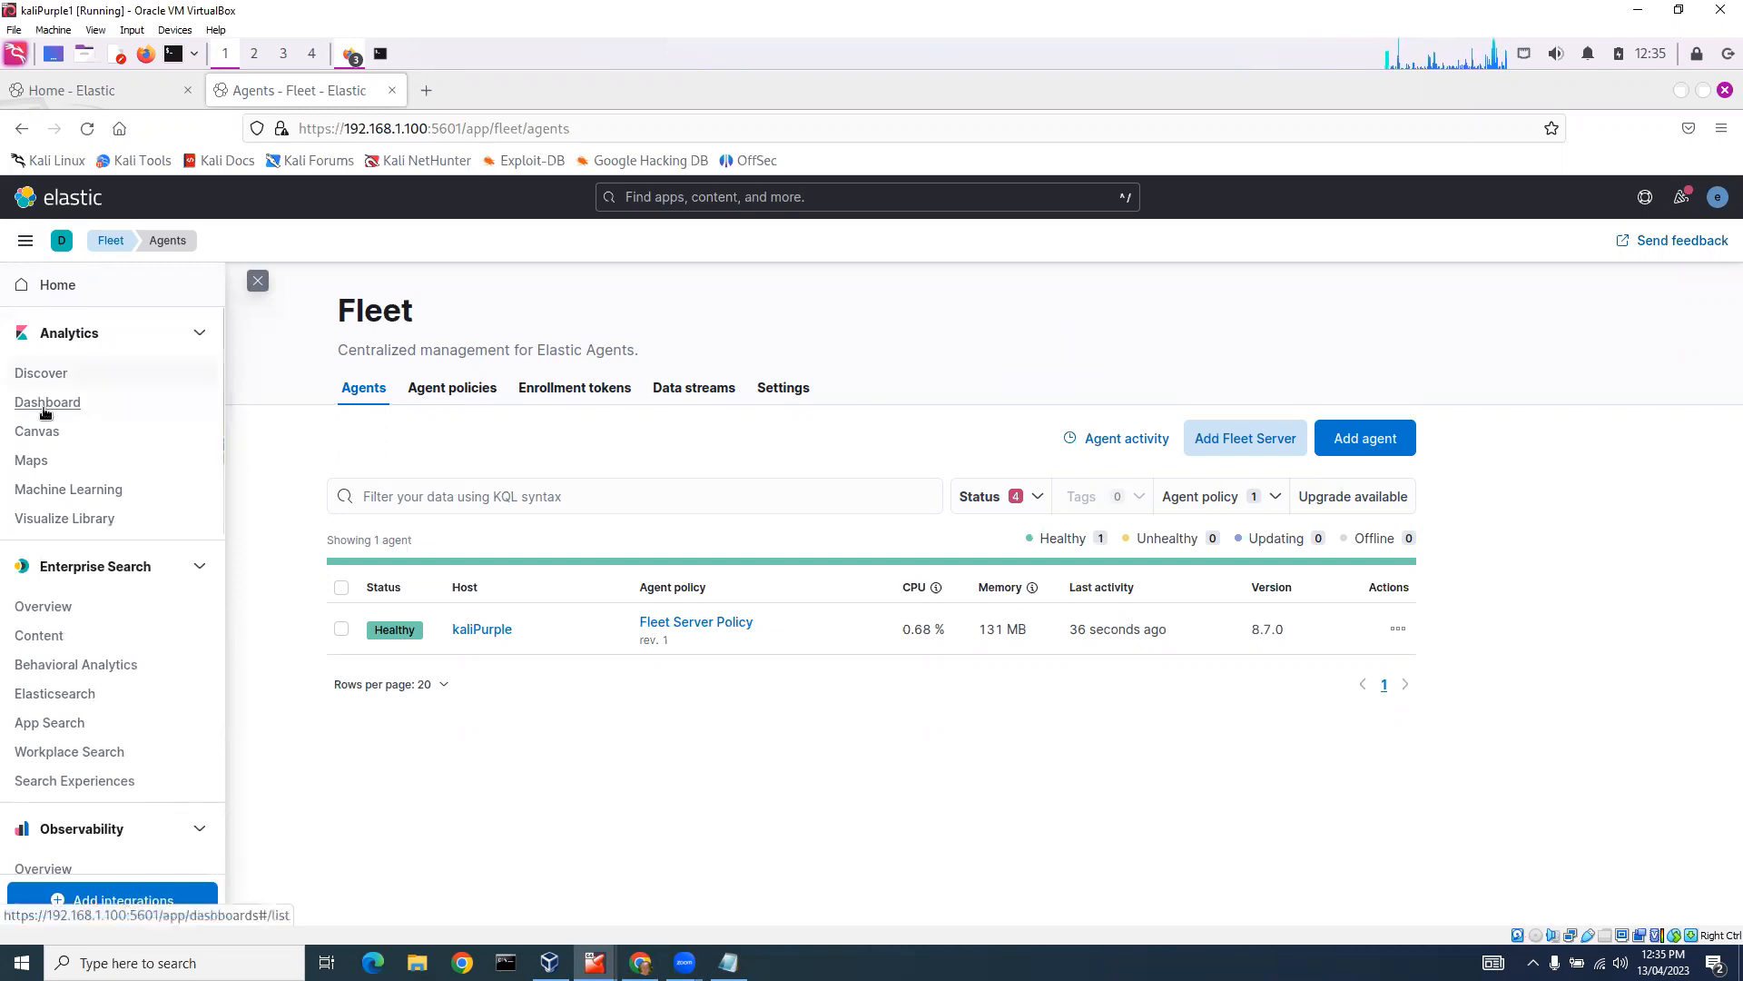
scroll("down", 3)
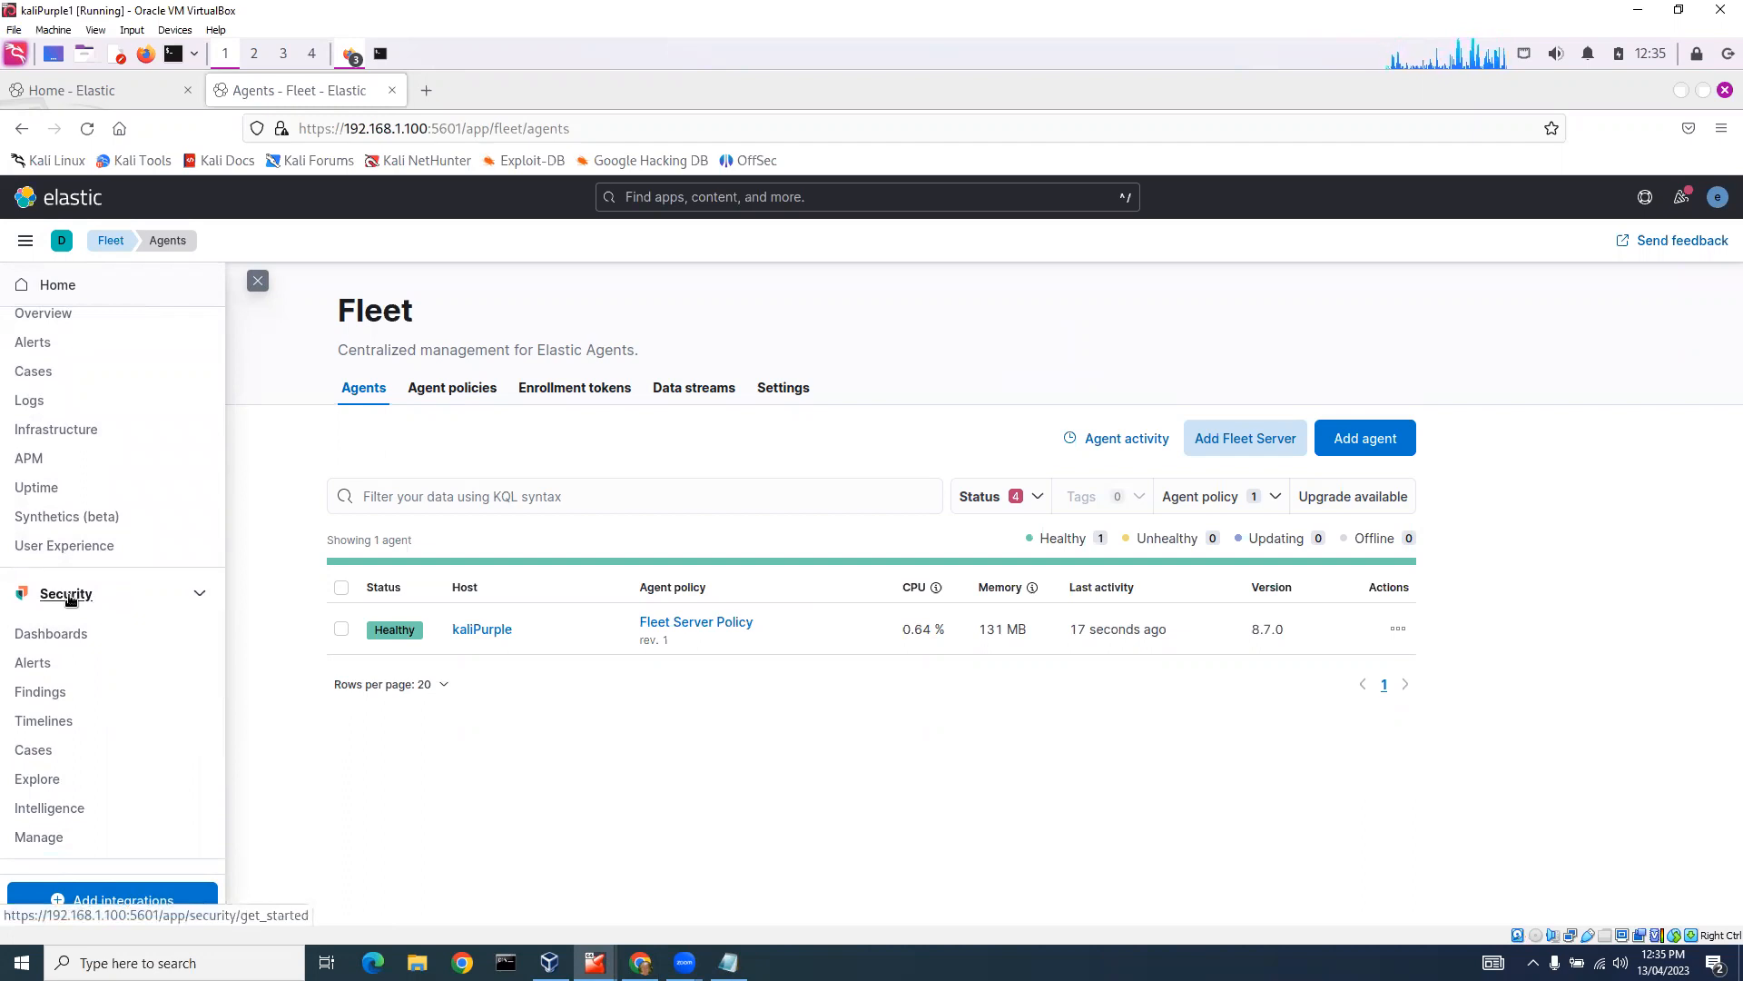
left_click(66, 592)
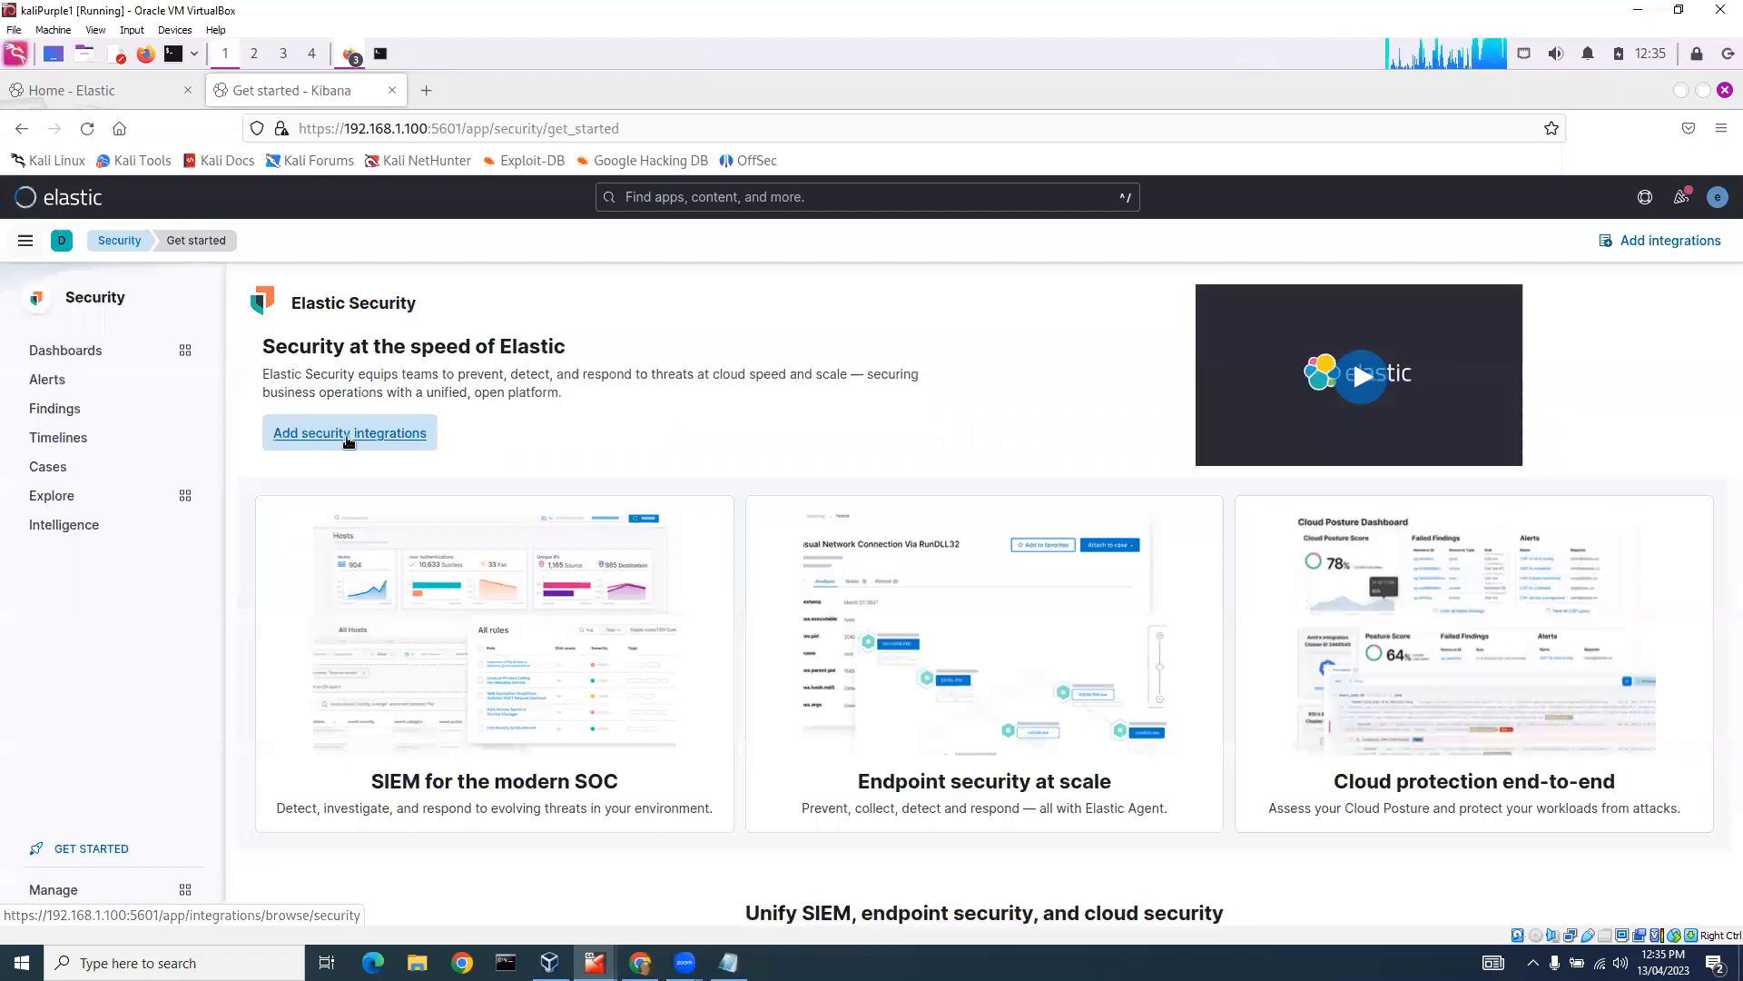
Choose 'Add security integrations' to list the Integrations catalog filtered to security.
left_click(348, 433)
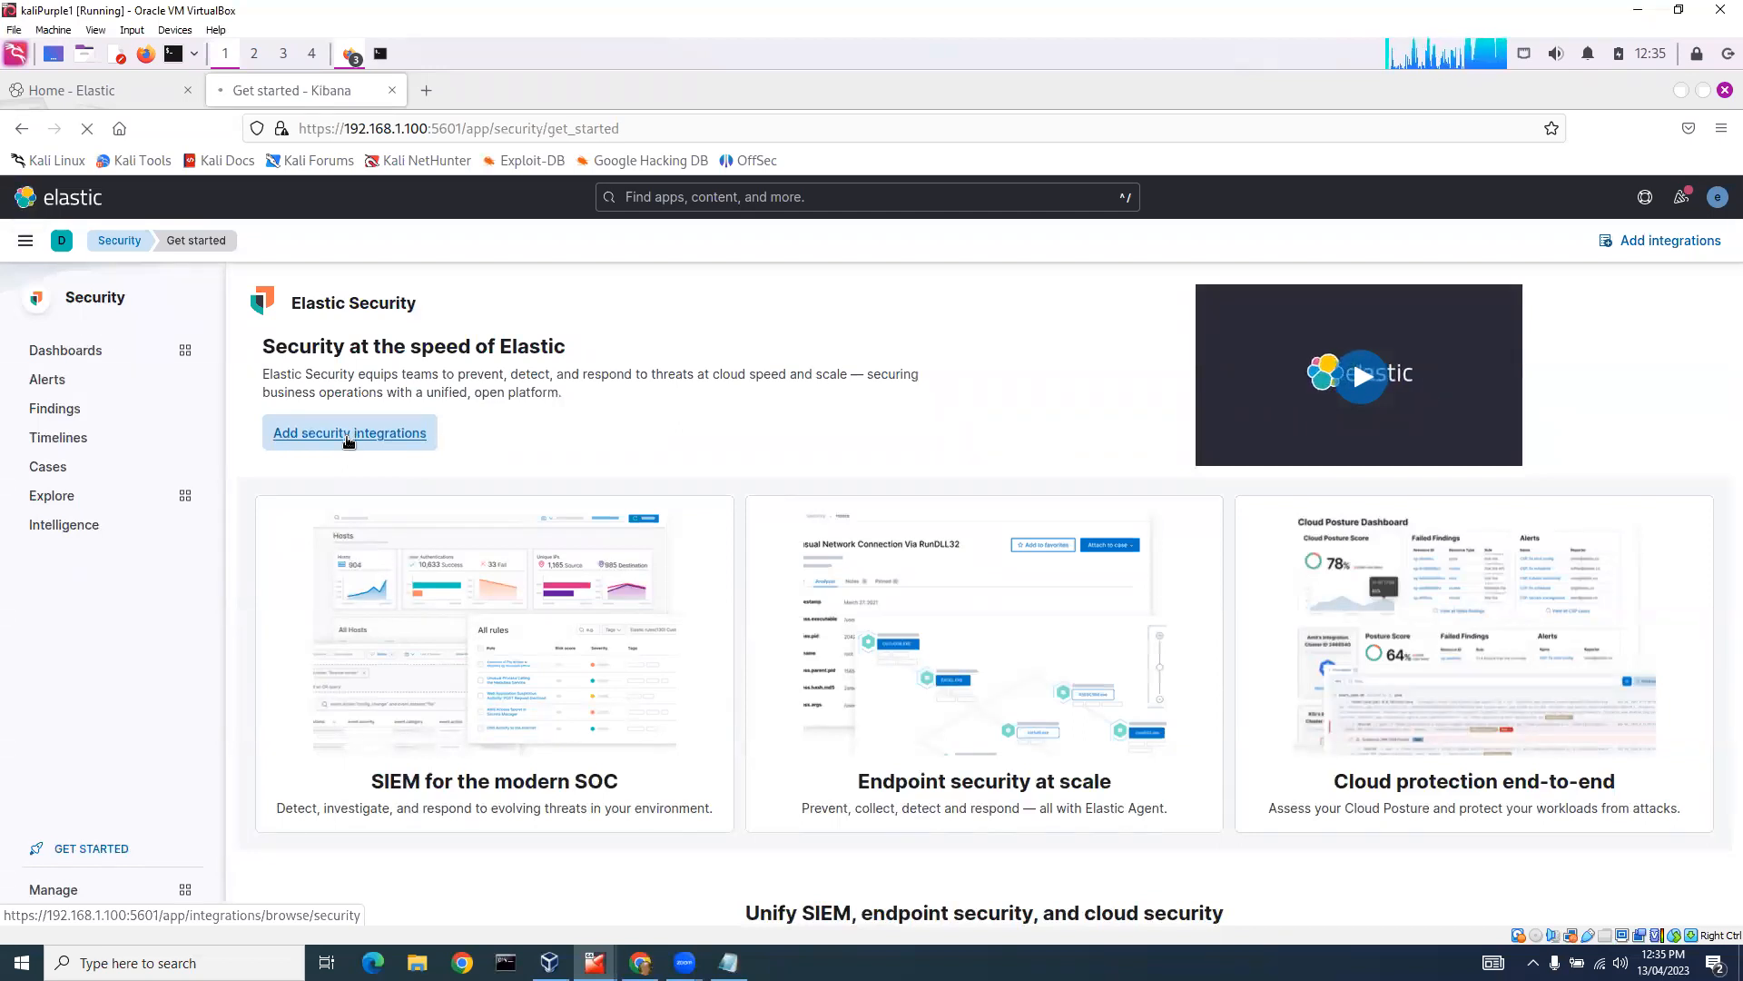
left_click(348, 432)
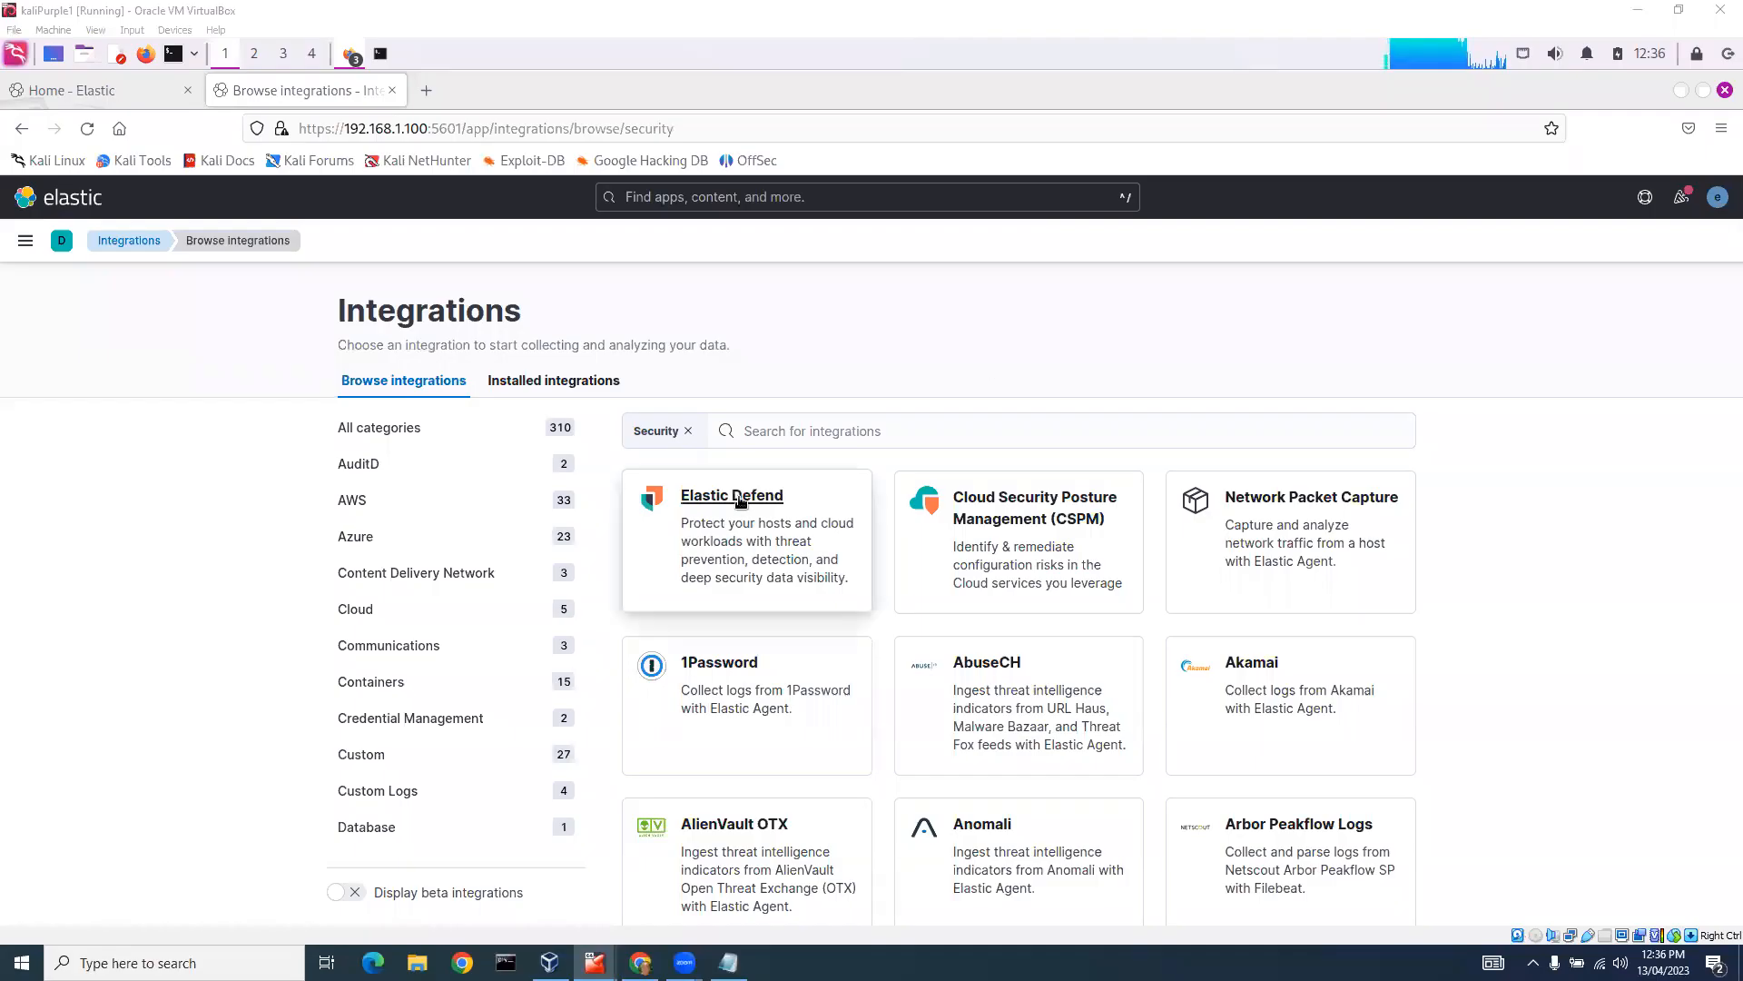
Show the Elastic Defend integration overview (version 8.7.1, zero agent policies).
left_click(730, 494)
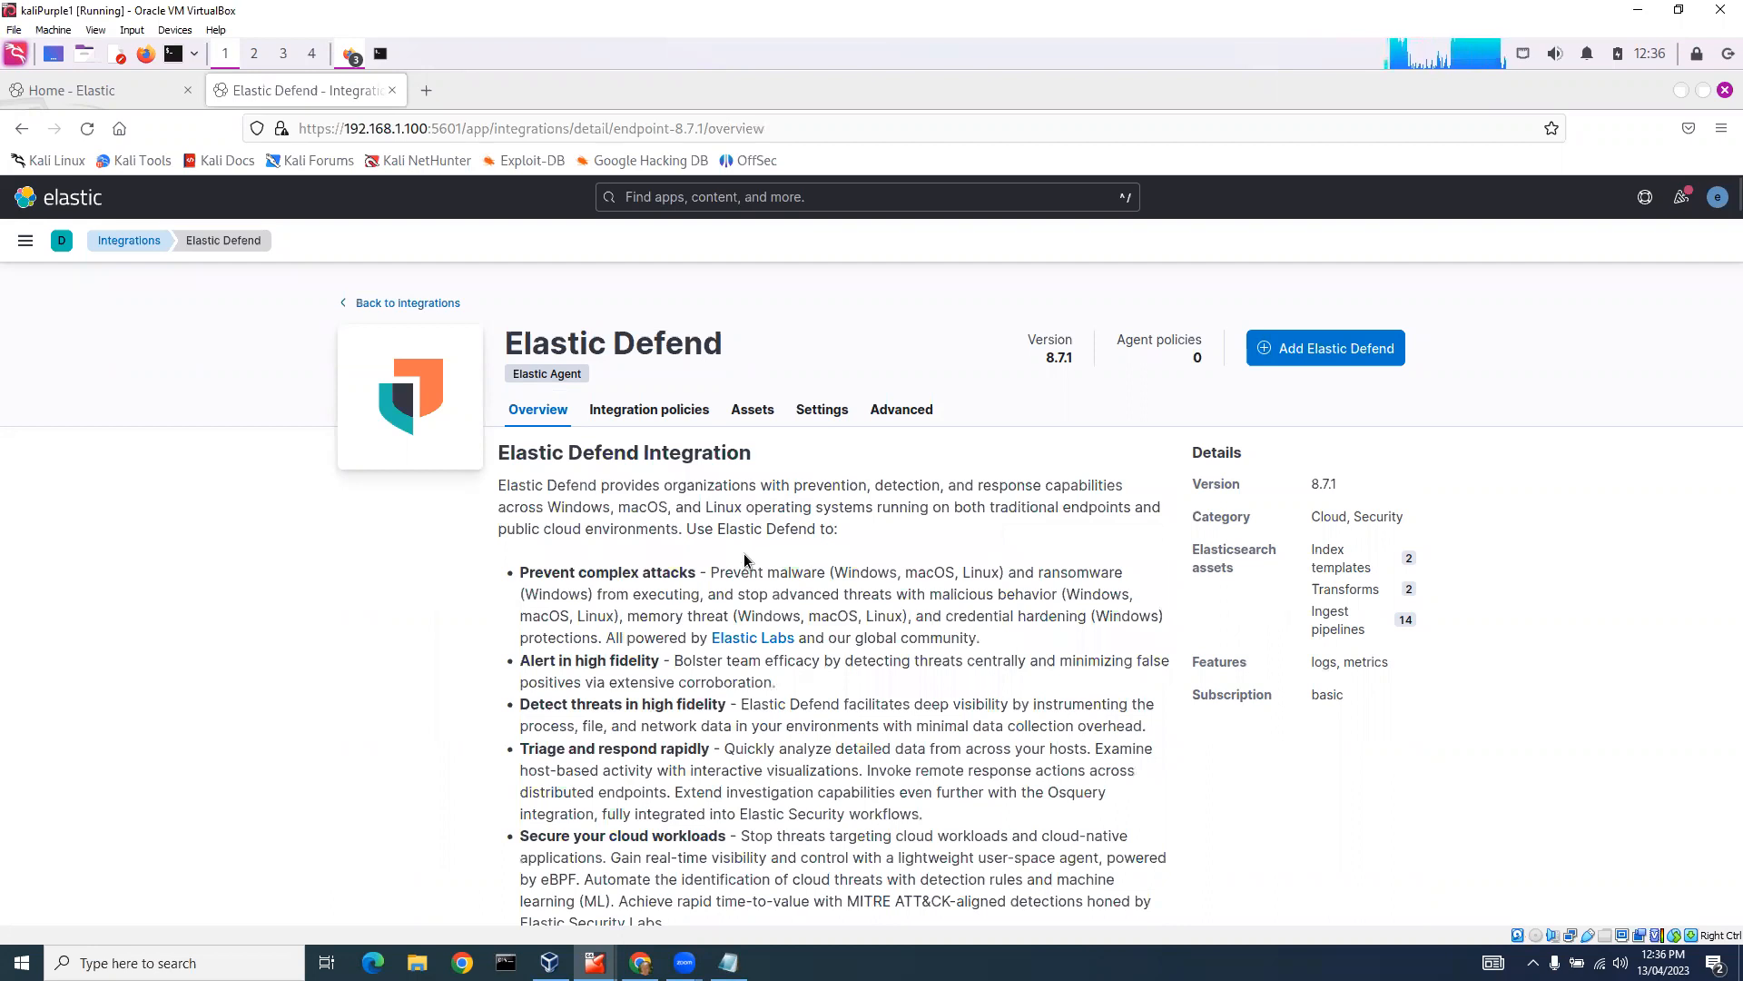
mouse_move(670, 489)
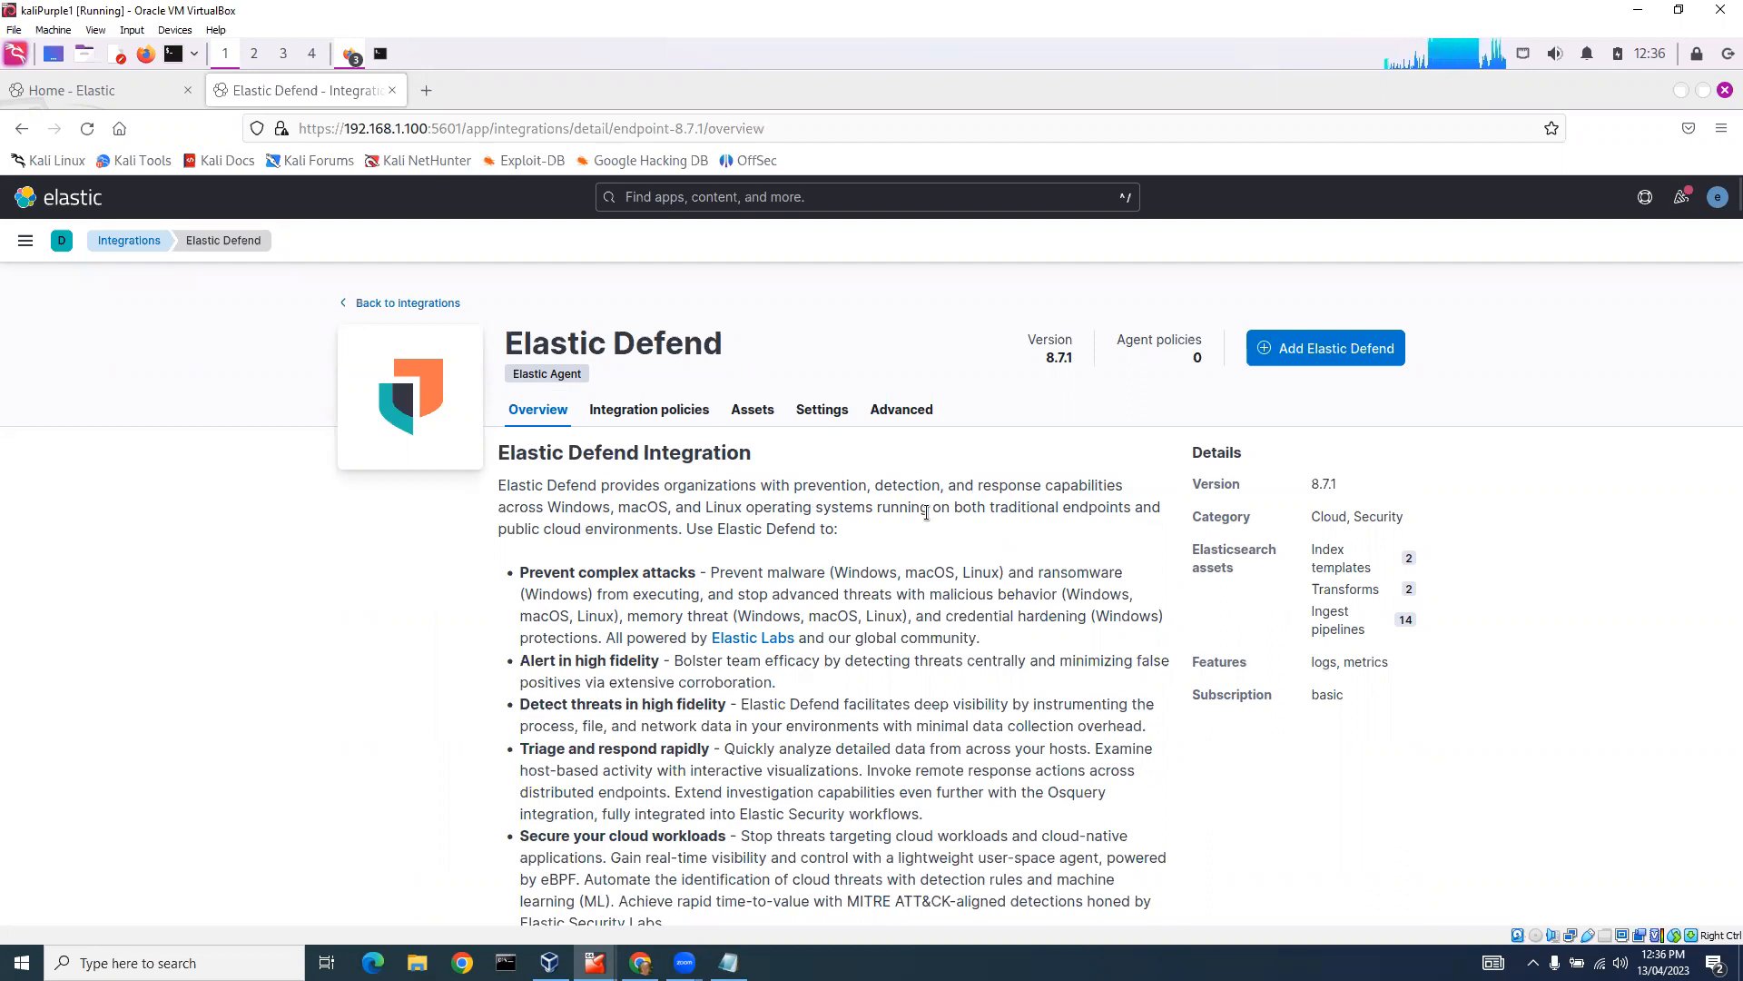
mouse_move(1146, 501)
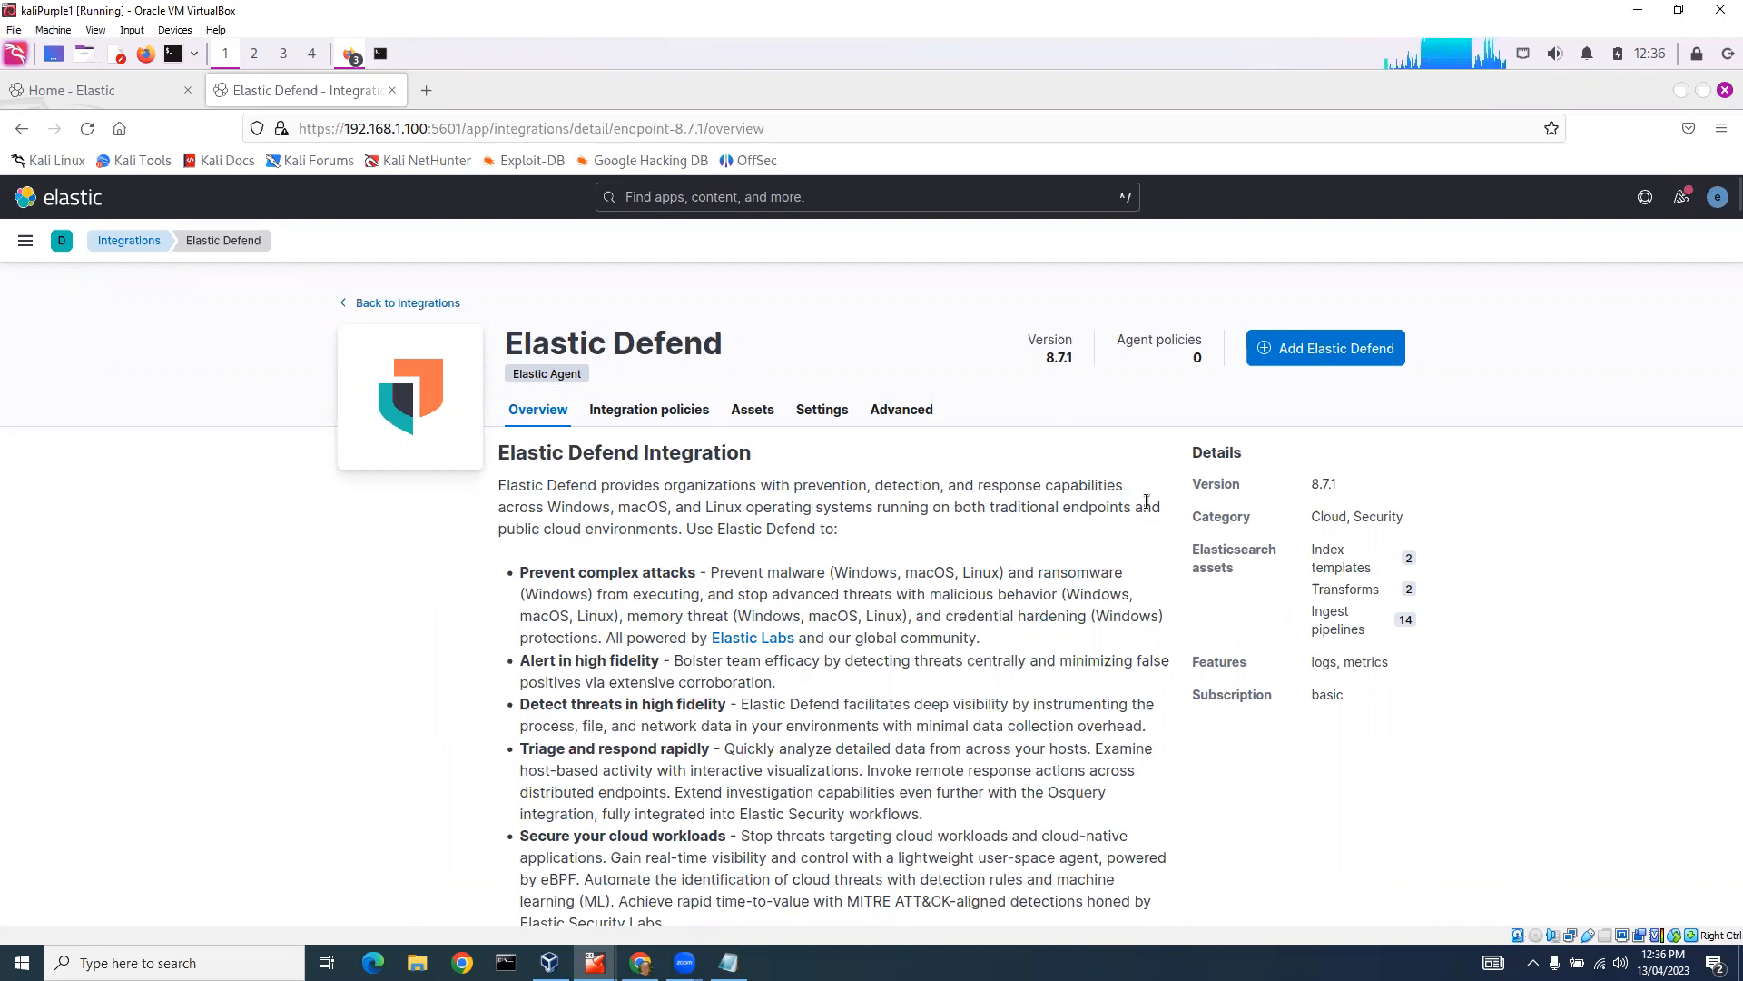
mouse_move(576, 567)
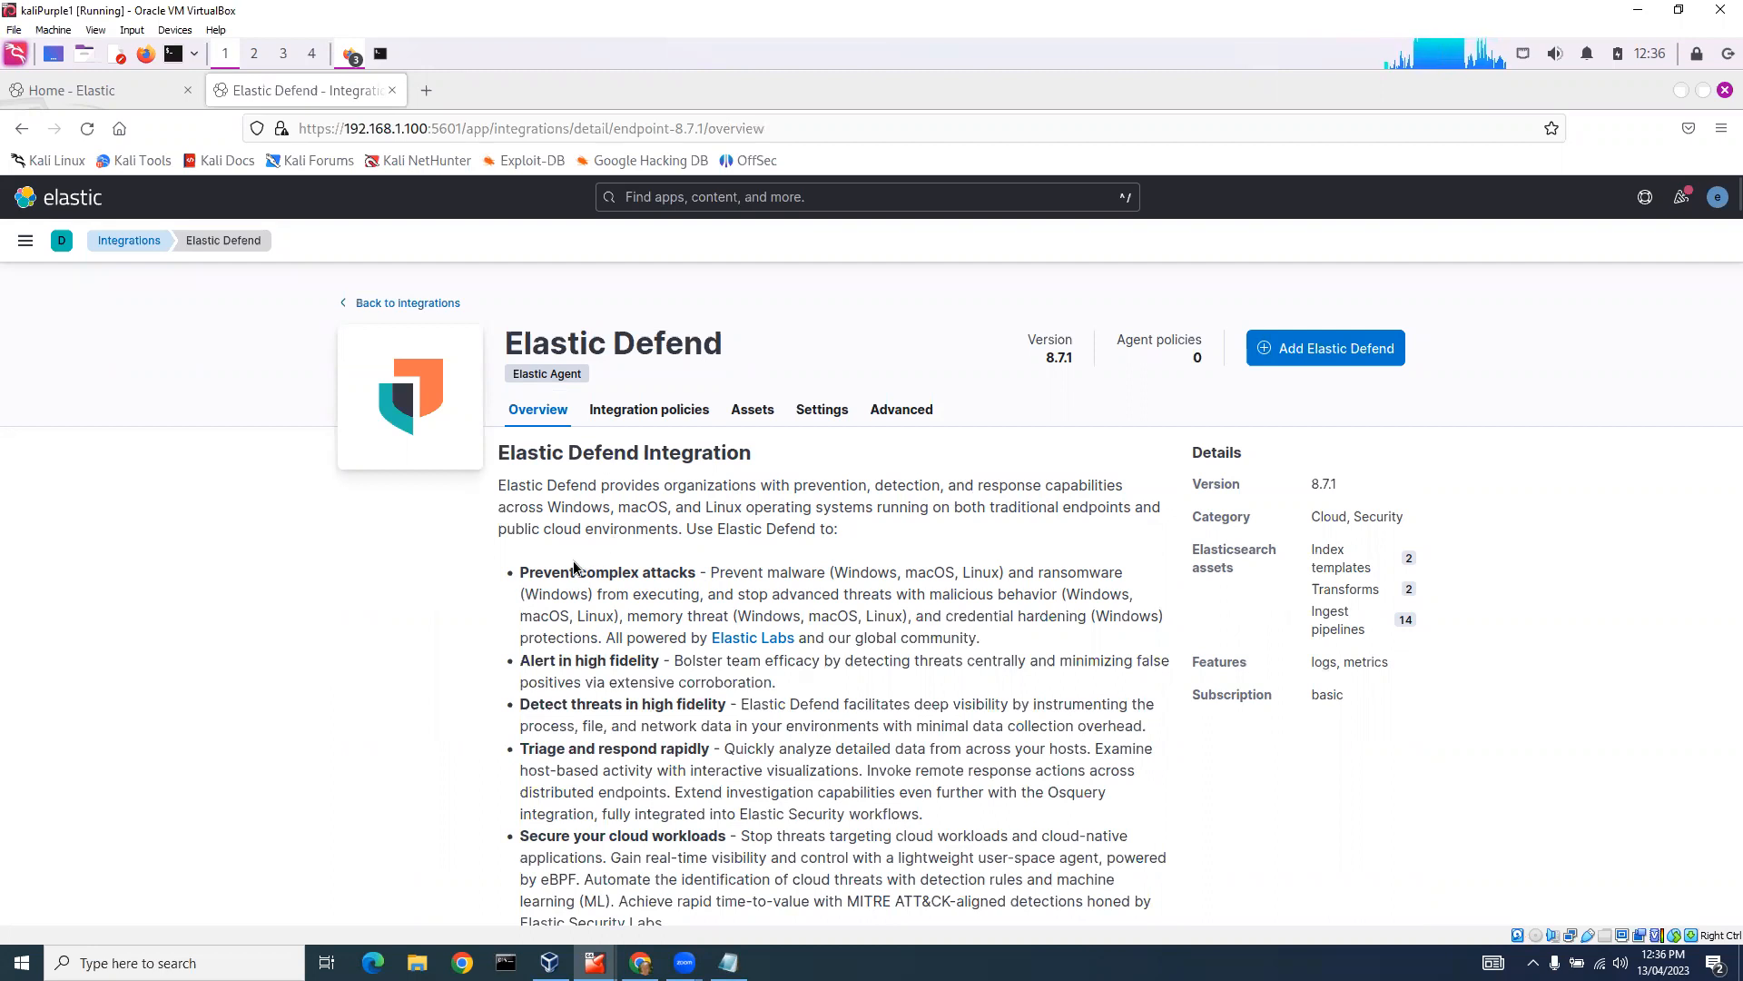
mouse_move(928, 567)
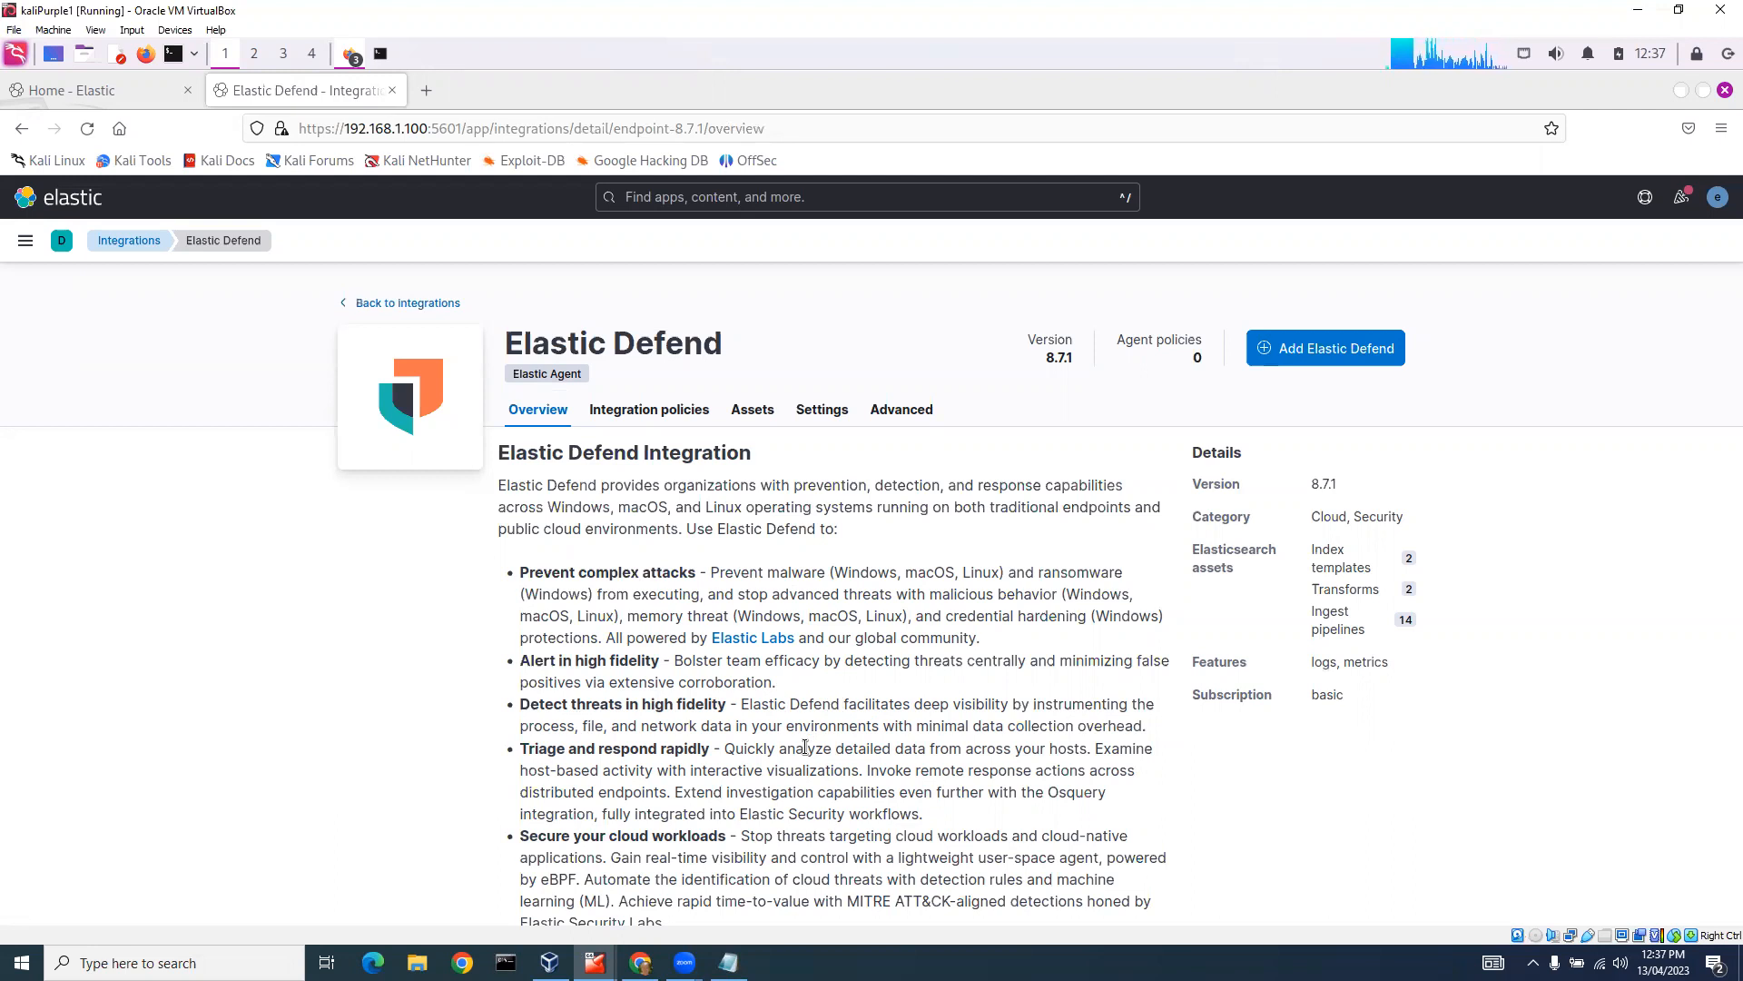
mouse_move(779, 708)
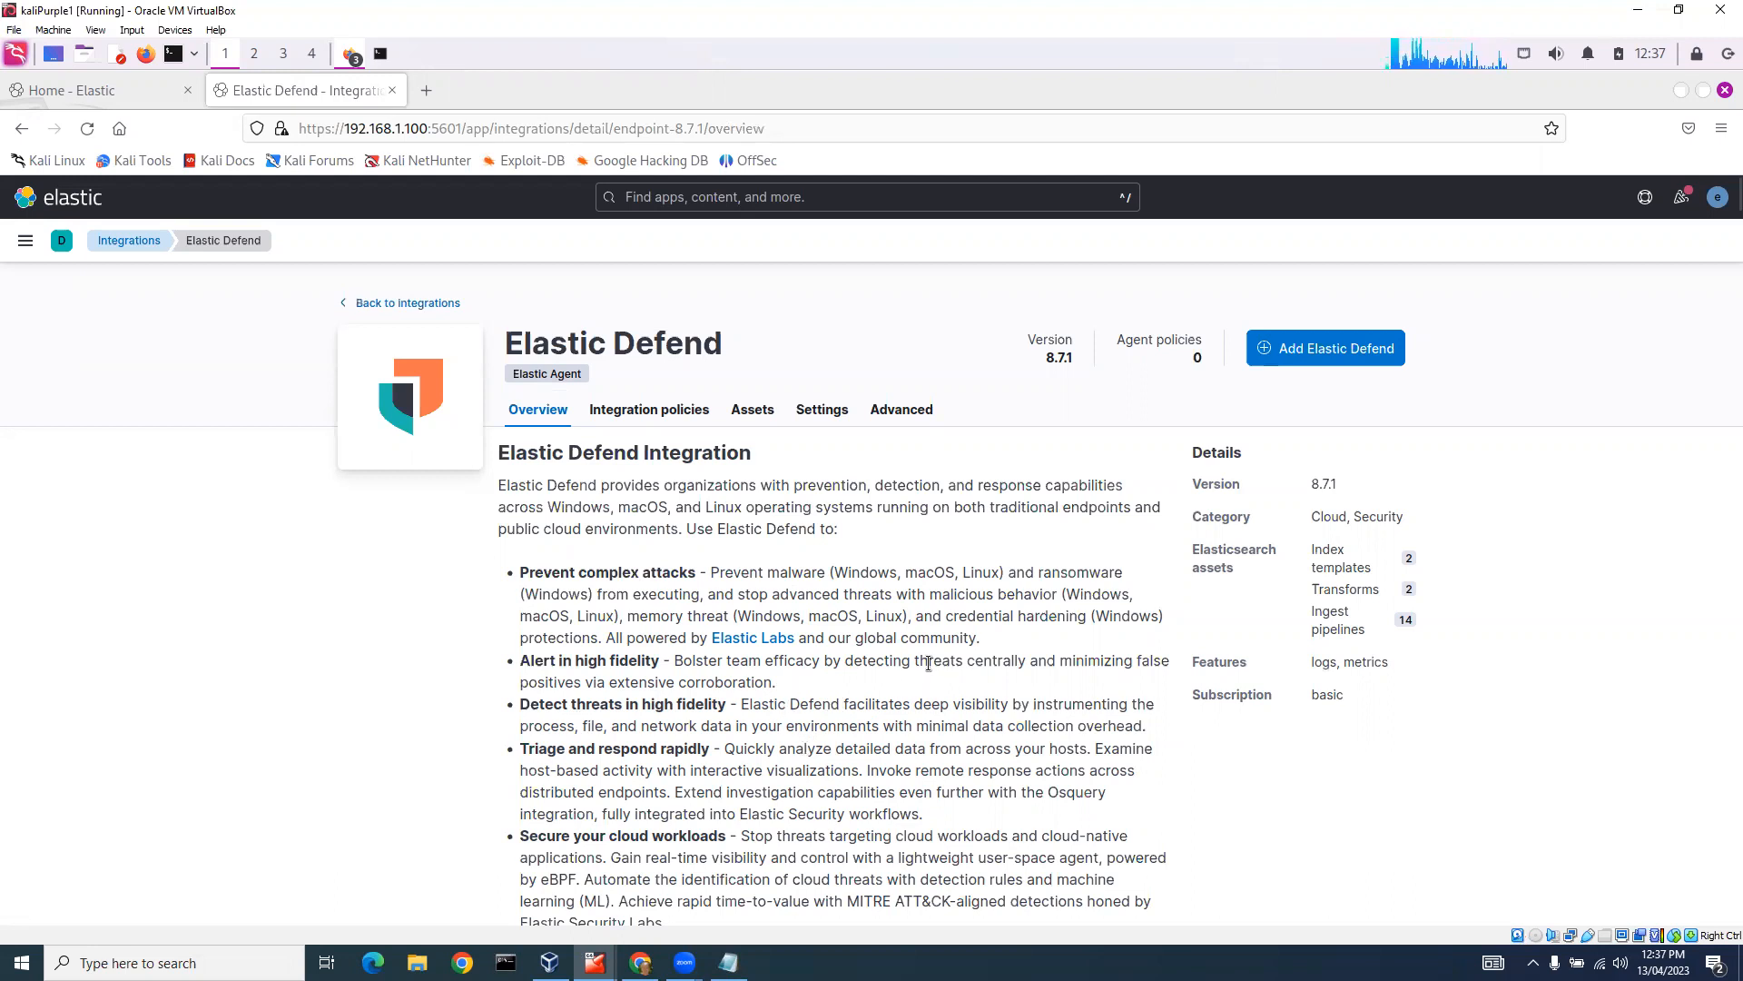
mouse_move(926, 37)
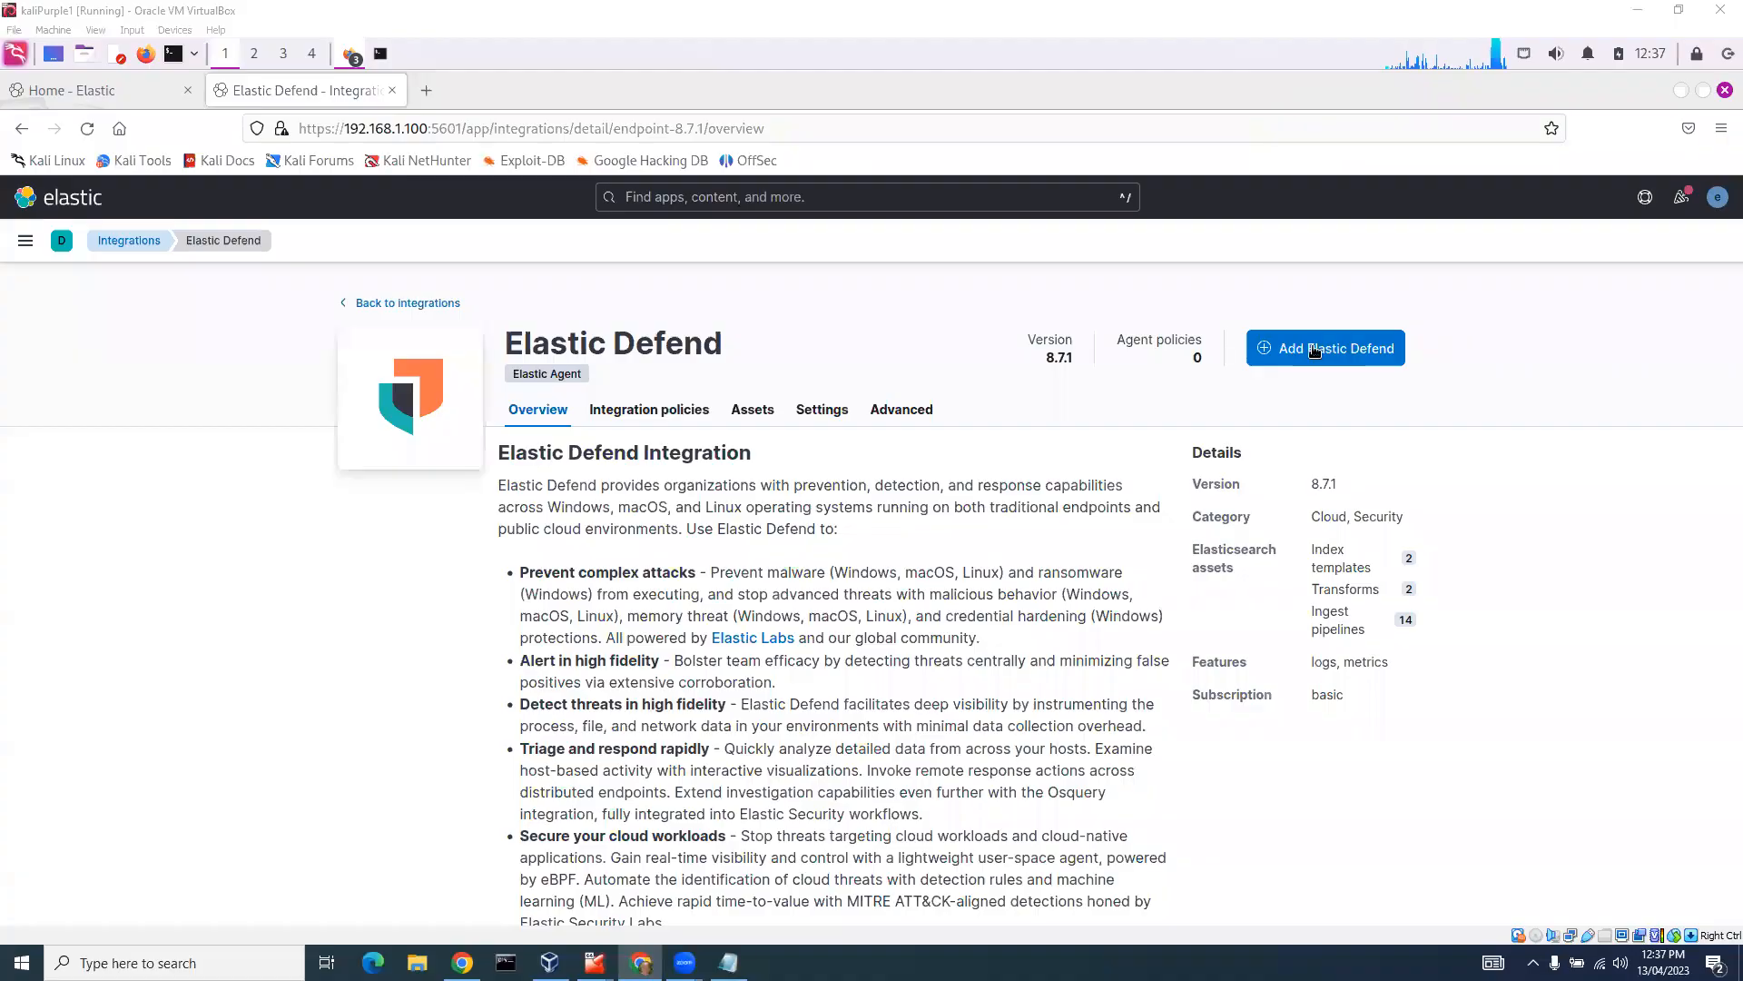
Start adding Elastic Defend and enter 'Windows-defend' as the integration name.
left_click(1325, 349)
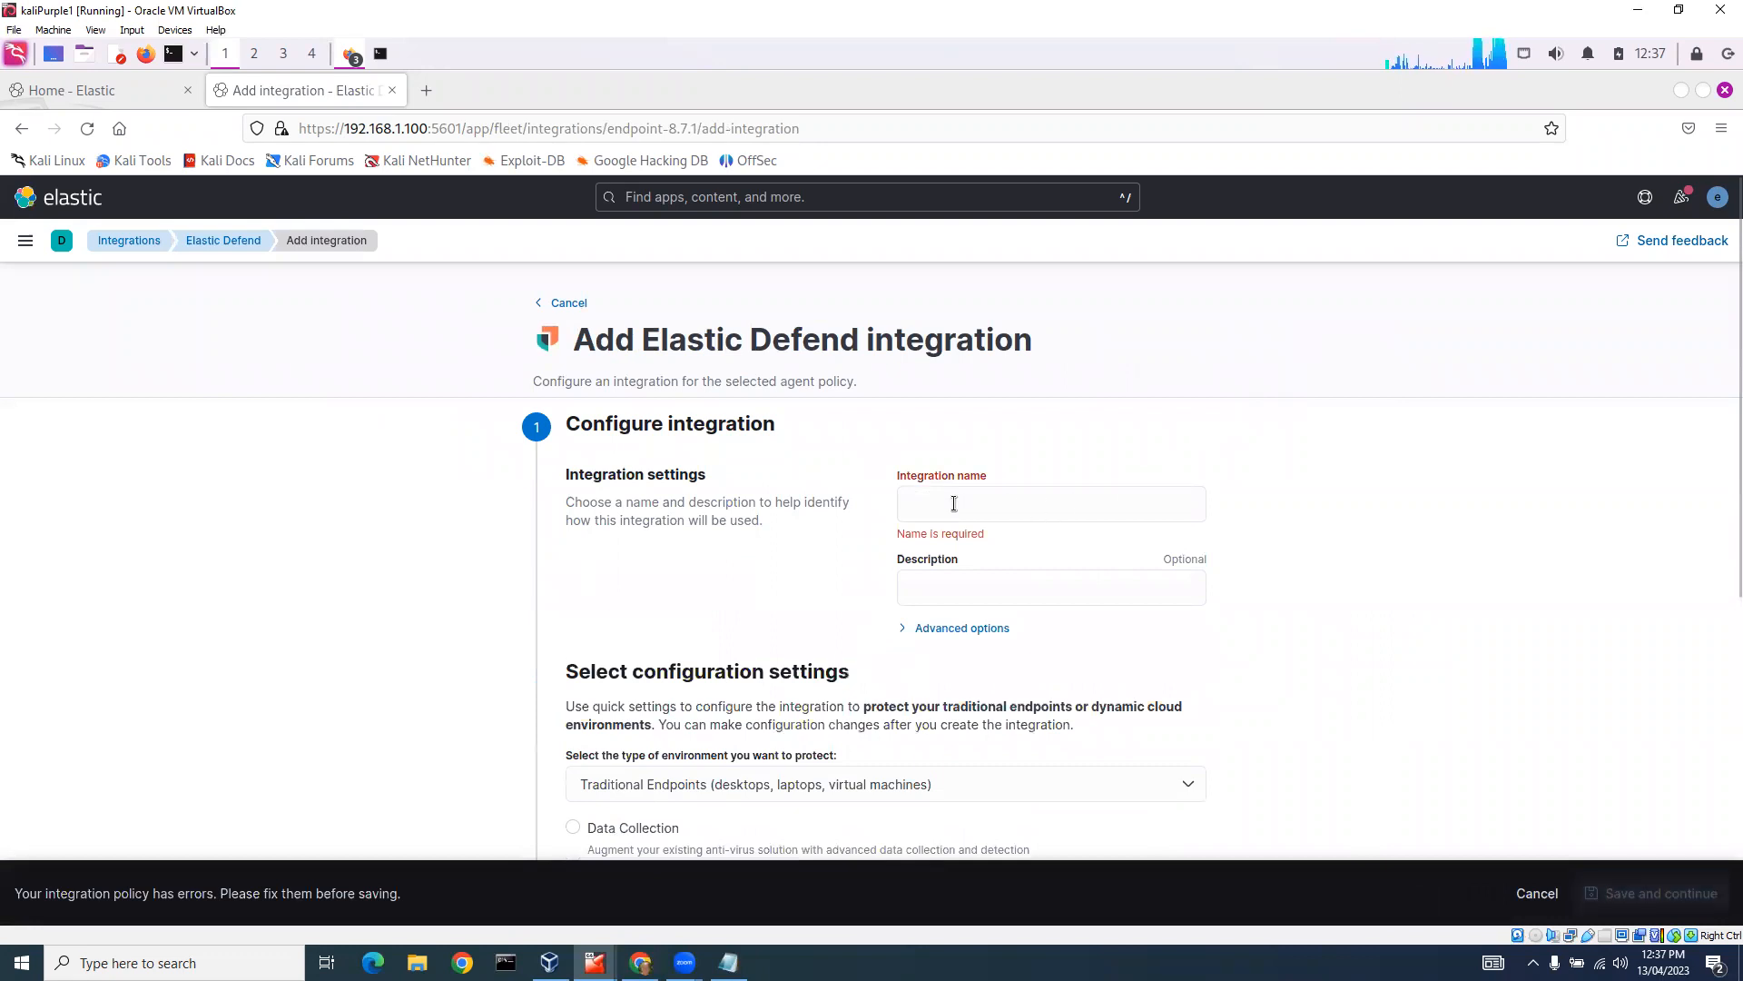
type("Wi")
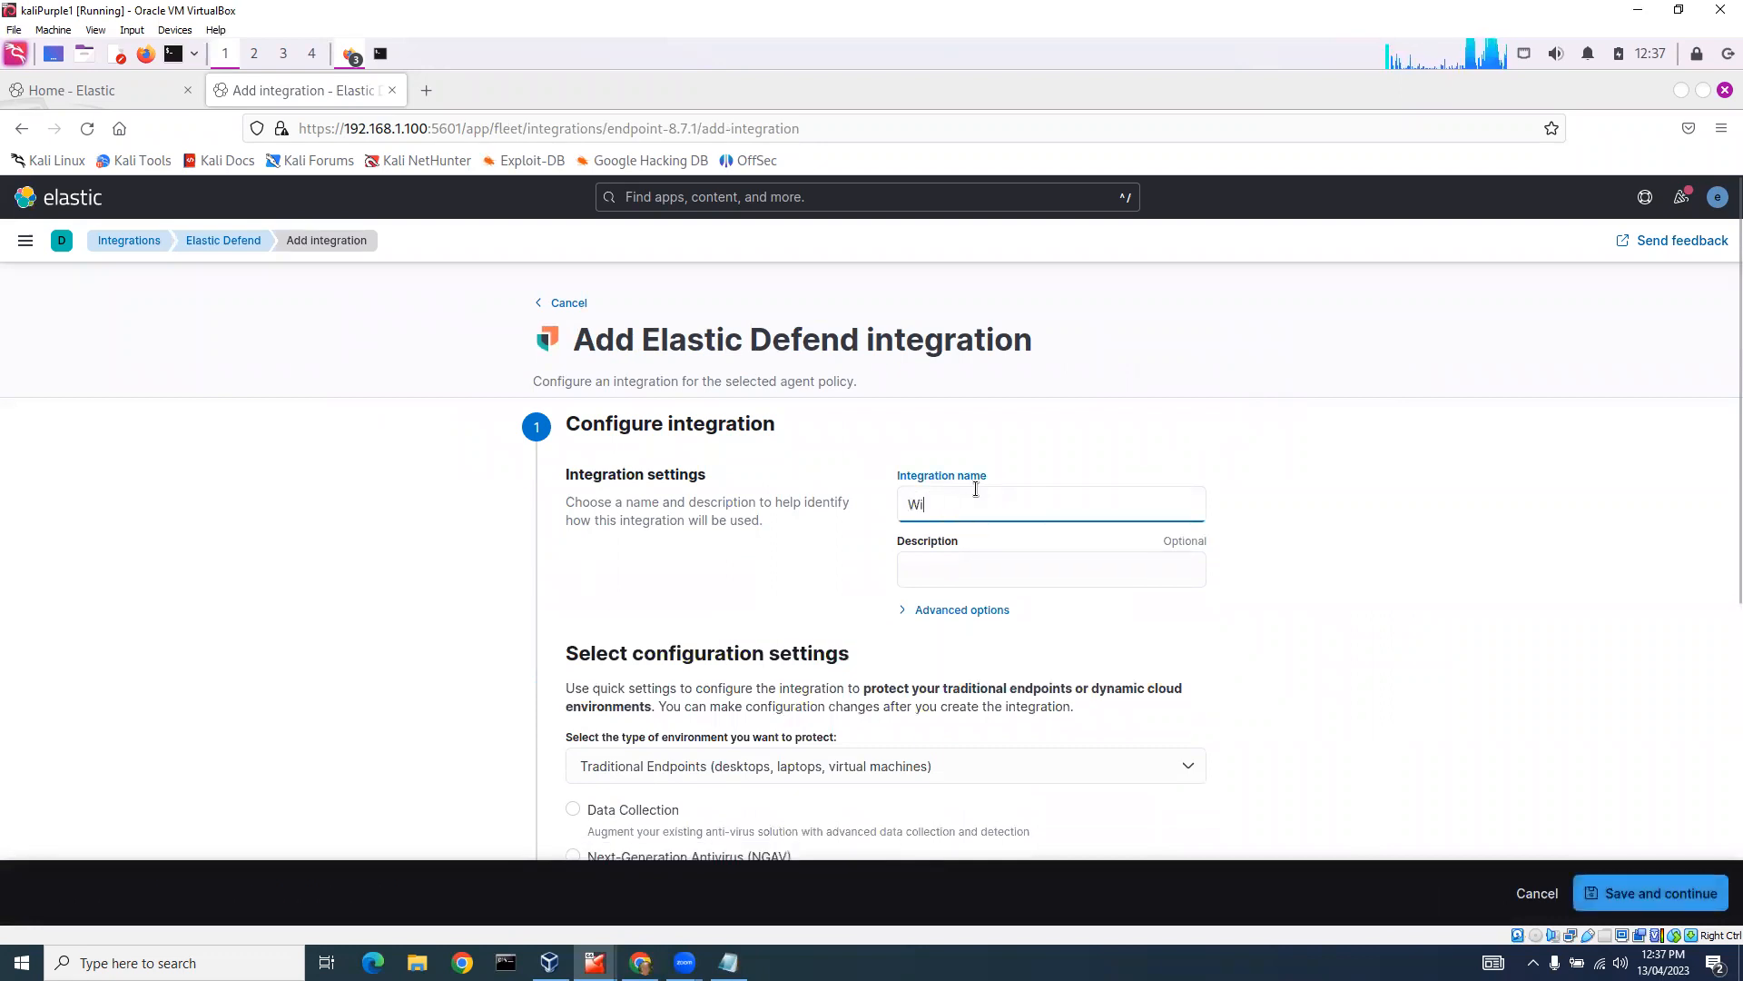
type("ndows")
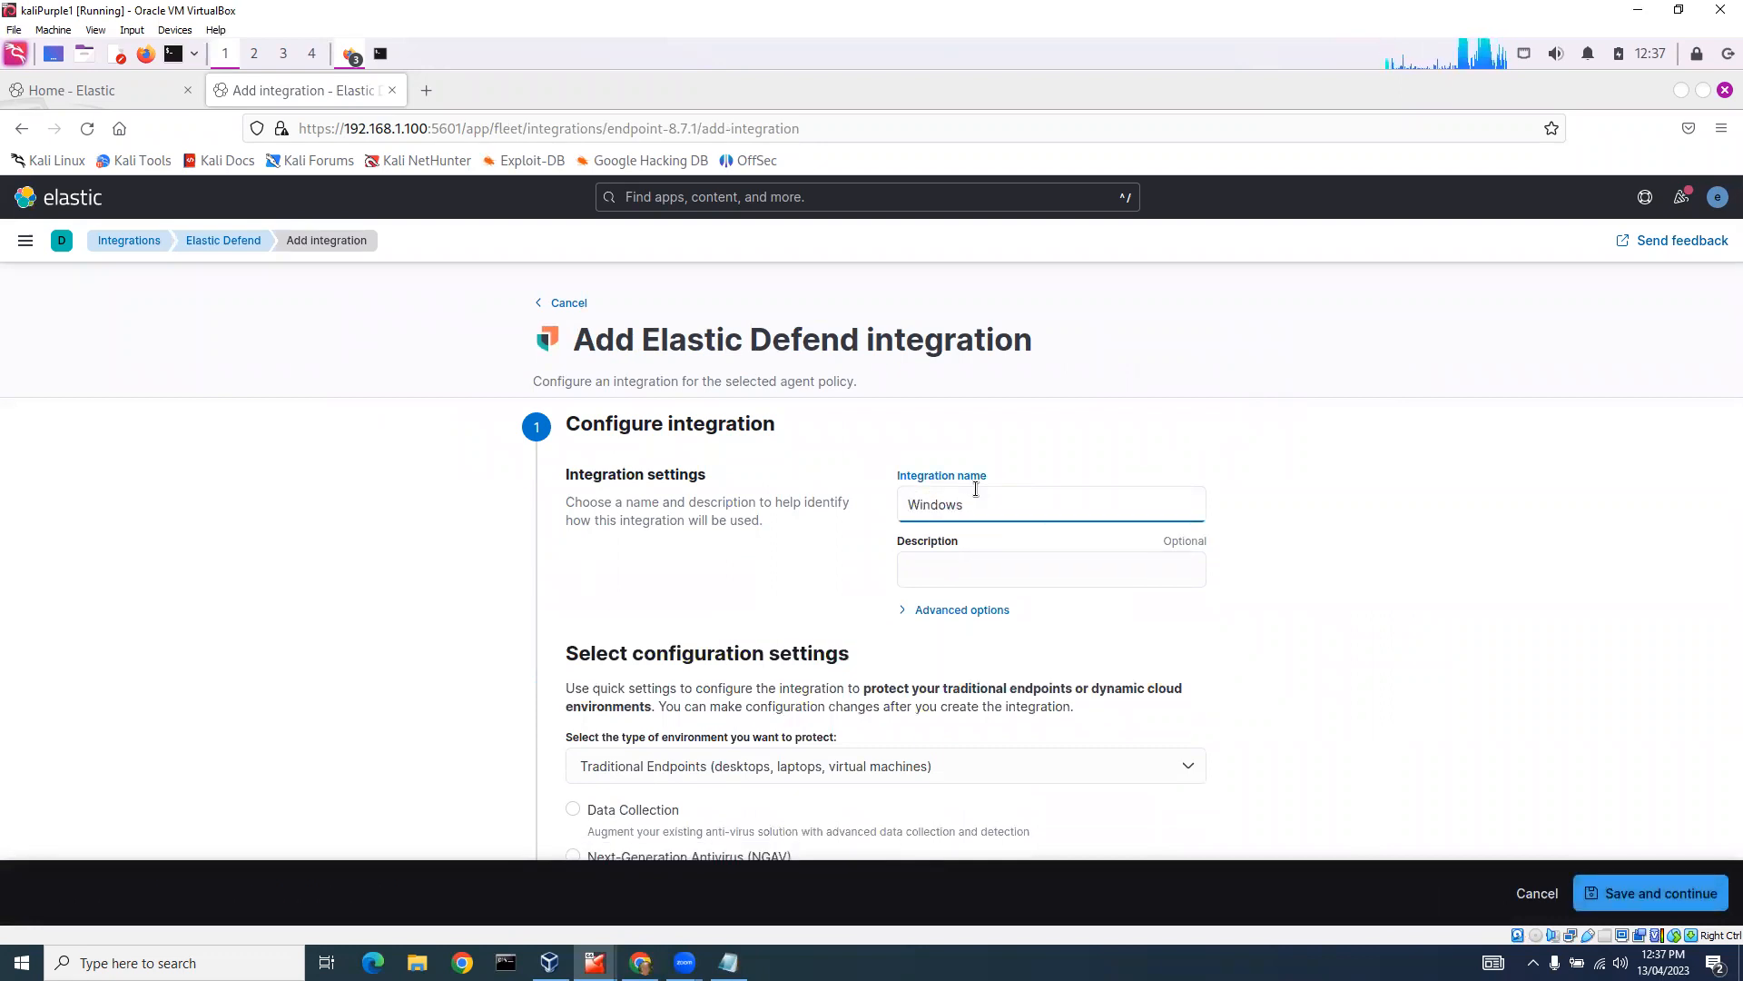
type("defe")
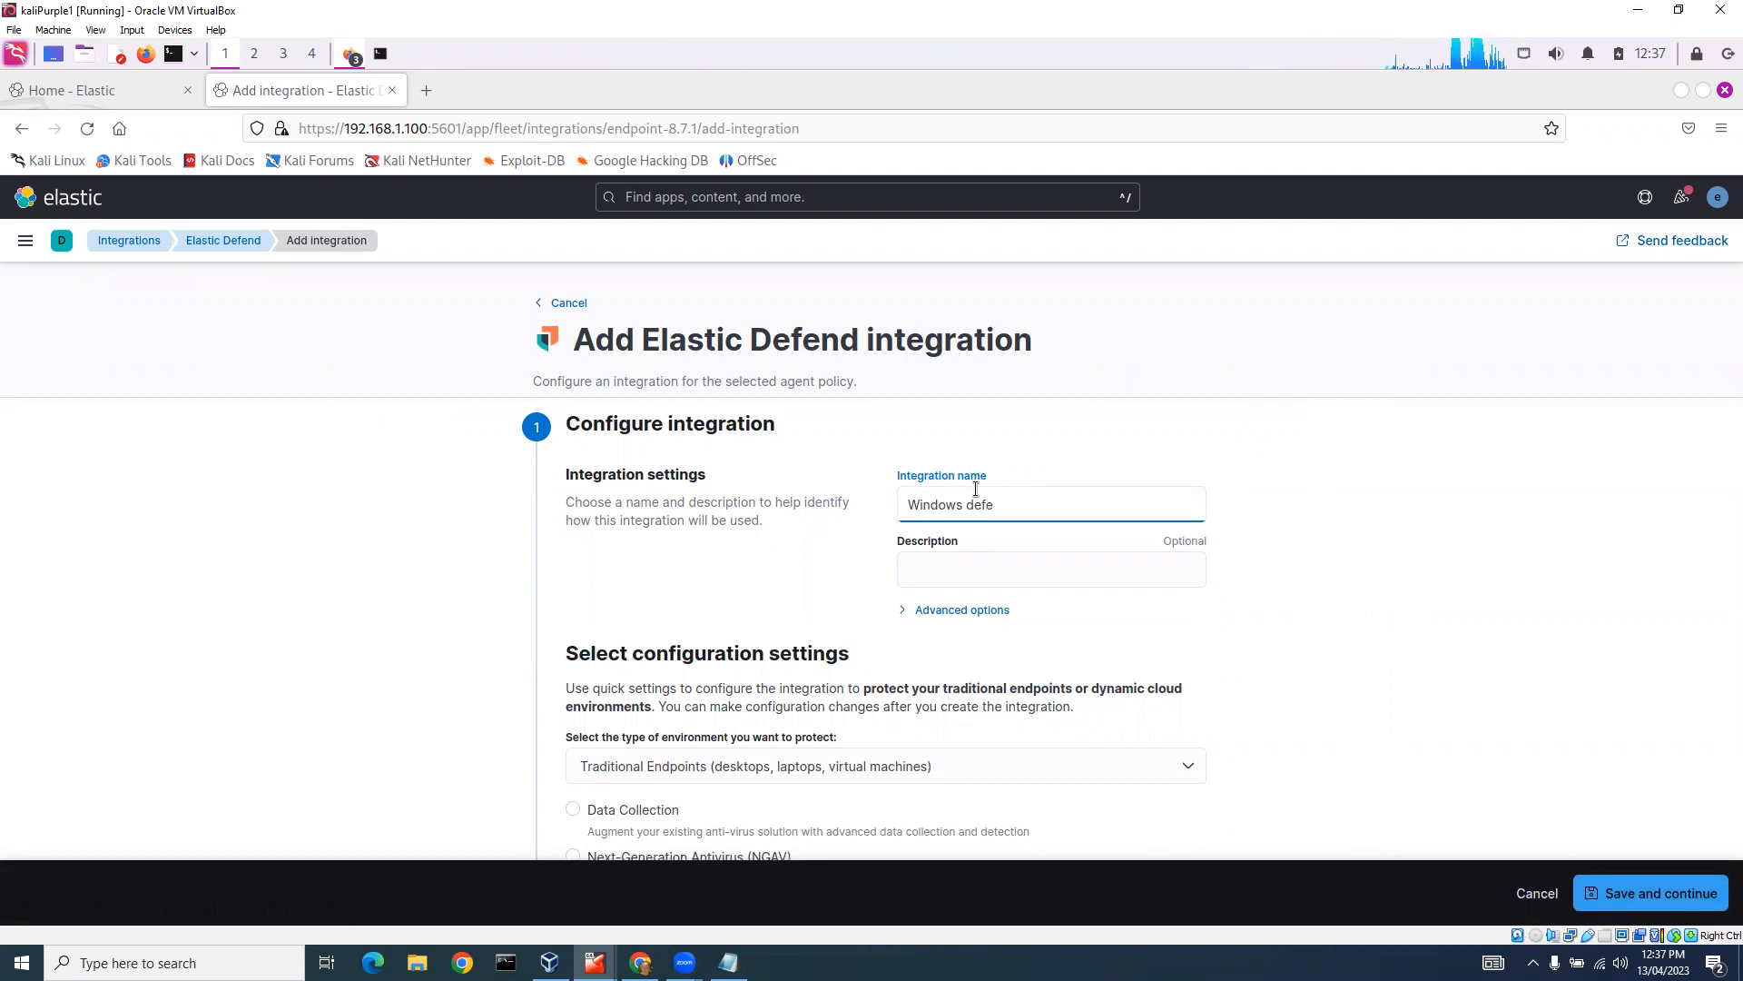
type("nd")
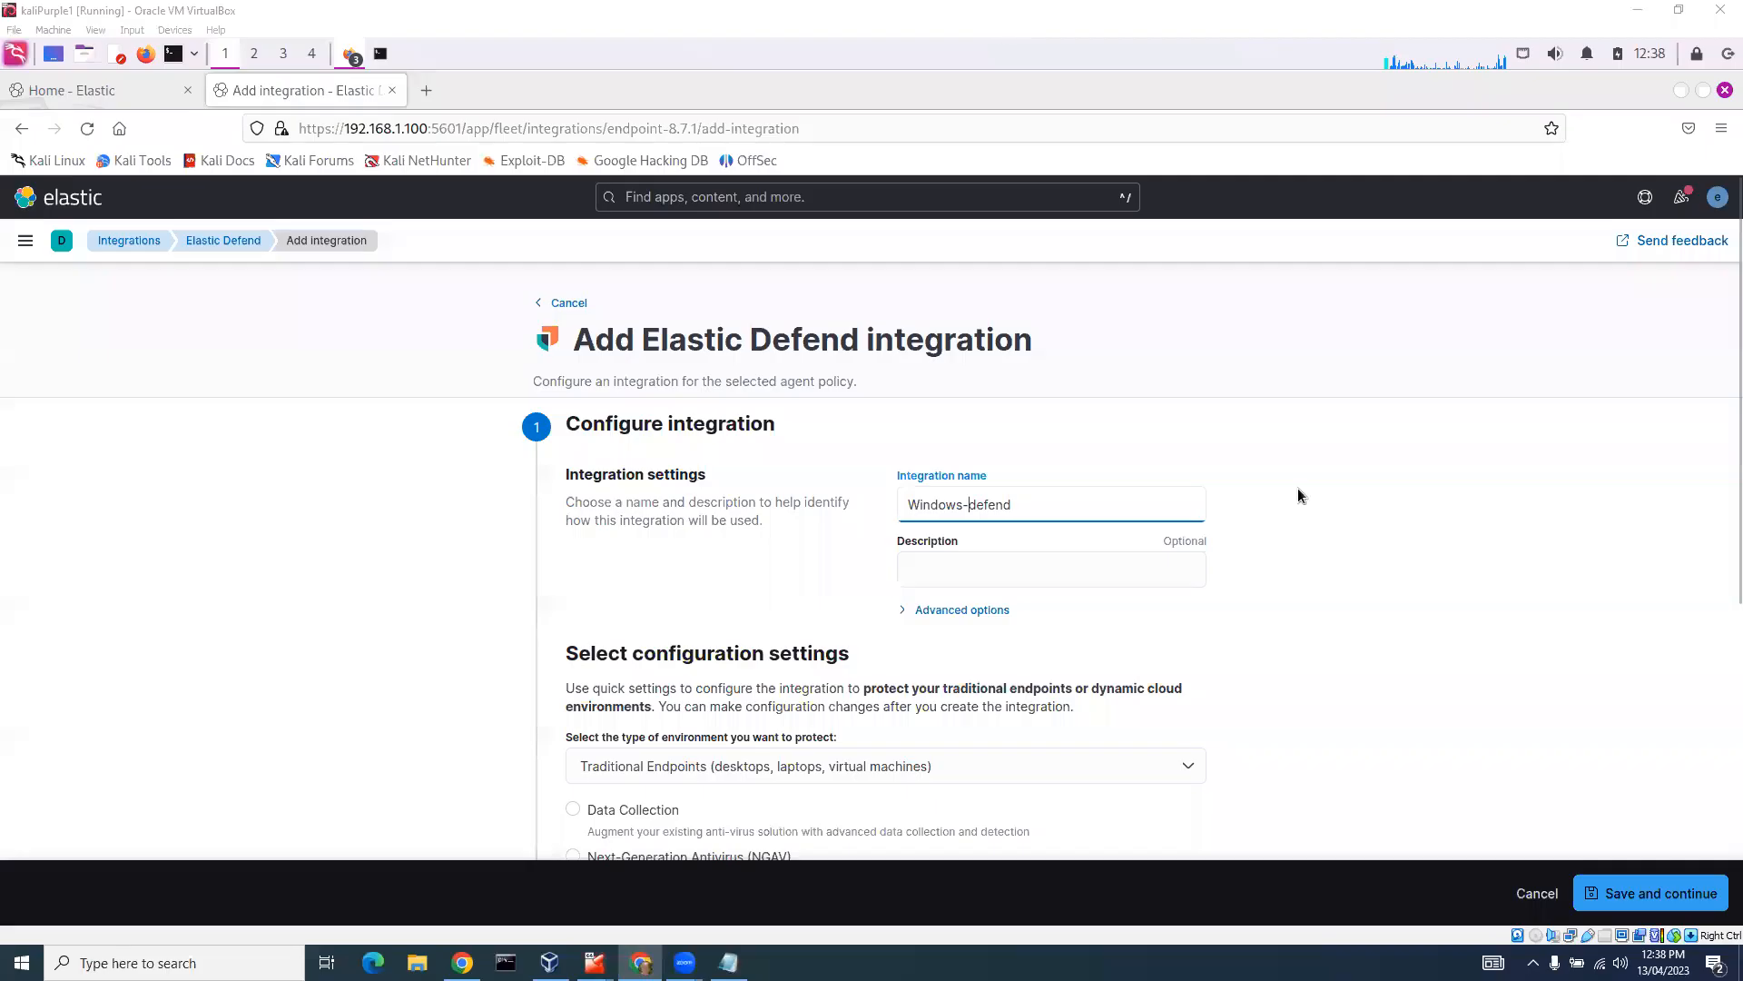
Select the Next-Generation Antivirus (NGAV) preset in place of Complete EDR, keeping traditional endpoints.
scroll("down", 3)
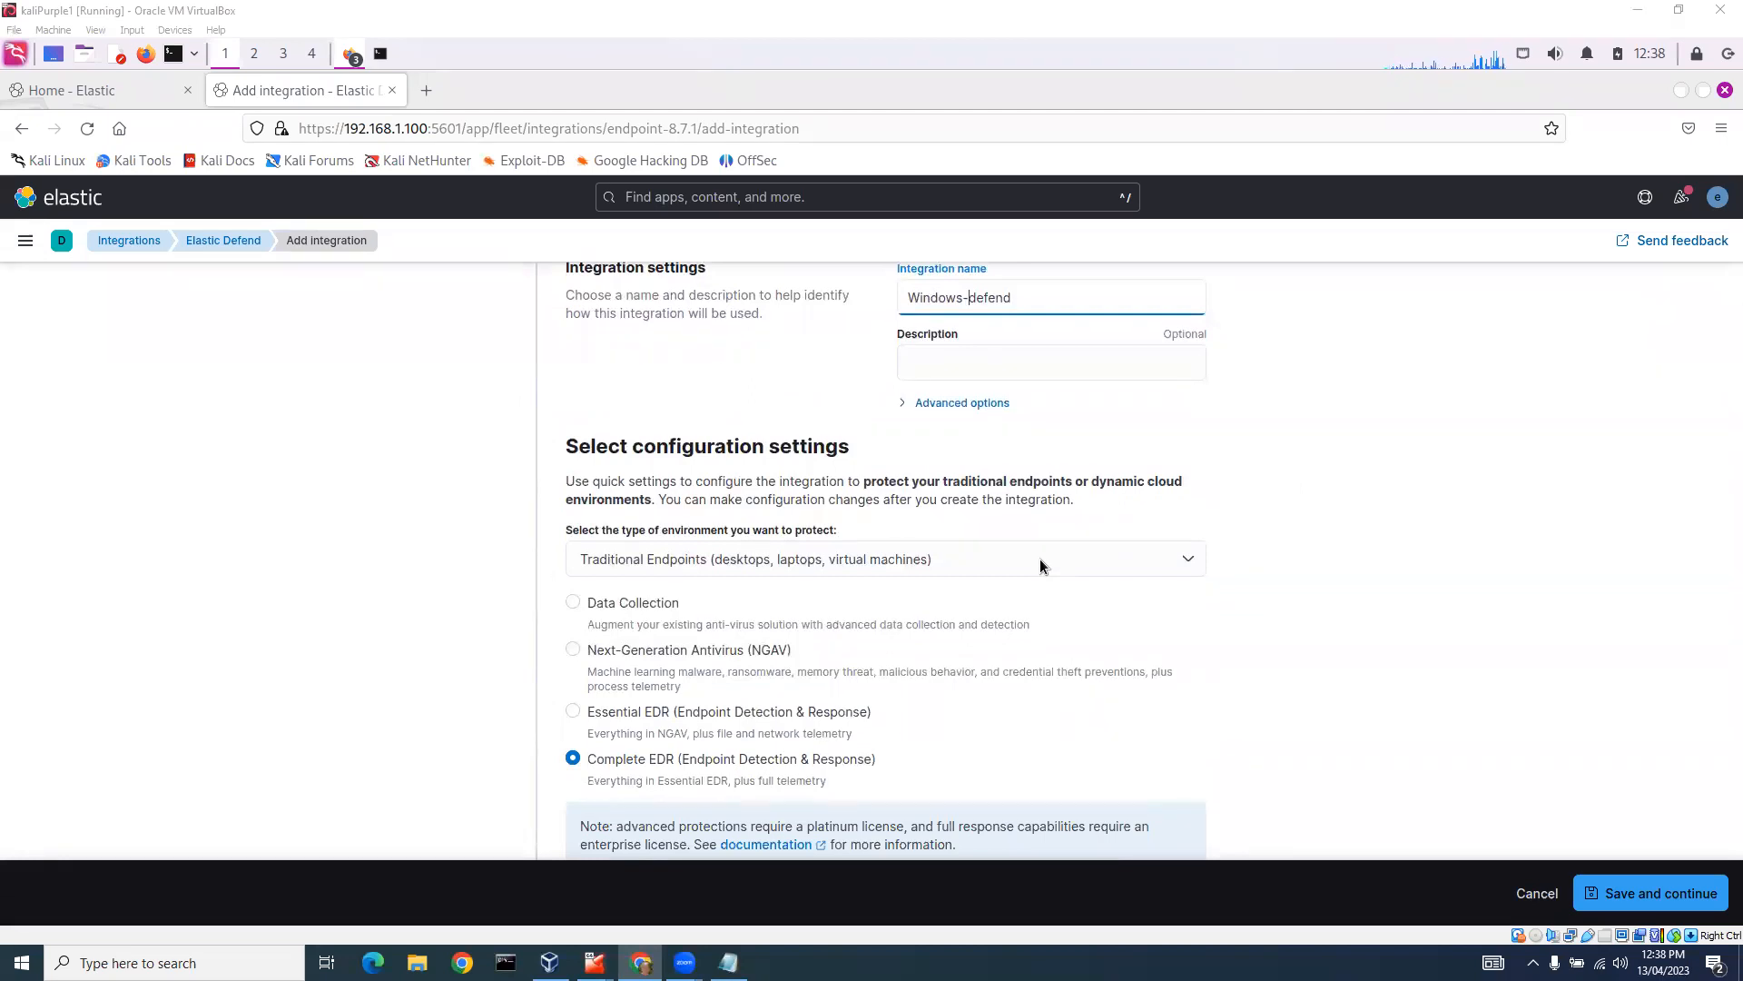
left_click(883, 557)
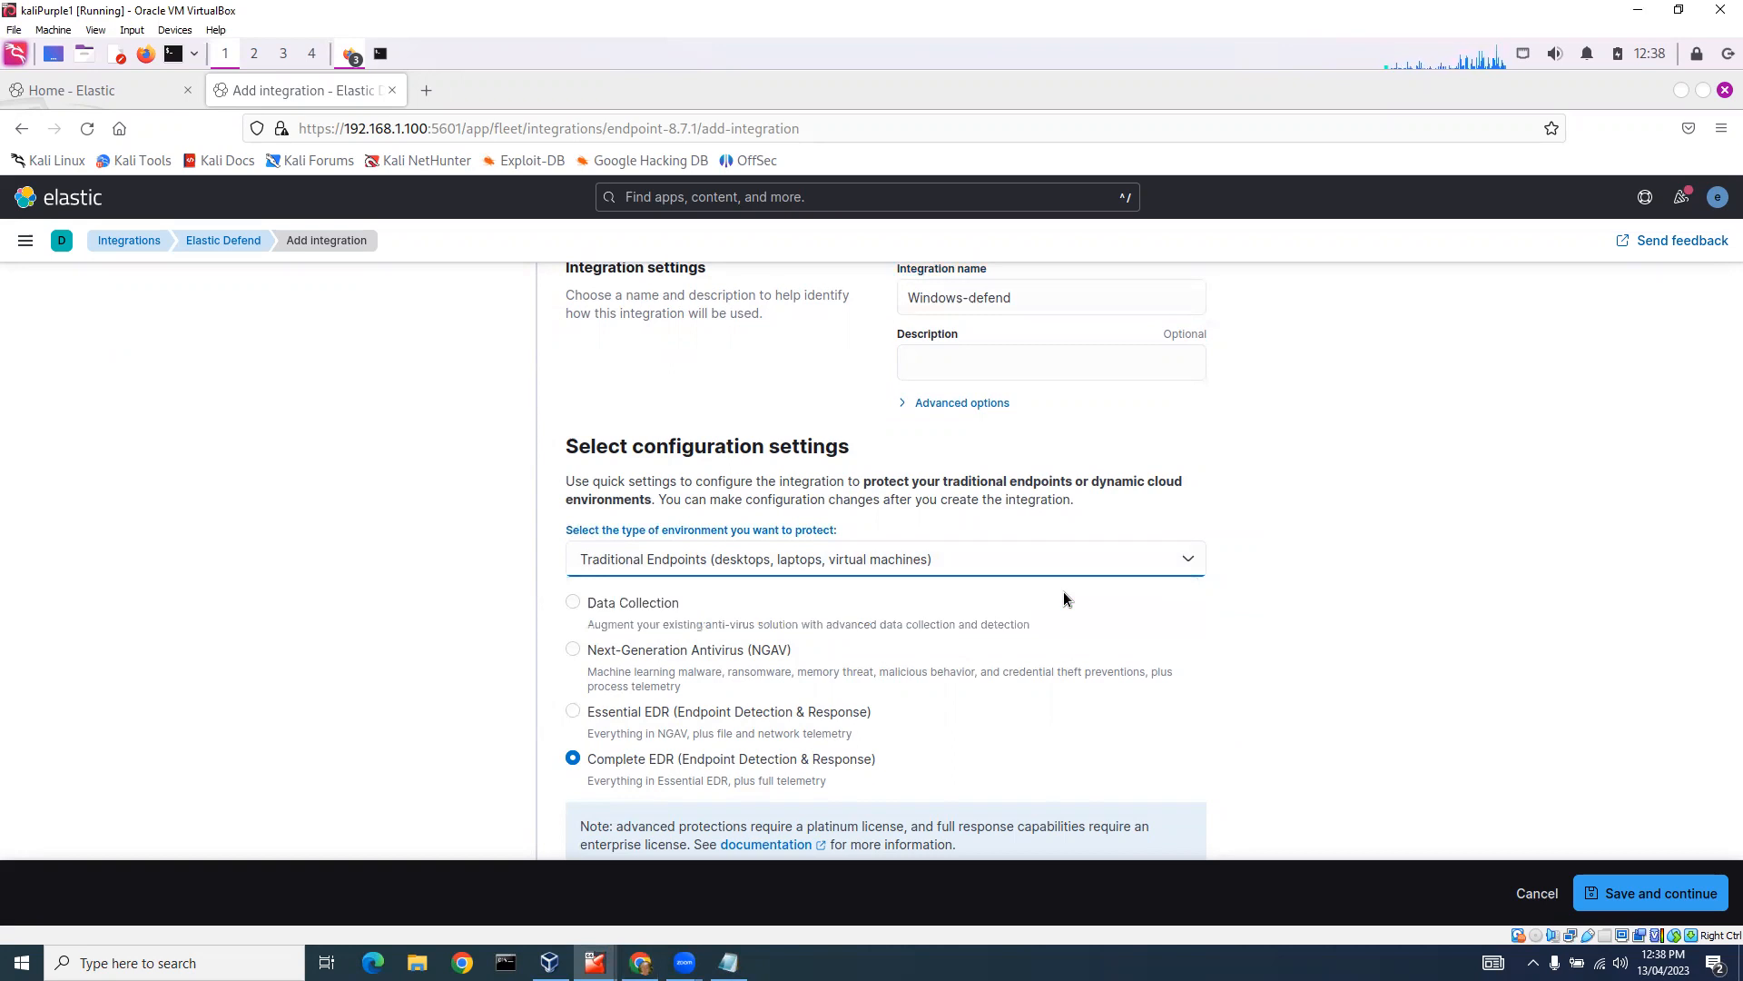
scroll("down", 3)
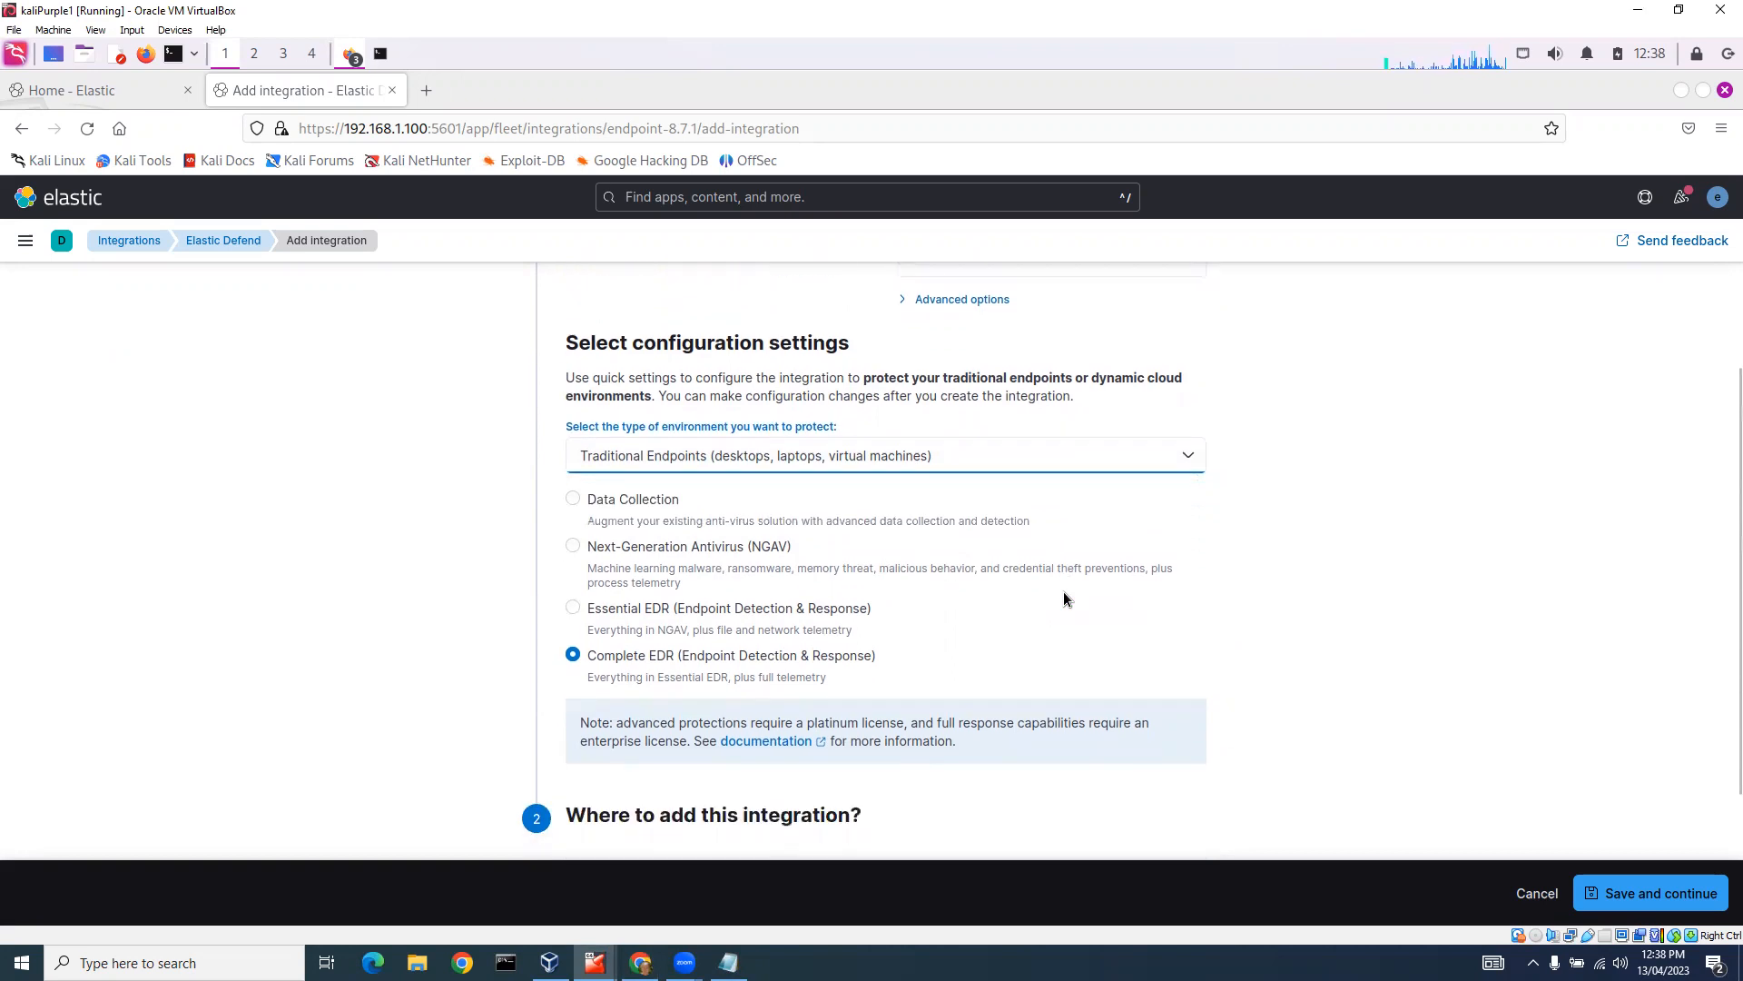
mouse_move(1096, 591)
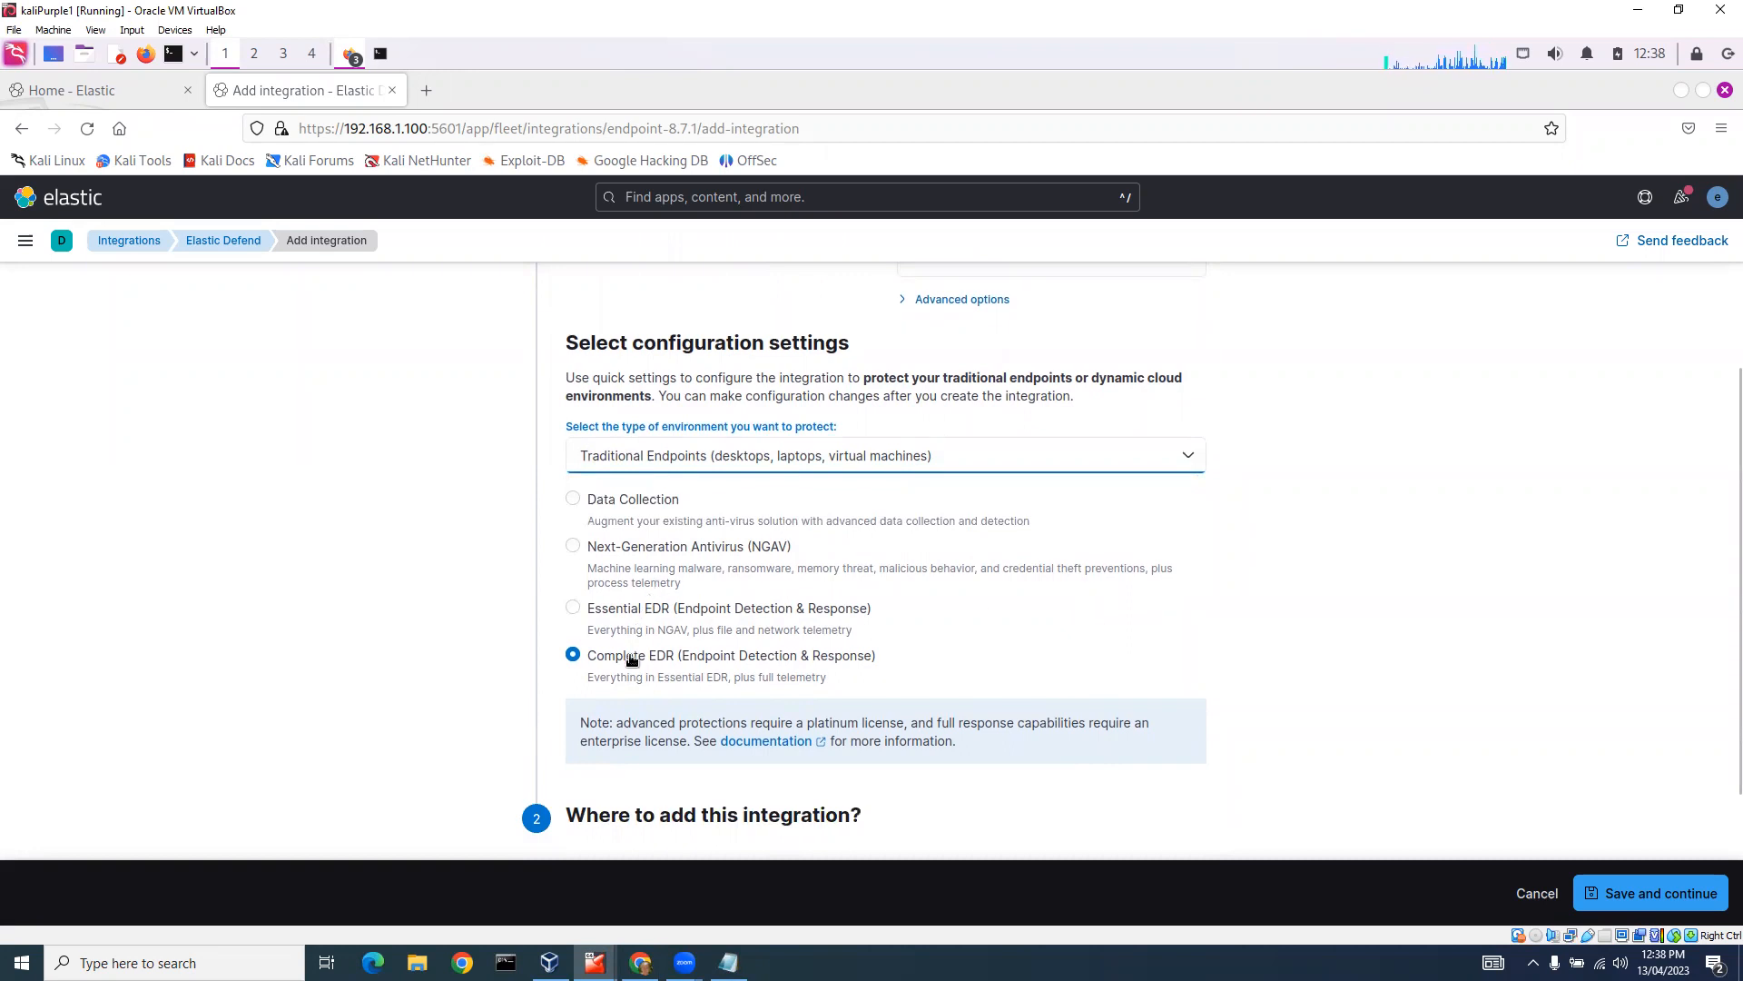
mouse_move(578, 552)
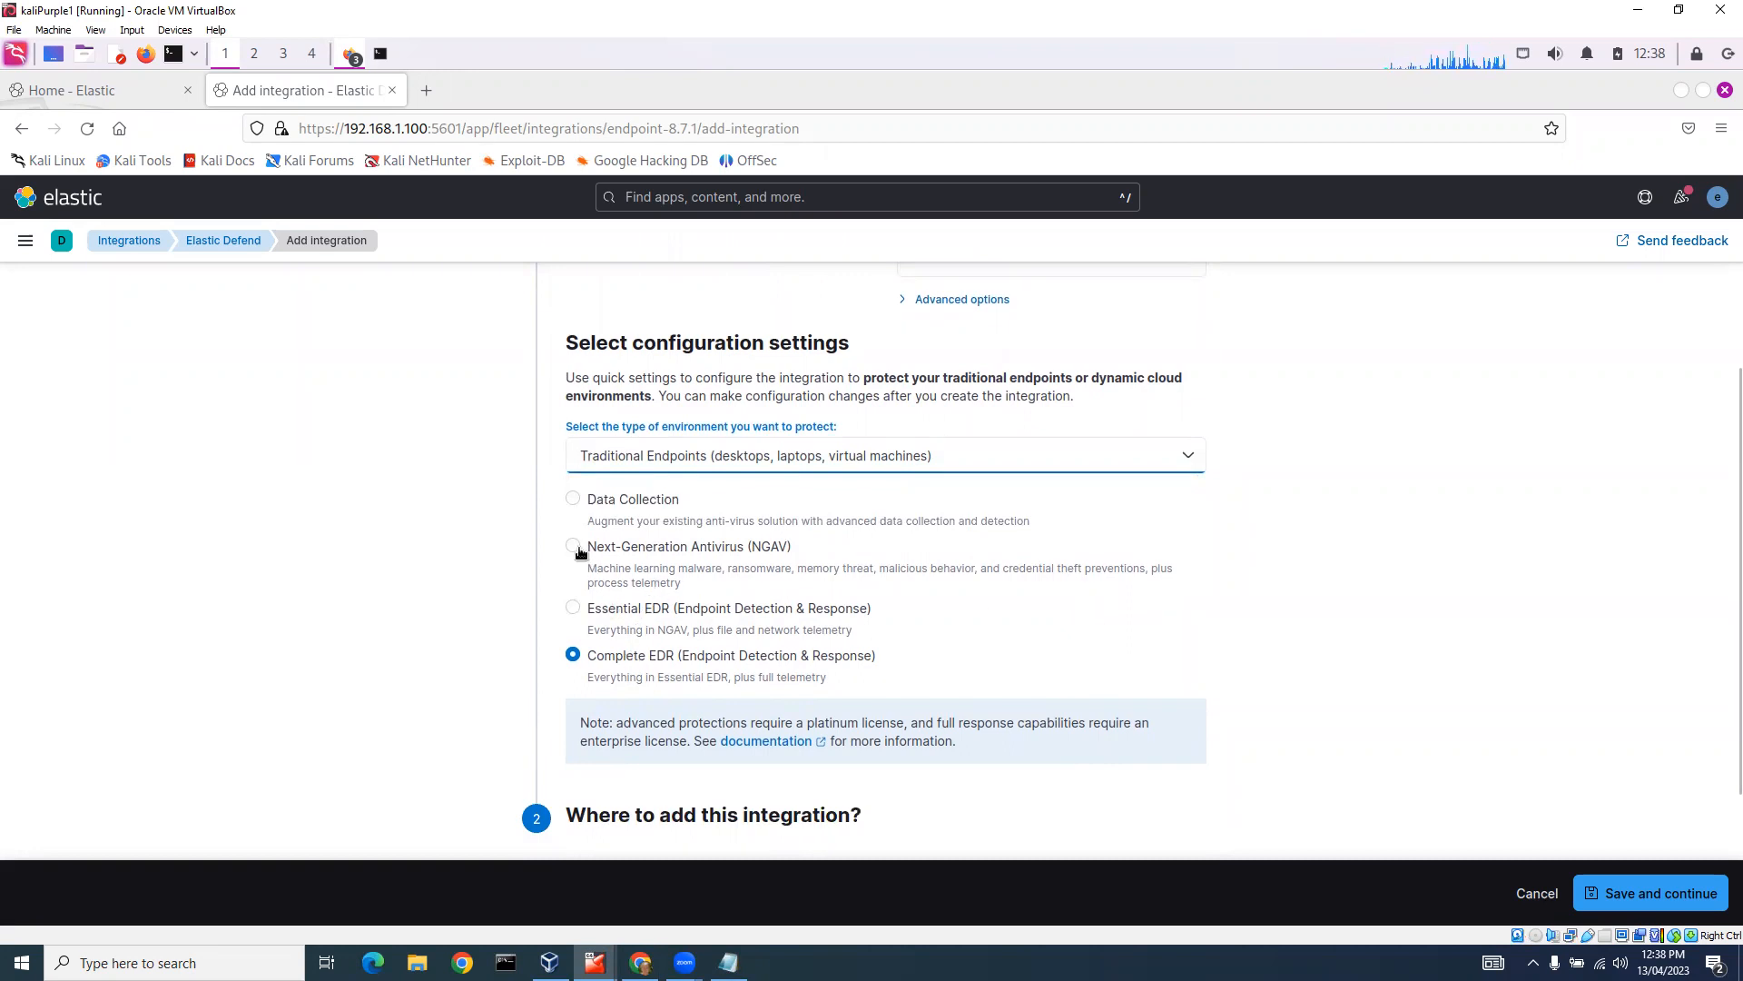
left_click(572, 547)
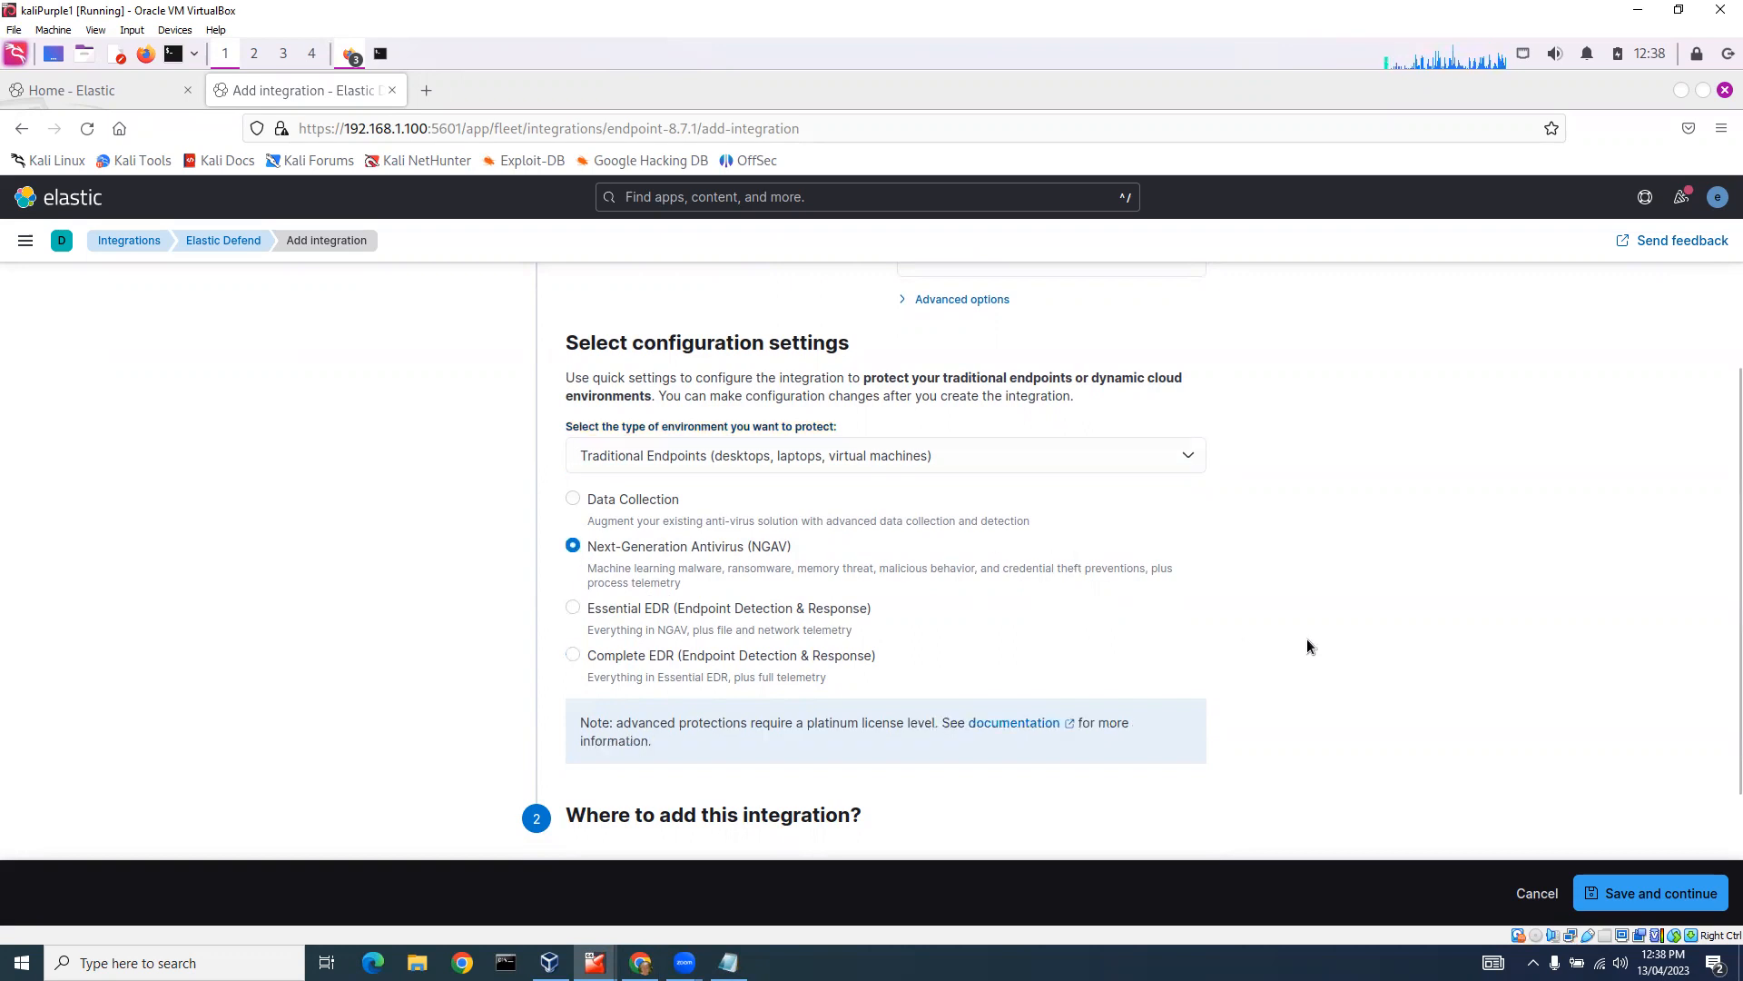
scroll("down", 3)
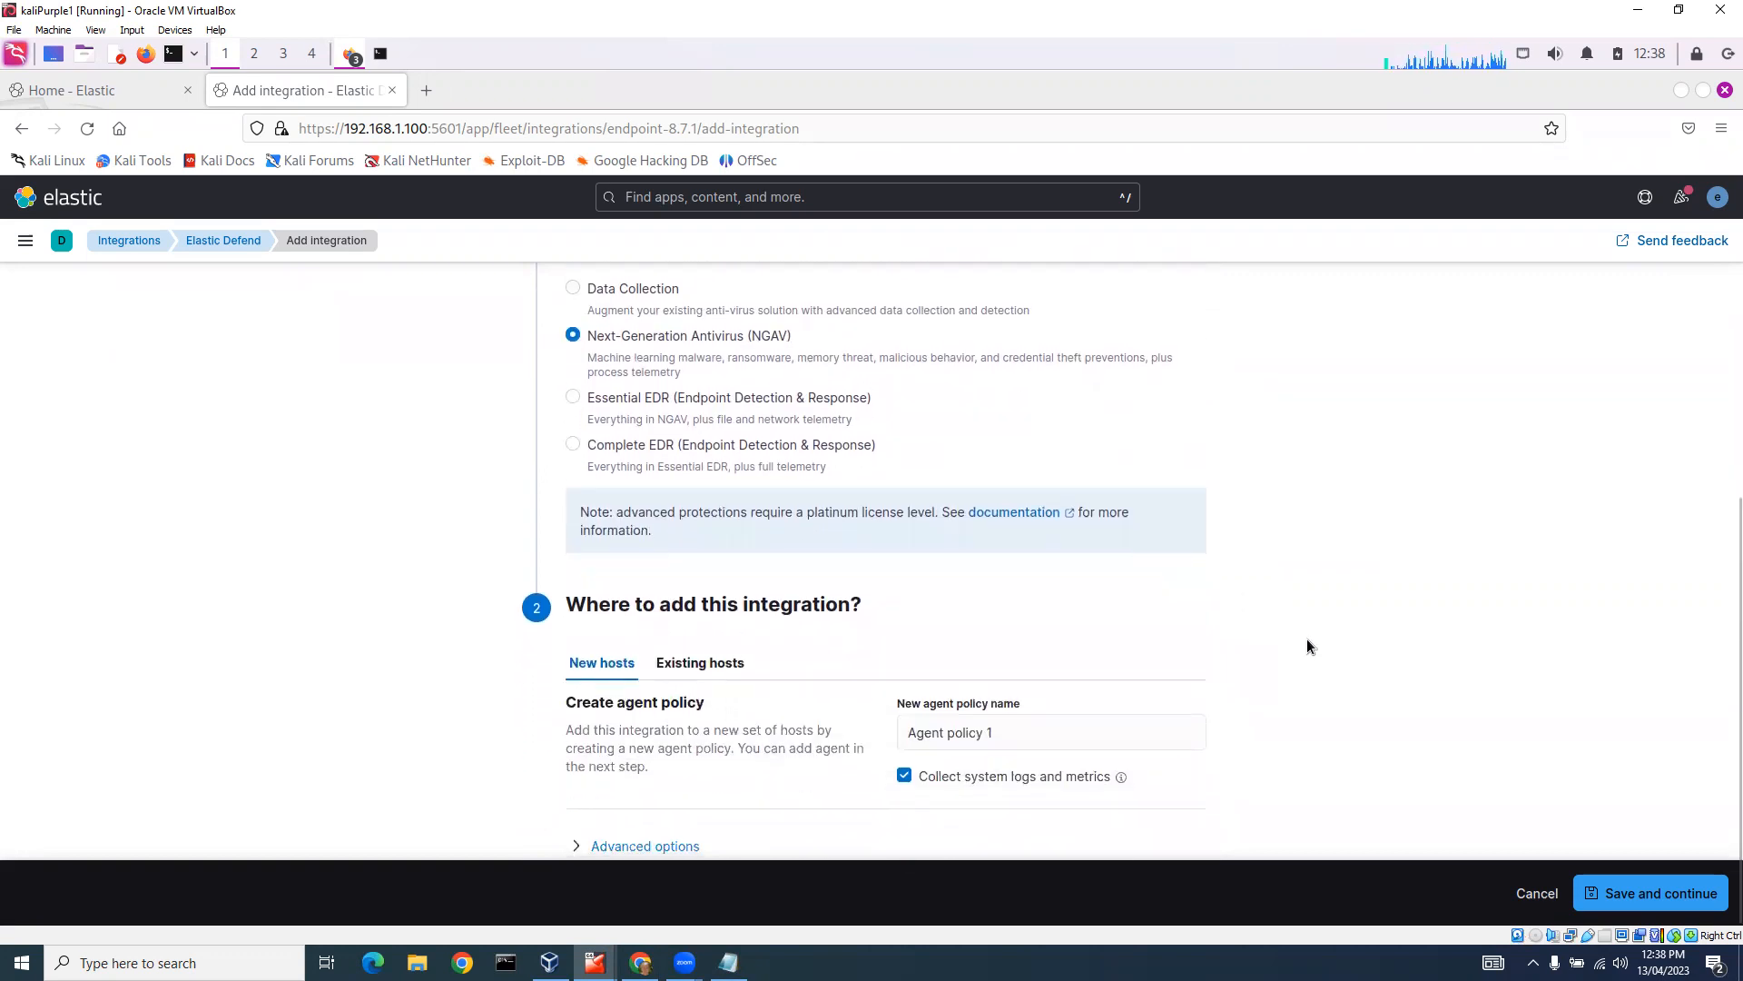
mouse_move(842, 639)
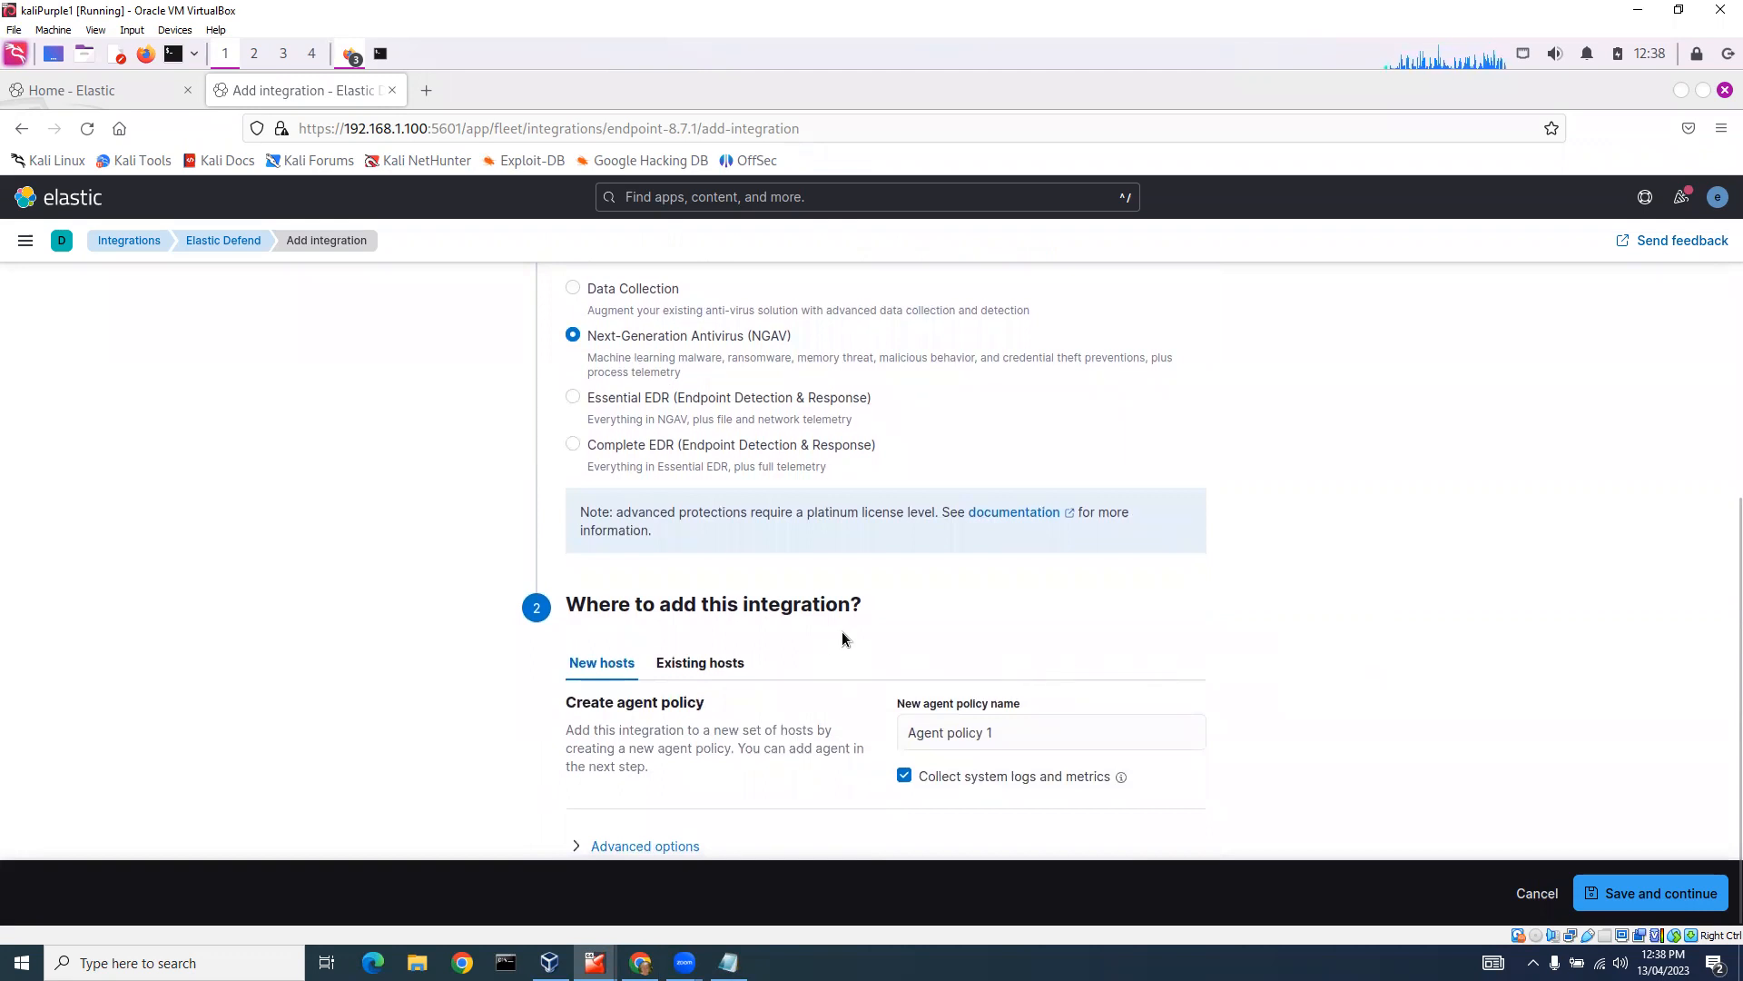
Enter 'windows defend policy' as the new agent policy name.
left_click(1048, 732)
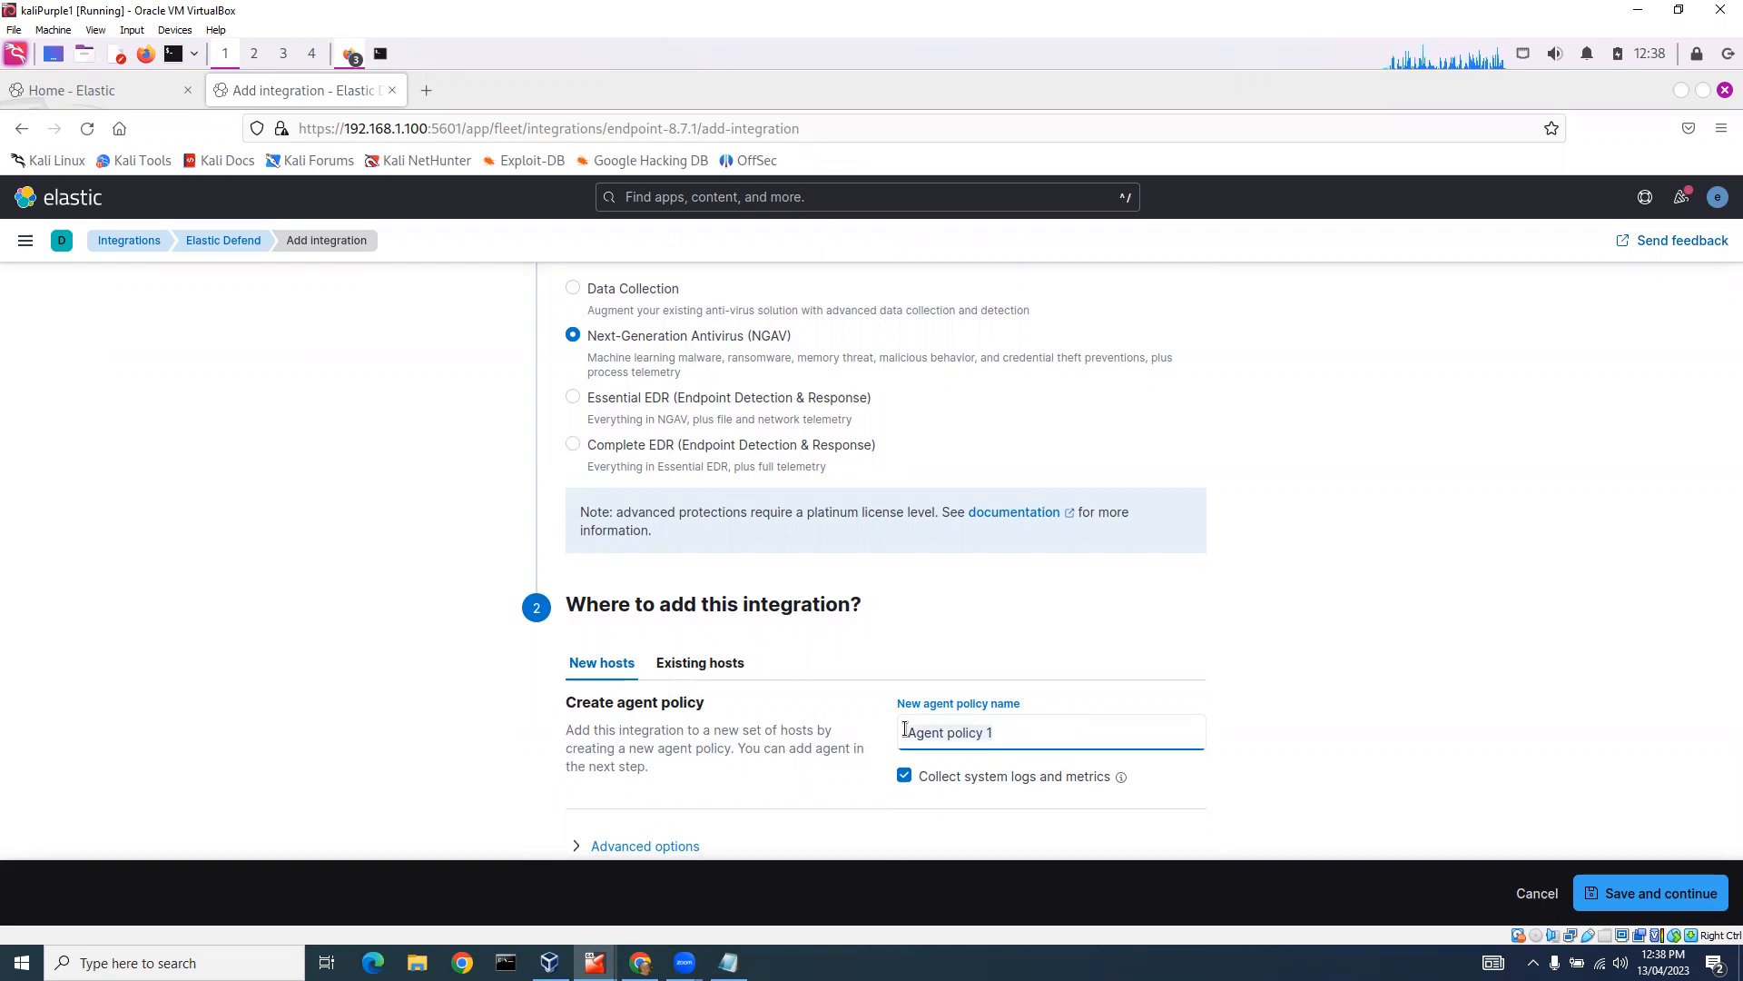
type("windows")
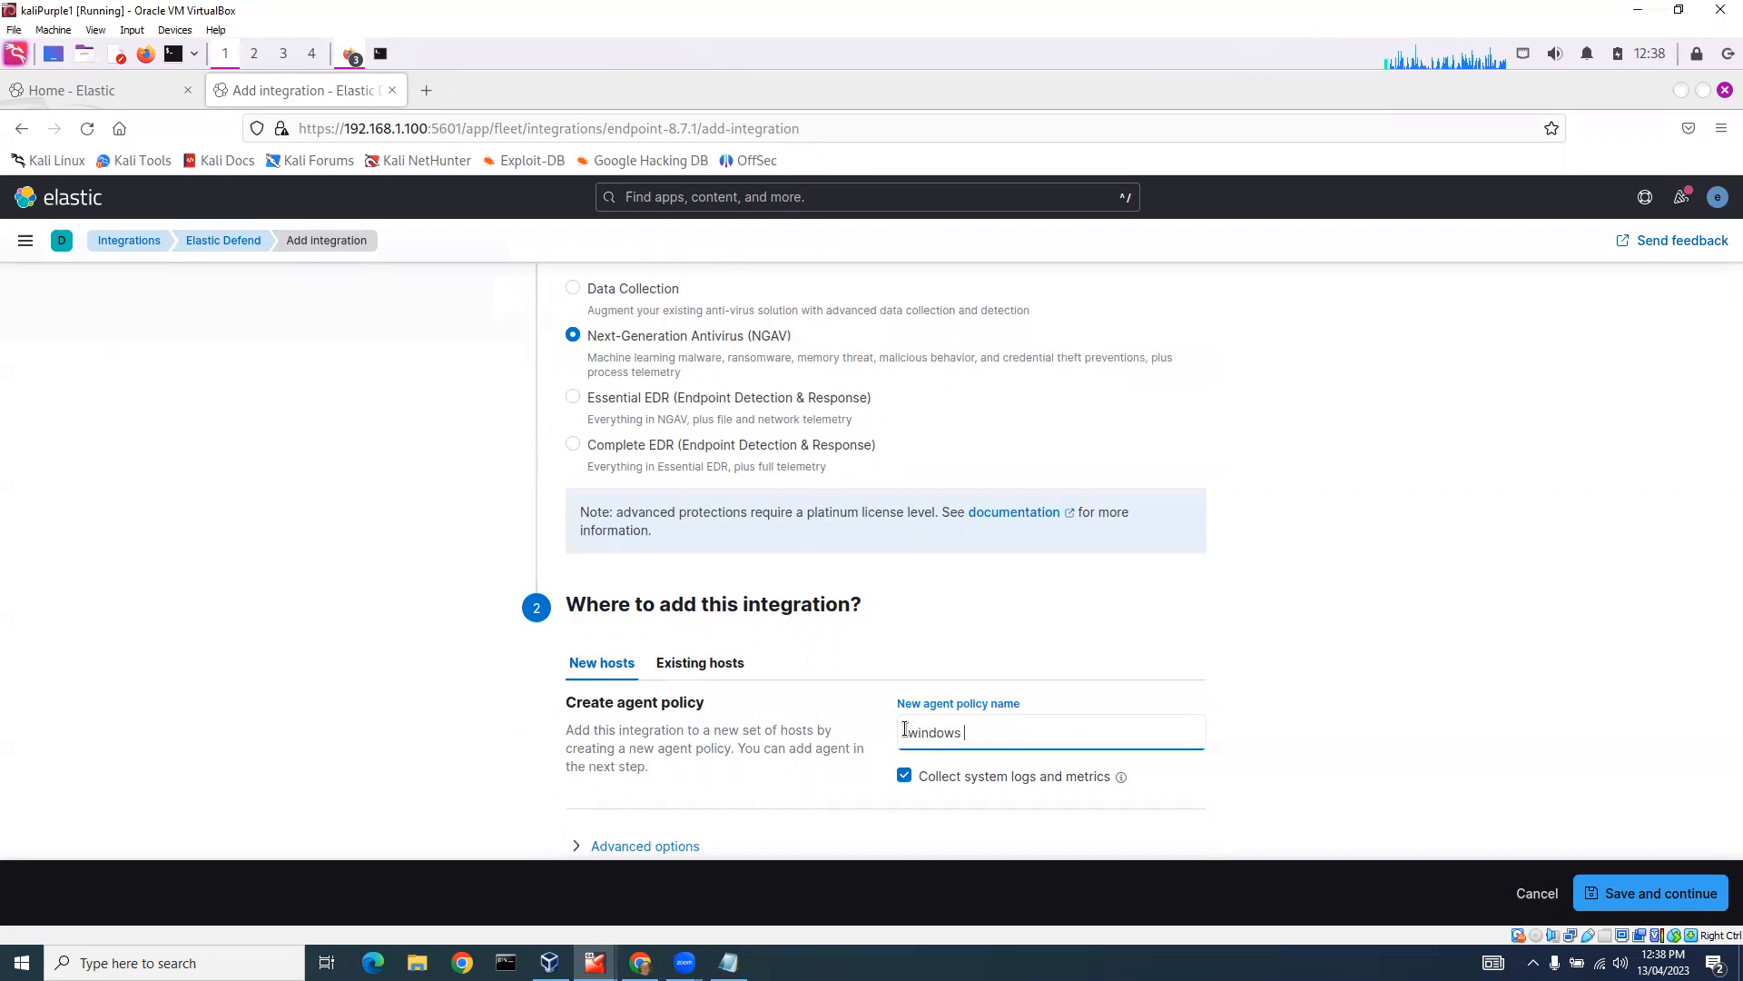
type("defend")
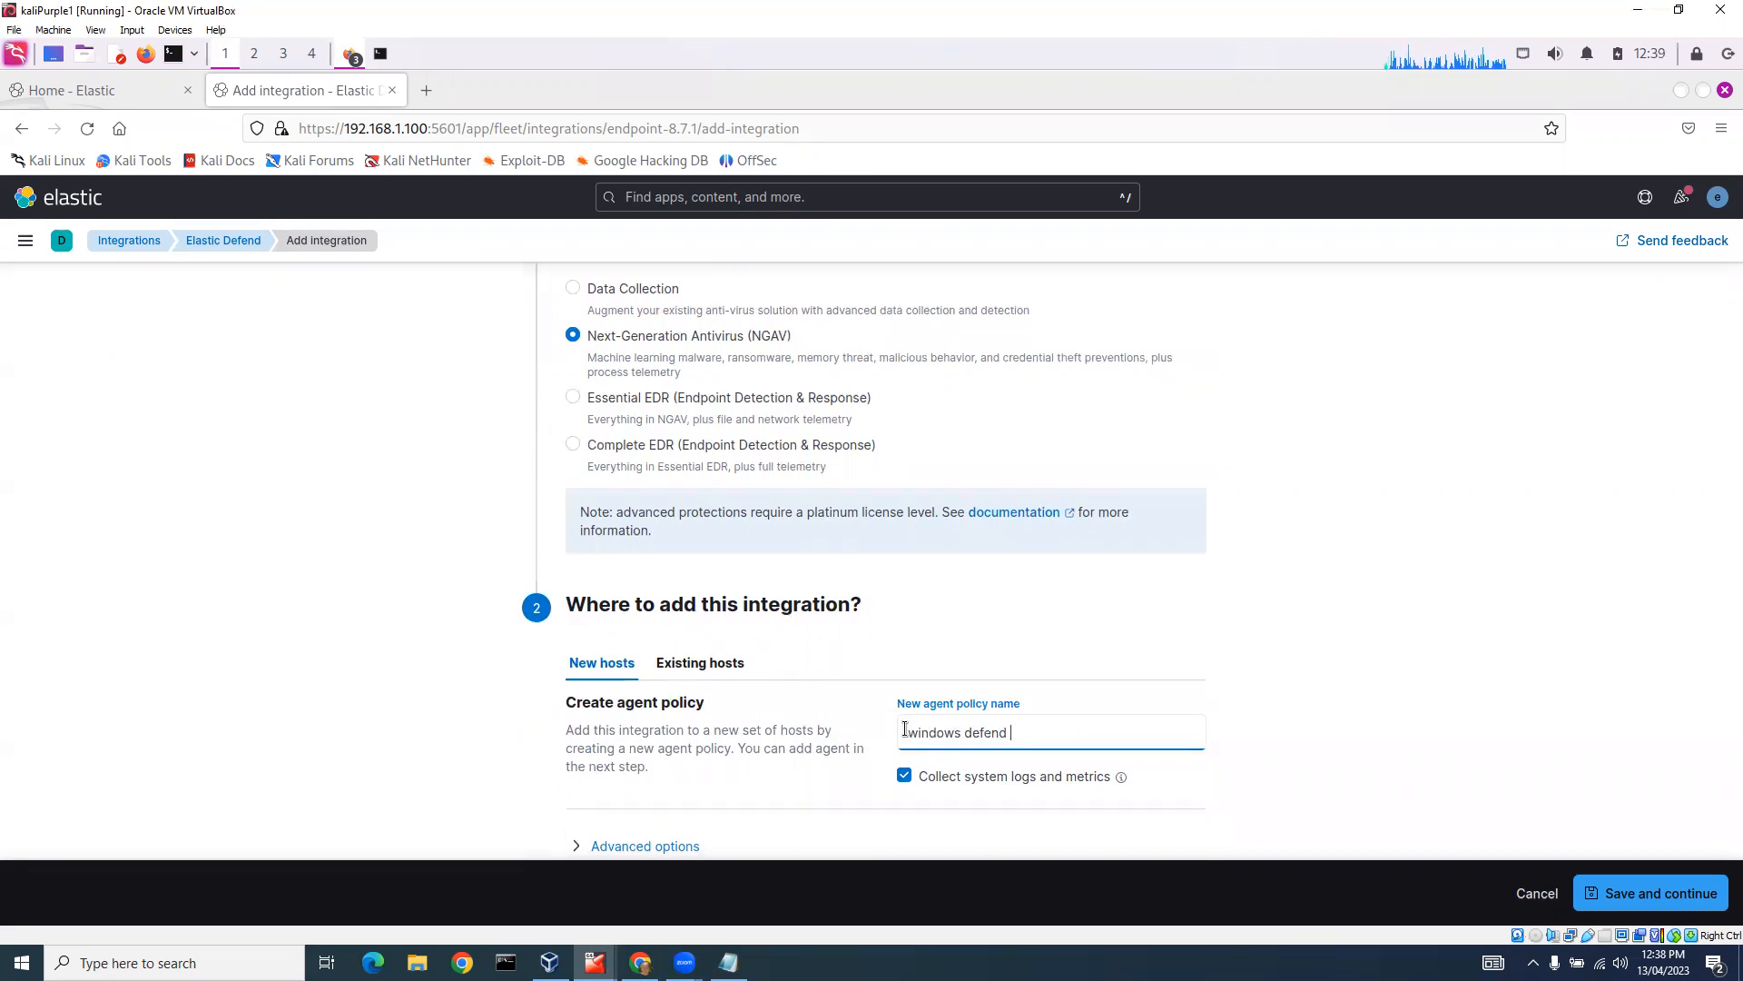
type("policy")
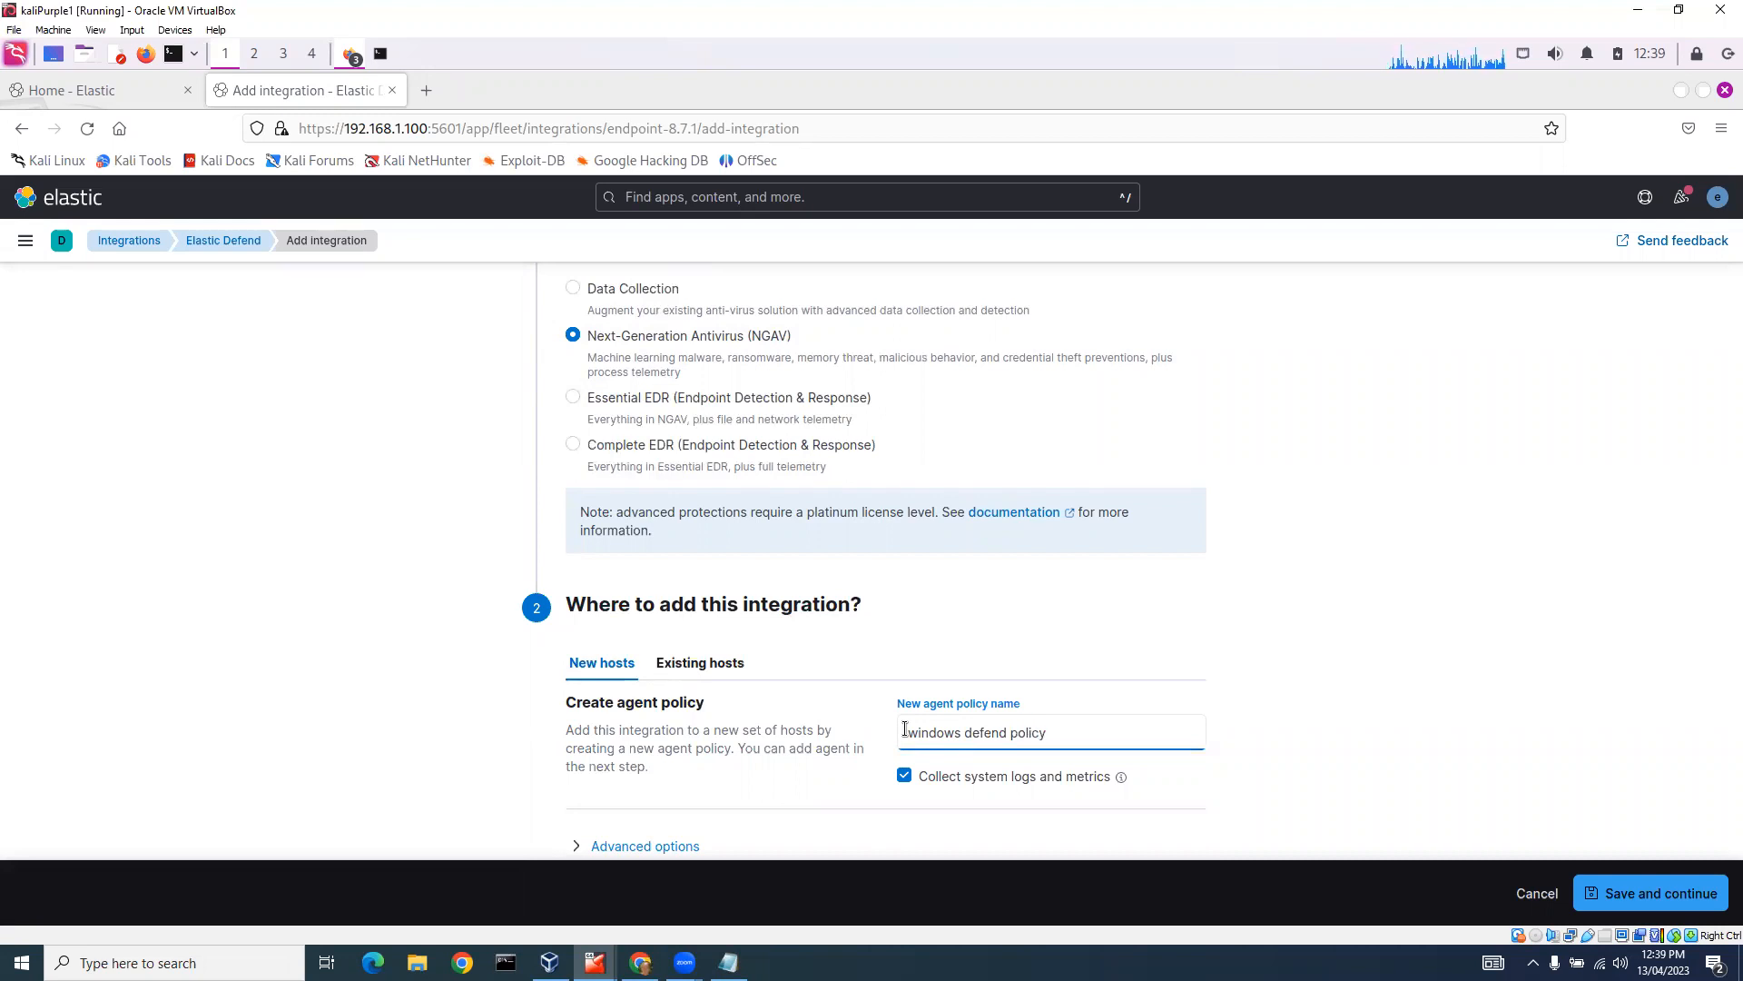
mouse_move(1042, 40)
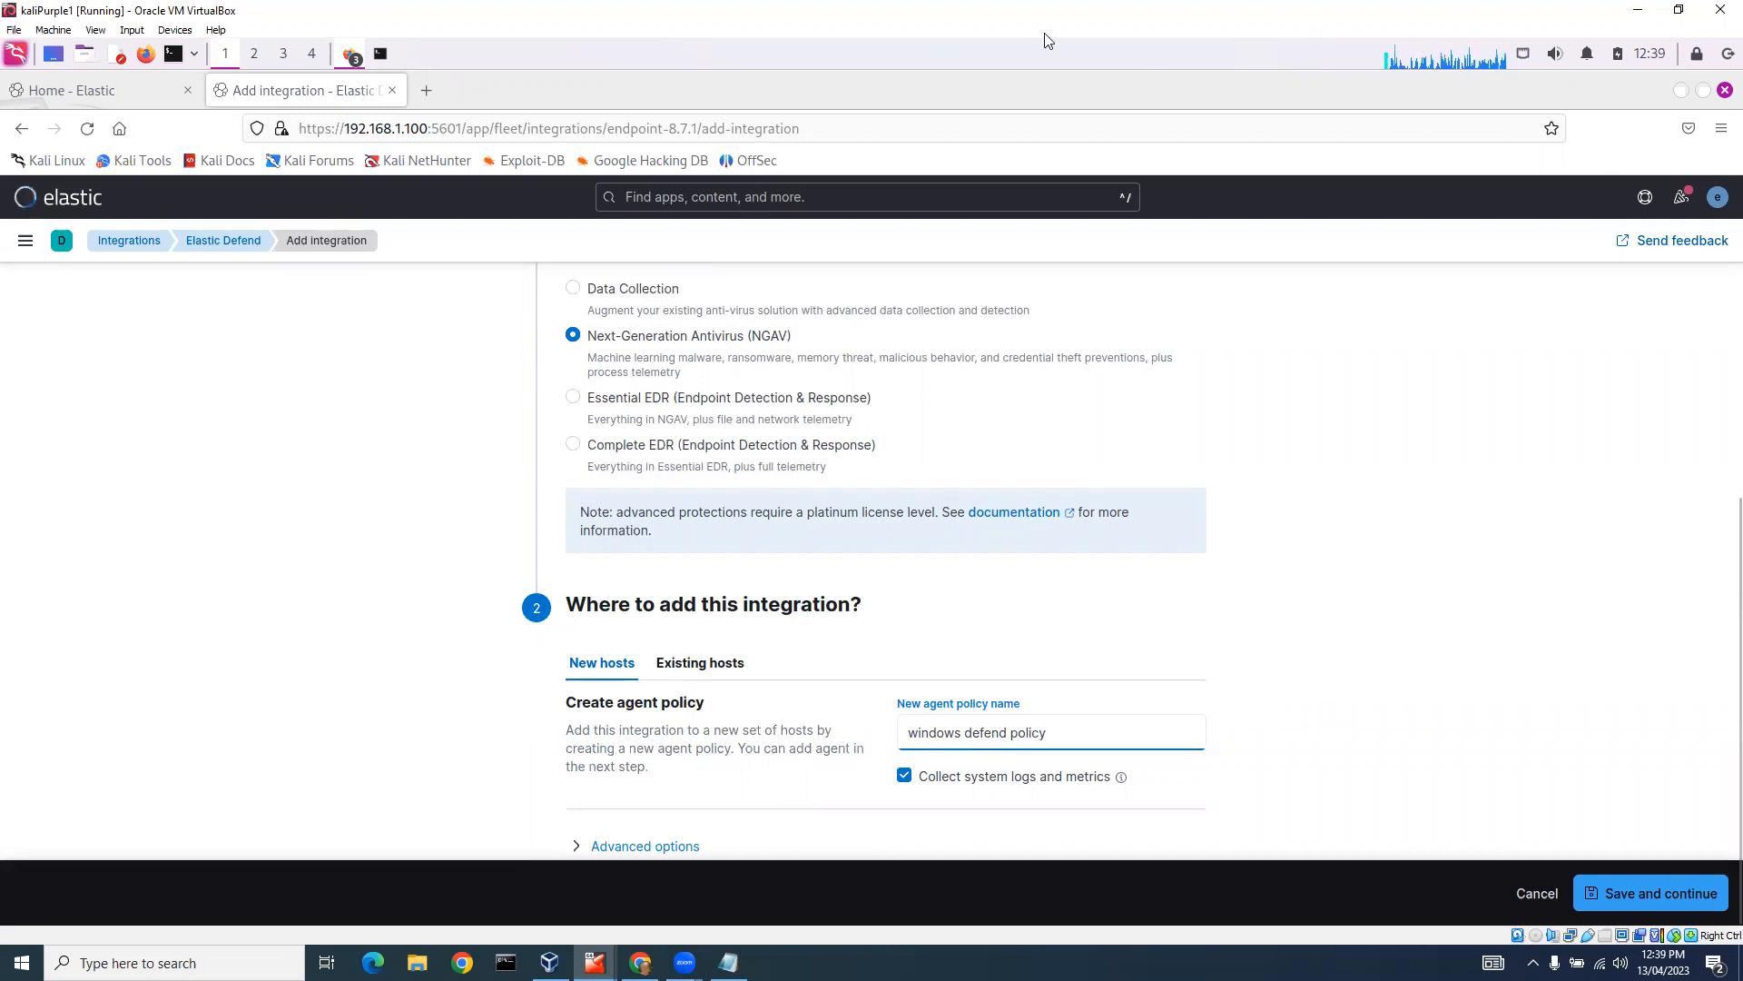
left_click(1047, 732)
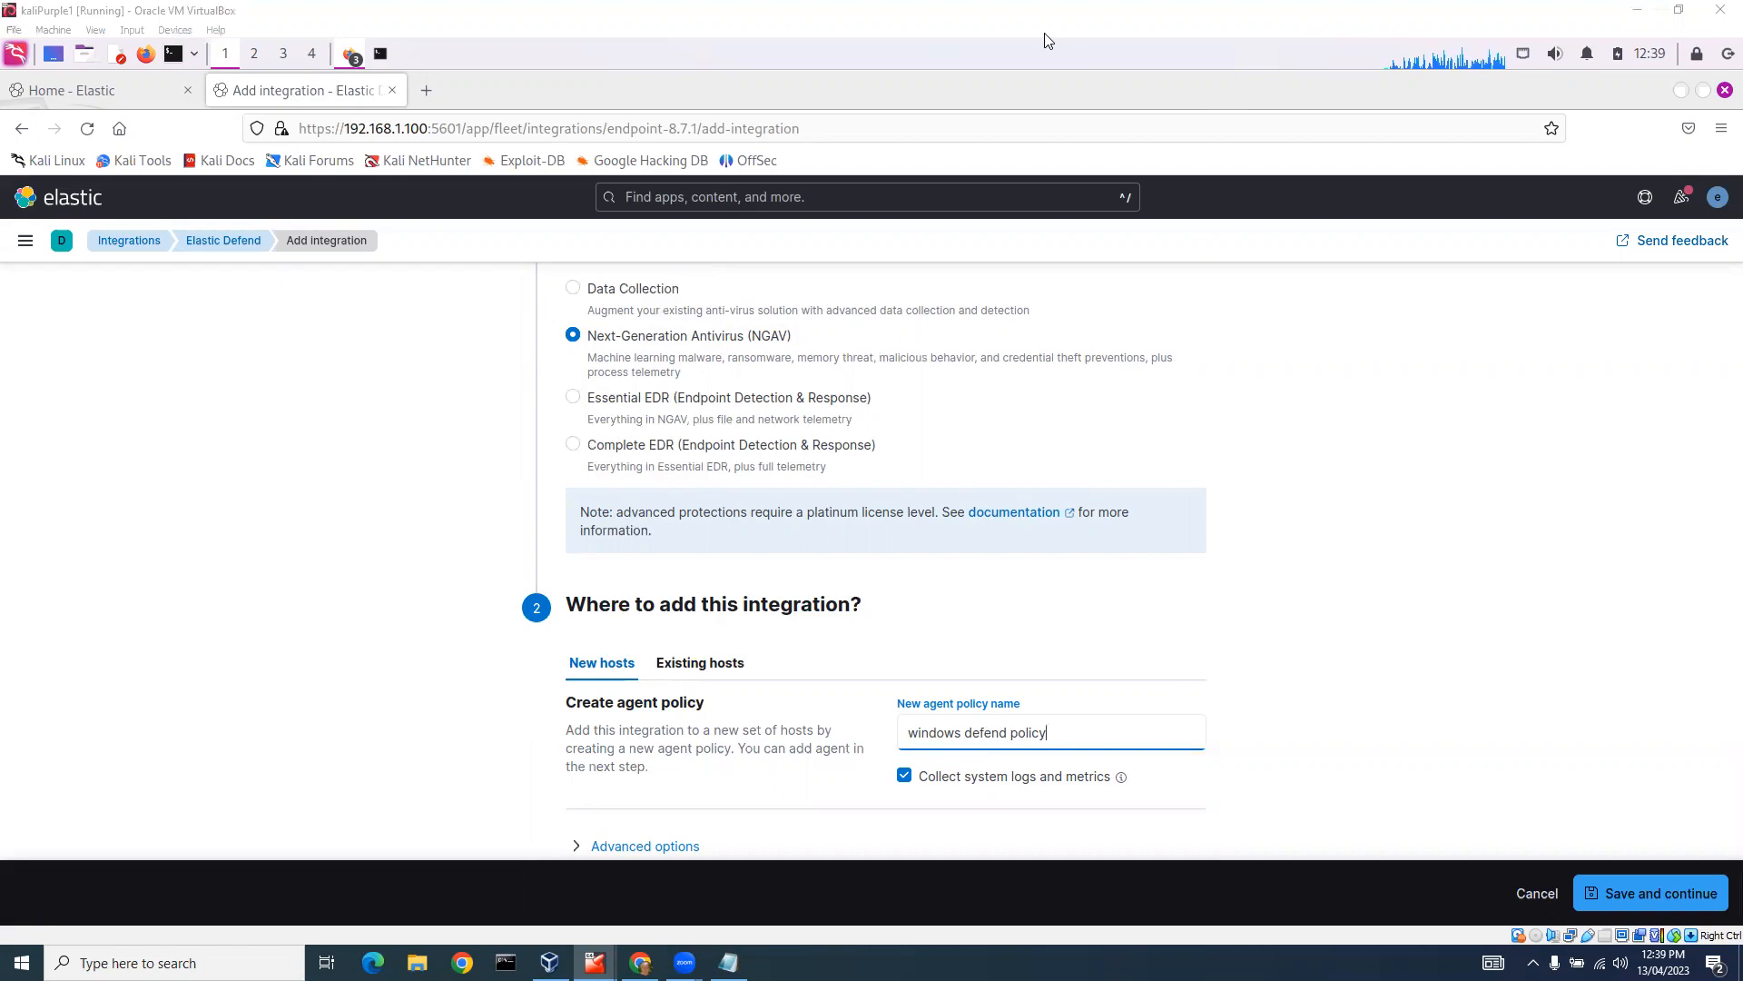
mouse_move(1434, 667)
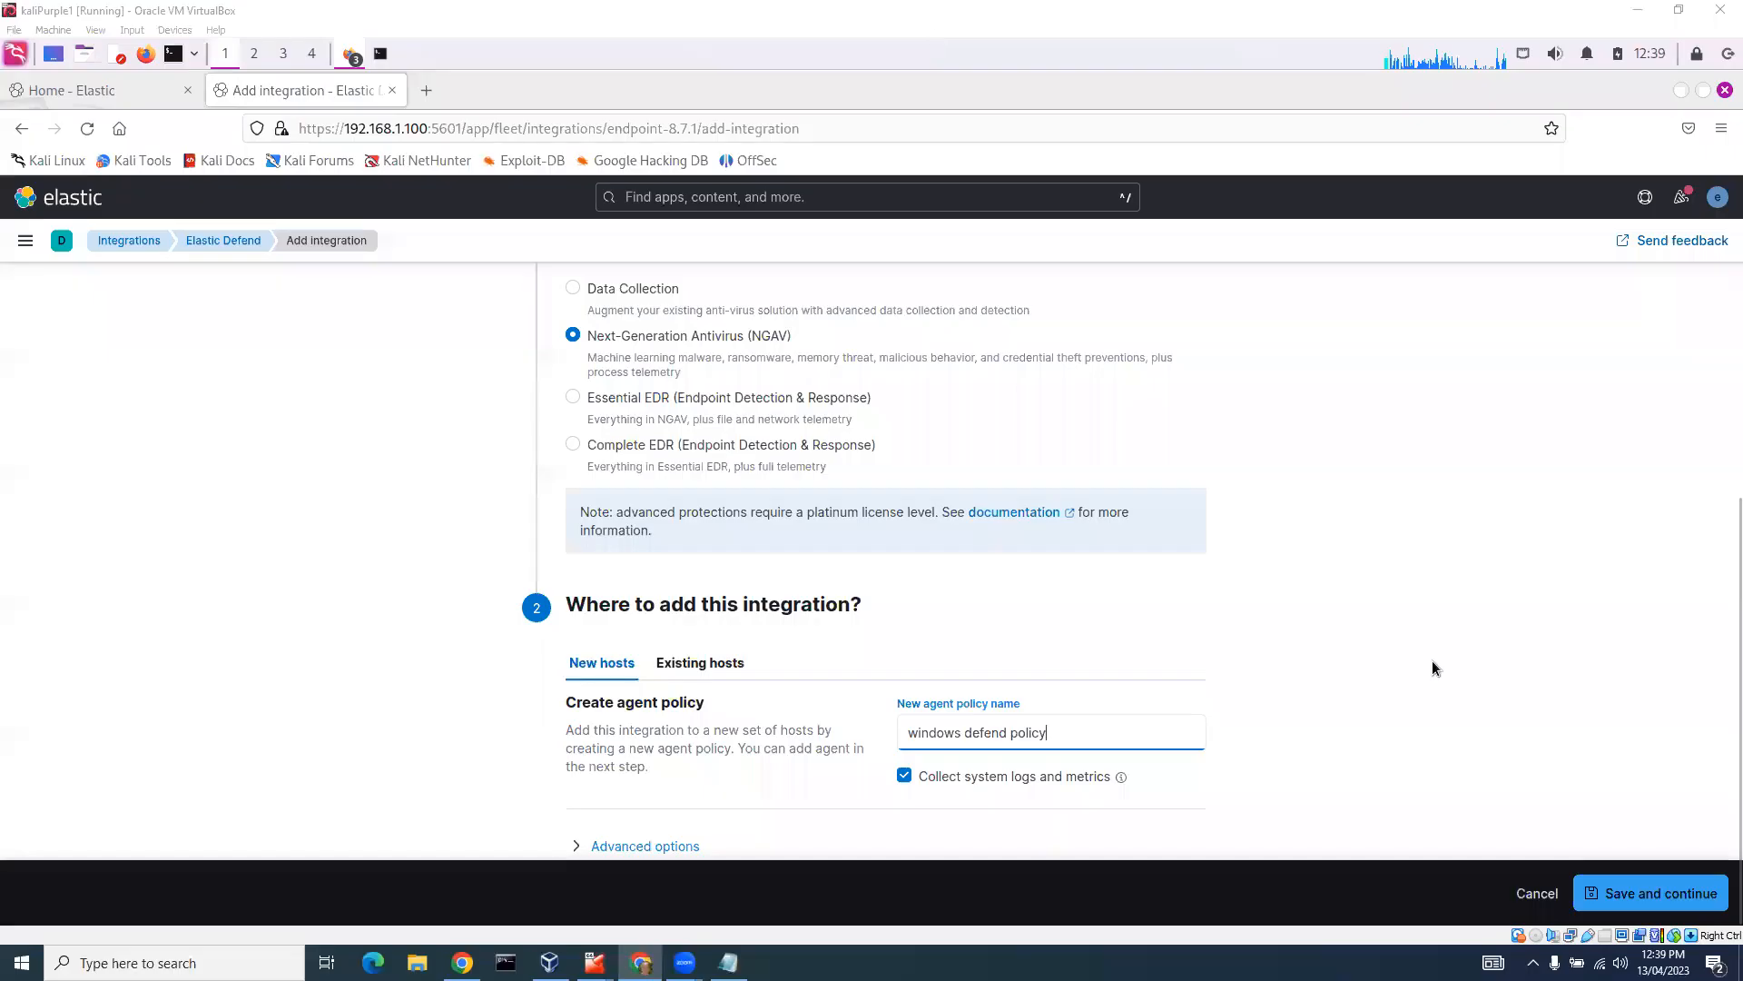
Save and continue, creating the integration under the new agent policy.
left_click(1654, 892)
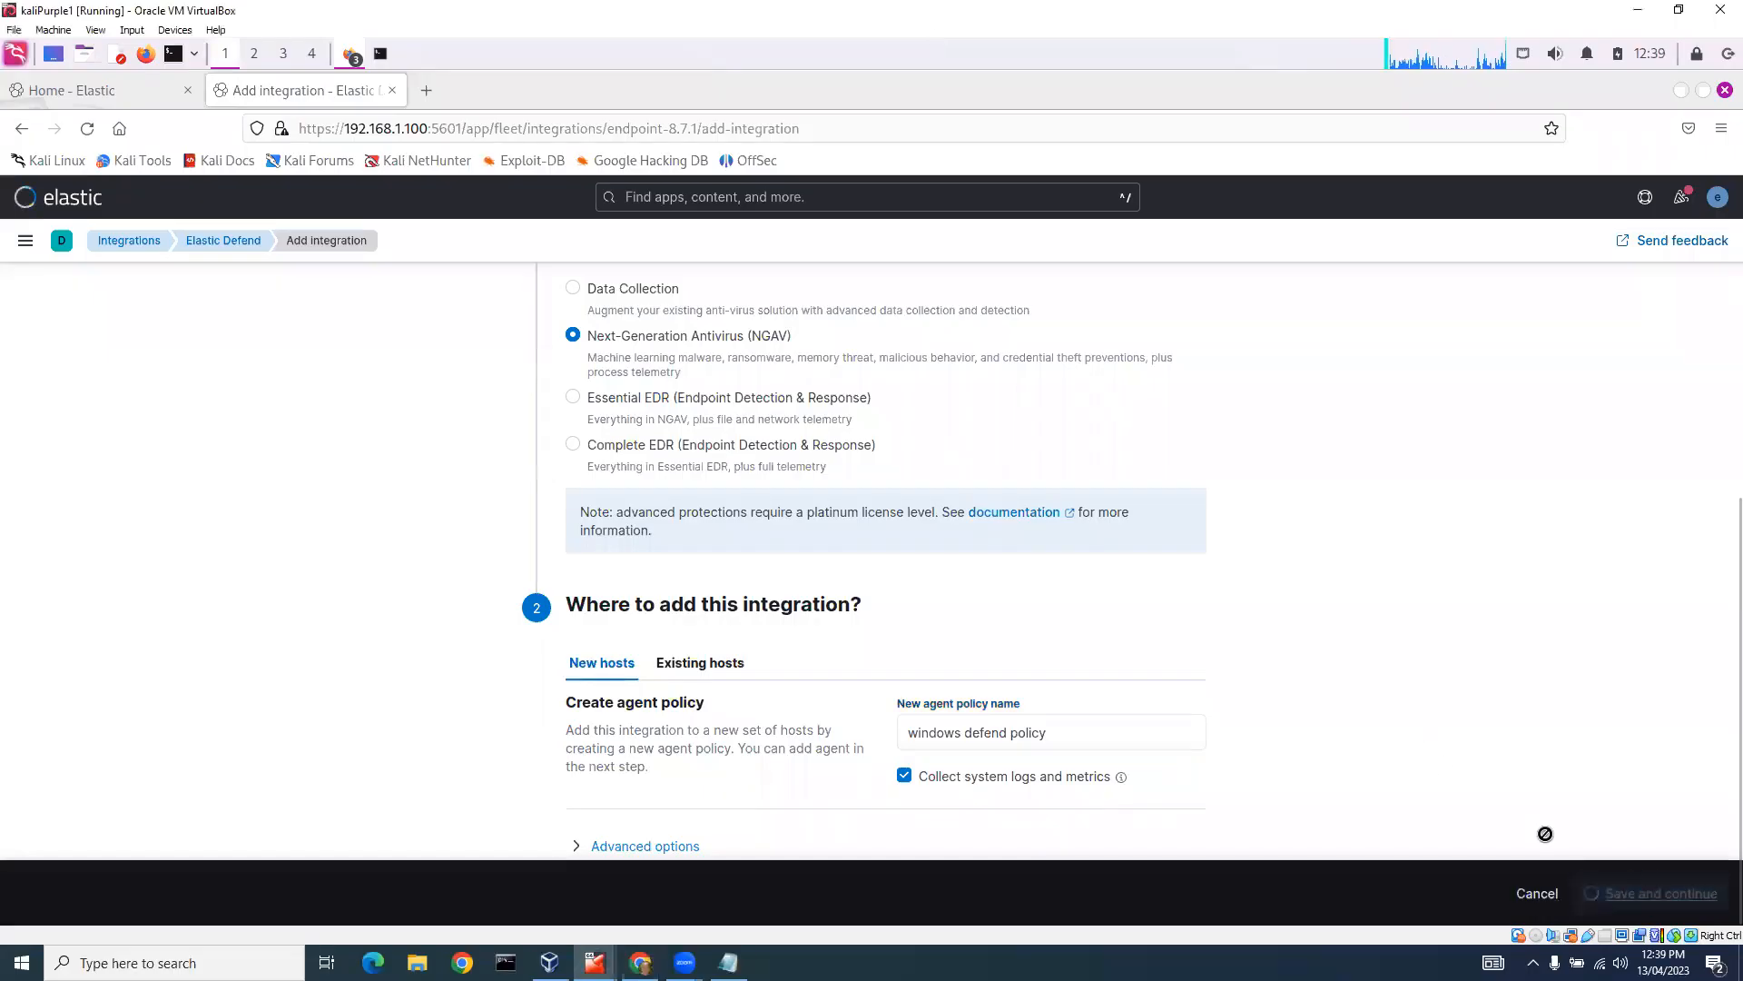
mouse_move(1256, 468)
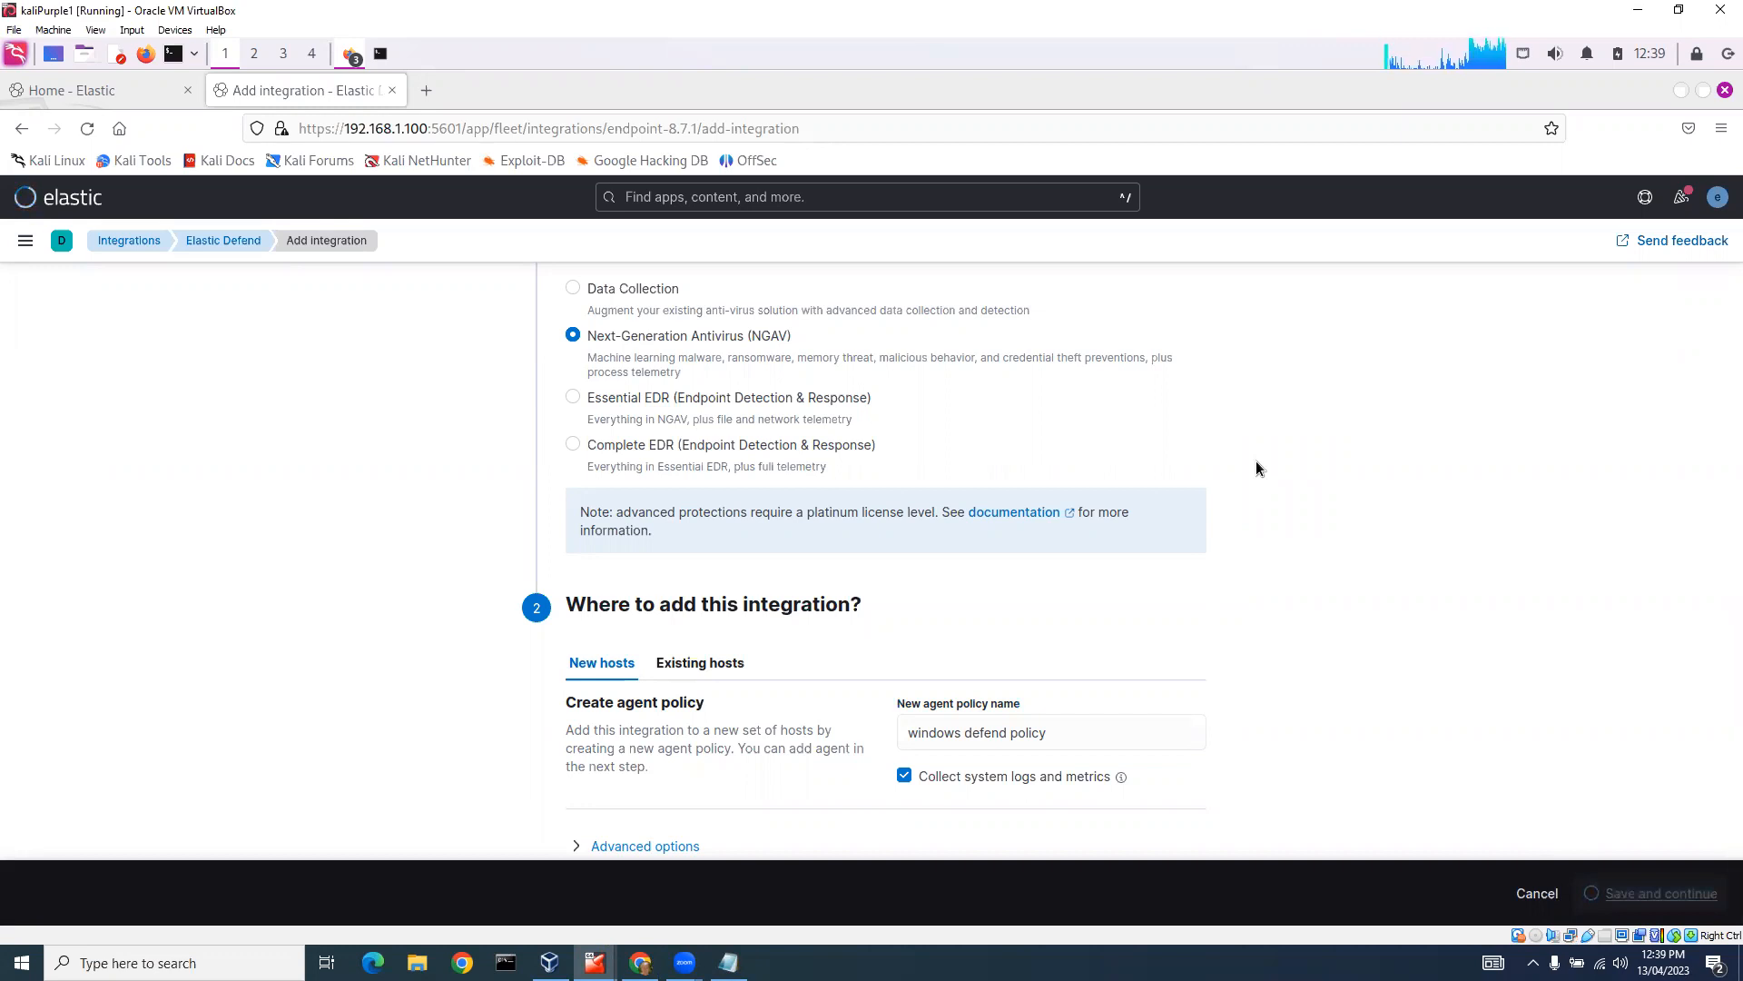
mouse_move(994, 41)
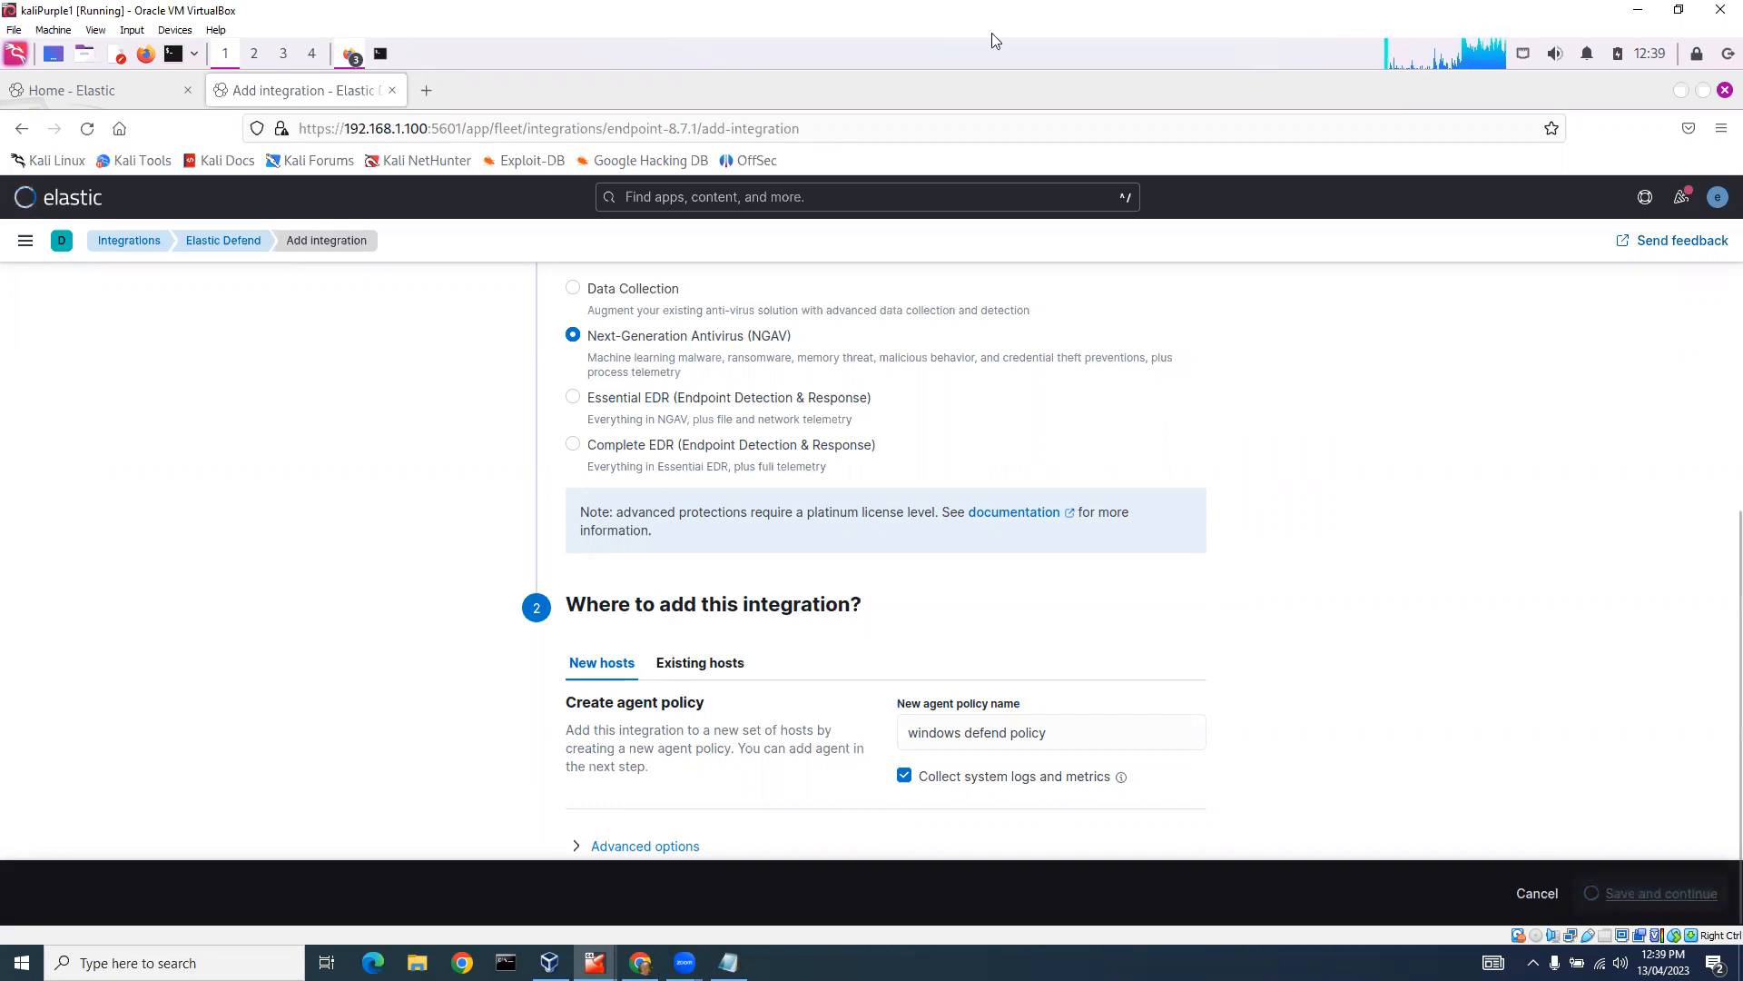
left_click(1658, 894)
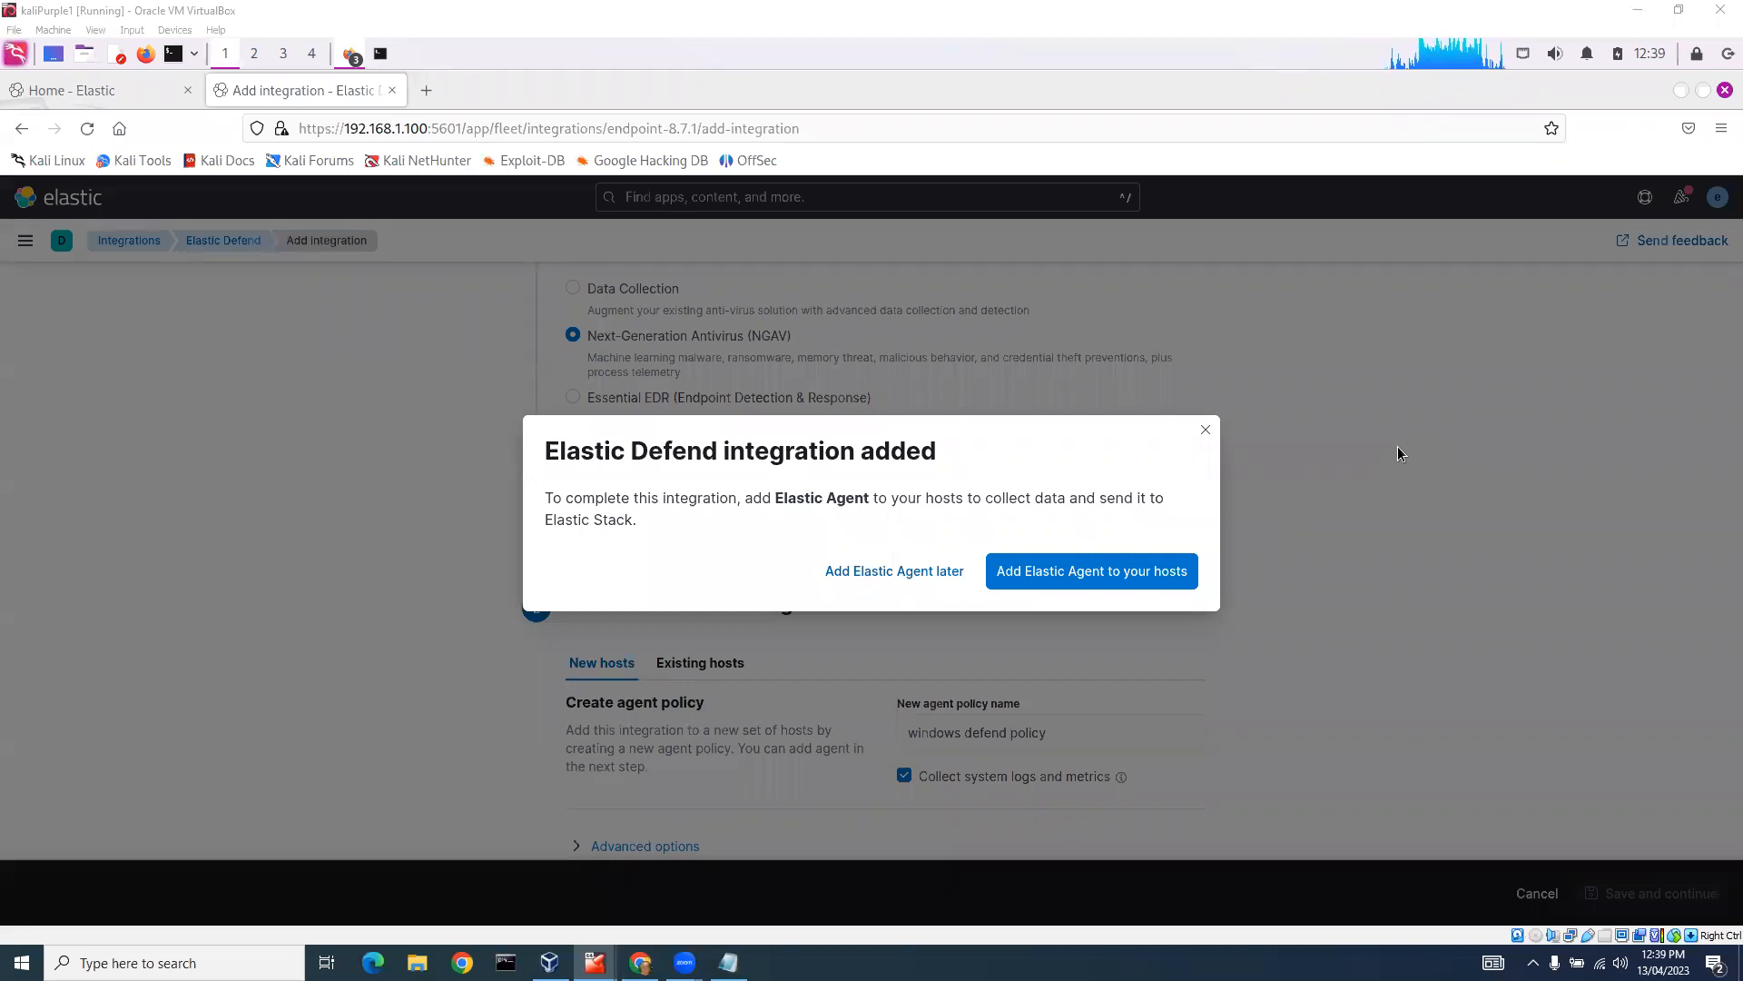
mouse_move(948, 32)
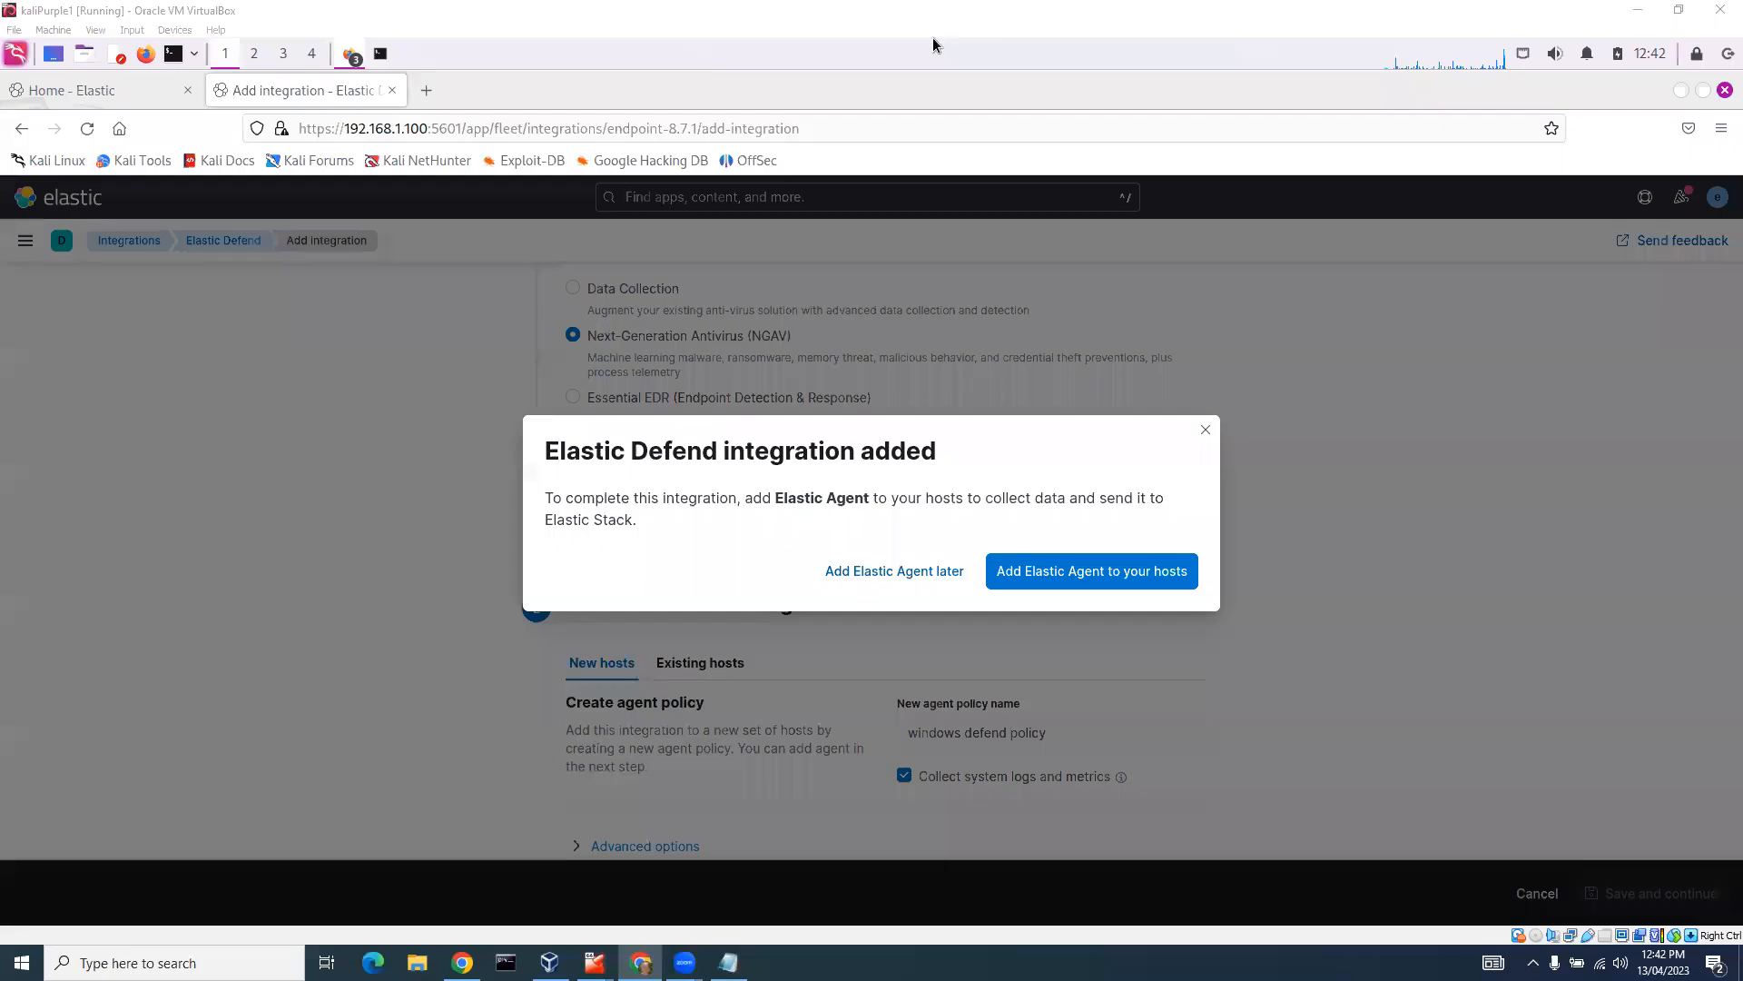
Confirm 'Add Elastic Agent to your hosts' in the integration-added dialog.
left_click(1090, 572)
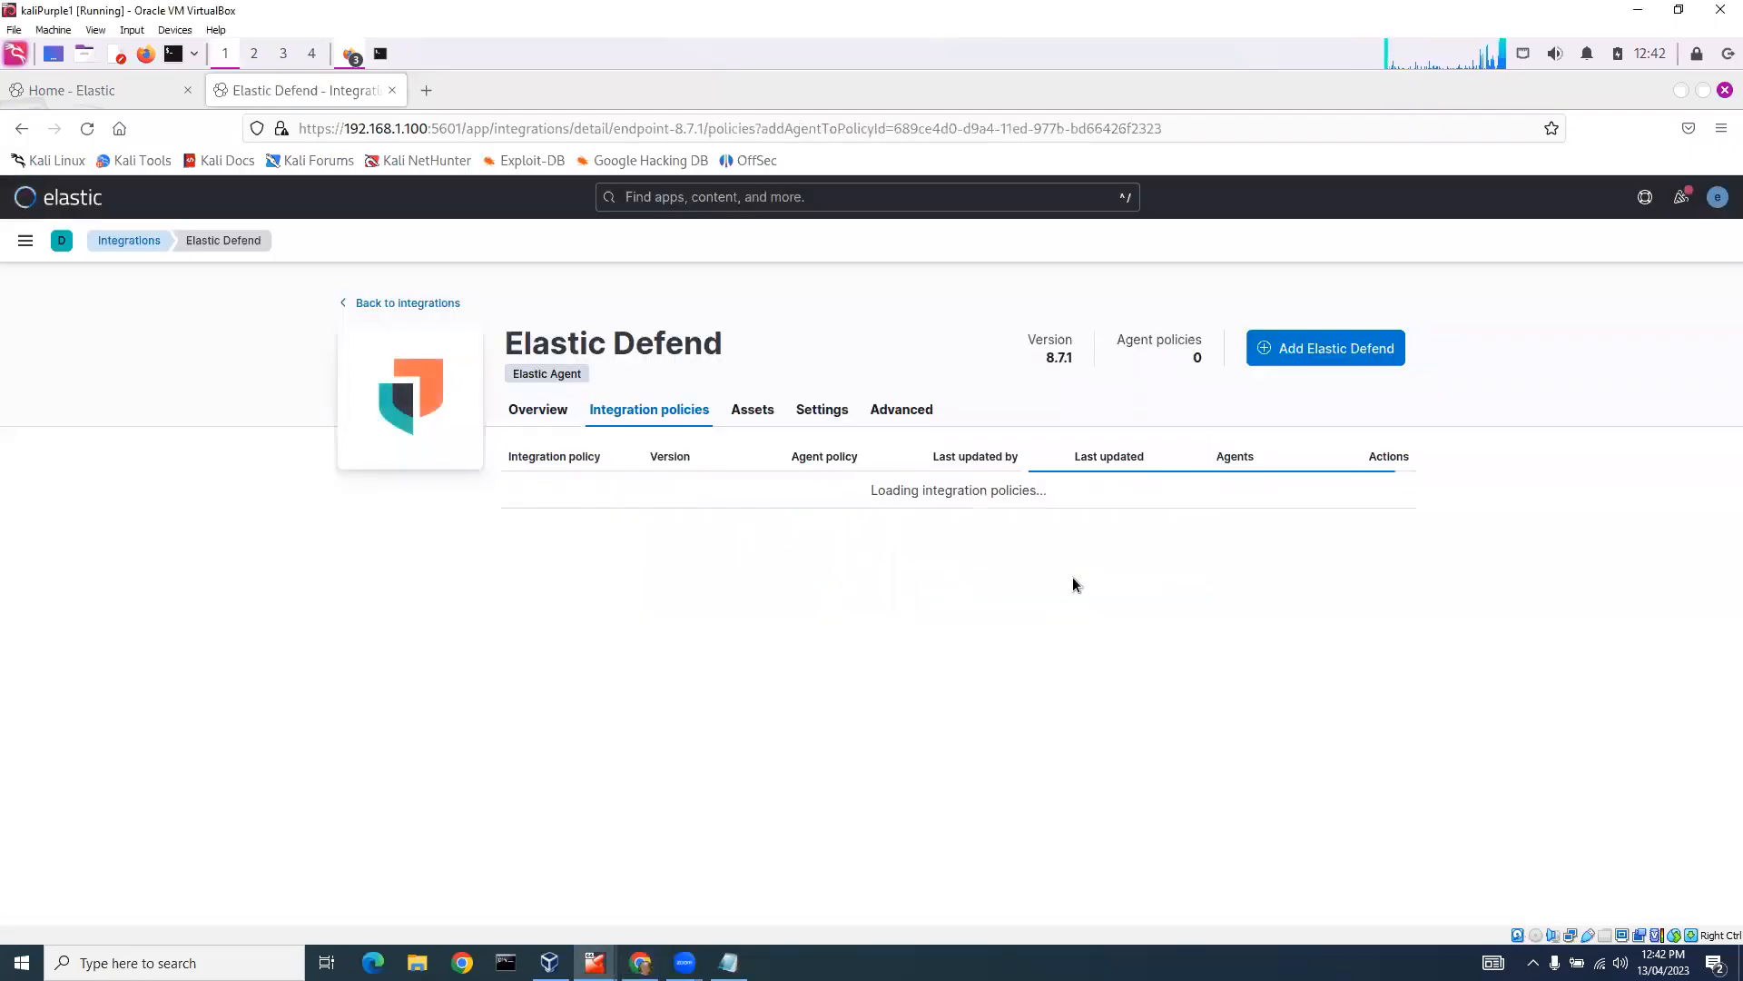
Begin adding an agent to windows defend policy with the Default enrollment token and reach the install commands.
left_click(1324, 347)
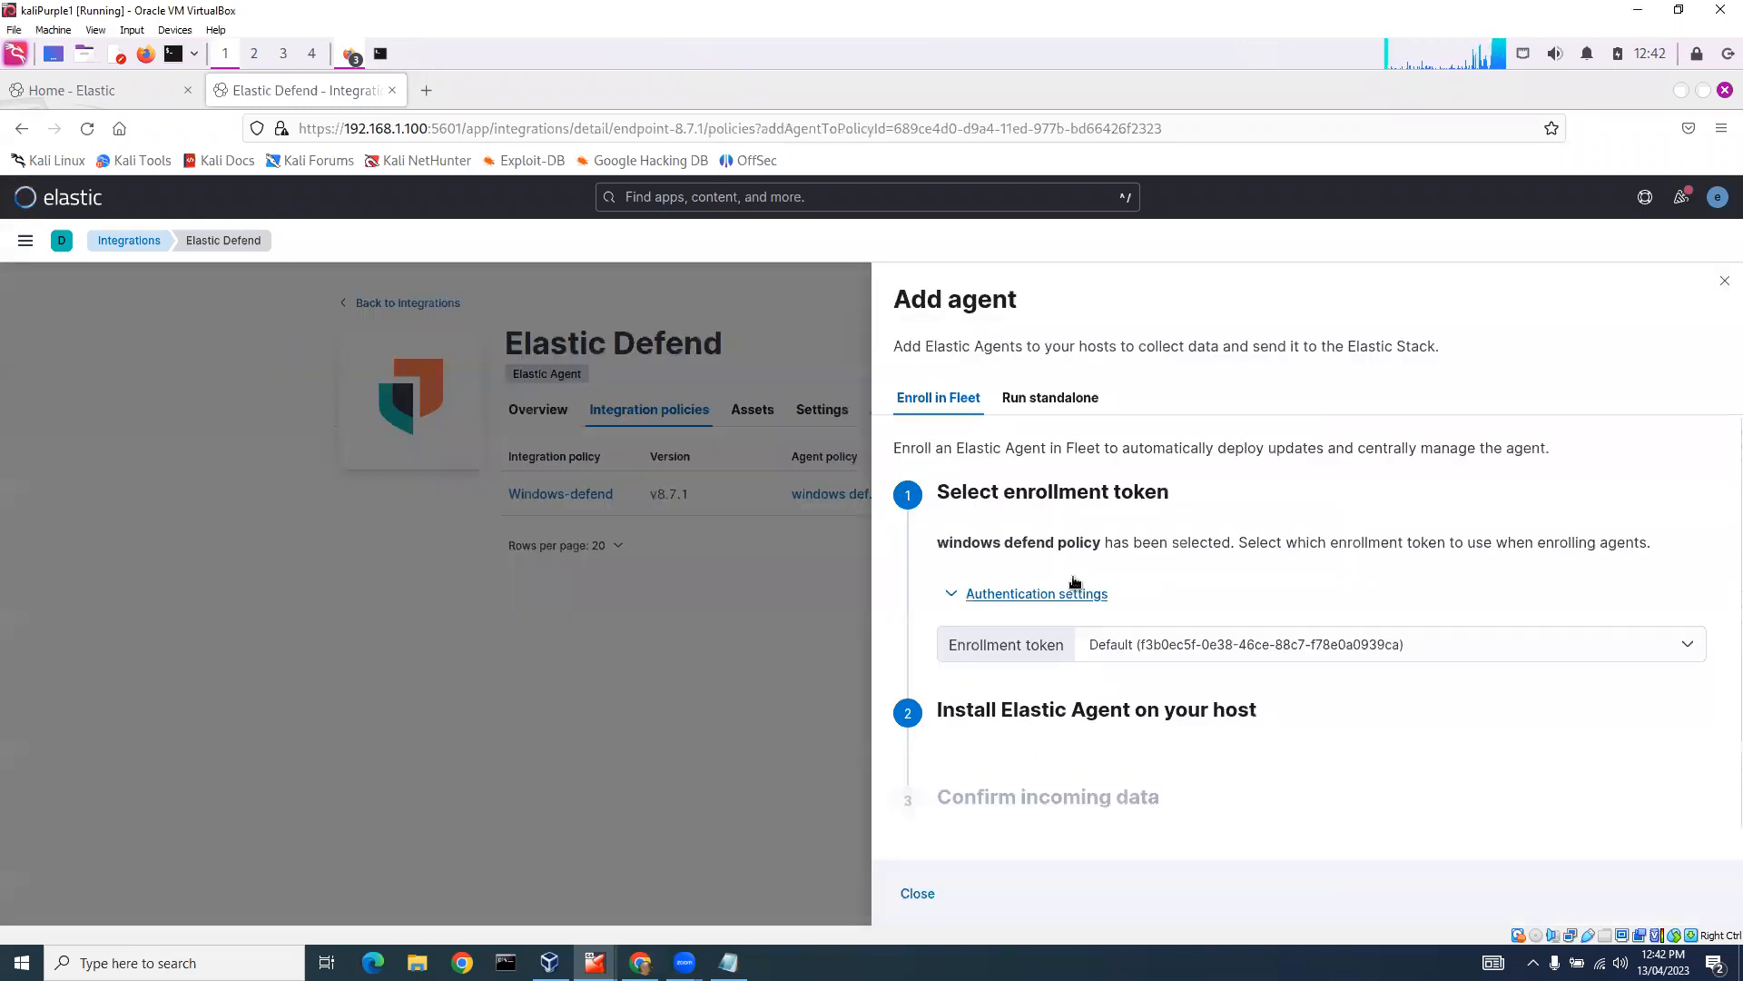
left_click(1095, 710)
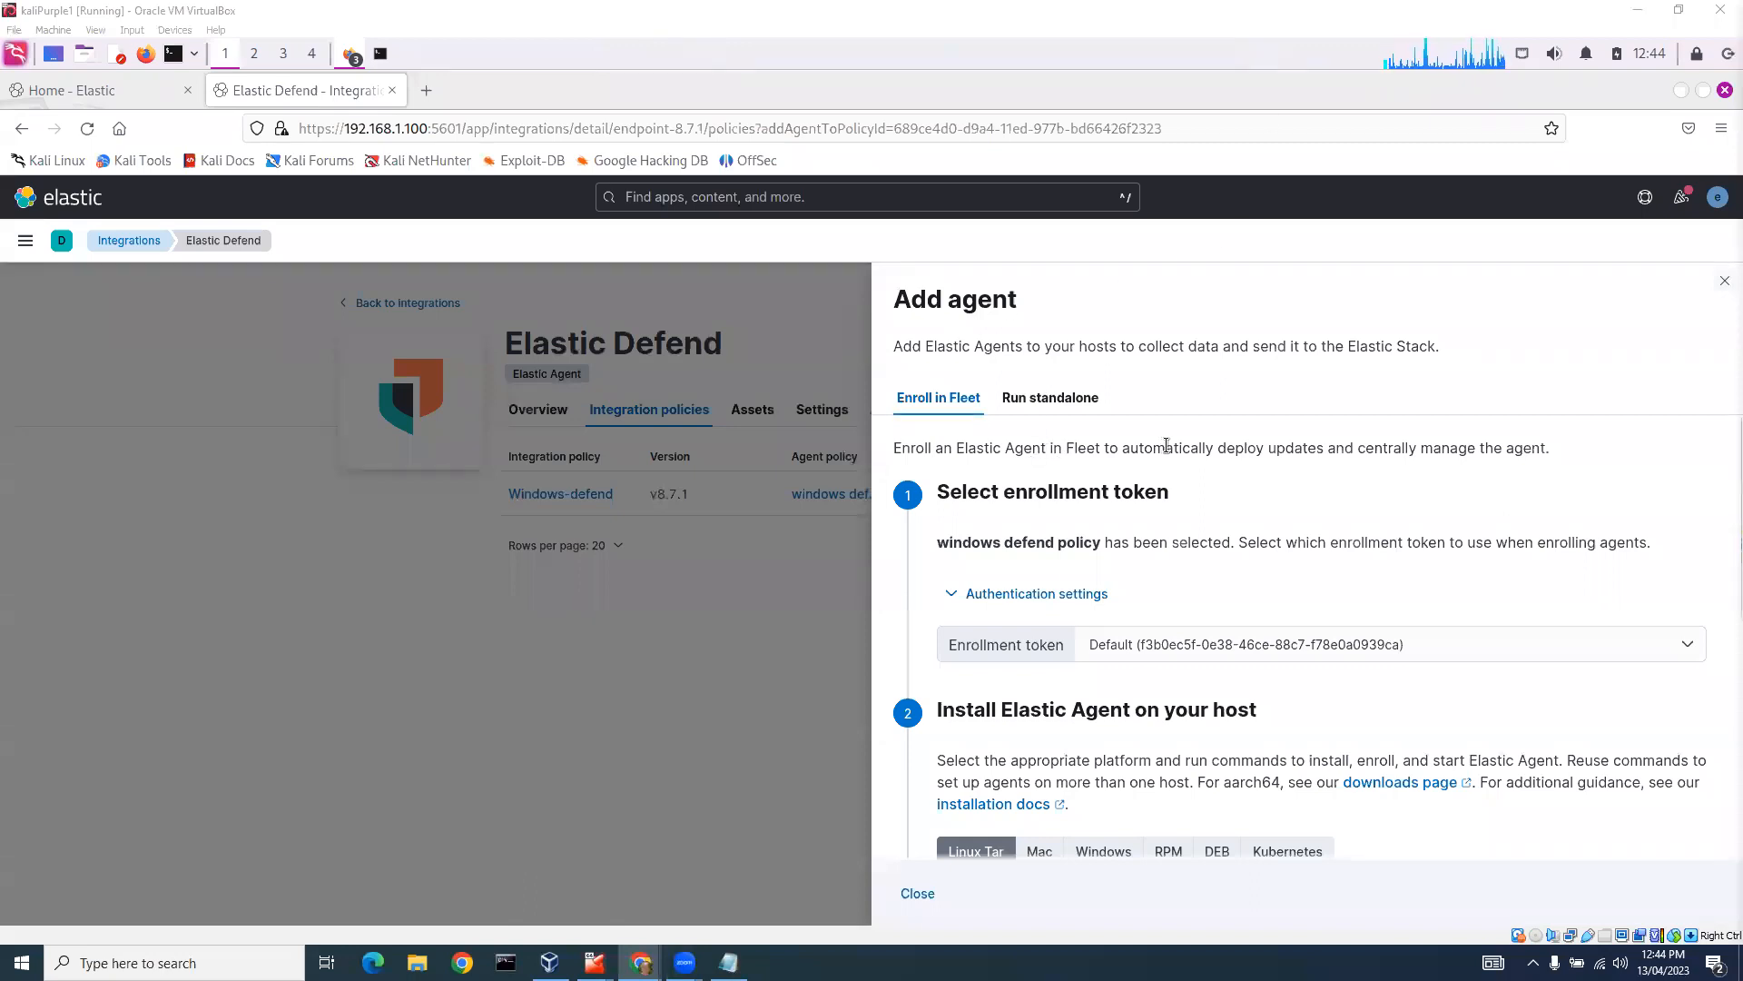
mouse_move(1121, 654)
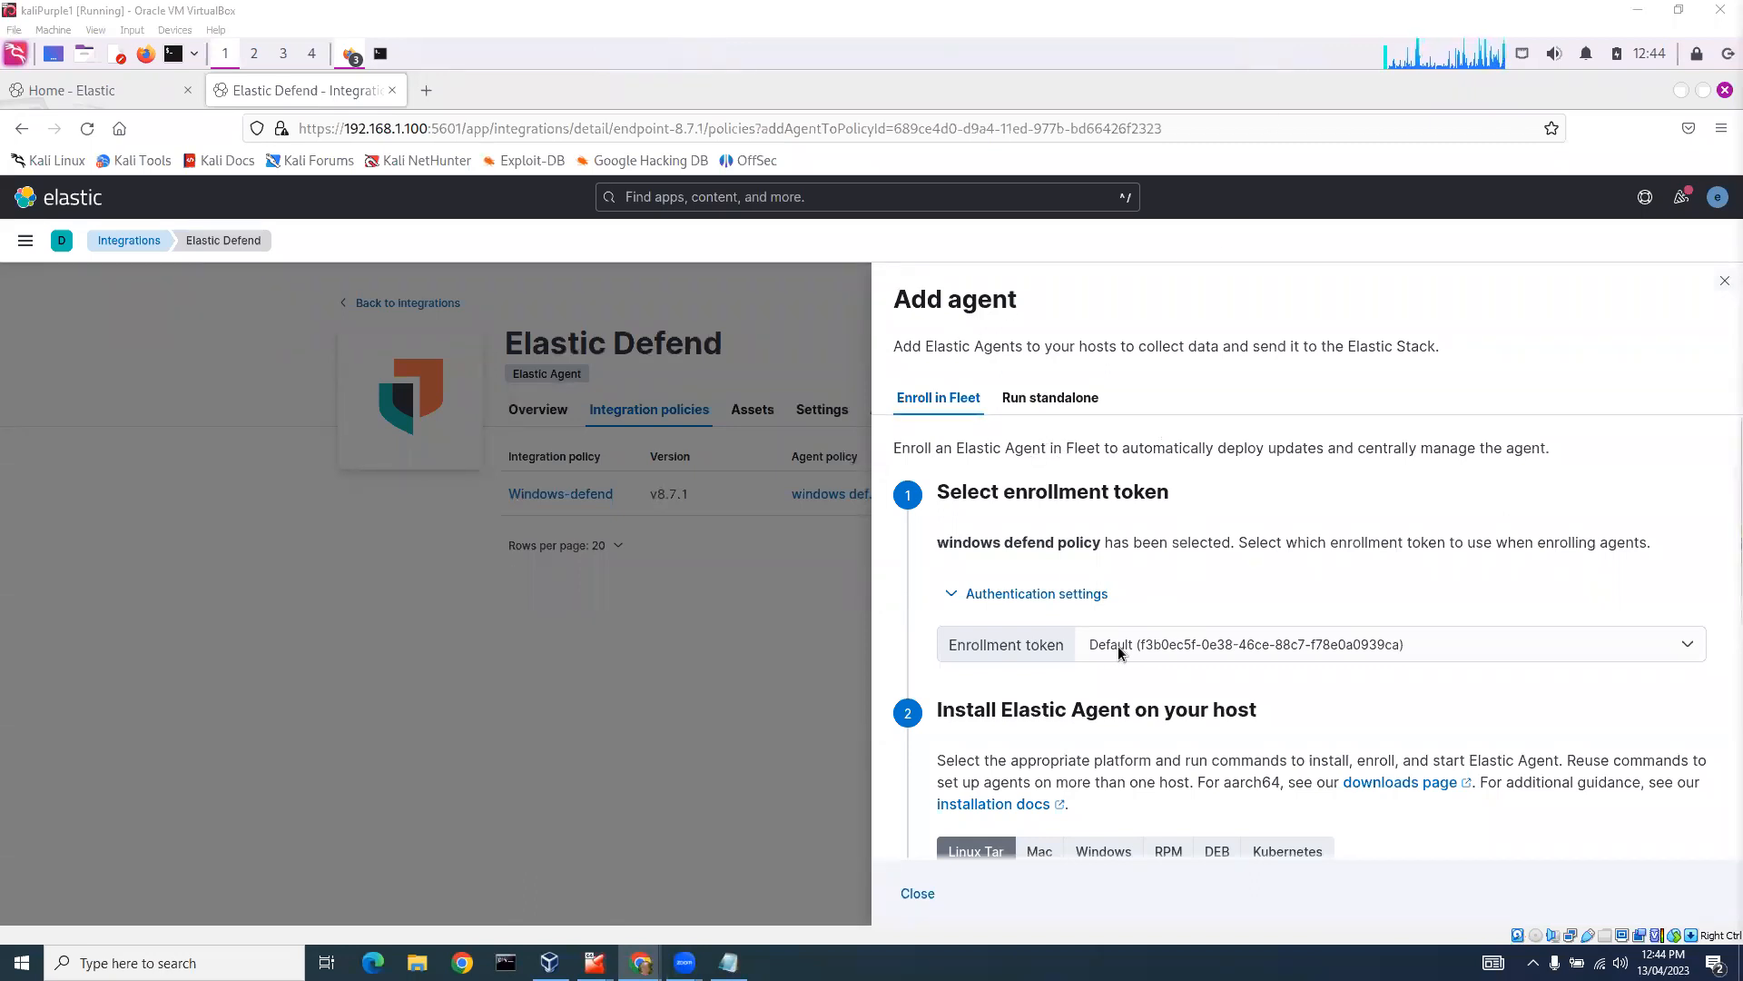
mouse_move(1429, 654)
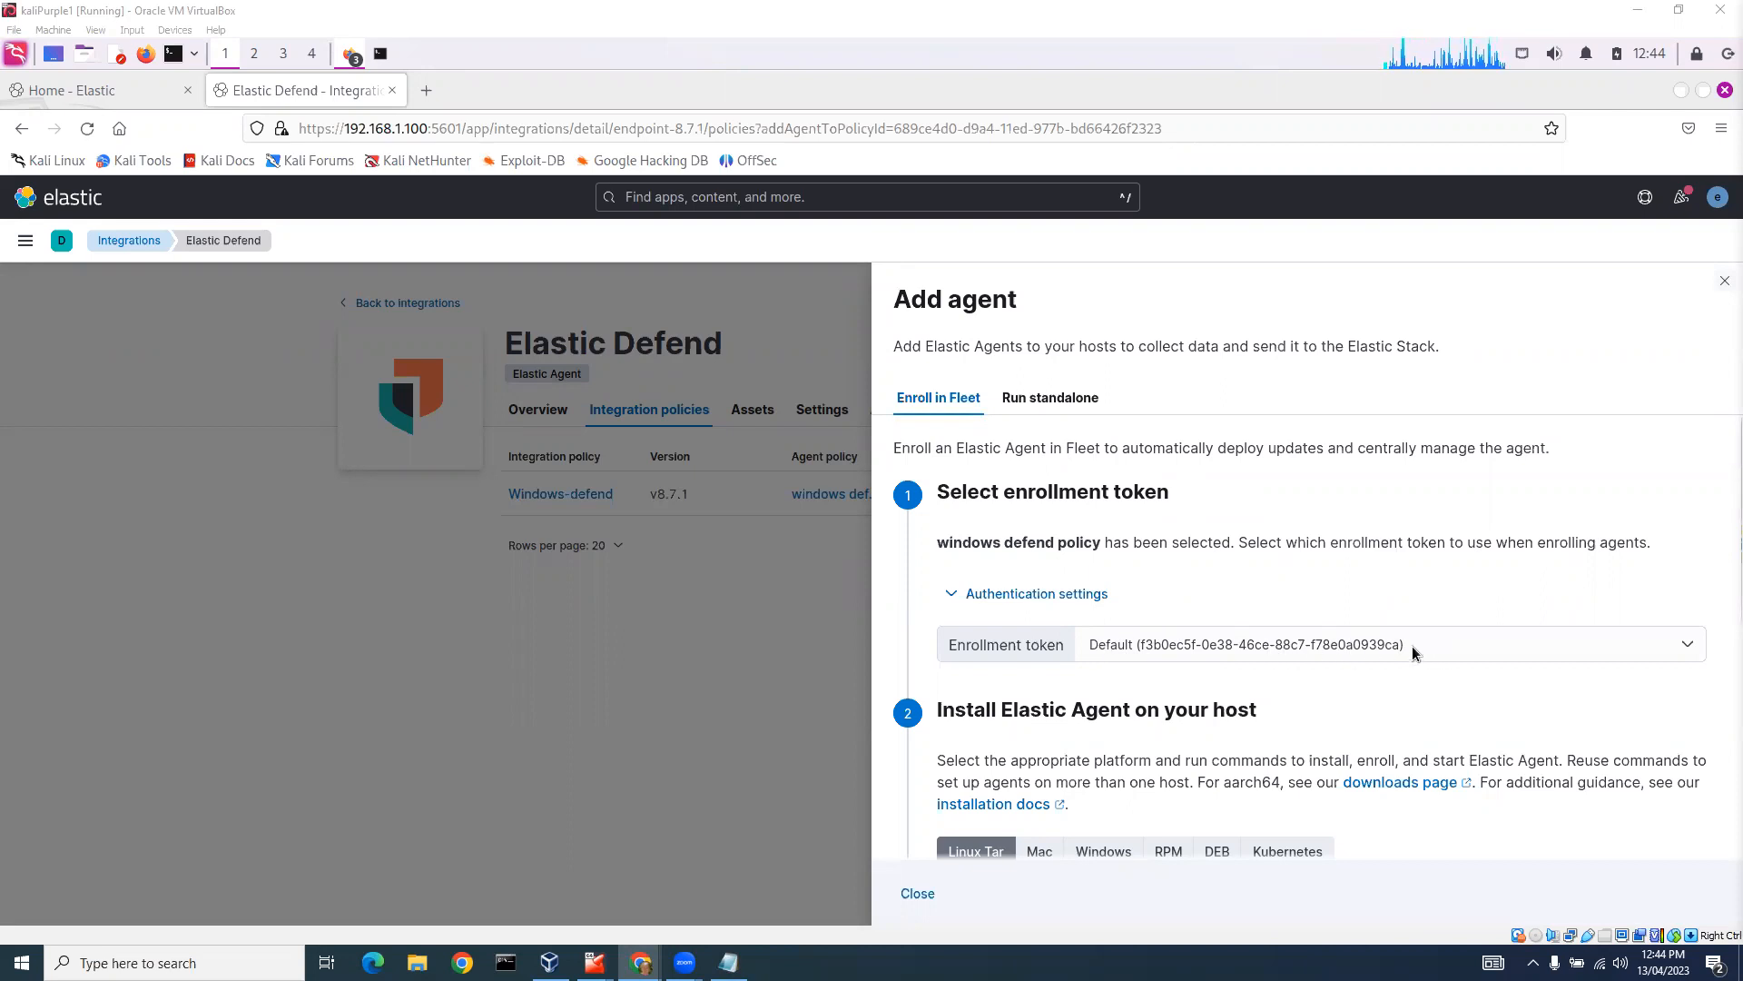
left_click(1686, 643)
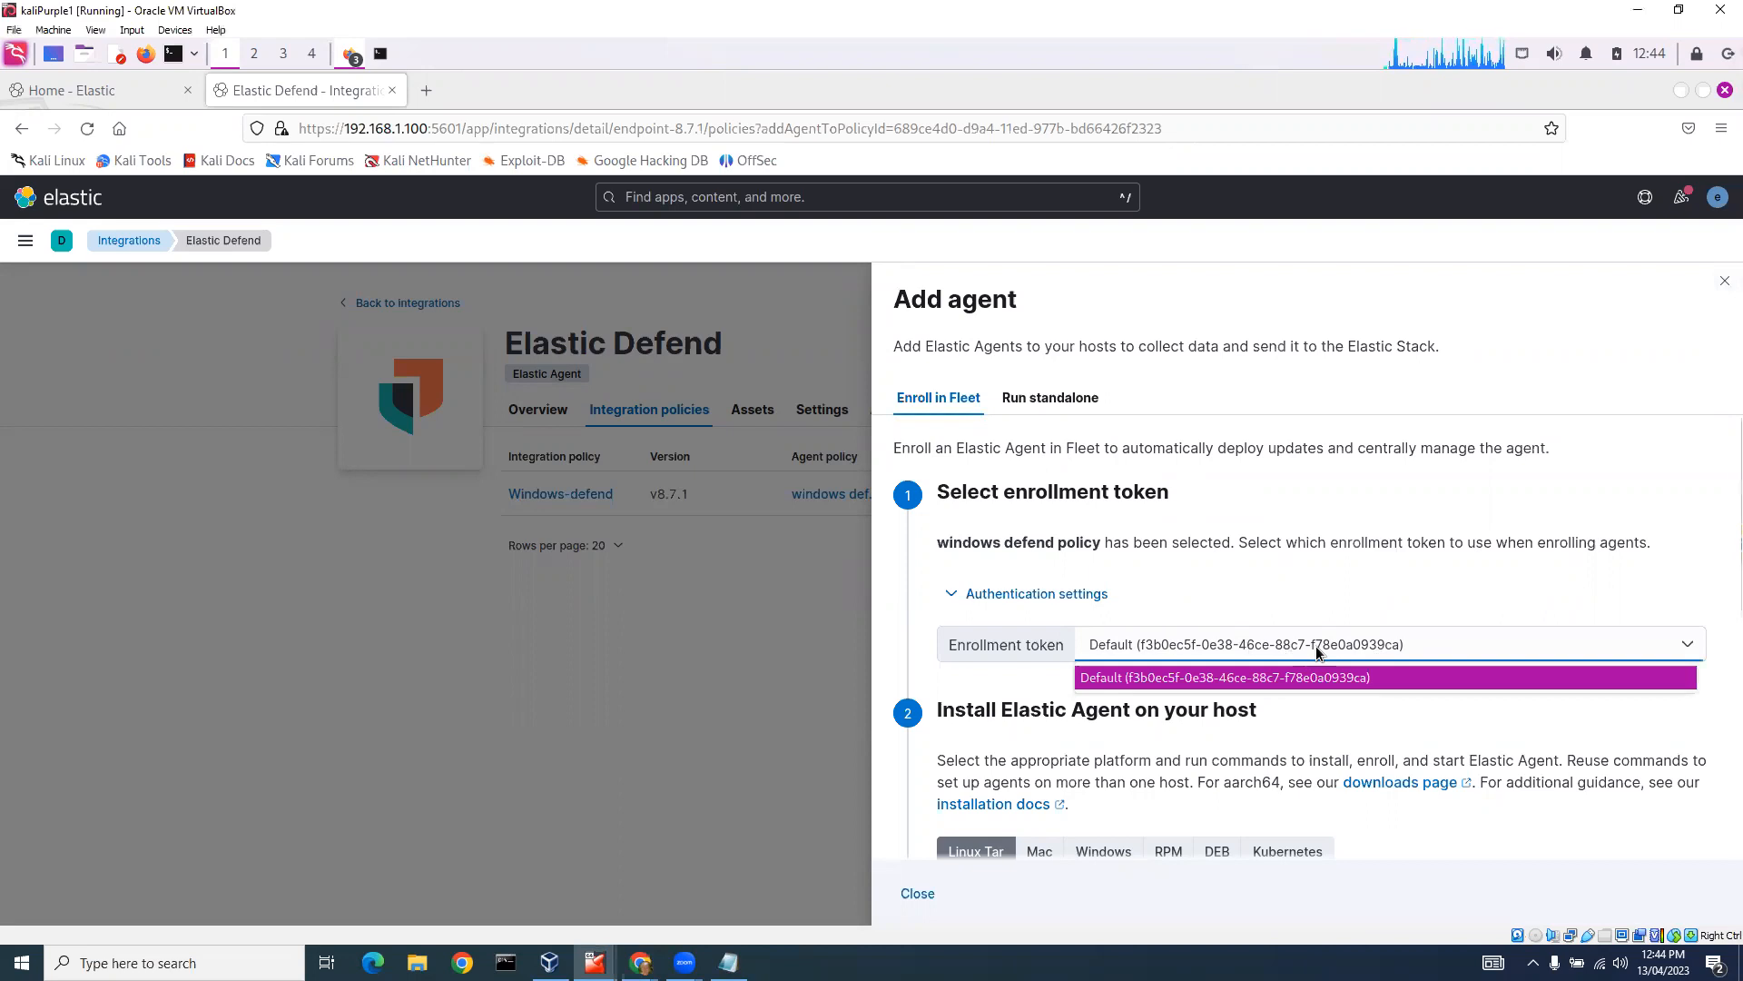
left_click(1222, 675)
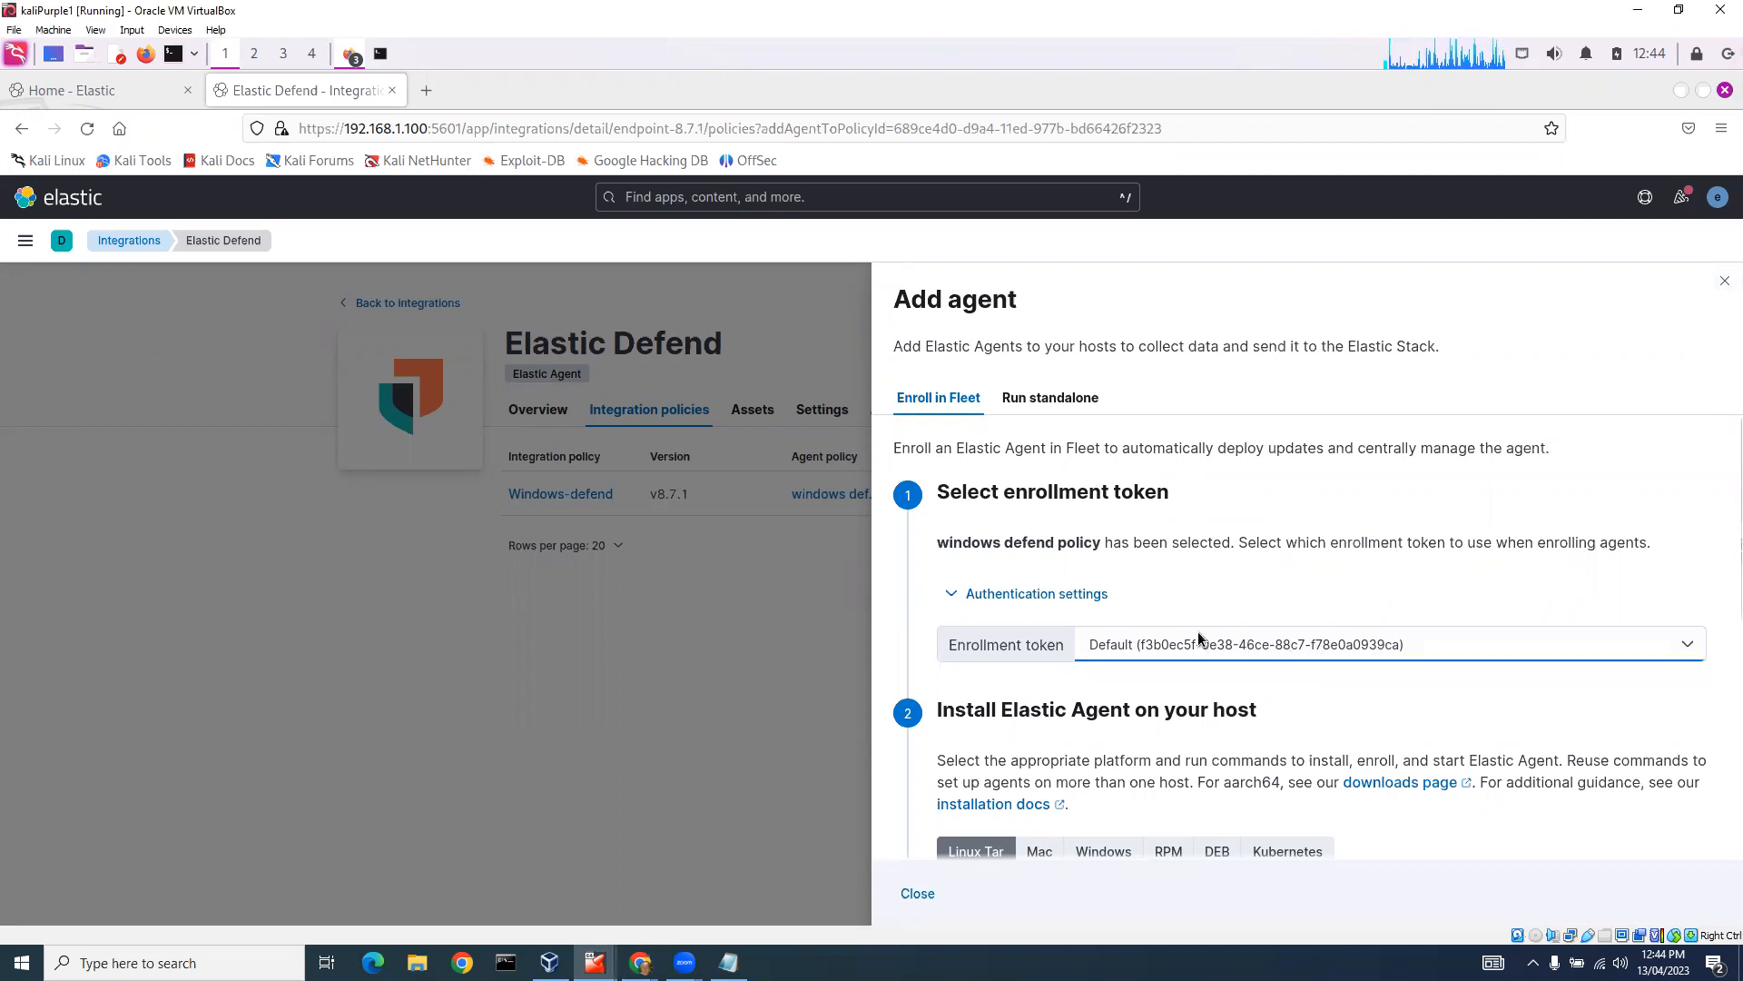
scroll("down", 3)
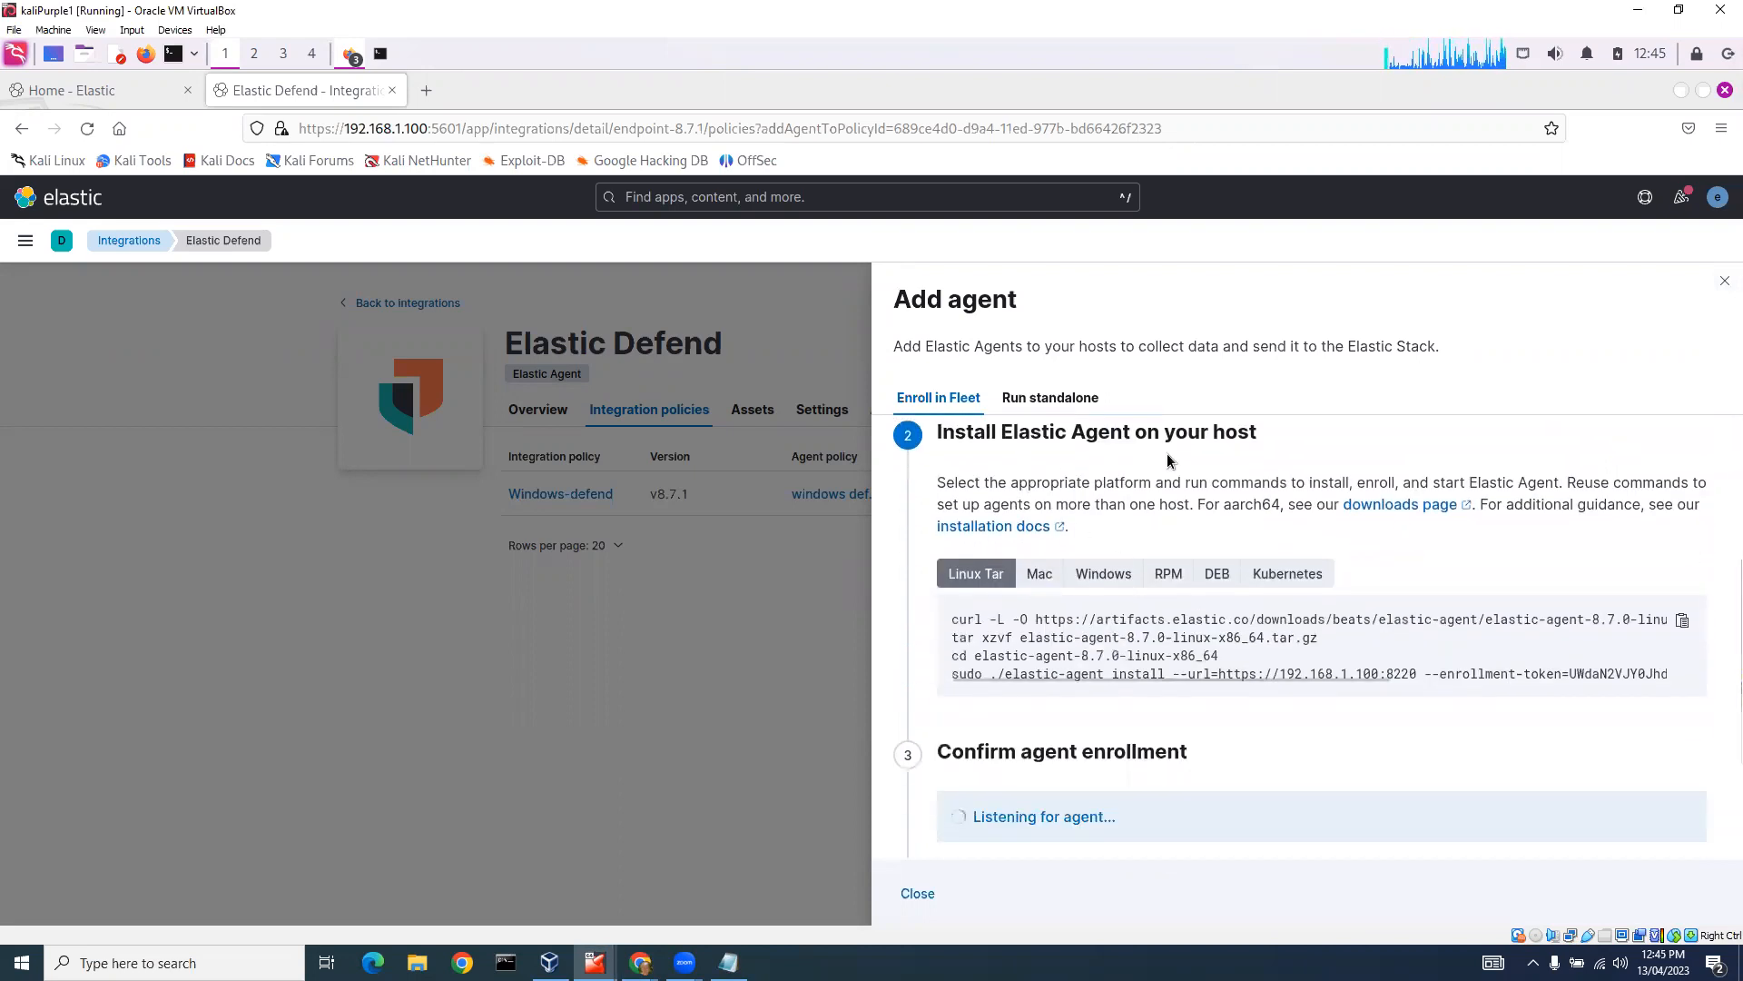
mouse_move(975, 572)
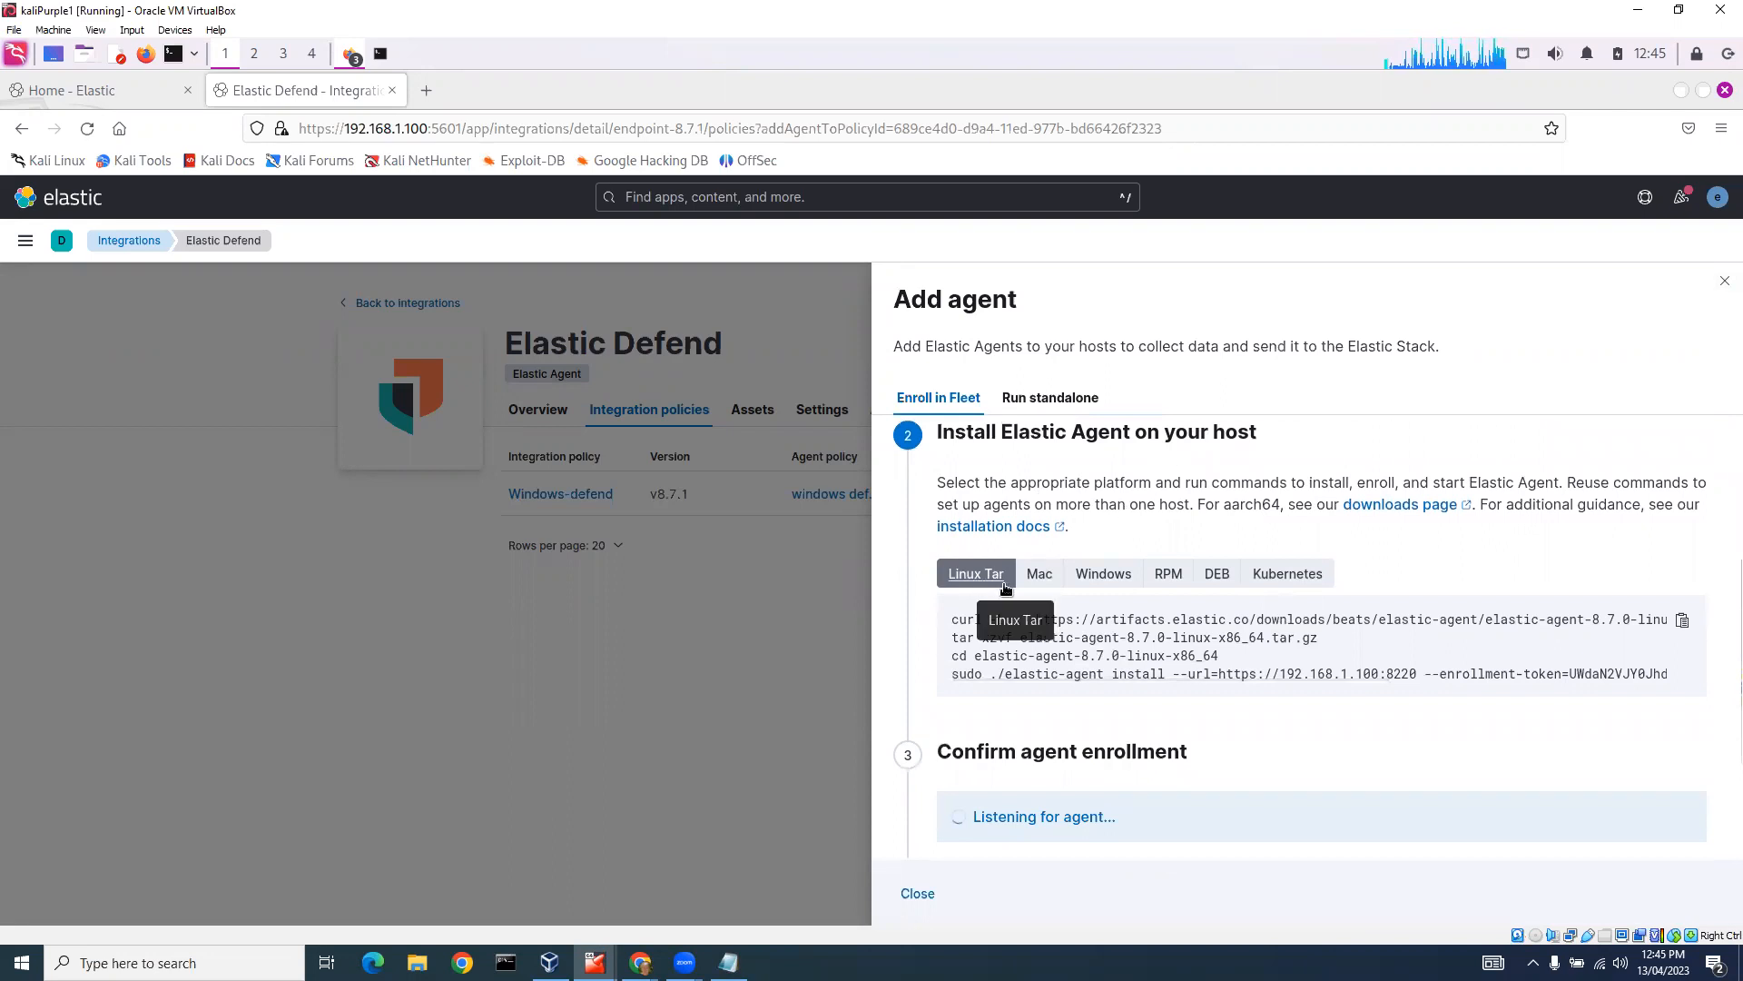
mouse_move(1271, 596)
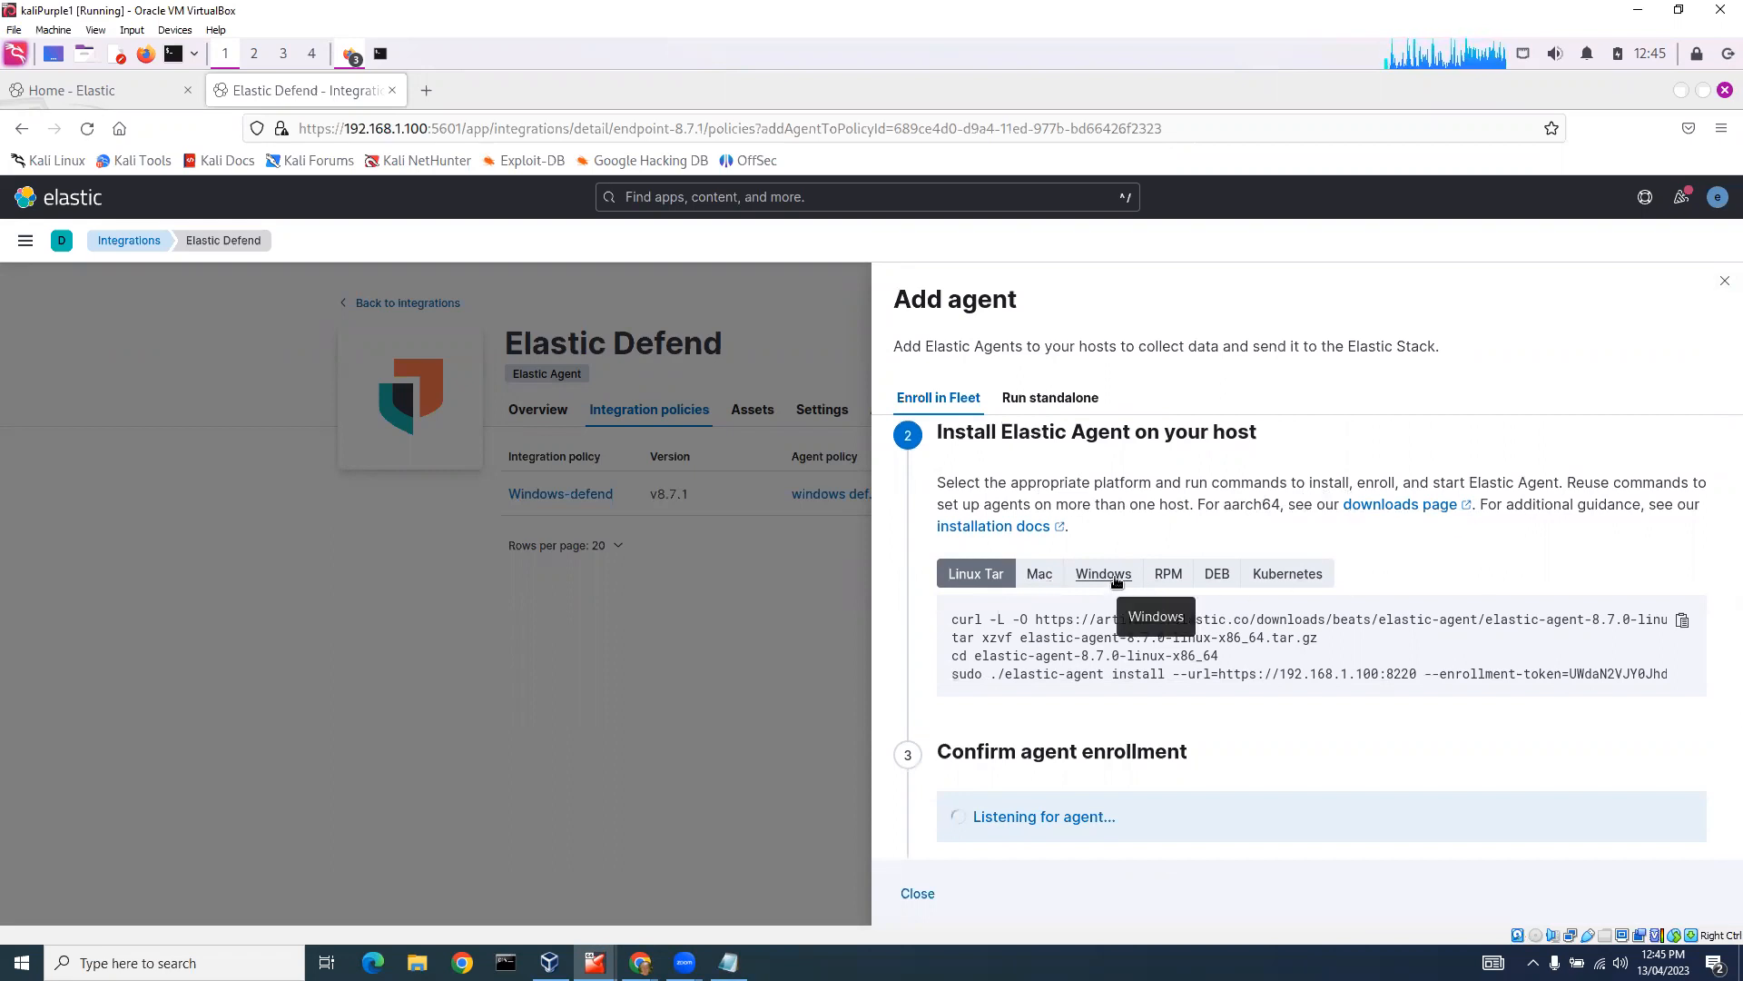
left_click(1103, 572)
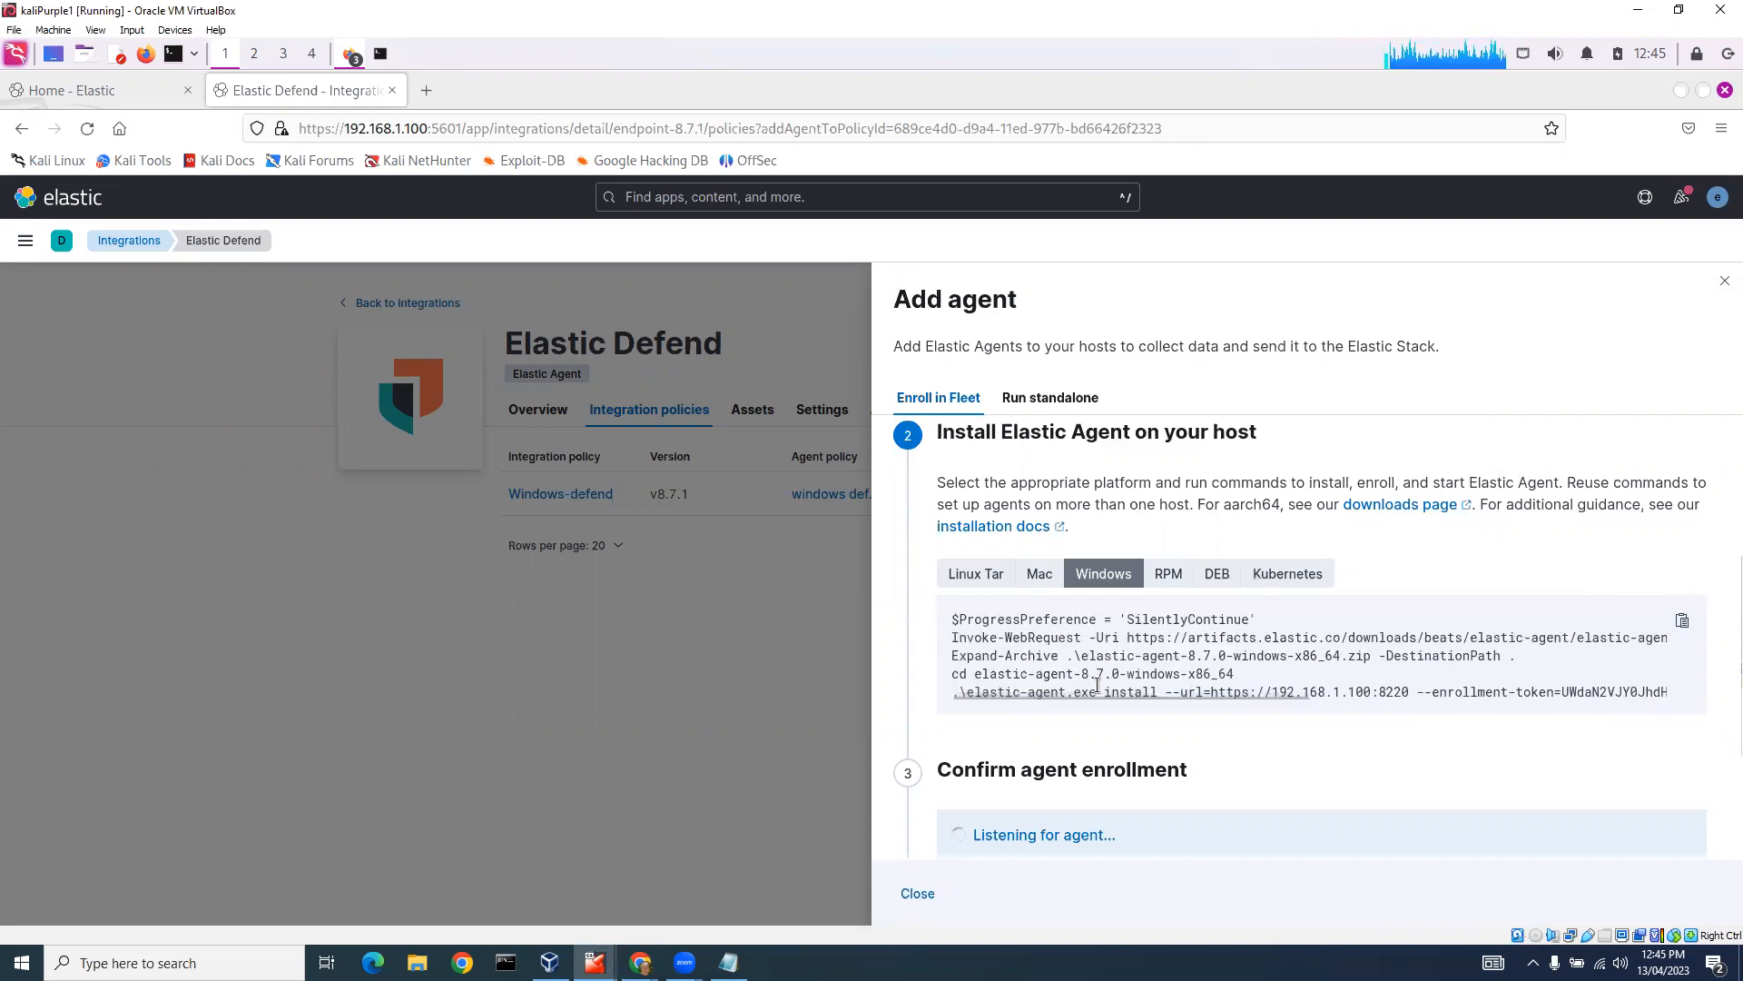
left_click(975, 572)
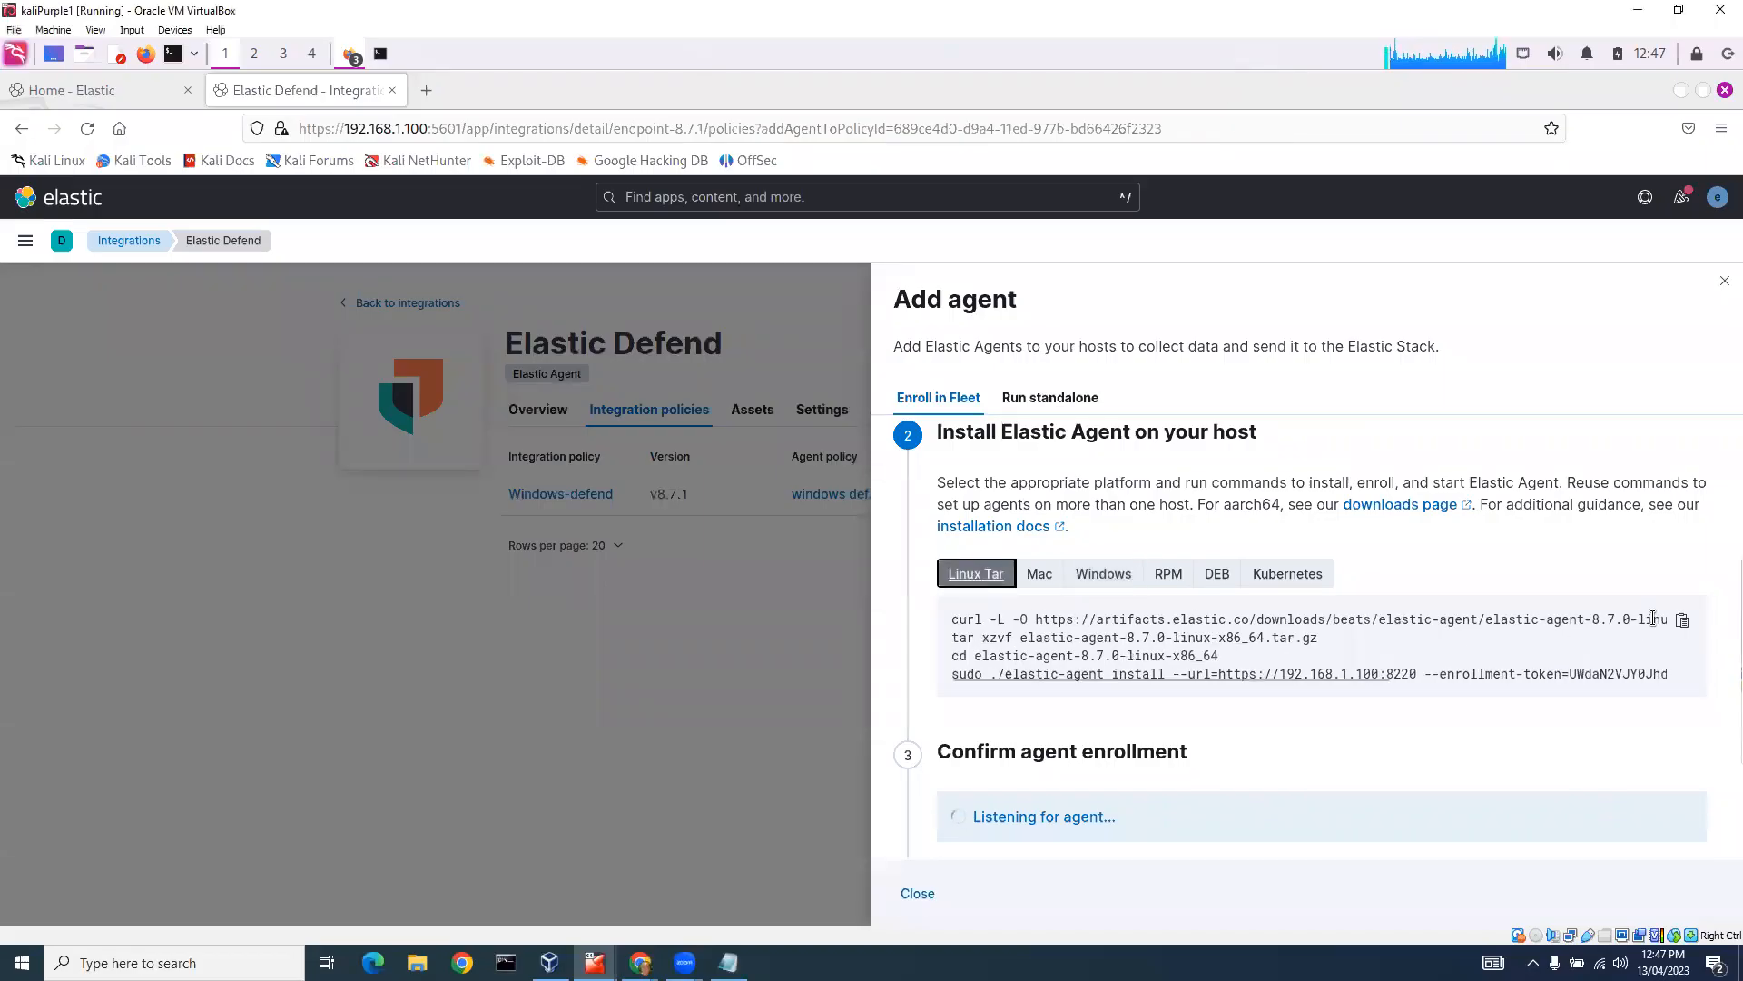
mouse_move(734, 885)
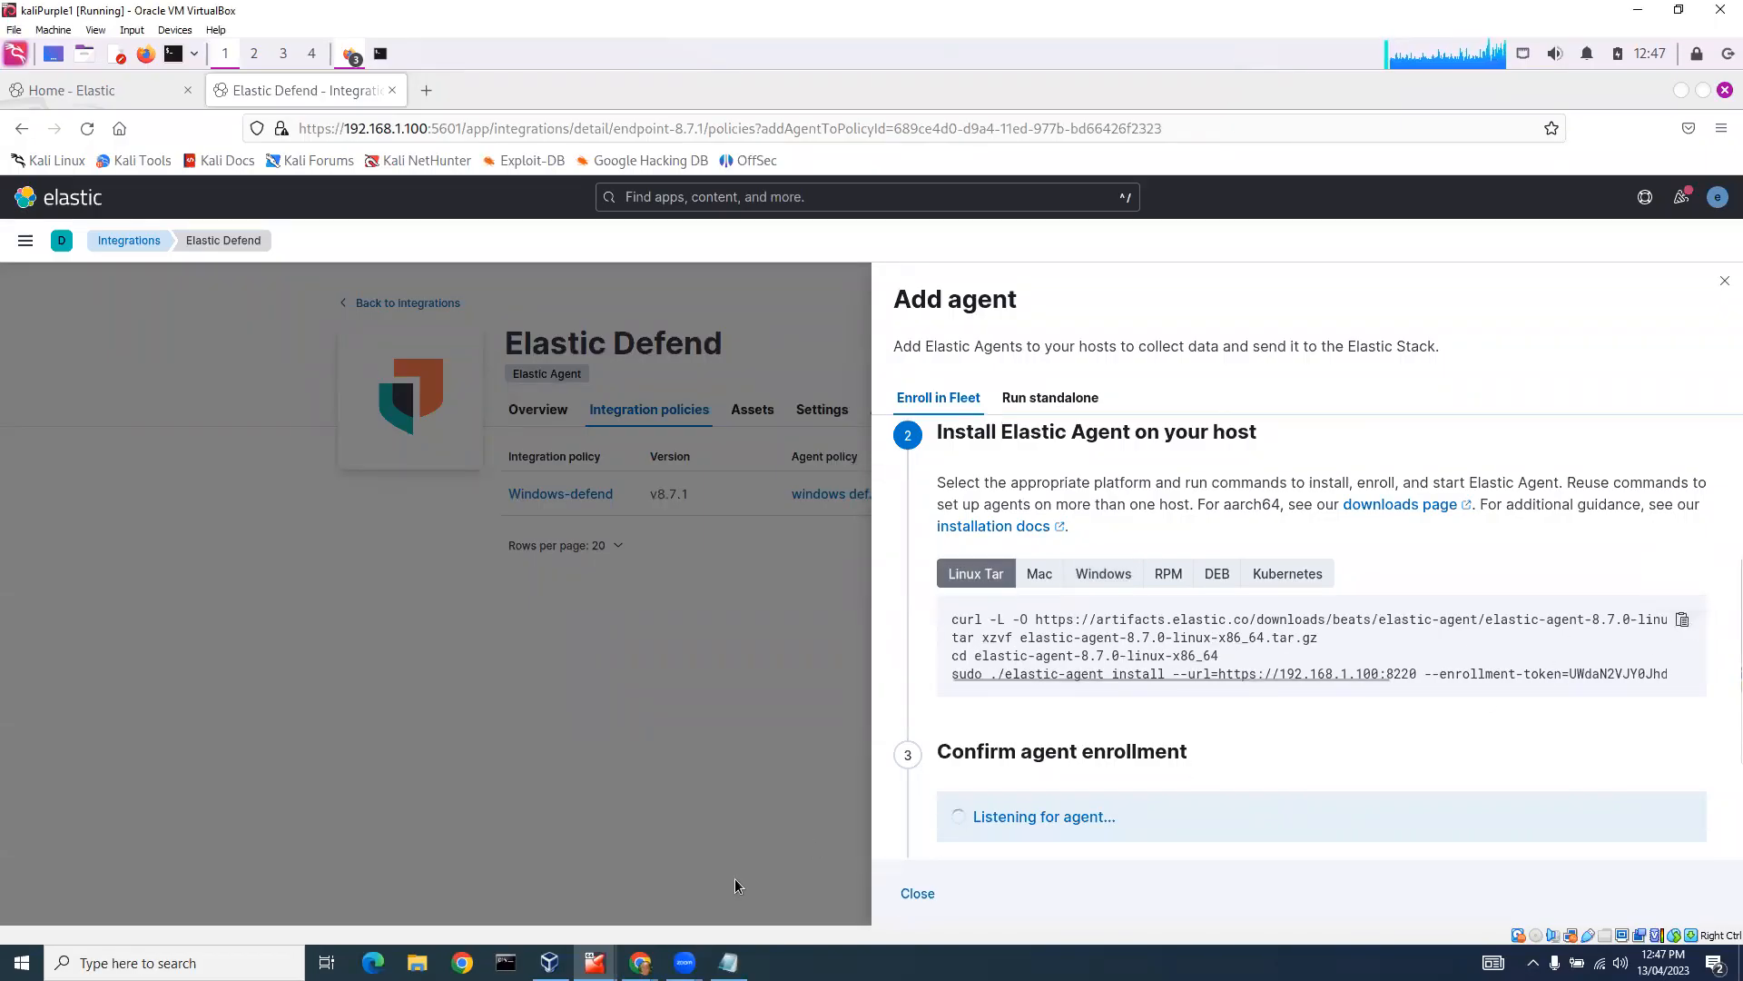
Save the Notepad note holding the Linux install commands as linux.txt.
left_click(726, 962)
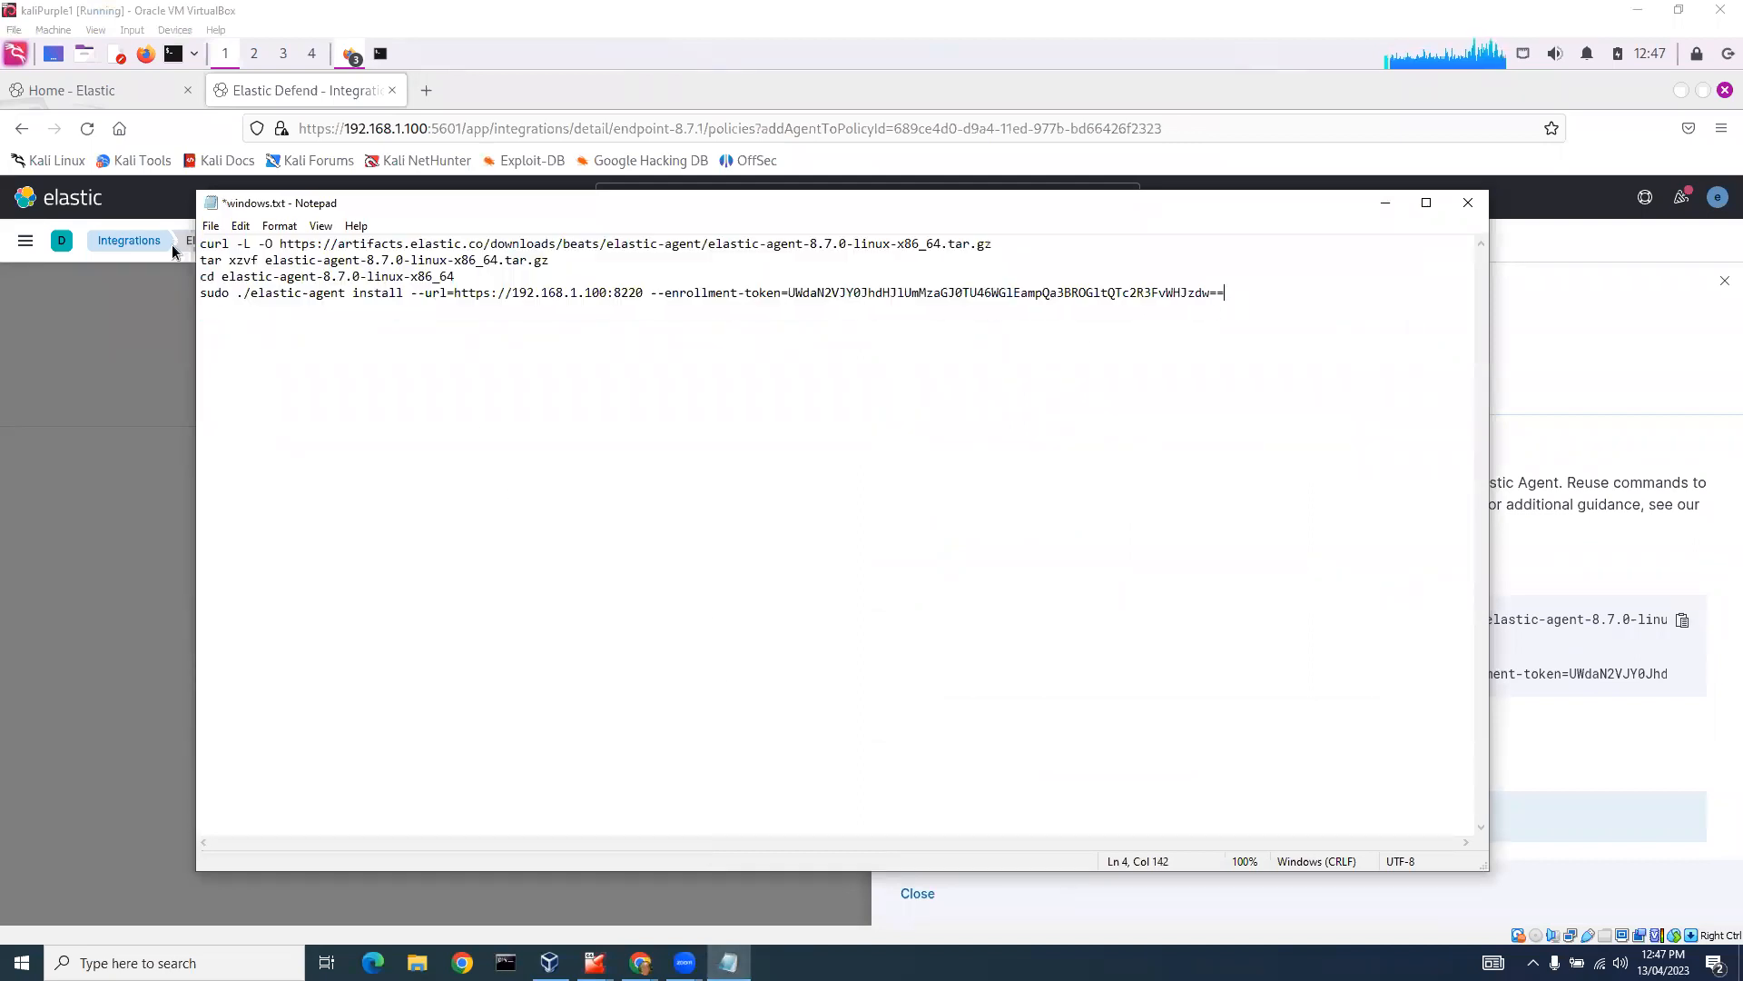
left_click(211, 225)
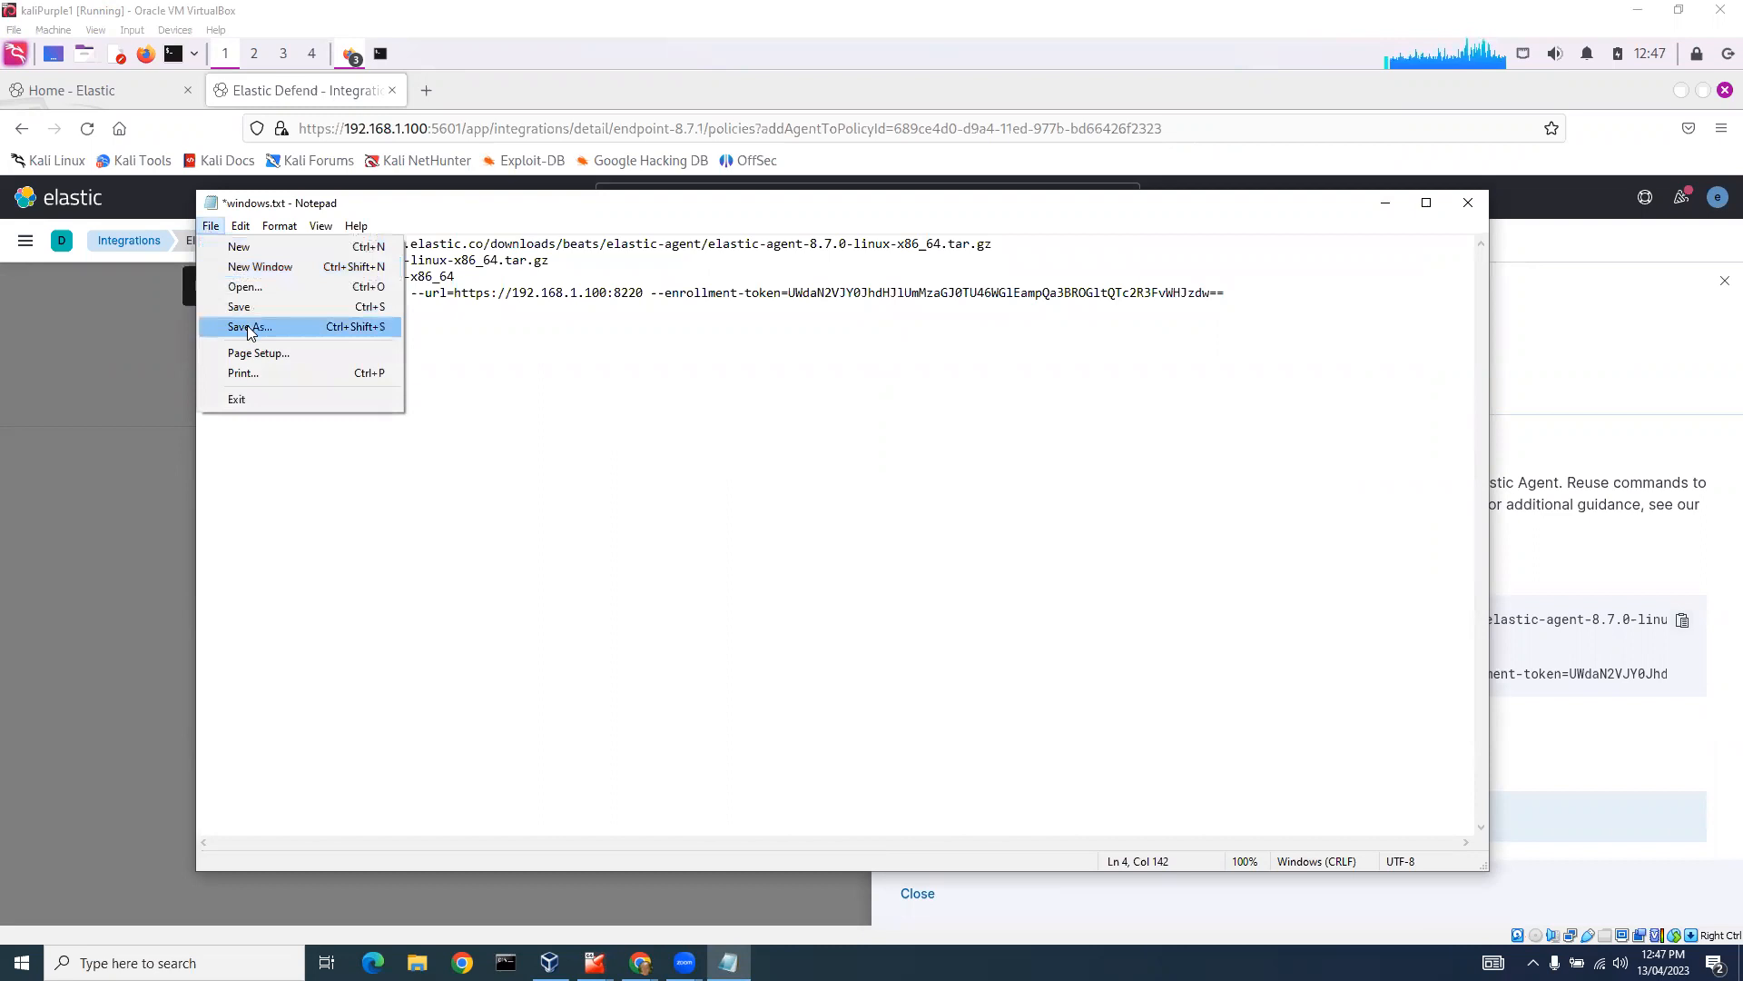
left_click(248, 325)
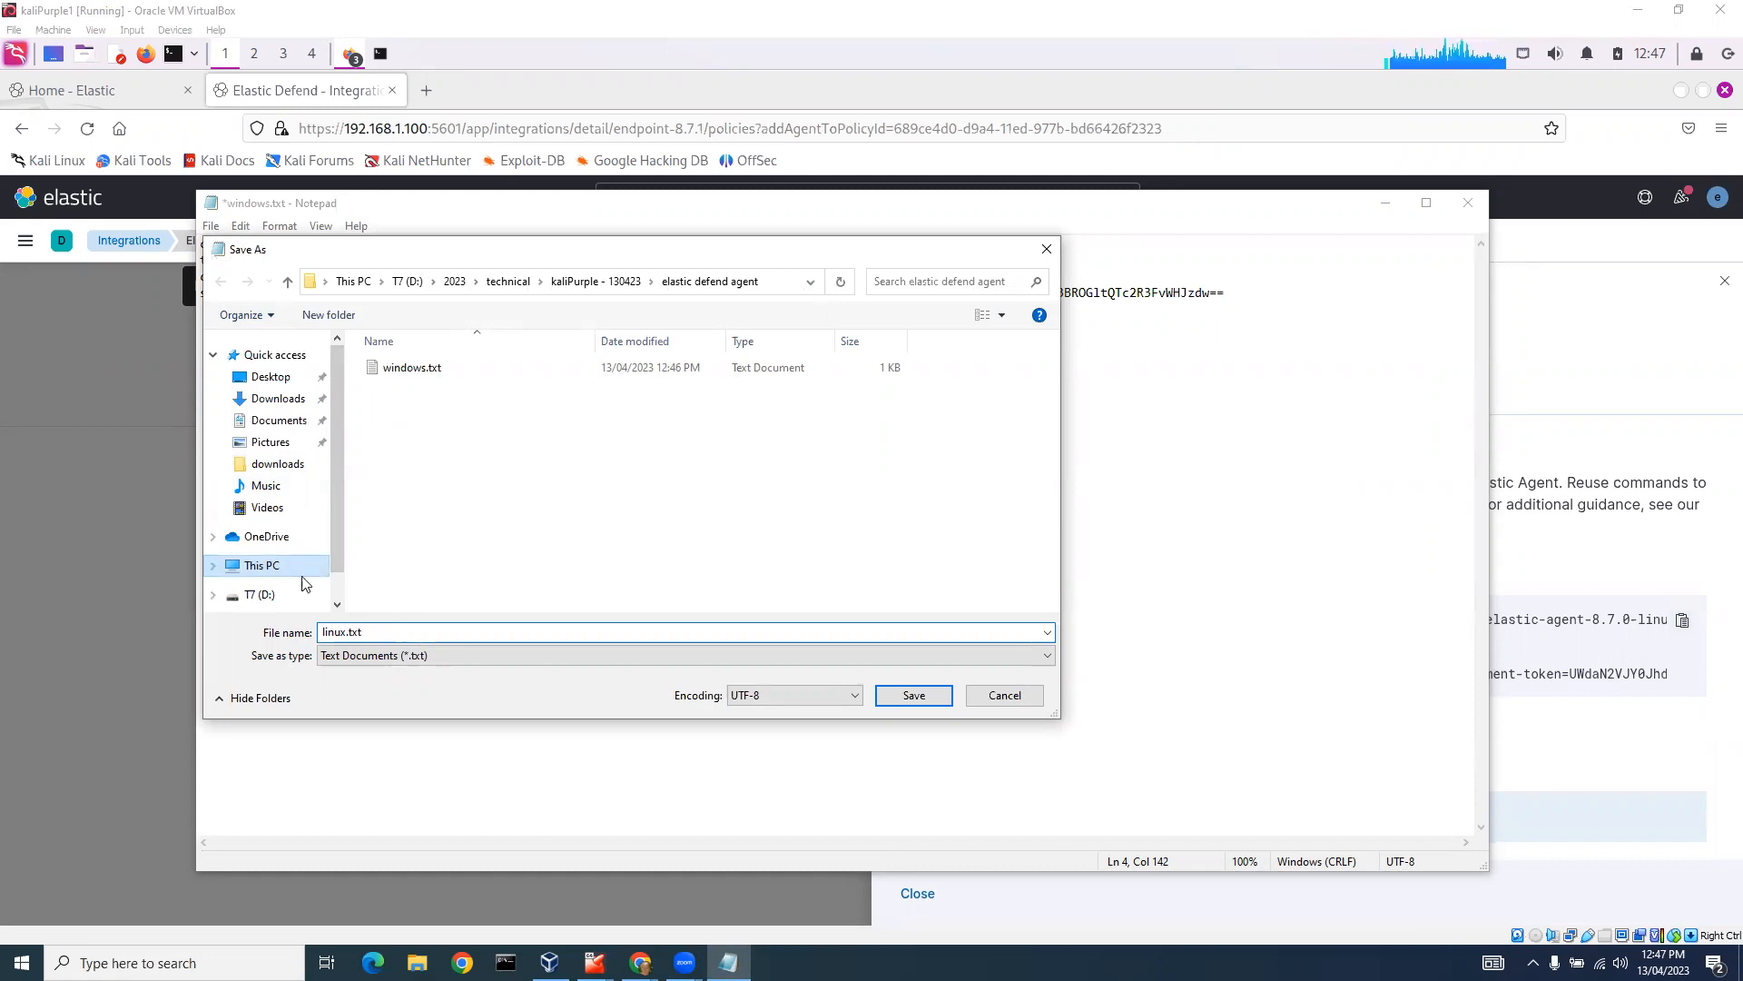
left_click(911, 695)
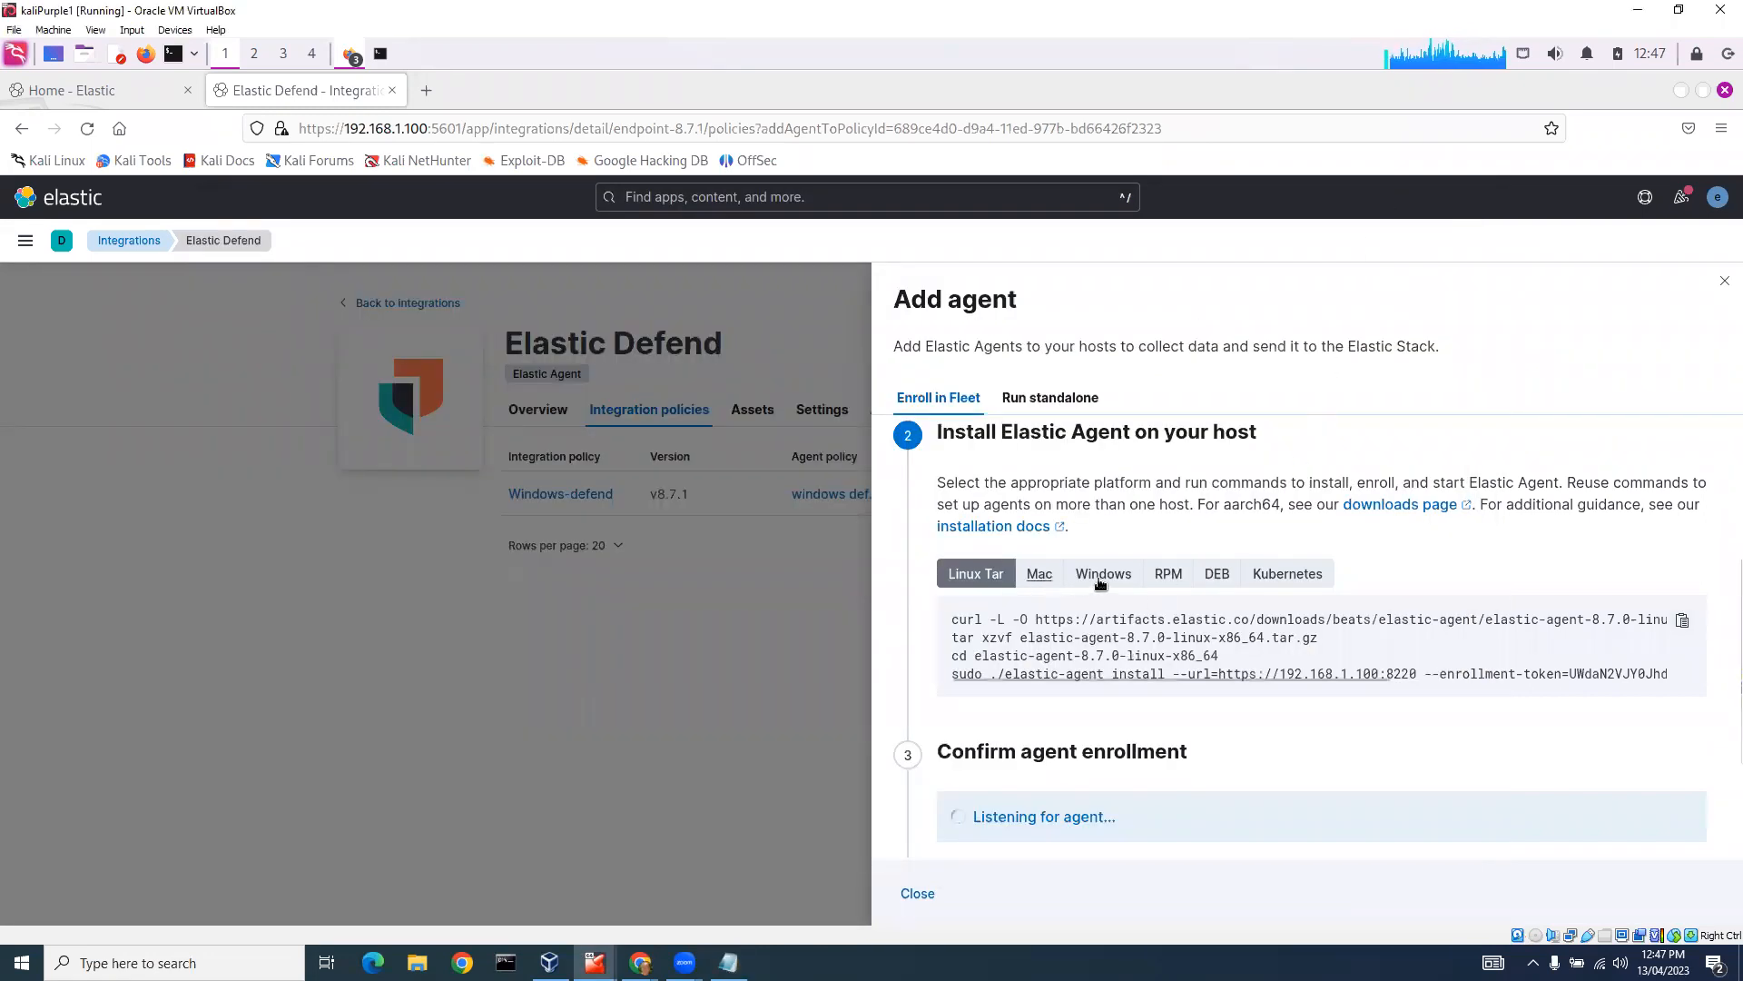
mouse_move(1277, 610)
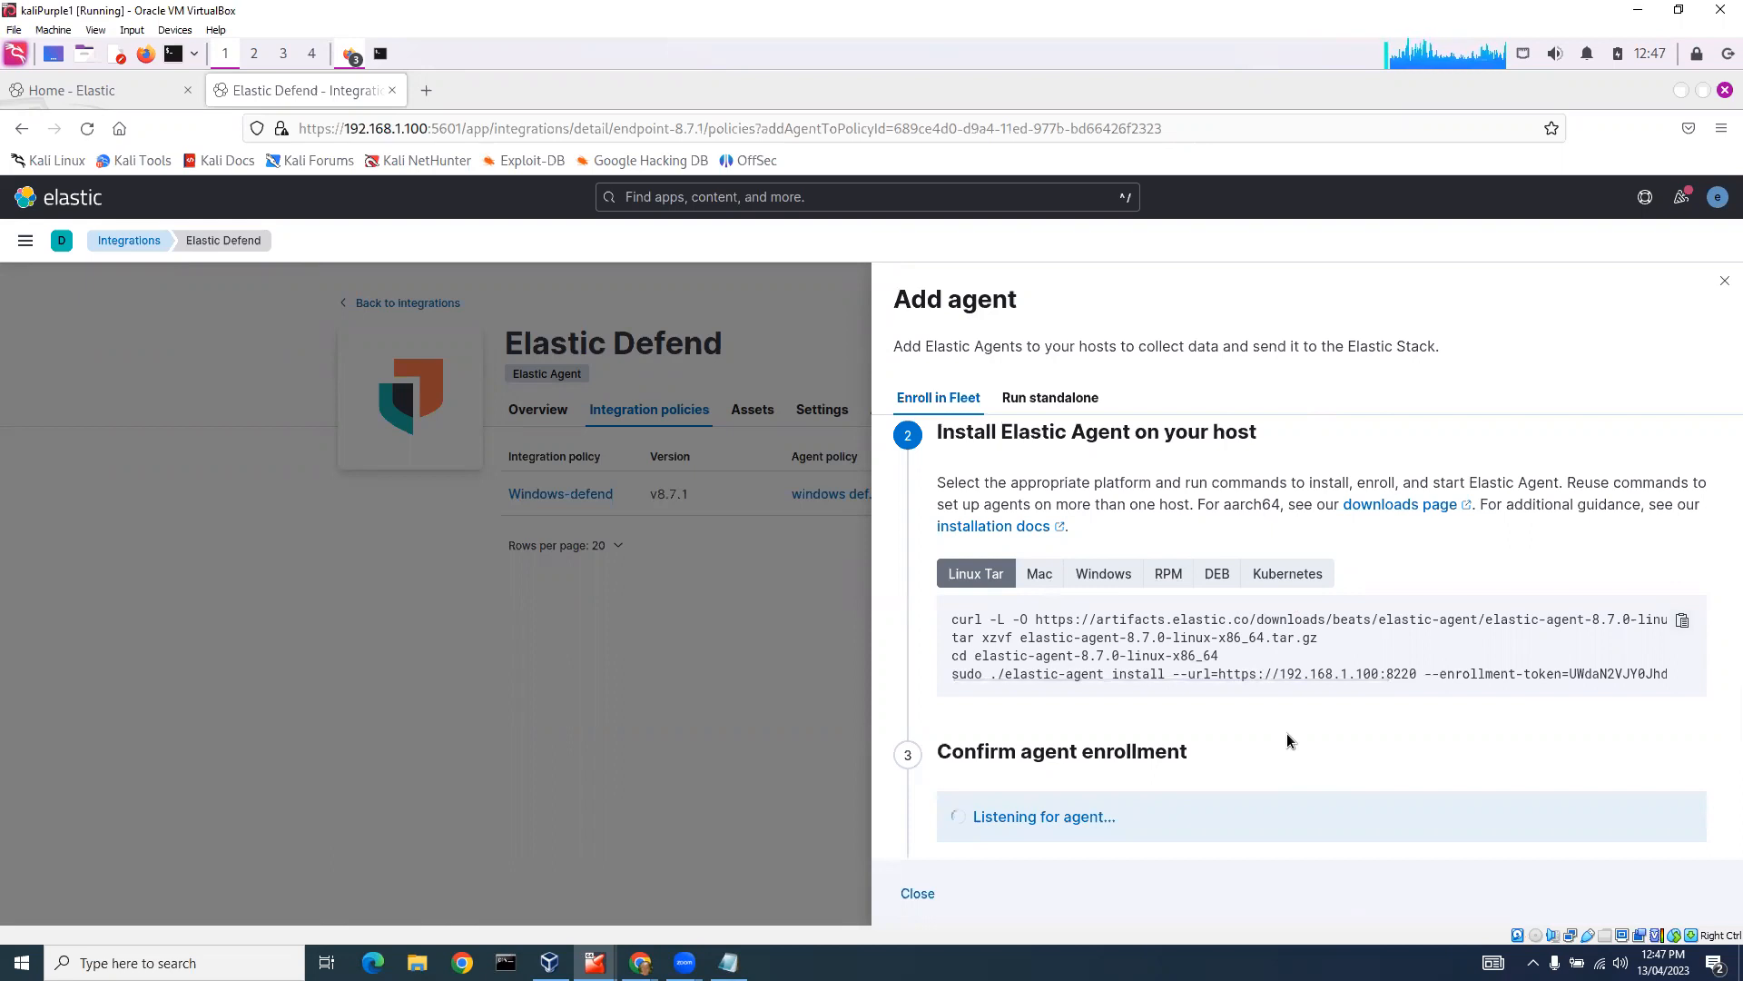
mouse_move(1206, 78)
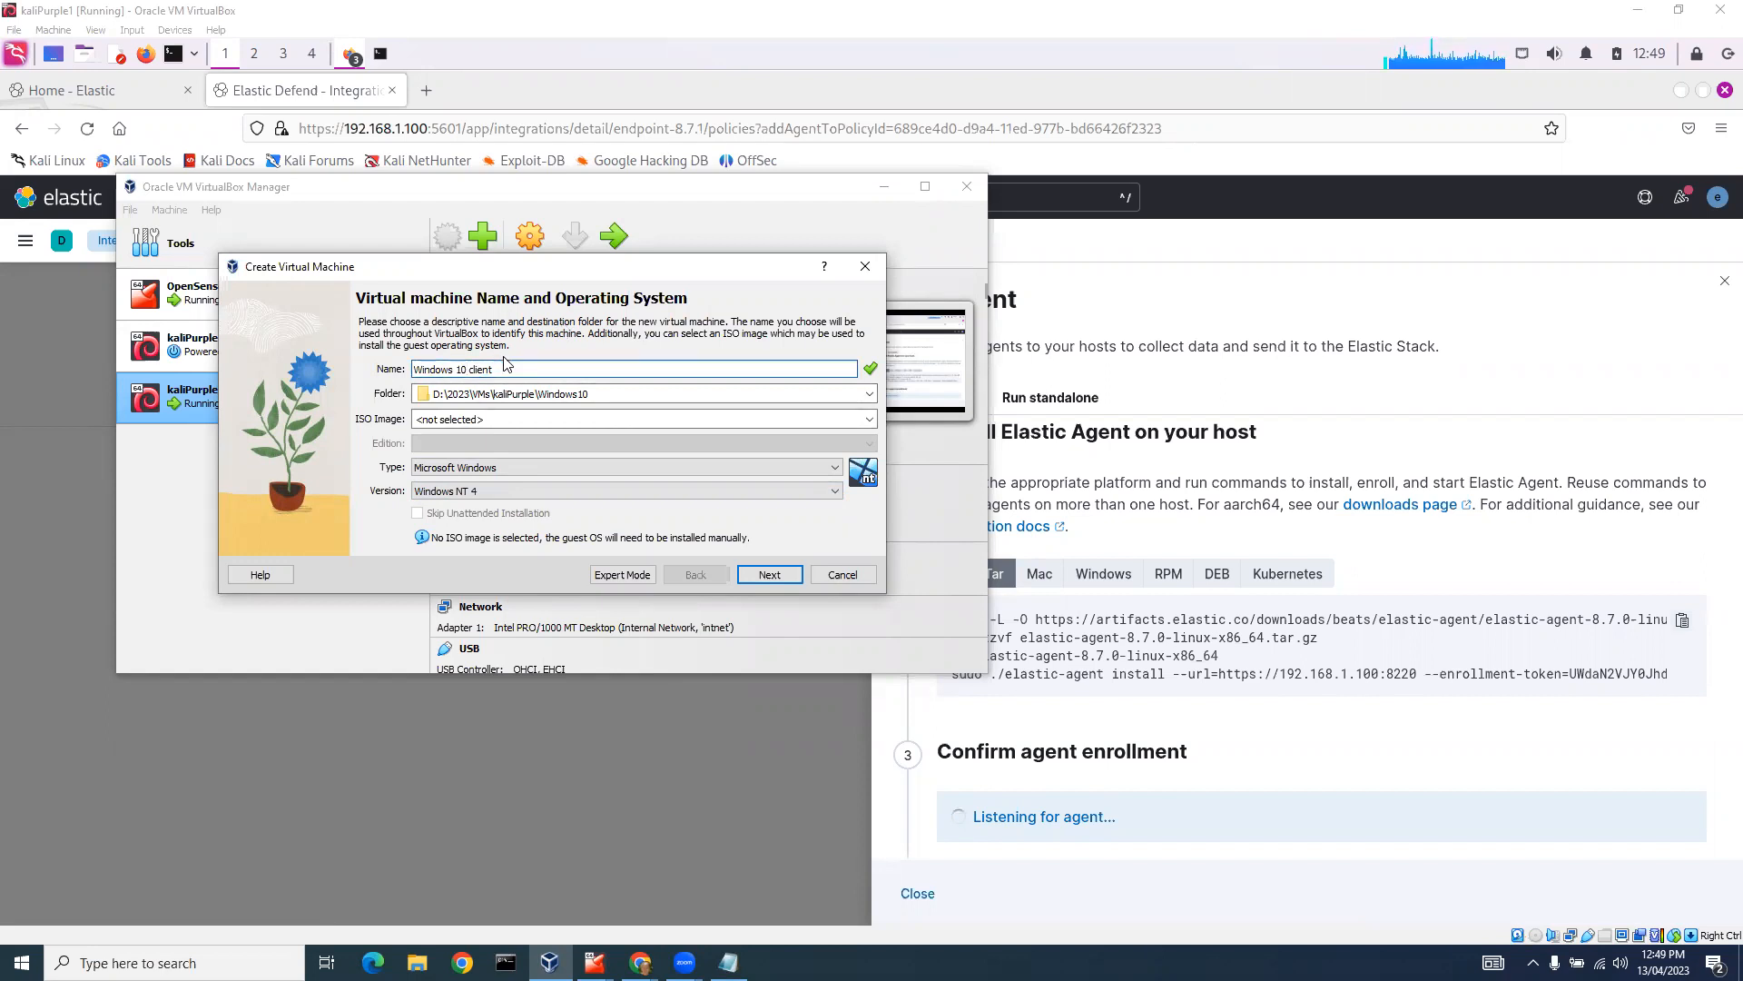
mouse_move(768, 578)
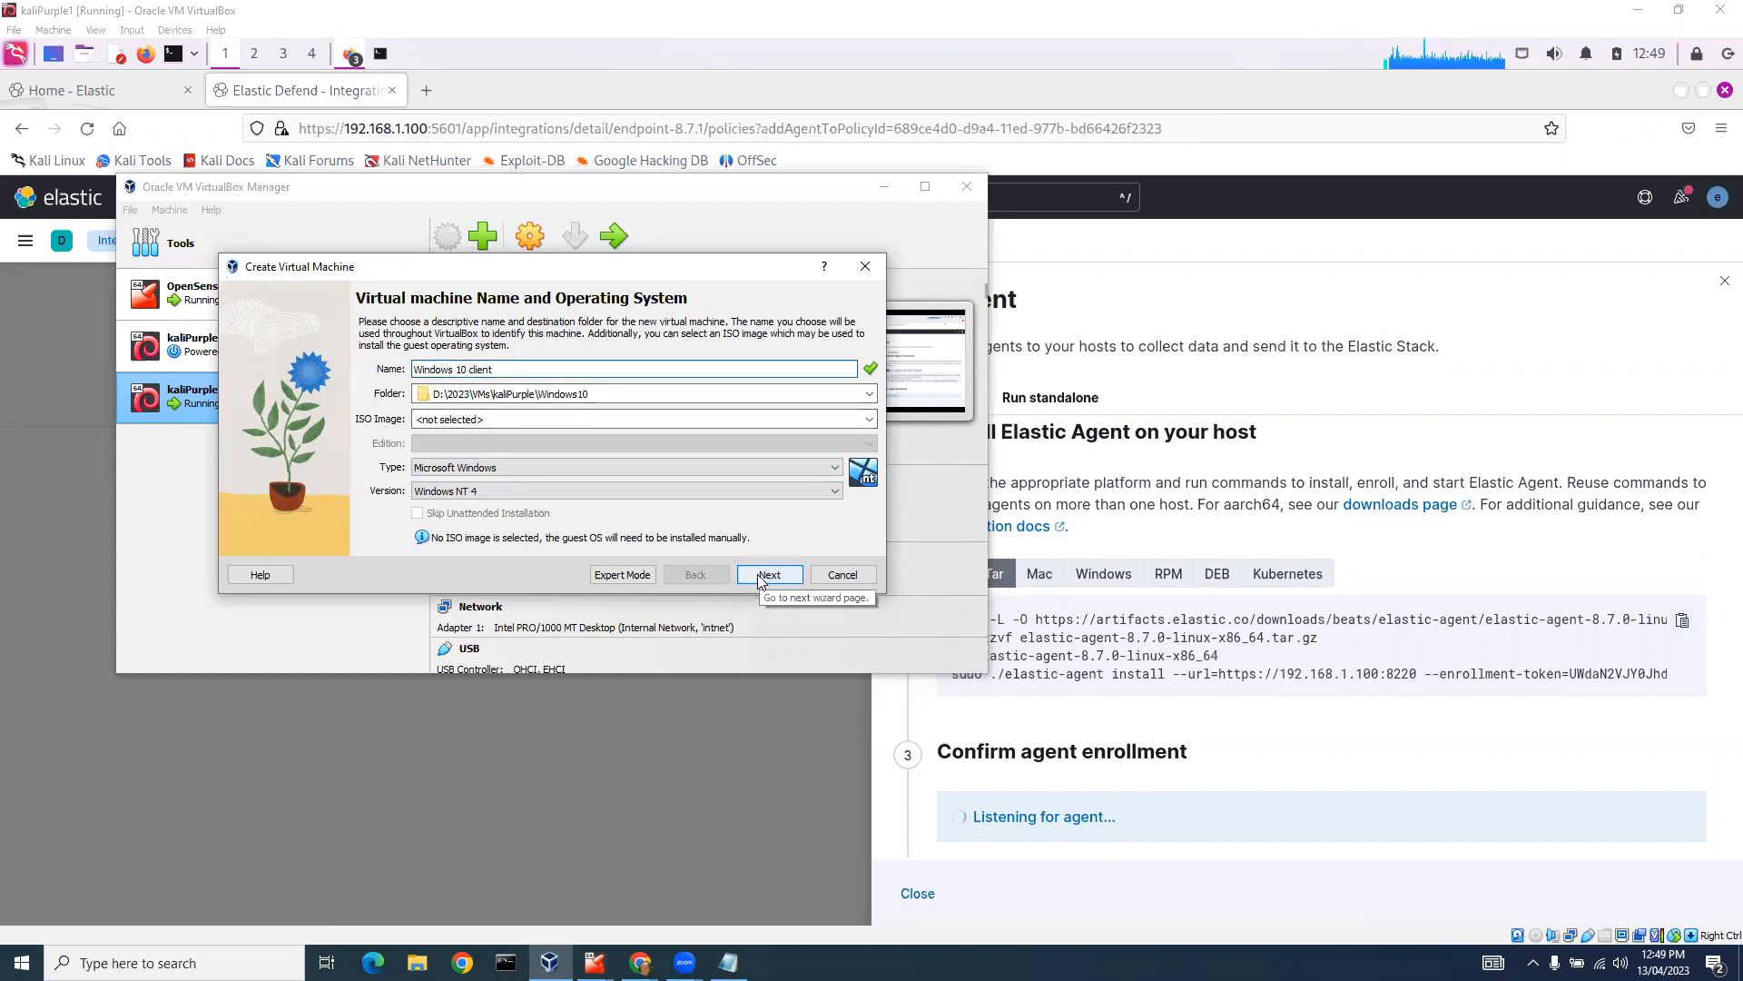
Set the guest version to Windows 10 (64-bit), keep 4096 MB RAM and 1 CPU, and reach the hard disk step.
left_click(768, 574)
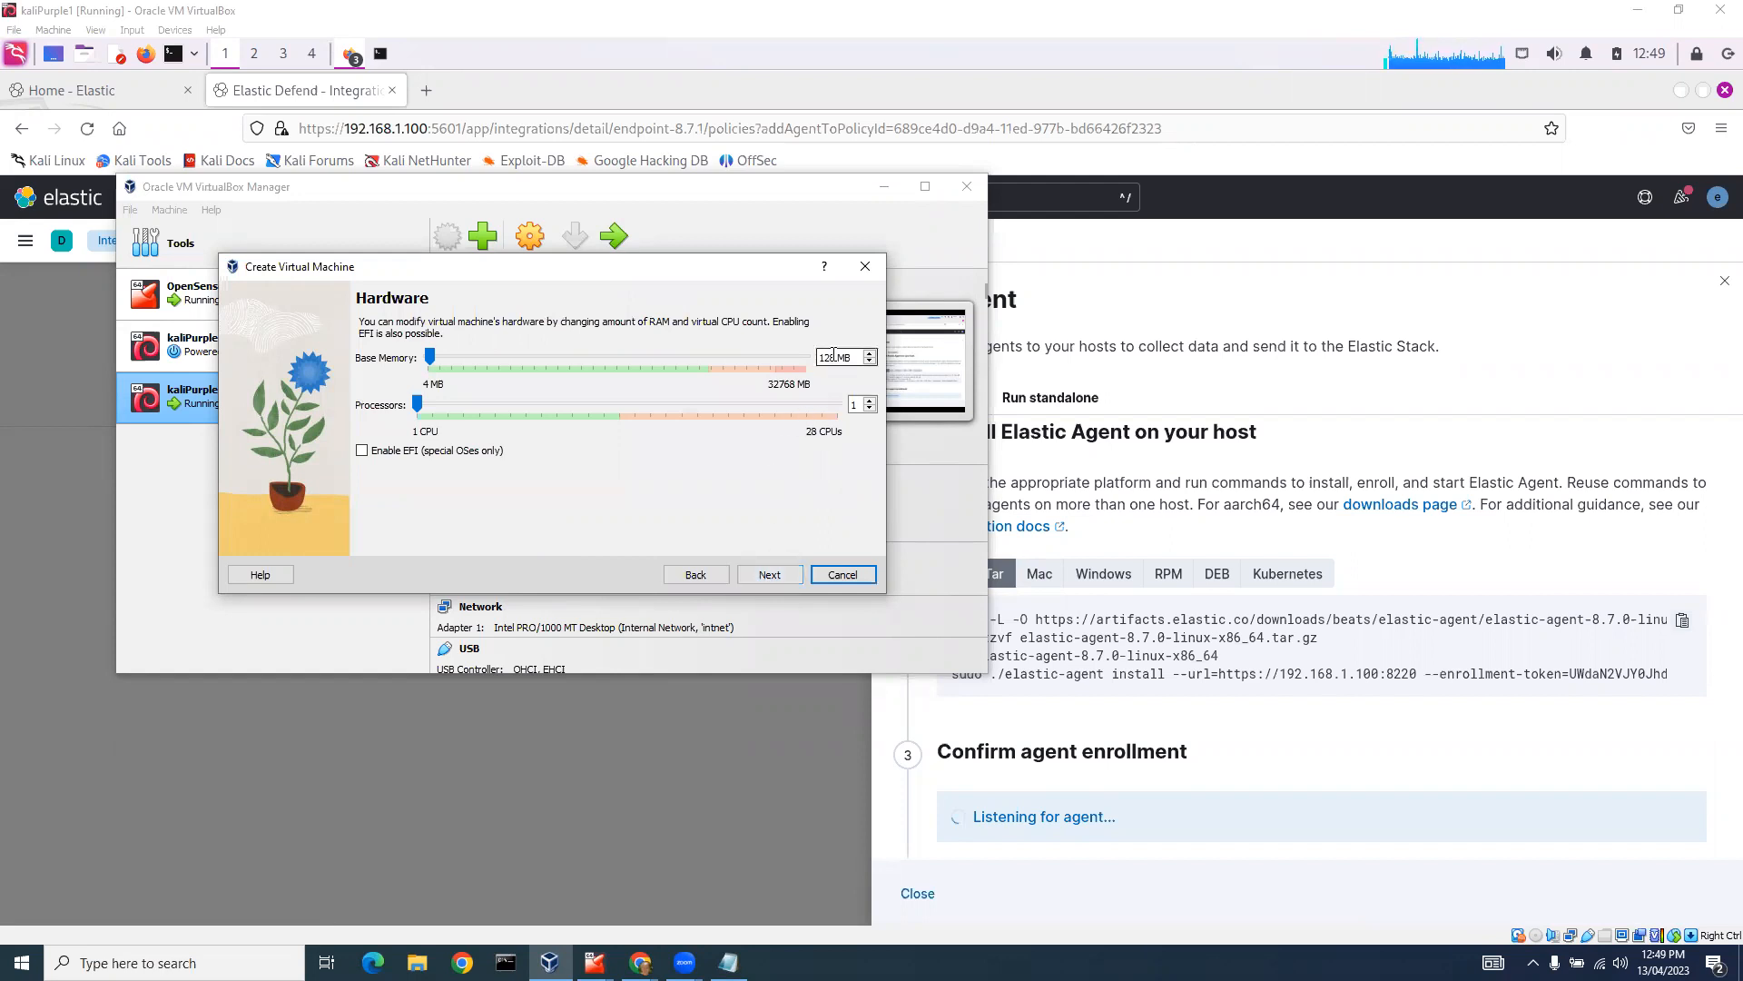
left_click(695, 574)
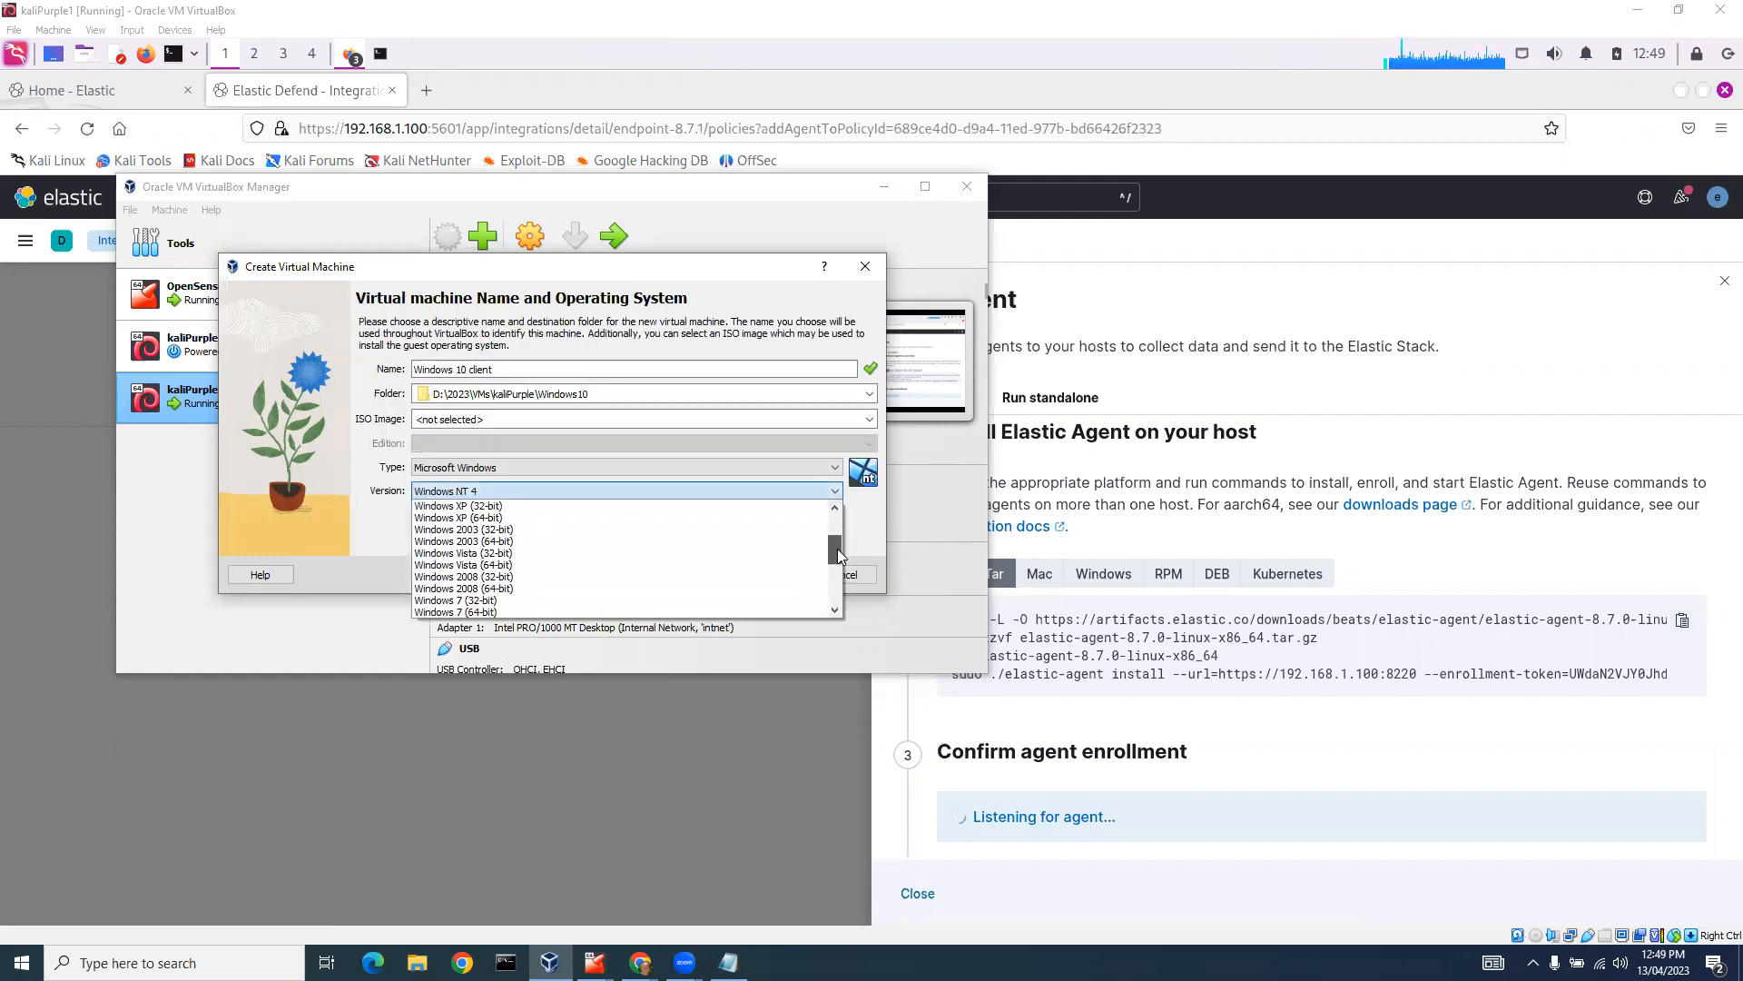
scroll("down", 3)
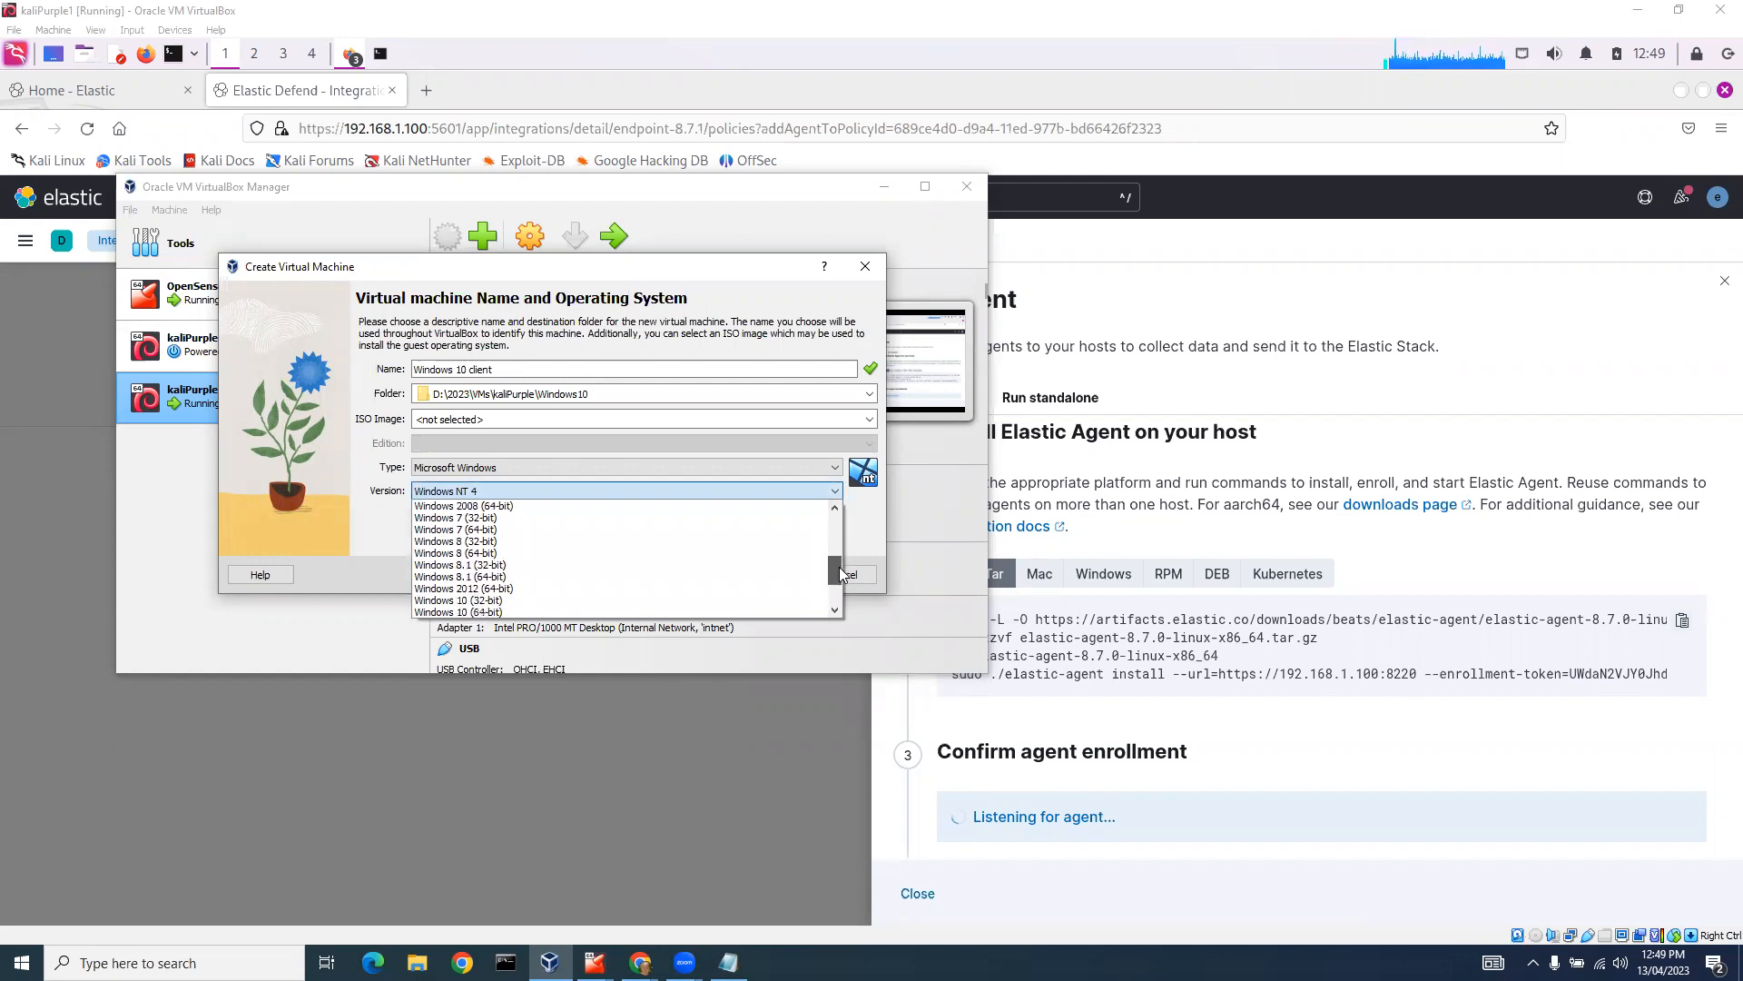
left_click(458, 612)
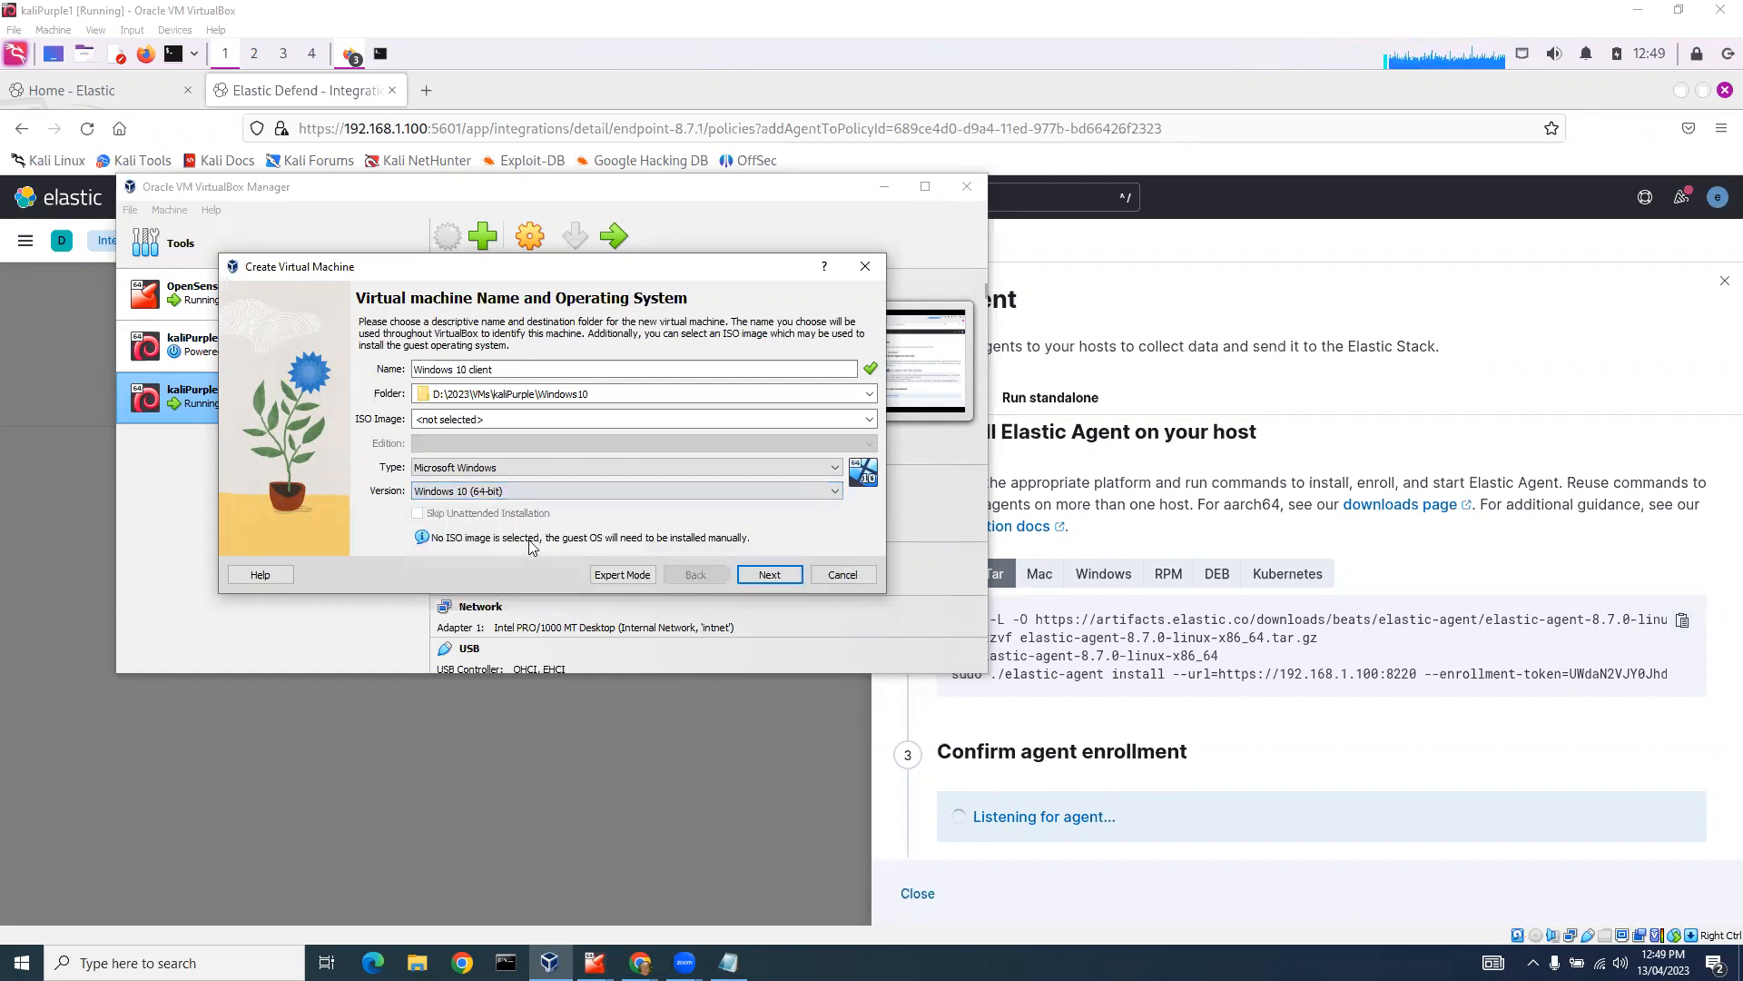
left_click(768, 574)
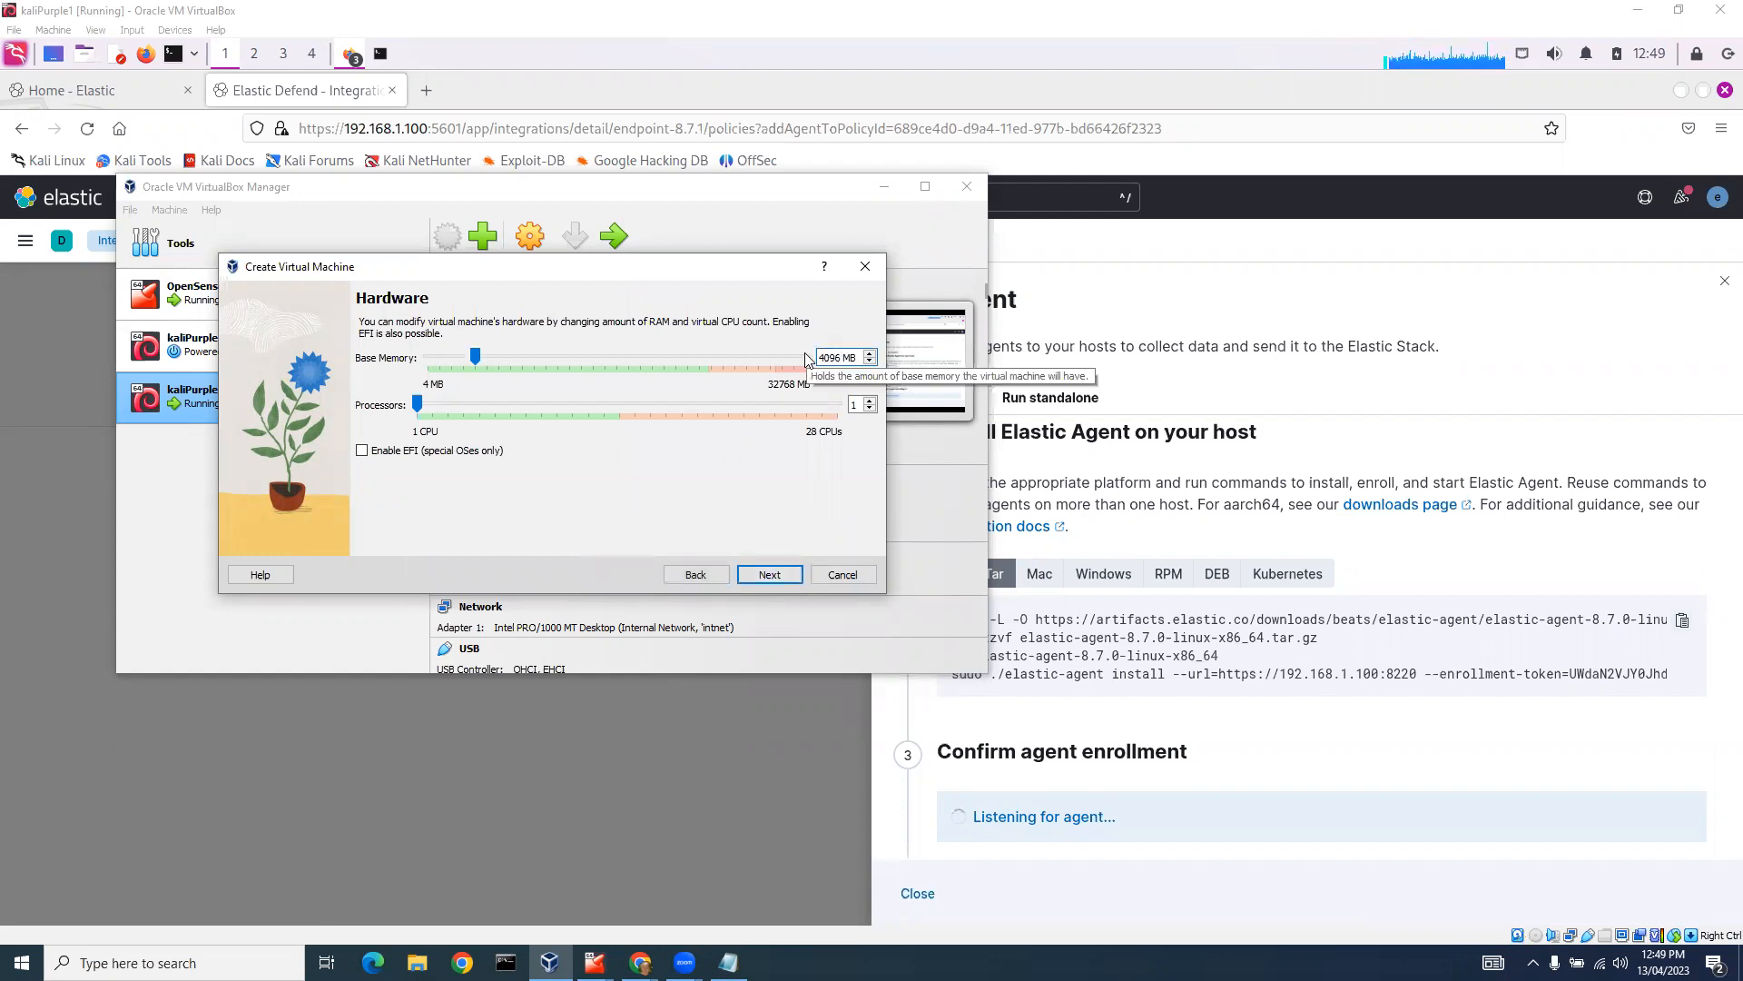
left_click(768, 574)
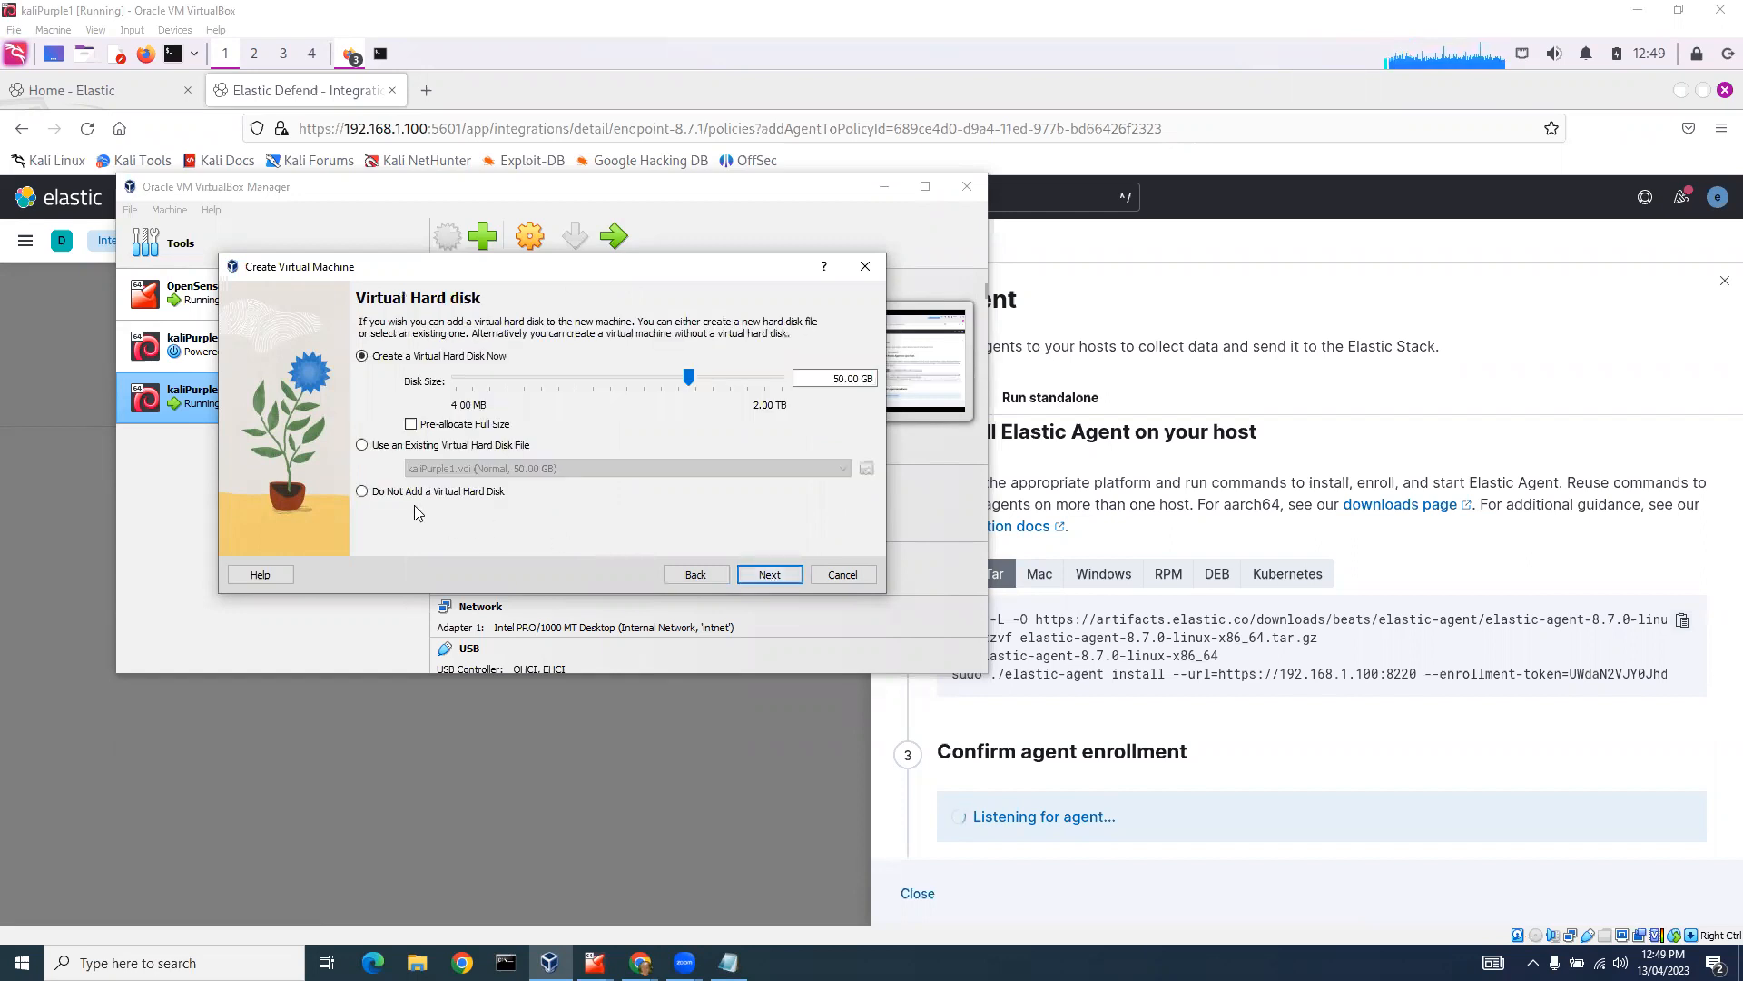
Choose to use an existing virtual hard disk and start adding a disk file to the selector.
left_click(363, 445)
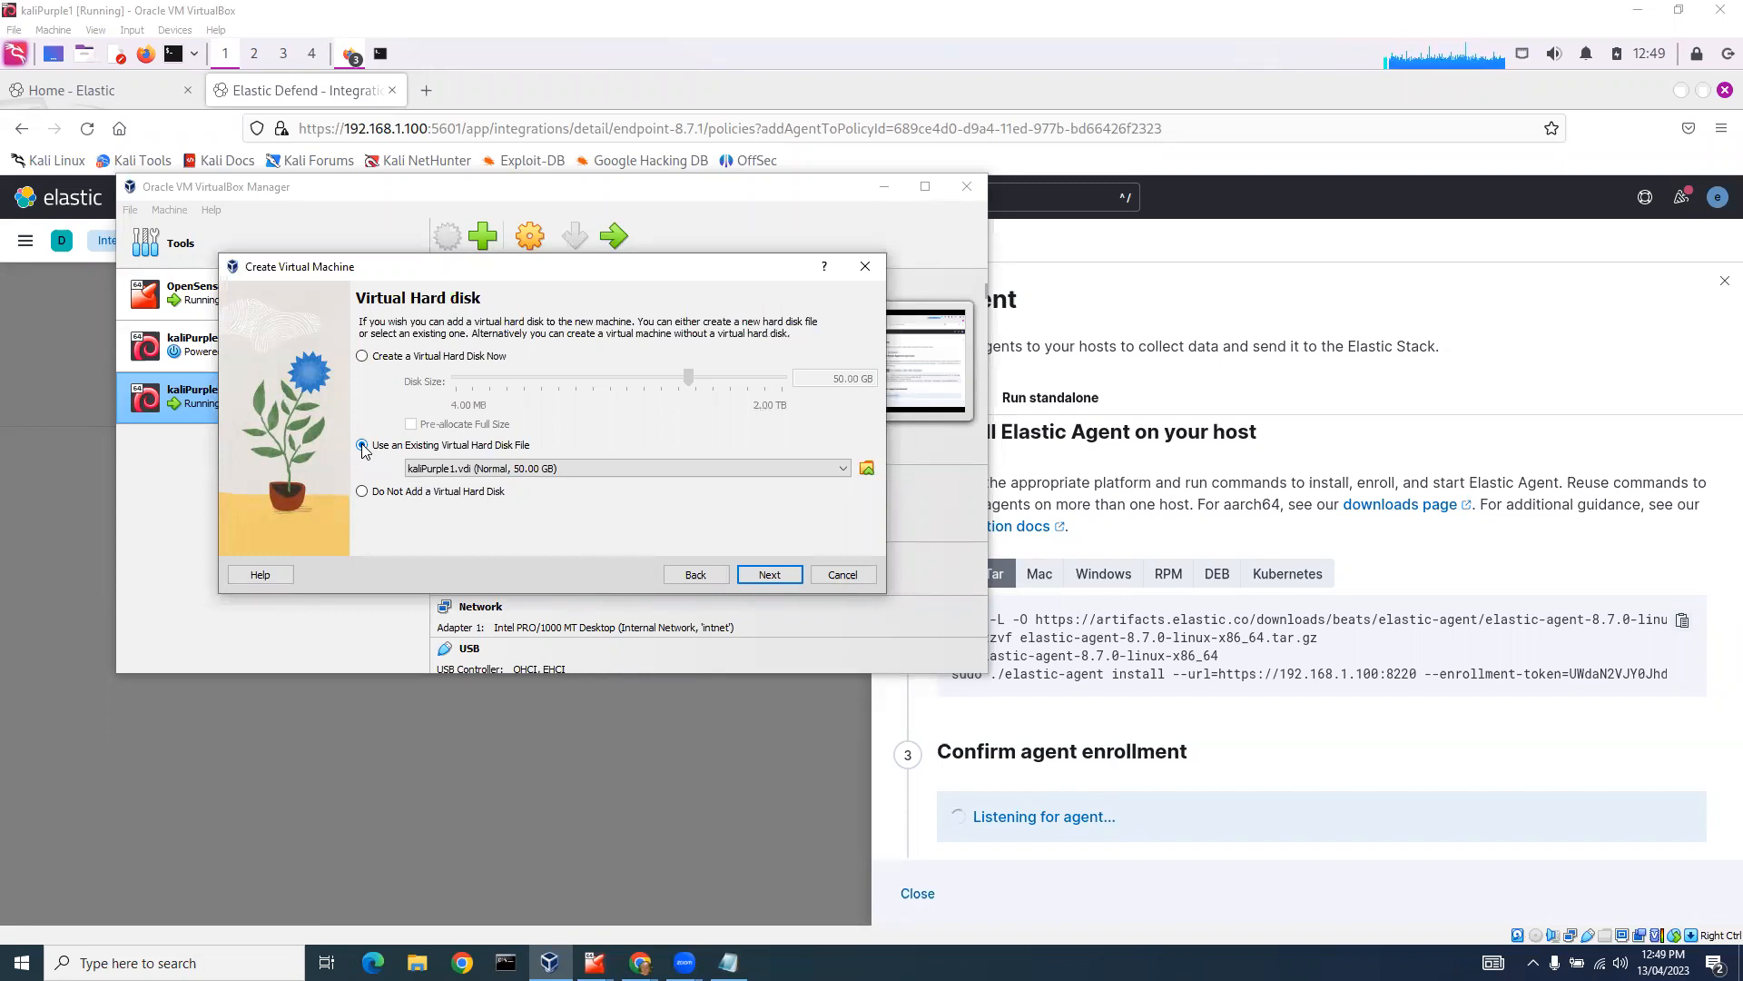
left_click(361, 445)
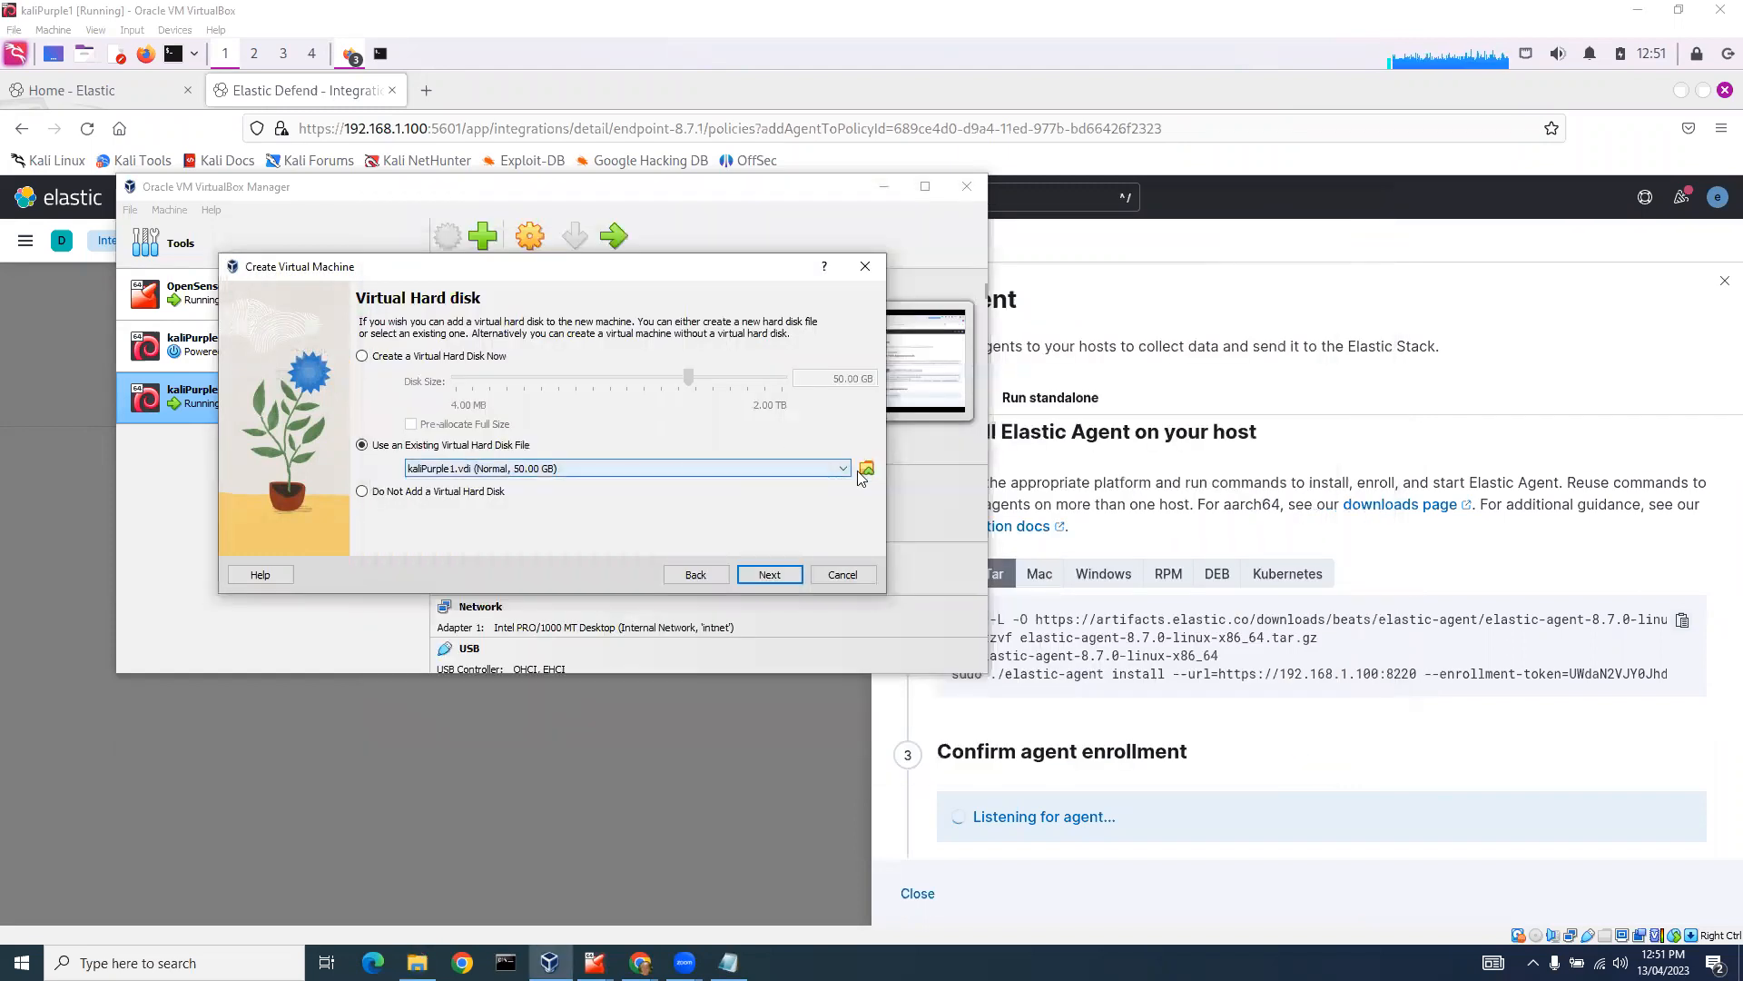
left_click(866, 468)
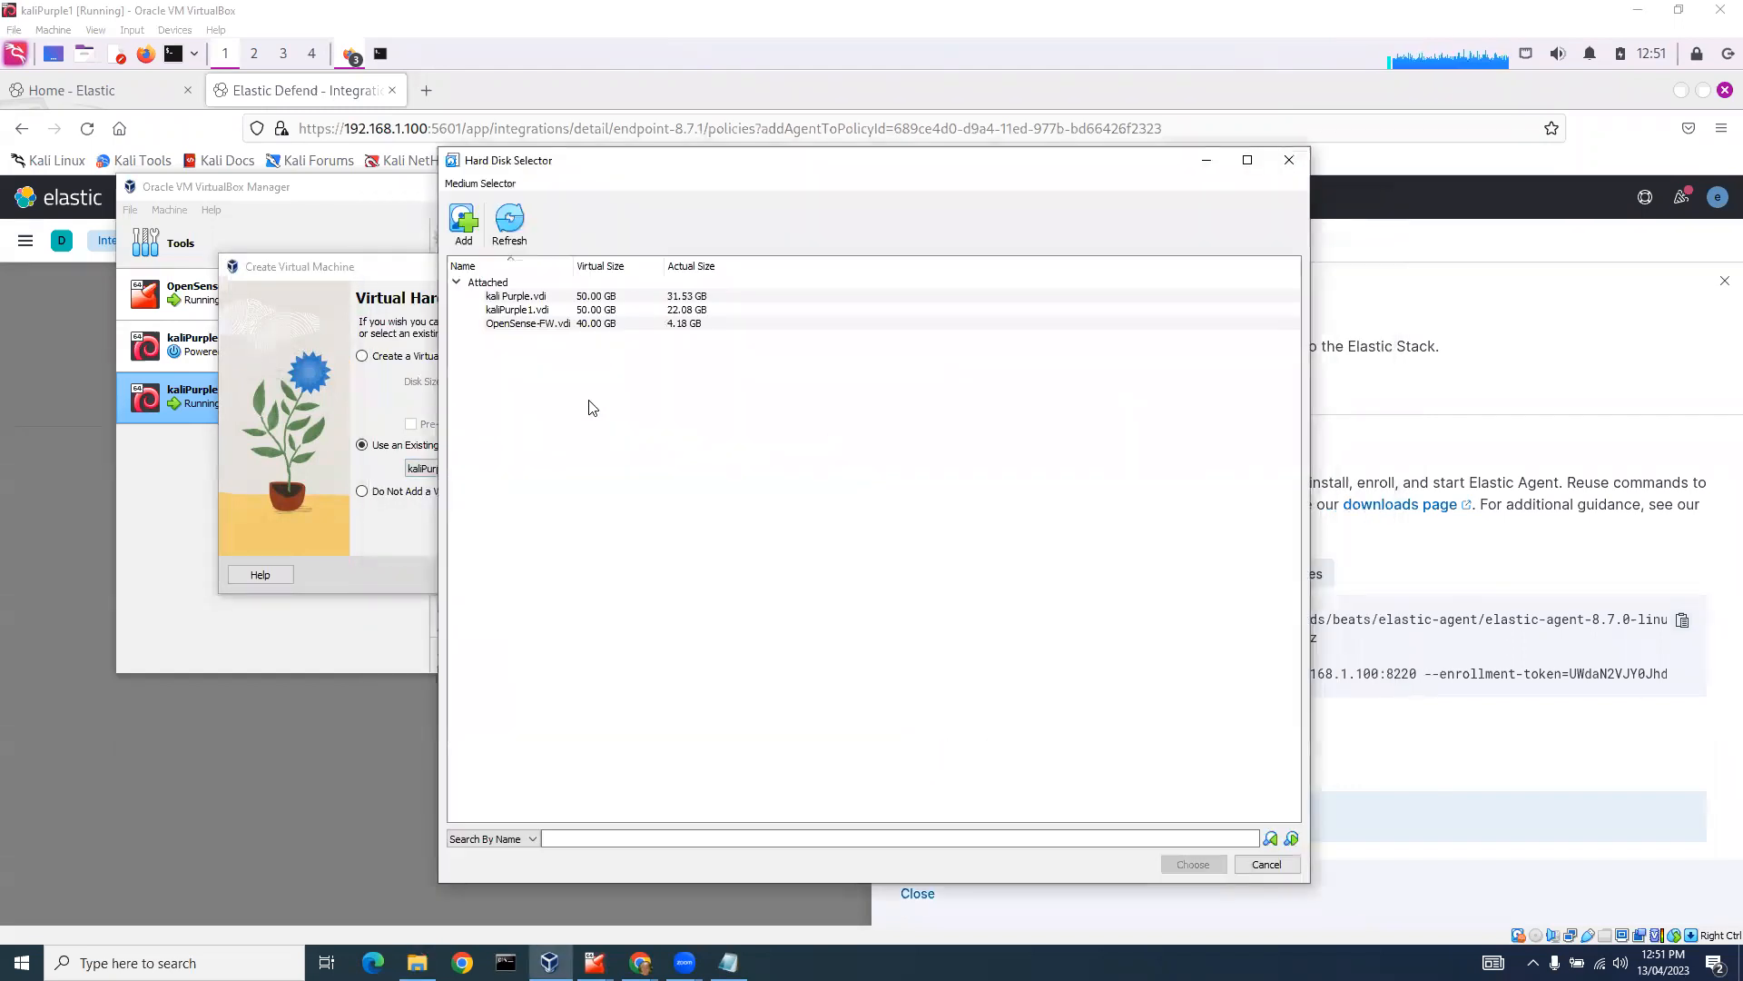
left_click(463, 222)
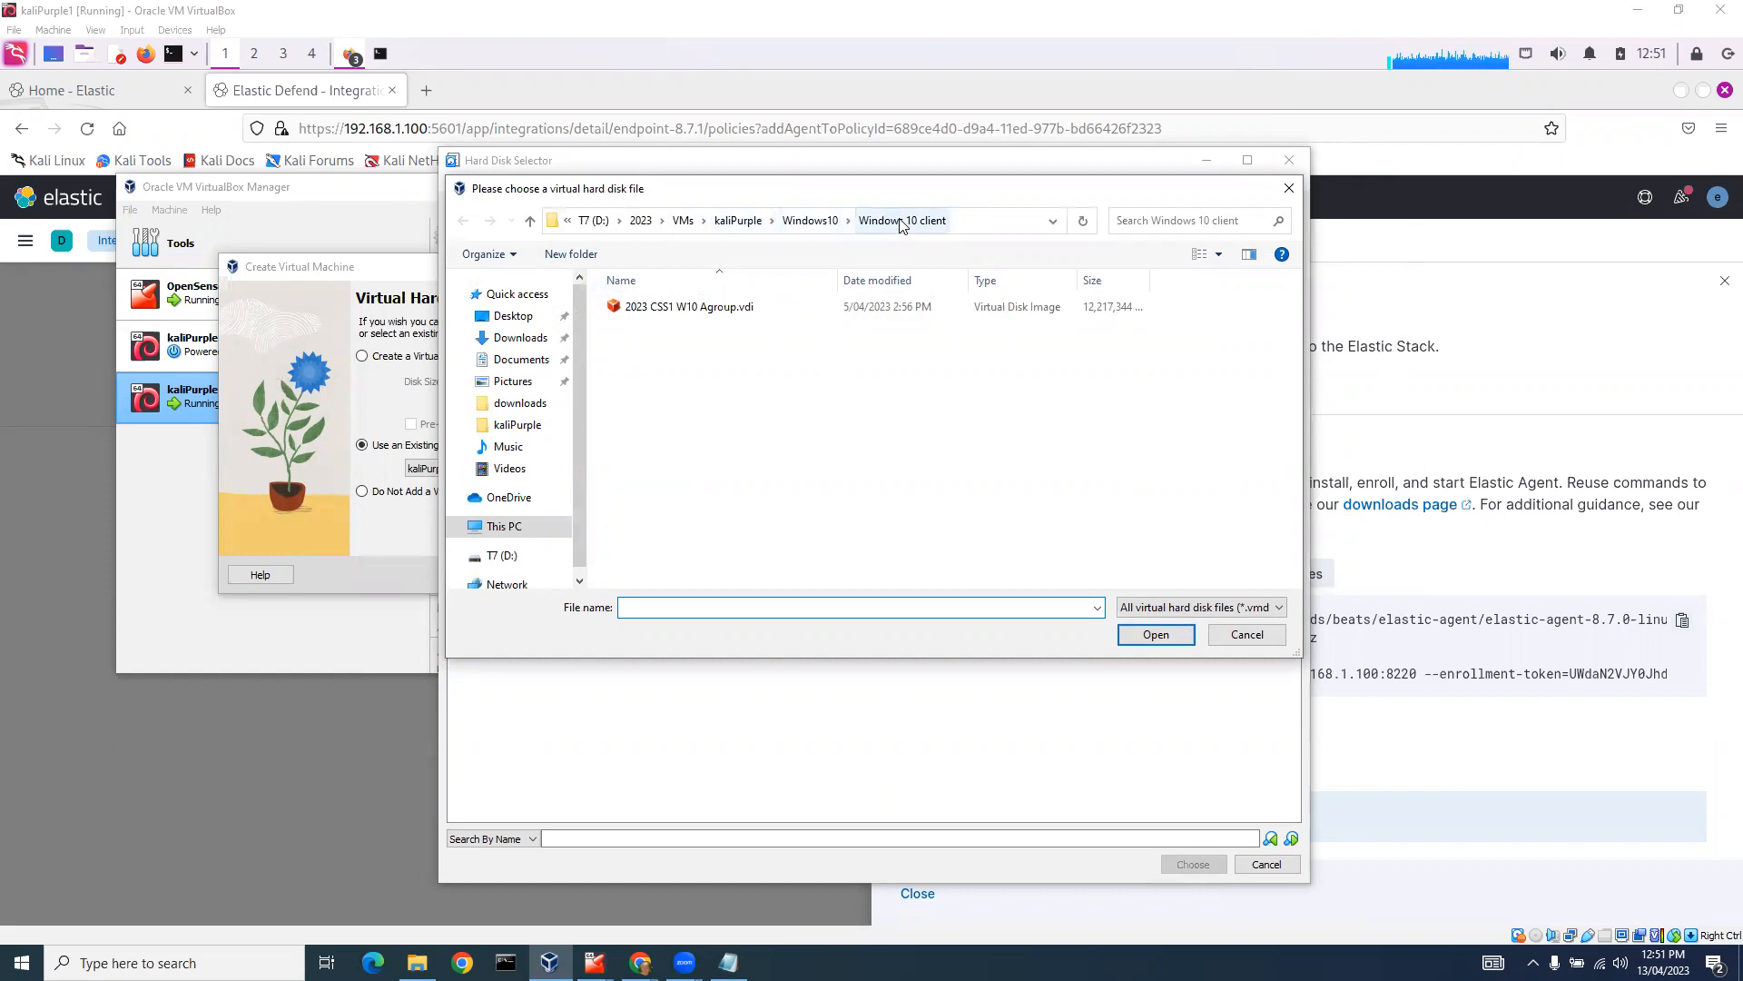
Add '2023 CSS1 W10 Agroup.vdi' from the Windows 10 client folder and choose it for the machine.
left_click(688, 305)
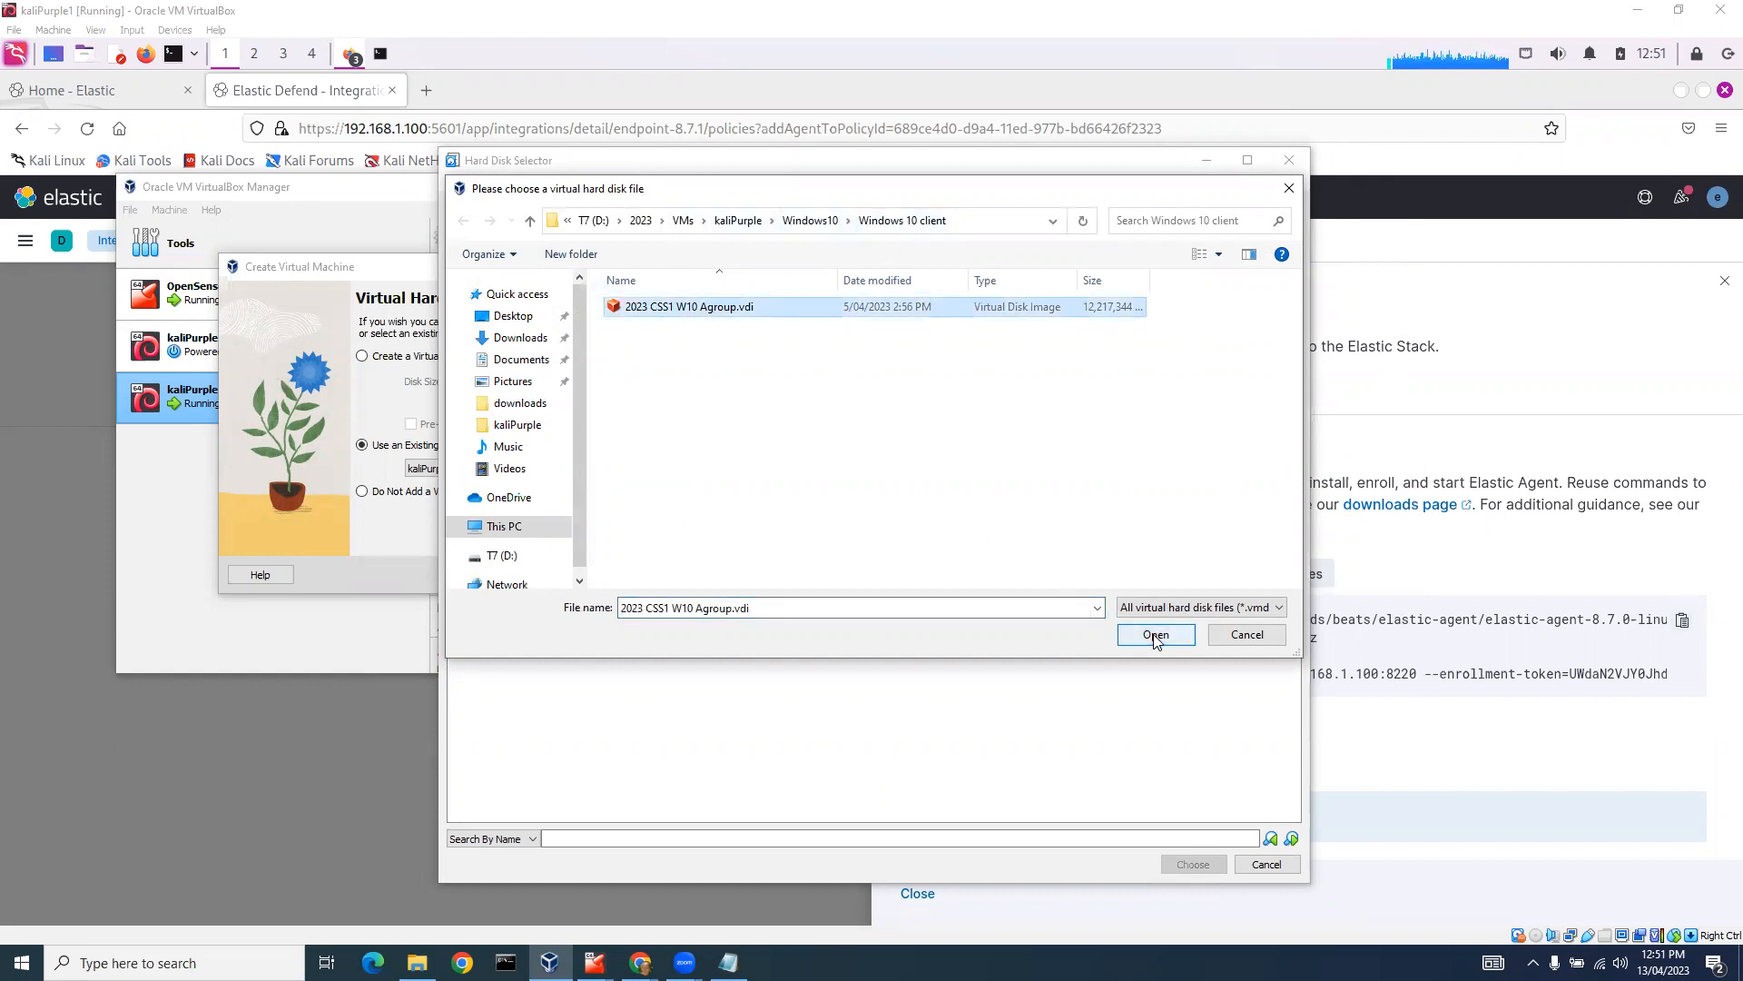
mouse_move(1157, 636)
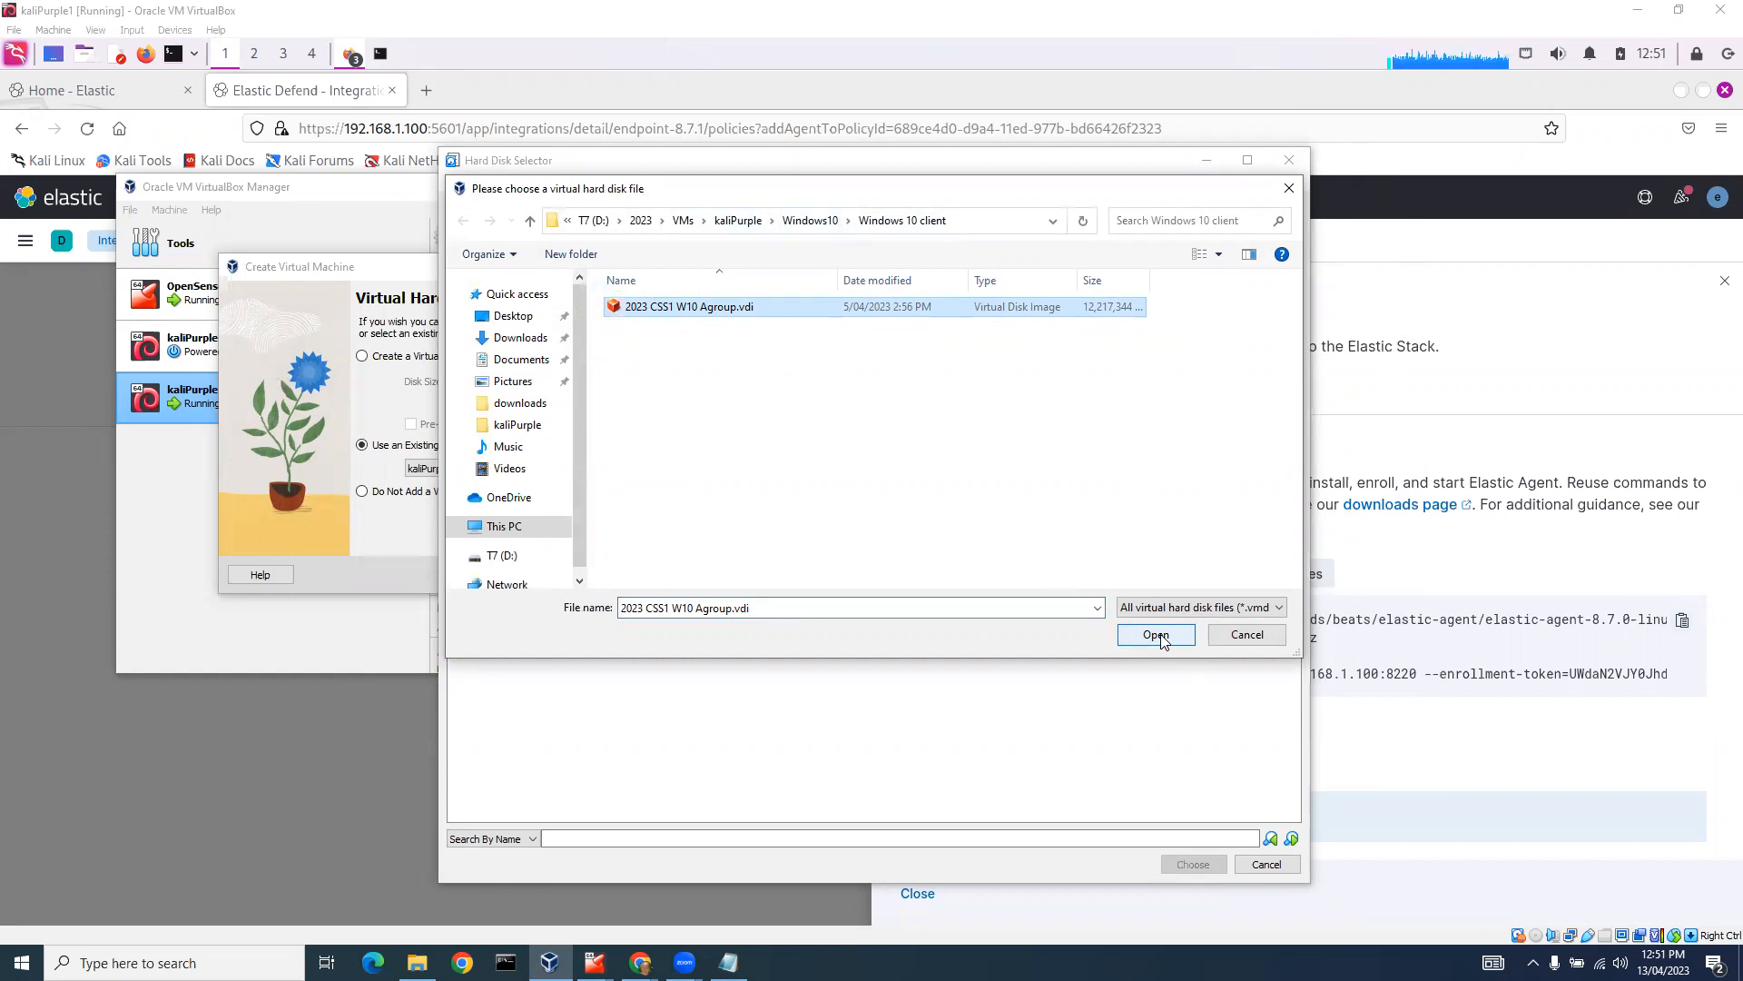
left_click(1155, 634)
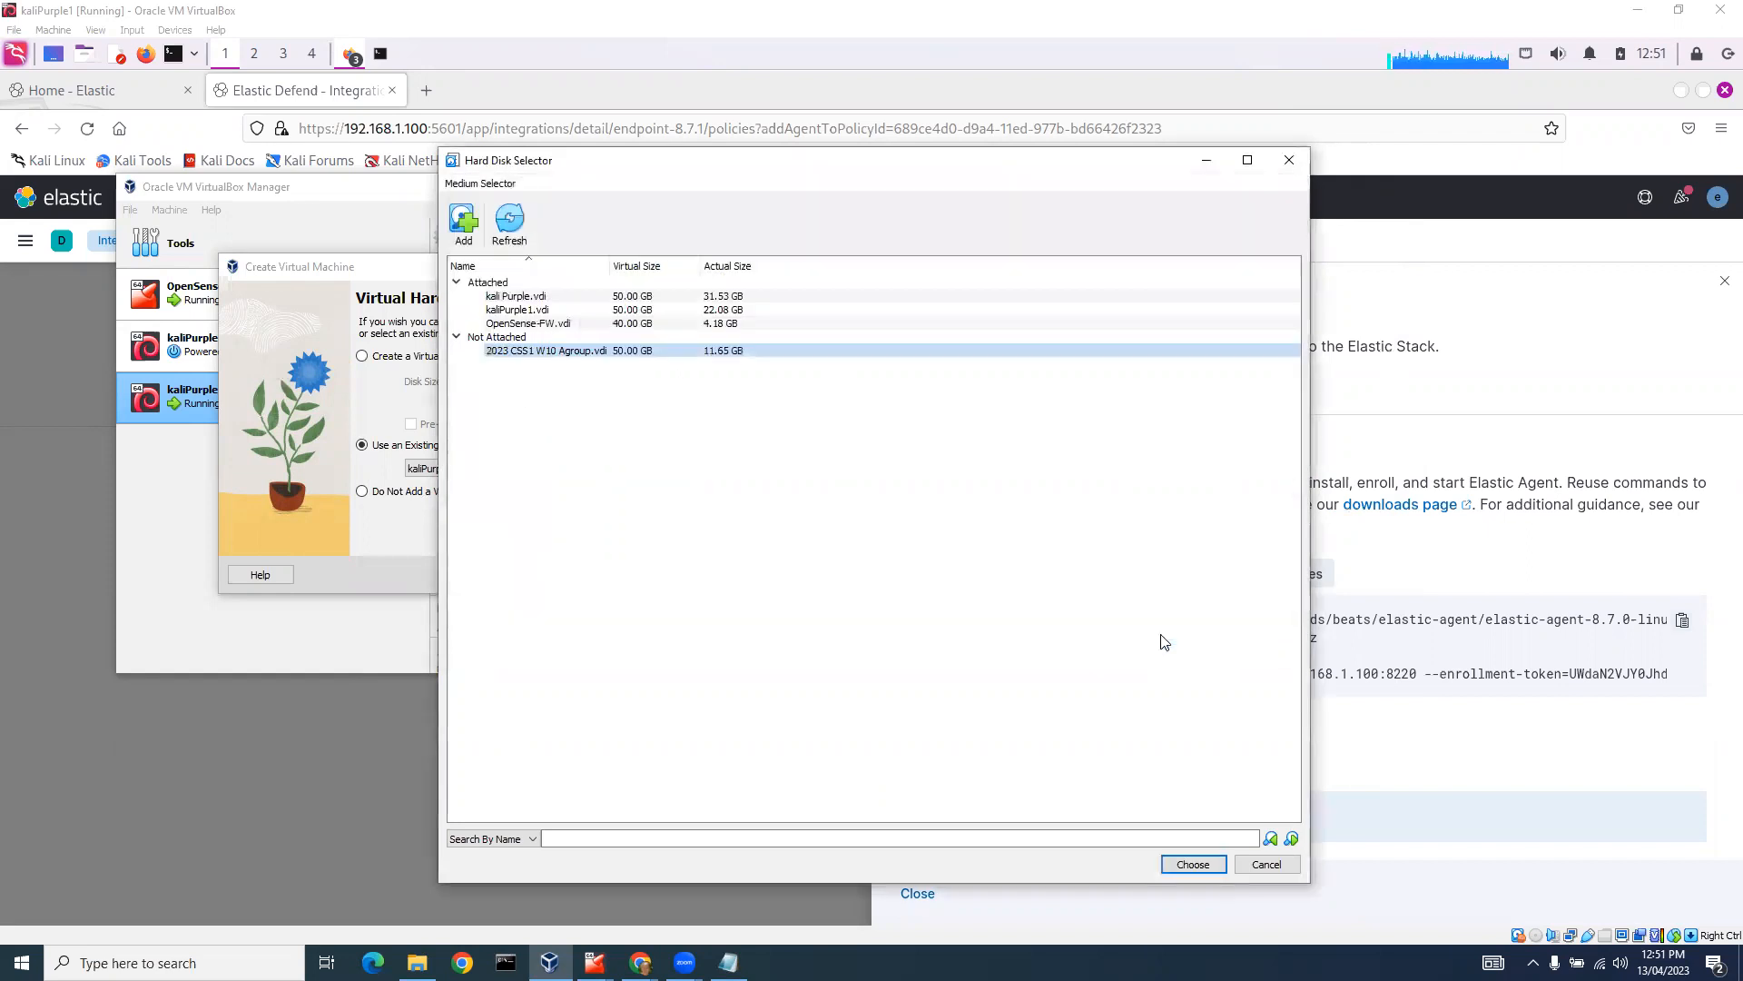
left_click(1191, 864)
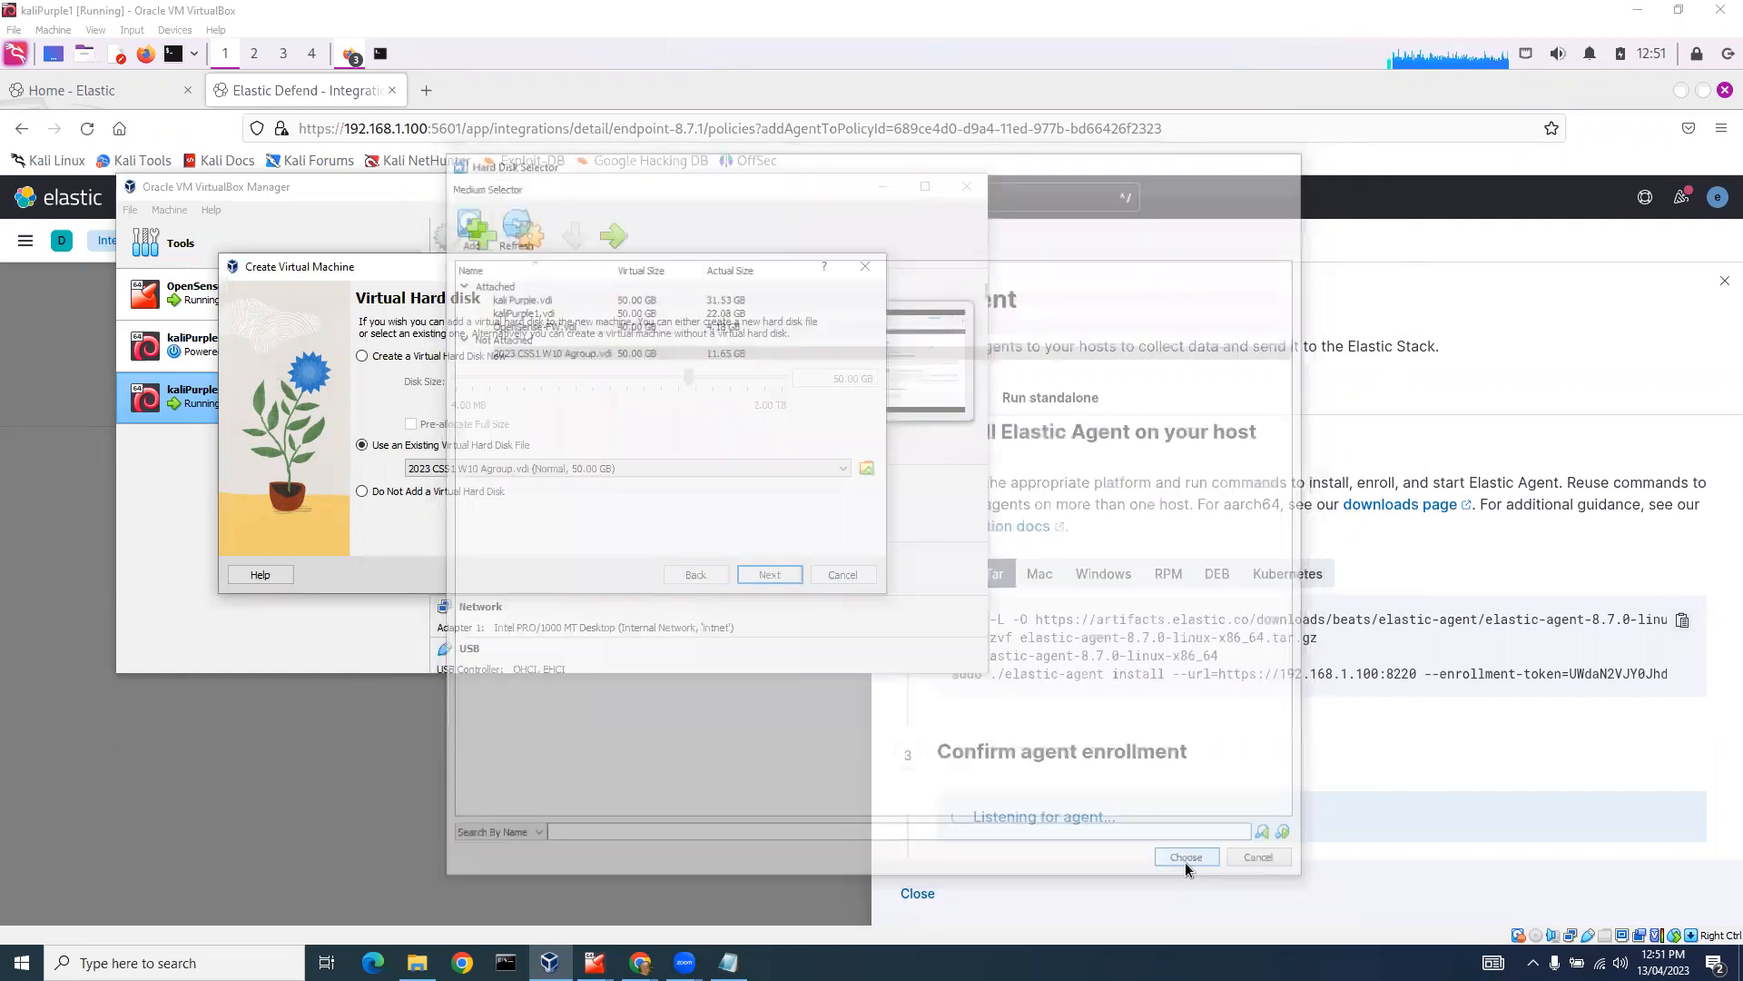
left_click(1184, 855)
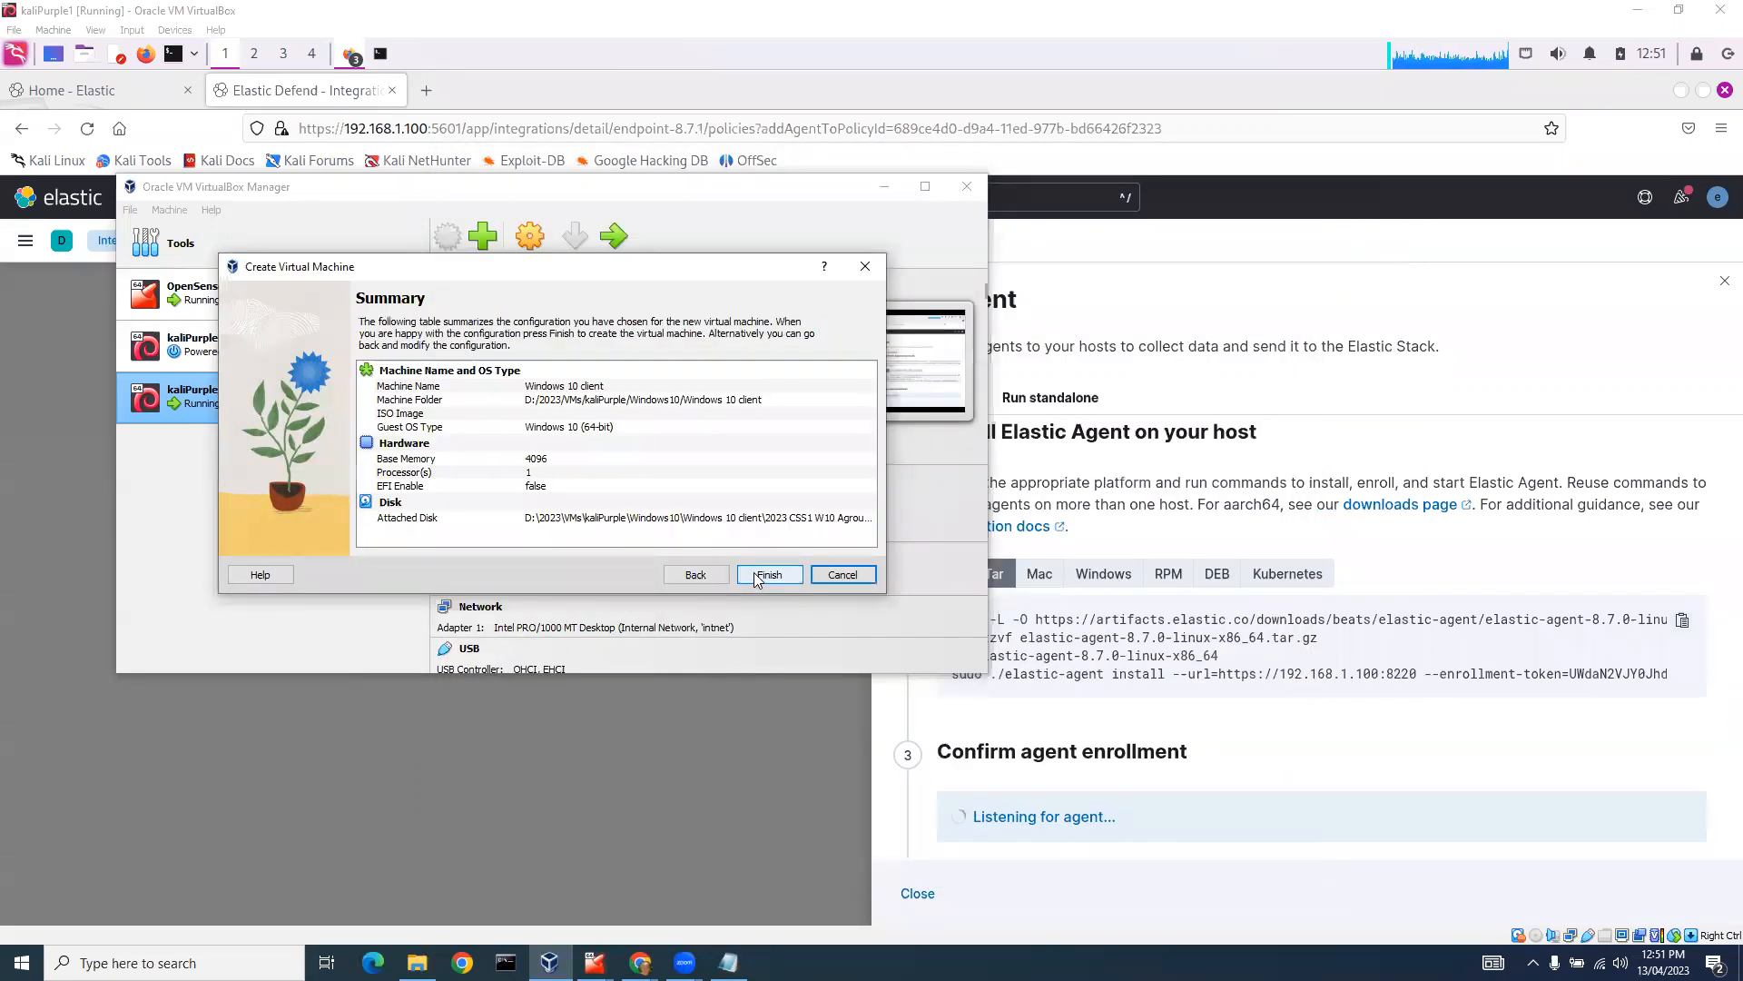
Finish creating the Windows 10 client VM so it appears powered off in the list.
left_click(768, 574)
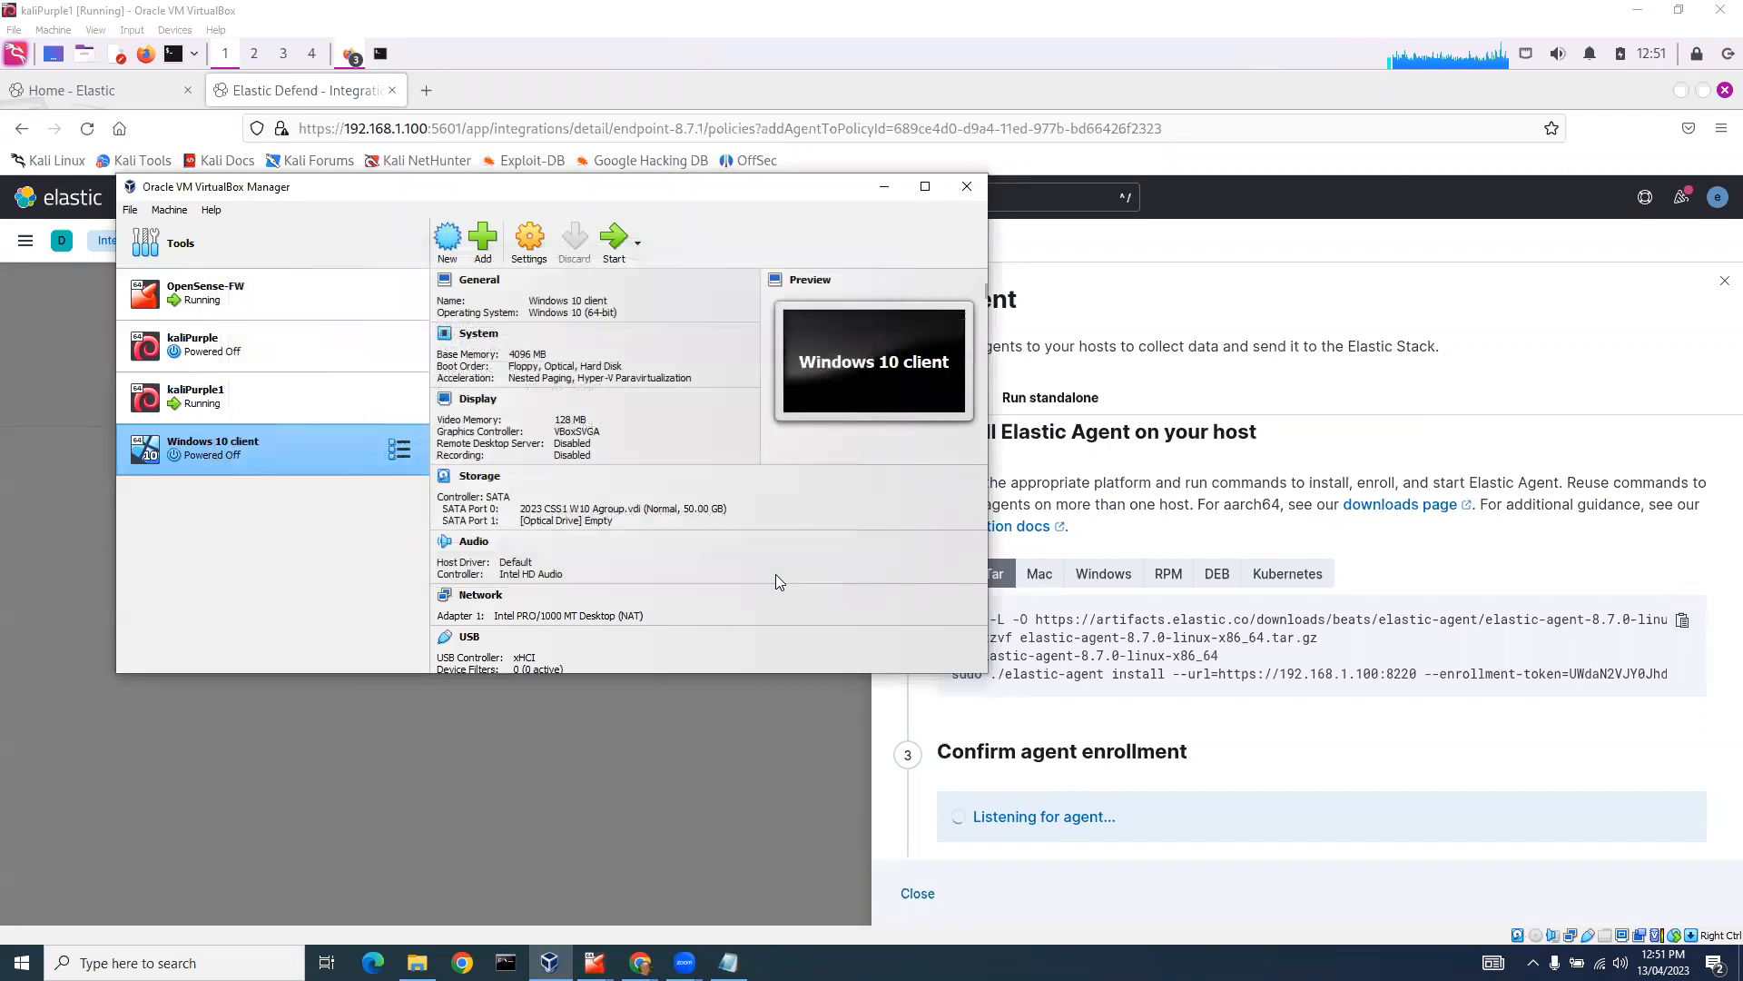
mouse_move(258, 454)
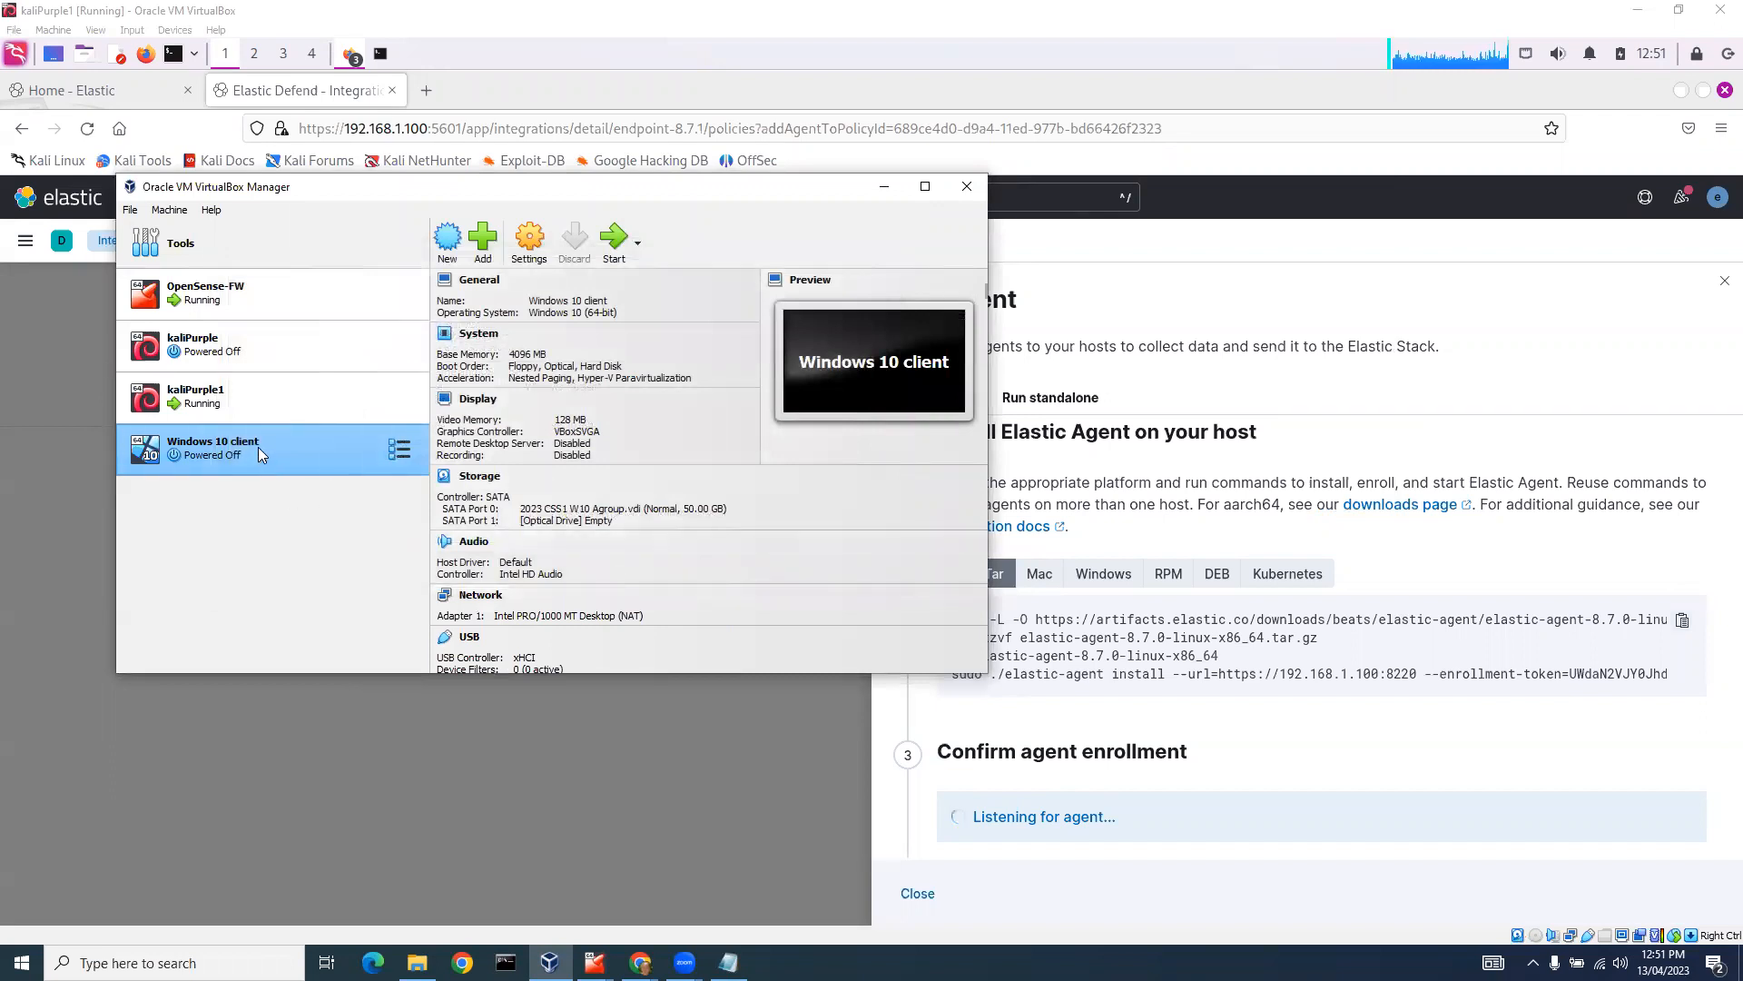
mouse_move(258, 454)
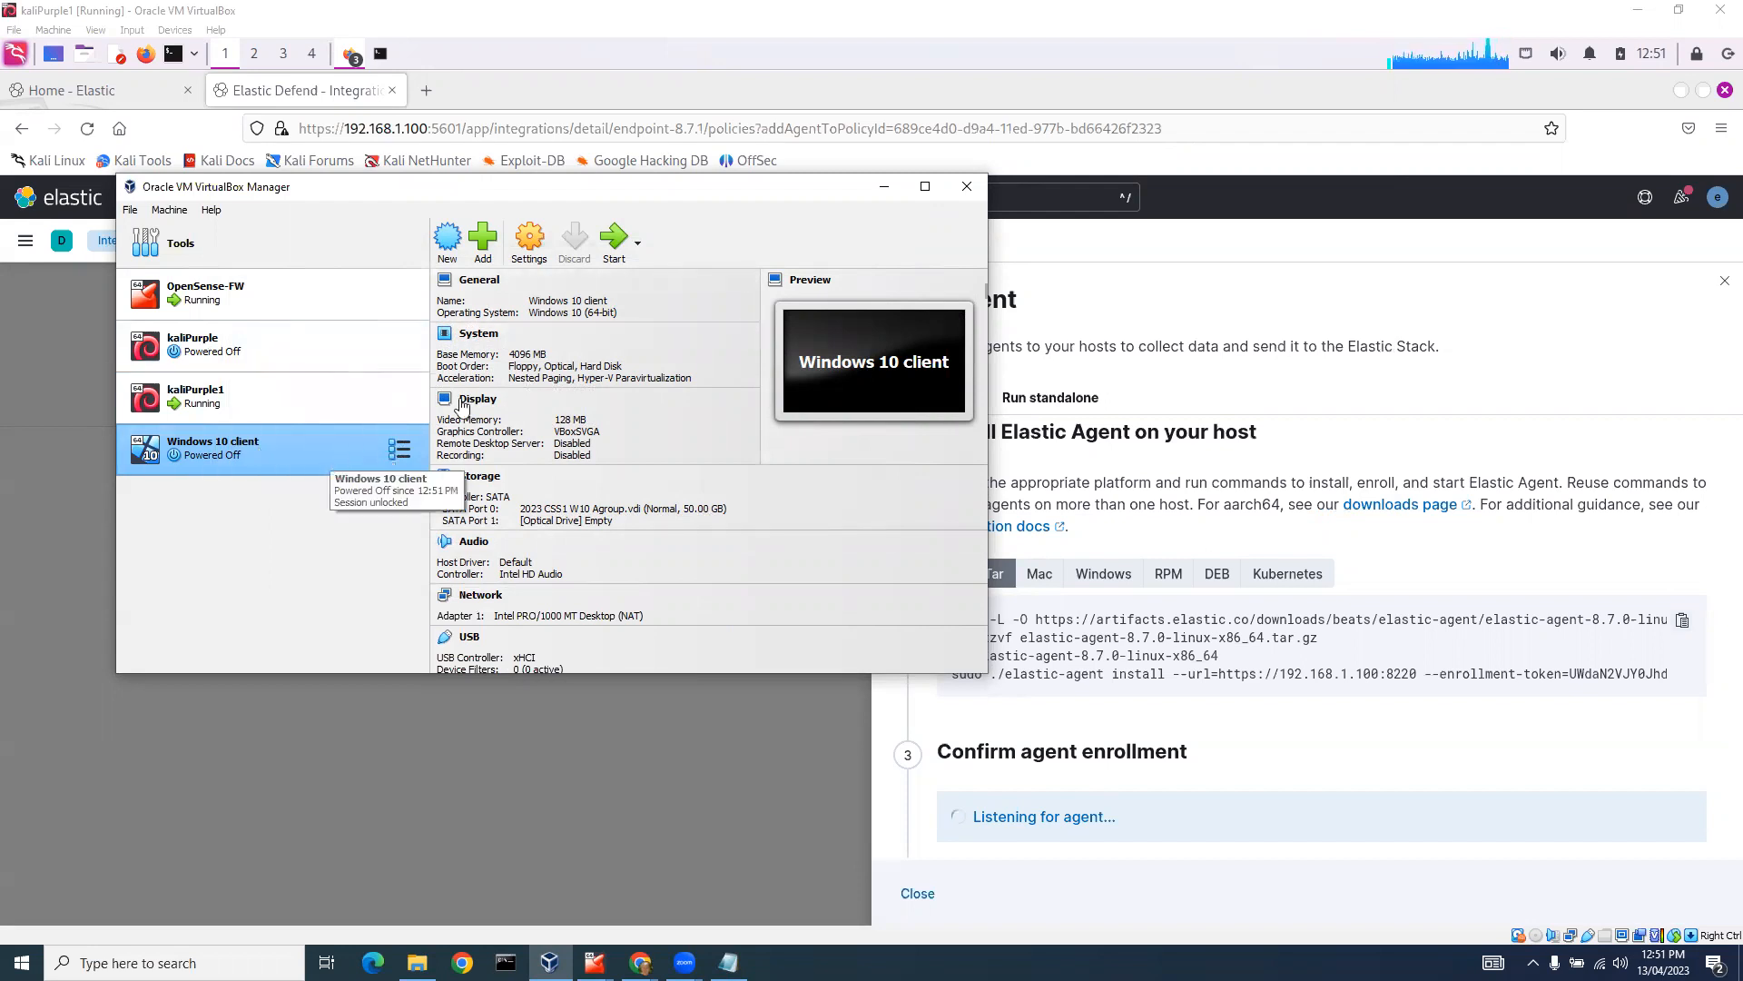
mouse_move(614, 237)
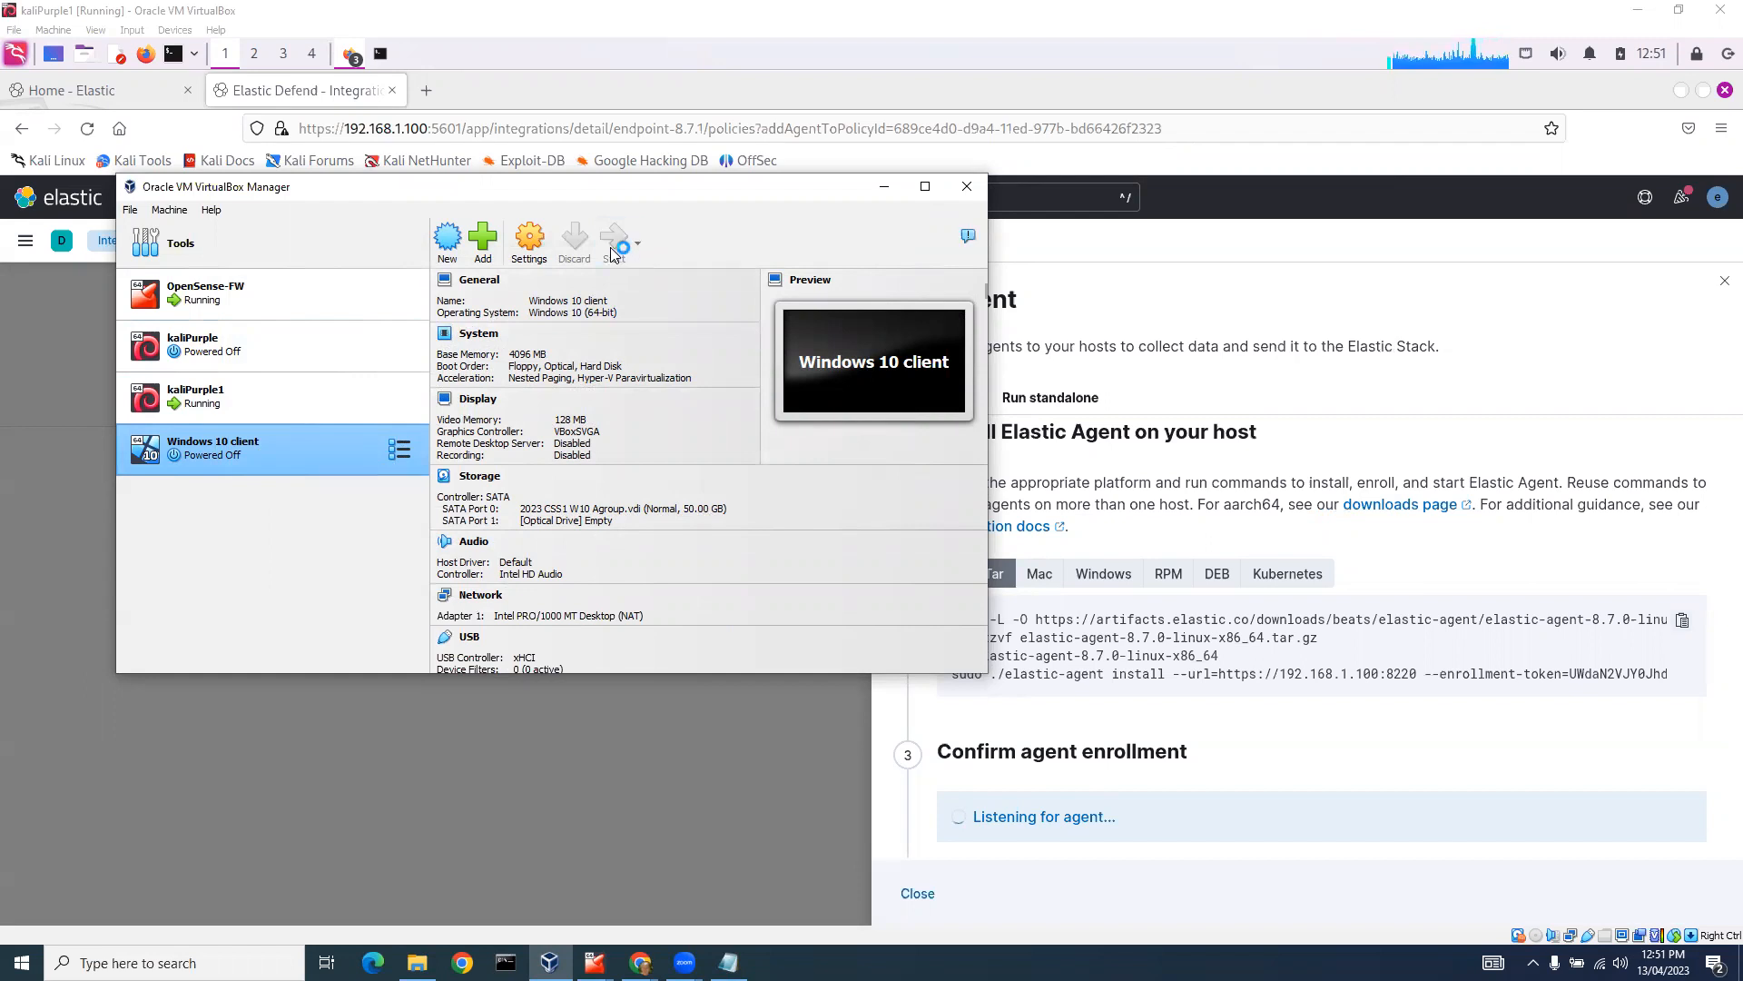
Start the Windows 10 client, power it off again, and bring up its Settings dialog.
left_click(612, 234)
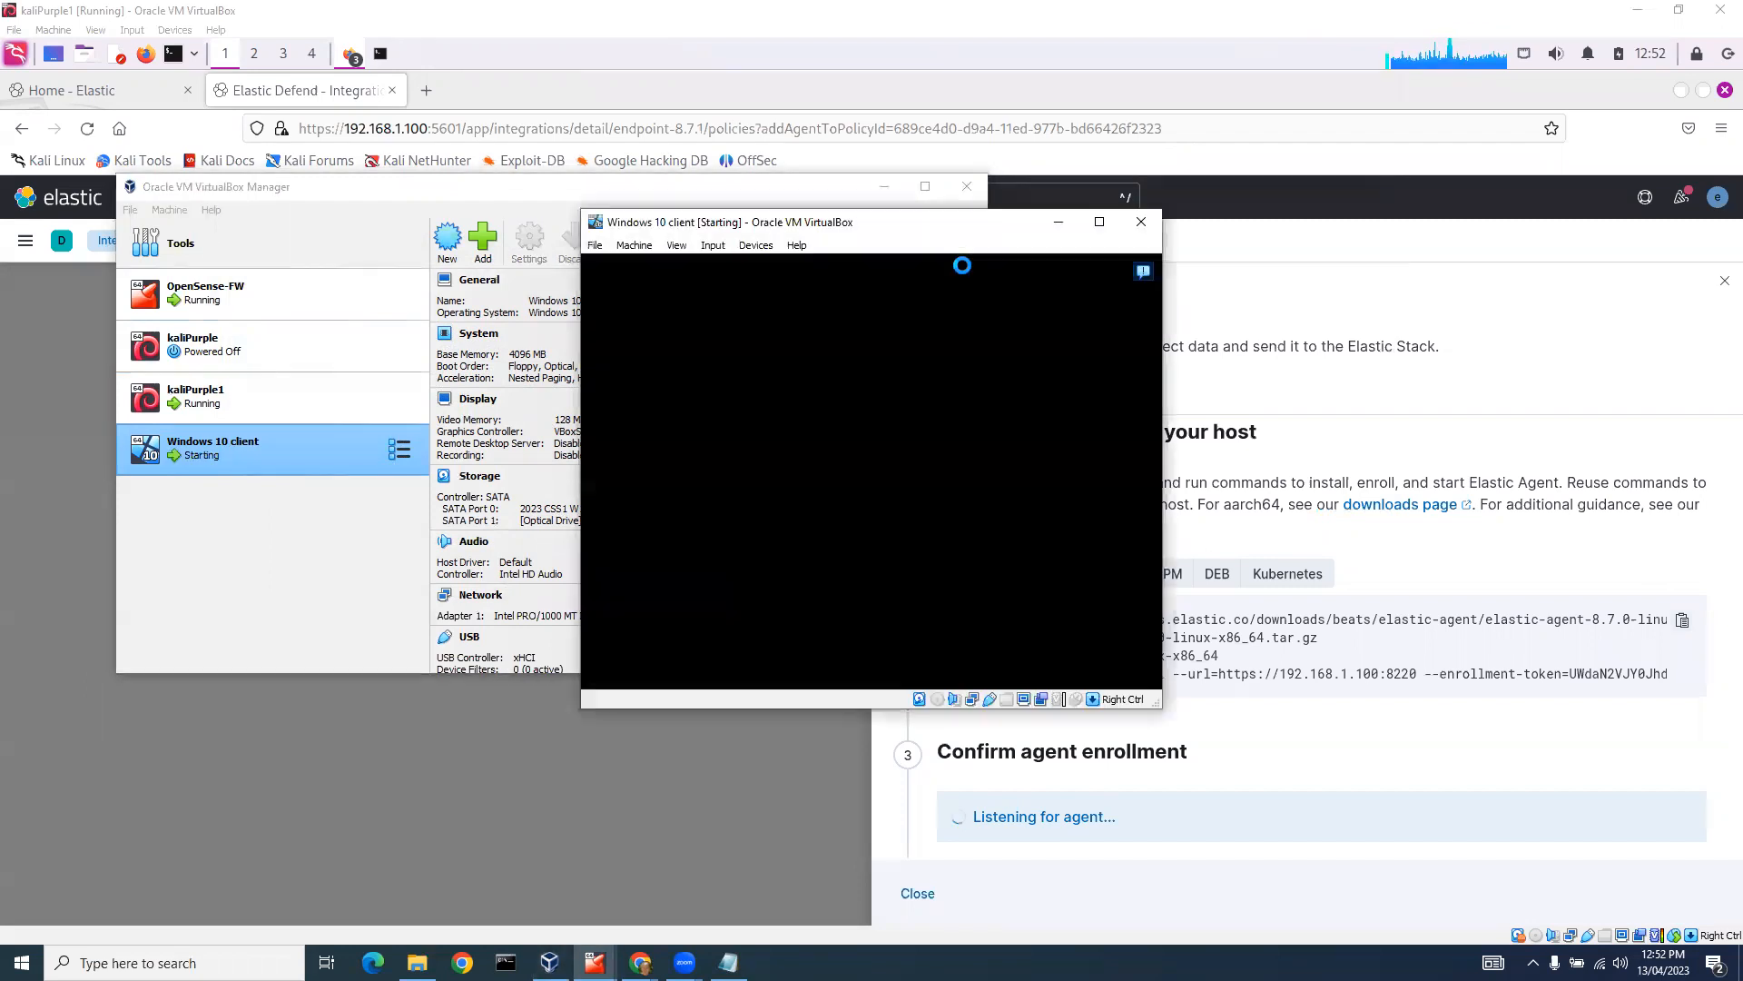
left_click(596, 245)
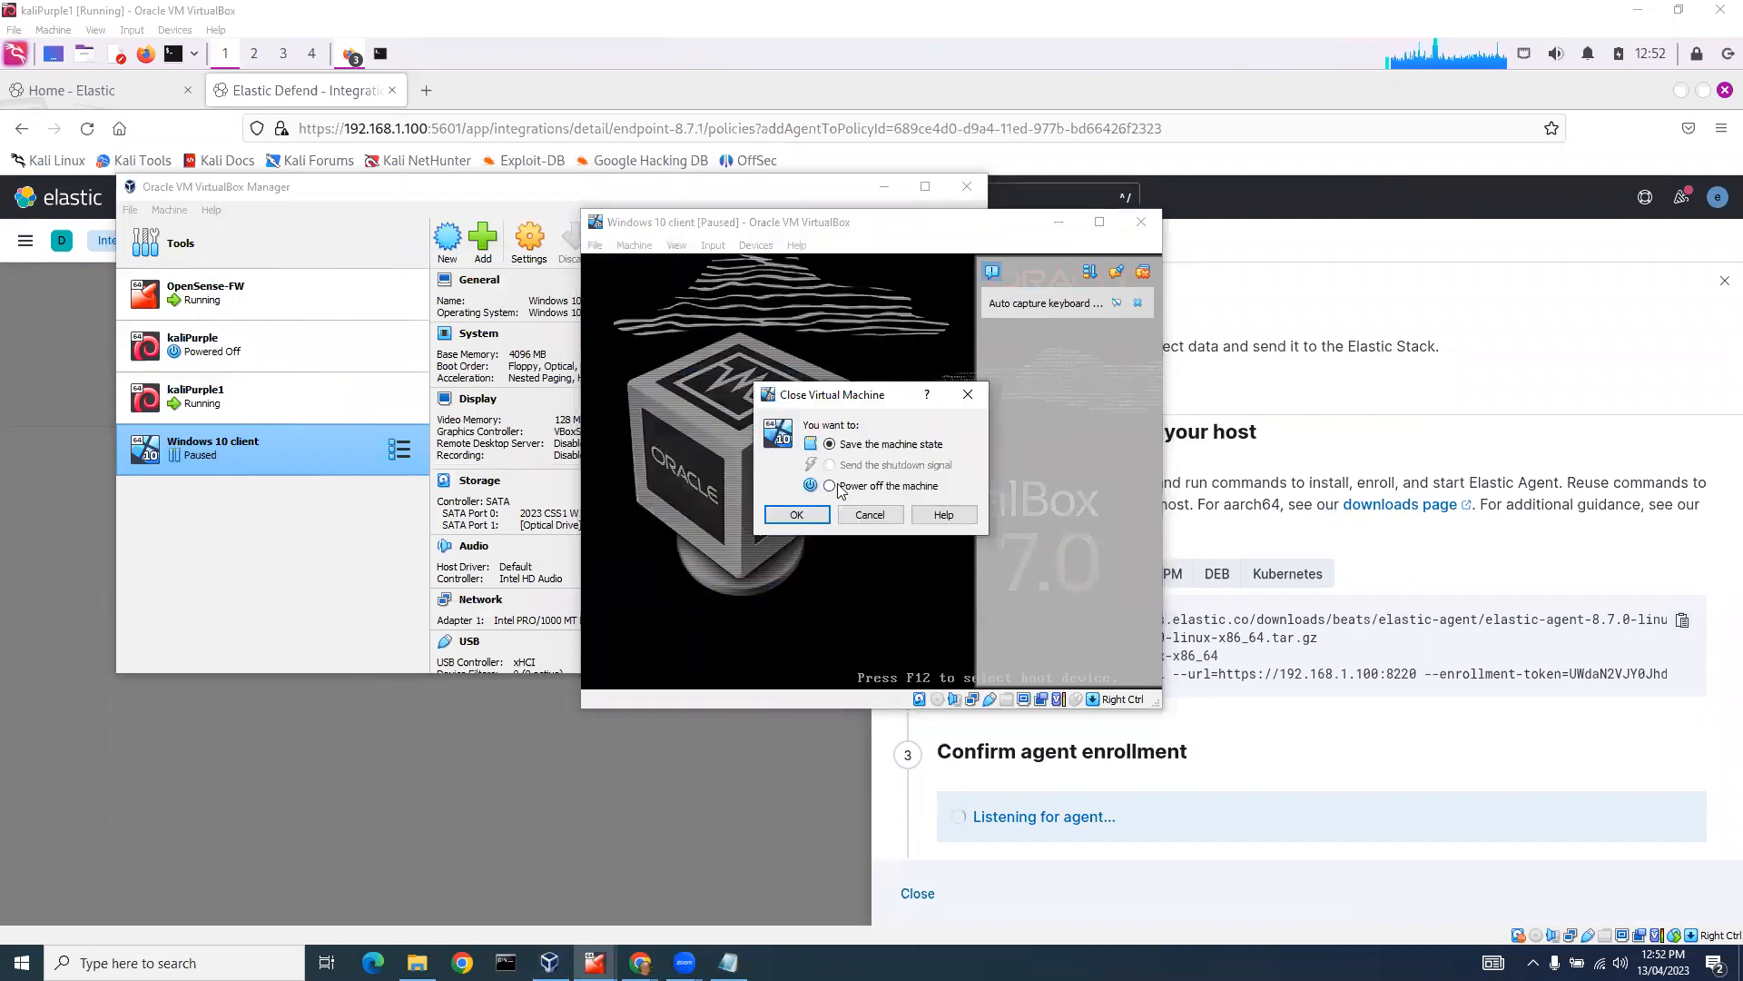
left_click(795, 514)
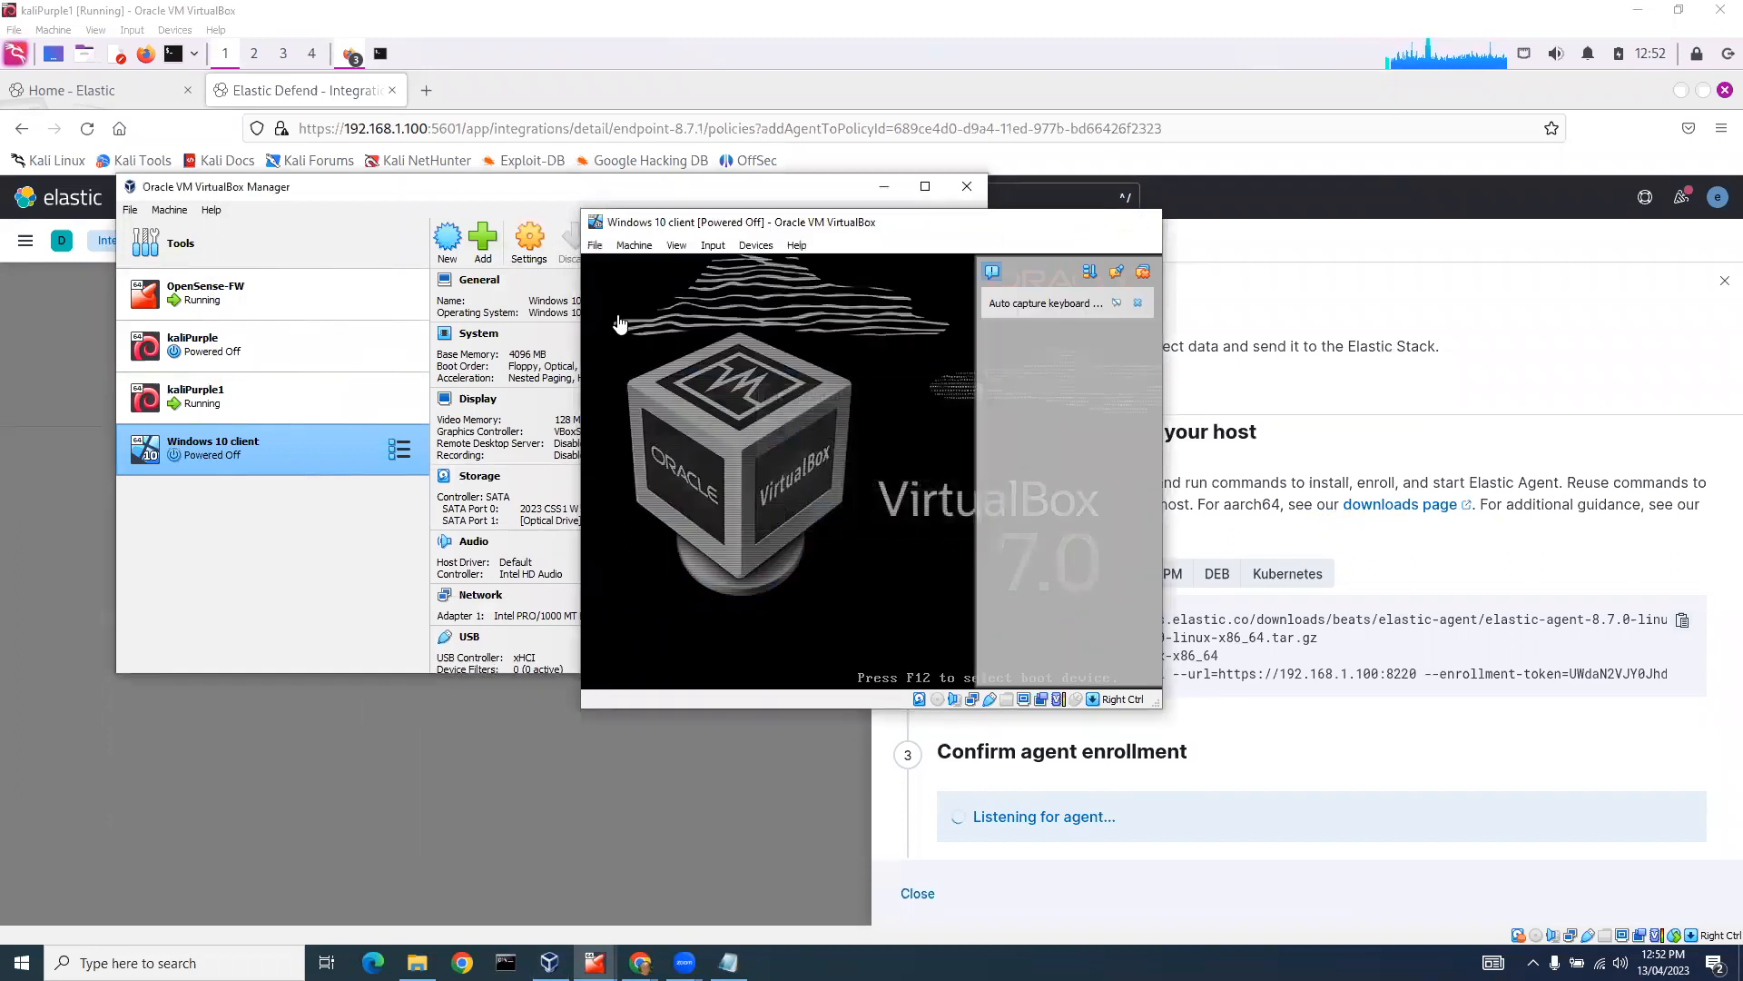
left_click(528, 236)
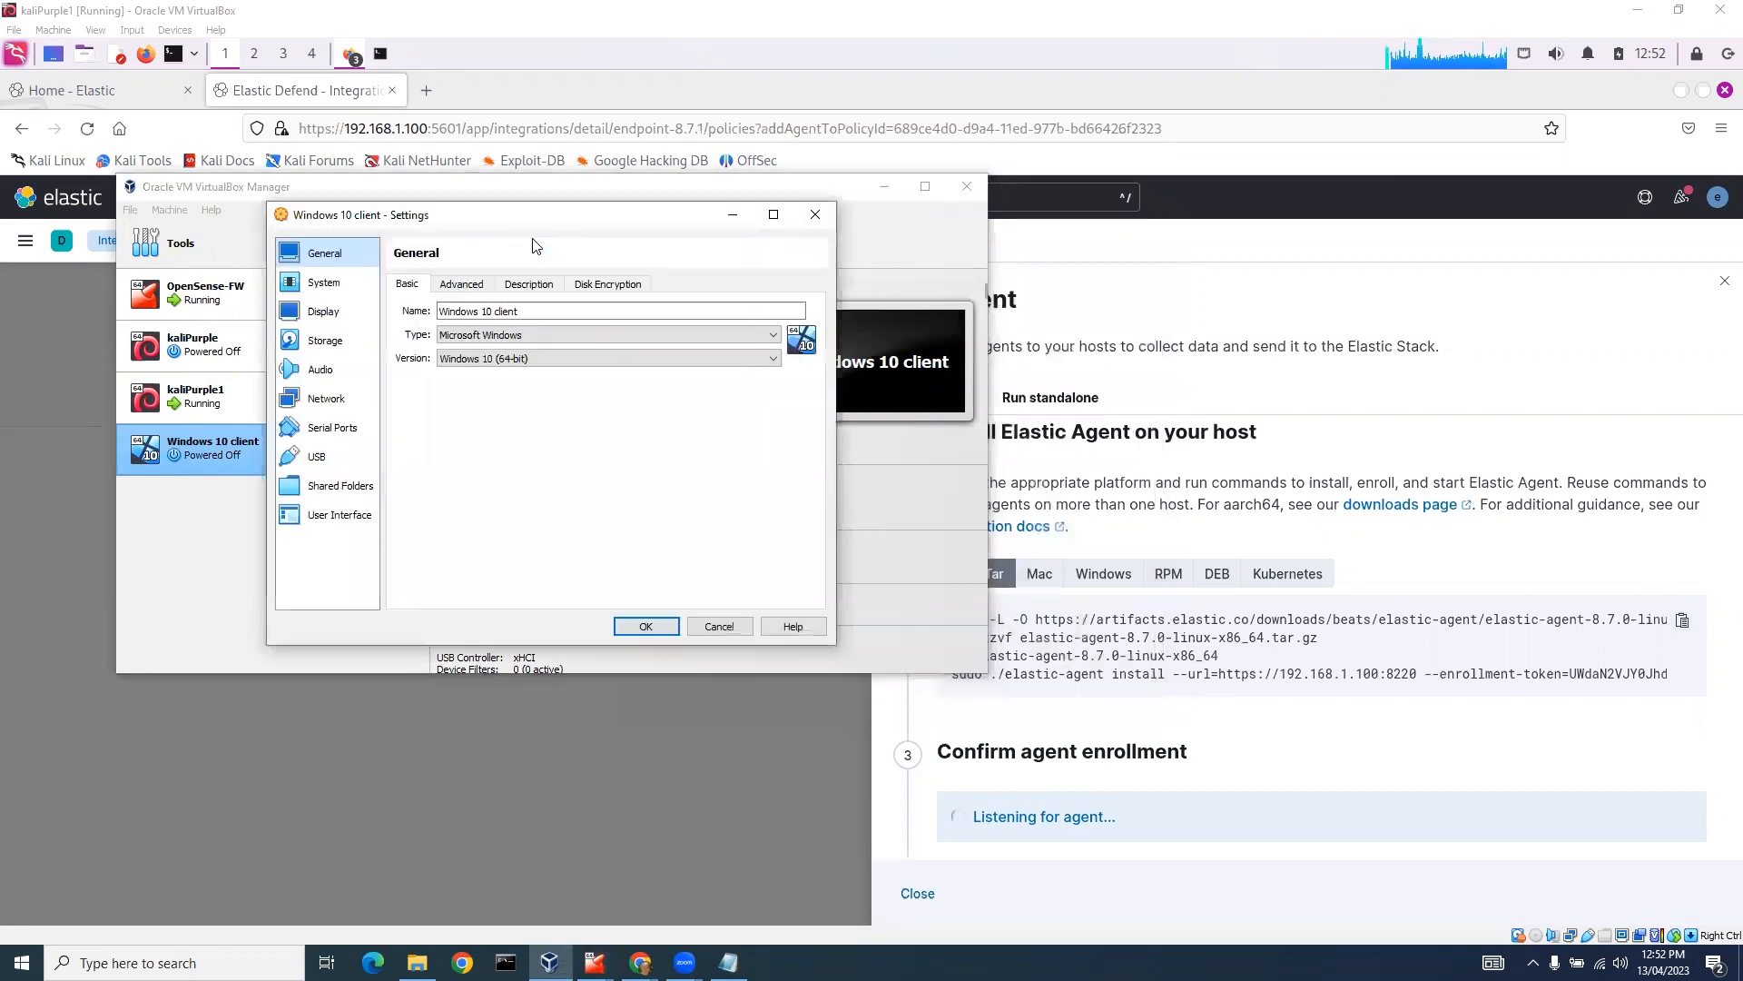
Attach Adapter 1 to Internal Network 'intnet', review System and Storage, and save the settings.
left_click(325, 398)
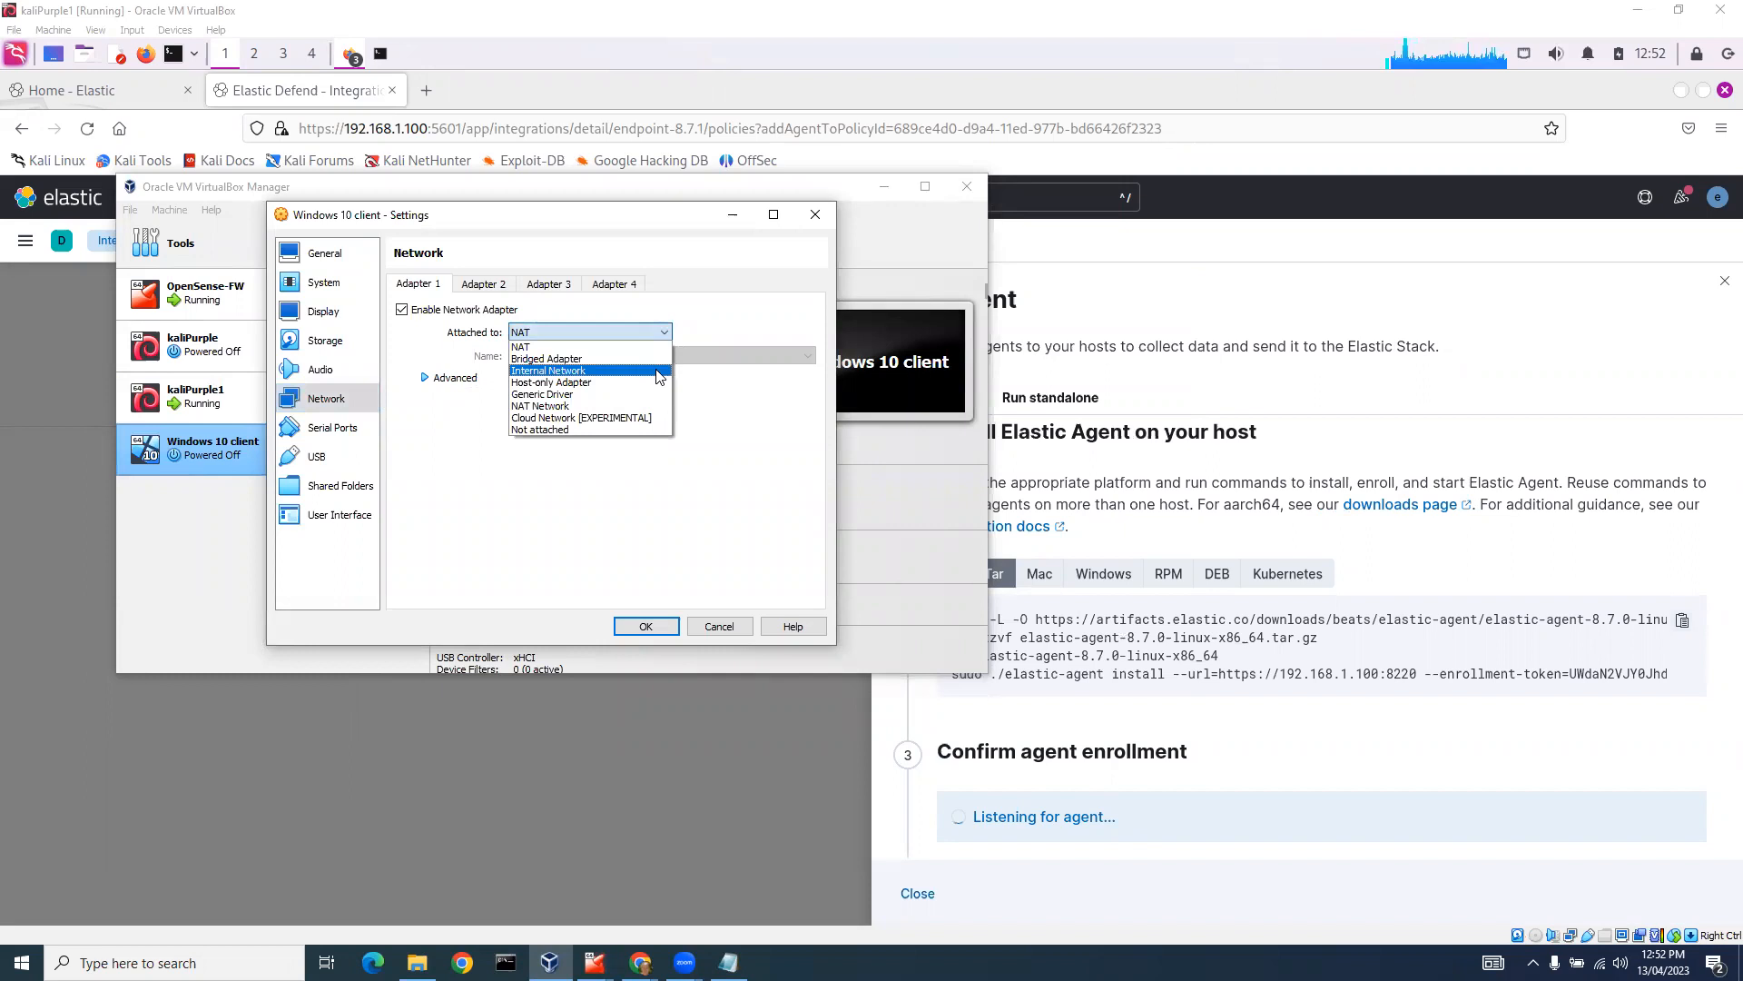
left_click(548, 370)
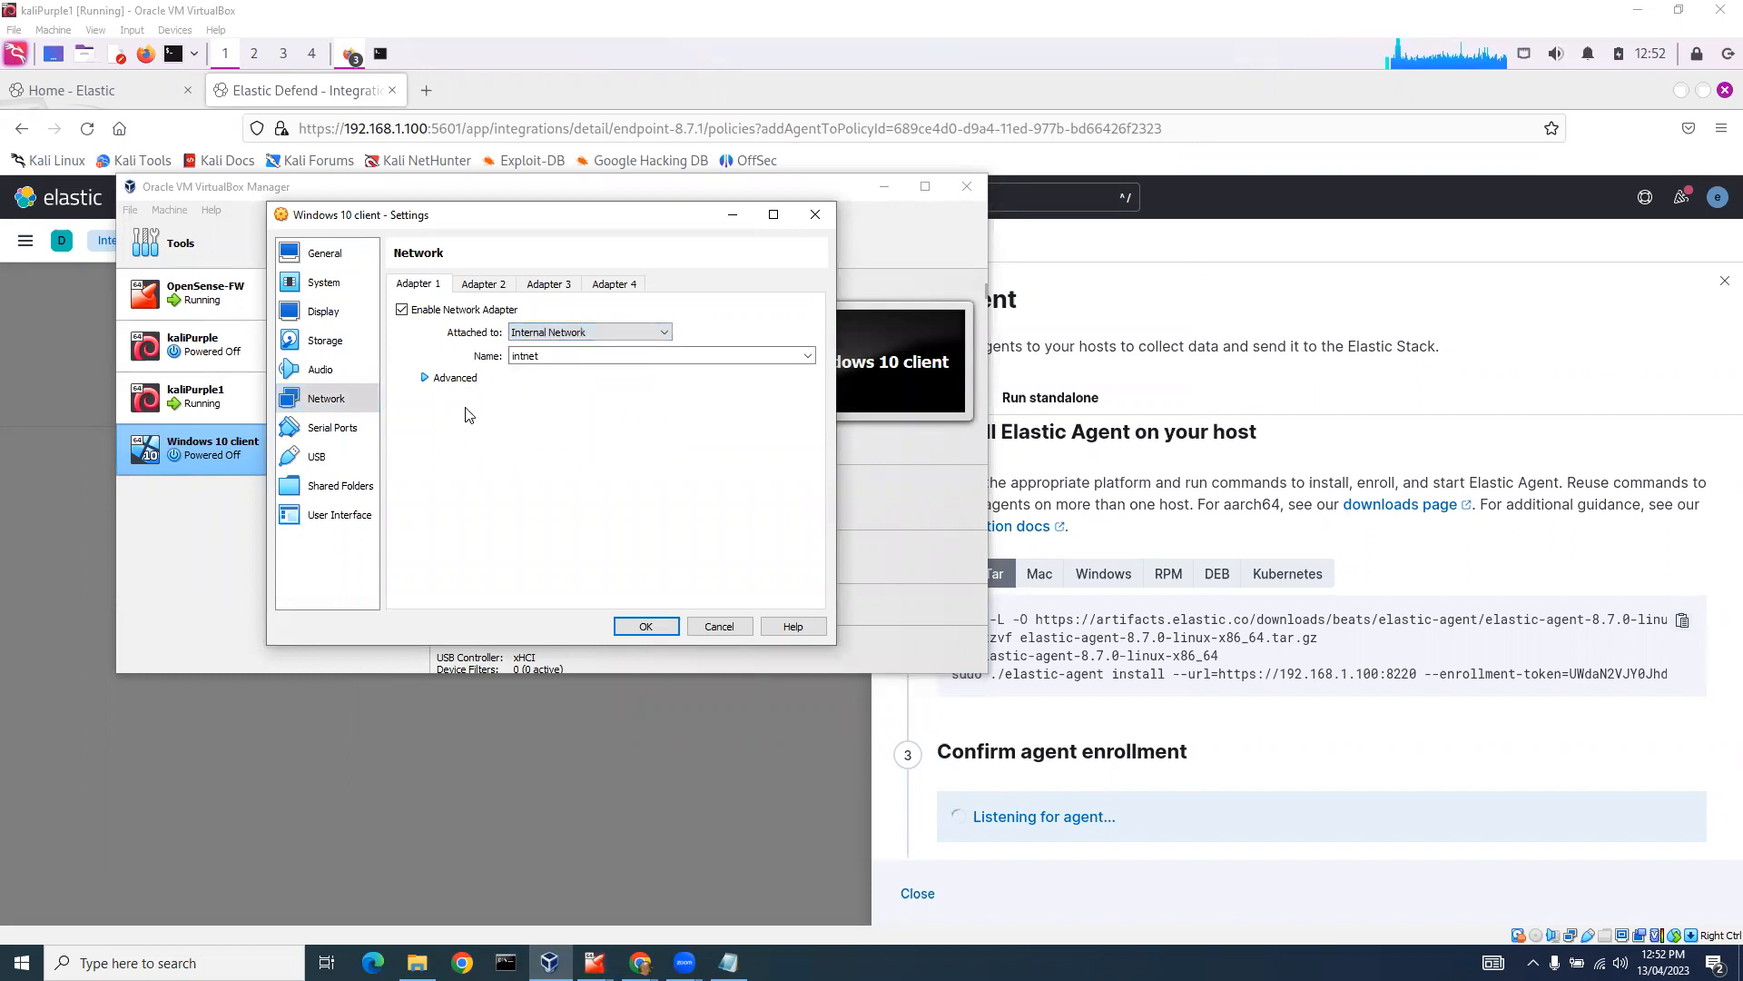
mouse_move(550, 385)
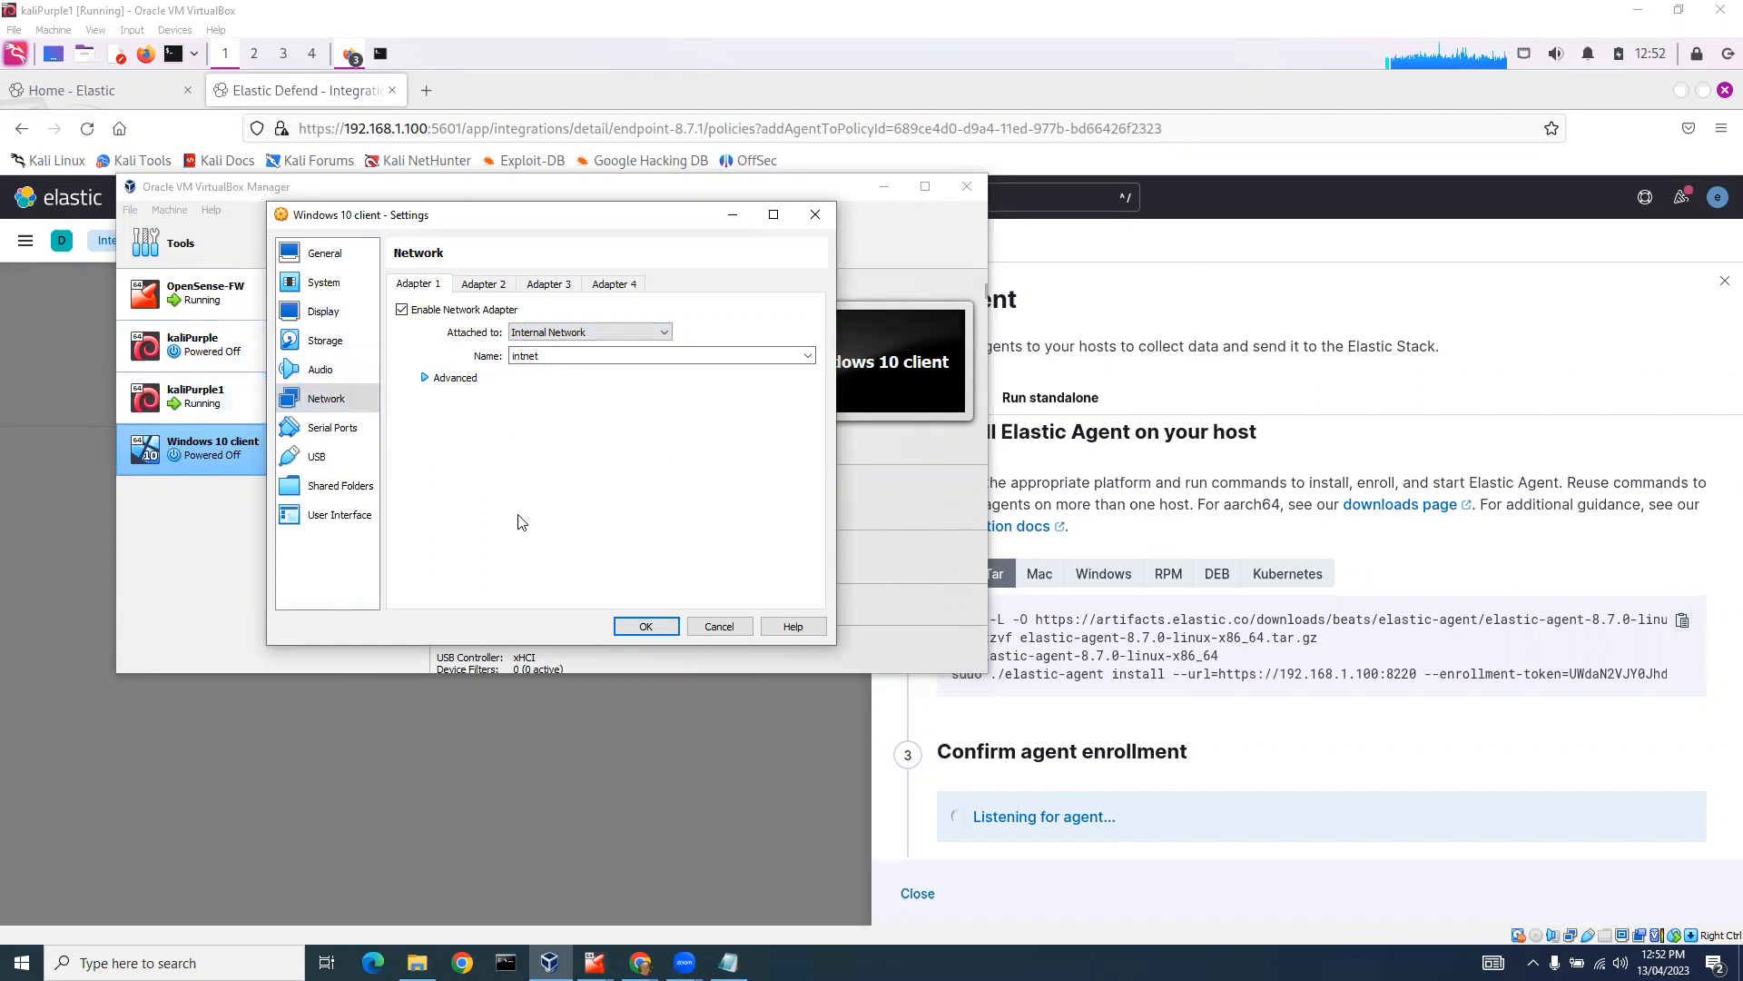
mouse_move(323, 305)
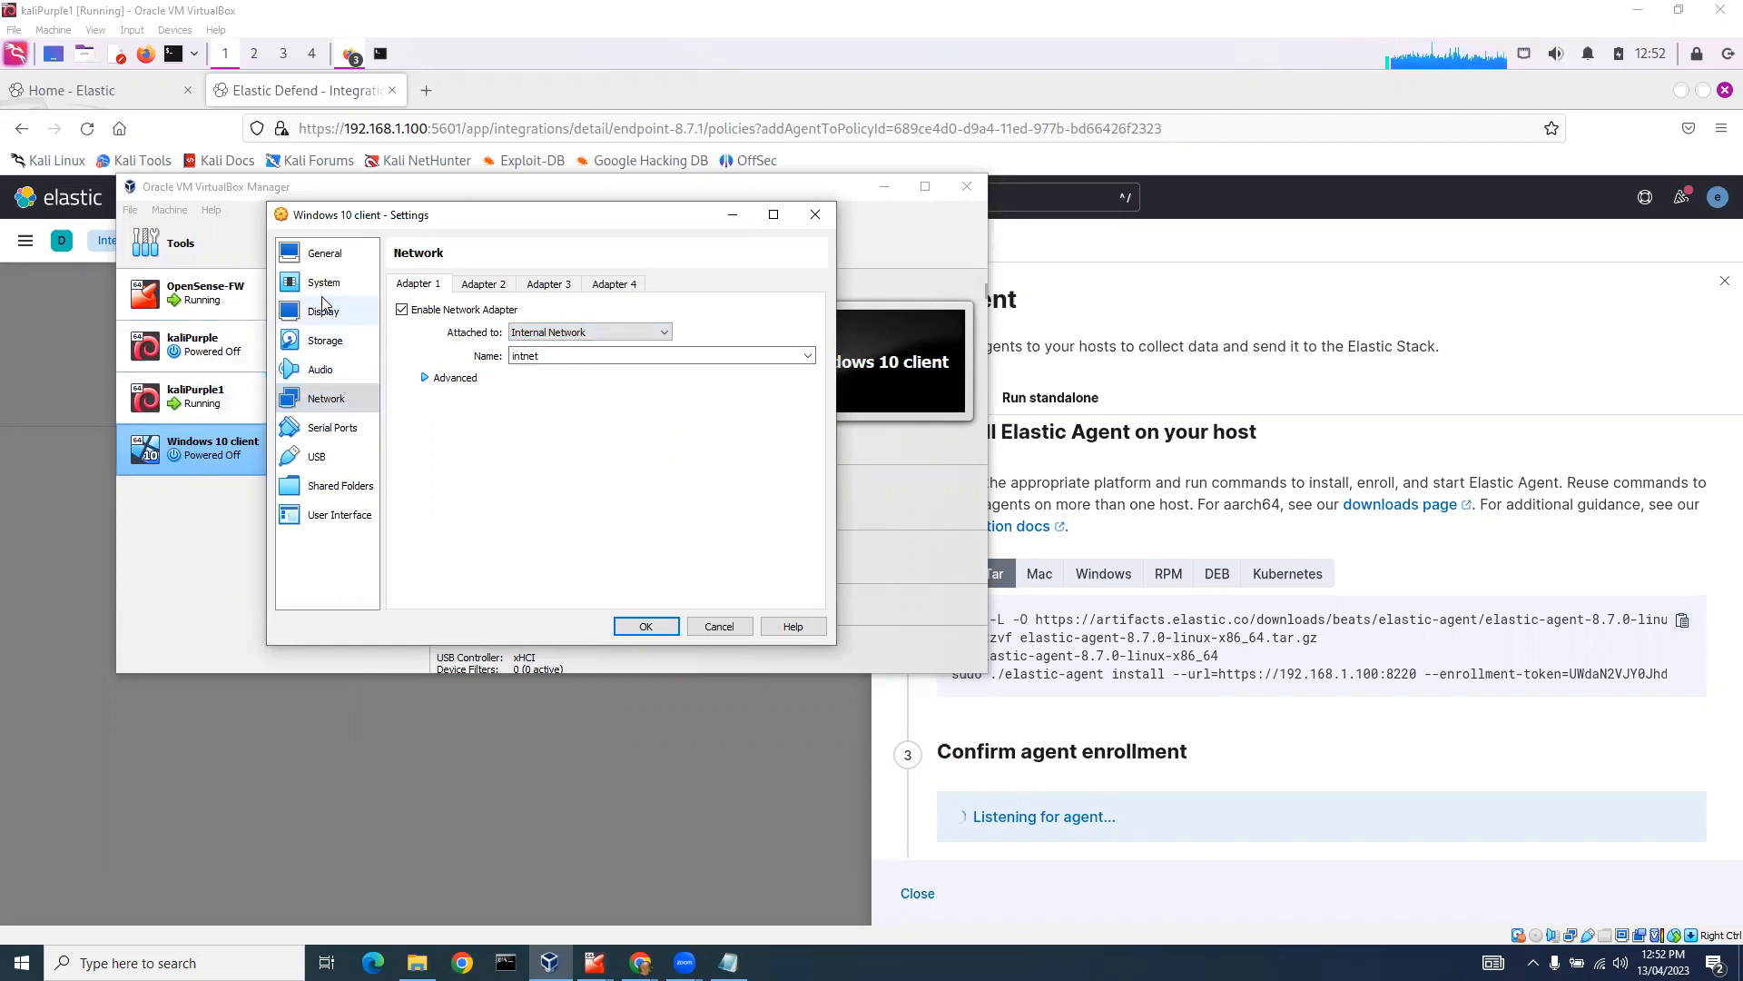
left_click(323, 281)
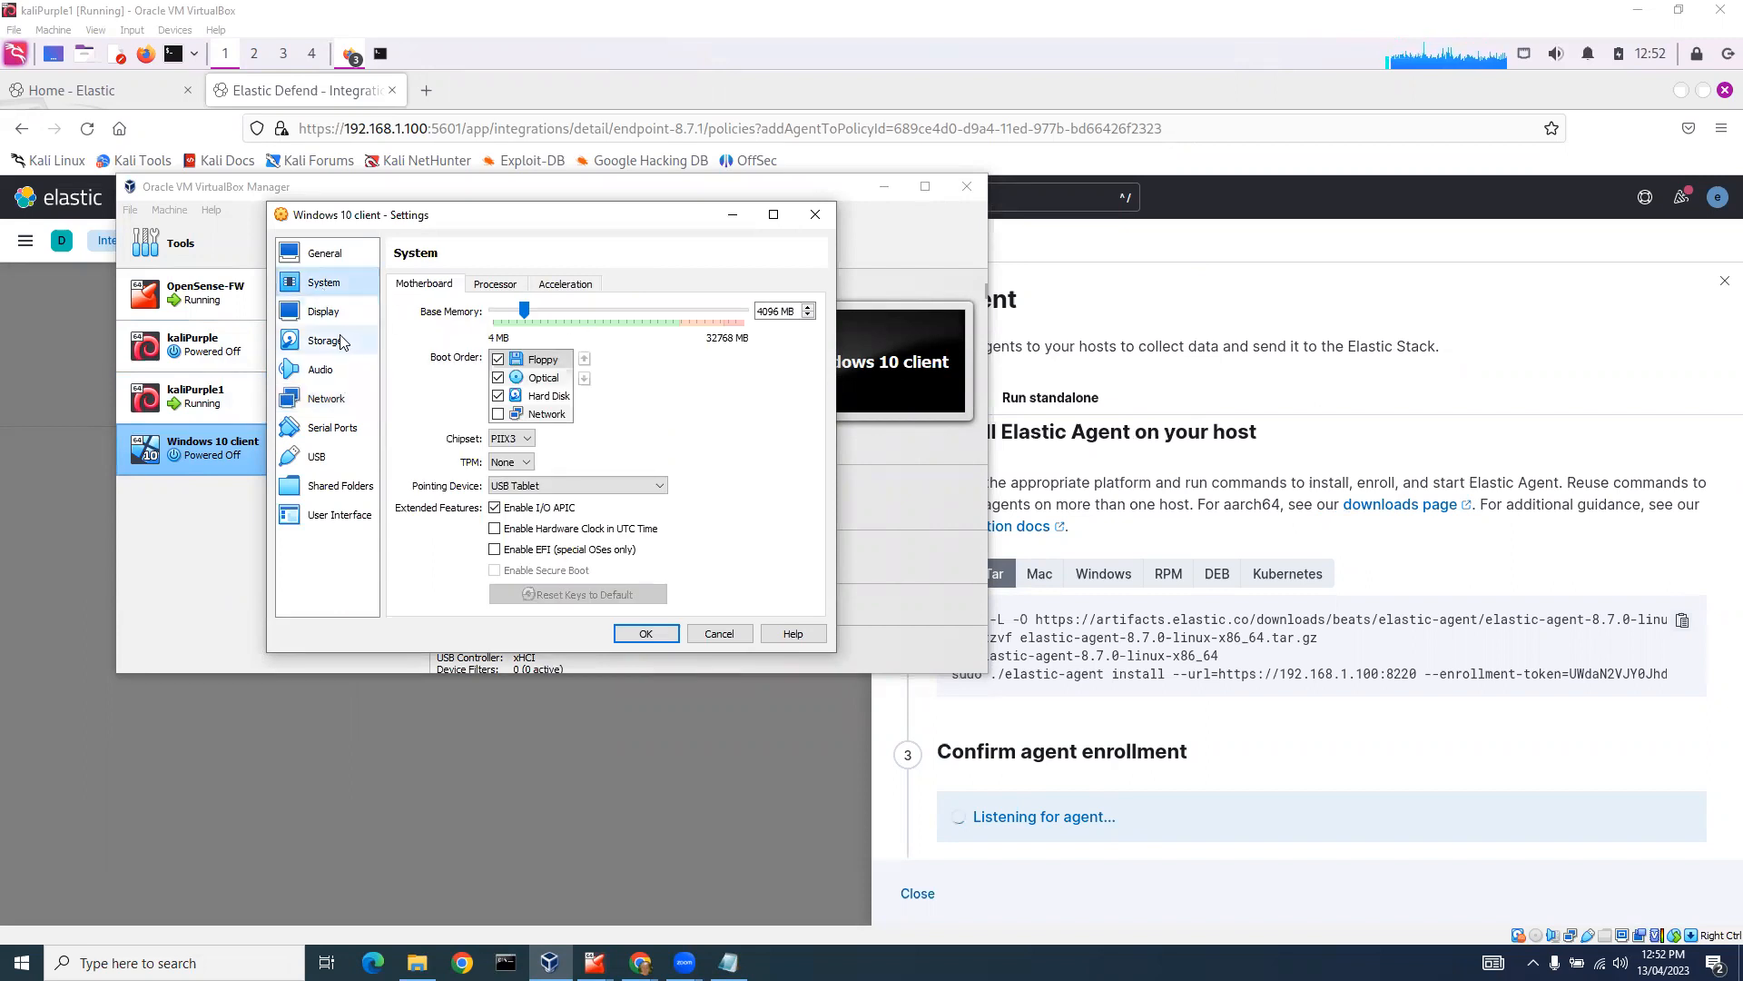
left_click(325, 339)
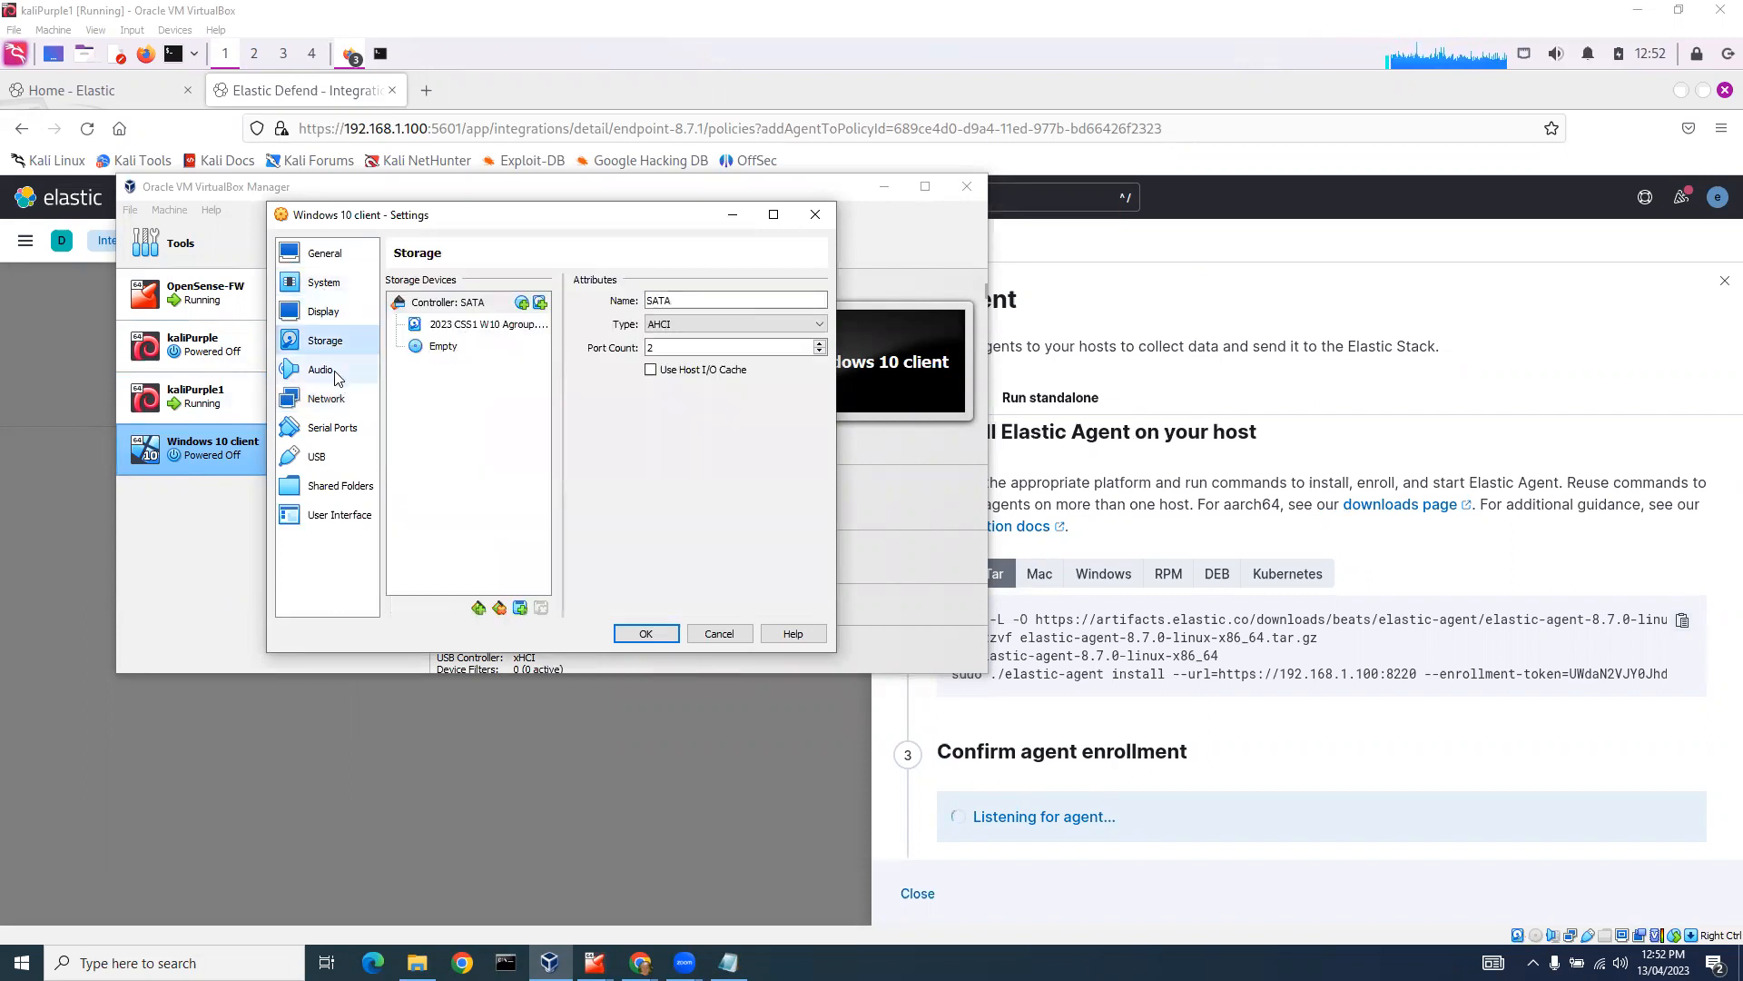
left_click(327, 398)
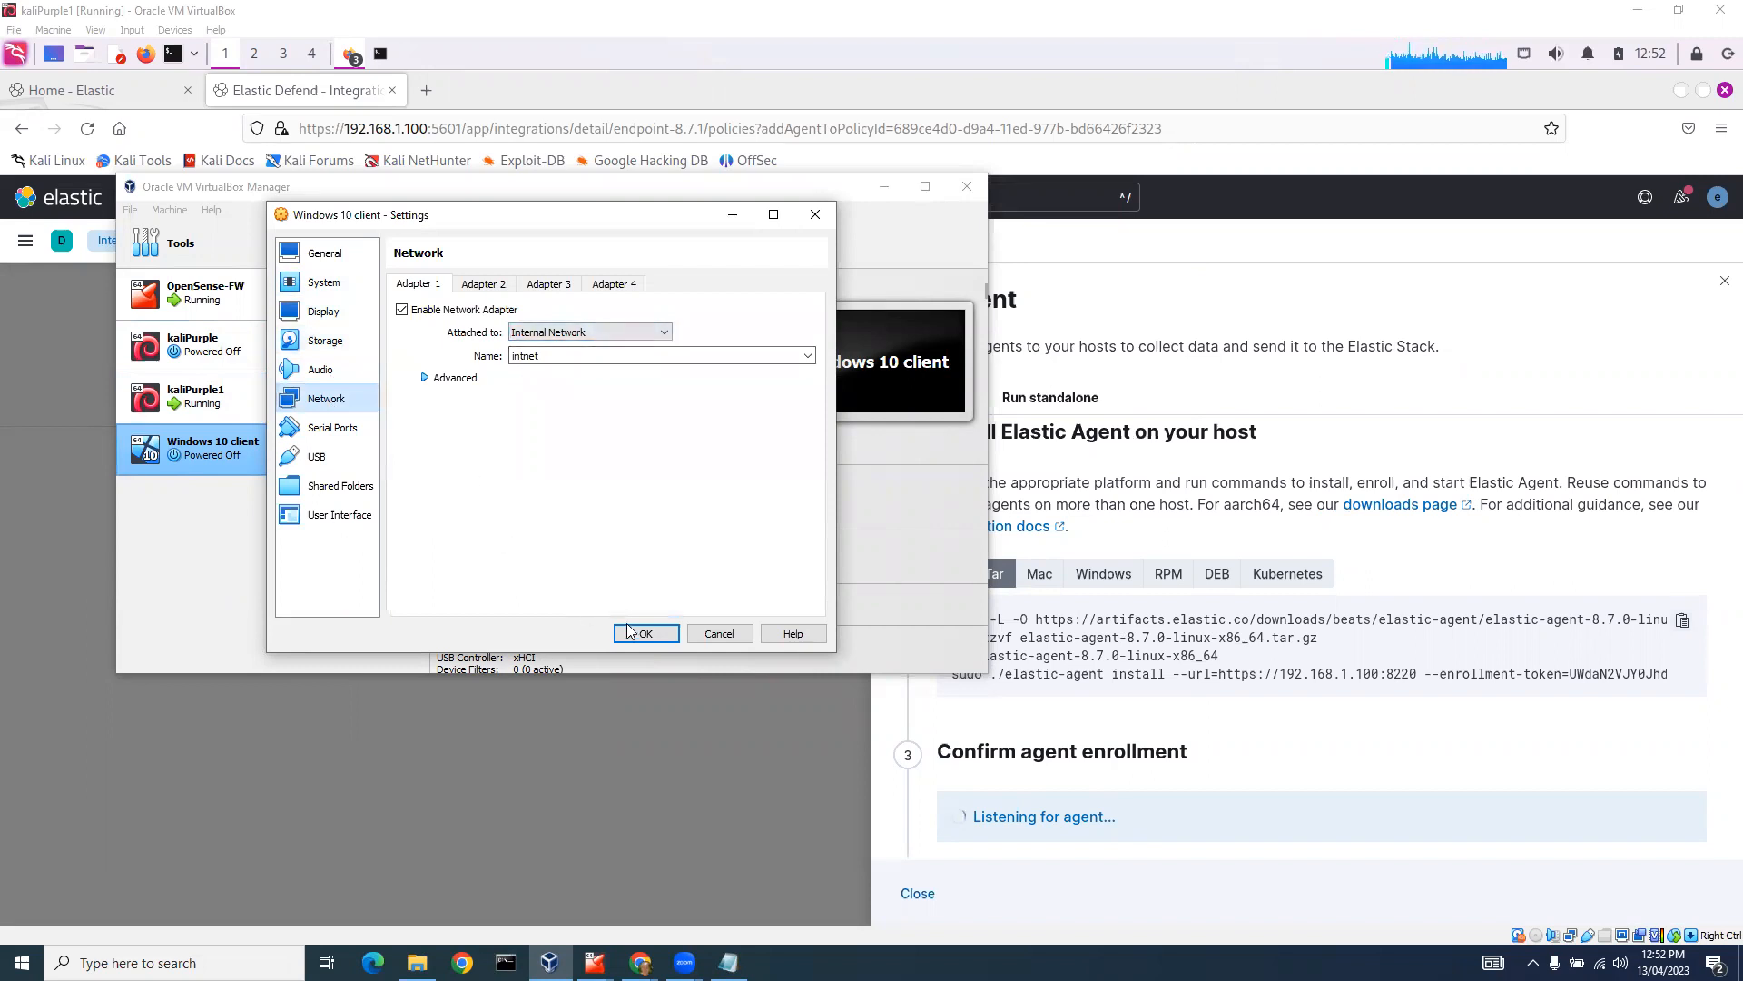
left_click(645, 632)
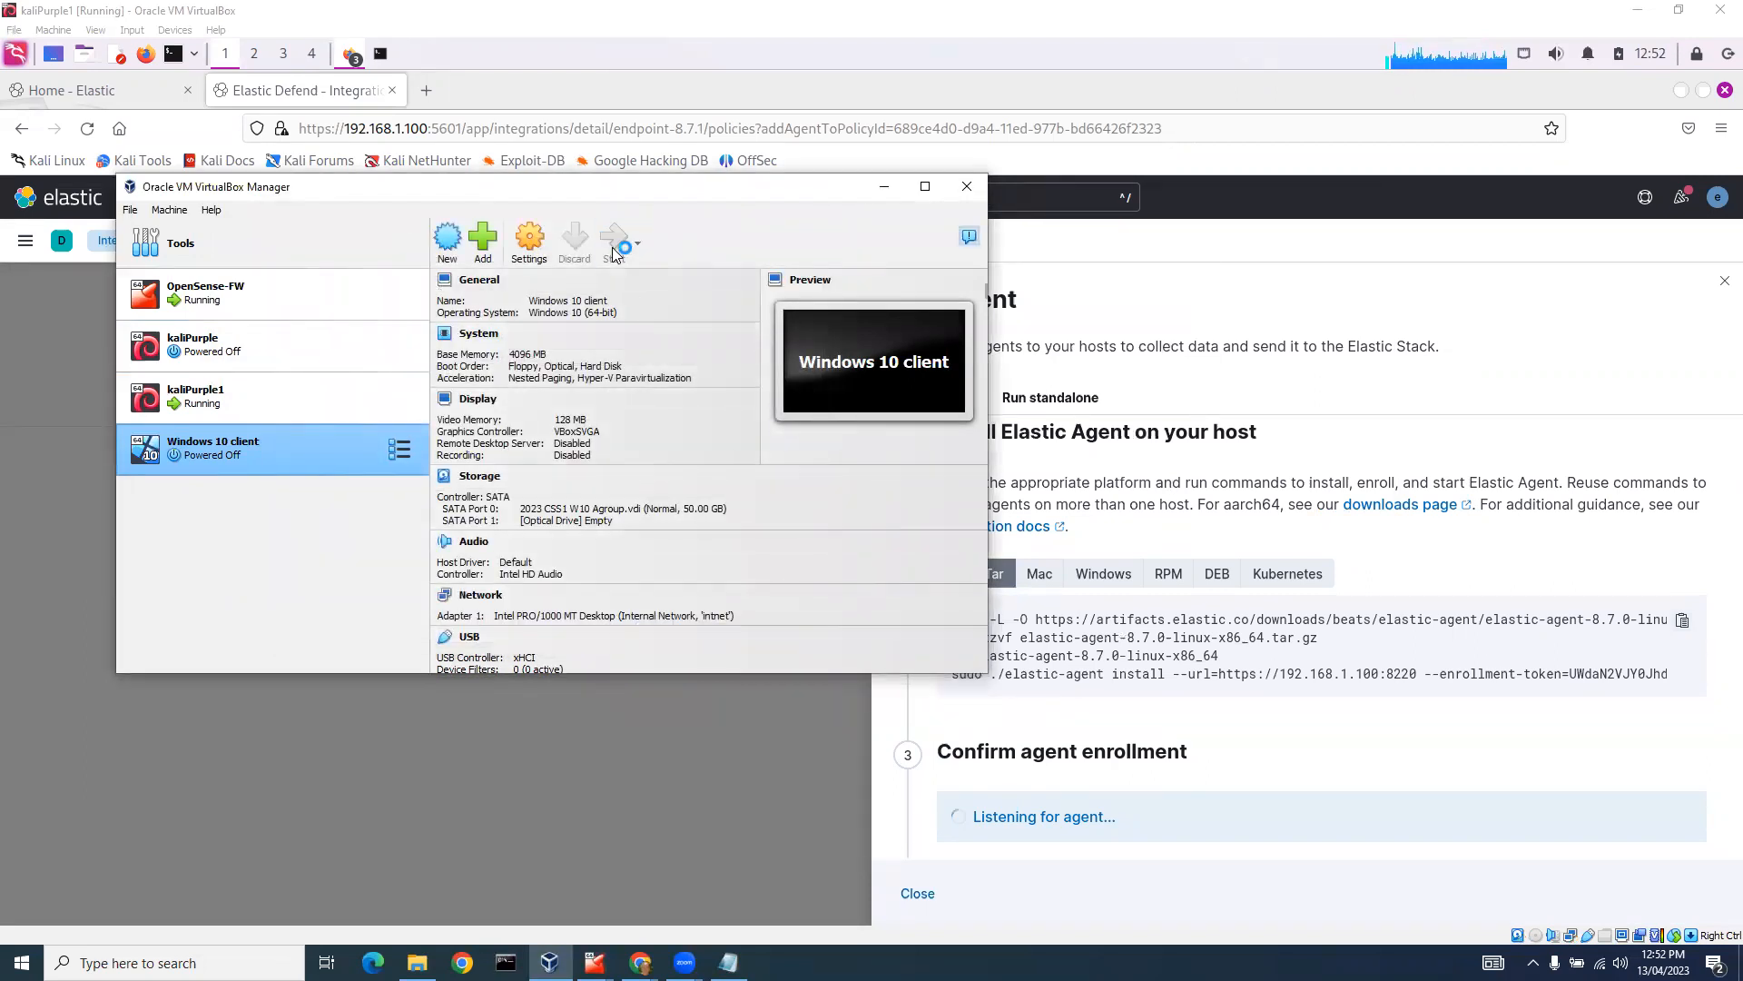
Boot the client, set Shared Clipboard to Bidirectional, and send Ctrl-Alt-Del for the sign-in screen.
left_click(612, 236)
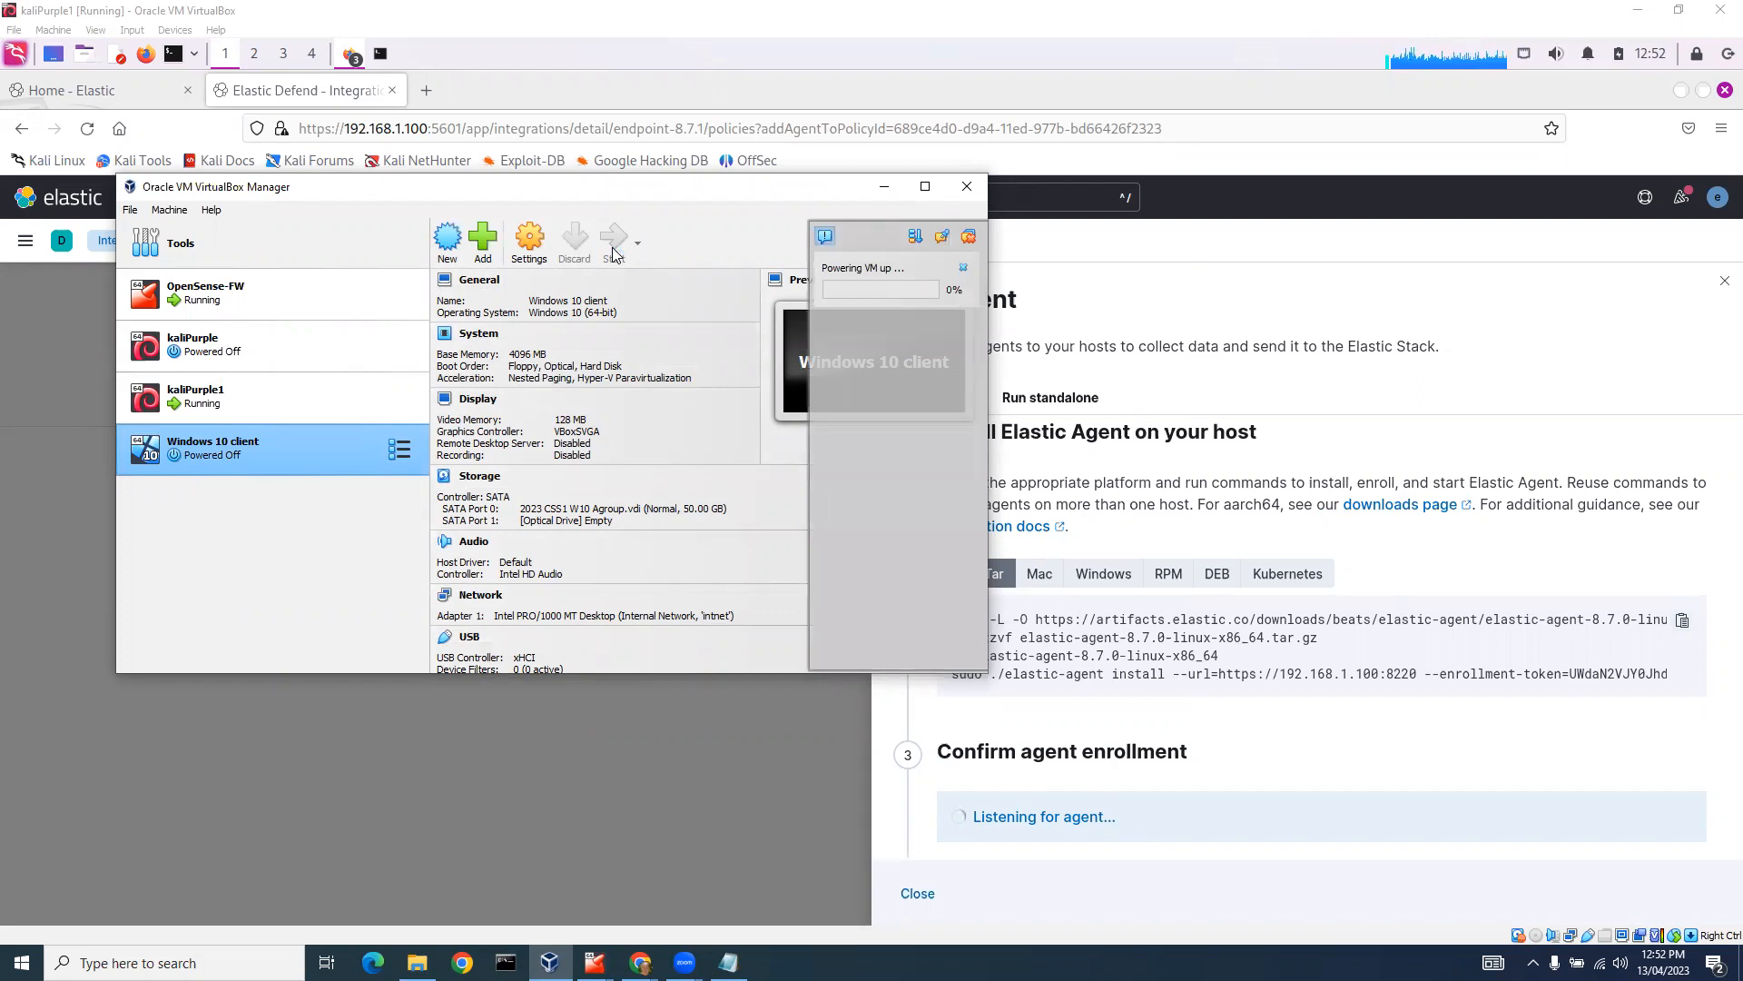
mouse_move(1310, 100)
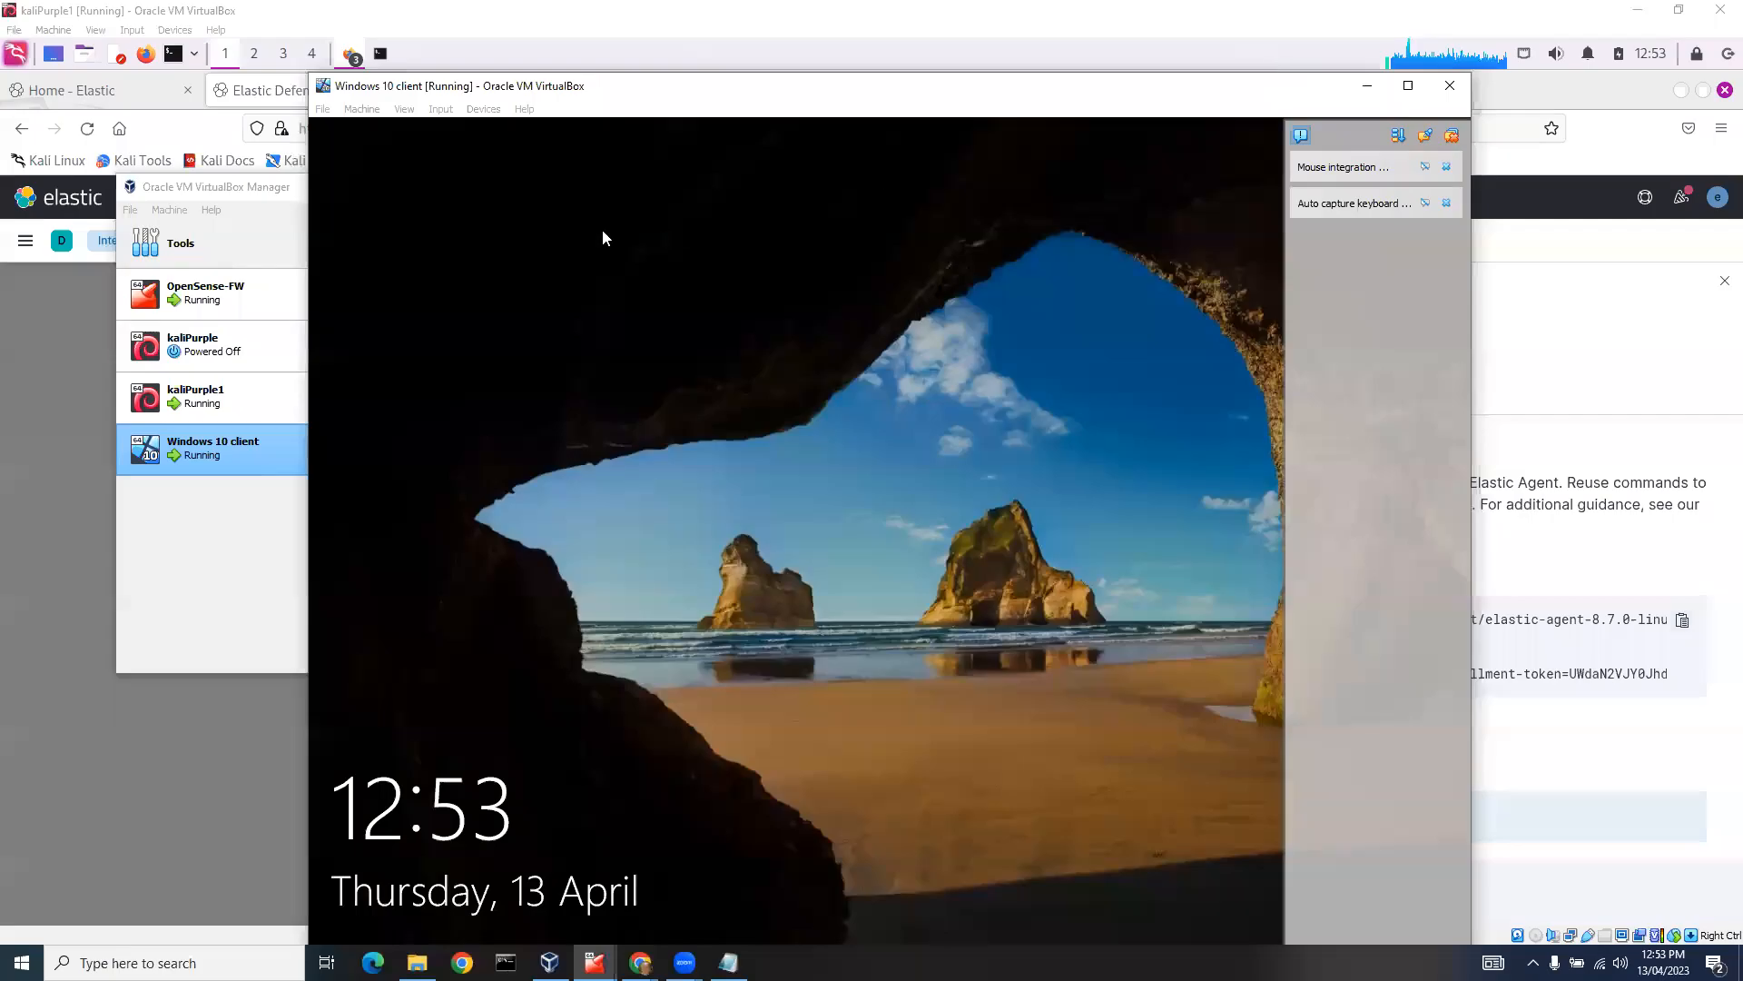
left_click(483, 107)
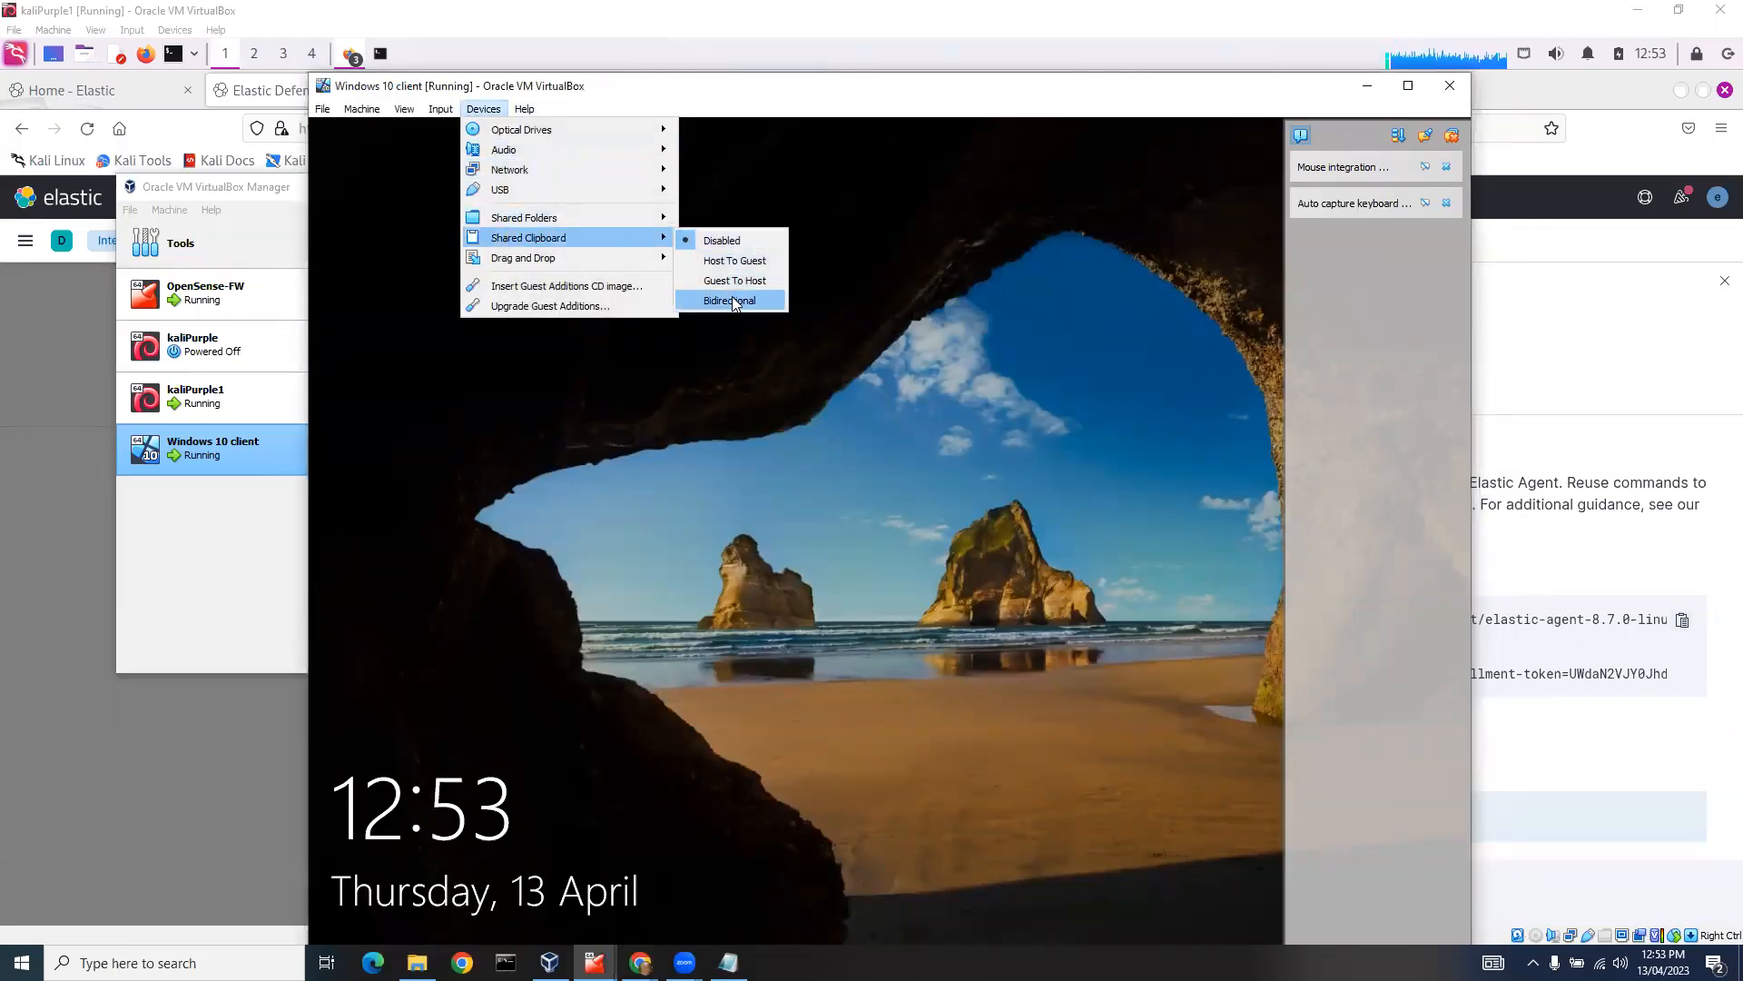
mouse_move(499, 189)
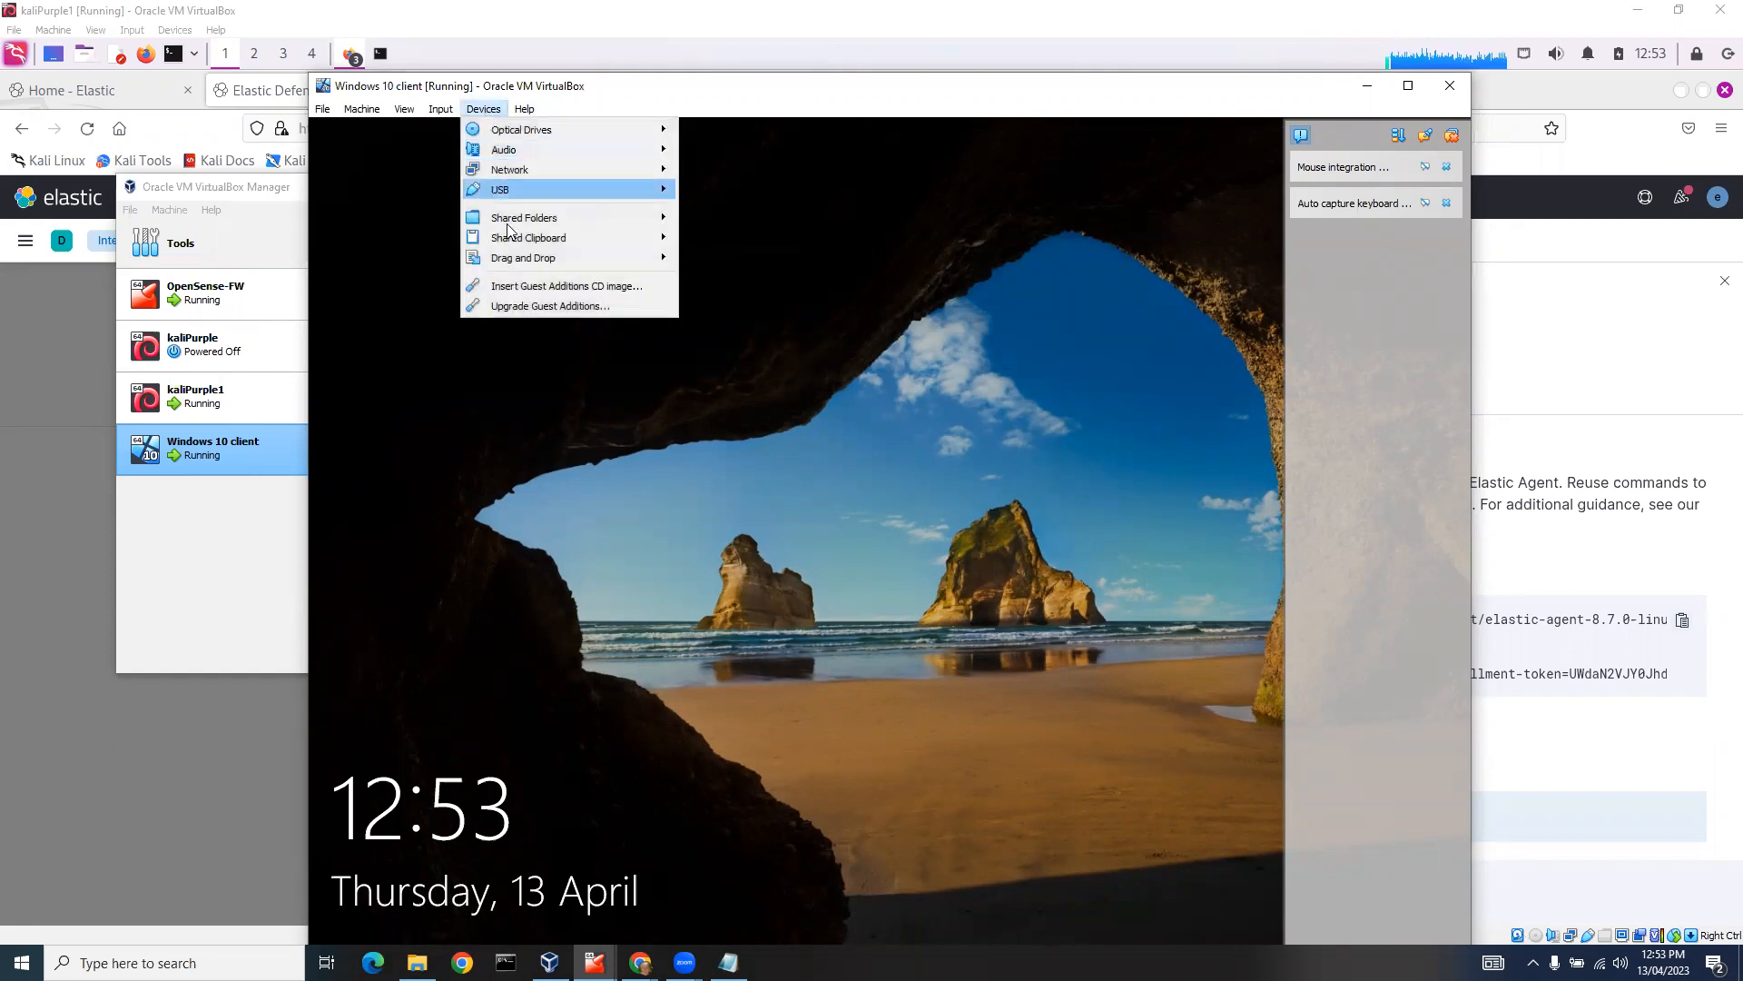
left_click(730, 329)
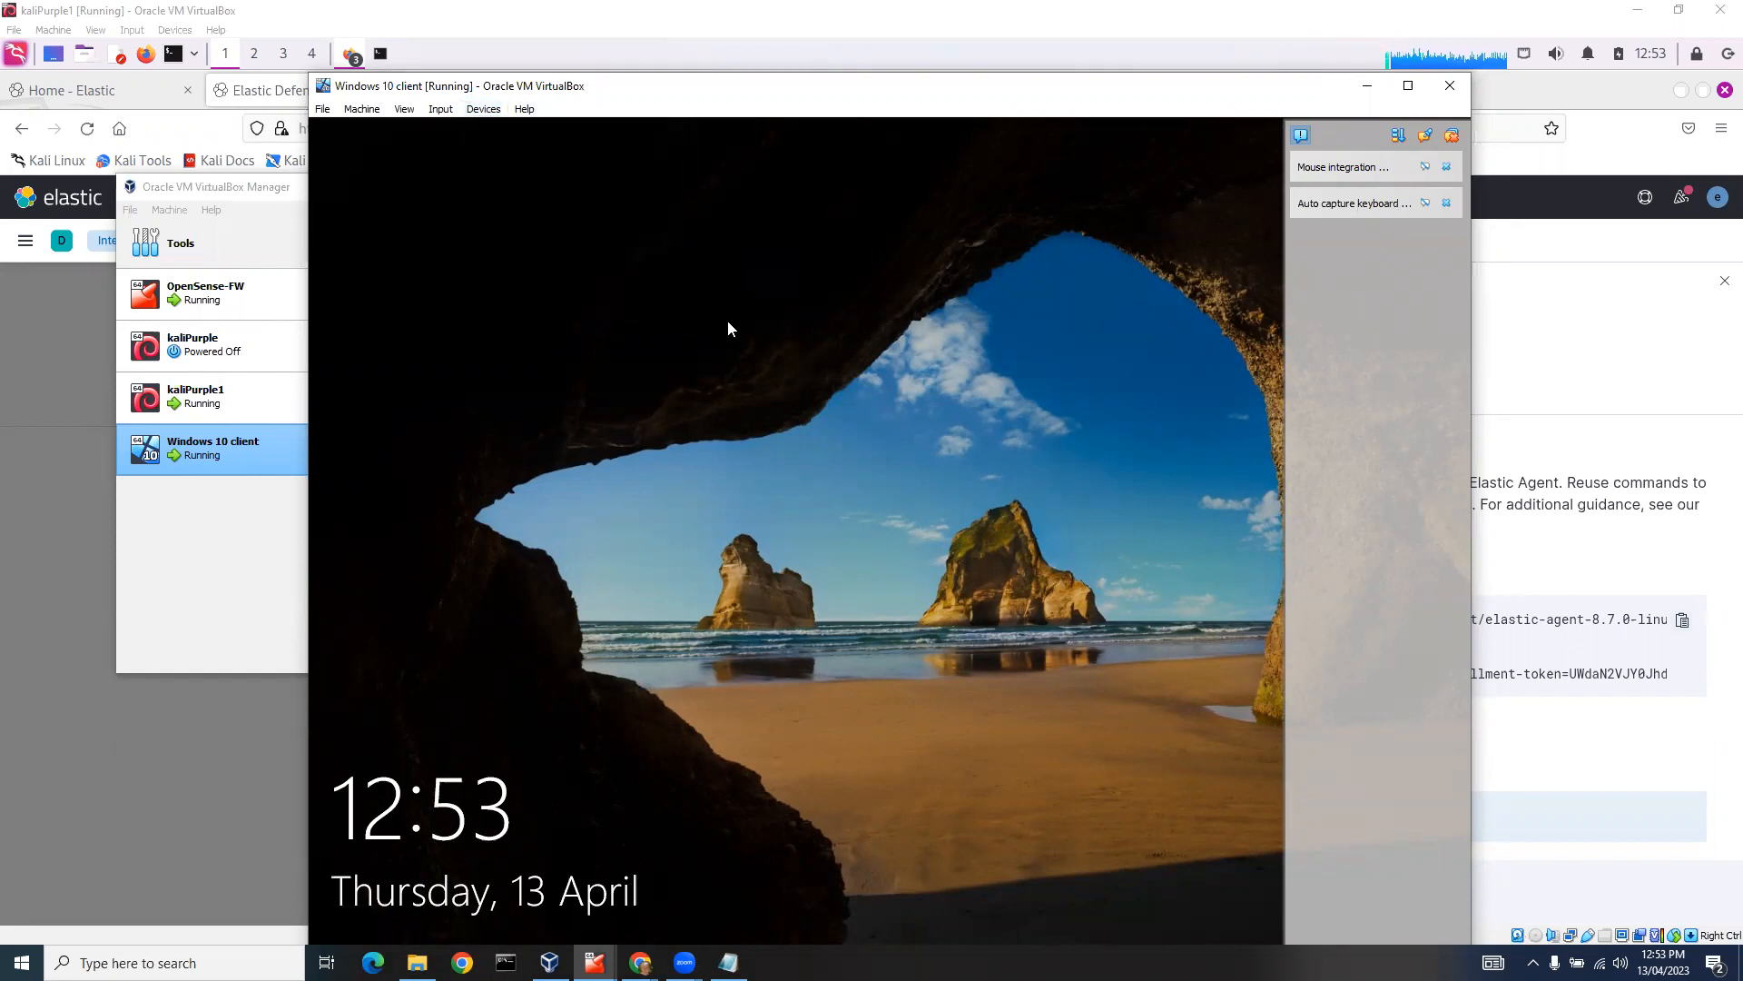
left_click(439, 108)
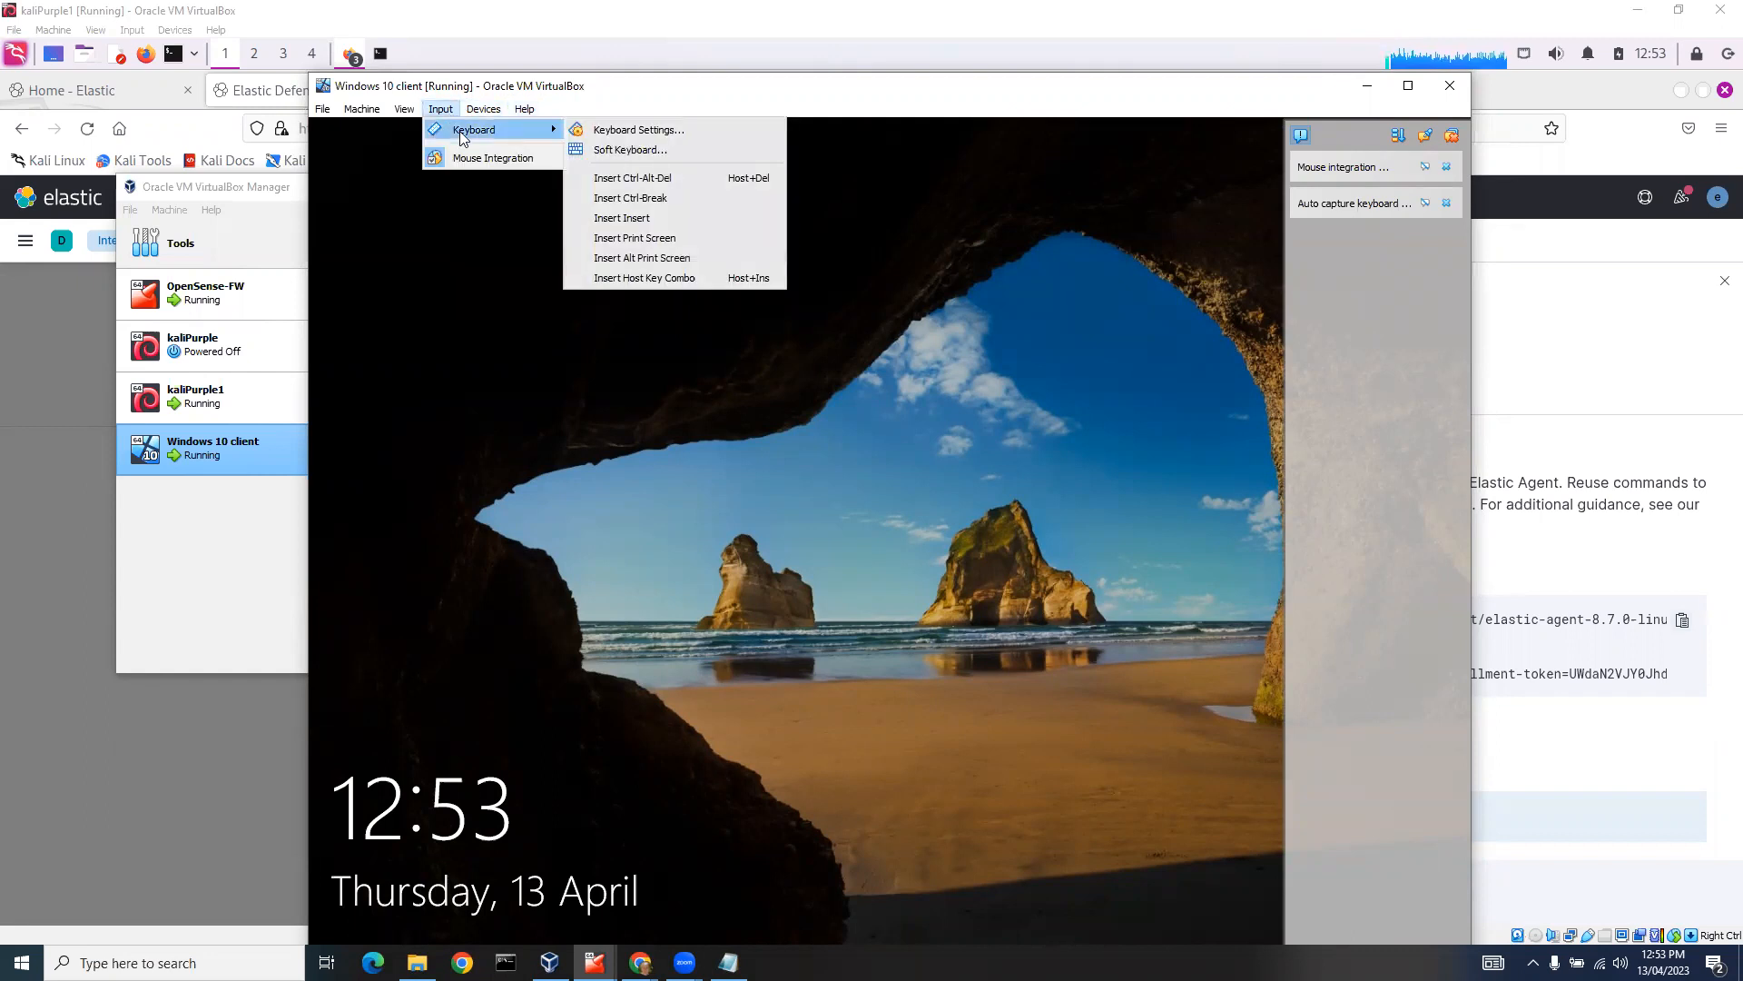
left_click(632, 178)
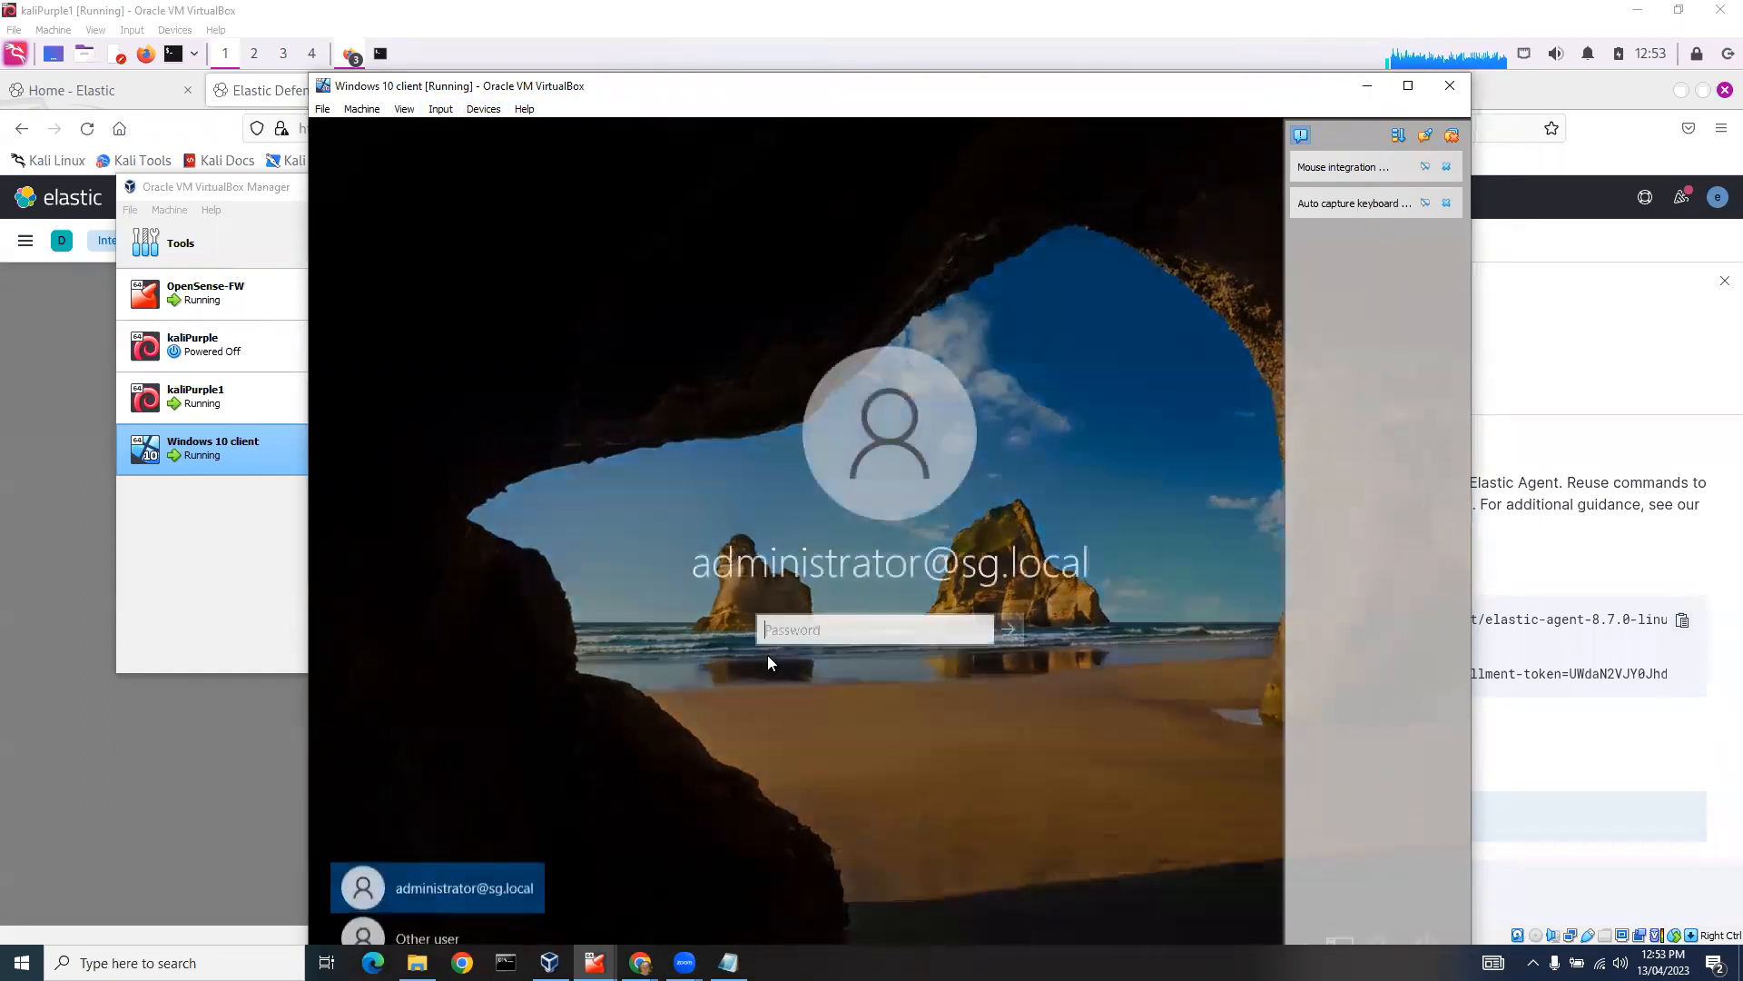
Attempt sign-in as Other user 'administrator' with the password.
left_click(426, 937)
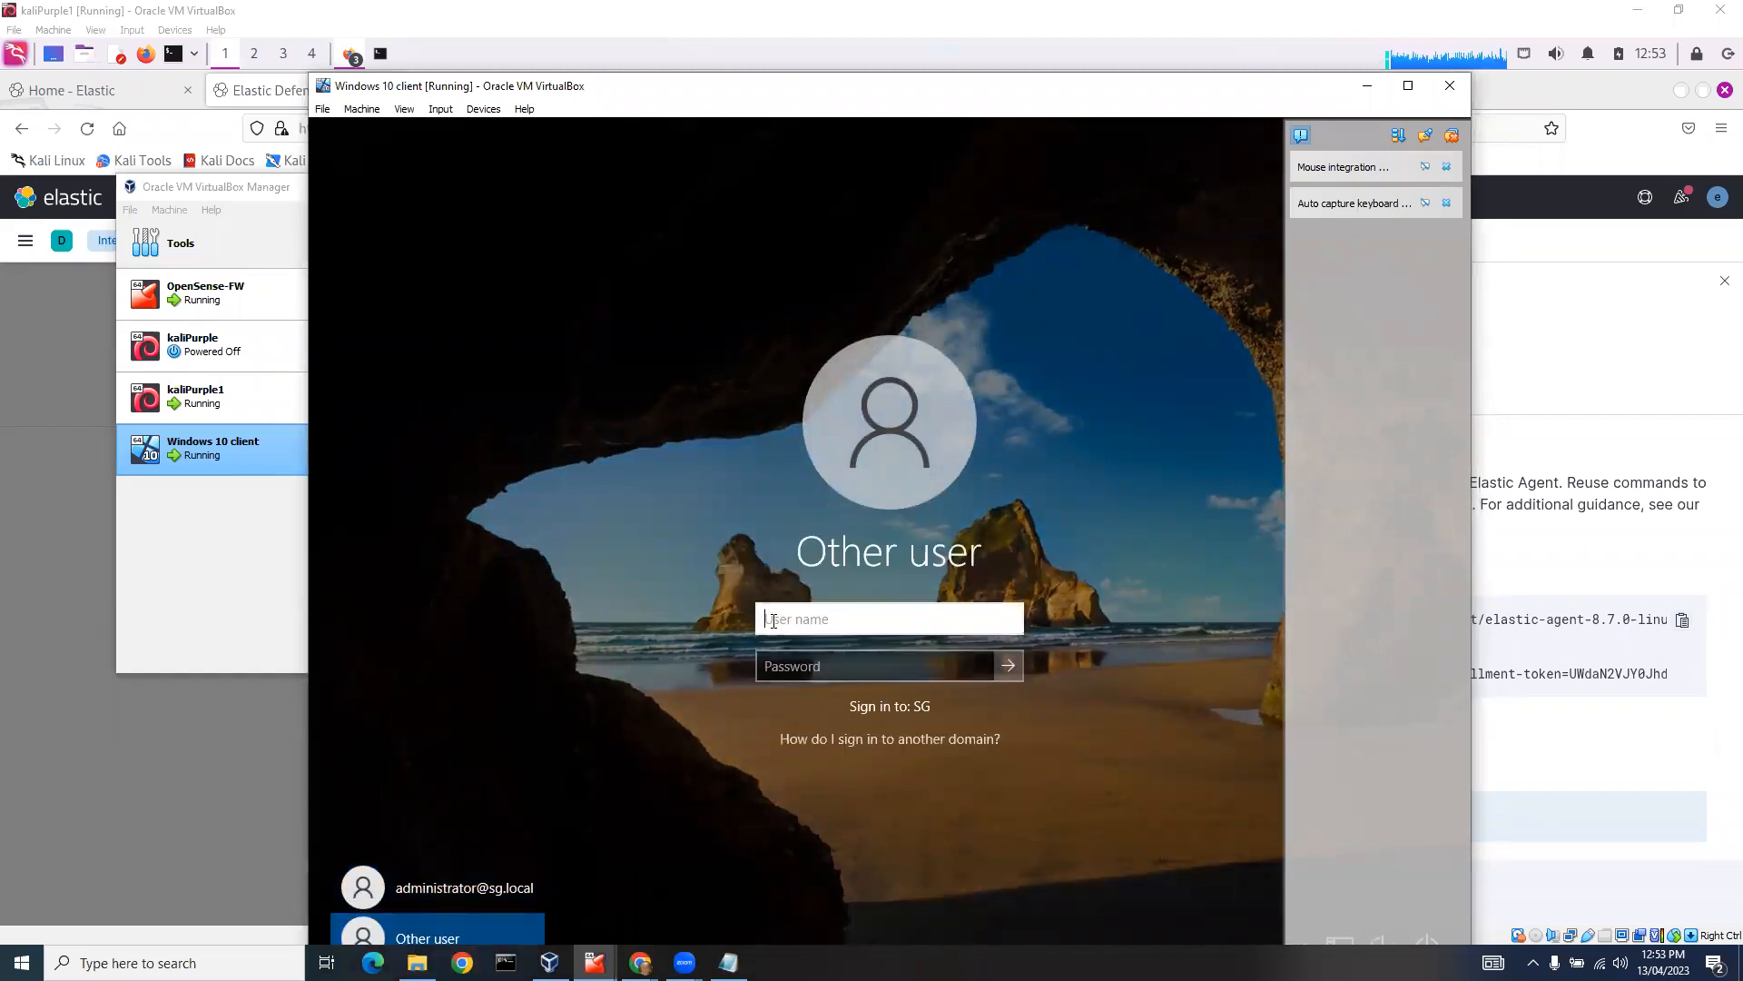
type("administ")
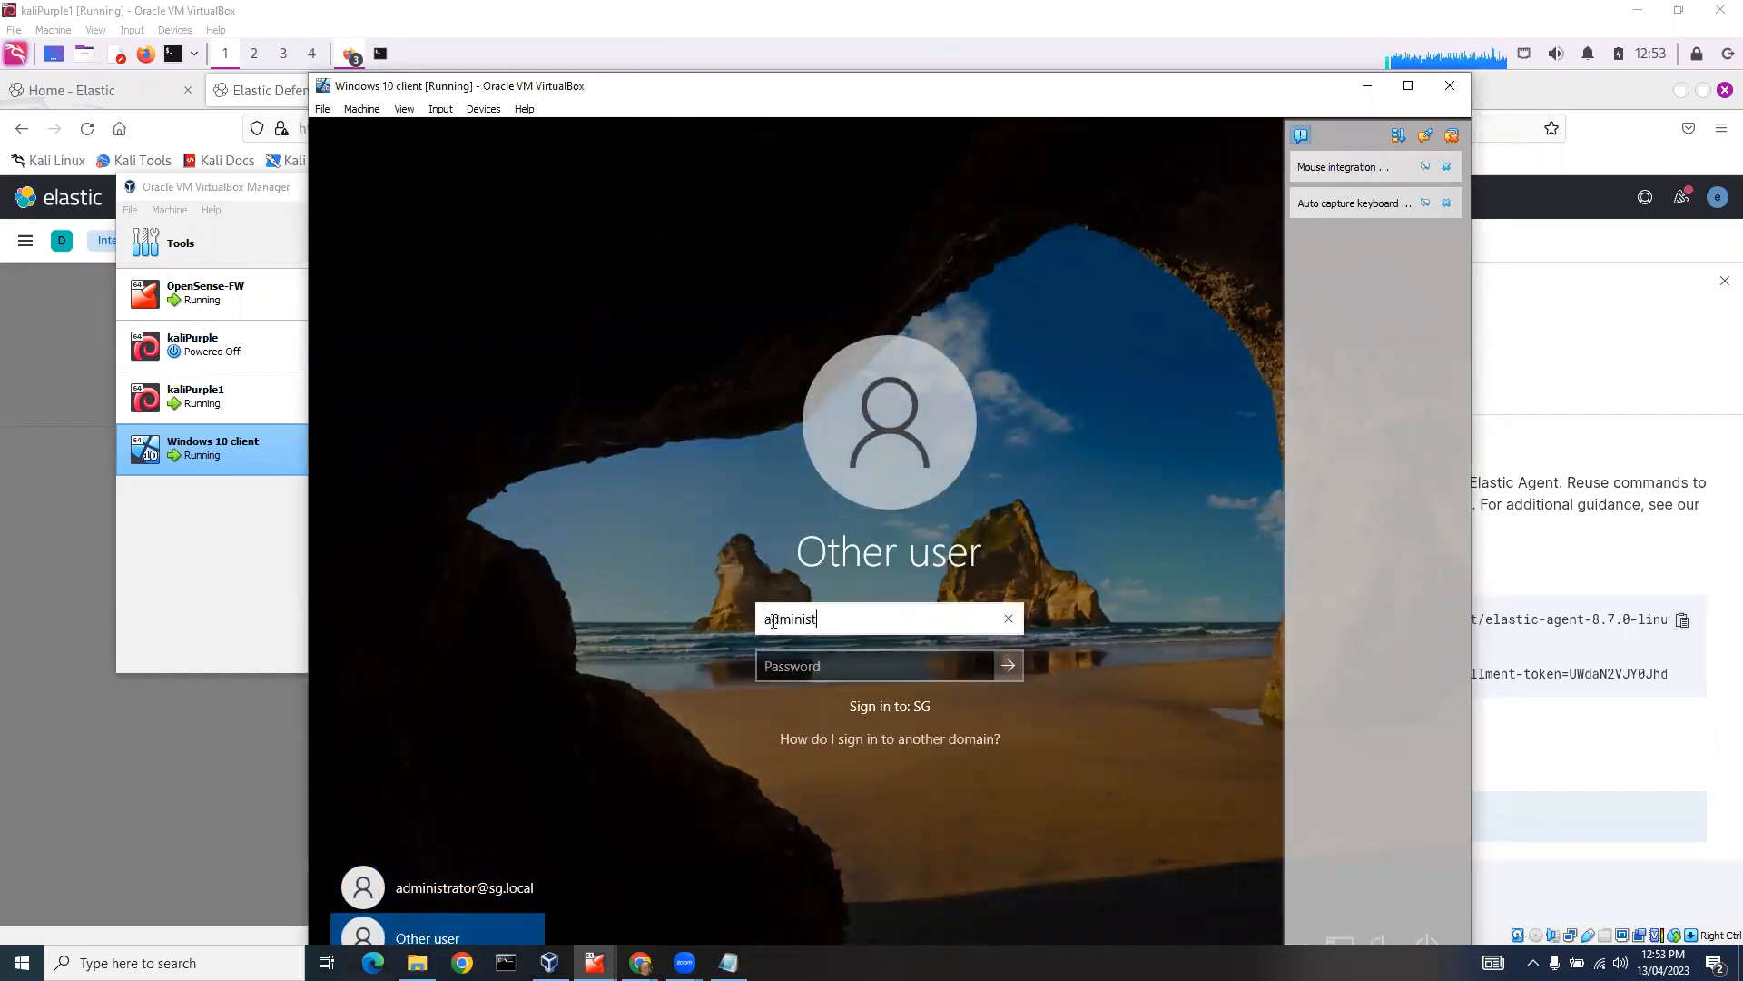
type("rator")
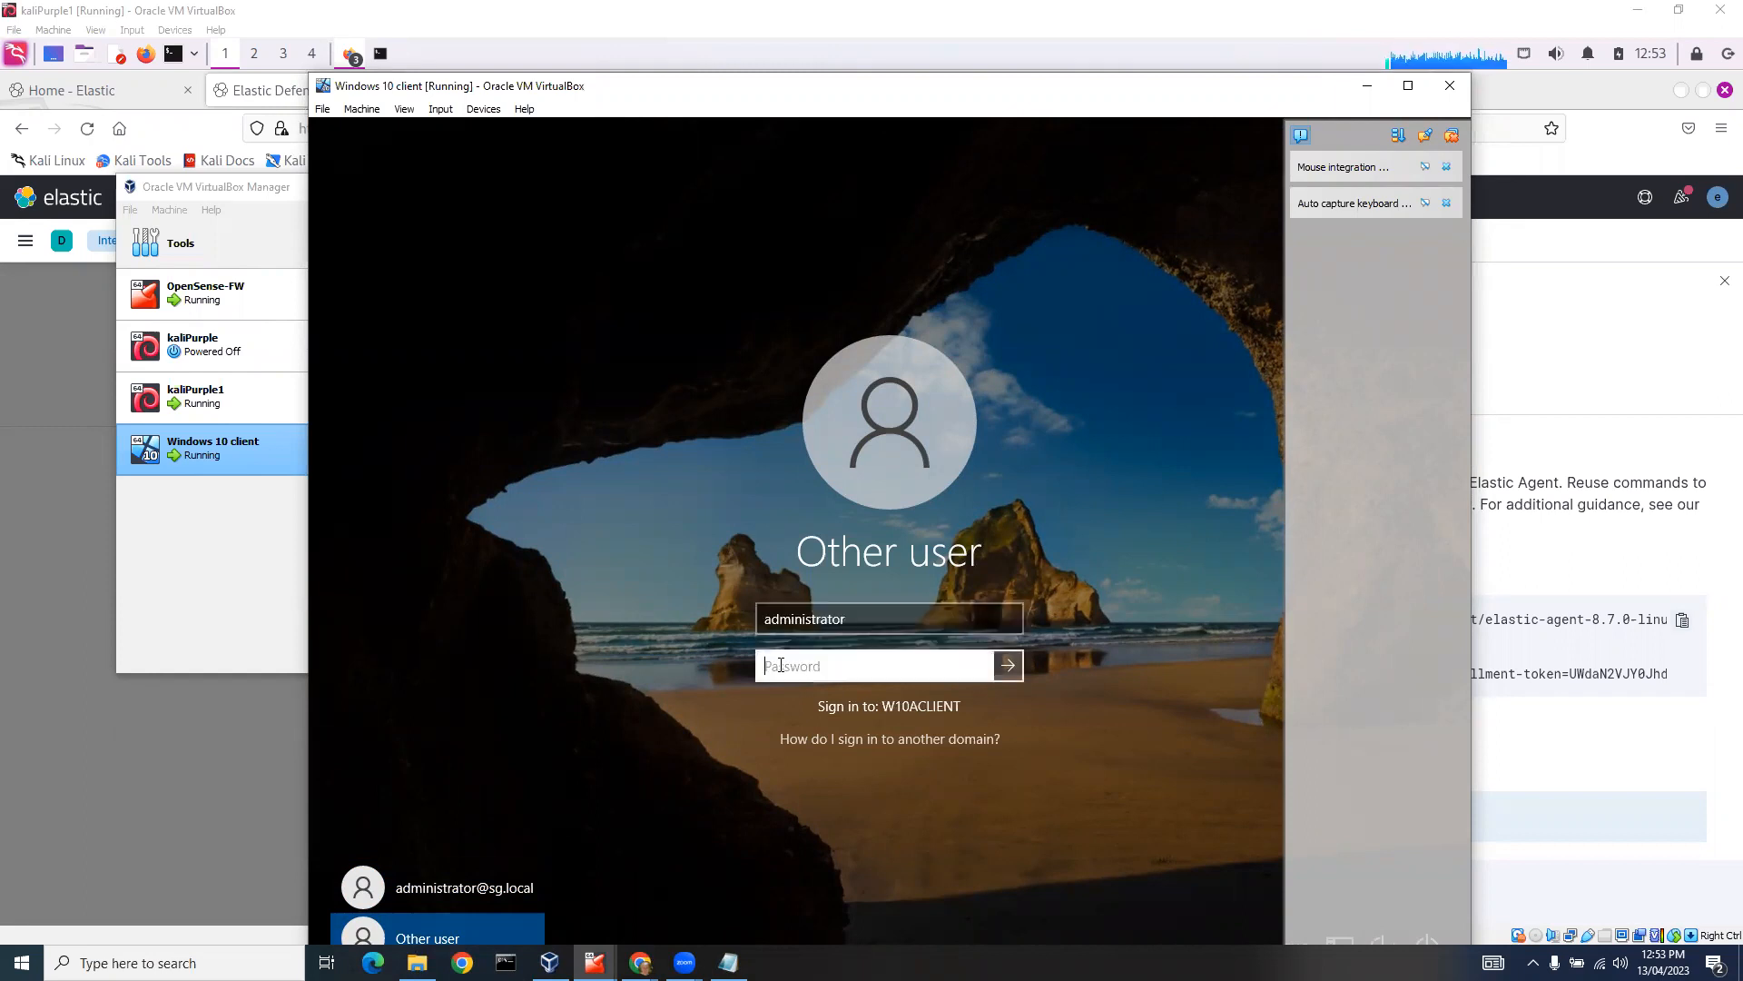
type("password")
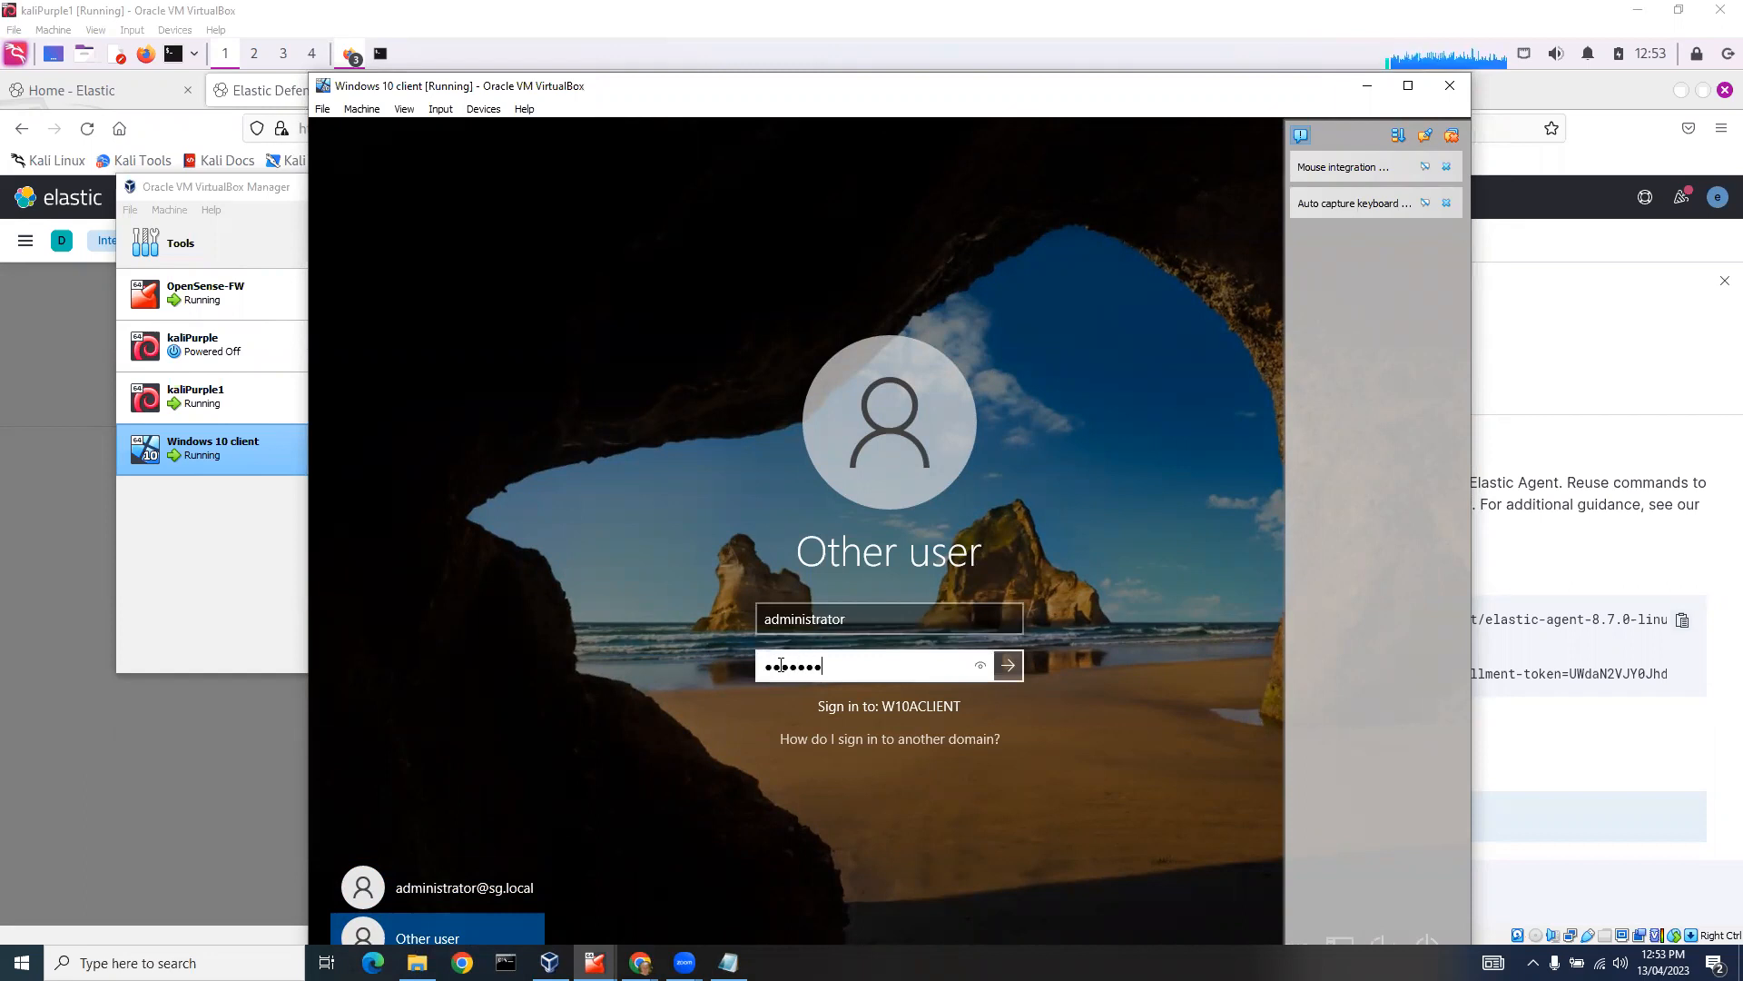
left_click(1004, 665)
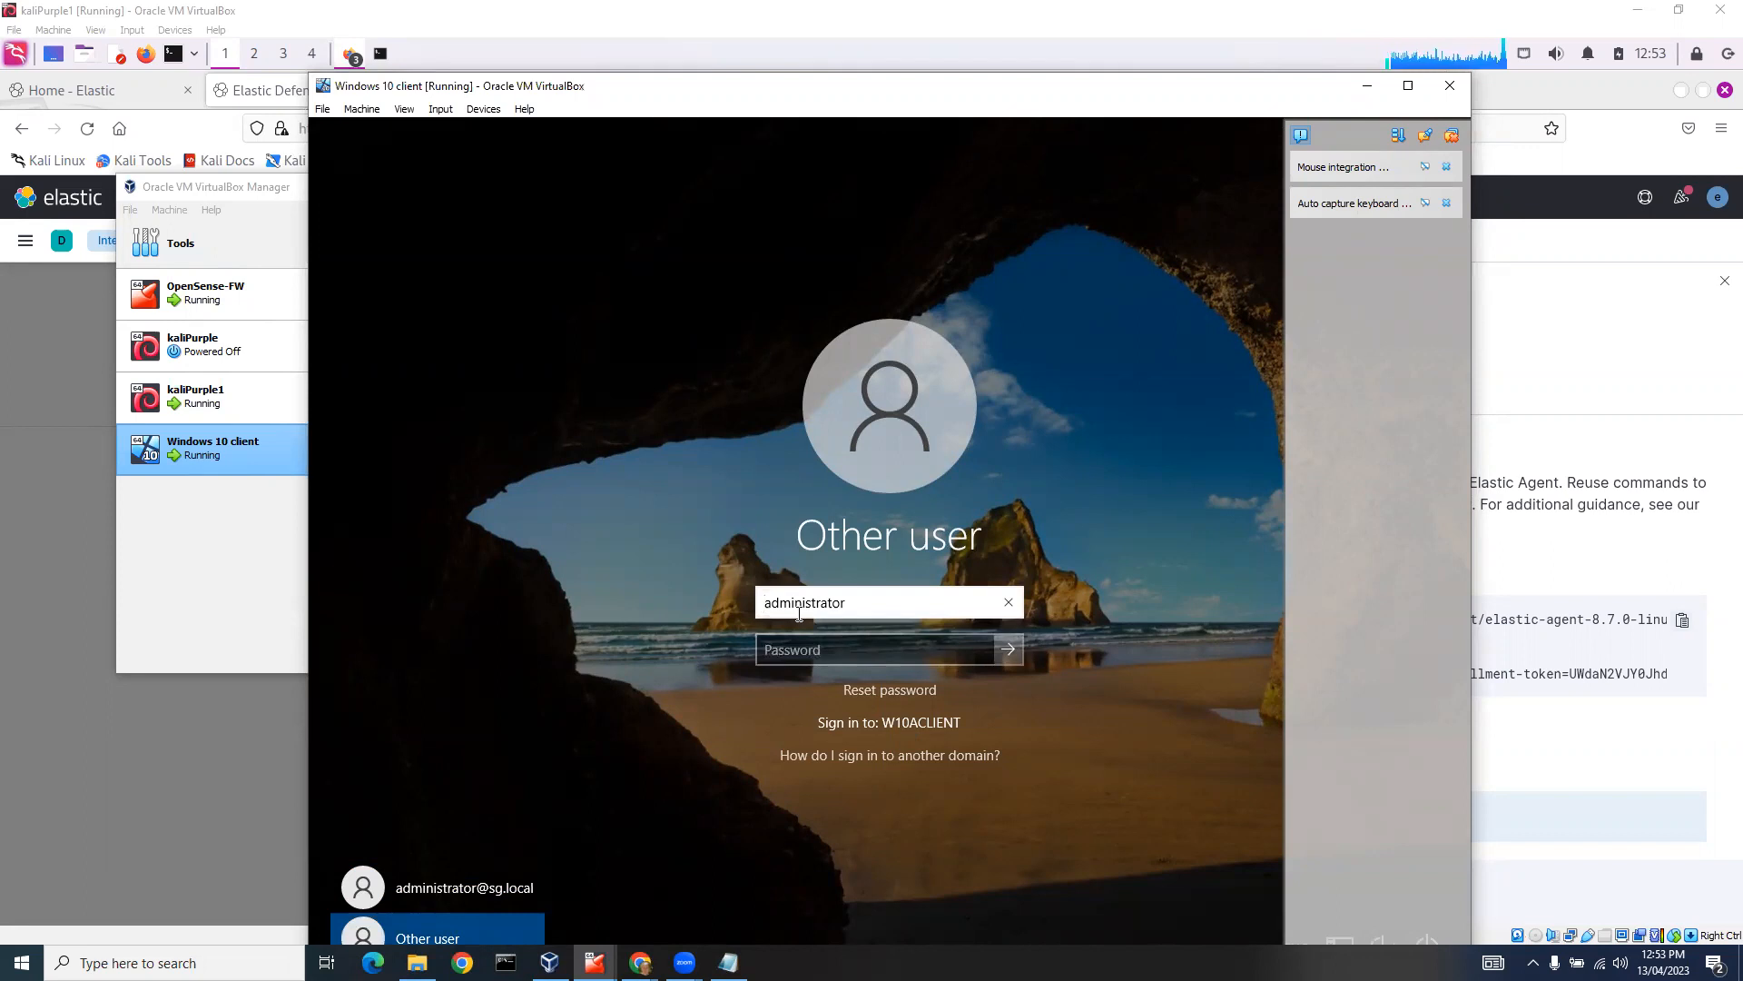
Dismiss the incorrect-password errors, retry, then sign in as local user 'steve'.
left_click(888, 650)
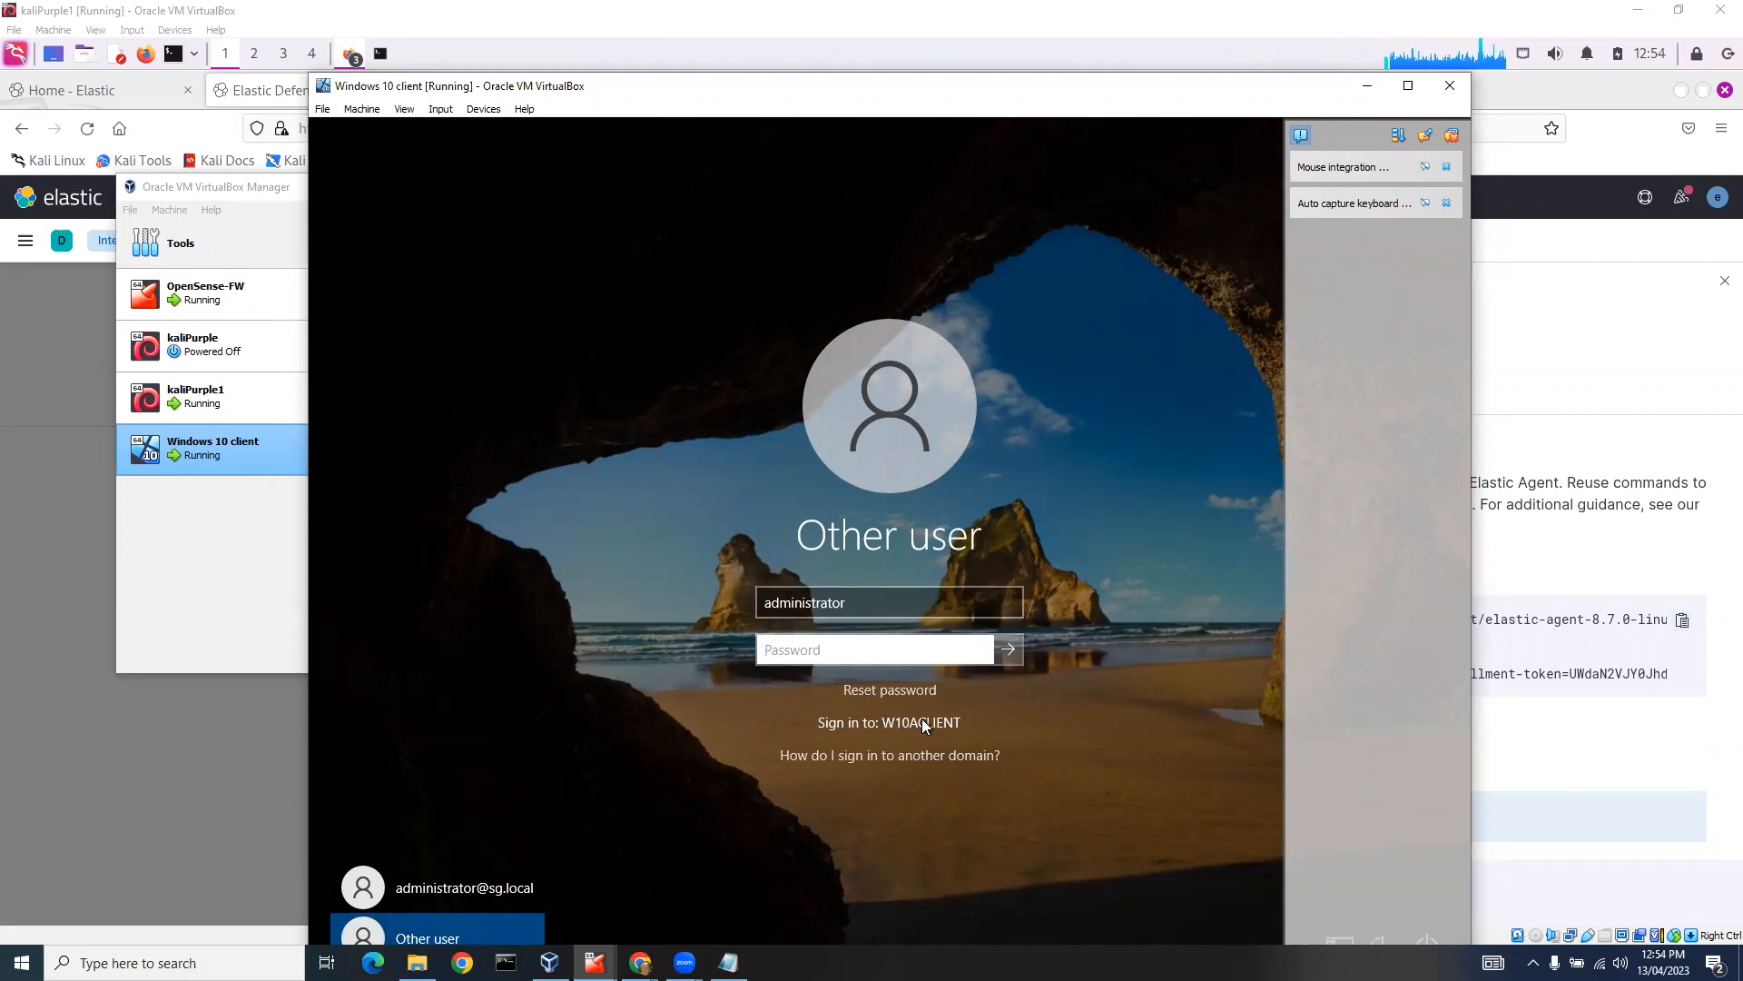
mouse_move(875, 701)
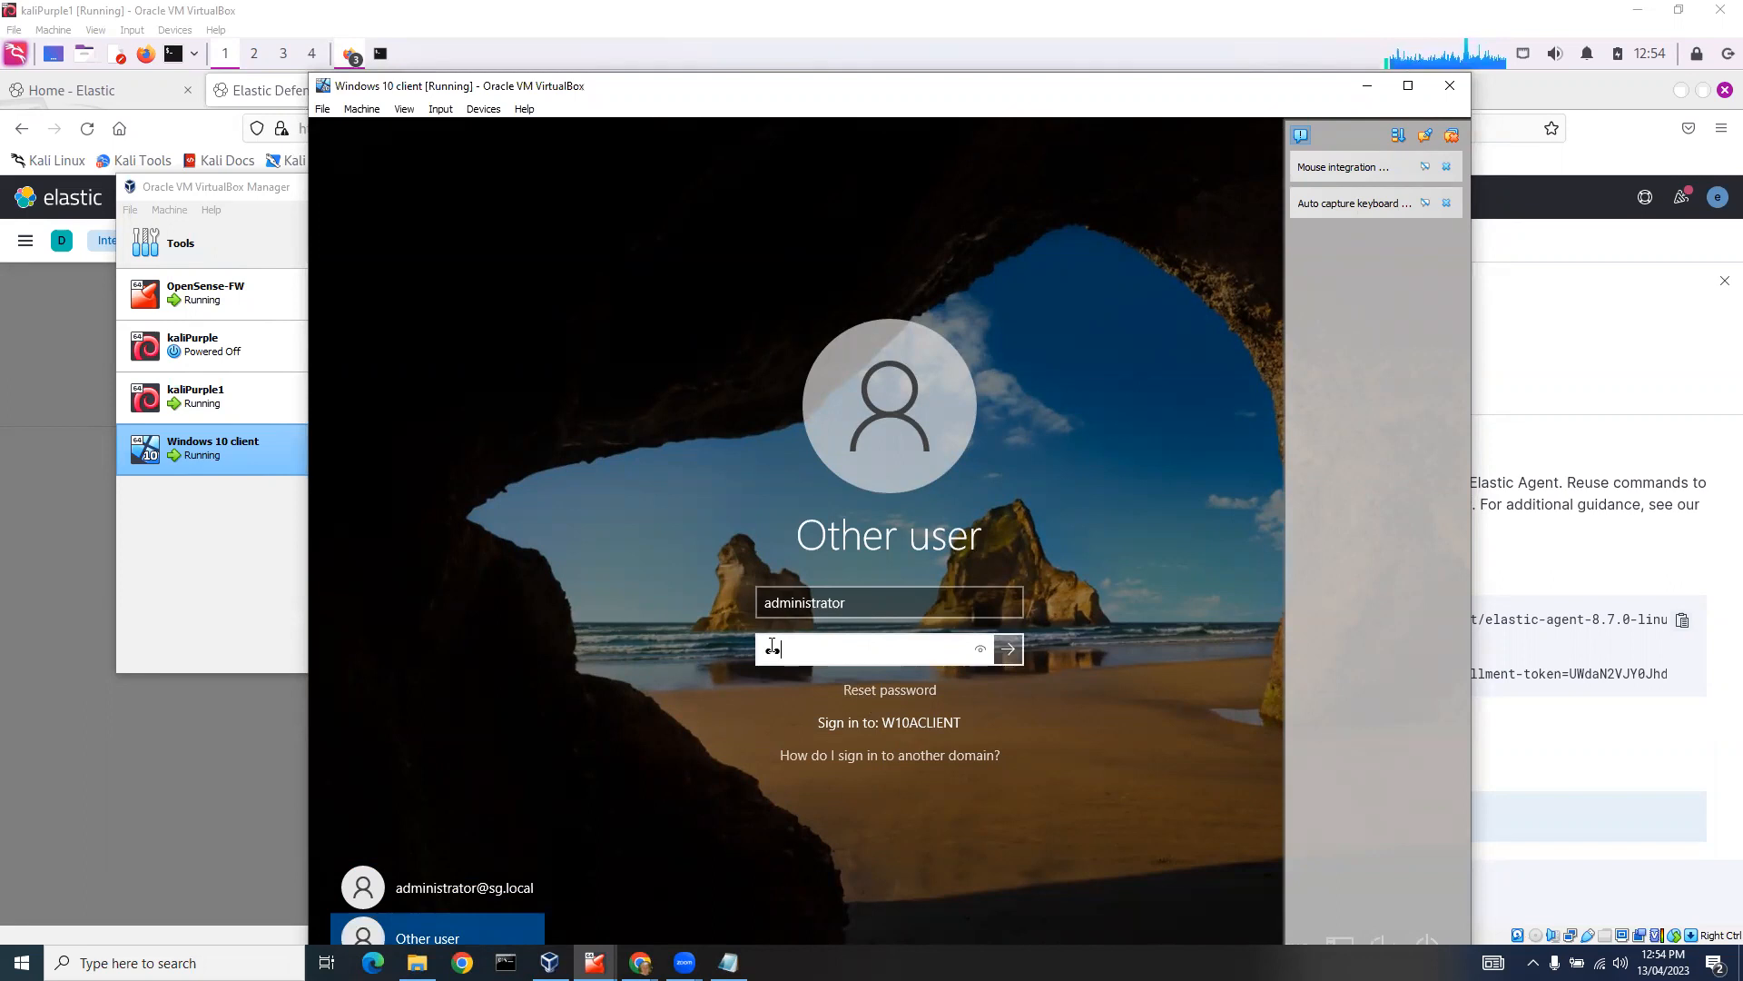
left_click(1004, 649)
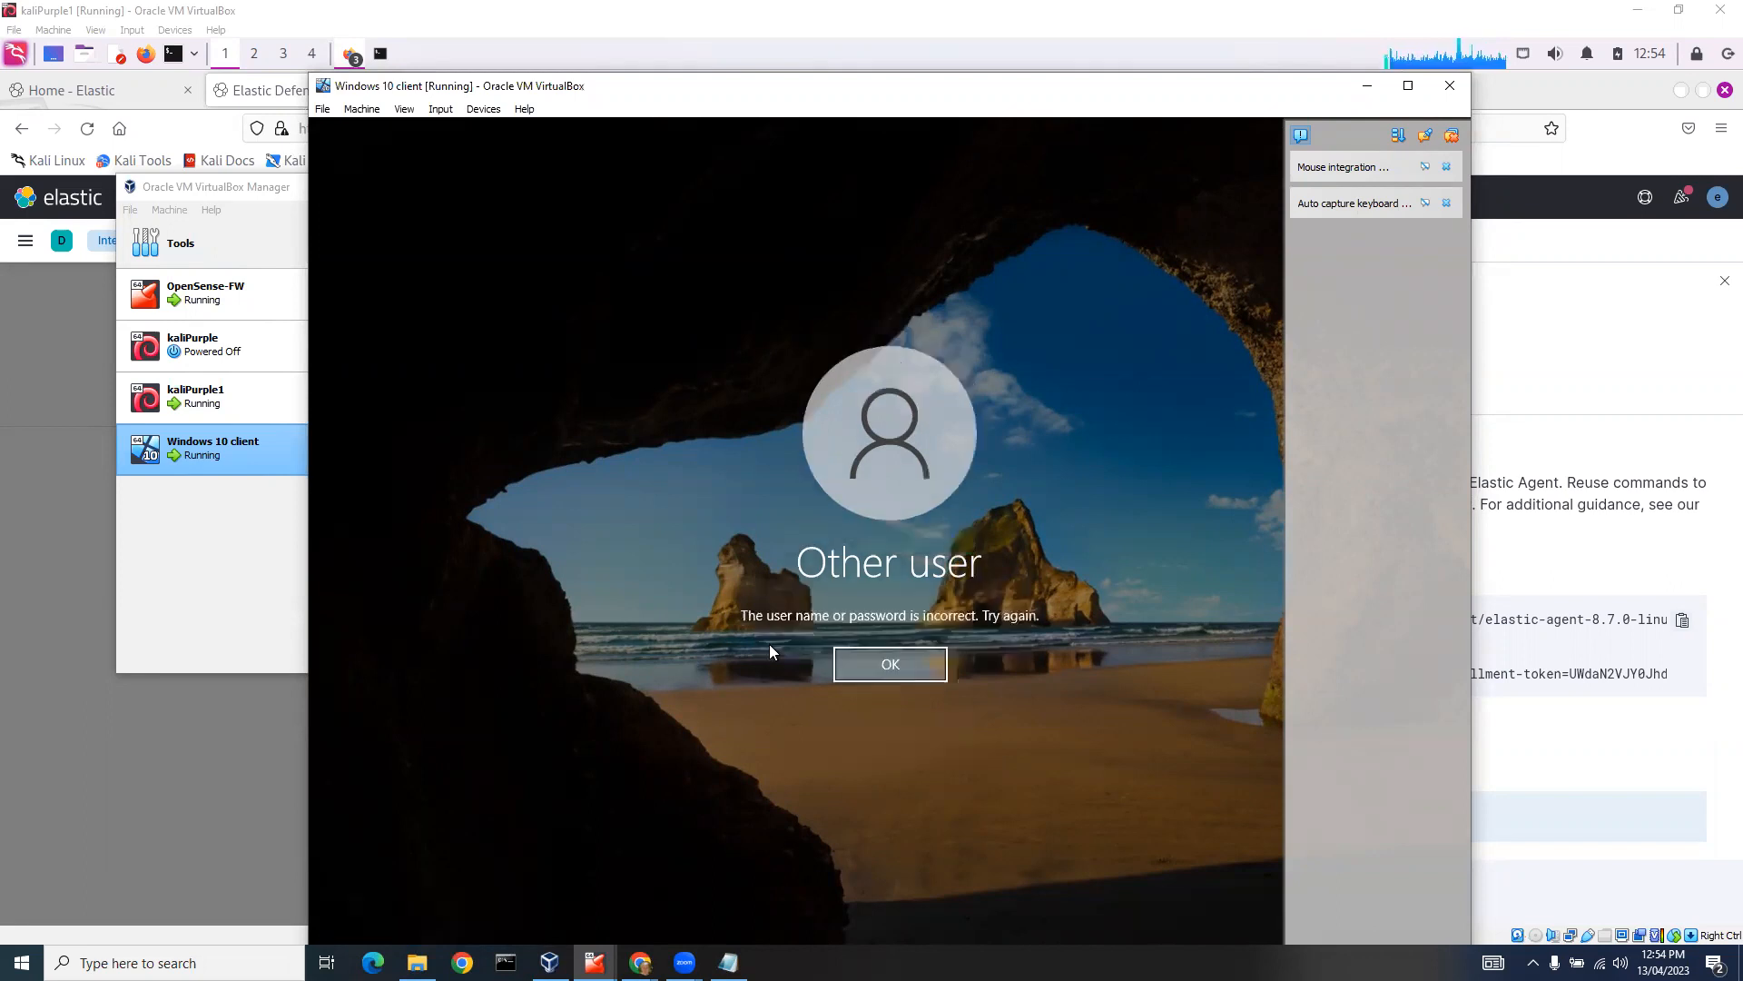
mouse_move(1059, 75)
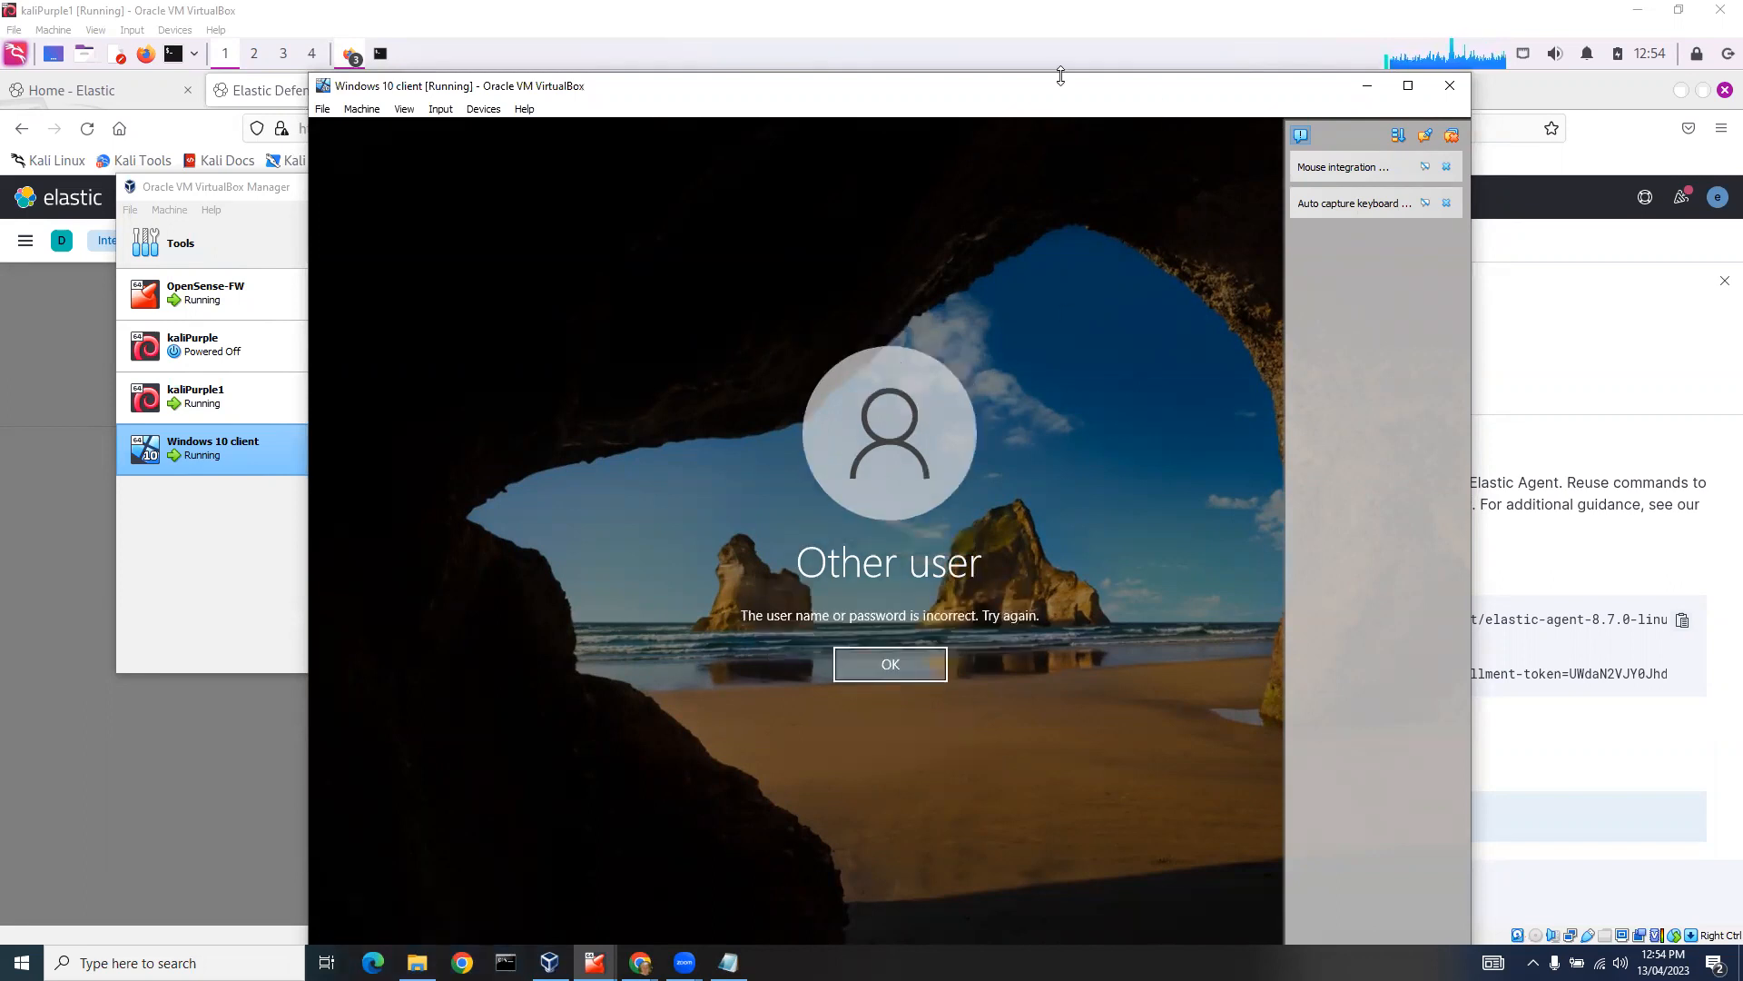
left_click(888, 665)
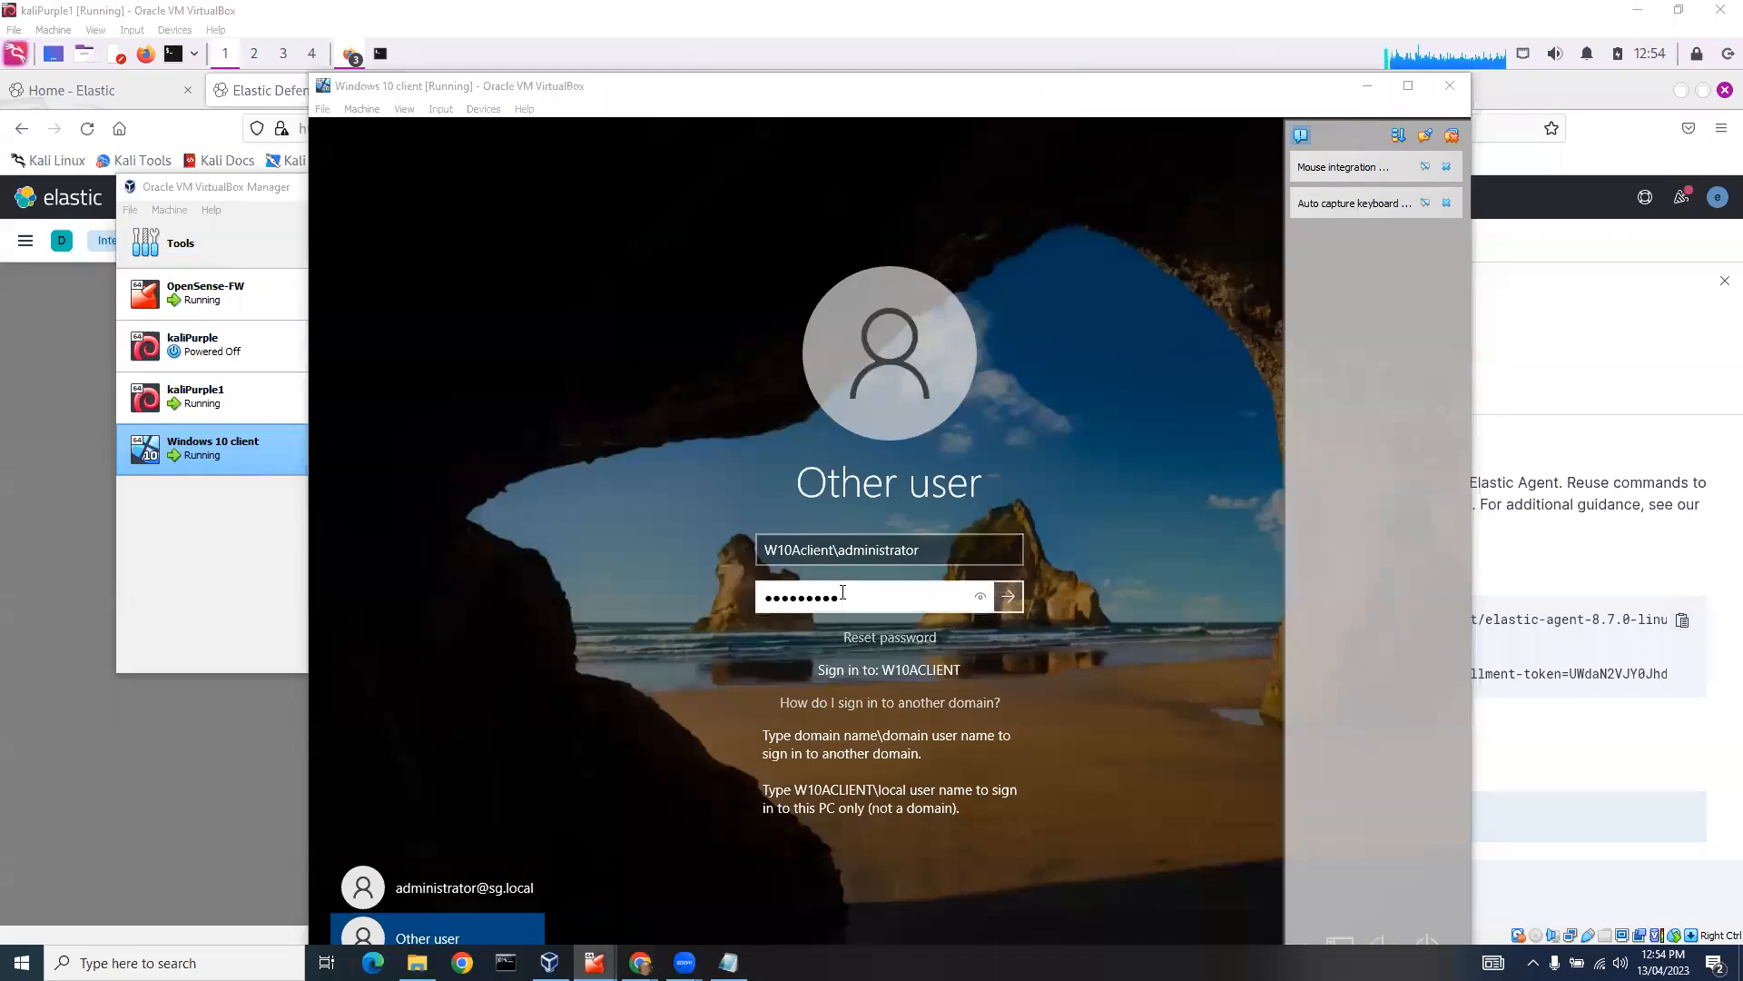
left_click(1008, 596)
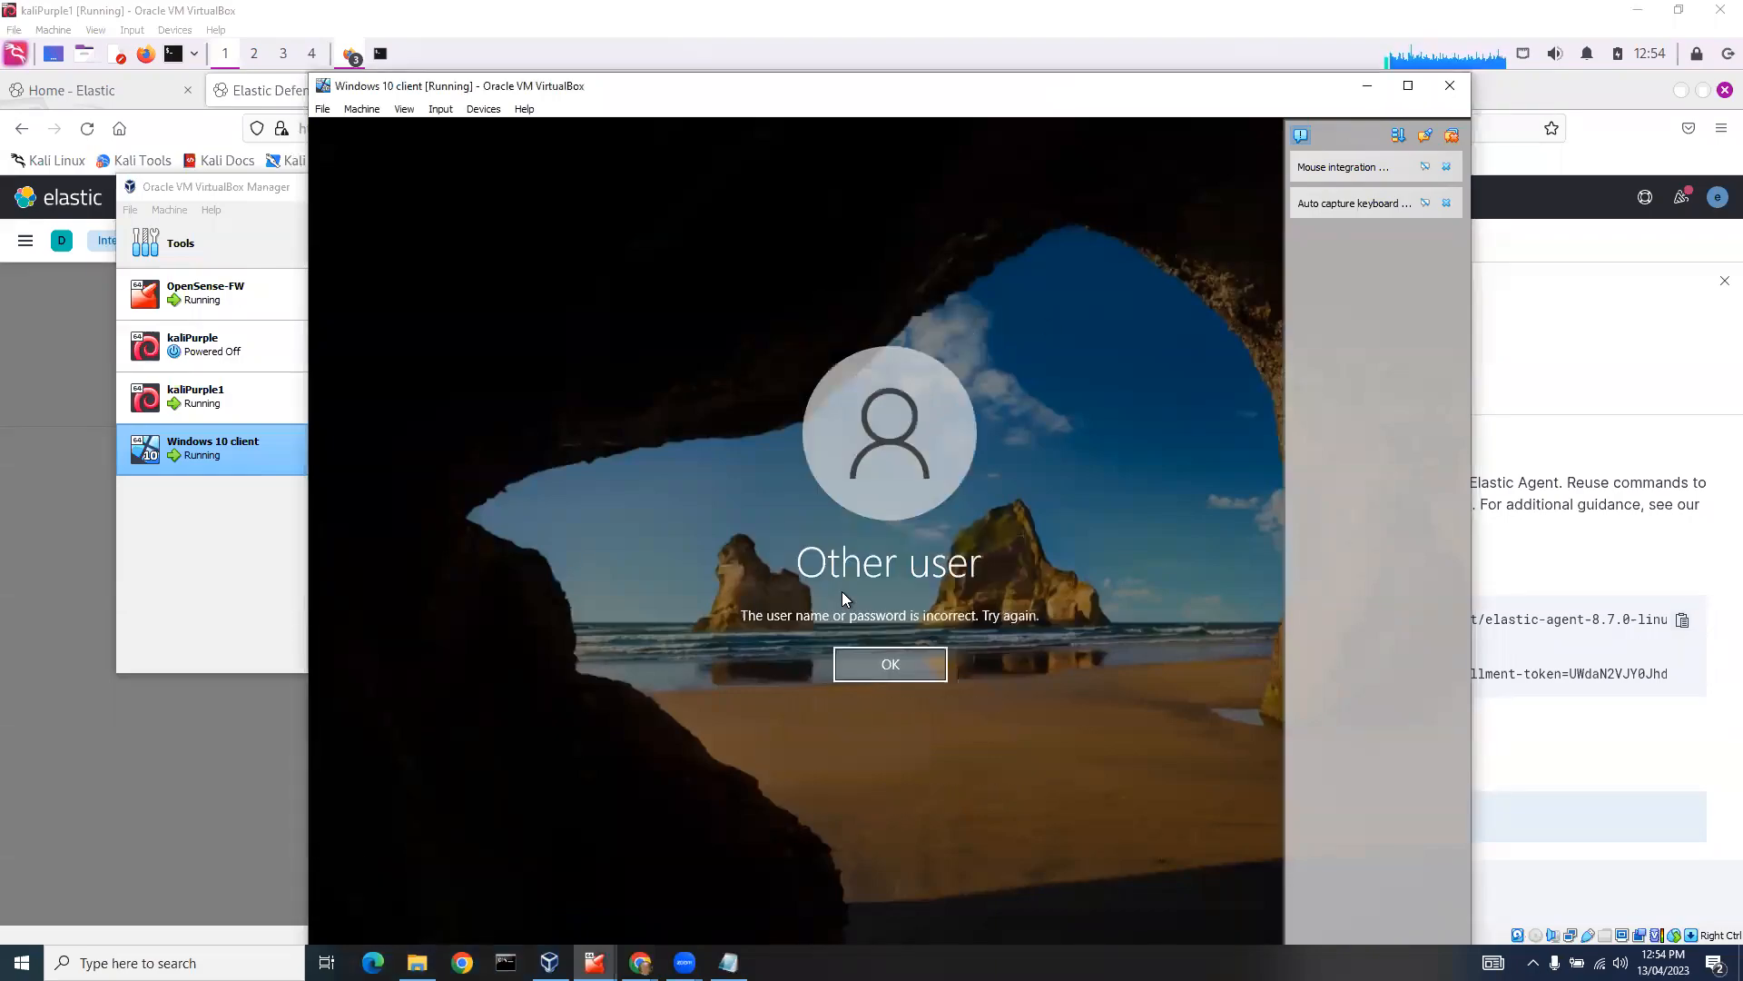
left_click(888, 664)
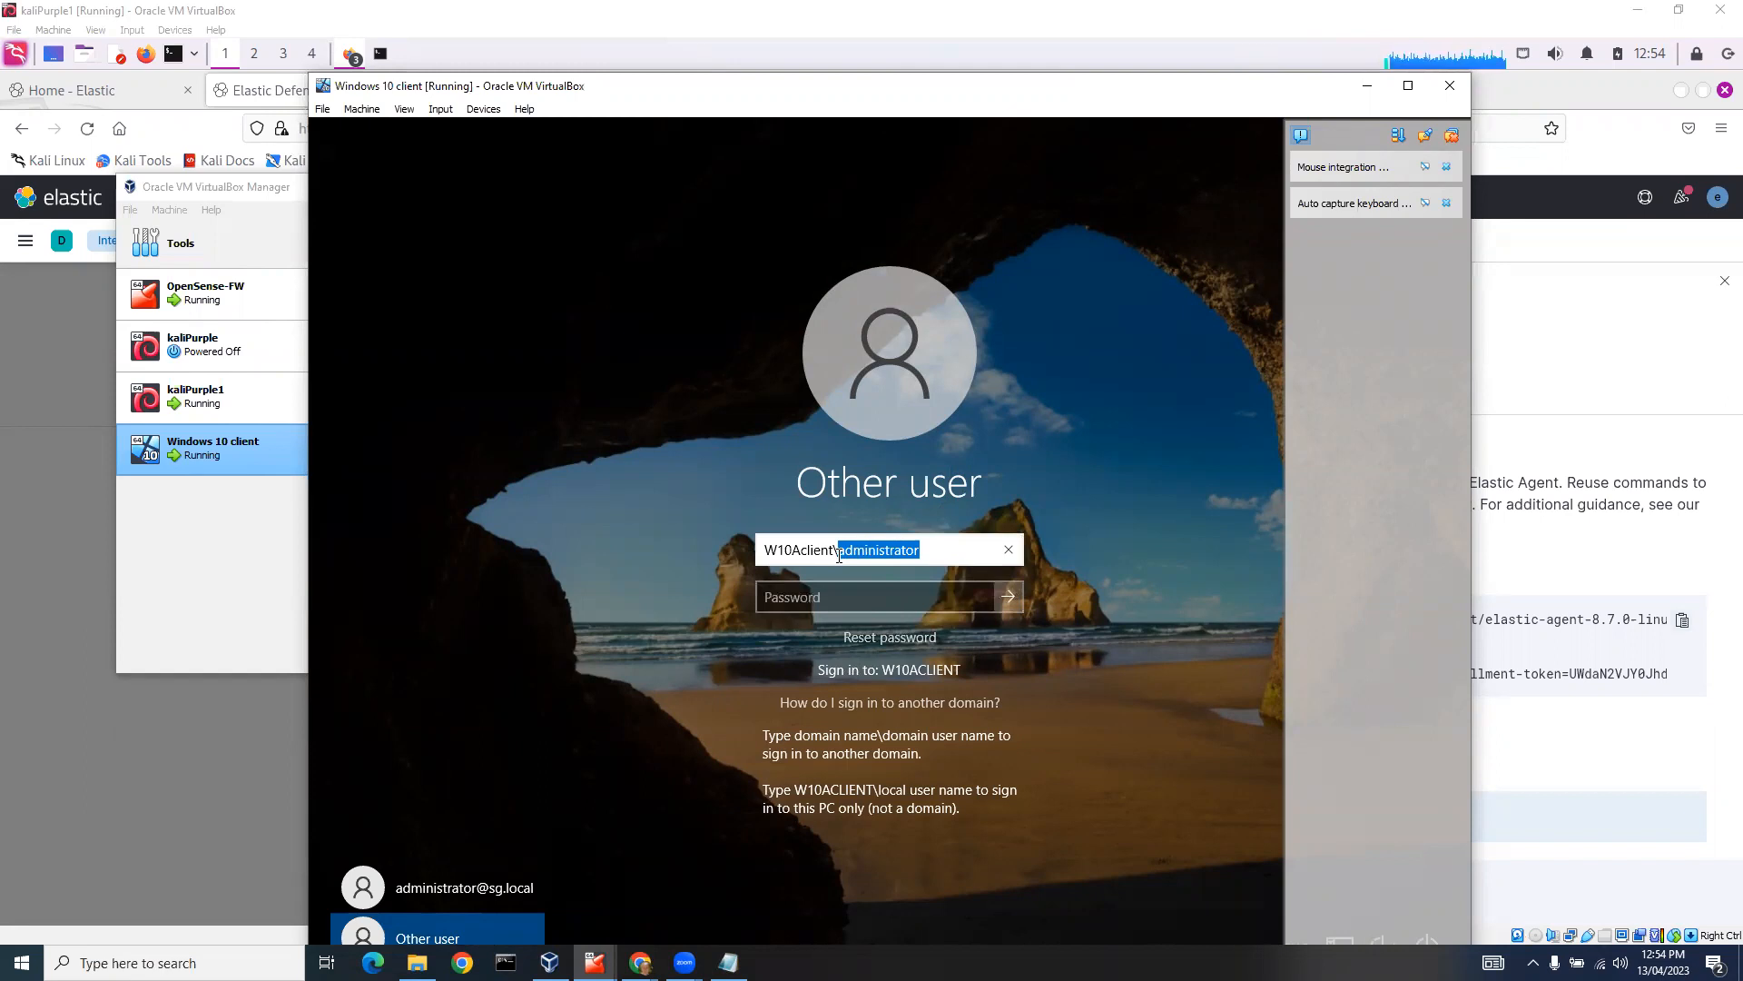
type("steve")
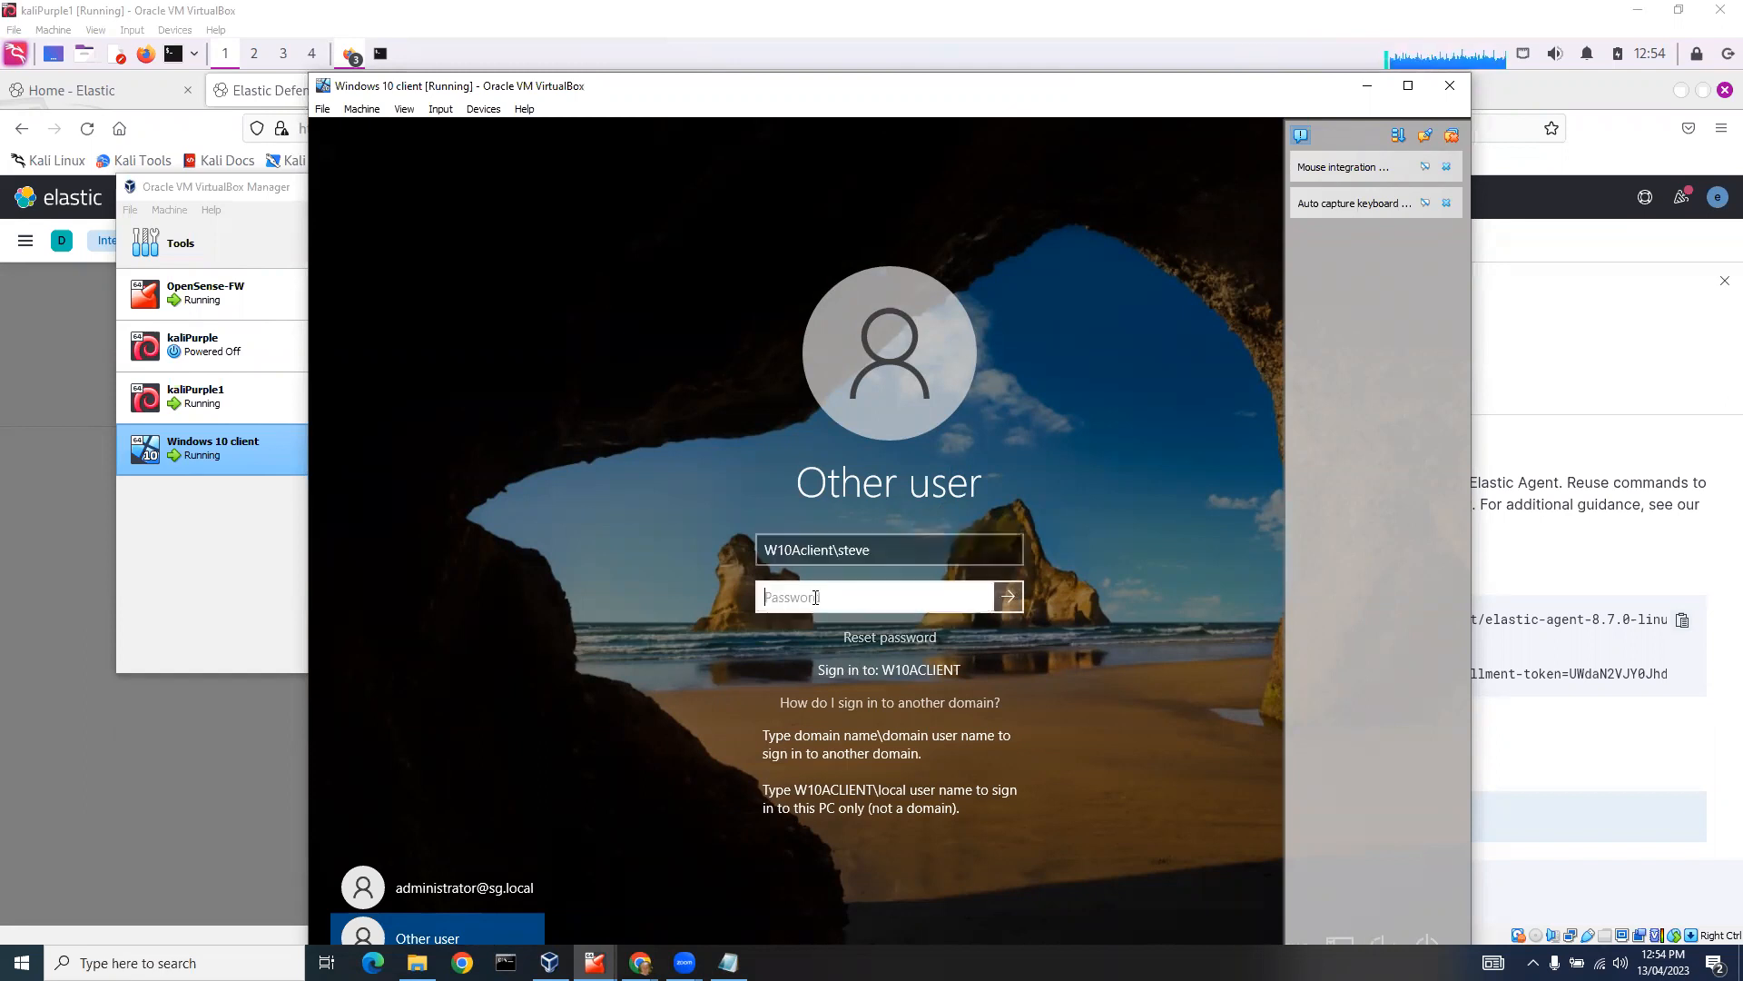
type("password")
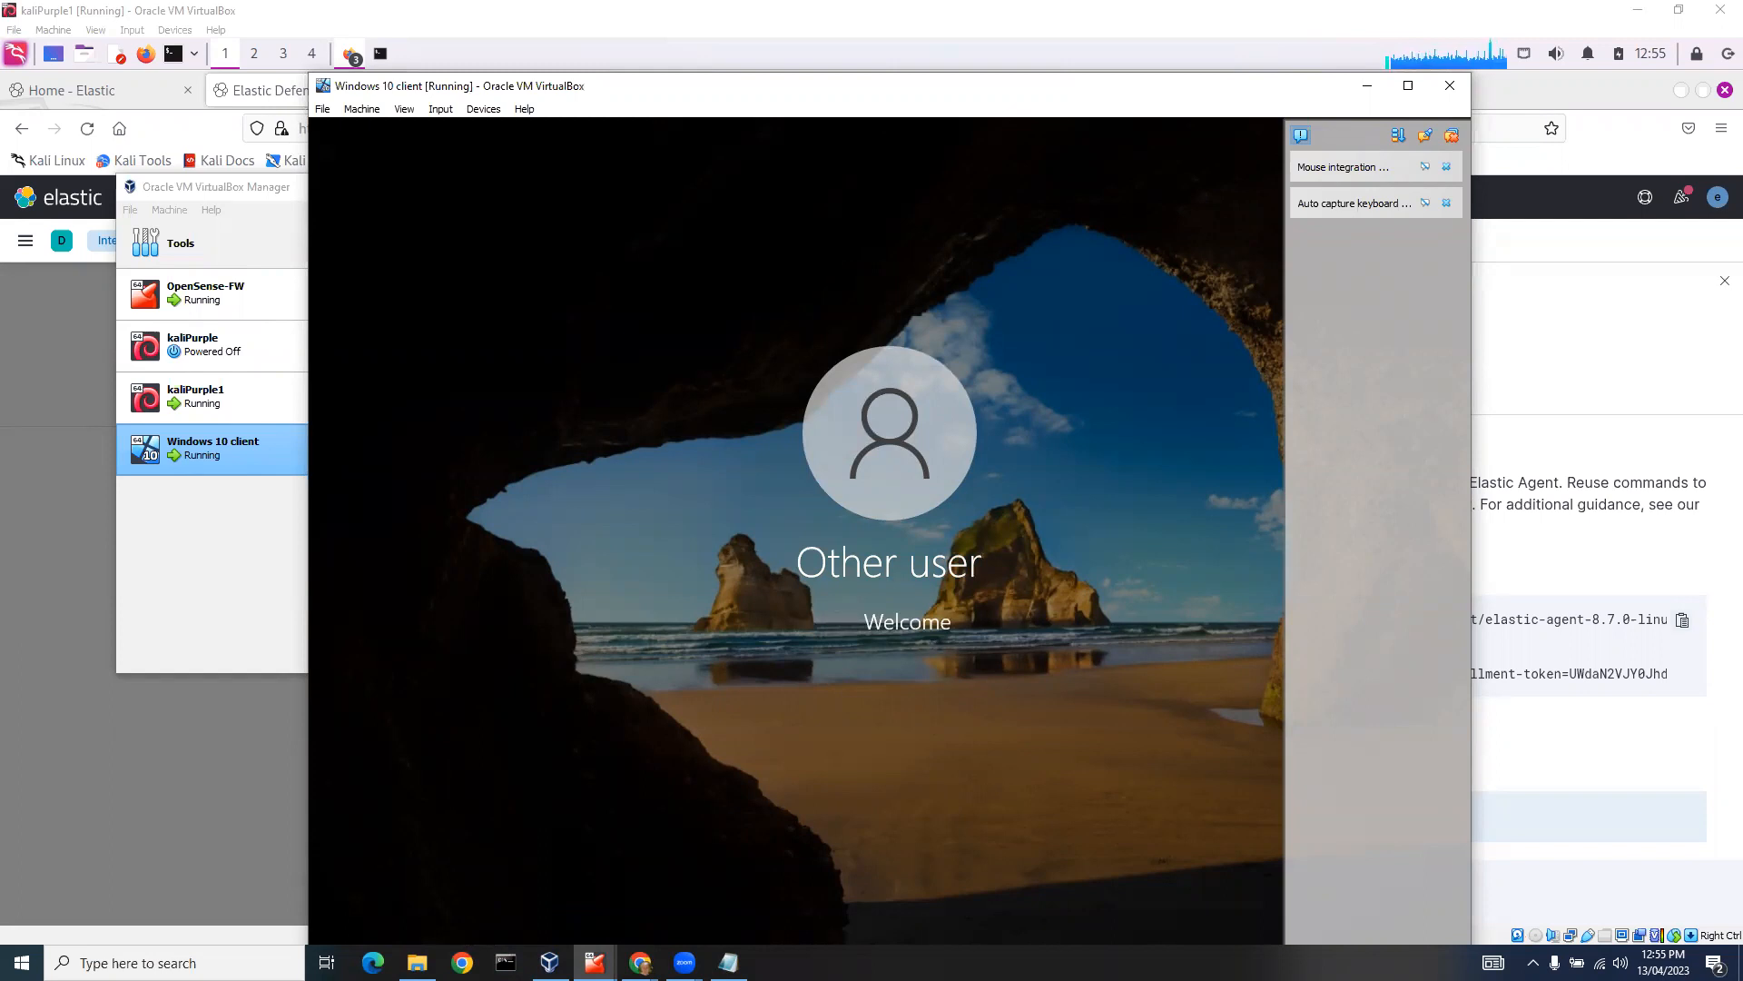
mouse_move(1296, 22)
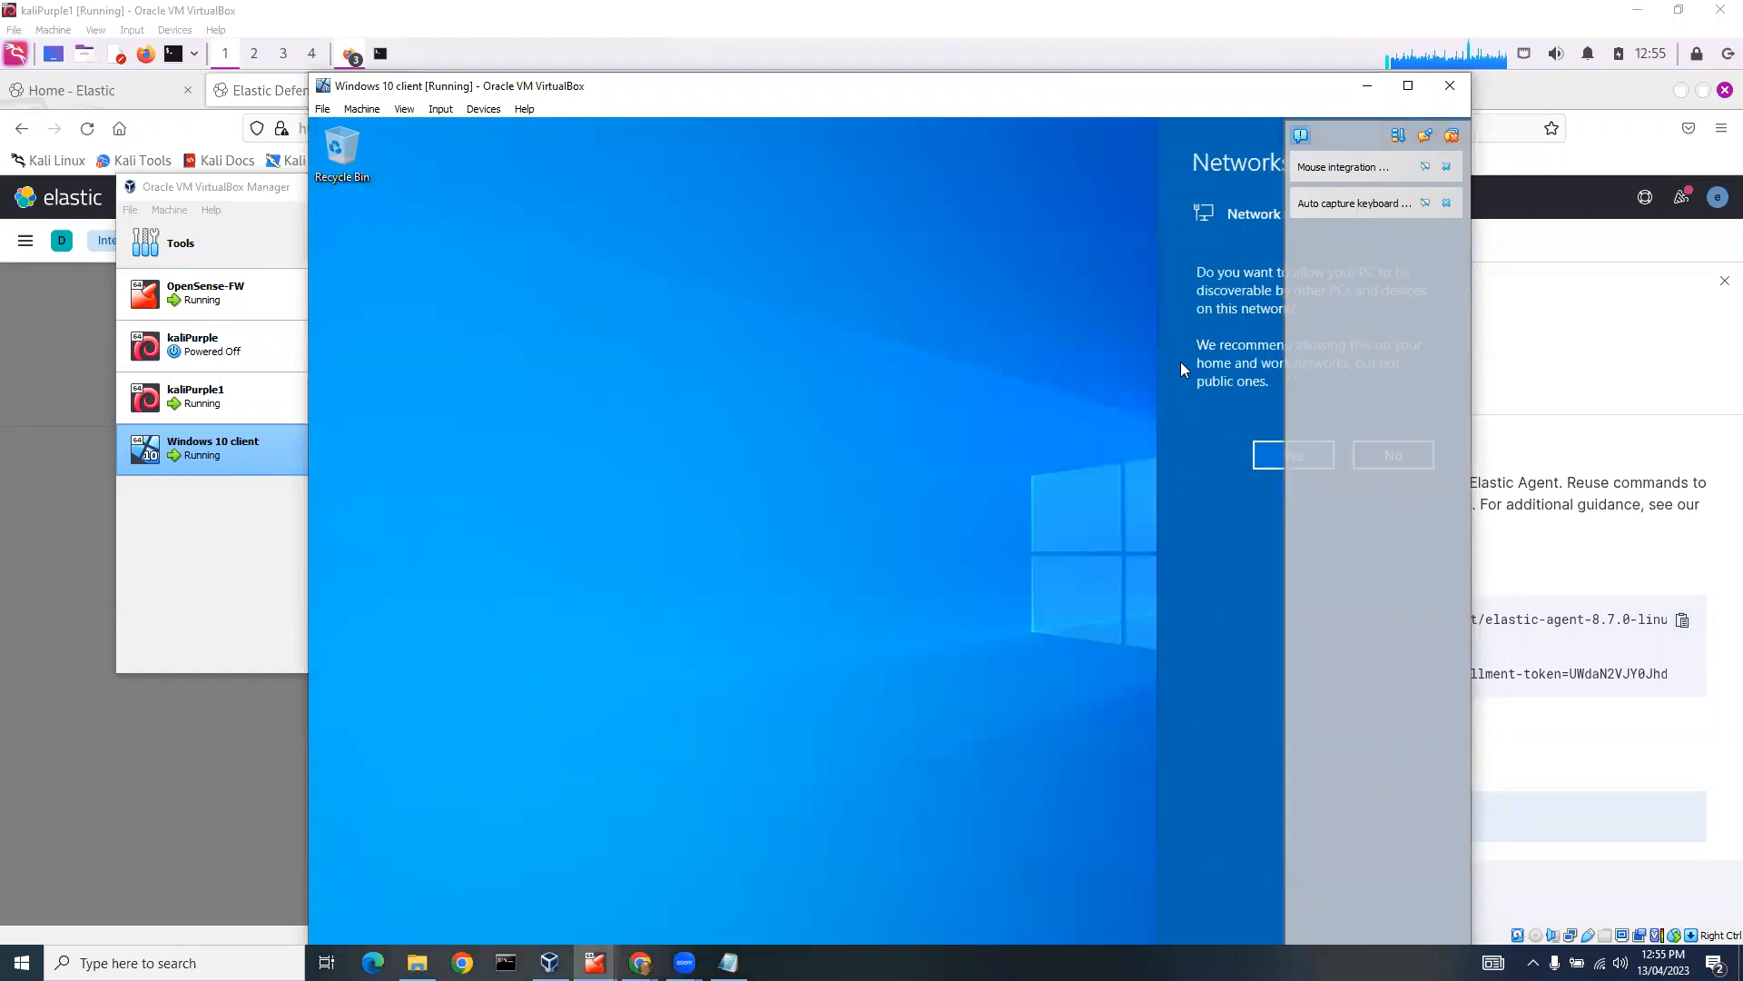
mouse_move(1237, 472)
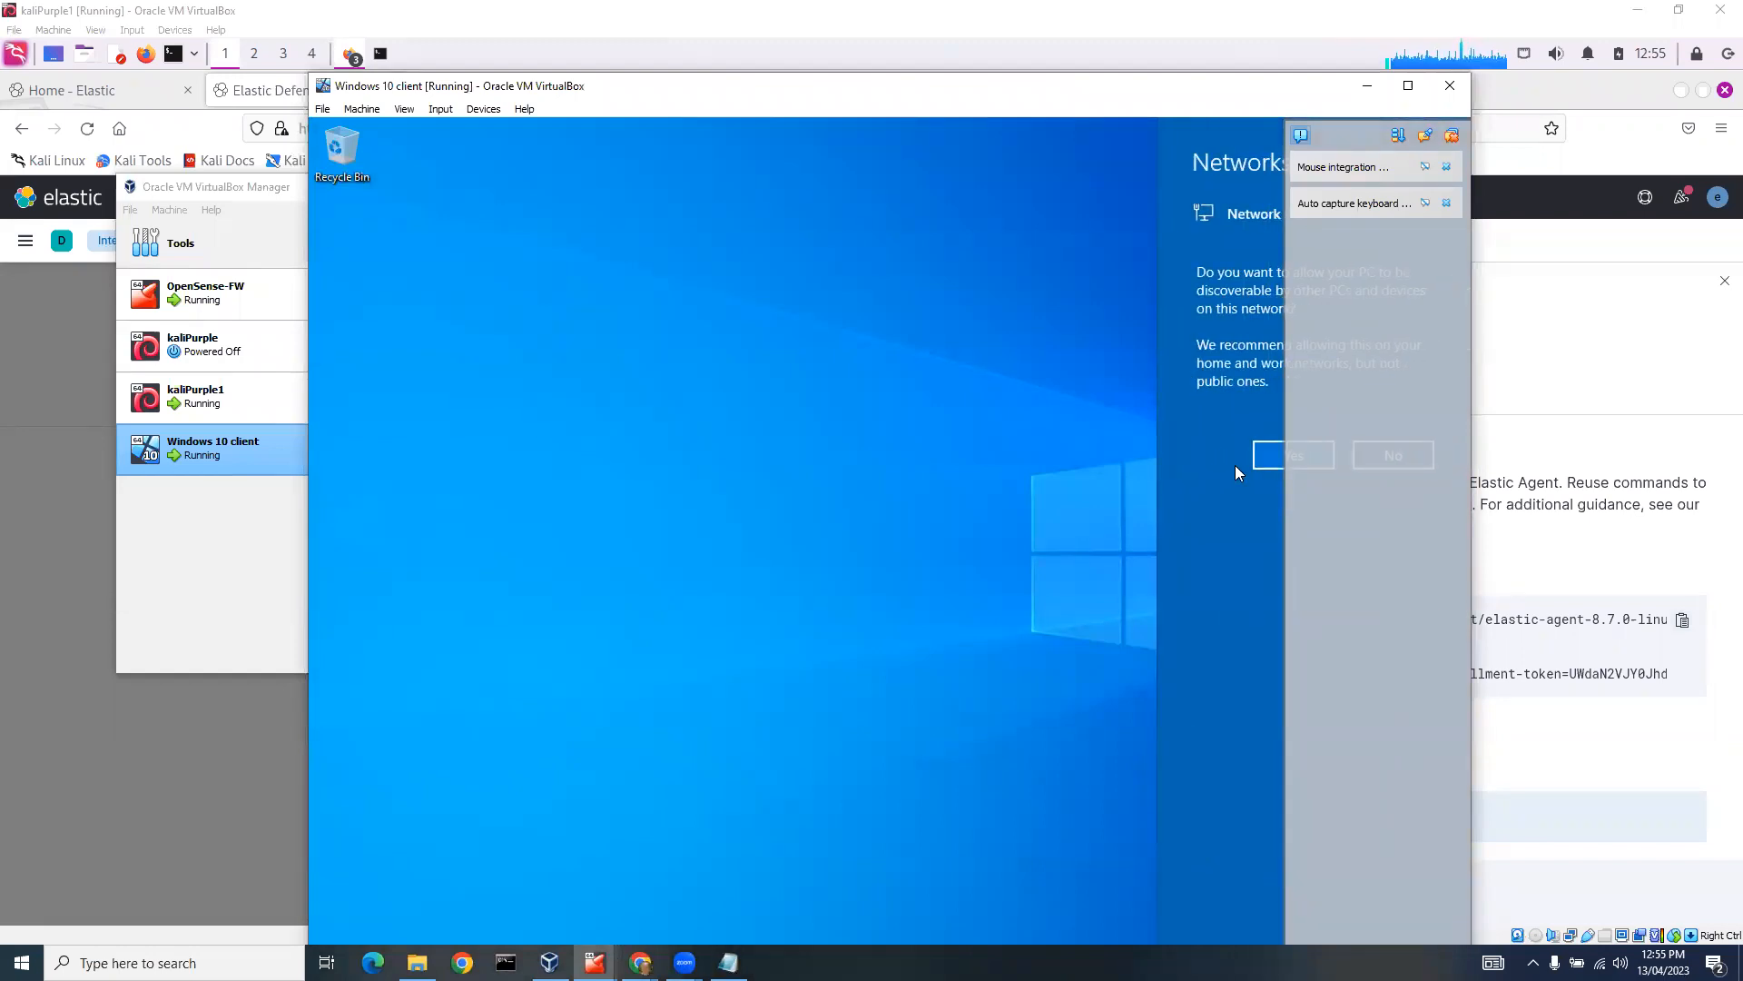
Answer the network discoverability prompt and maximize the client VM window.
left_click(1292, 454)
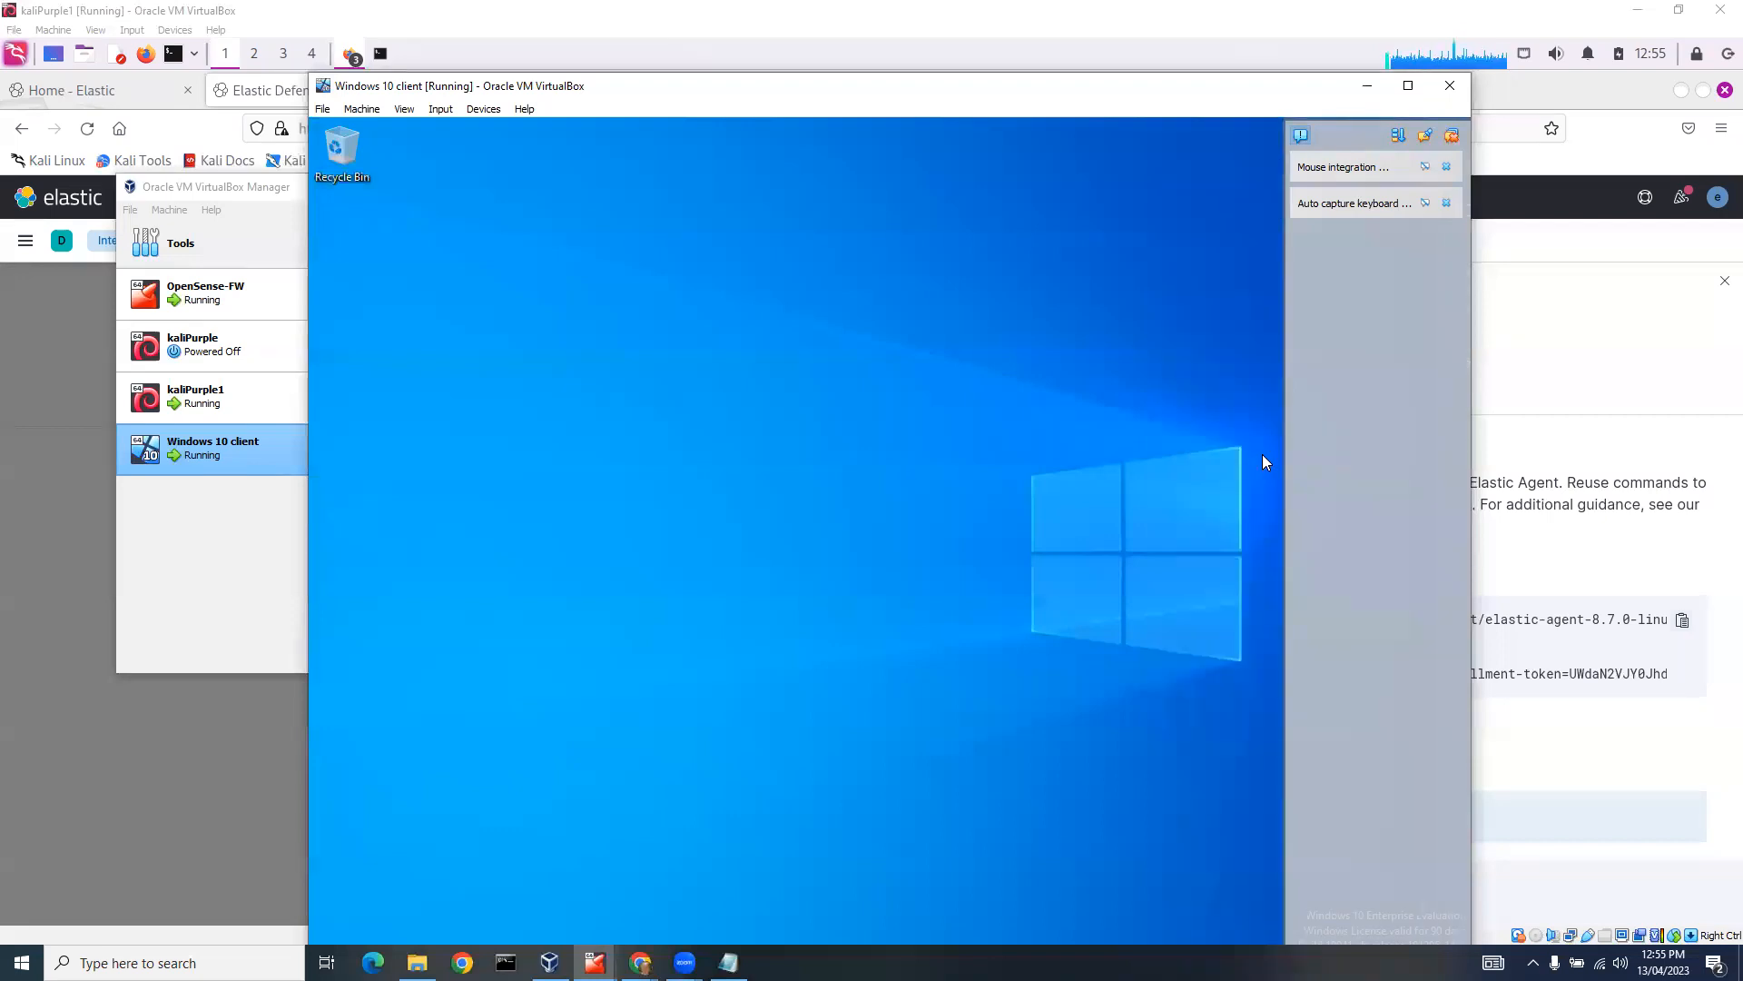
mouse_move(1440, 180)
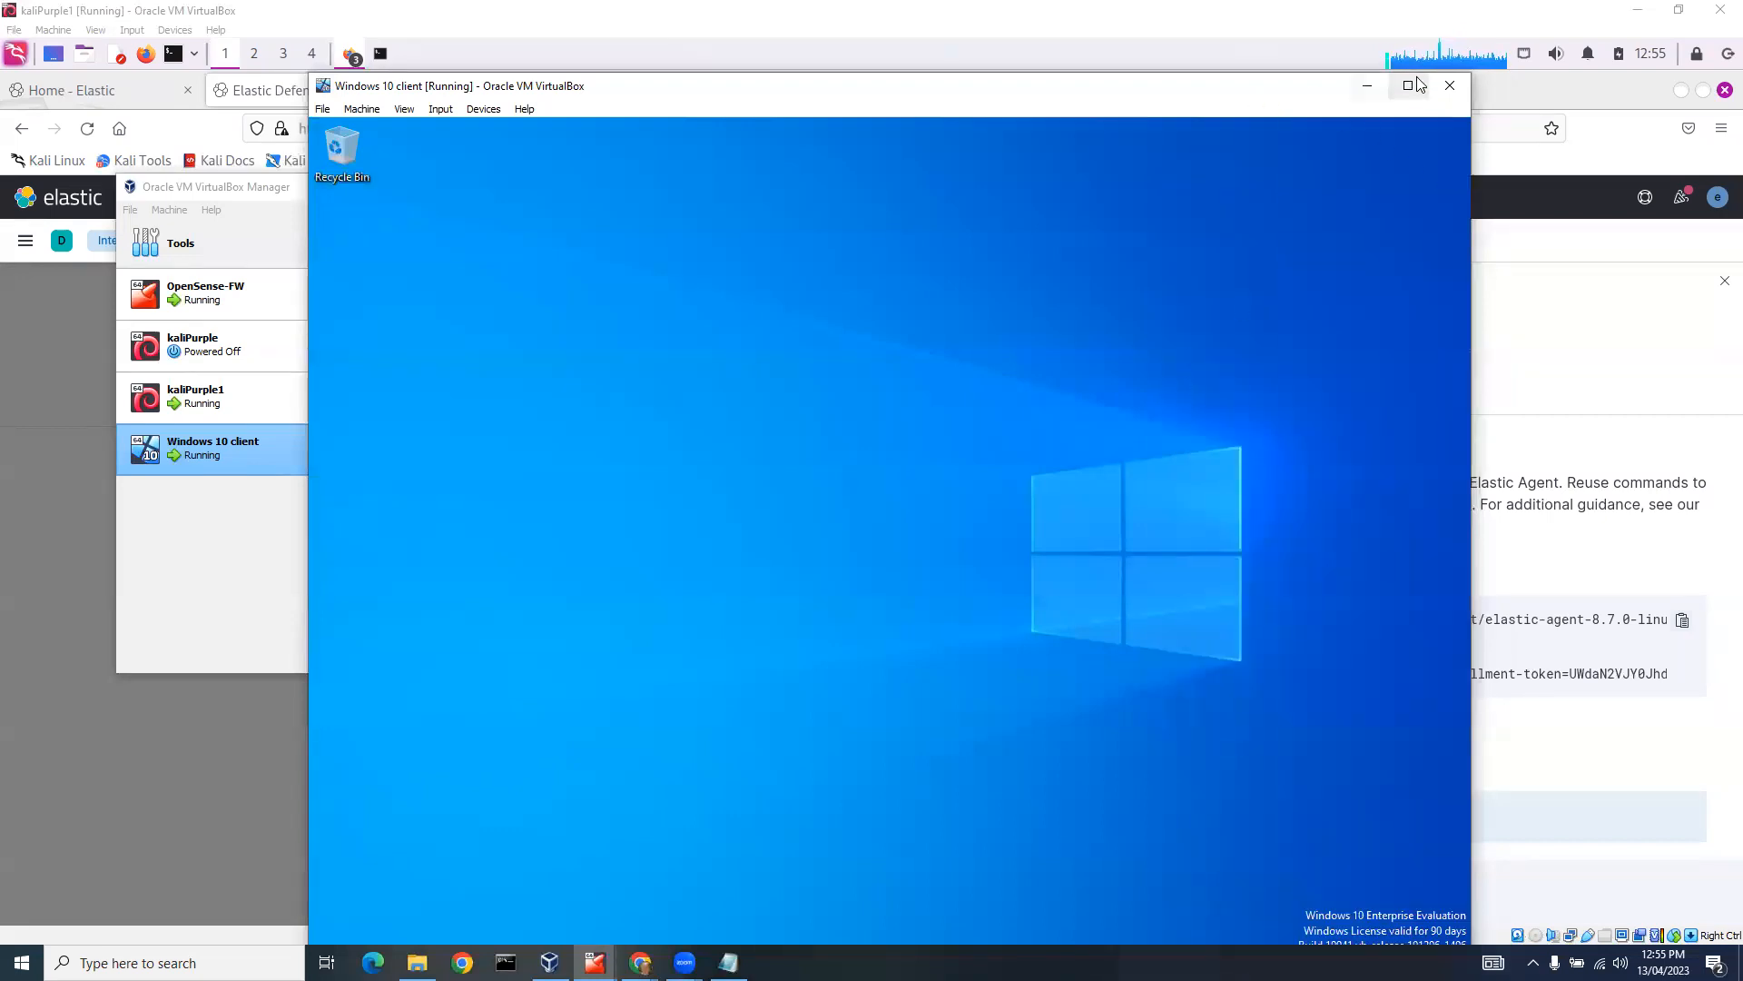
left_click(1409, 86)
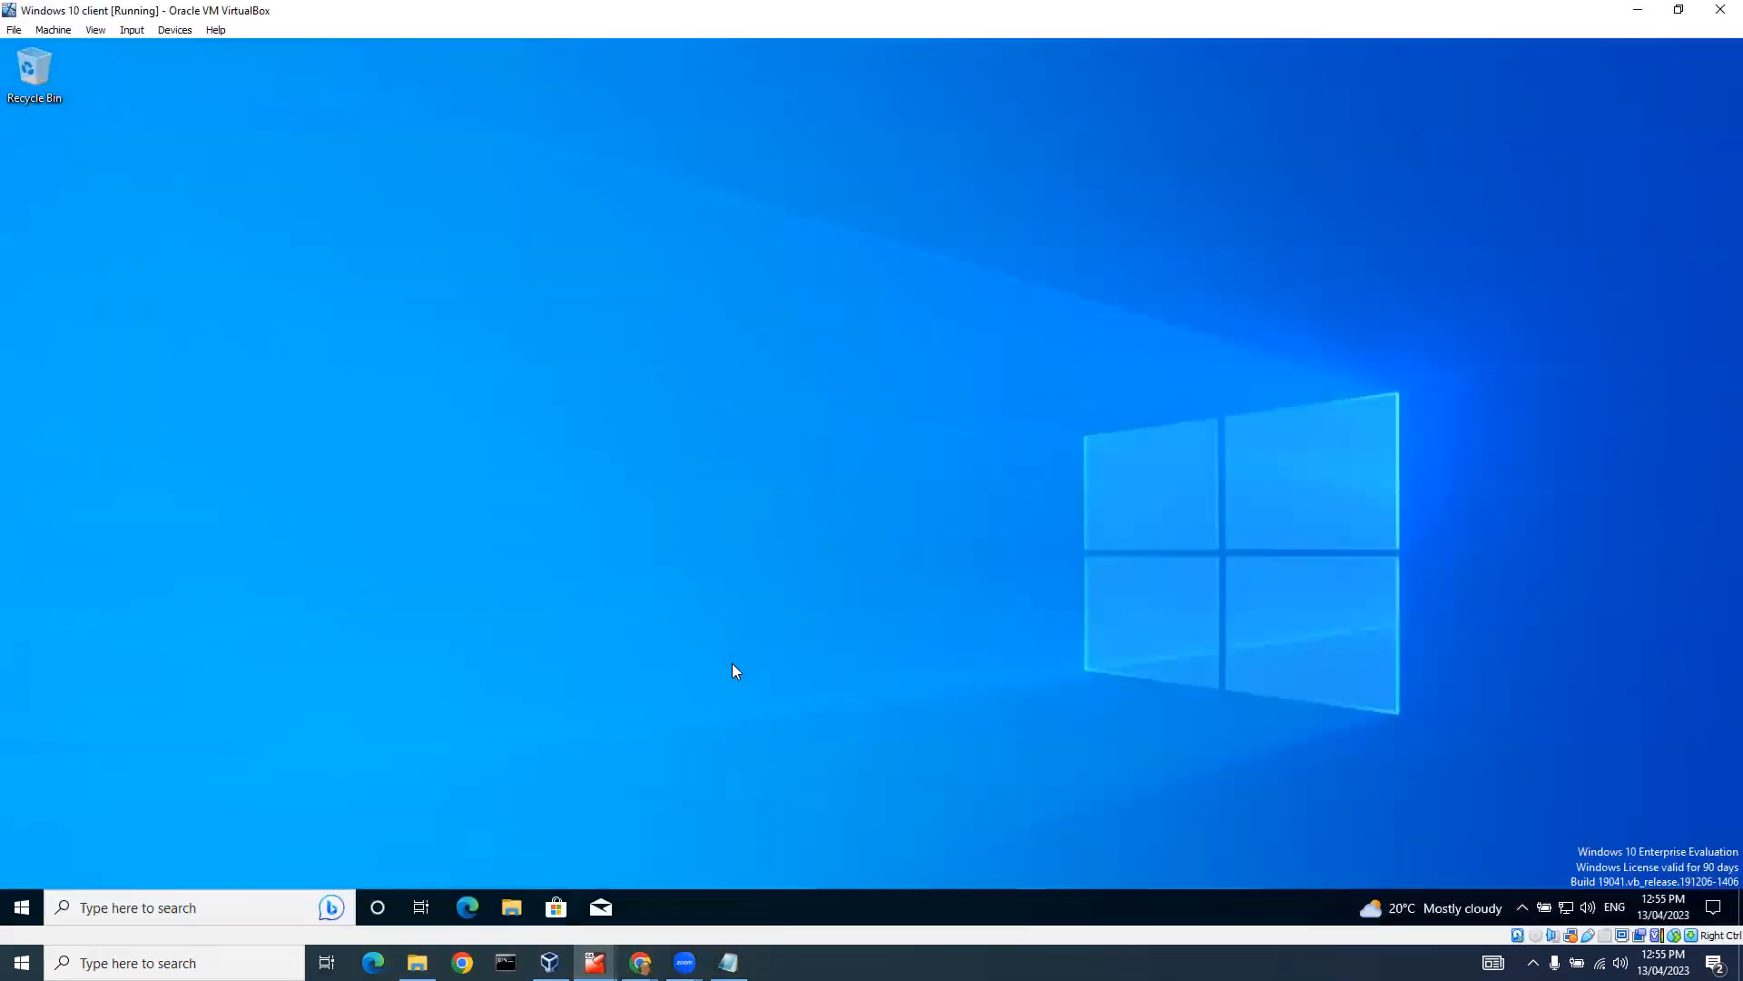
mouse_move(732, 627)
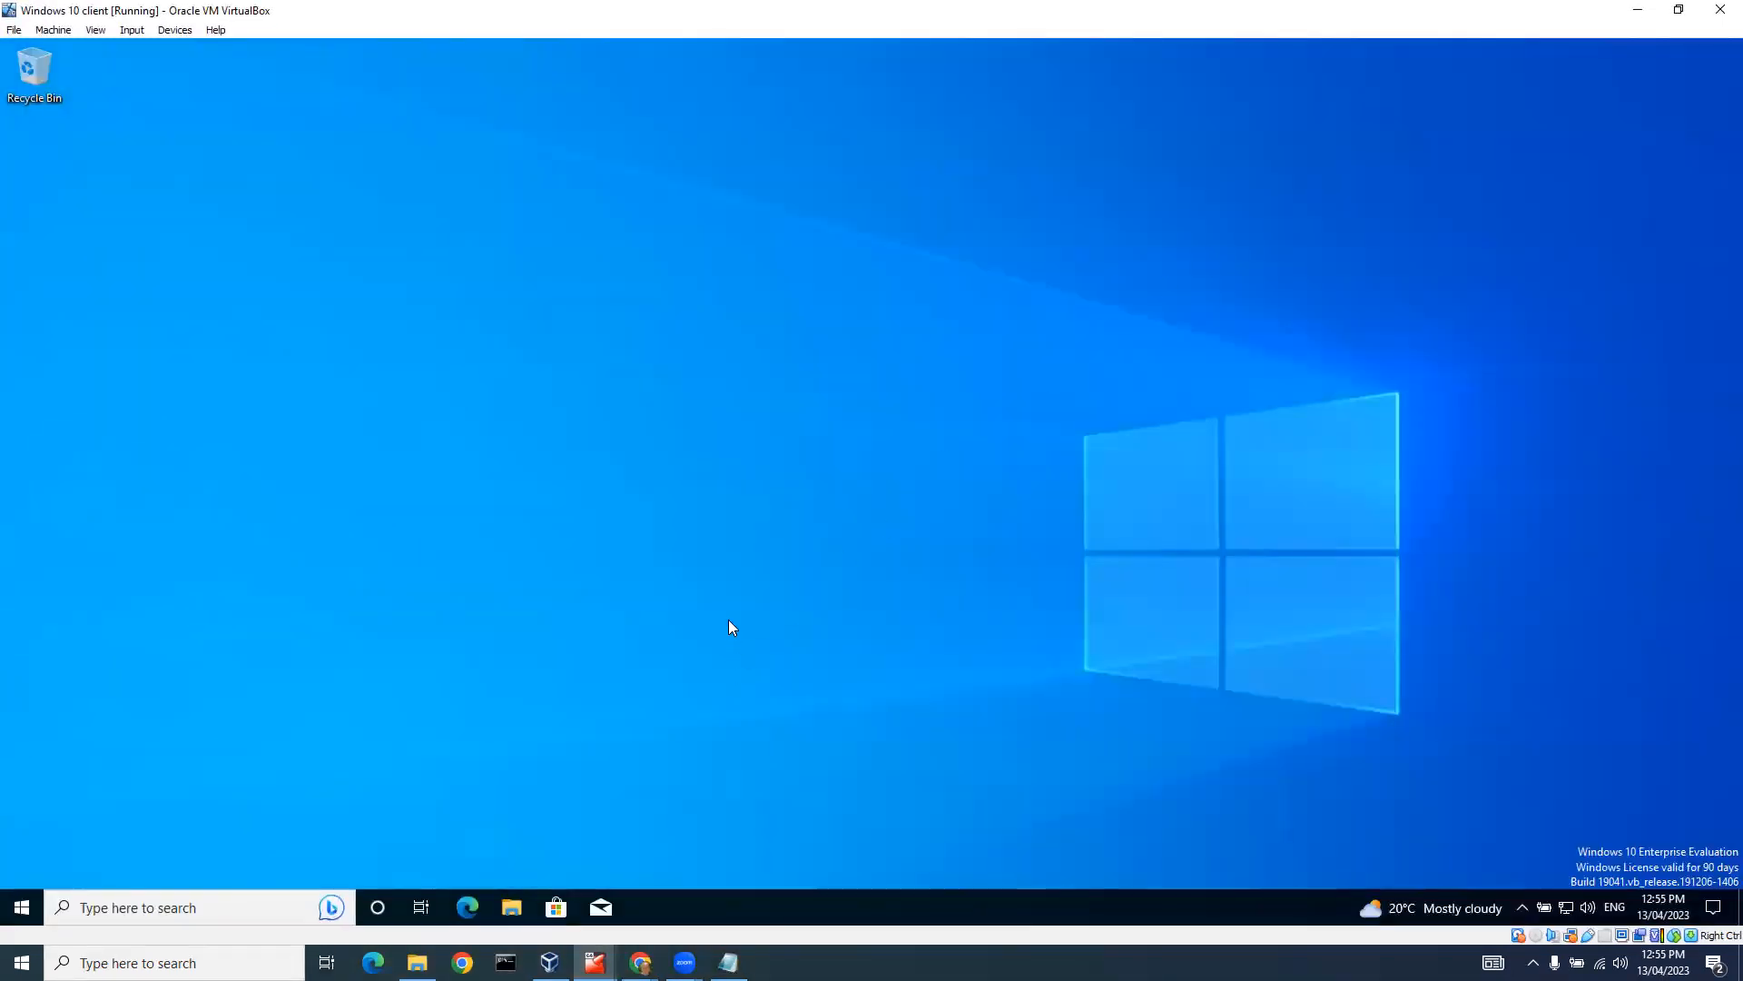
mouse_move(697, 643)
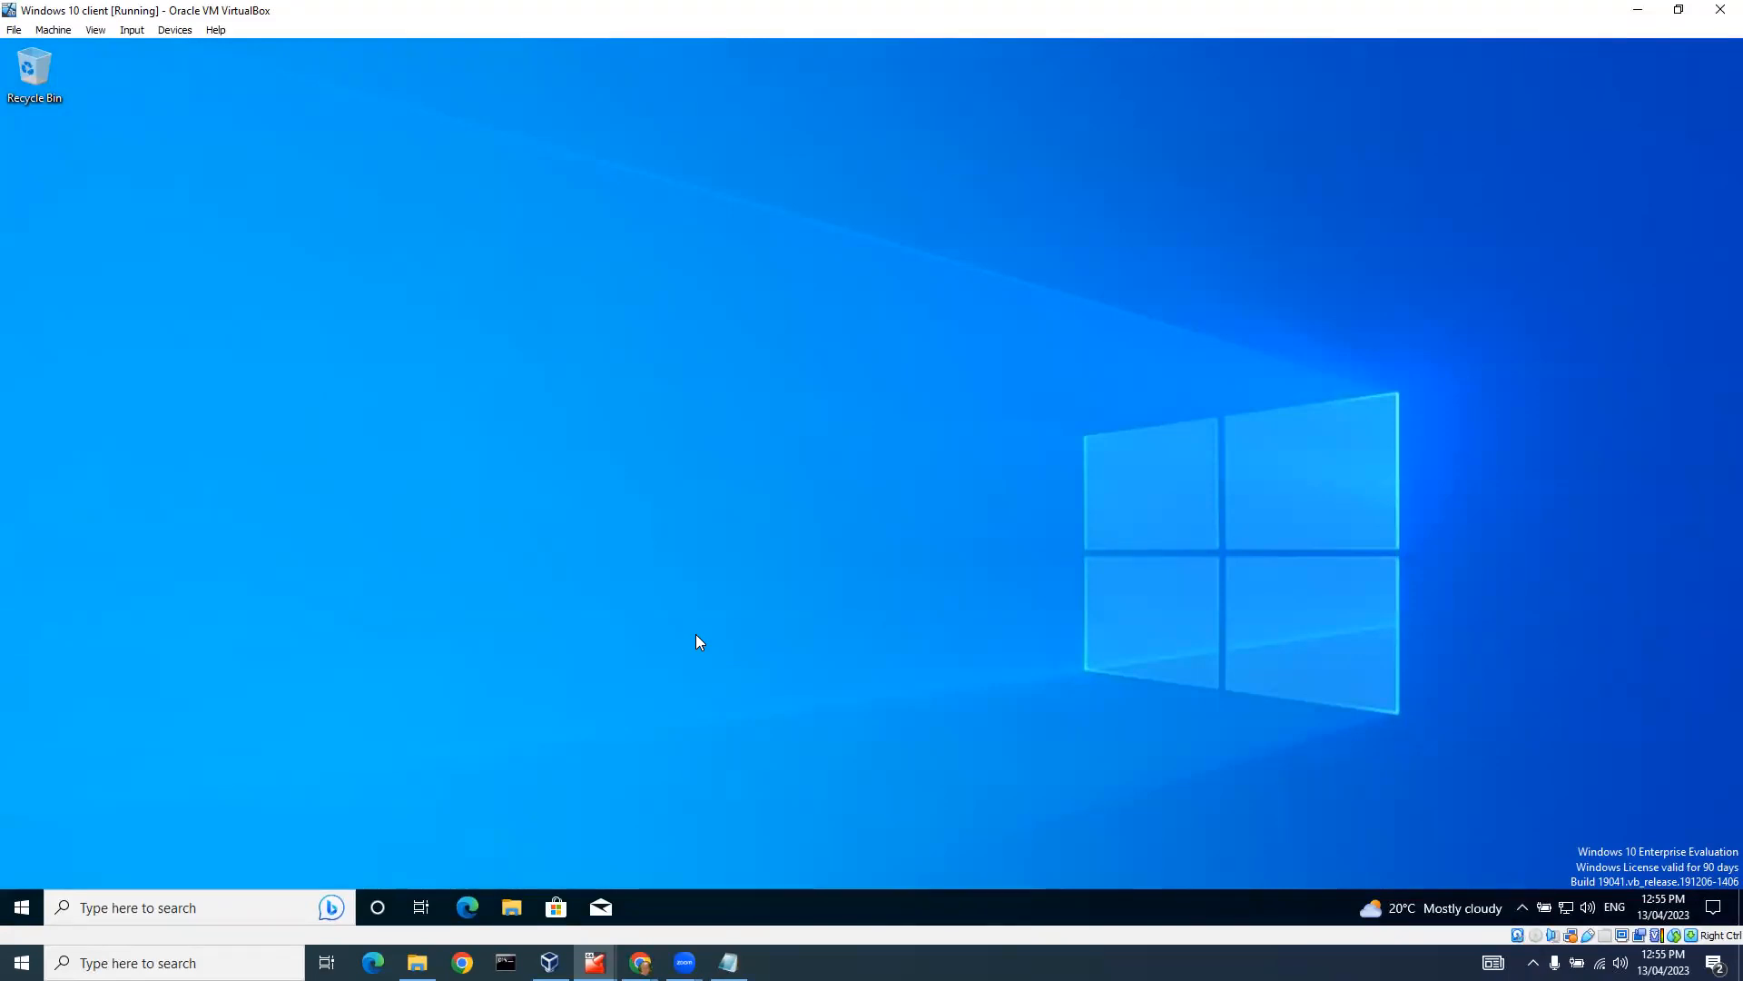
mouse_move(685, 554)
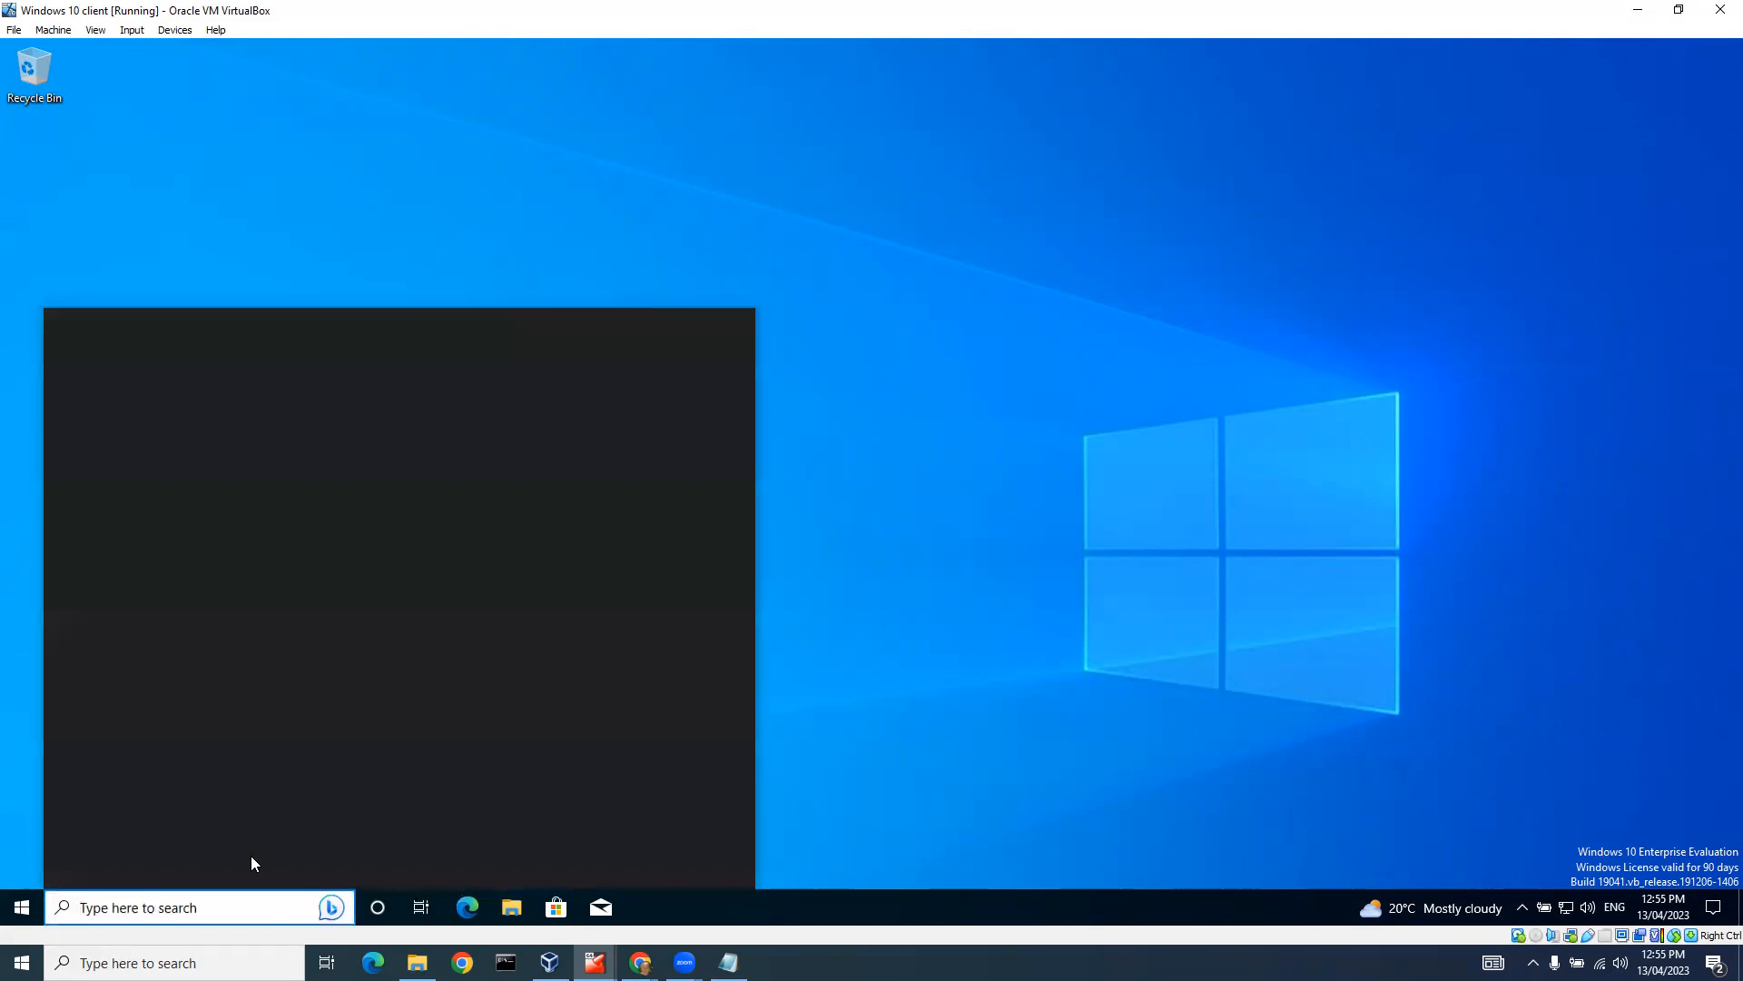
Run ipconfig in Command Prompt, confirming the client IP 192.168.1.101.
left_click(642, 908)
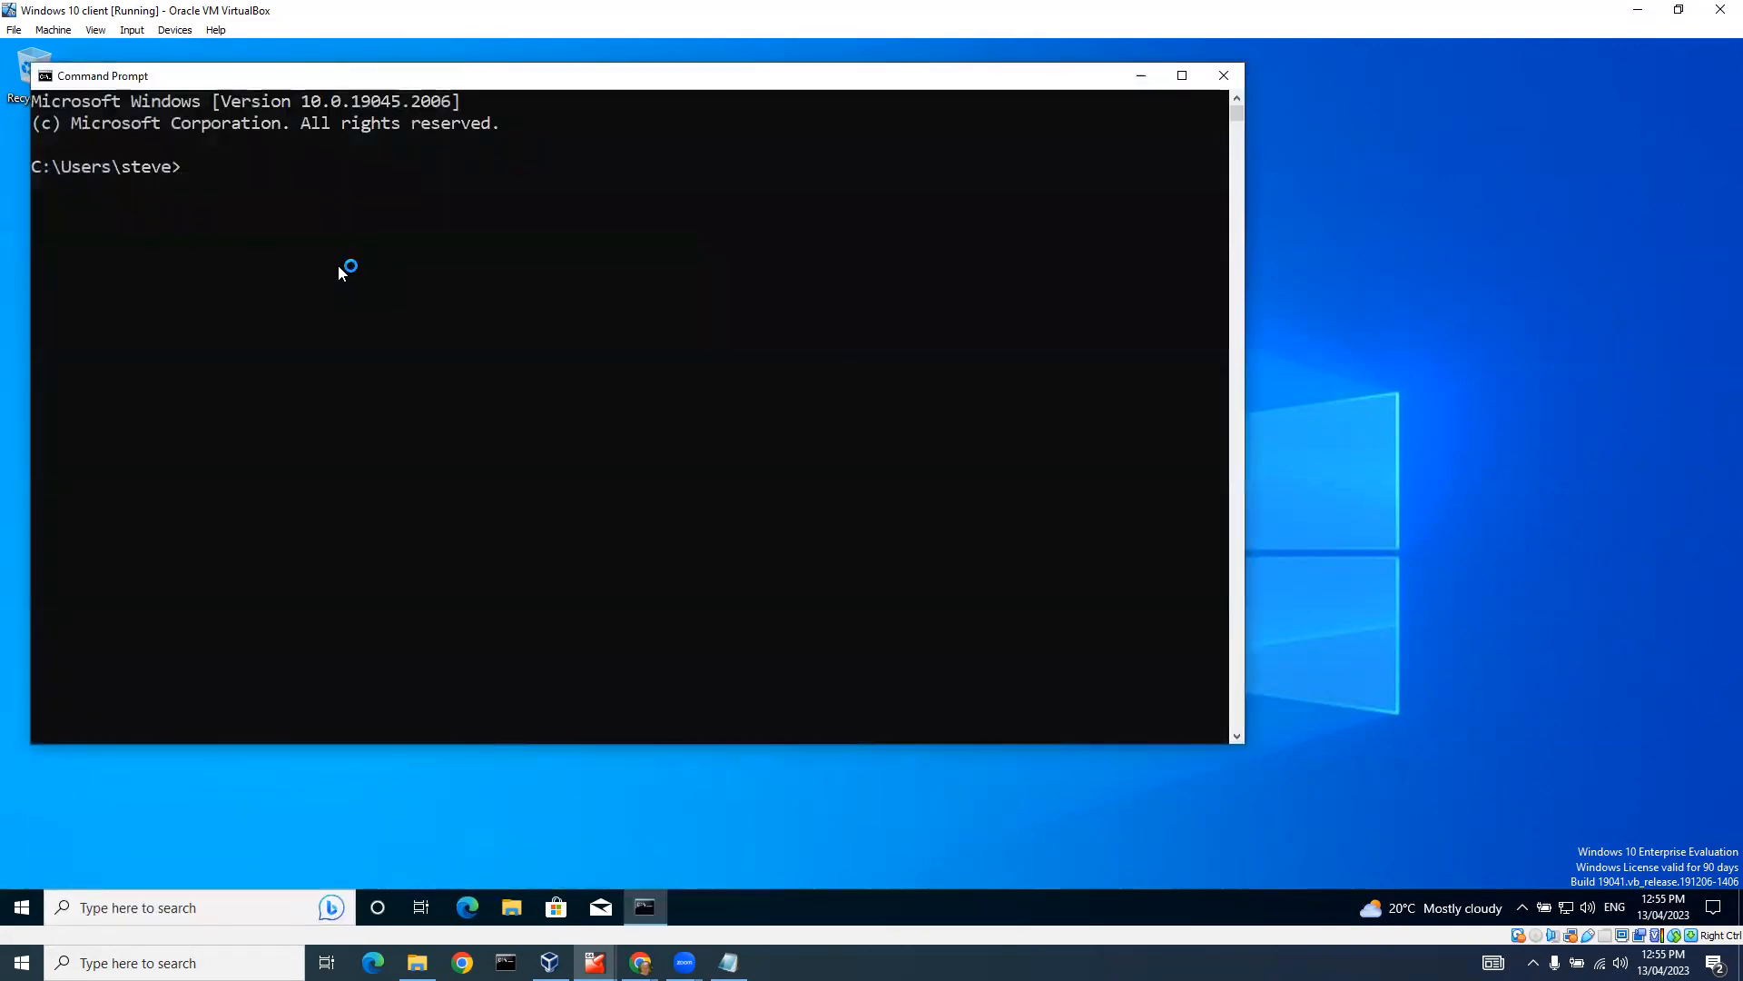
type("ipconf")
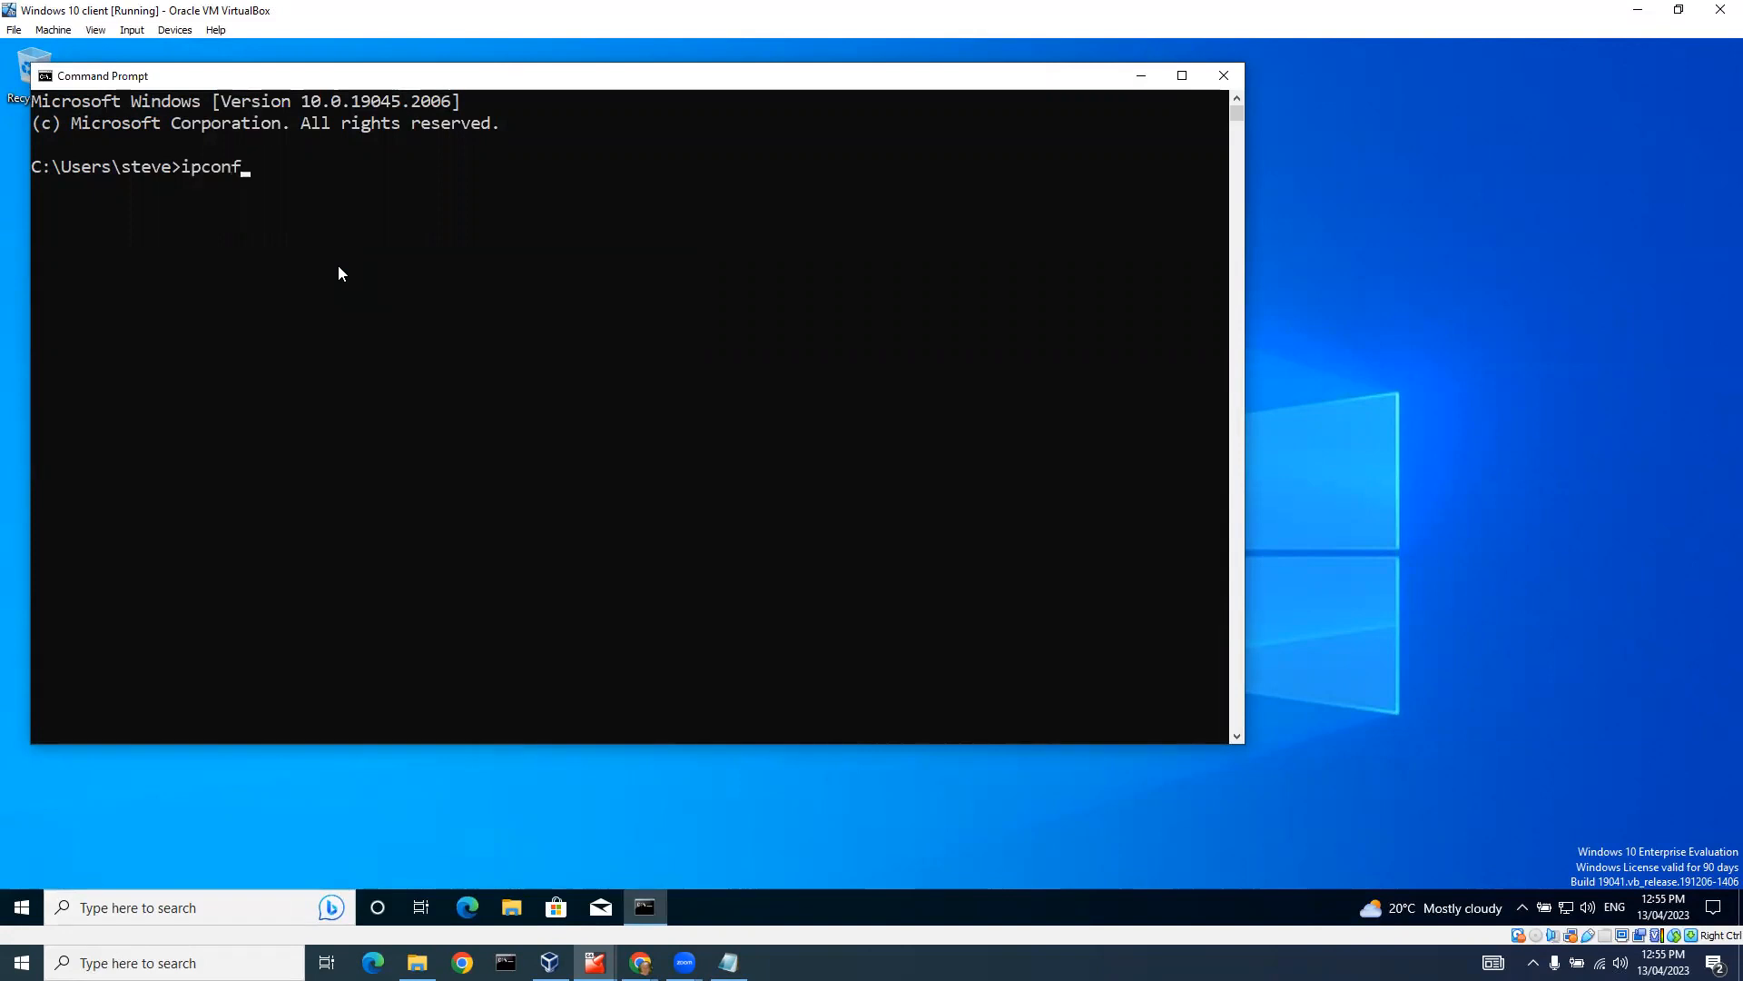
key("Return")
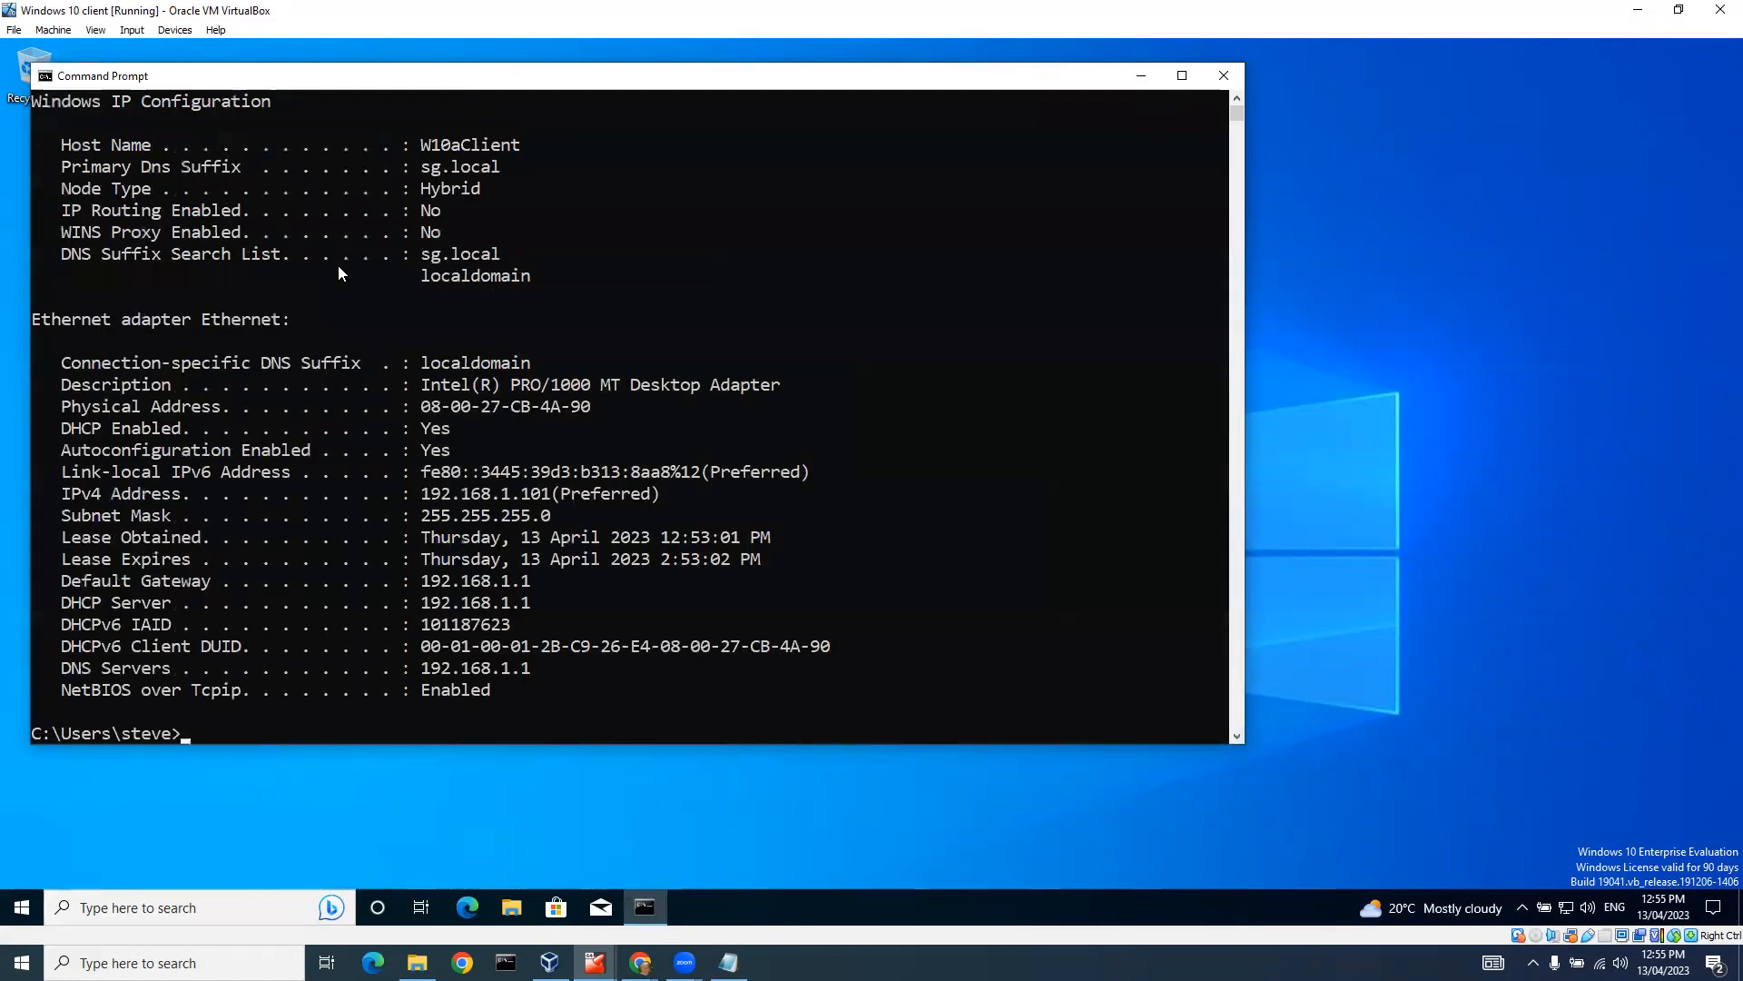
mouse_move(430, 499)
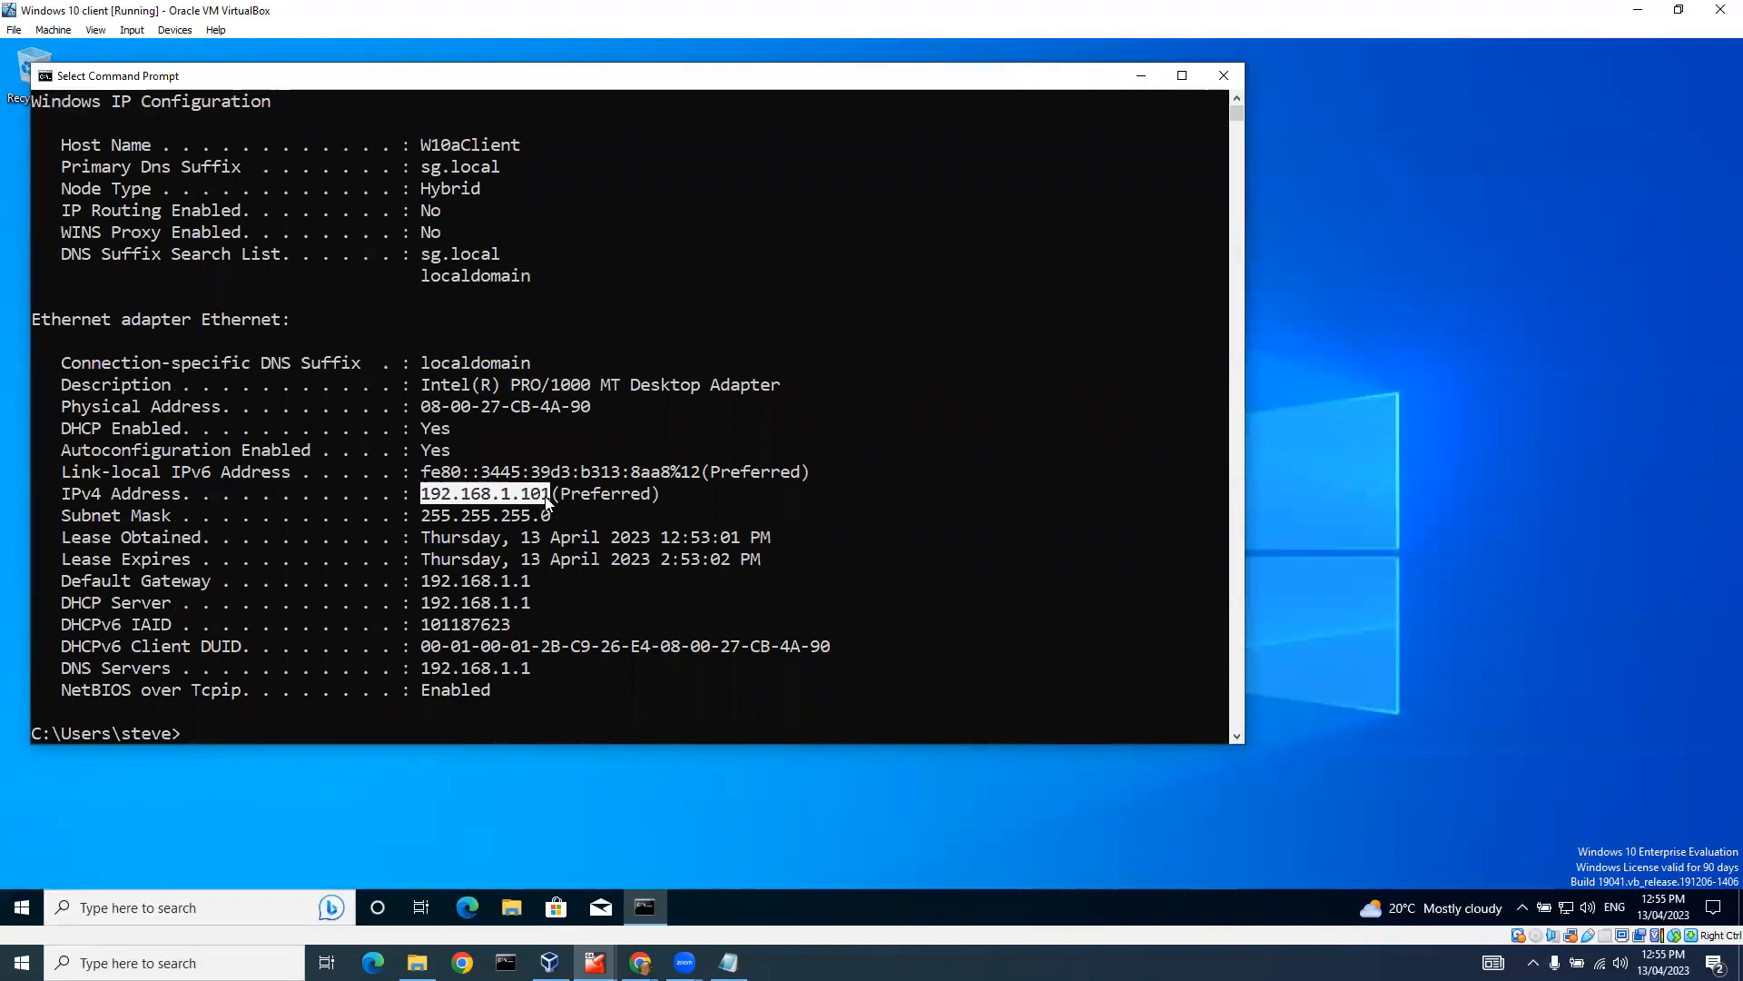
Ping the server at 192.168.1.100 successfully after stopping the mistyped 102.168.1.100 attempt.
type("p")
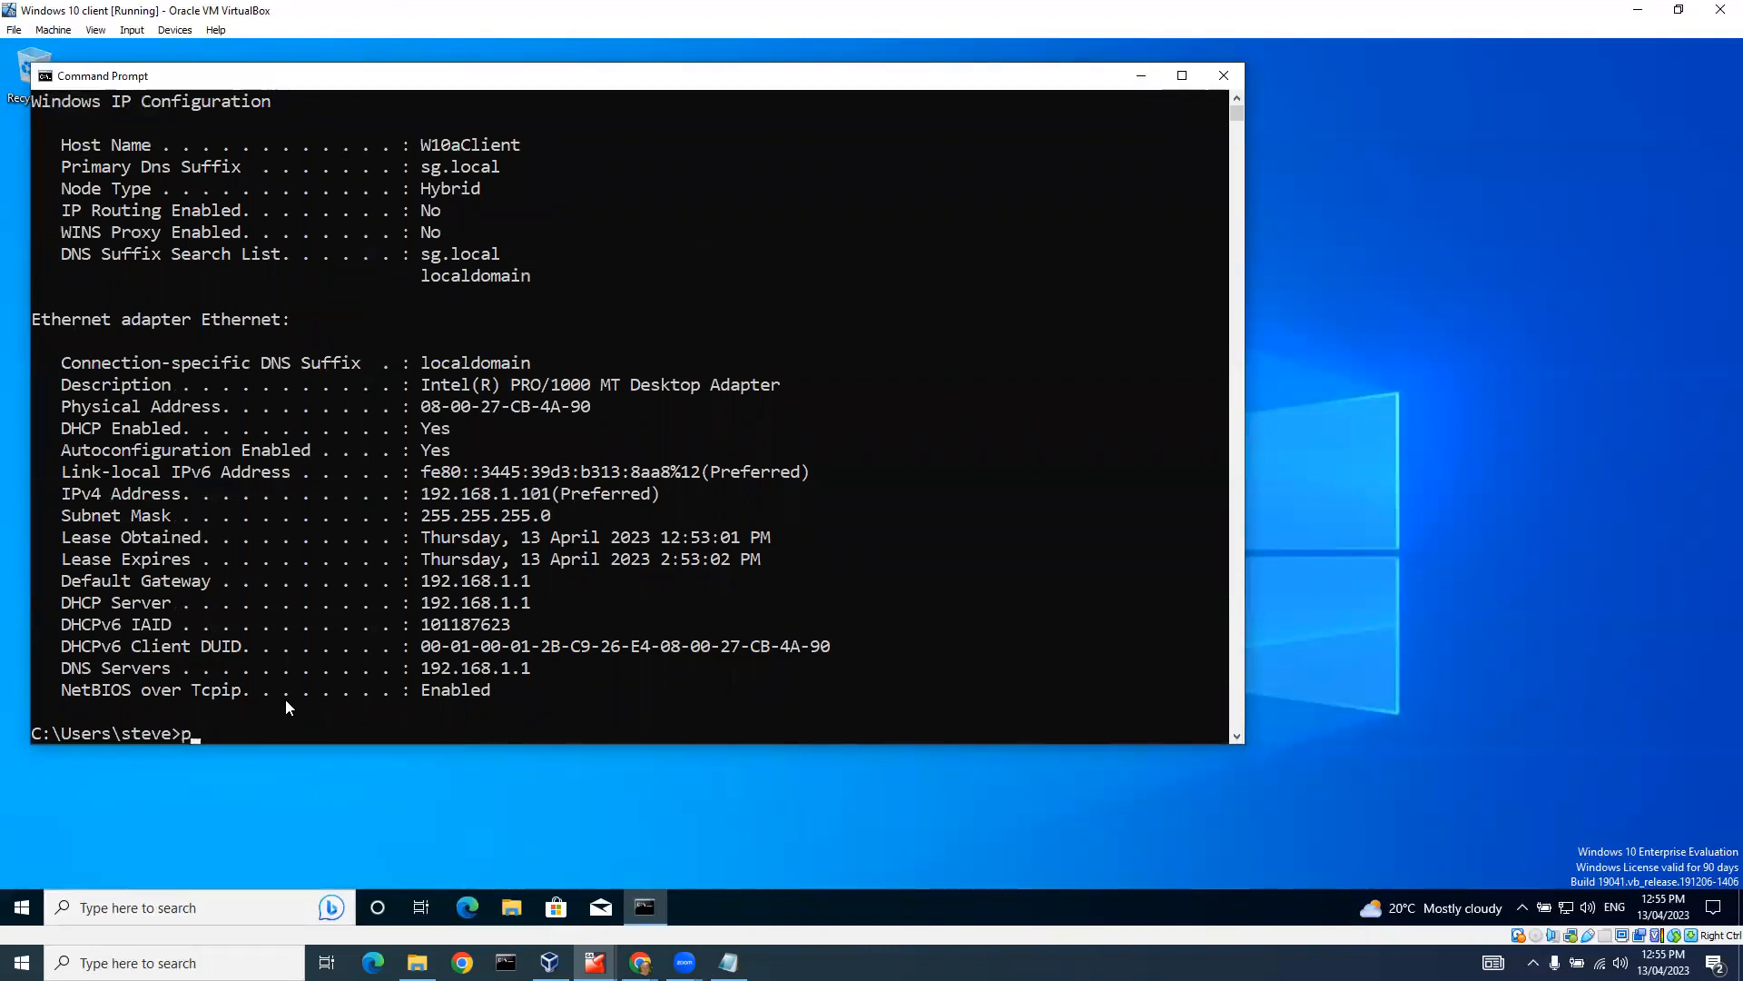
type("ing 102")
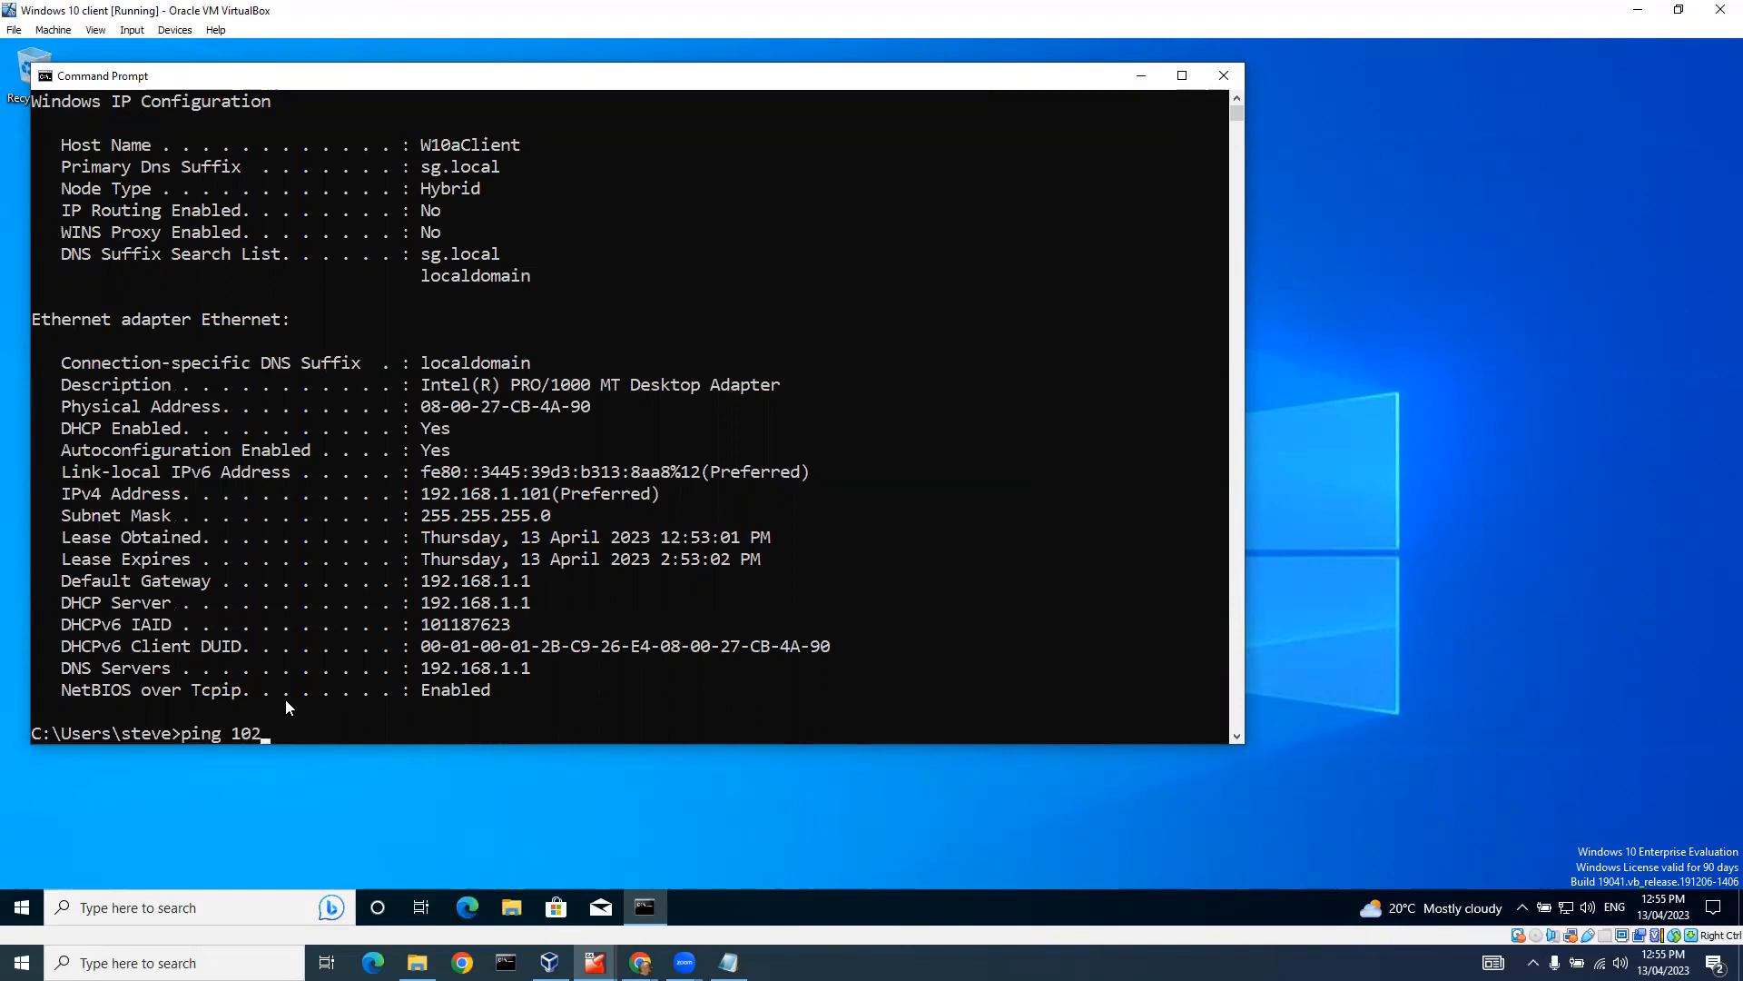
type(".168.1")
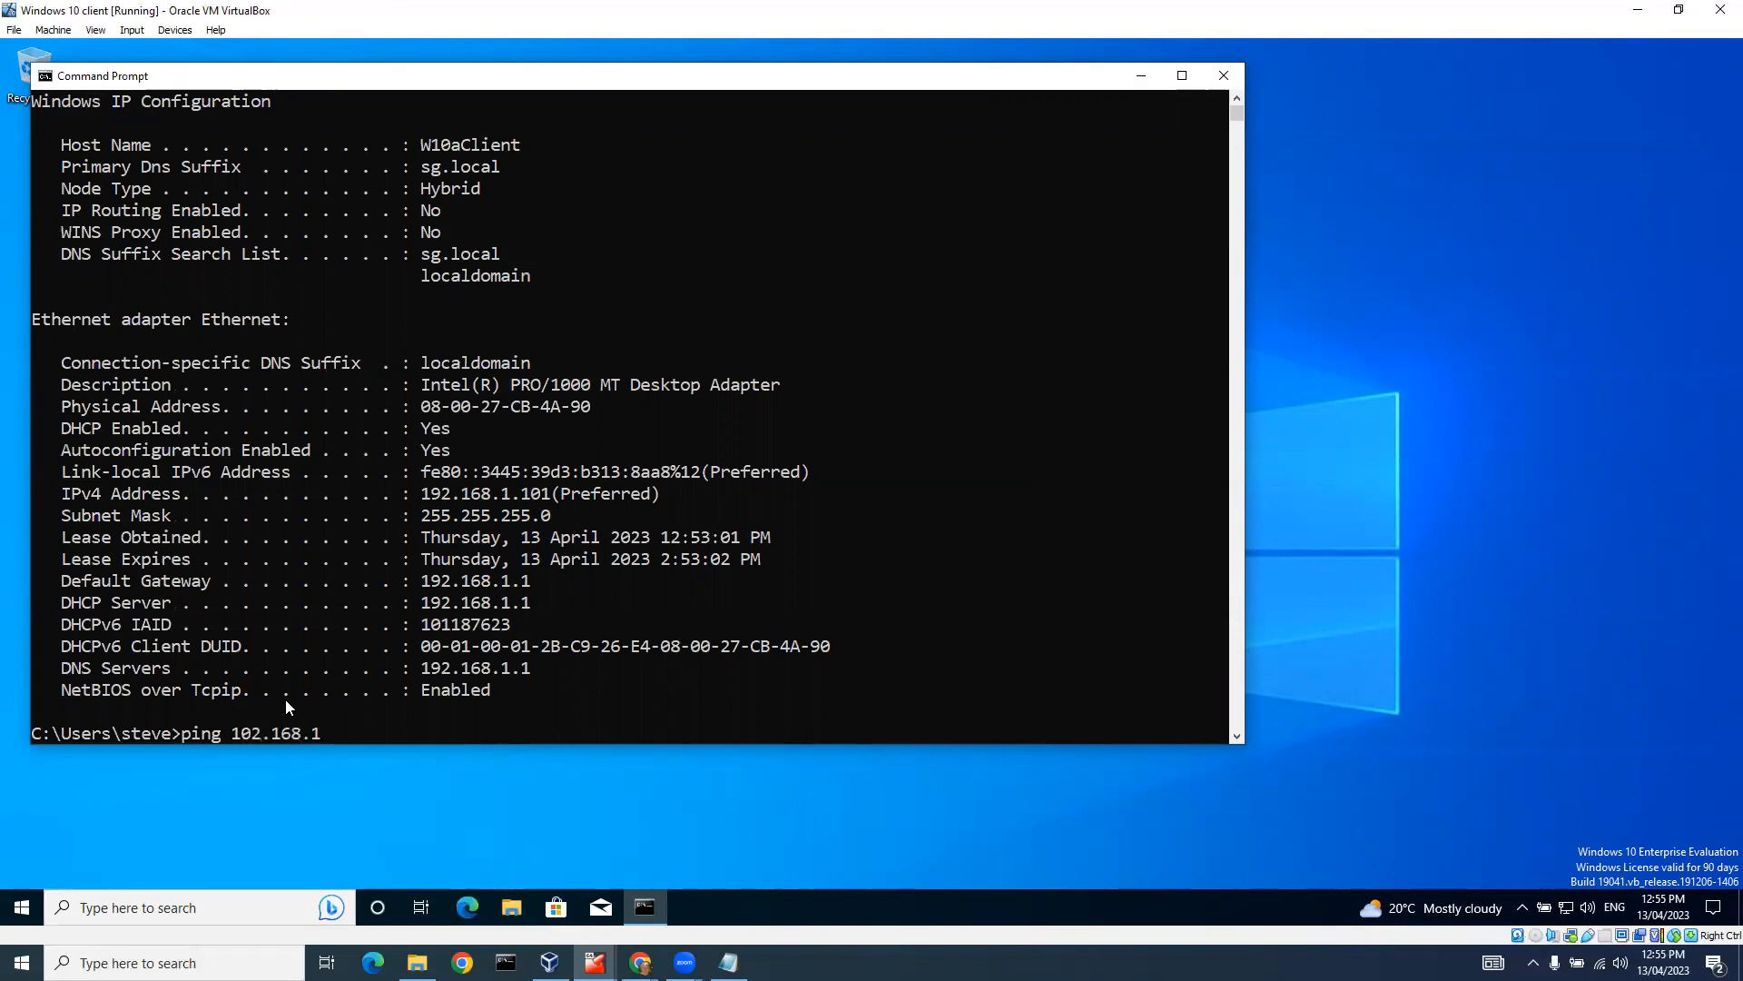
key("Return")
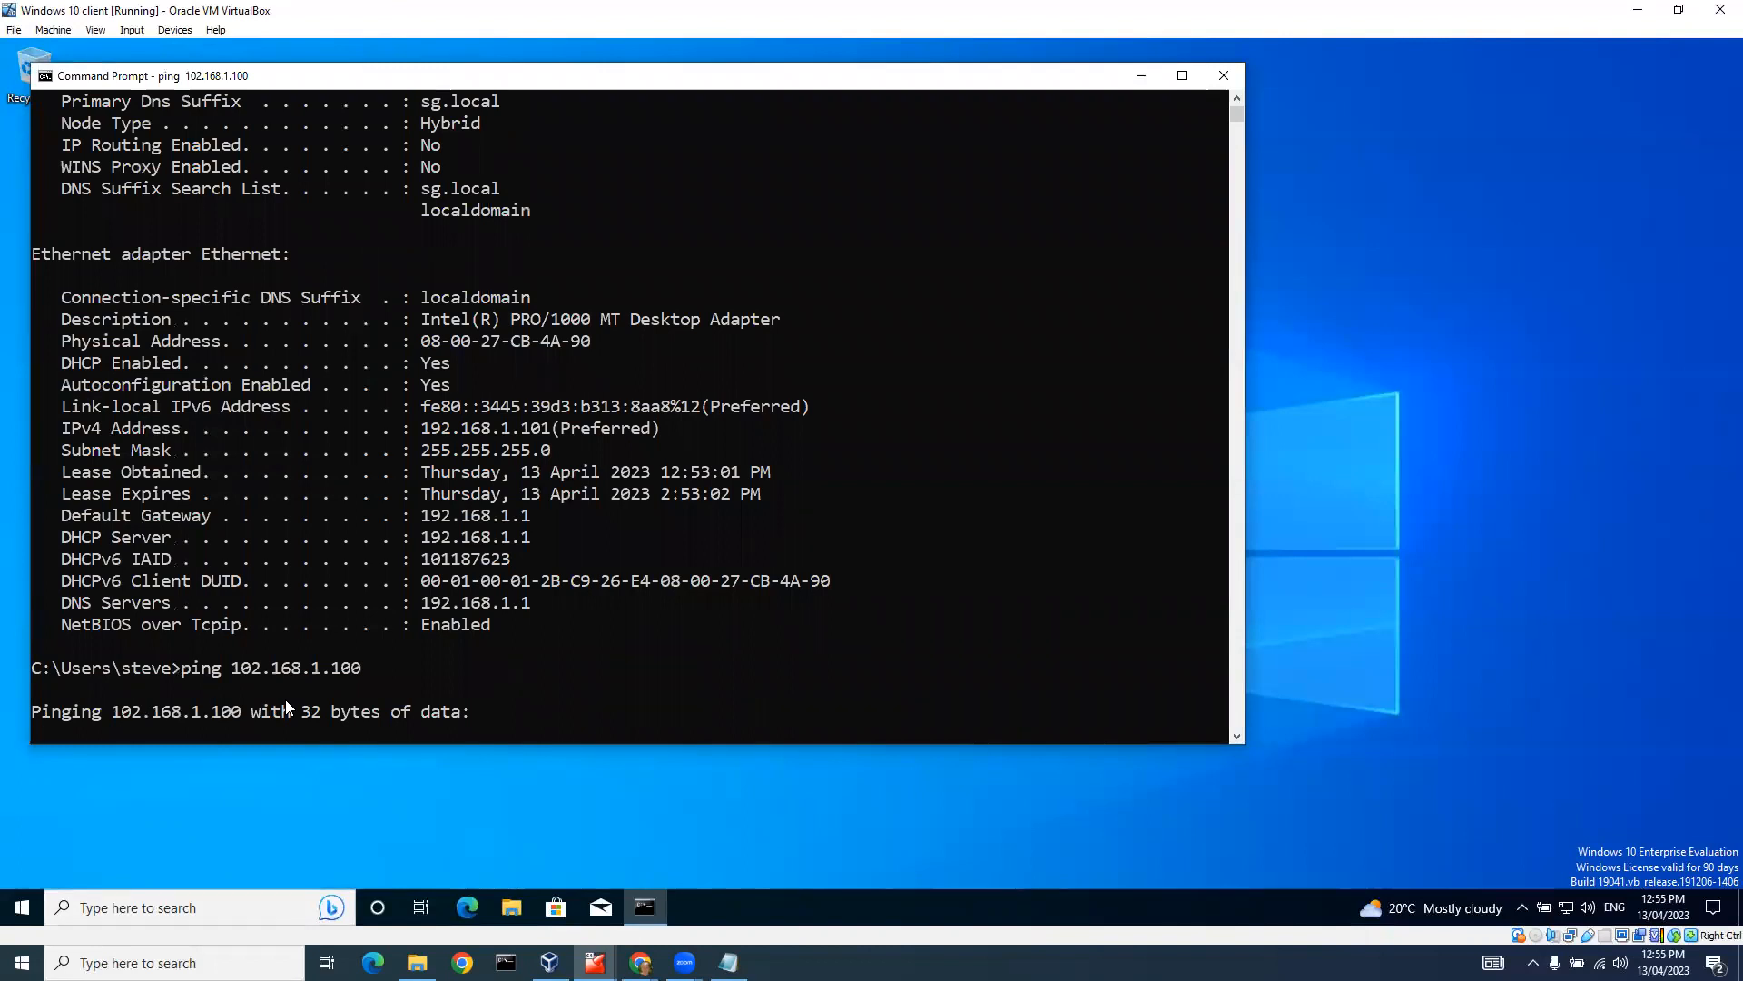
key("ctrl+c")
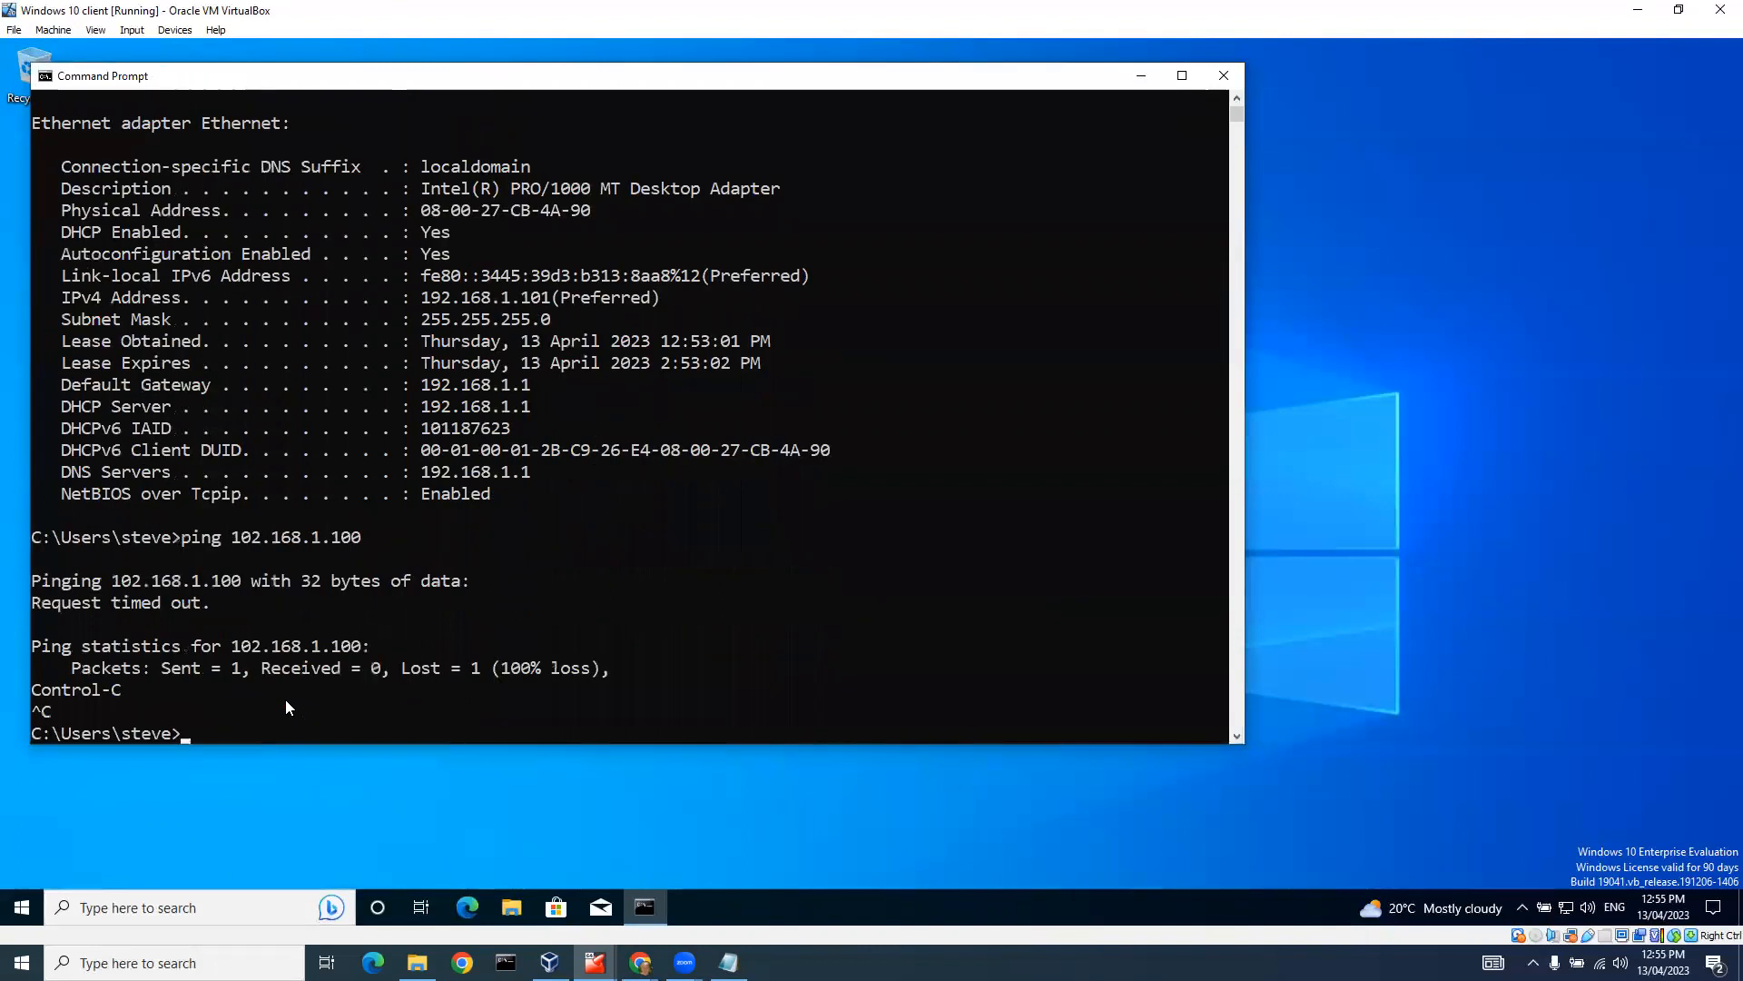
type("ping 102.168.1.100")
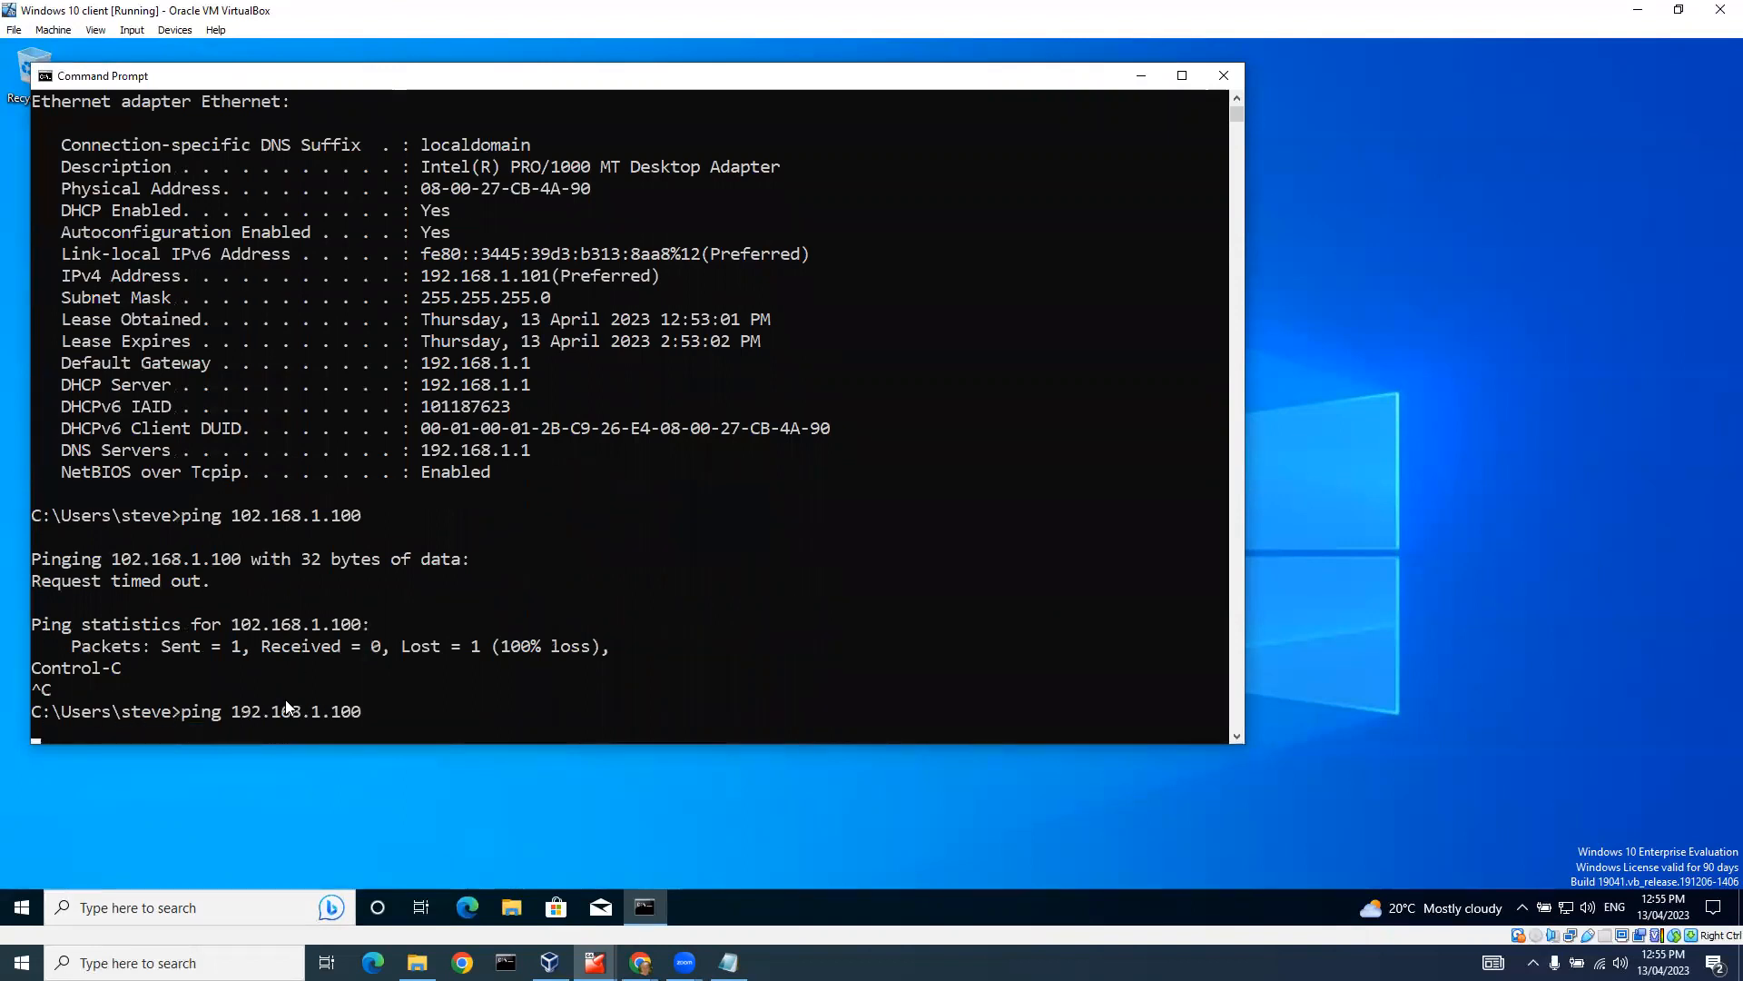
key("Return")
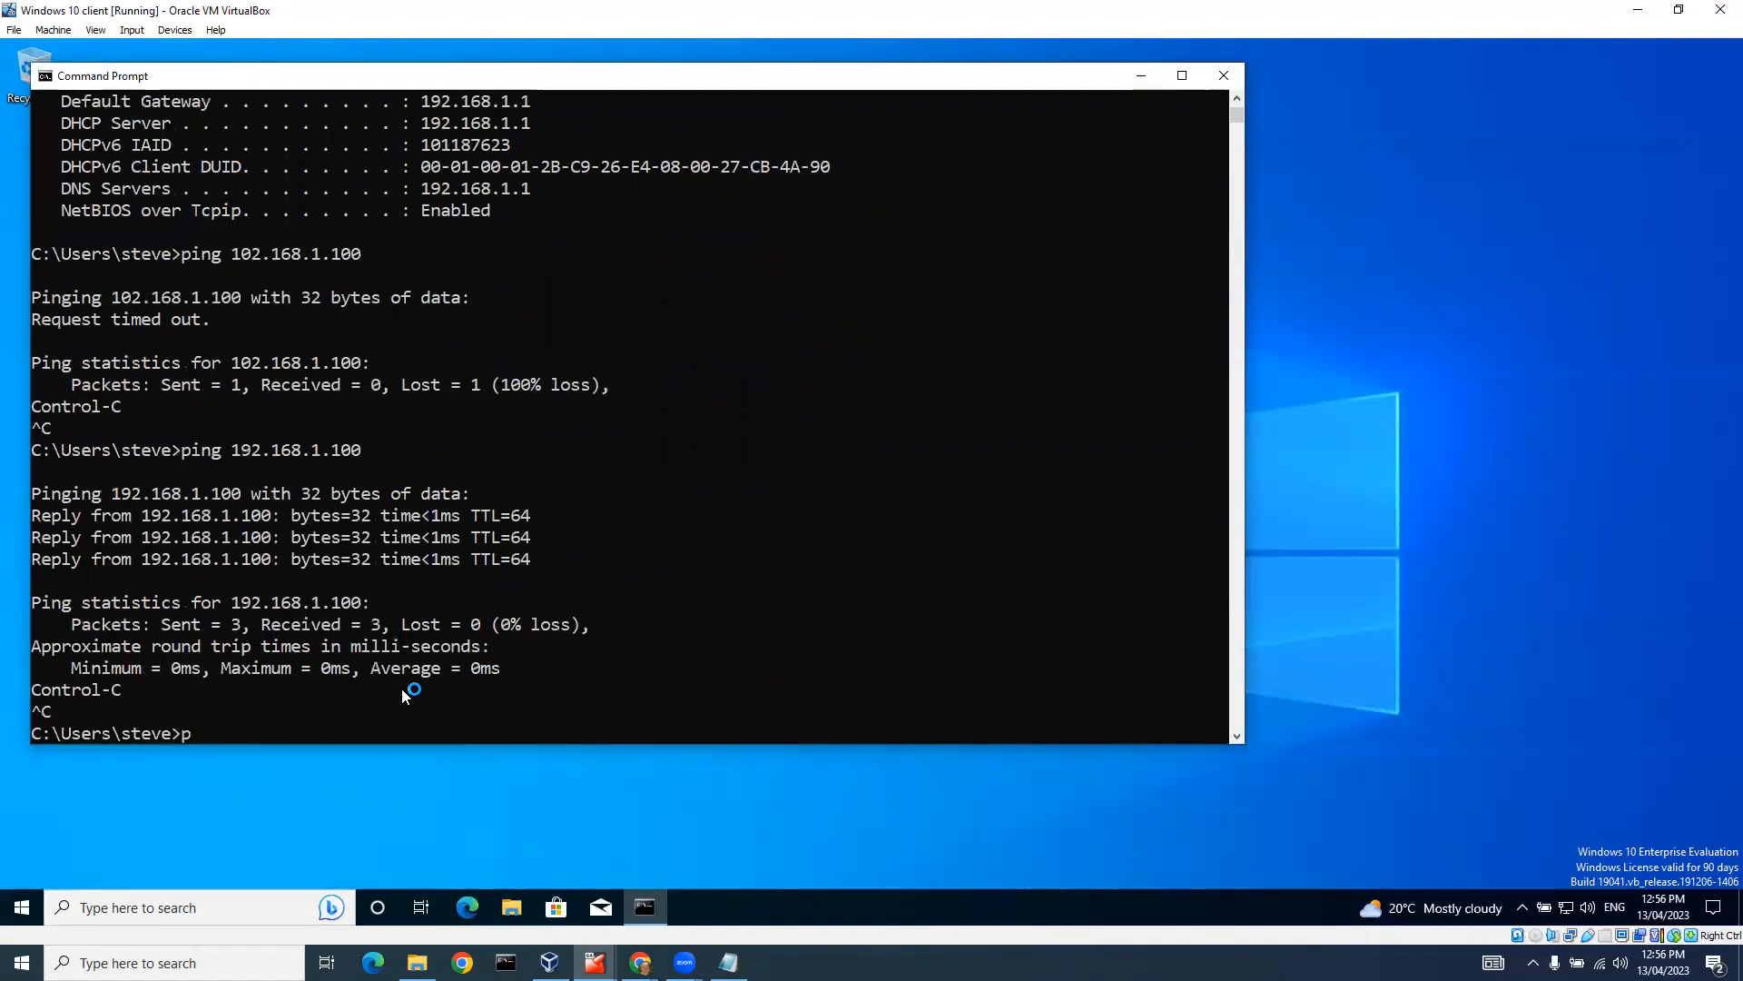
Ping 8.8.8.8 to confirm internet access, then close Command Prompt.
type("ing 8.8.8.8")
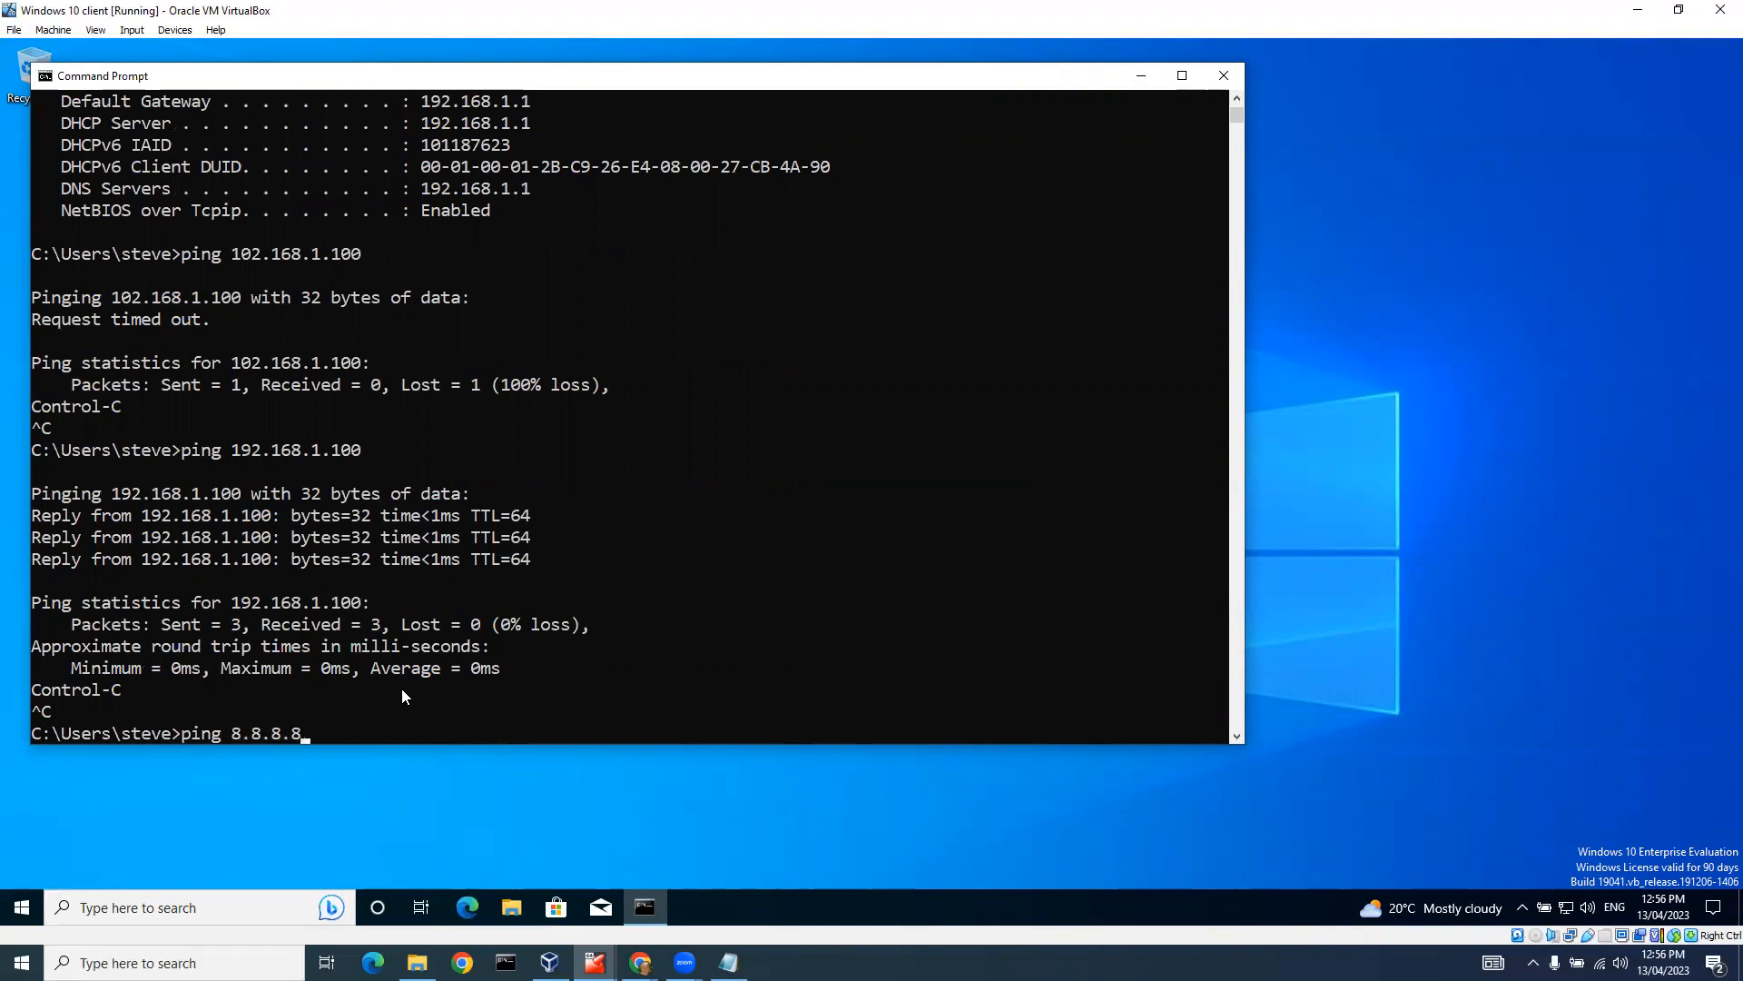
key("Return")
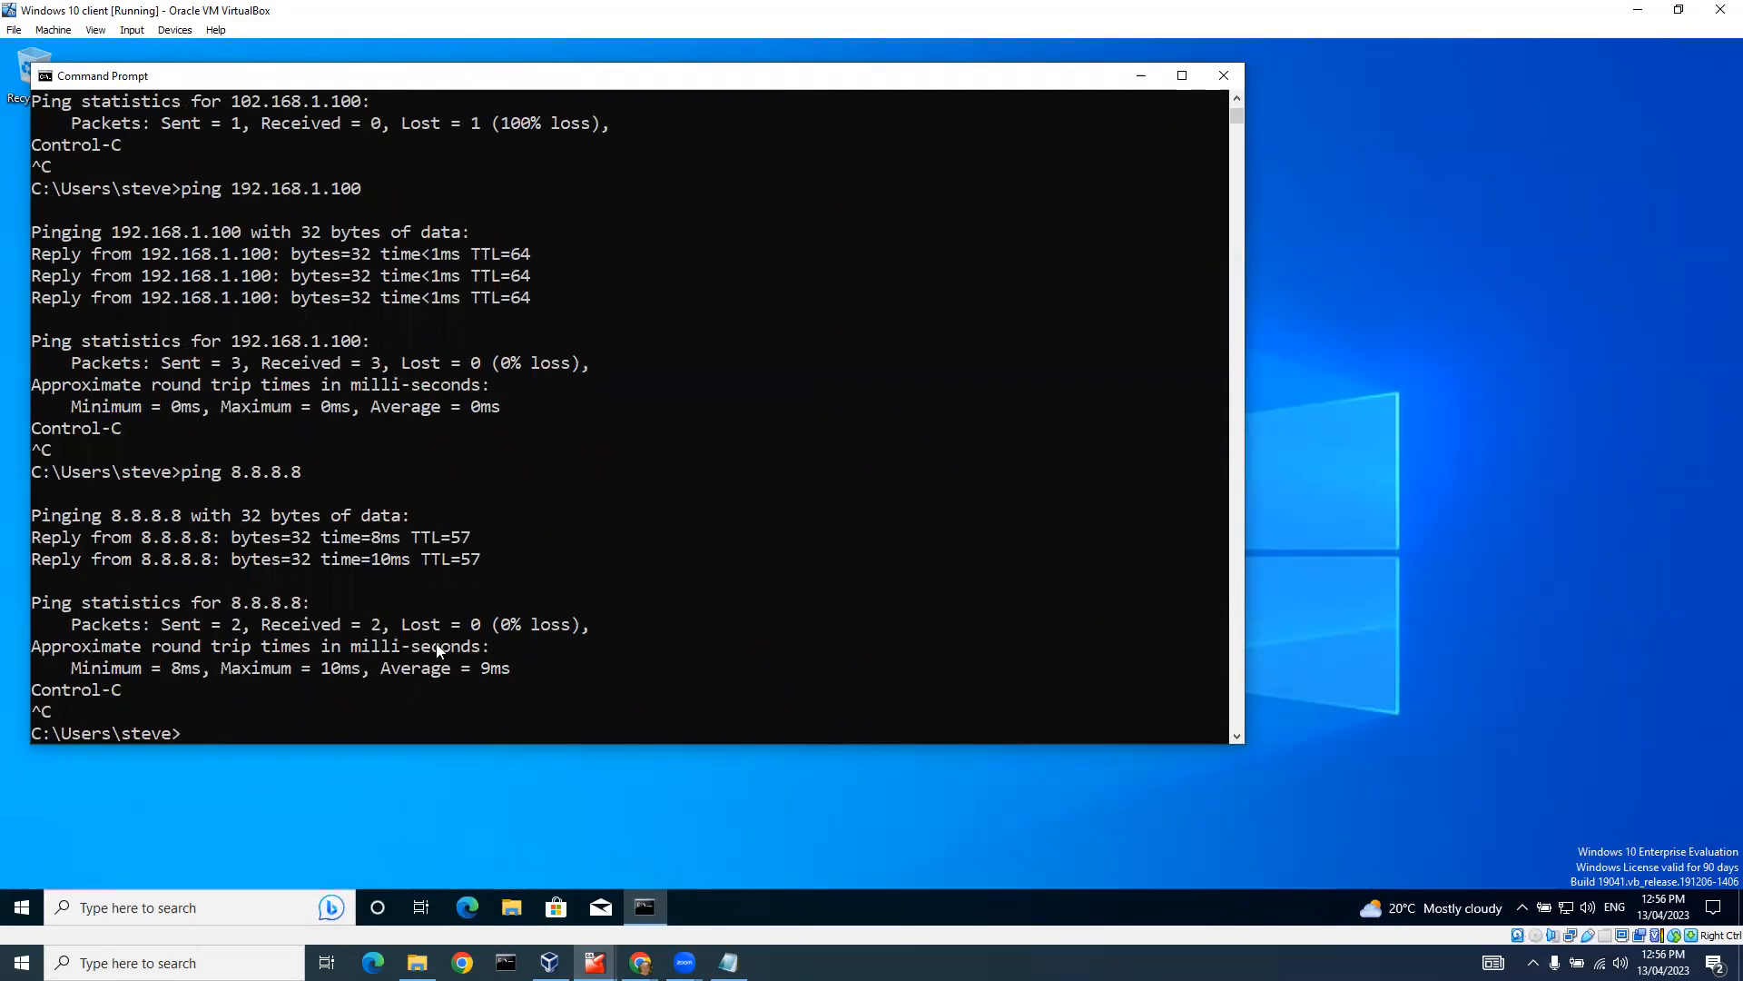
mouse_move(1126, 123)
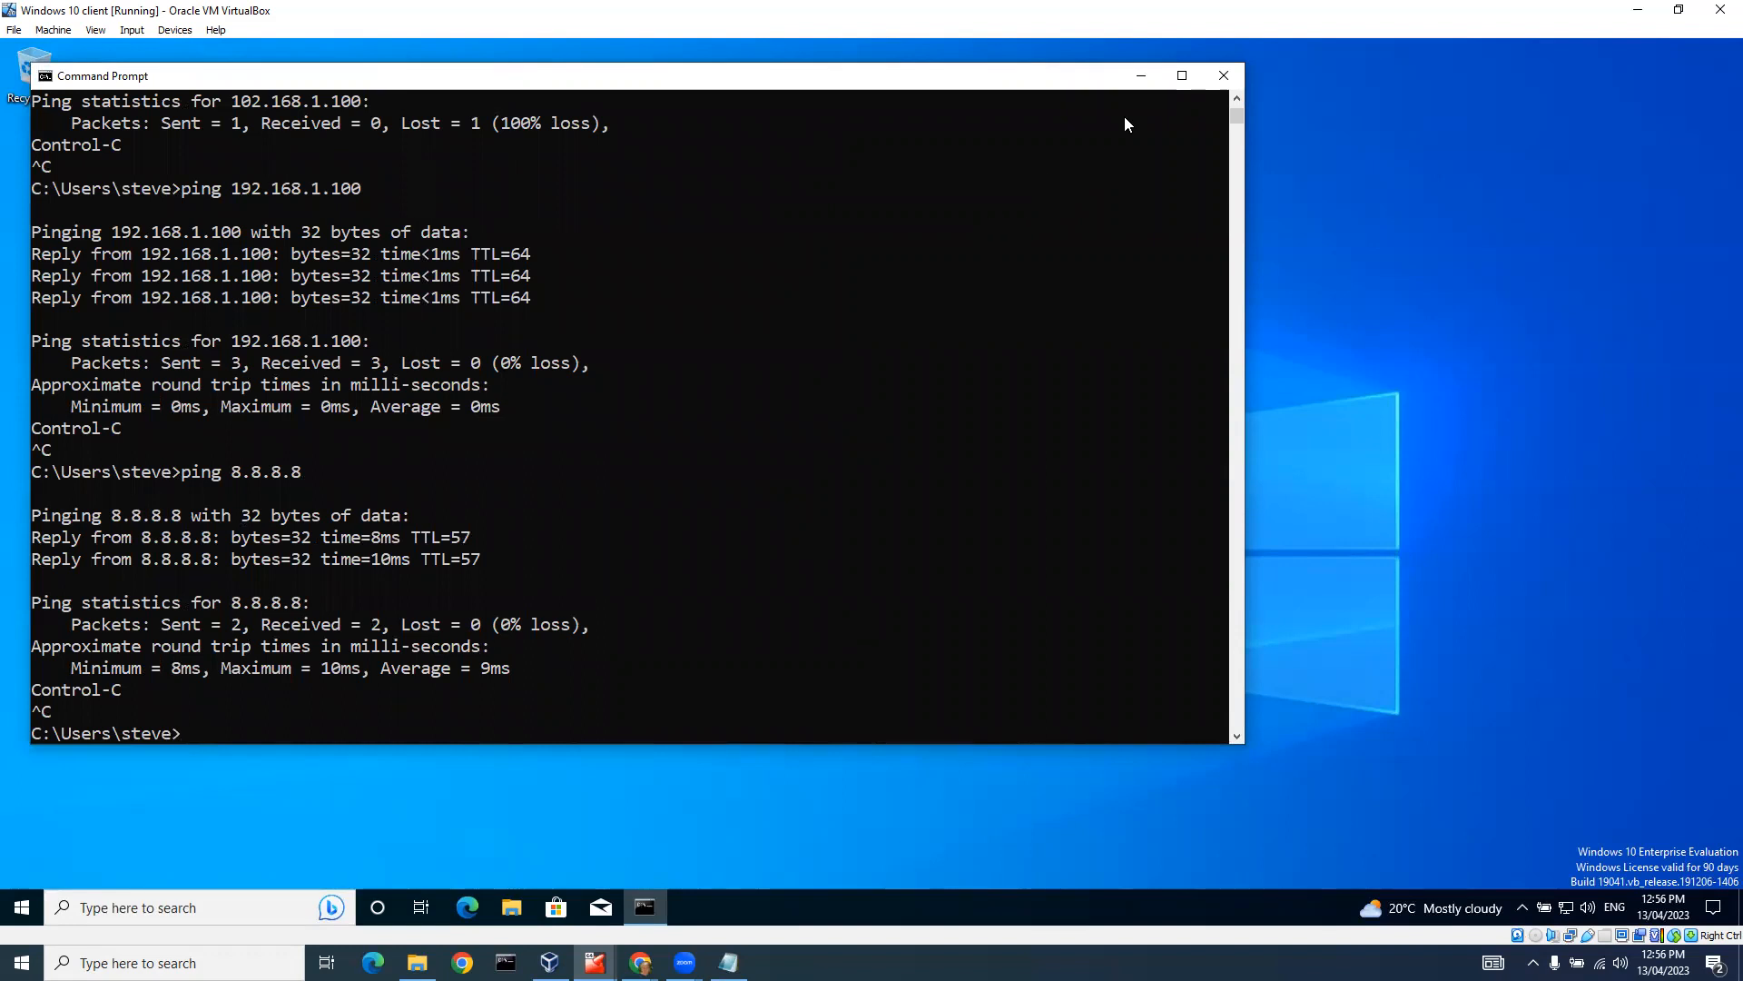
left_click(1222, 75)
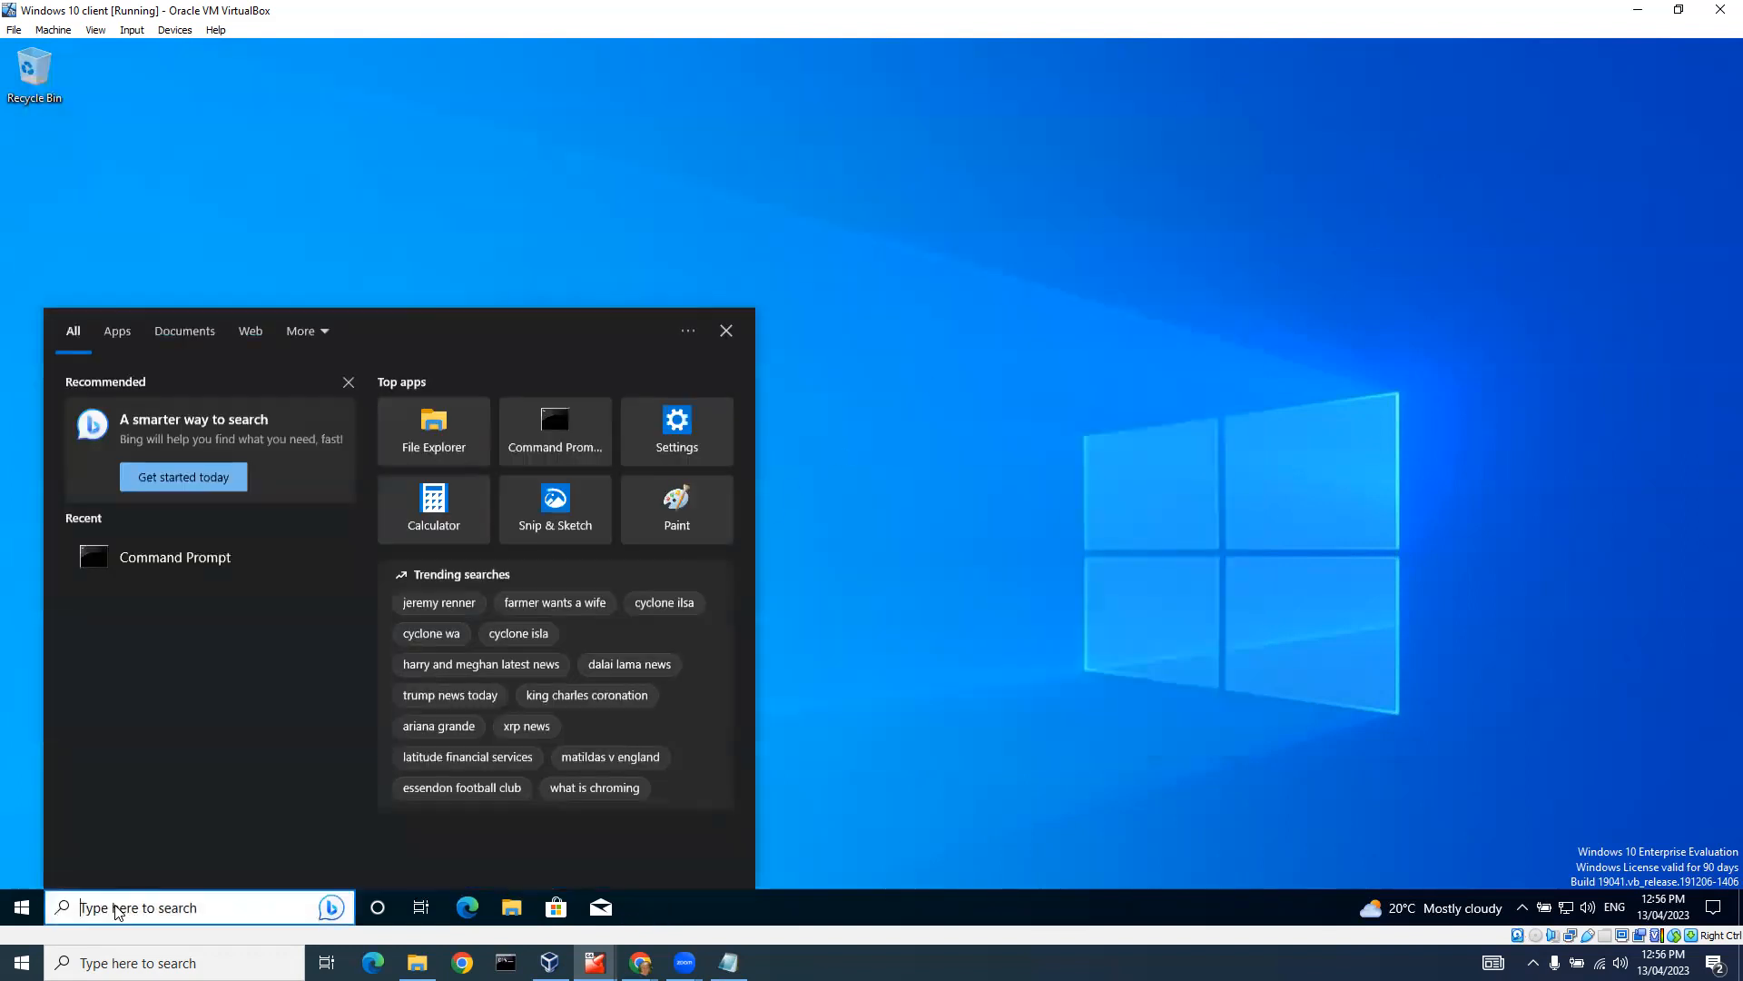
Launch Windows PowerShell as administrator via search 'pow', approving the UAC prompt.
type("pow")
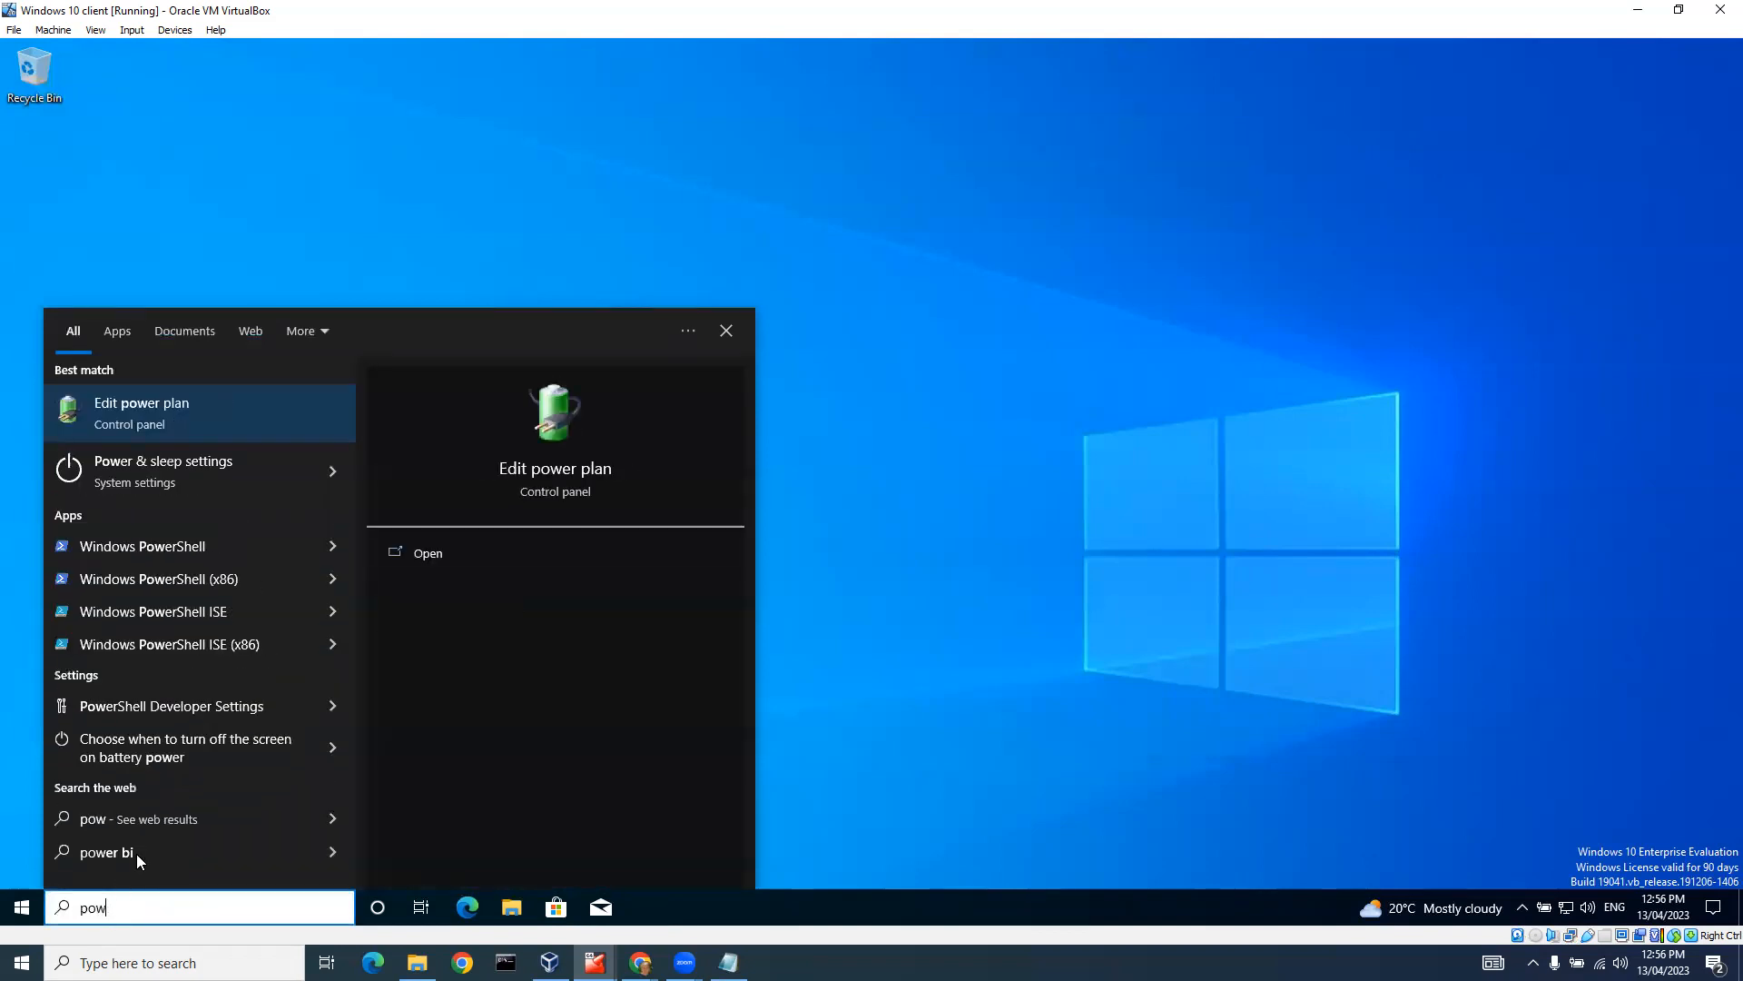
mouse_move(328, 552)
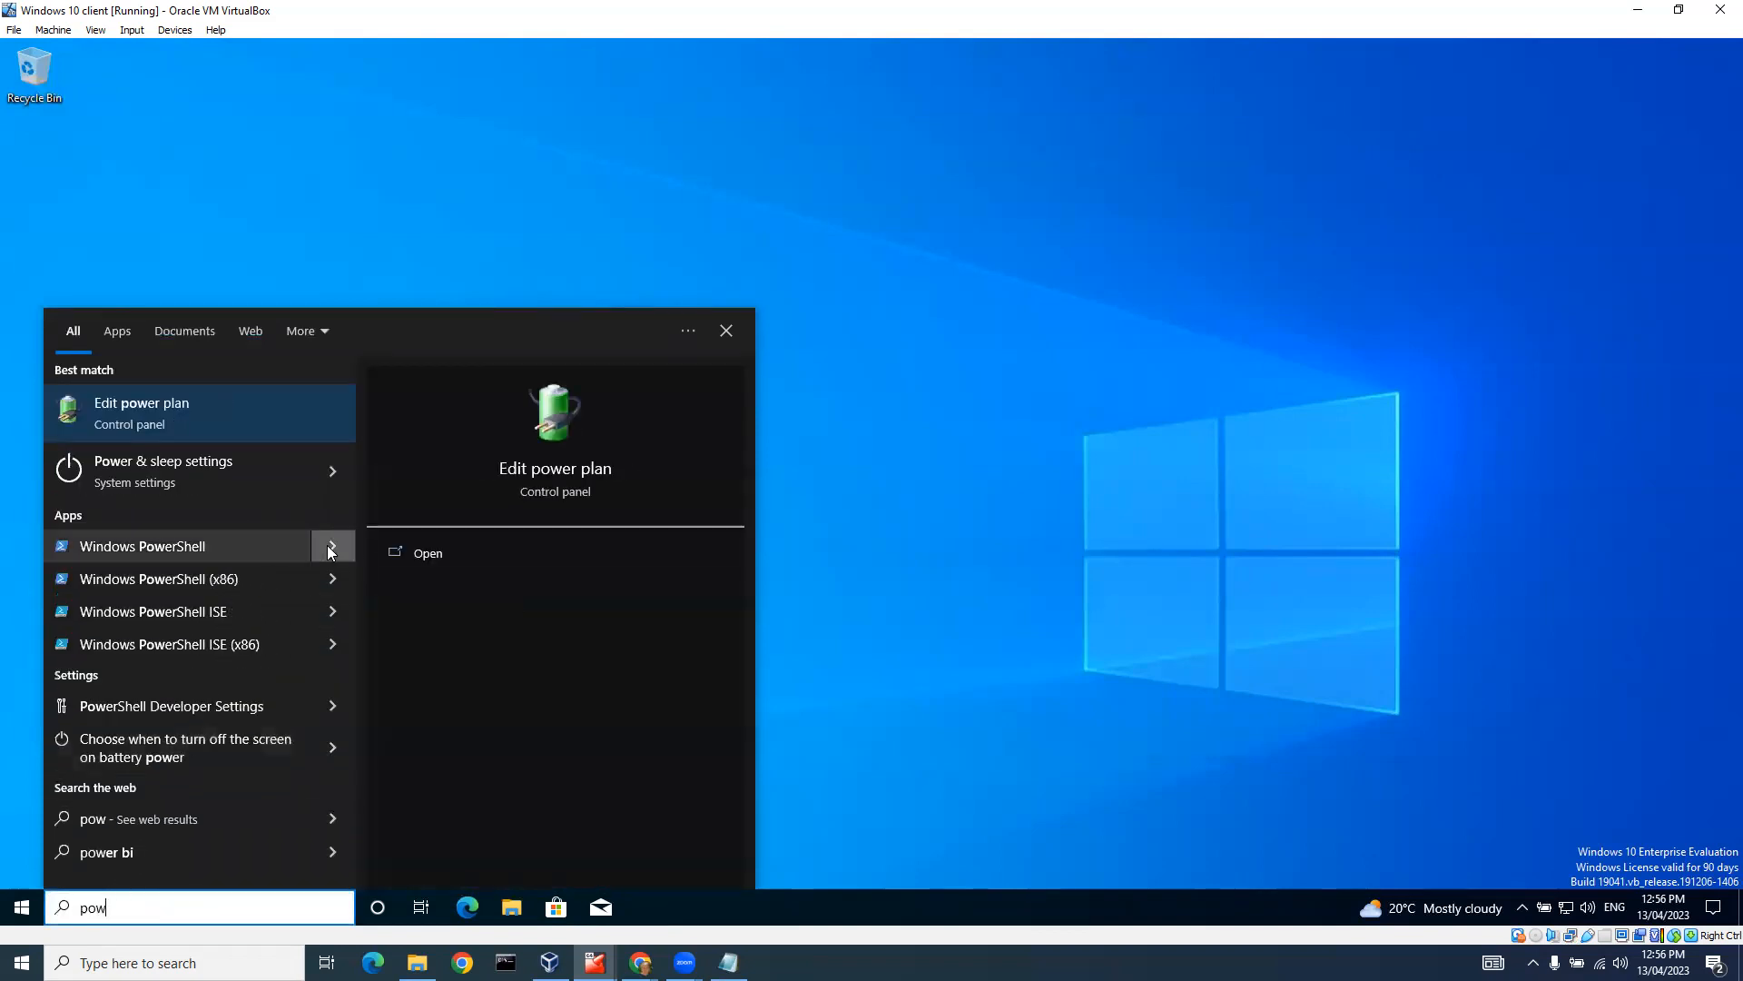
mouse_move(330, 547)
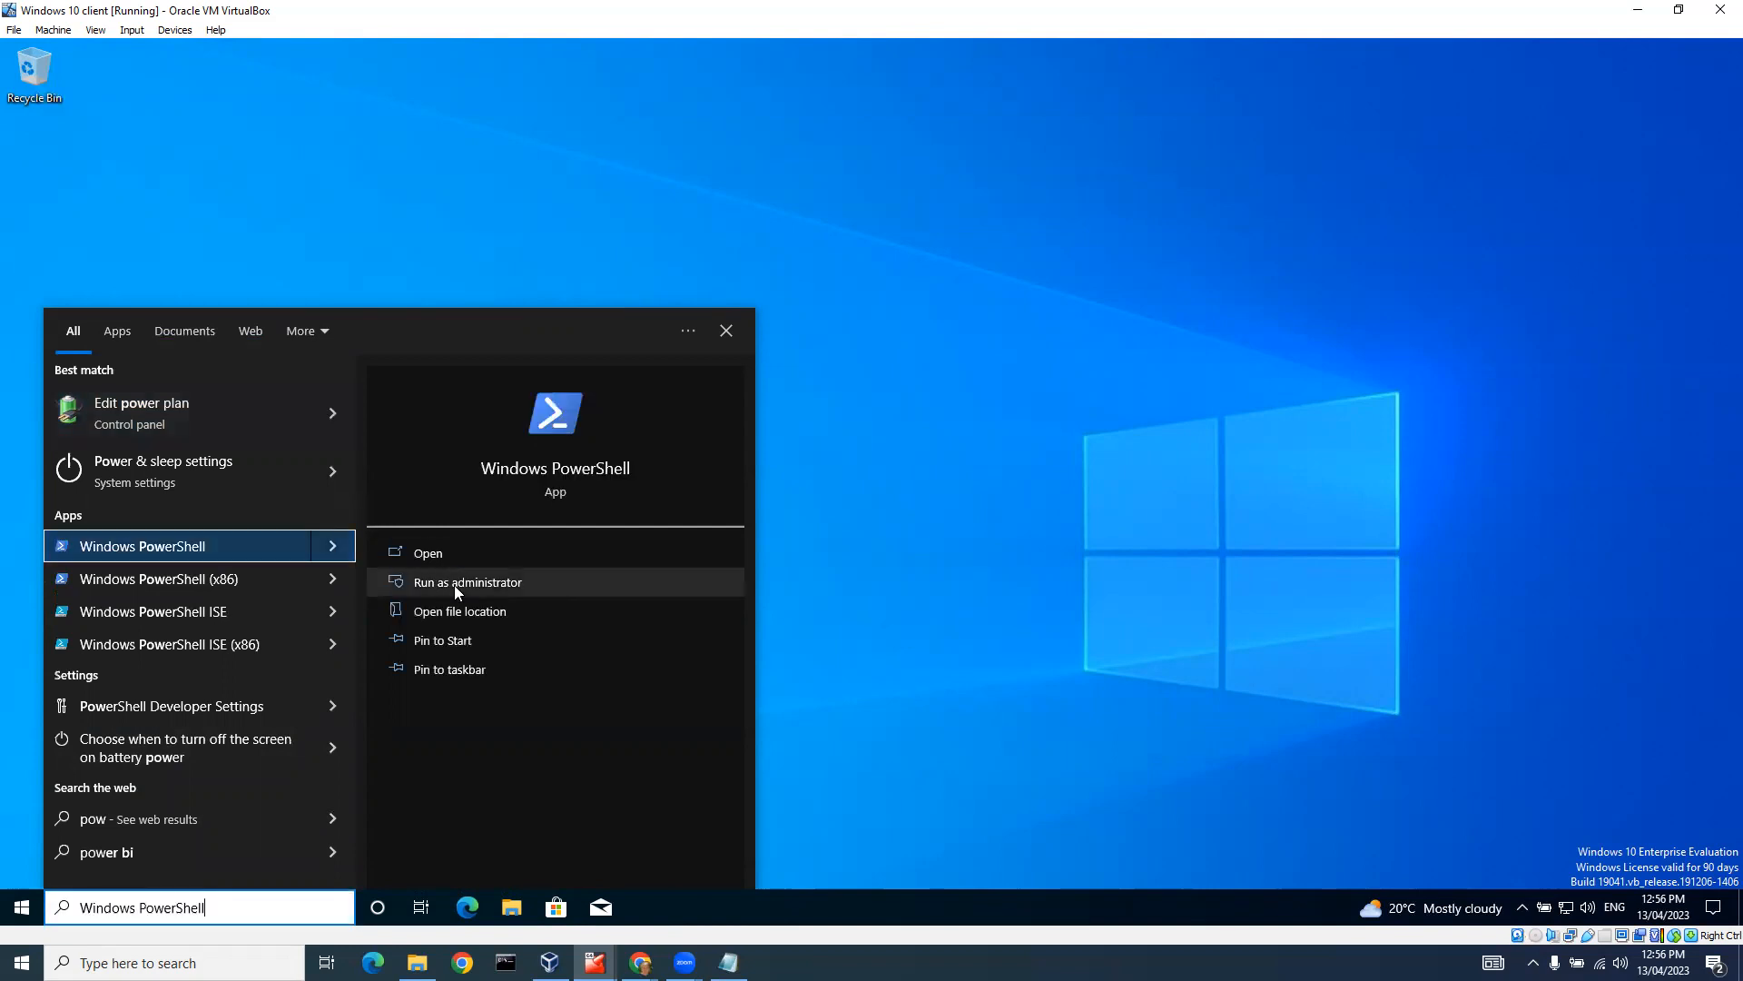
left_click(467, 581)
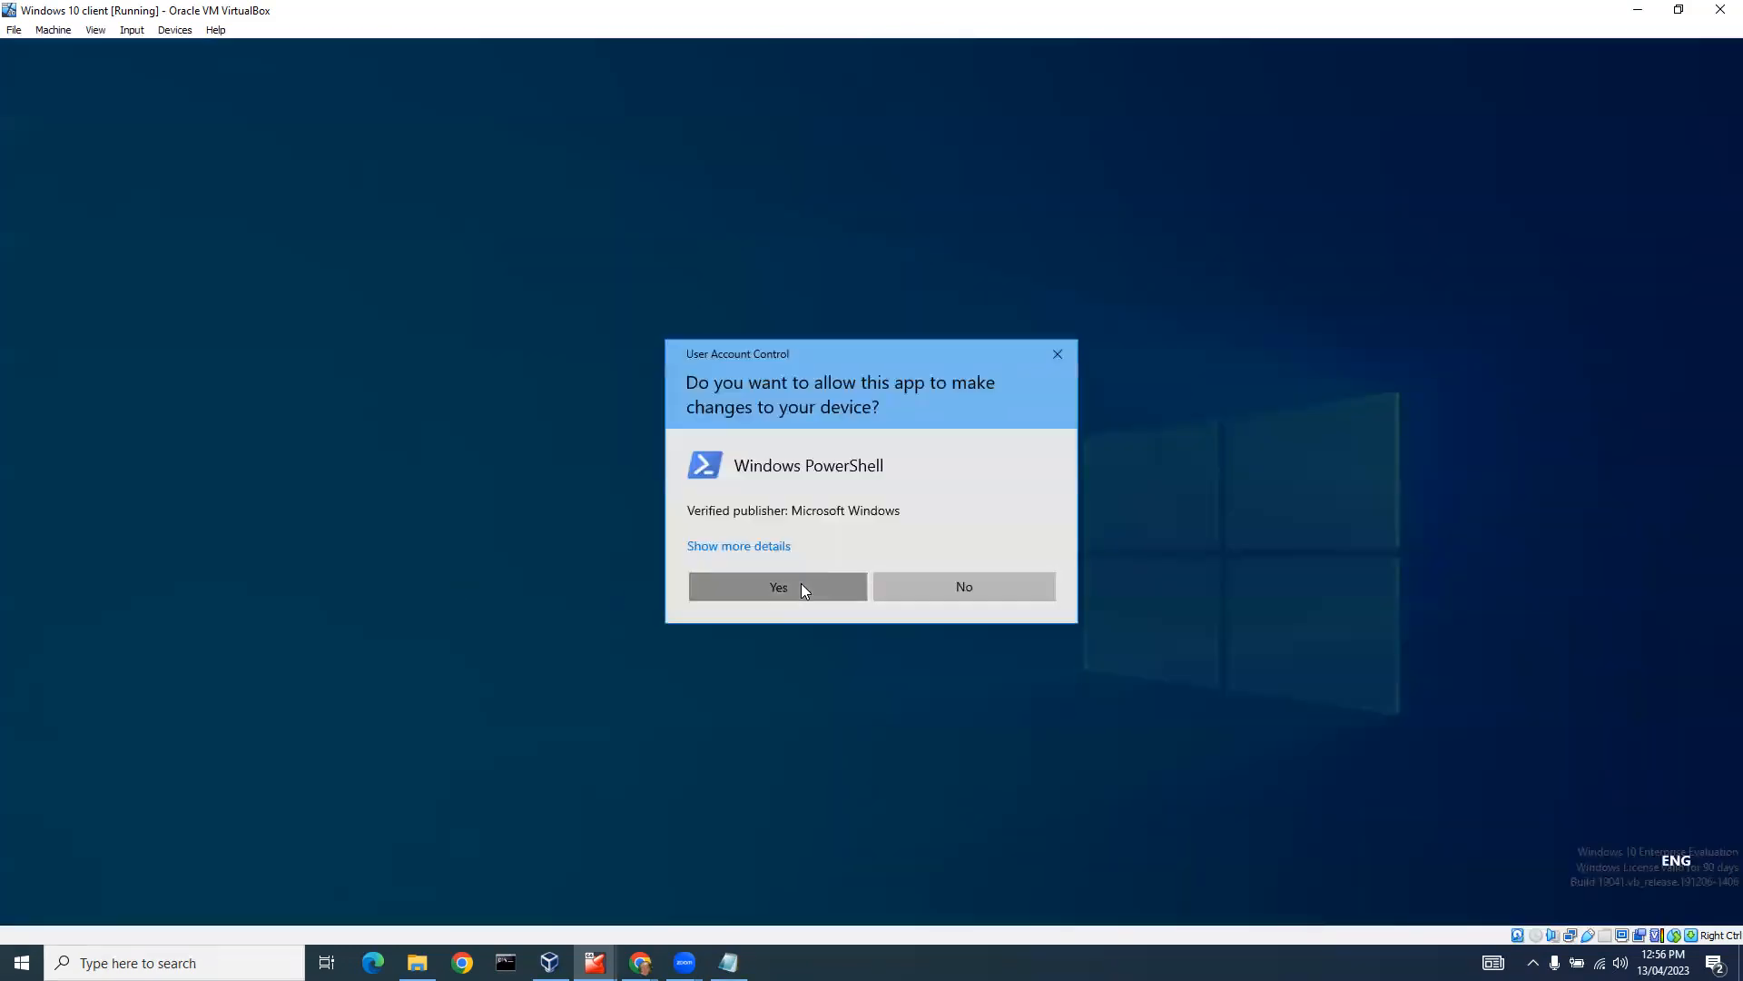
left_click(777, 587)
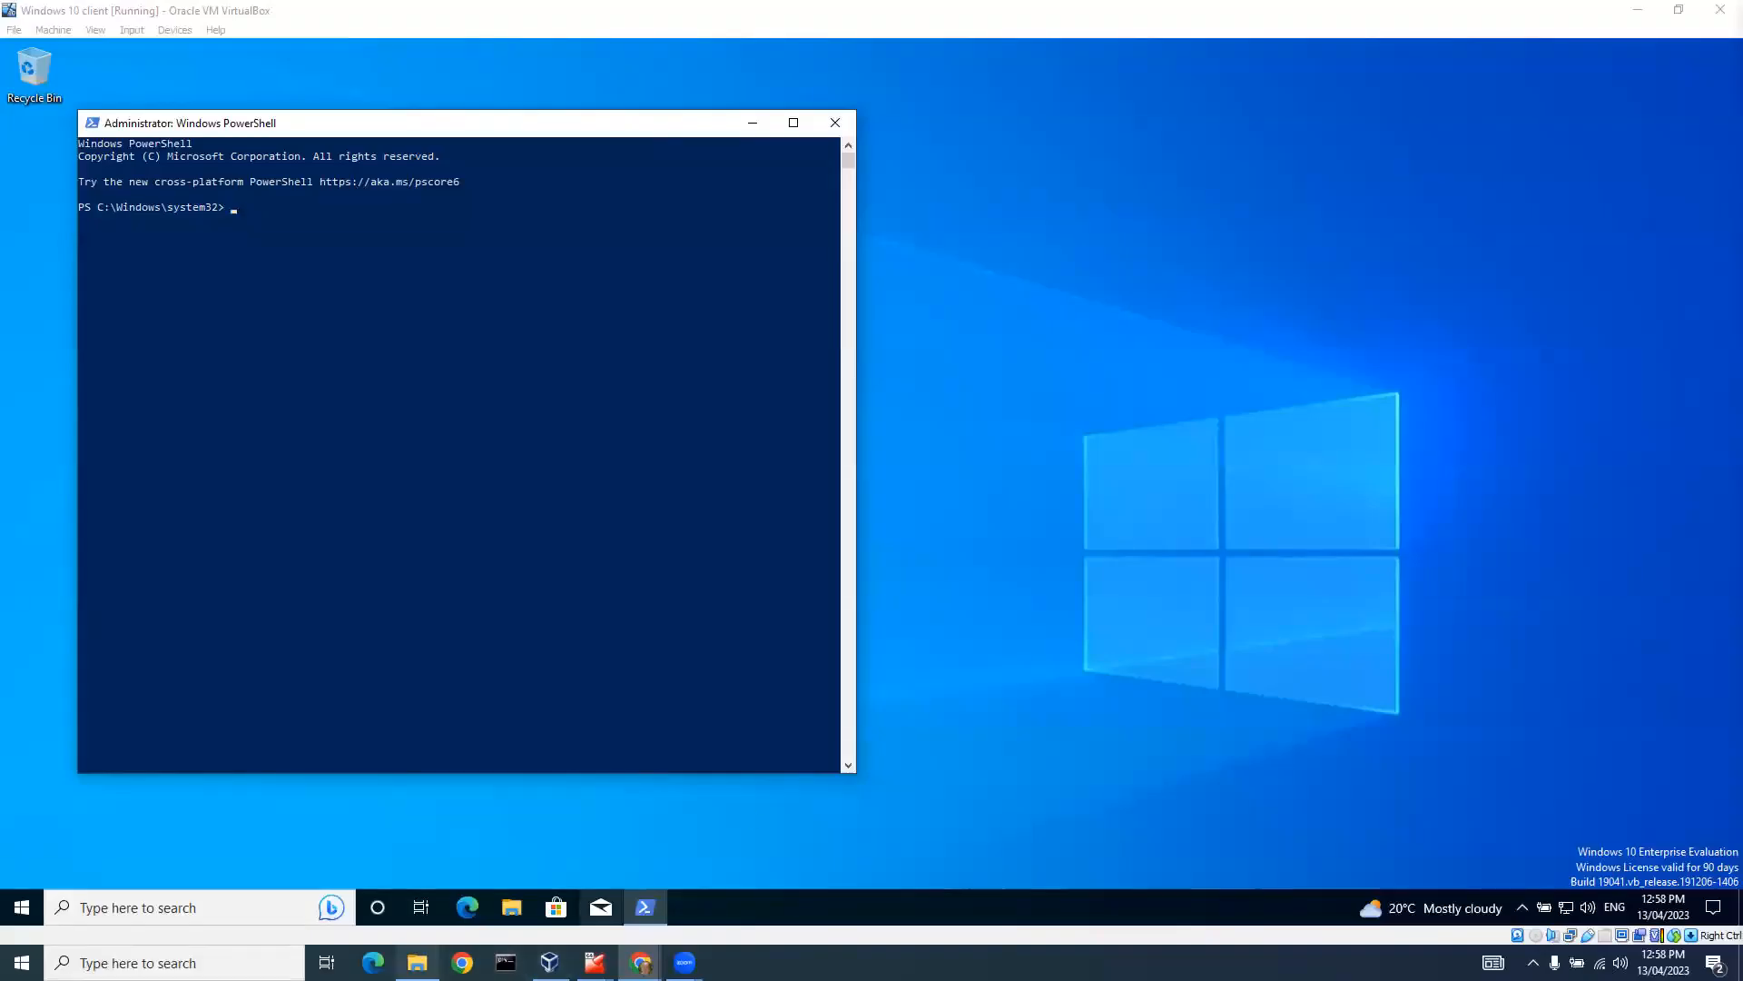
right_click(417, 962)
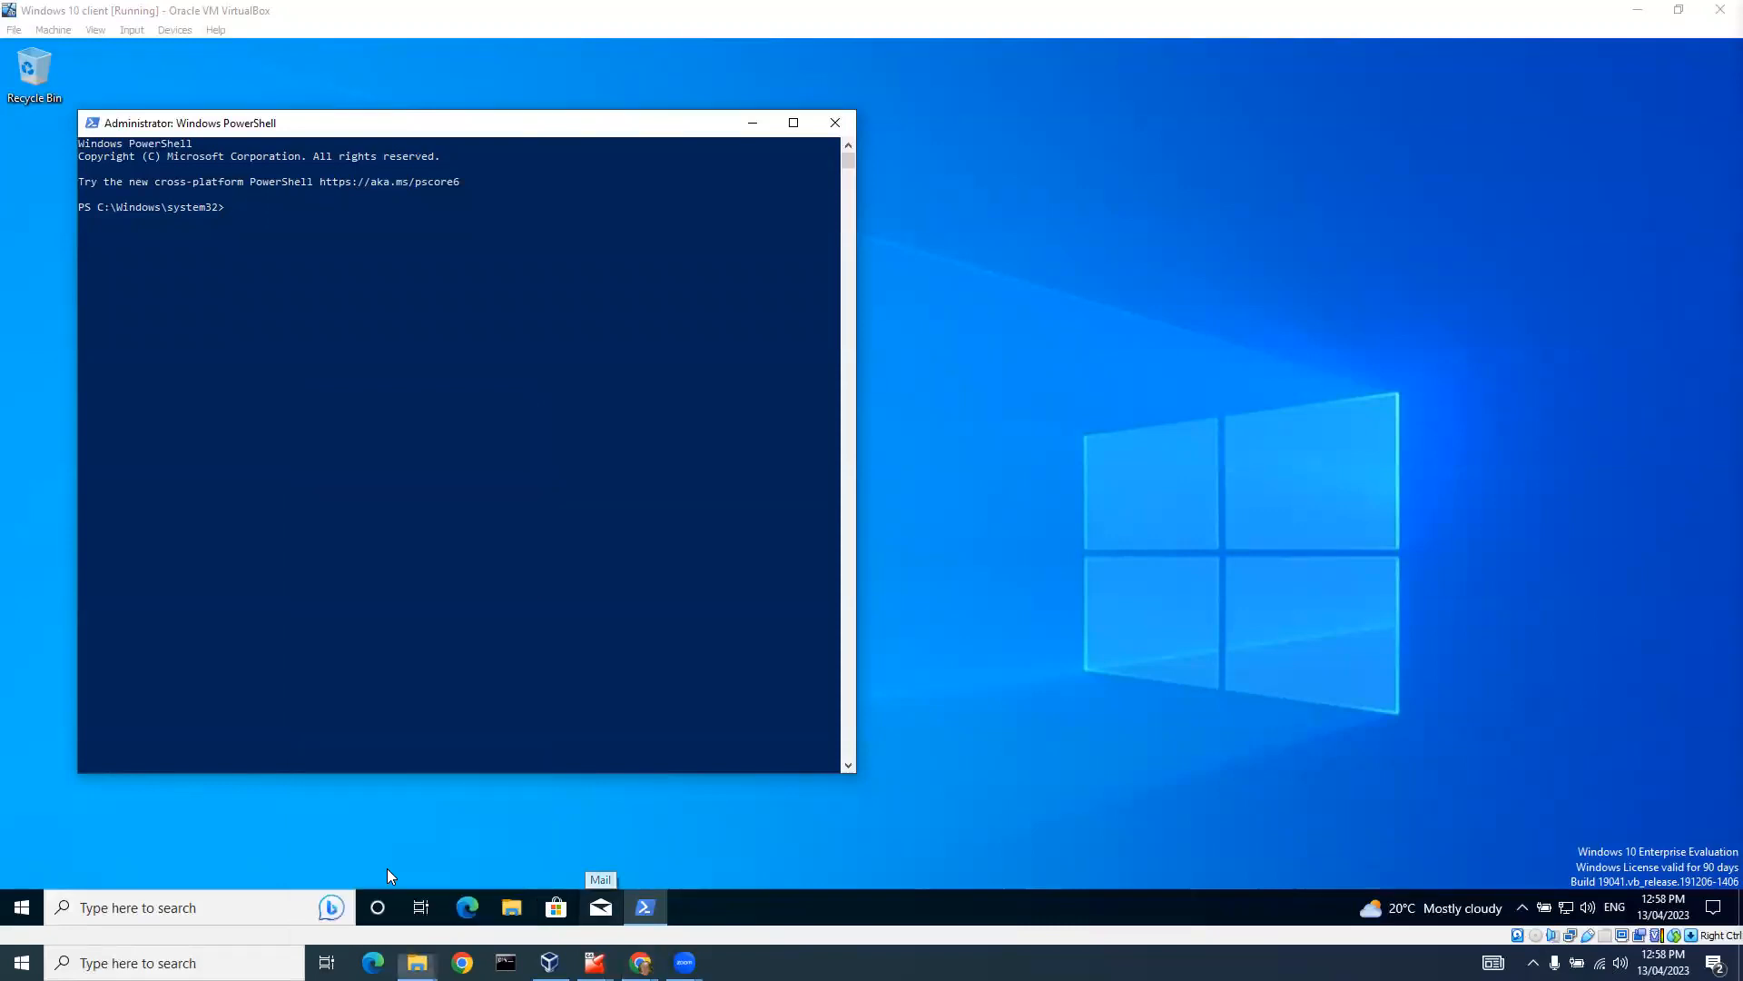
Open windows.txt from Recent files, copy all the Elastic Agent install commands, and close it.
left_click(510, 908)
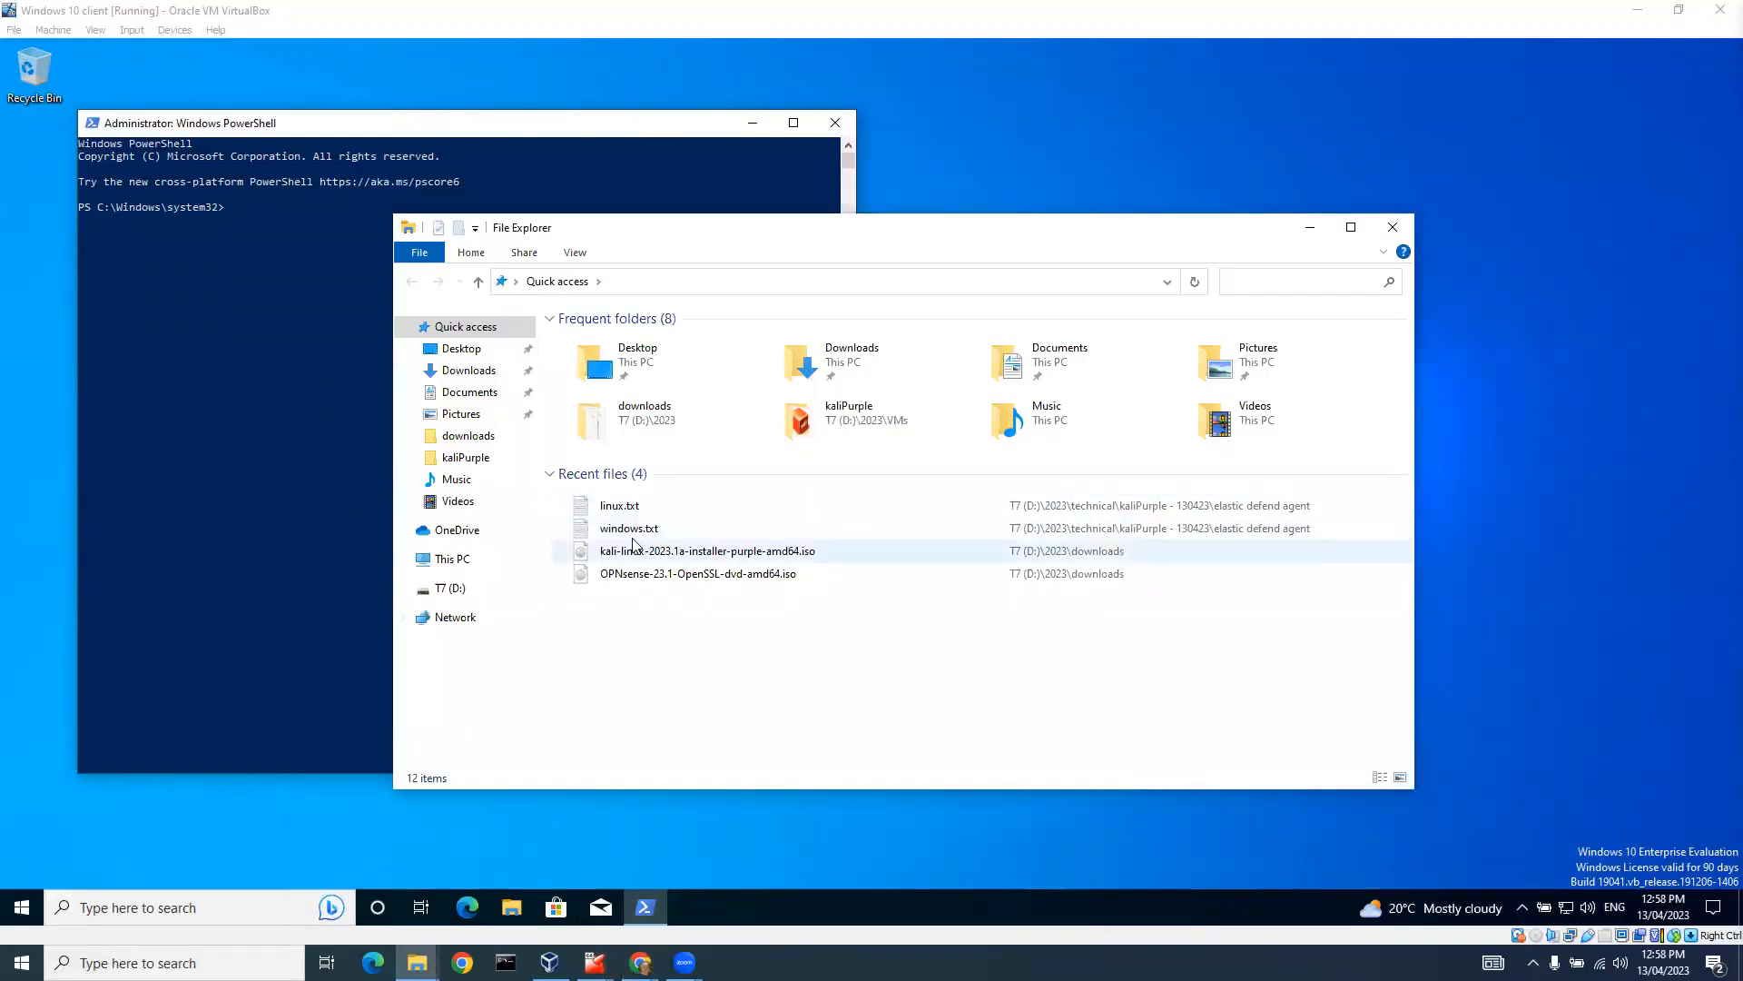
double_click(628, 526)
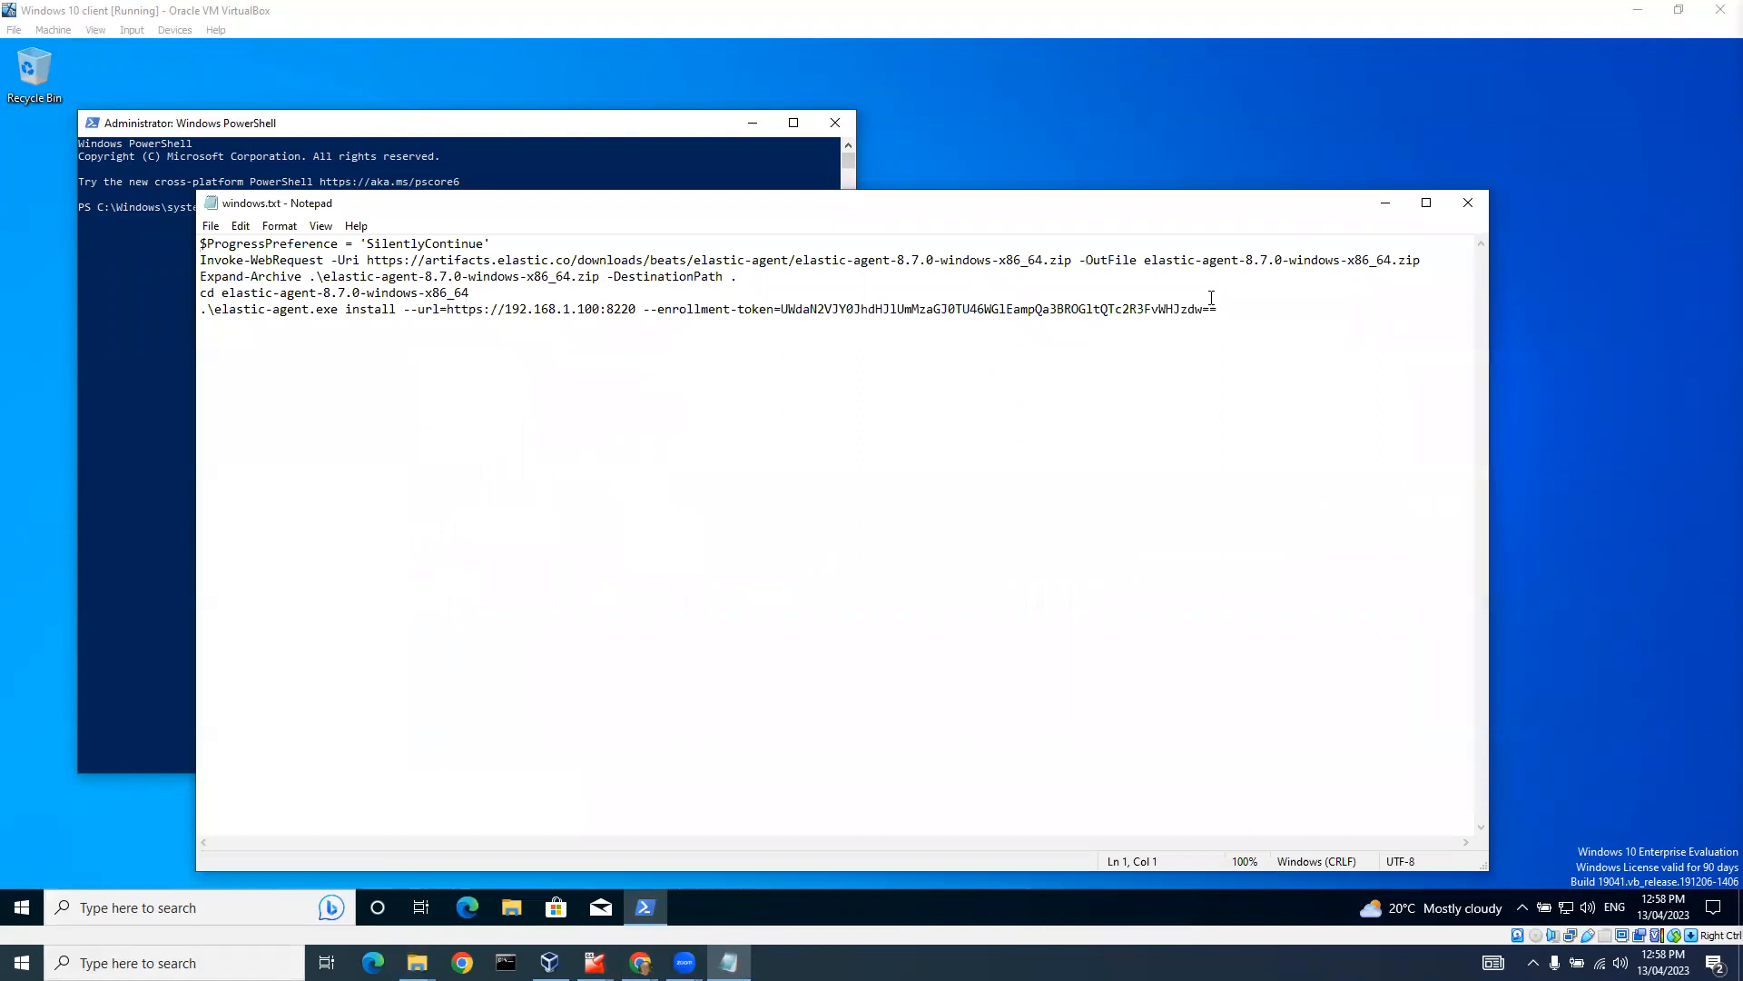
key("ctrl+a")
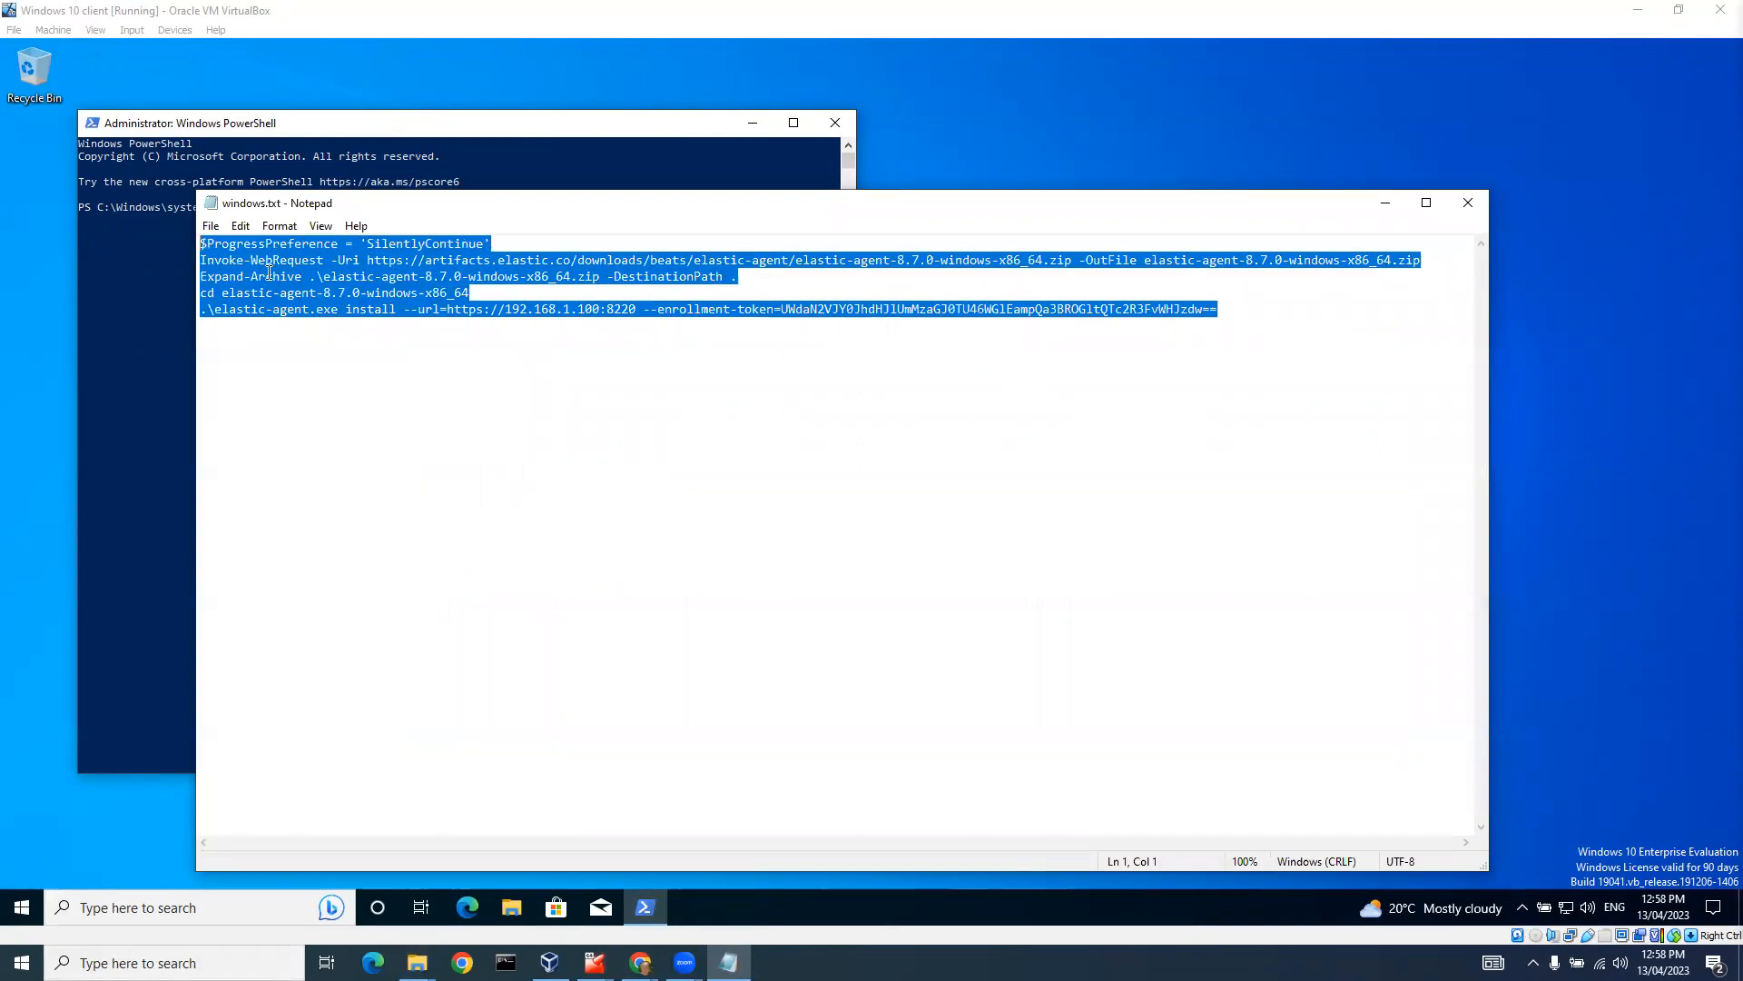
mouse_move(962, 309)
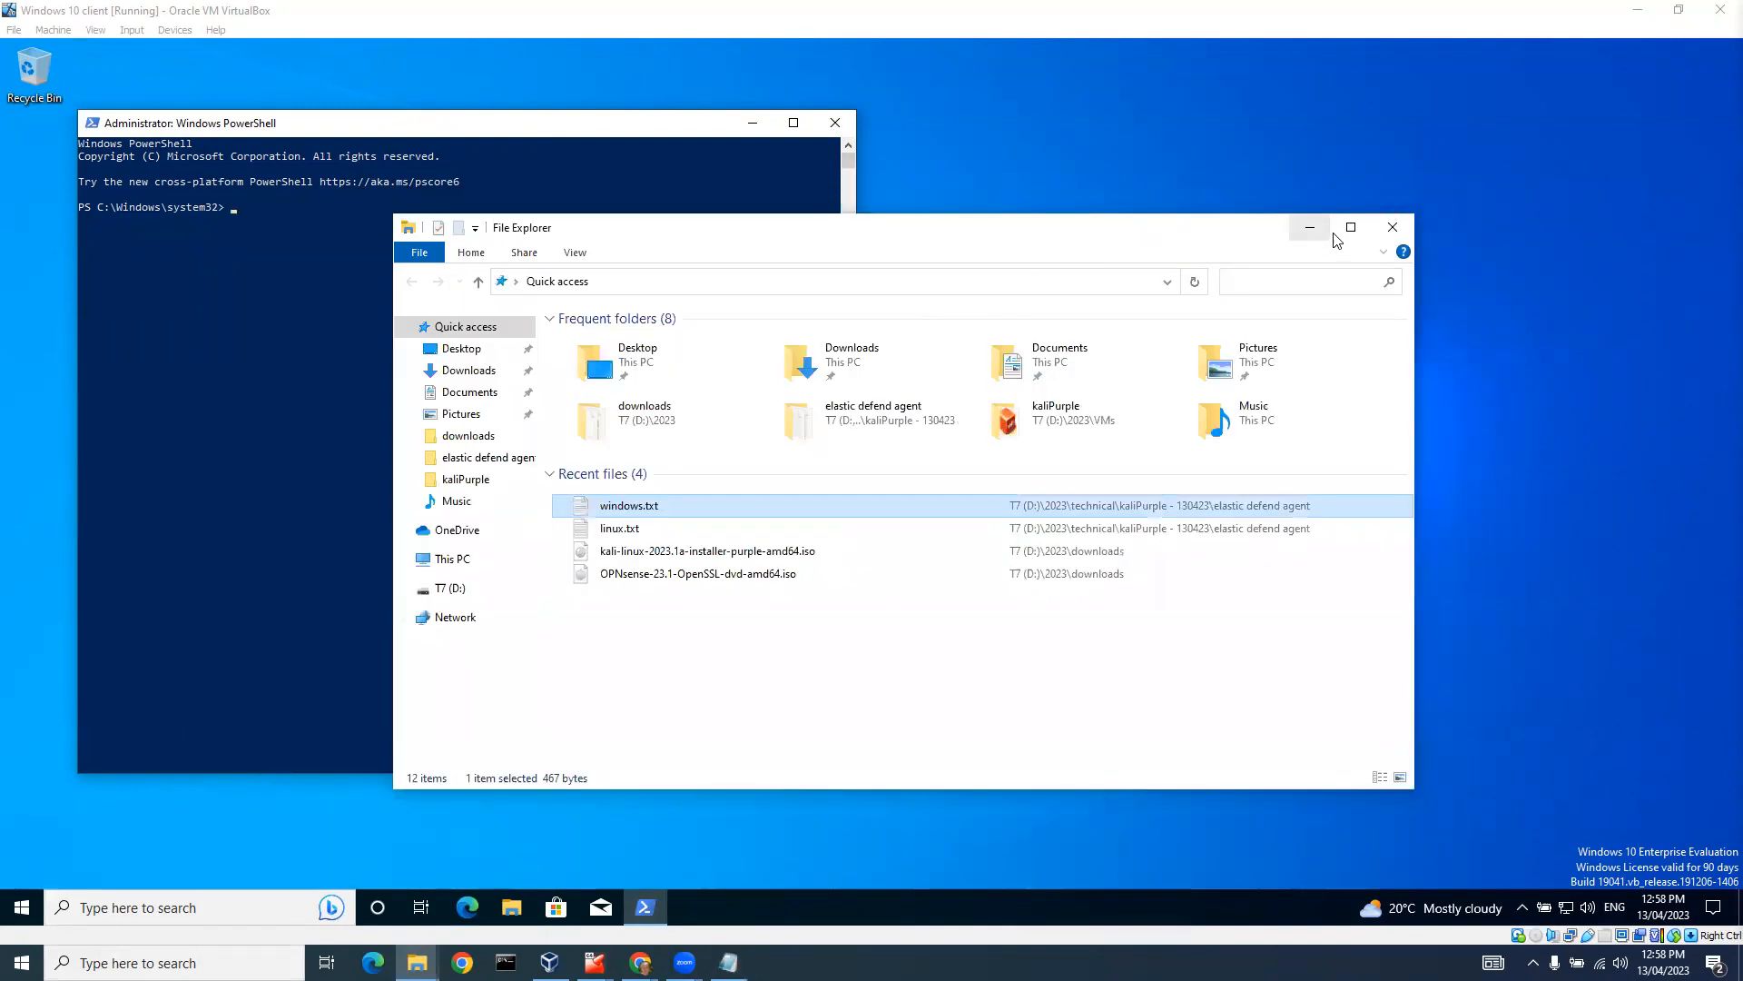
left_click(1391, 227)
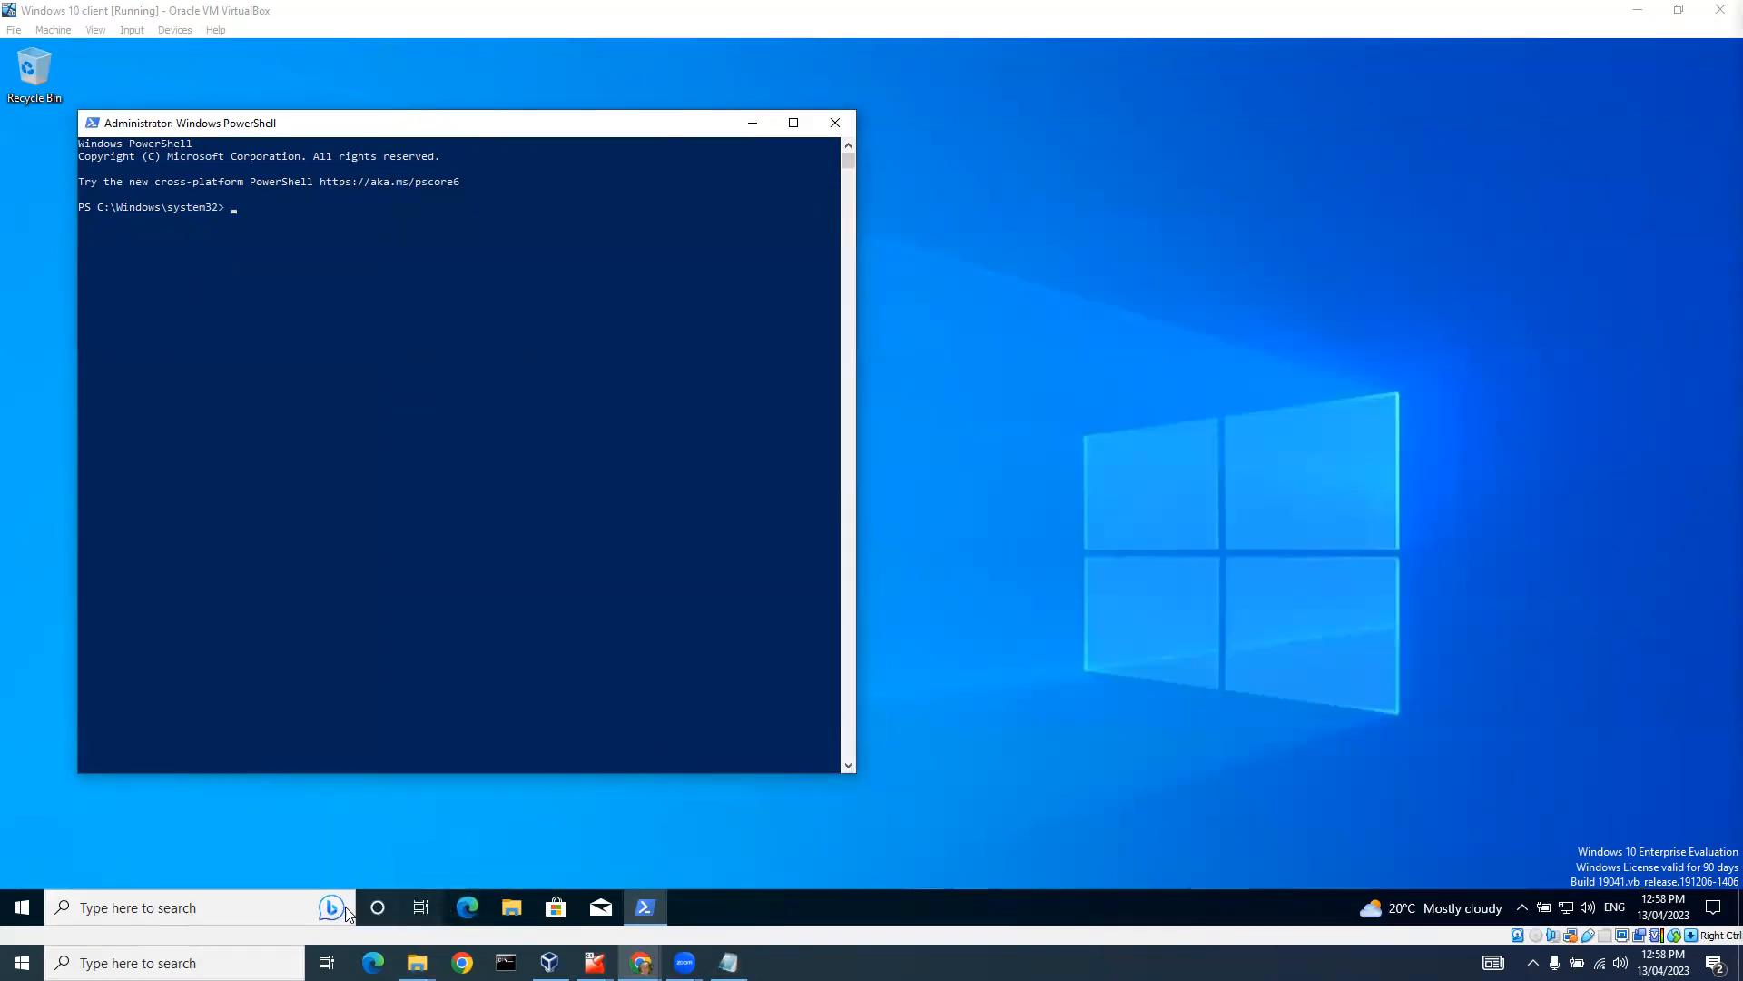
Launch Notepad from search and paste the copied Elastic Agent install commands.
left_click(167, 908)
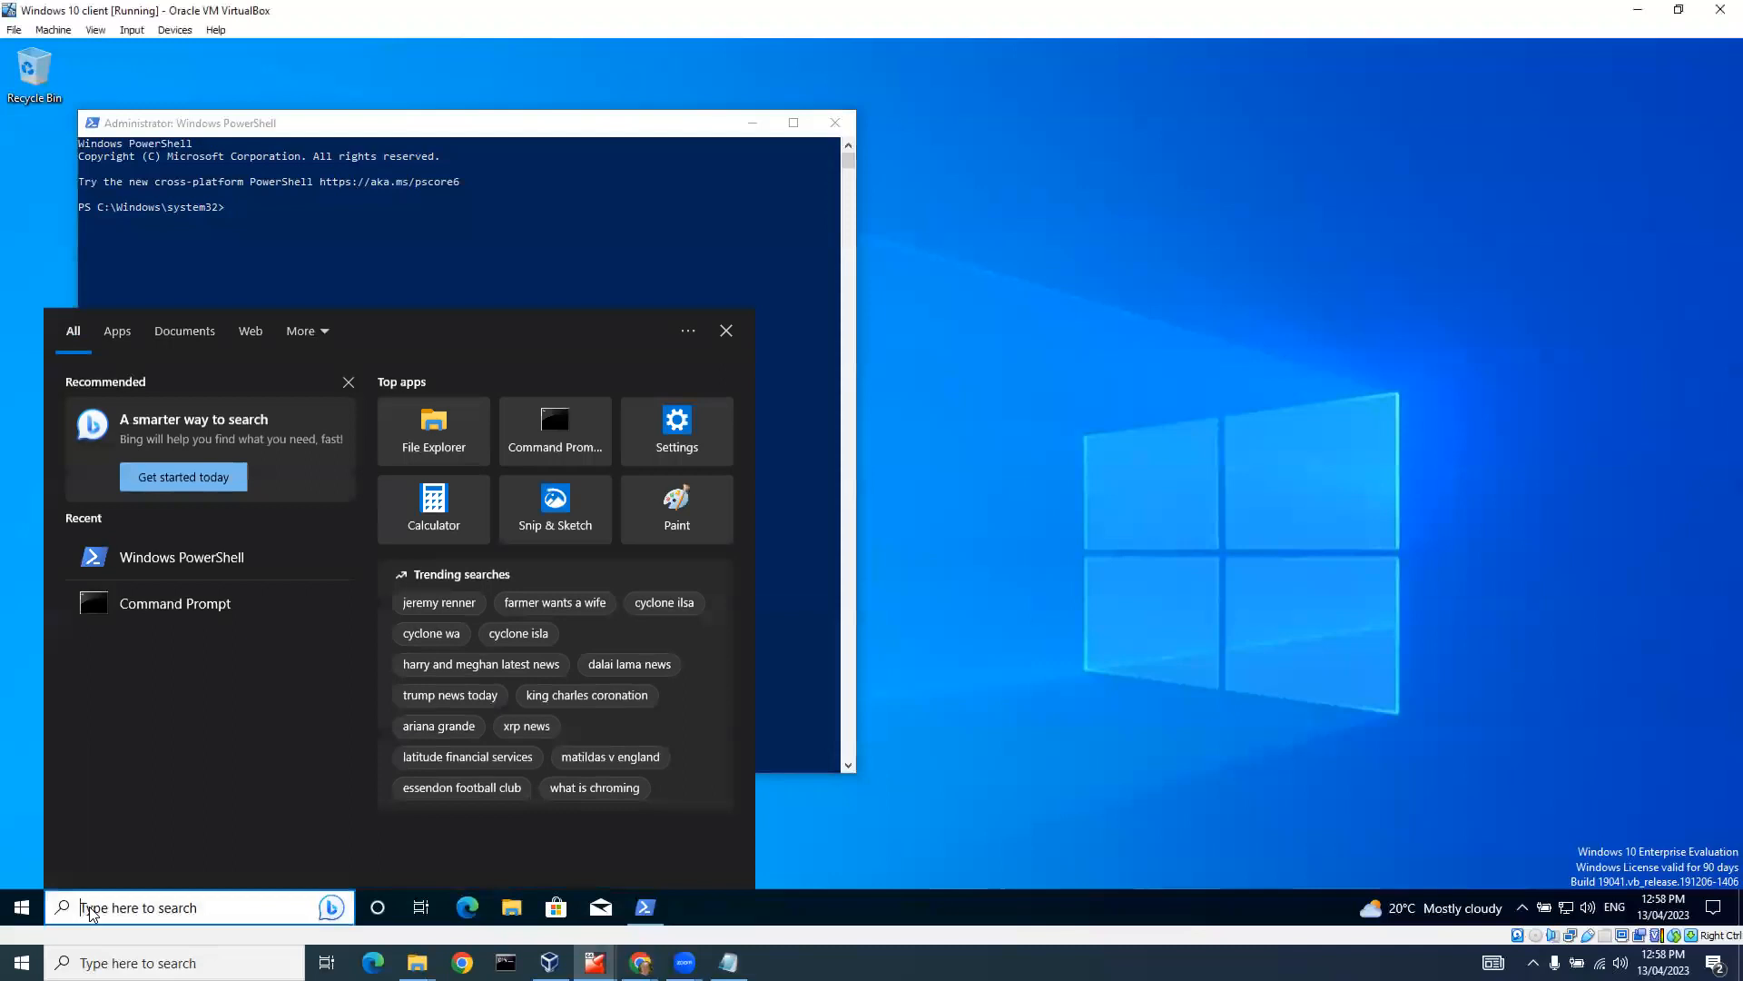
type("notepad")
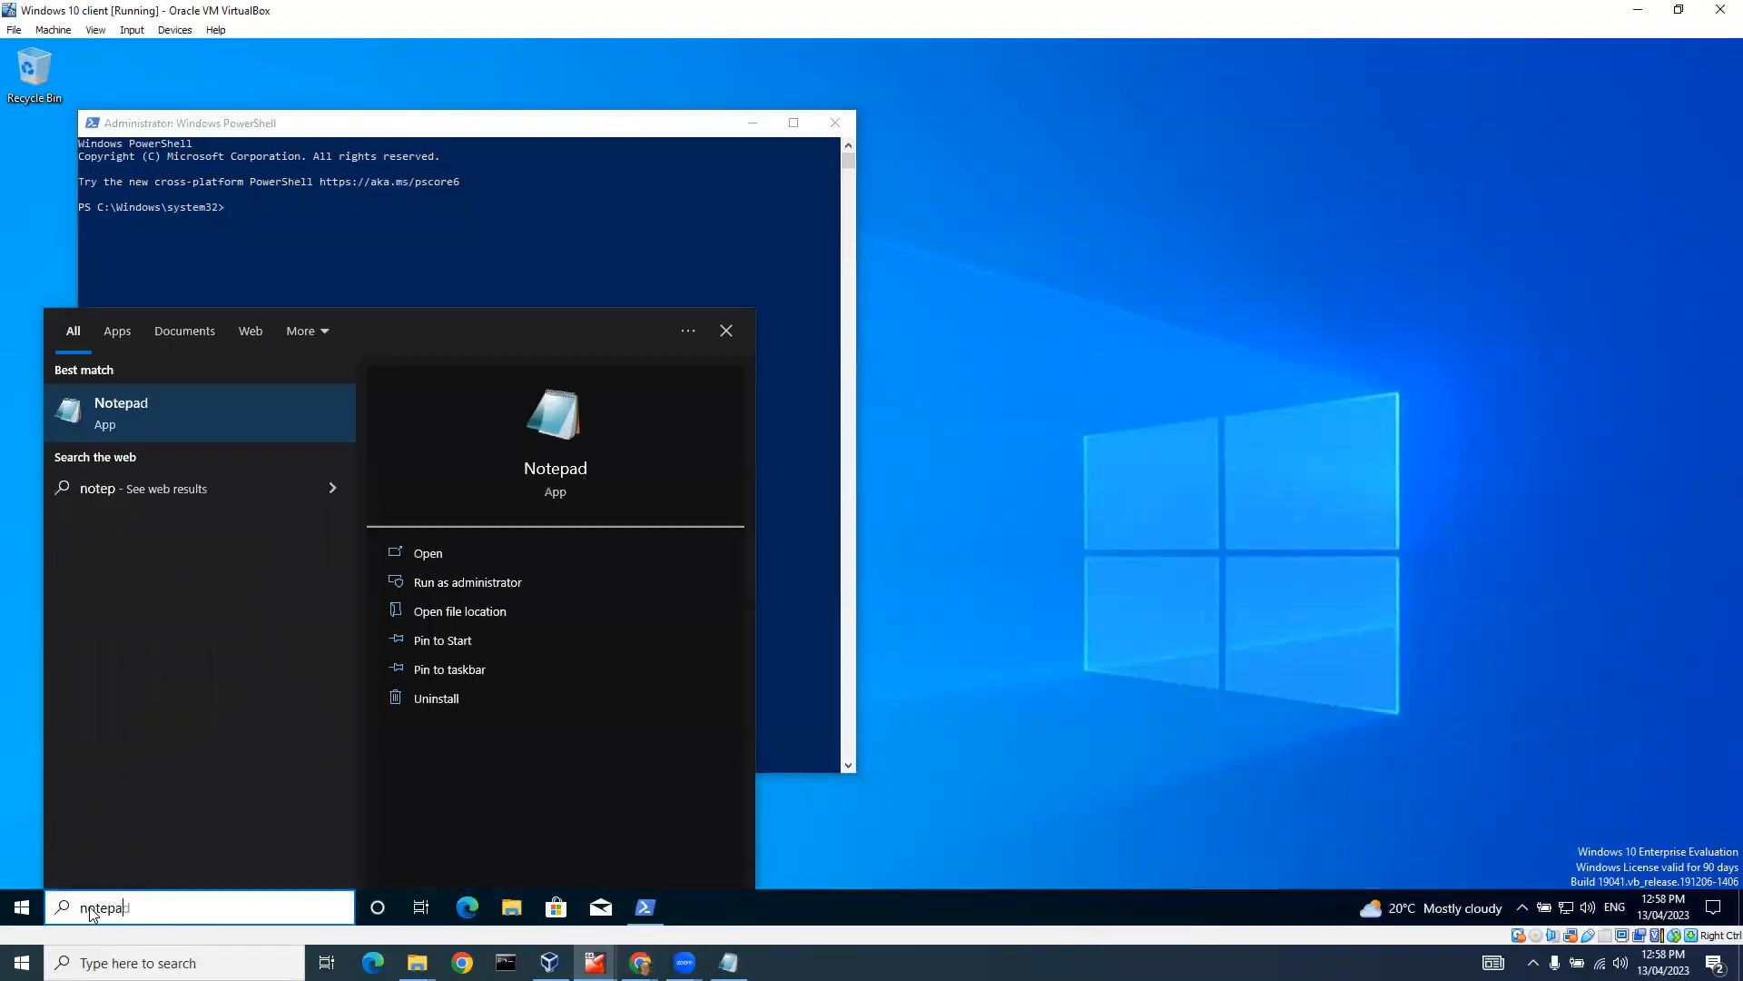
left_click(428, 553)
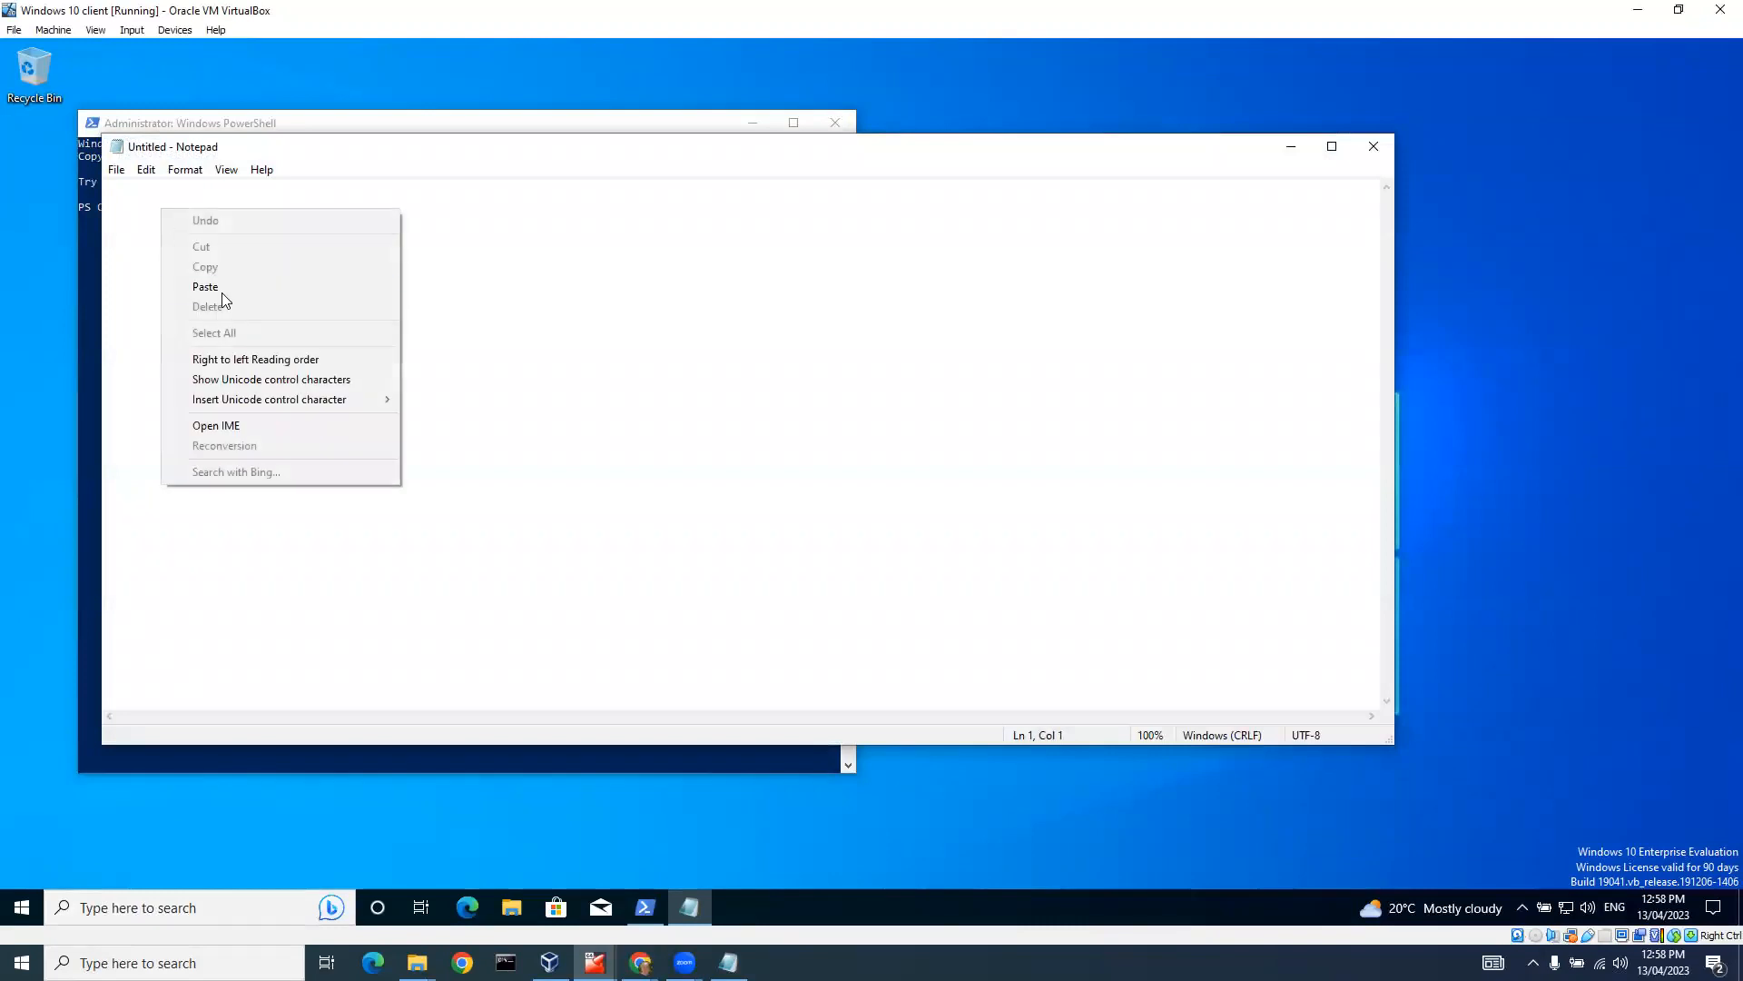
left_click(205, 286)
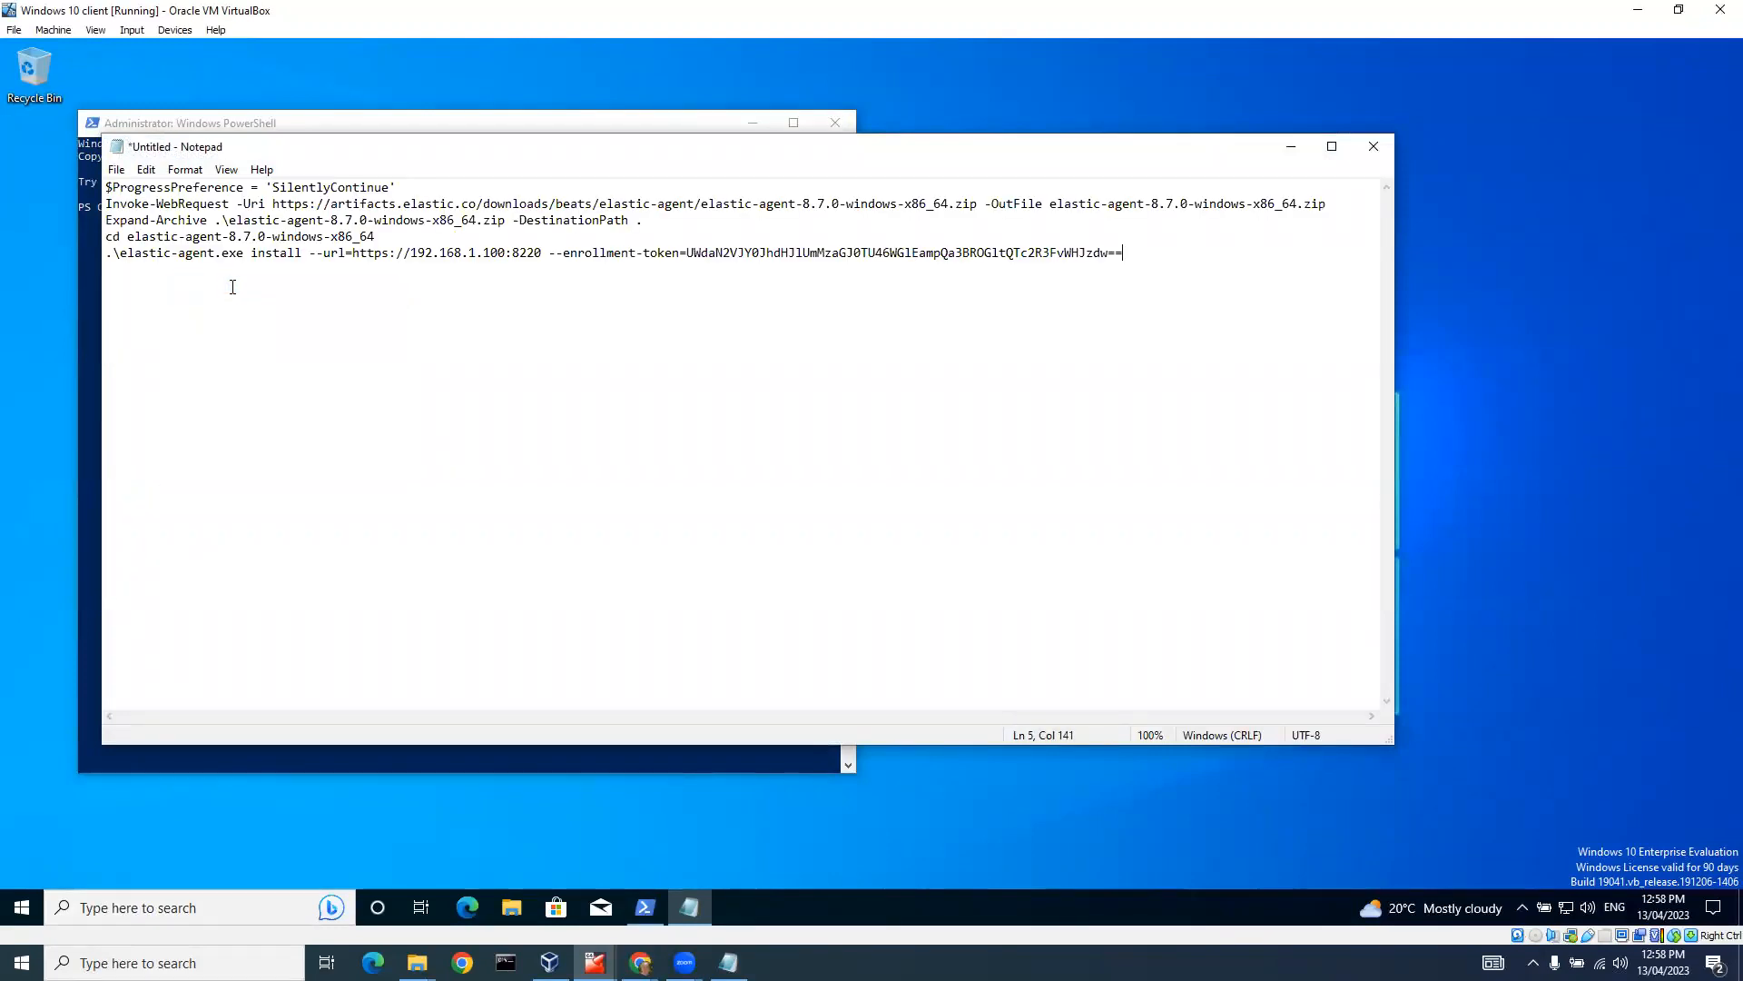
Save the commands to the Desktop as windowsClientAgentForElasticdefend.txt.
left_click(116, 169)
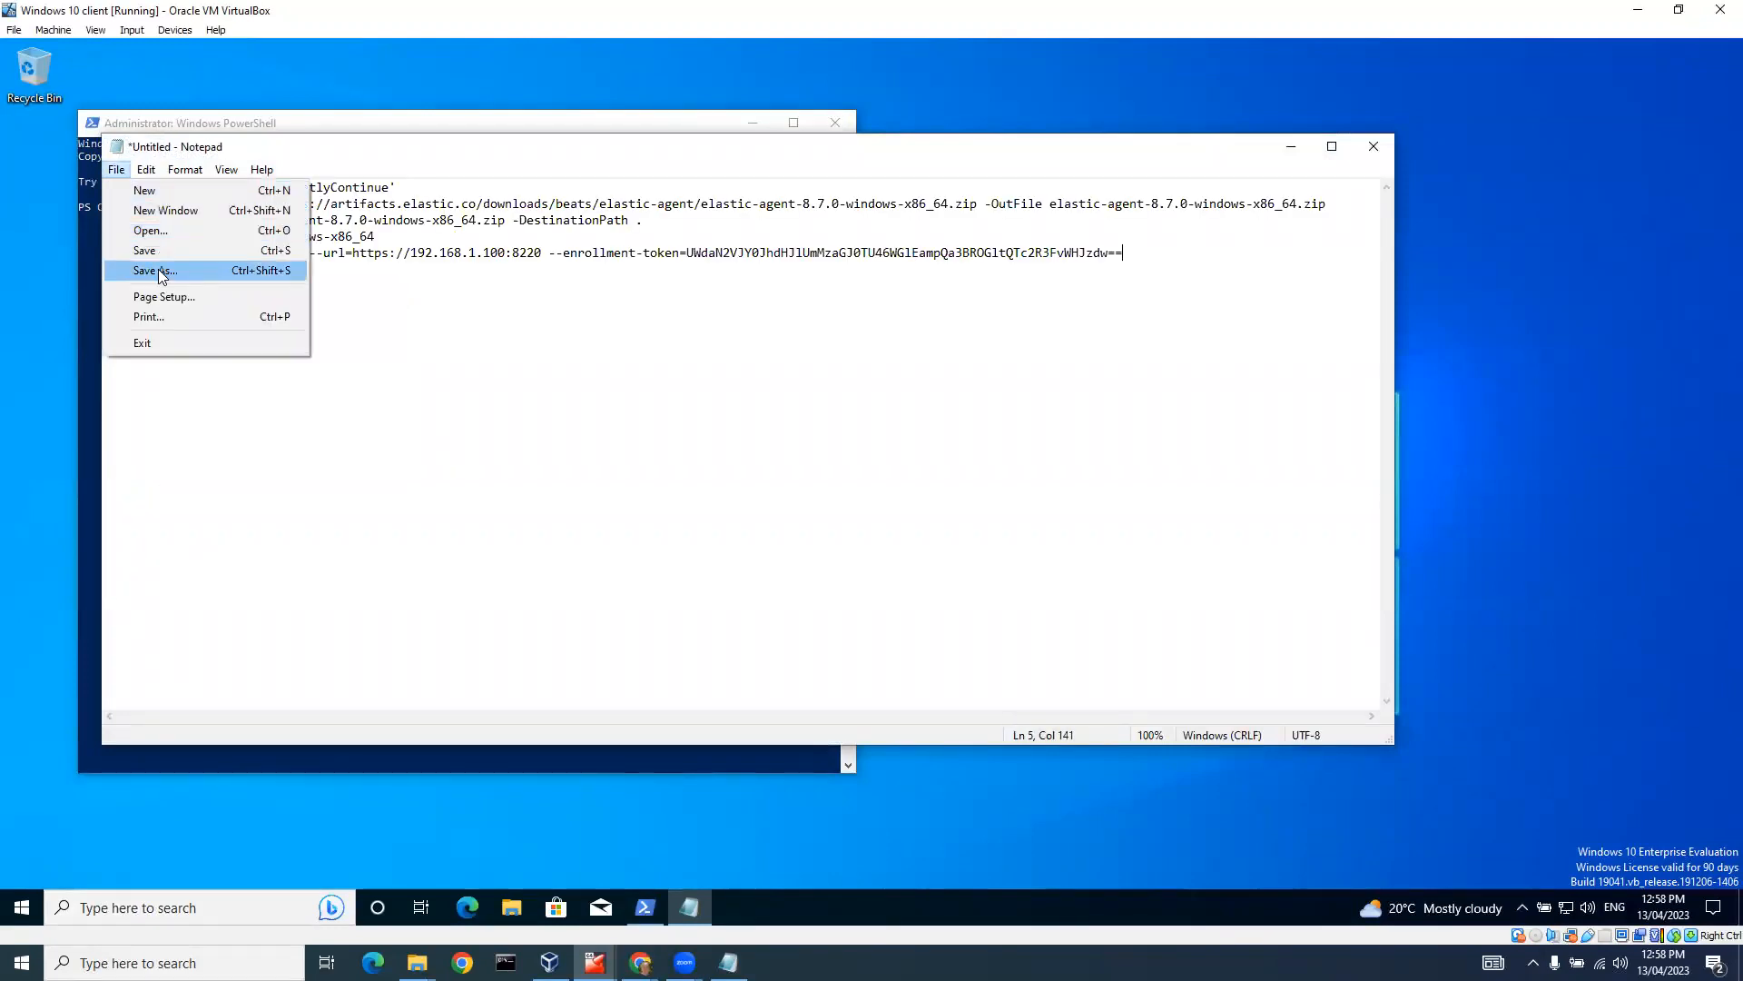
left_click(155, 271)
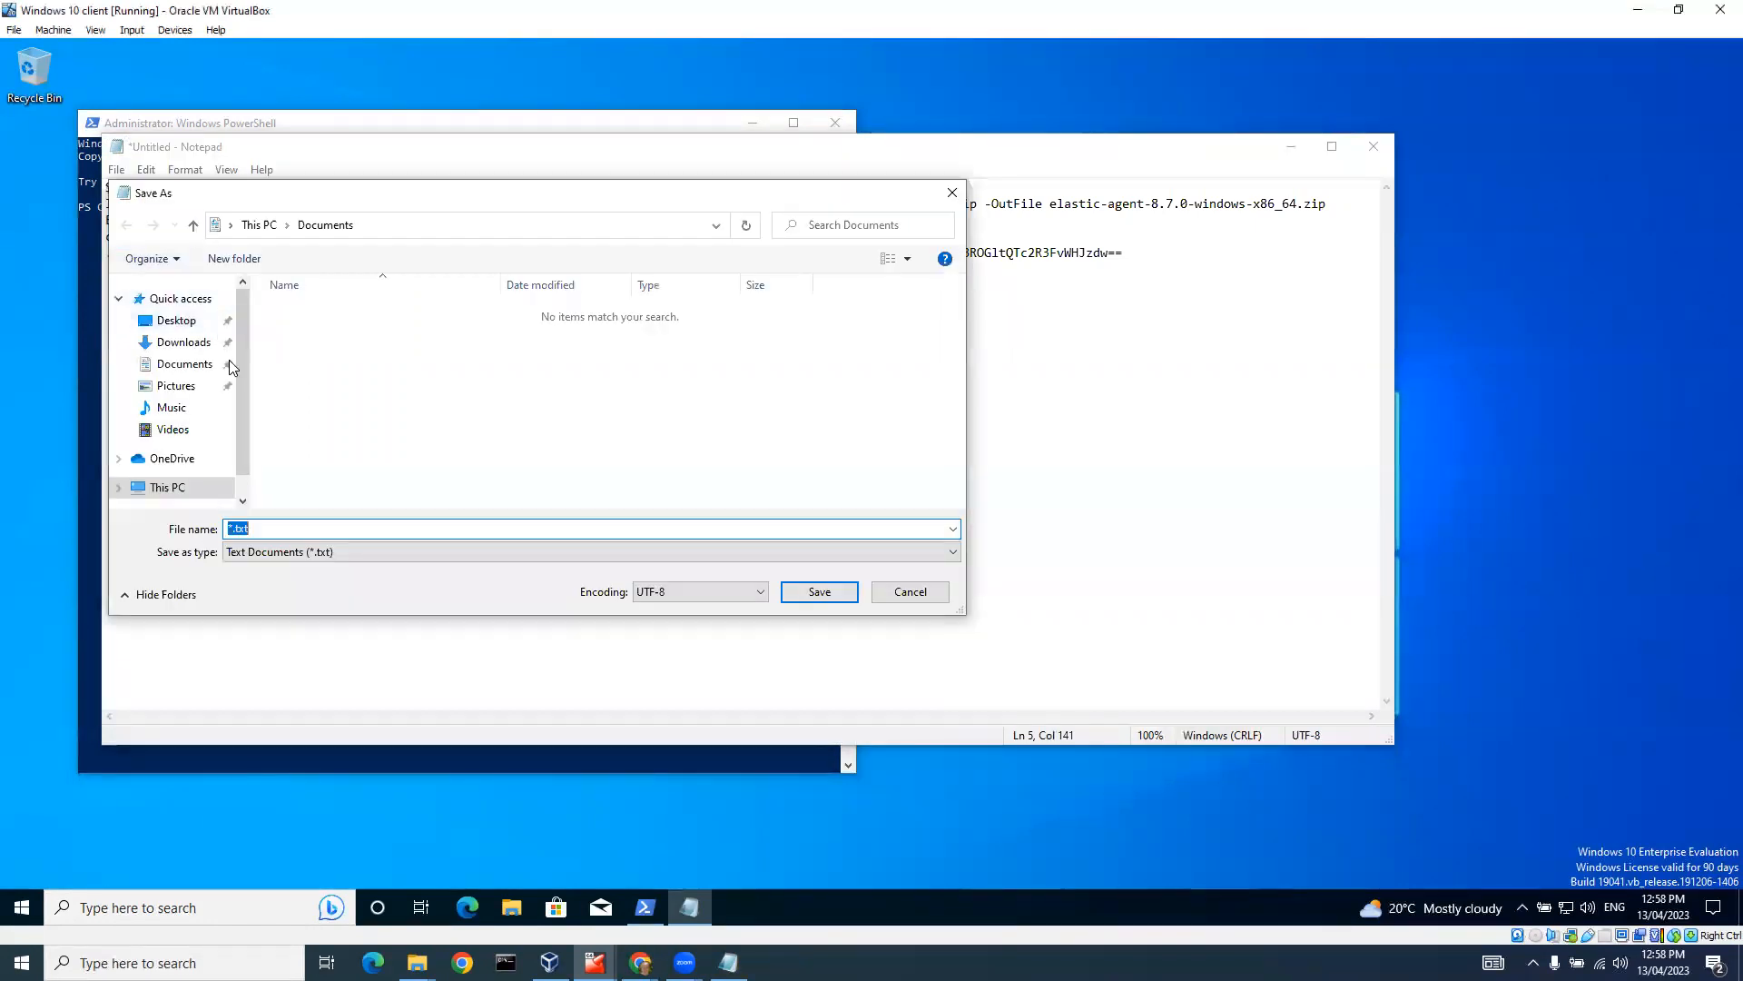
left_click(177, 320)
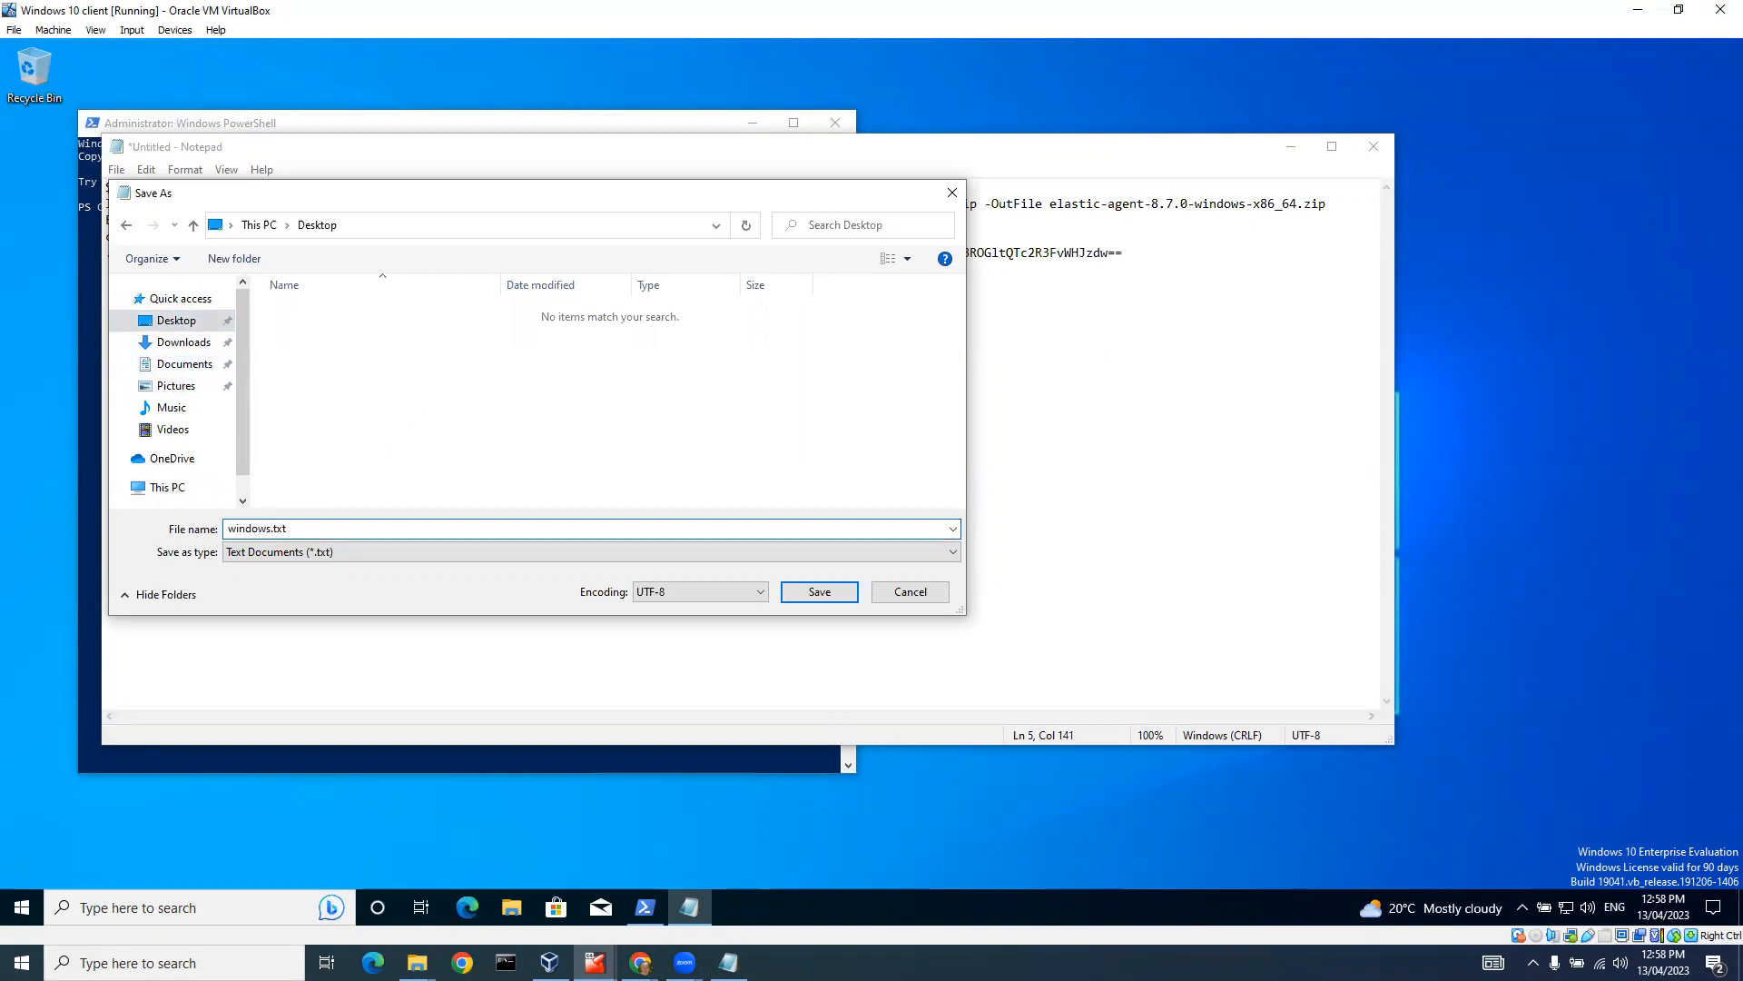
type("client")
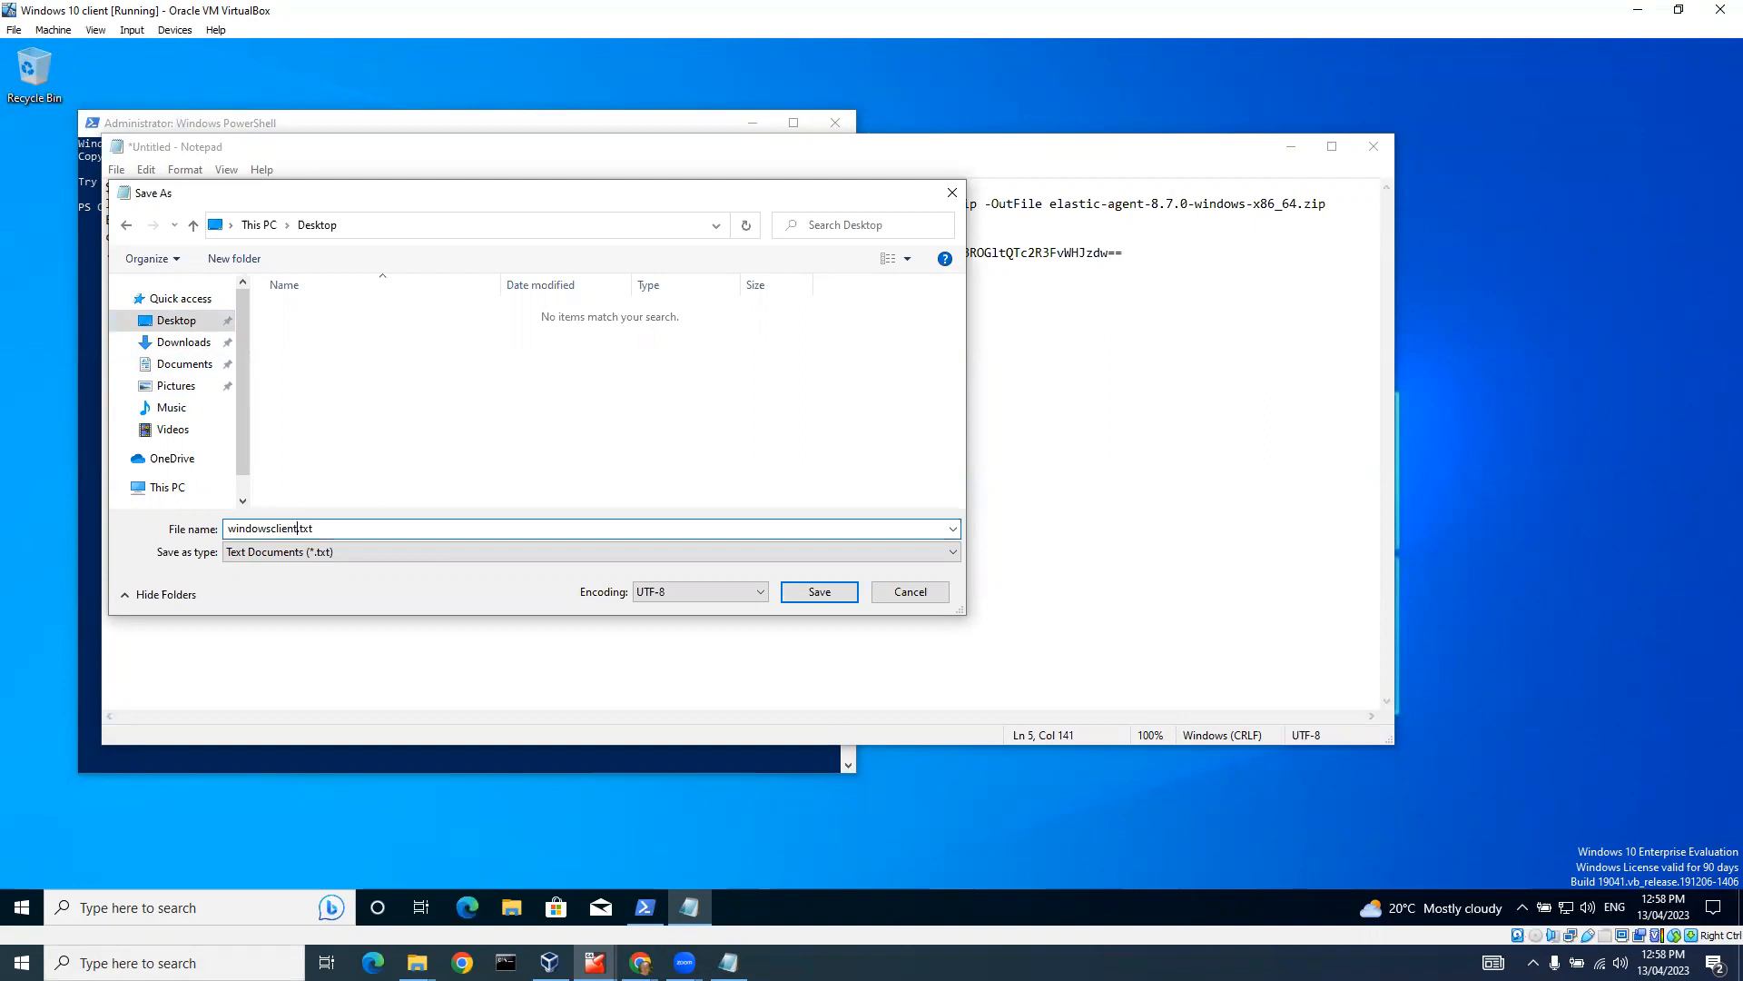
type("AgentF")
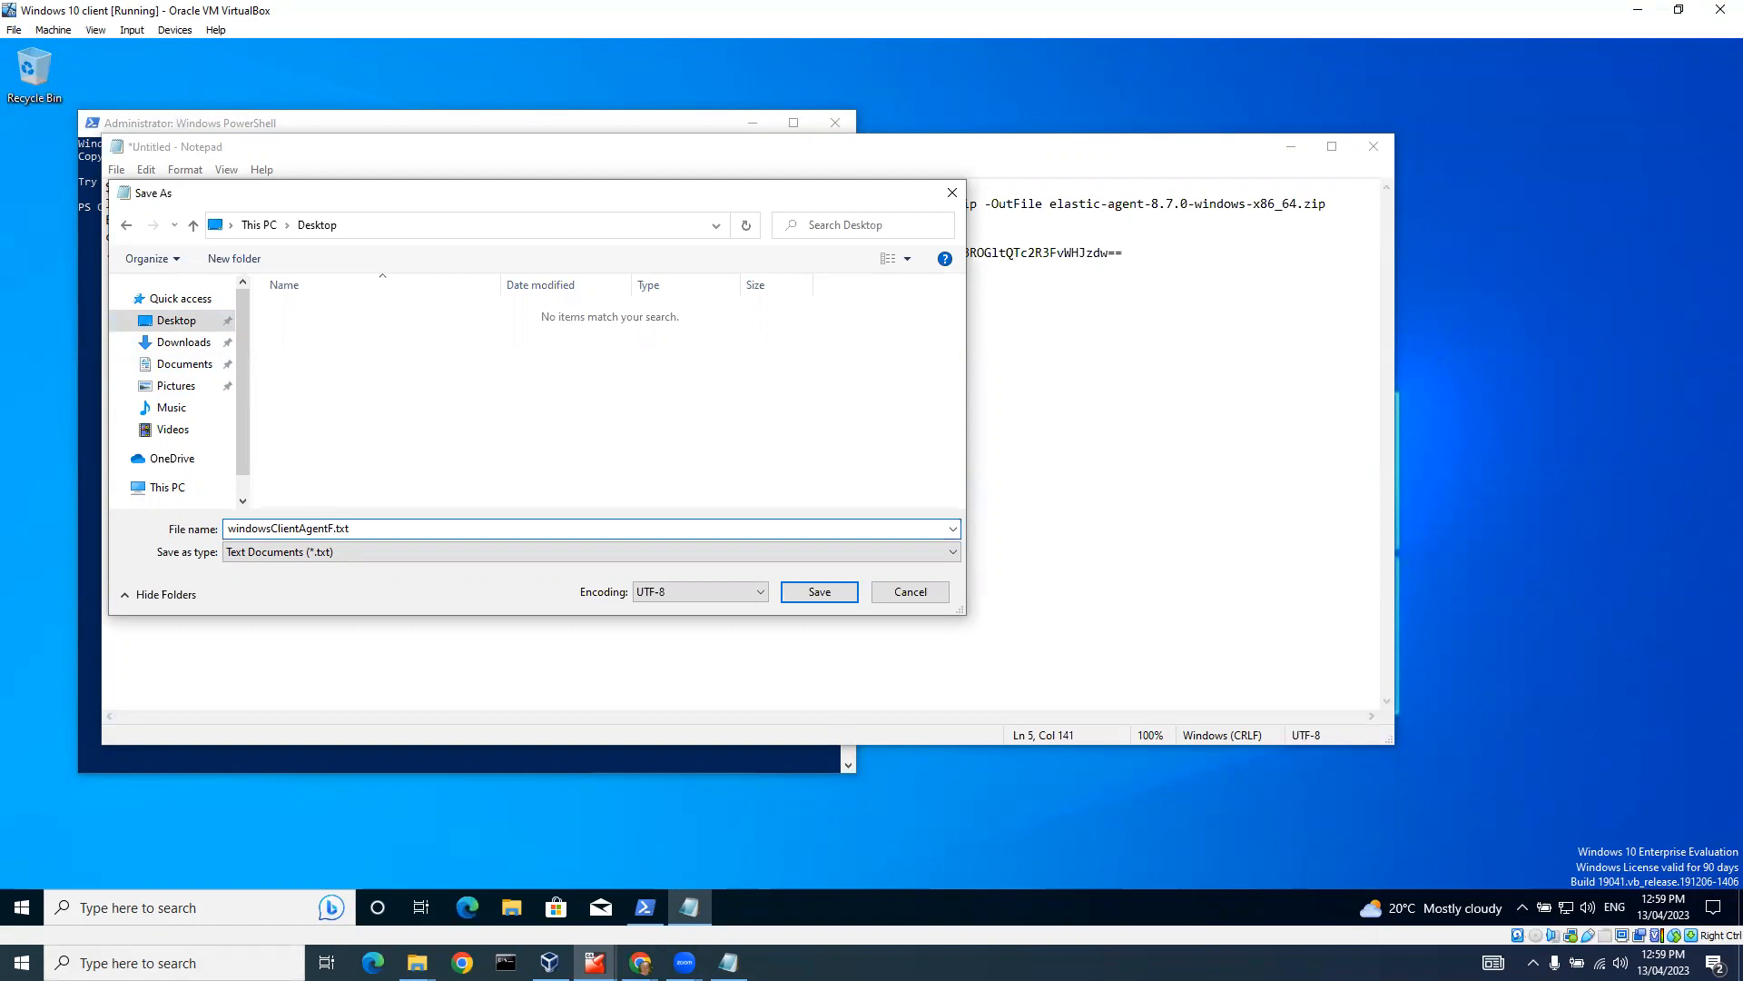
type("orElasticdefend")
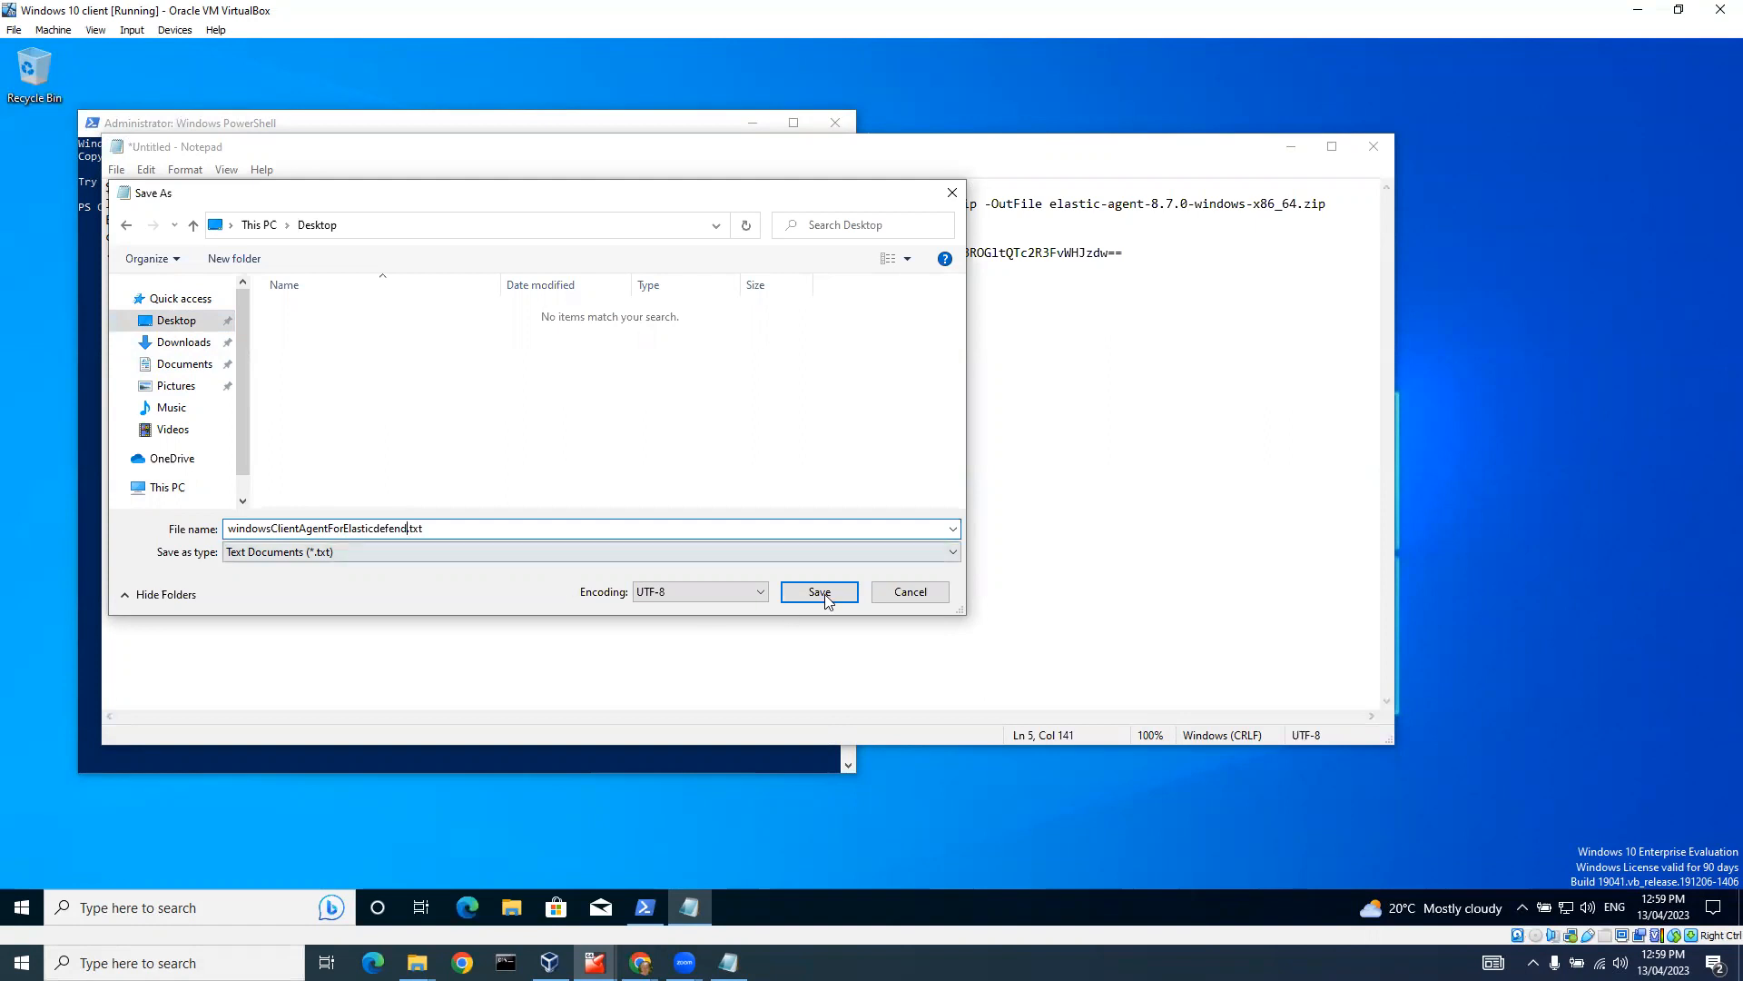
left_click(819, 590)
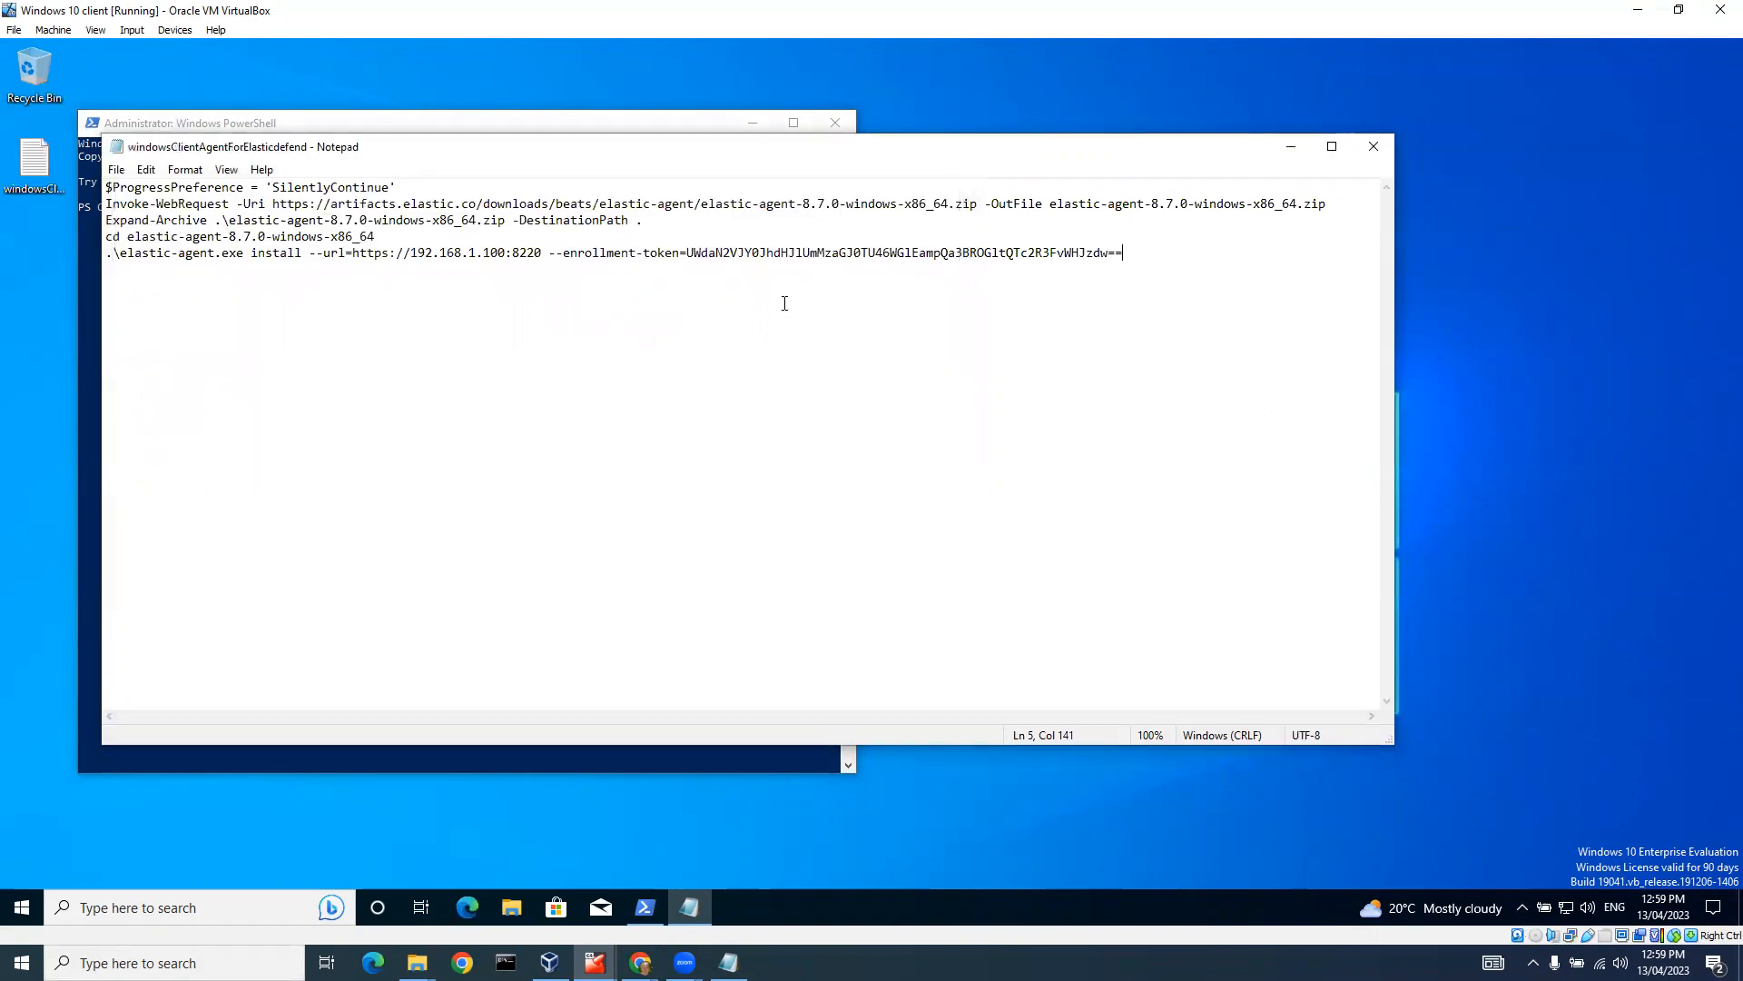
left_click(1373, 145)
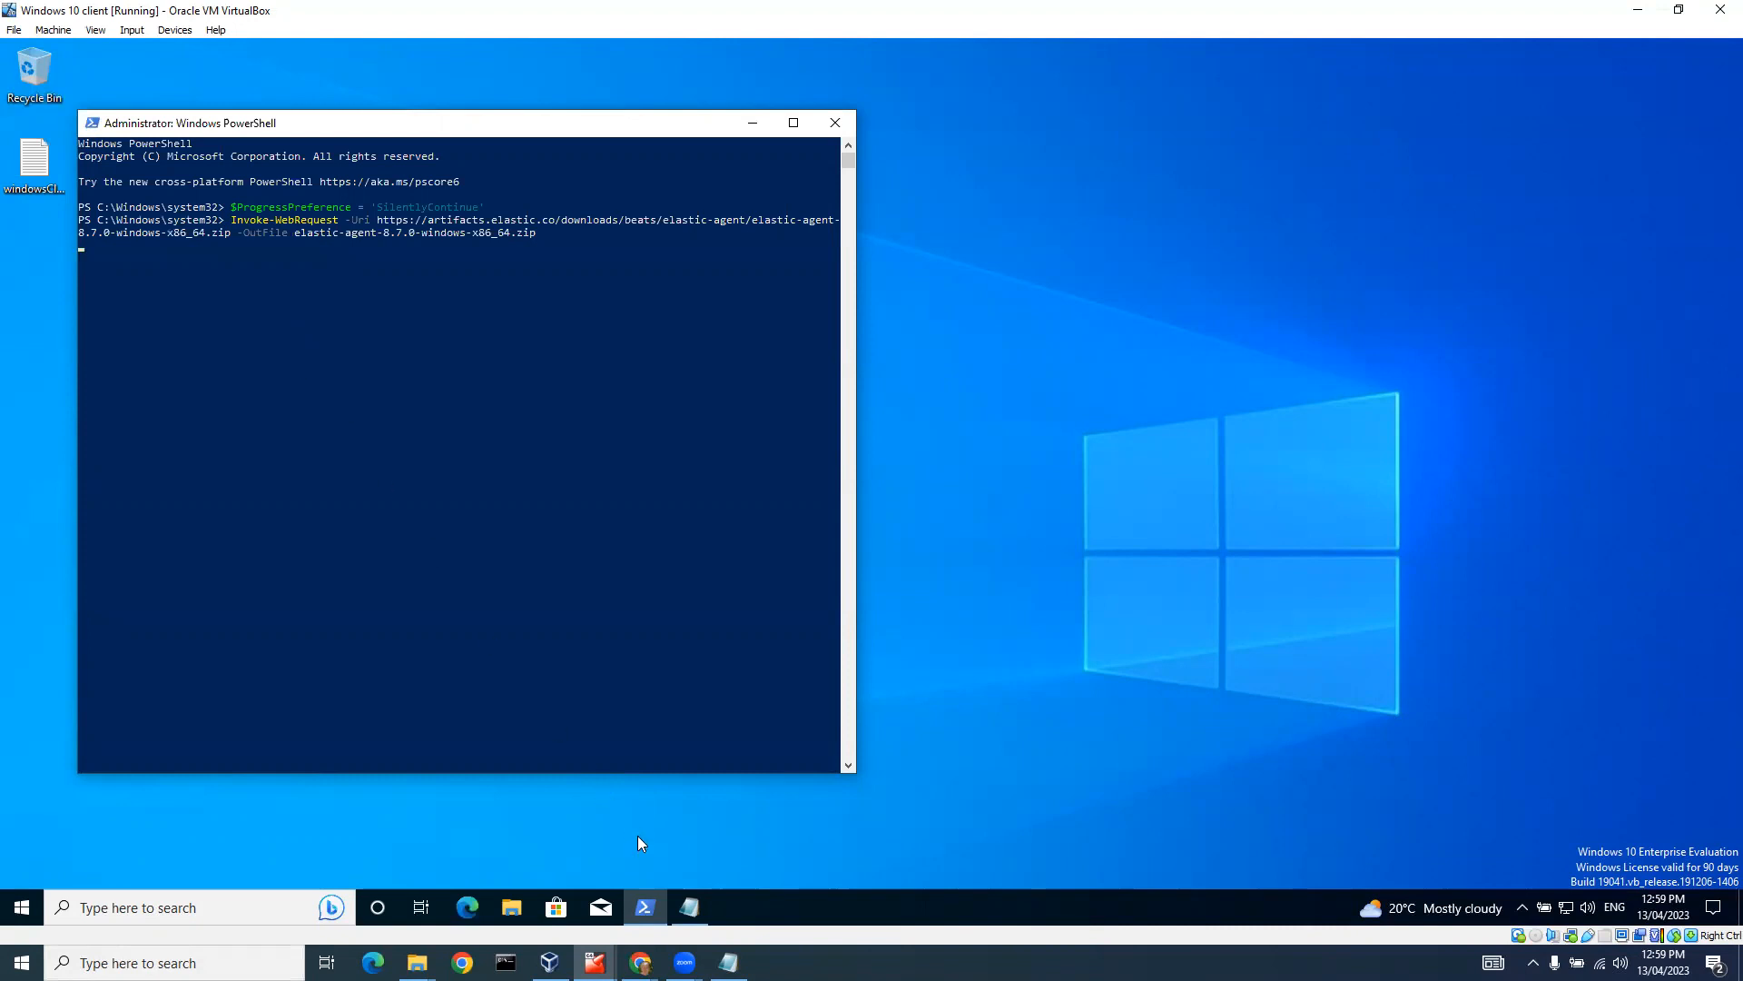
mouse_move(575, 691)
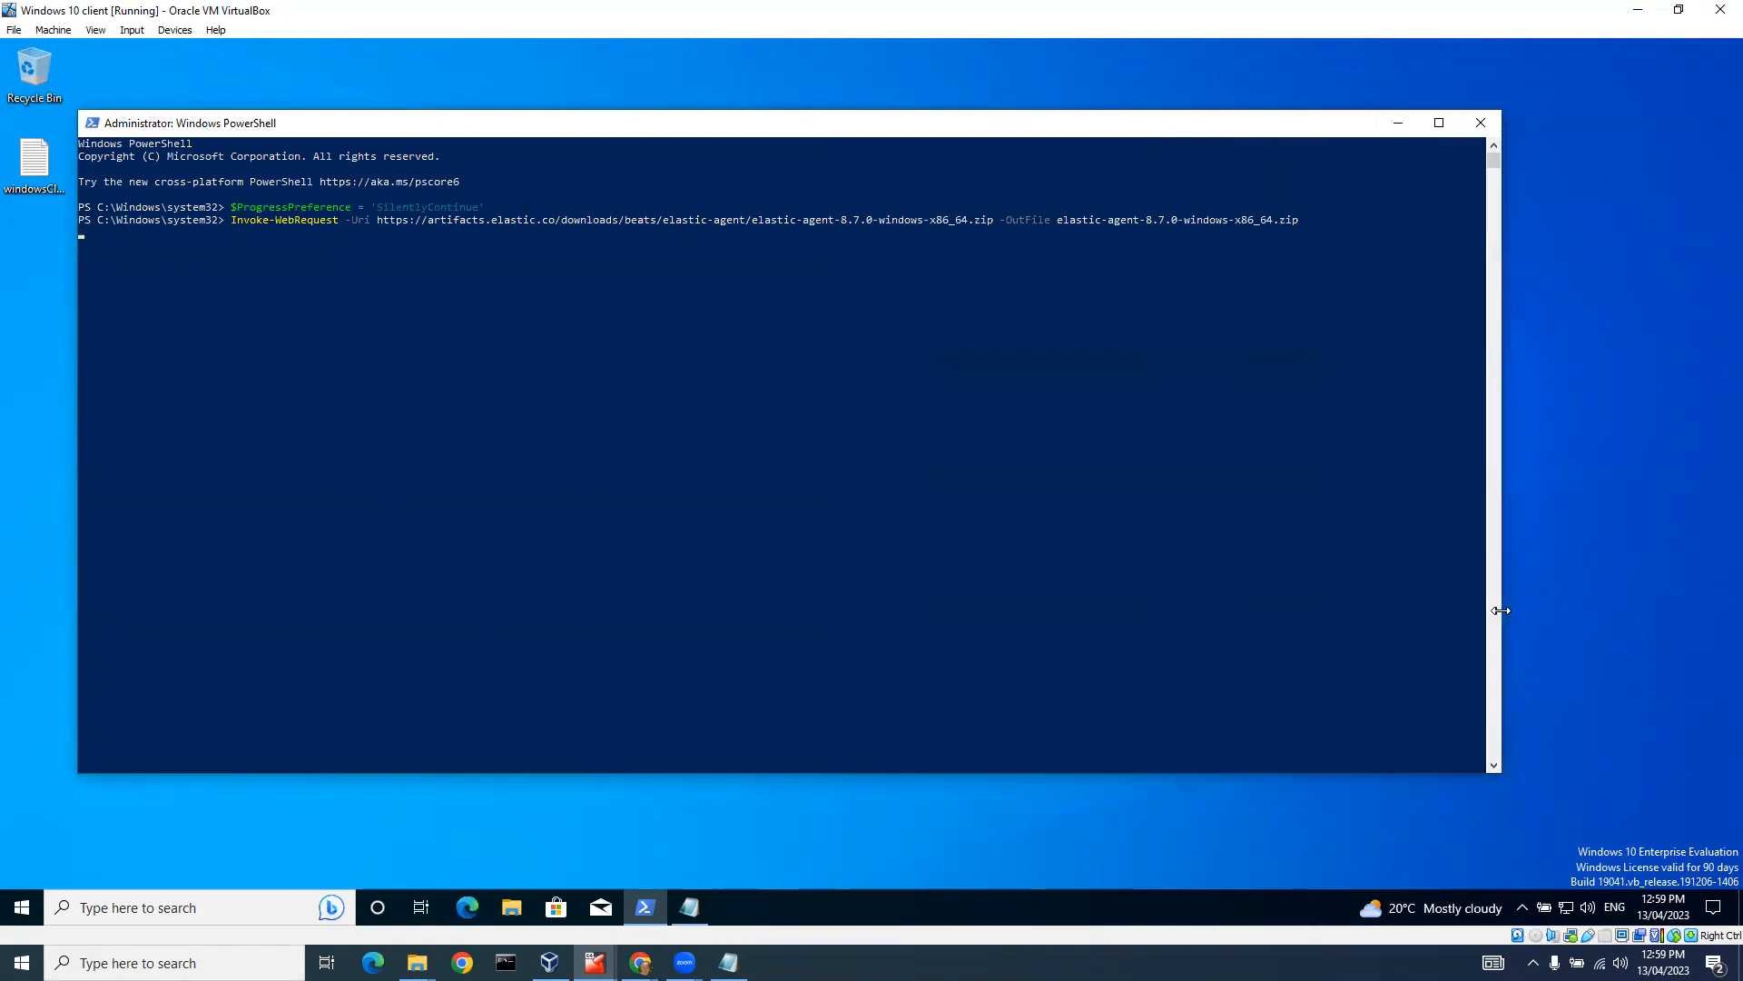
mouse_move(1084, 748)
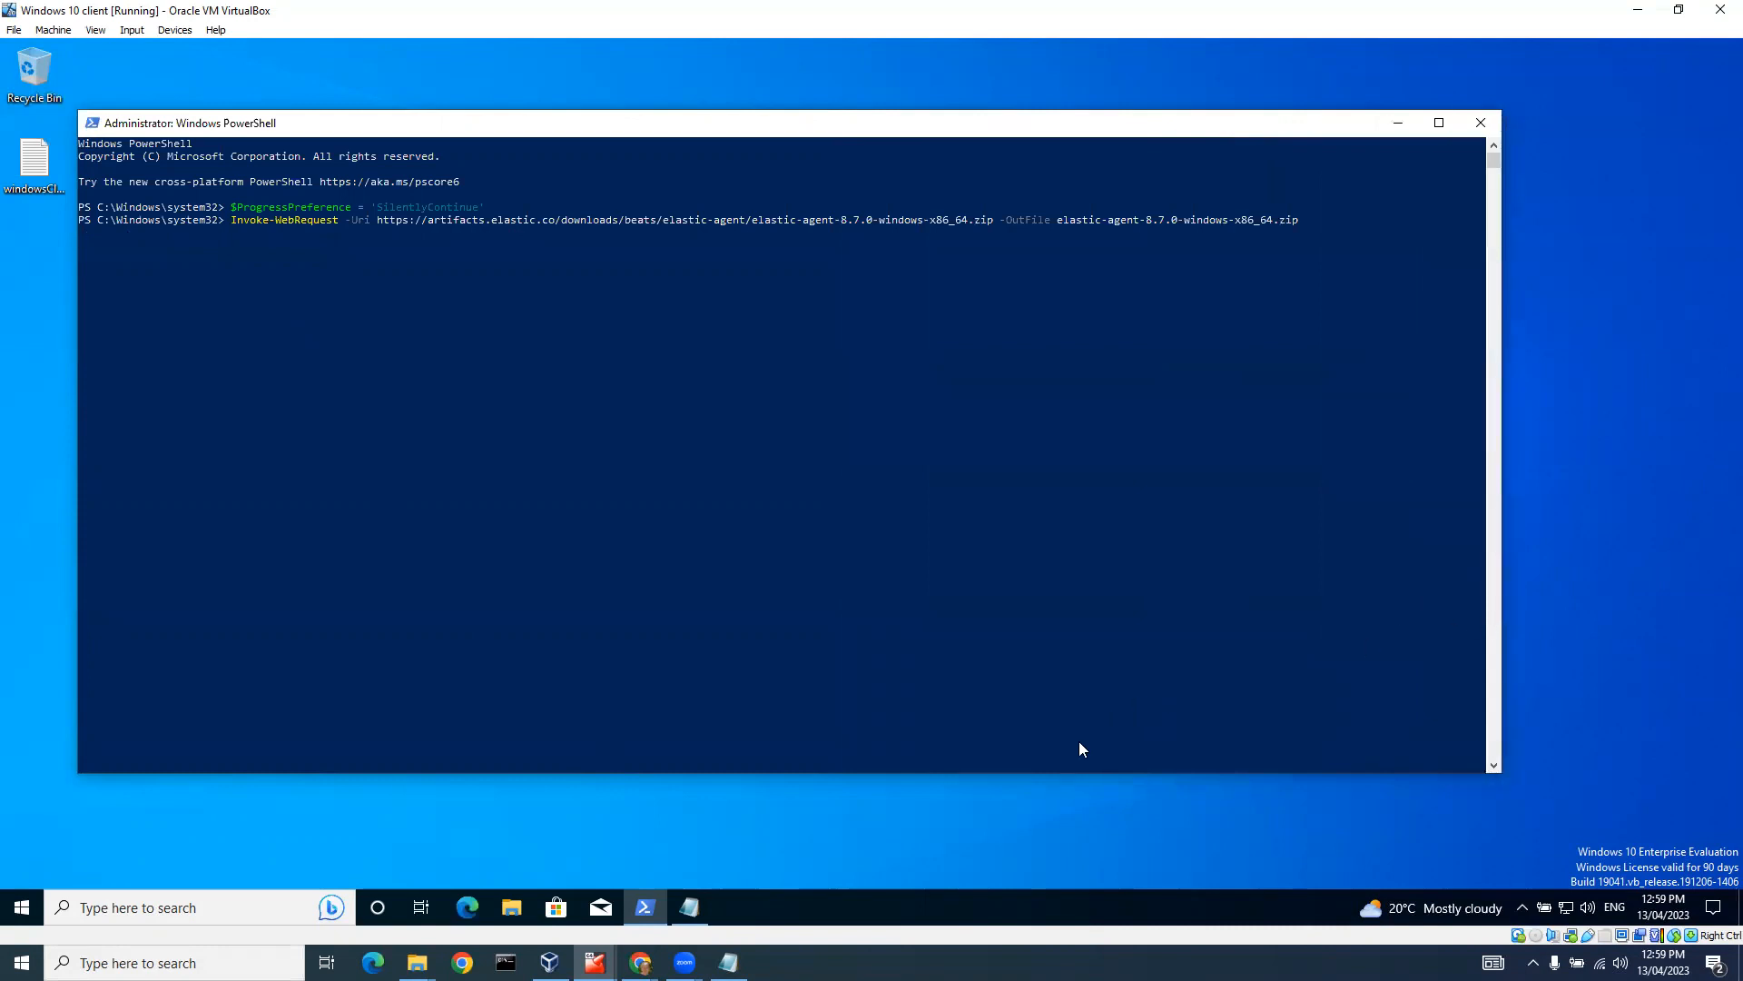
Run Invoke-WebRequest, Expand-Archive and cd for Elastic Agent 8.7.0, then restore and minimise Notepad.
key("Return")
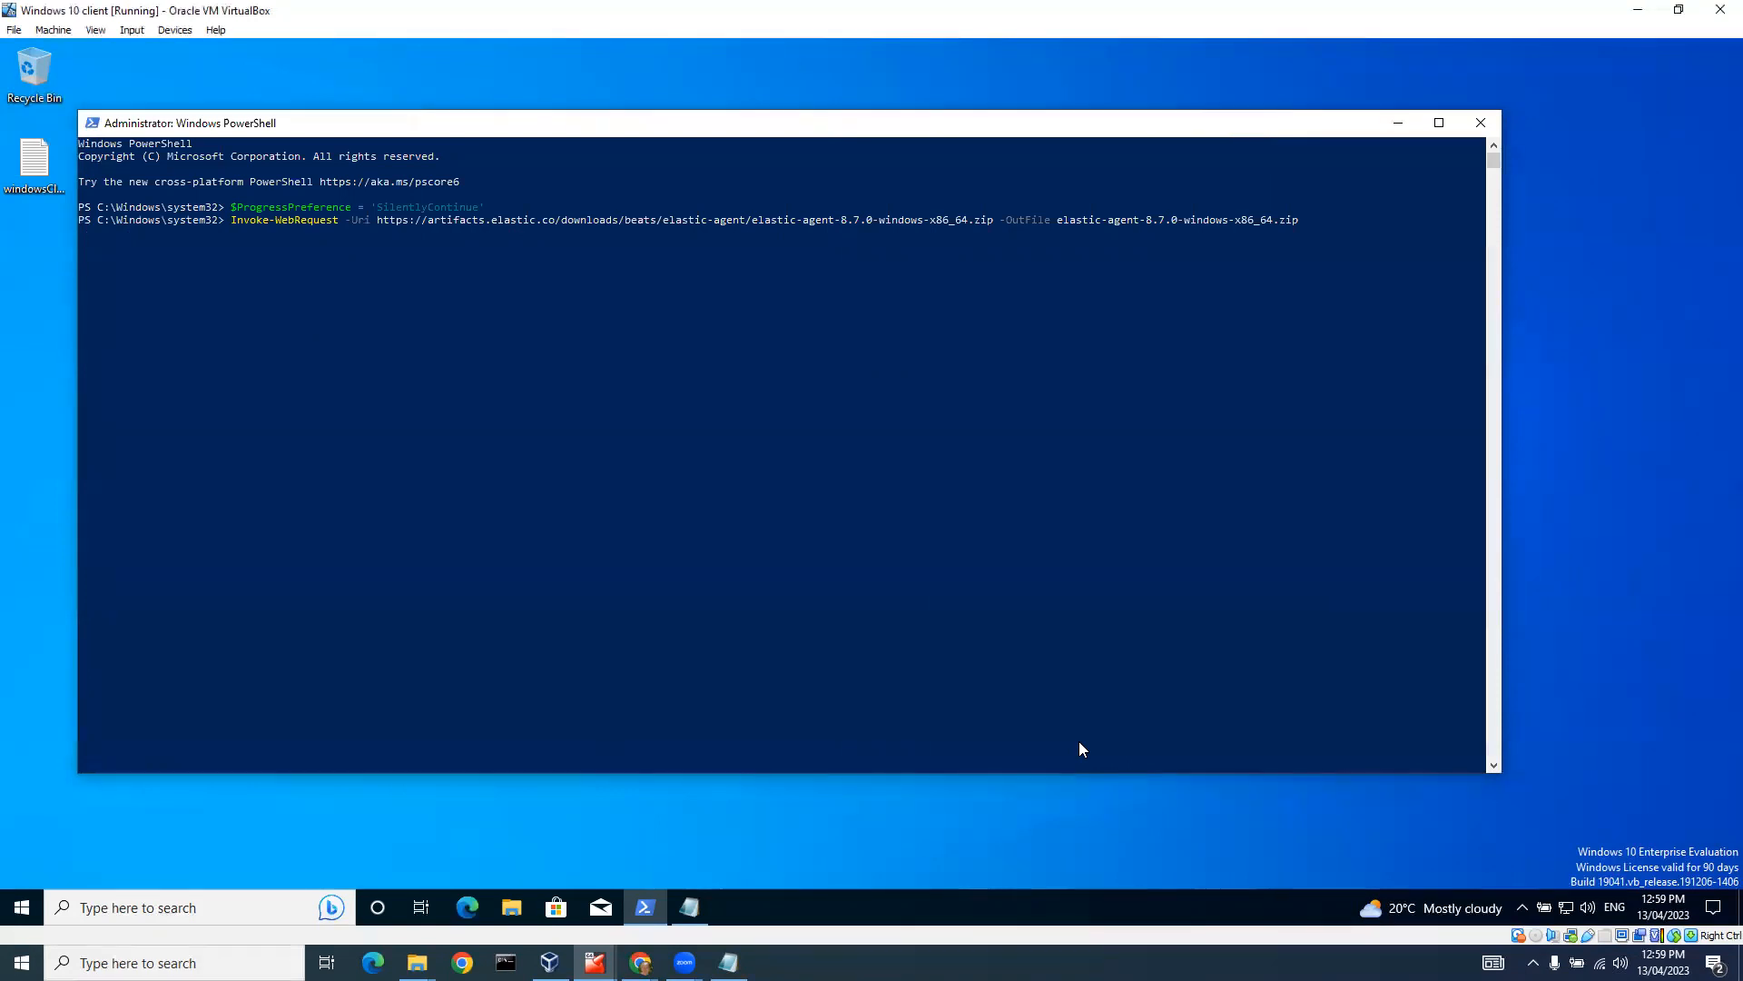
key("Return")
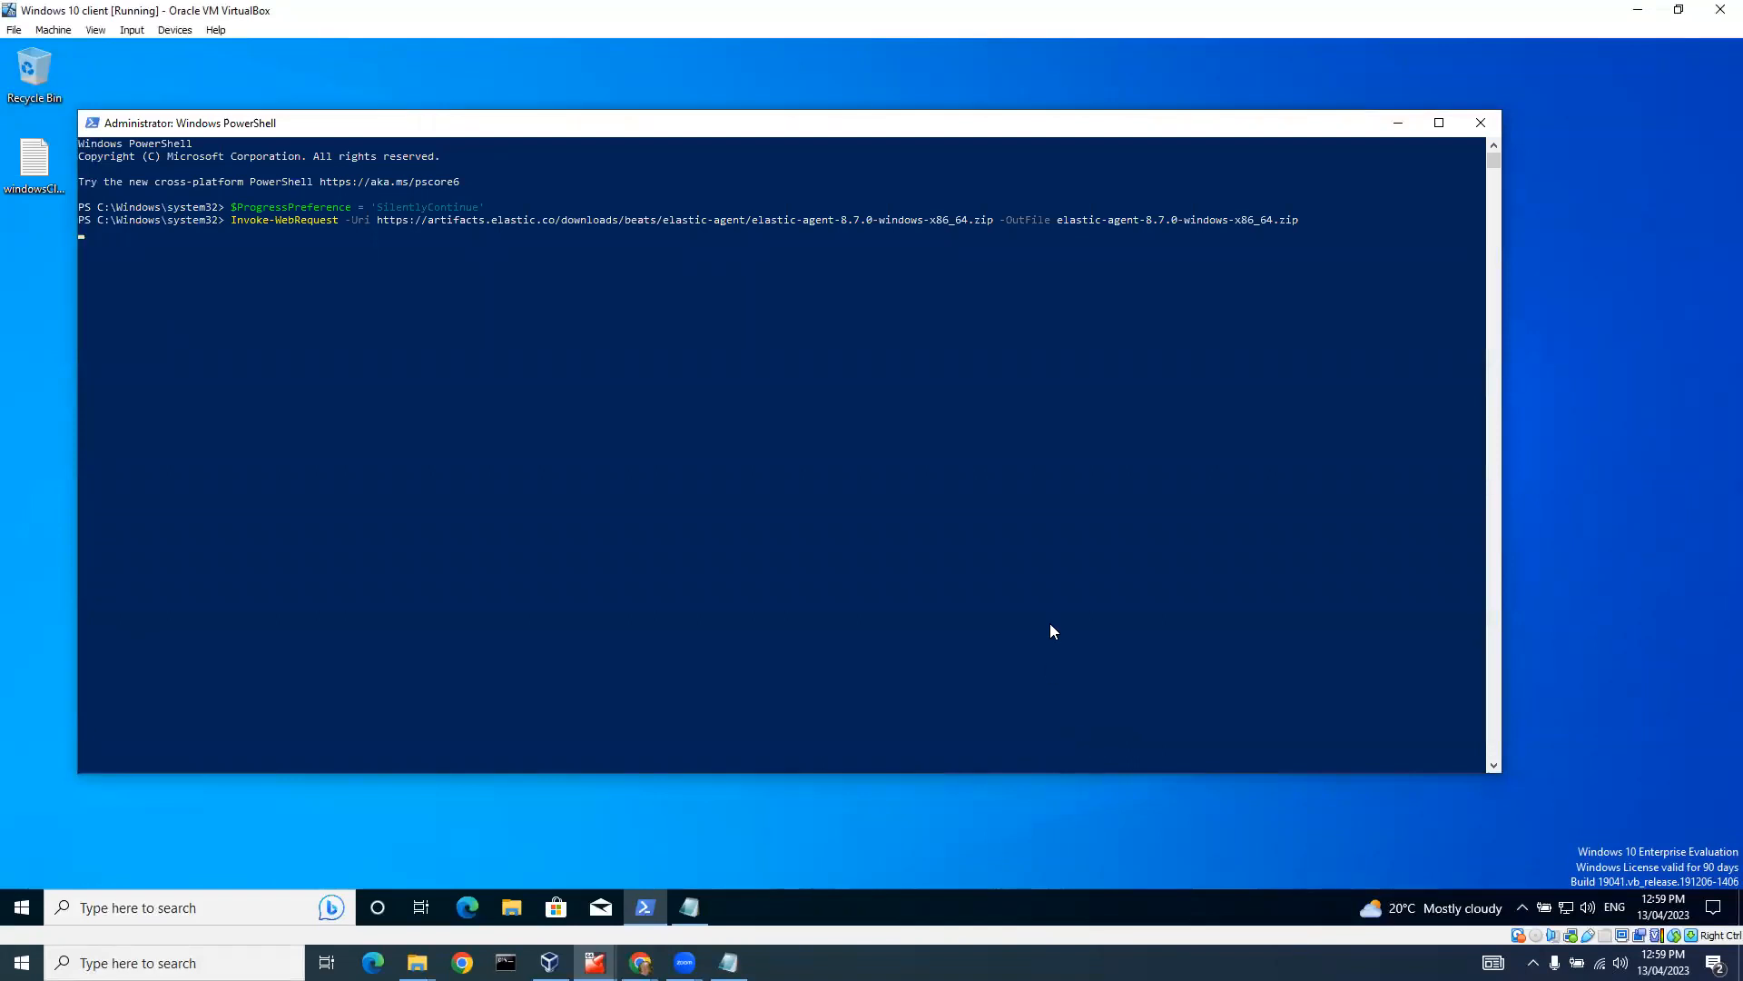
mouse_move(1255, 97)
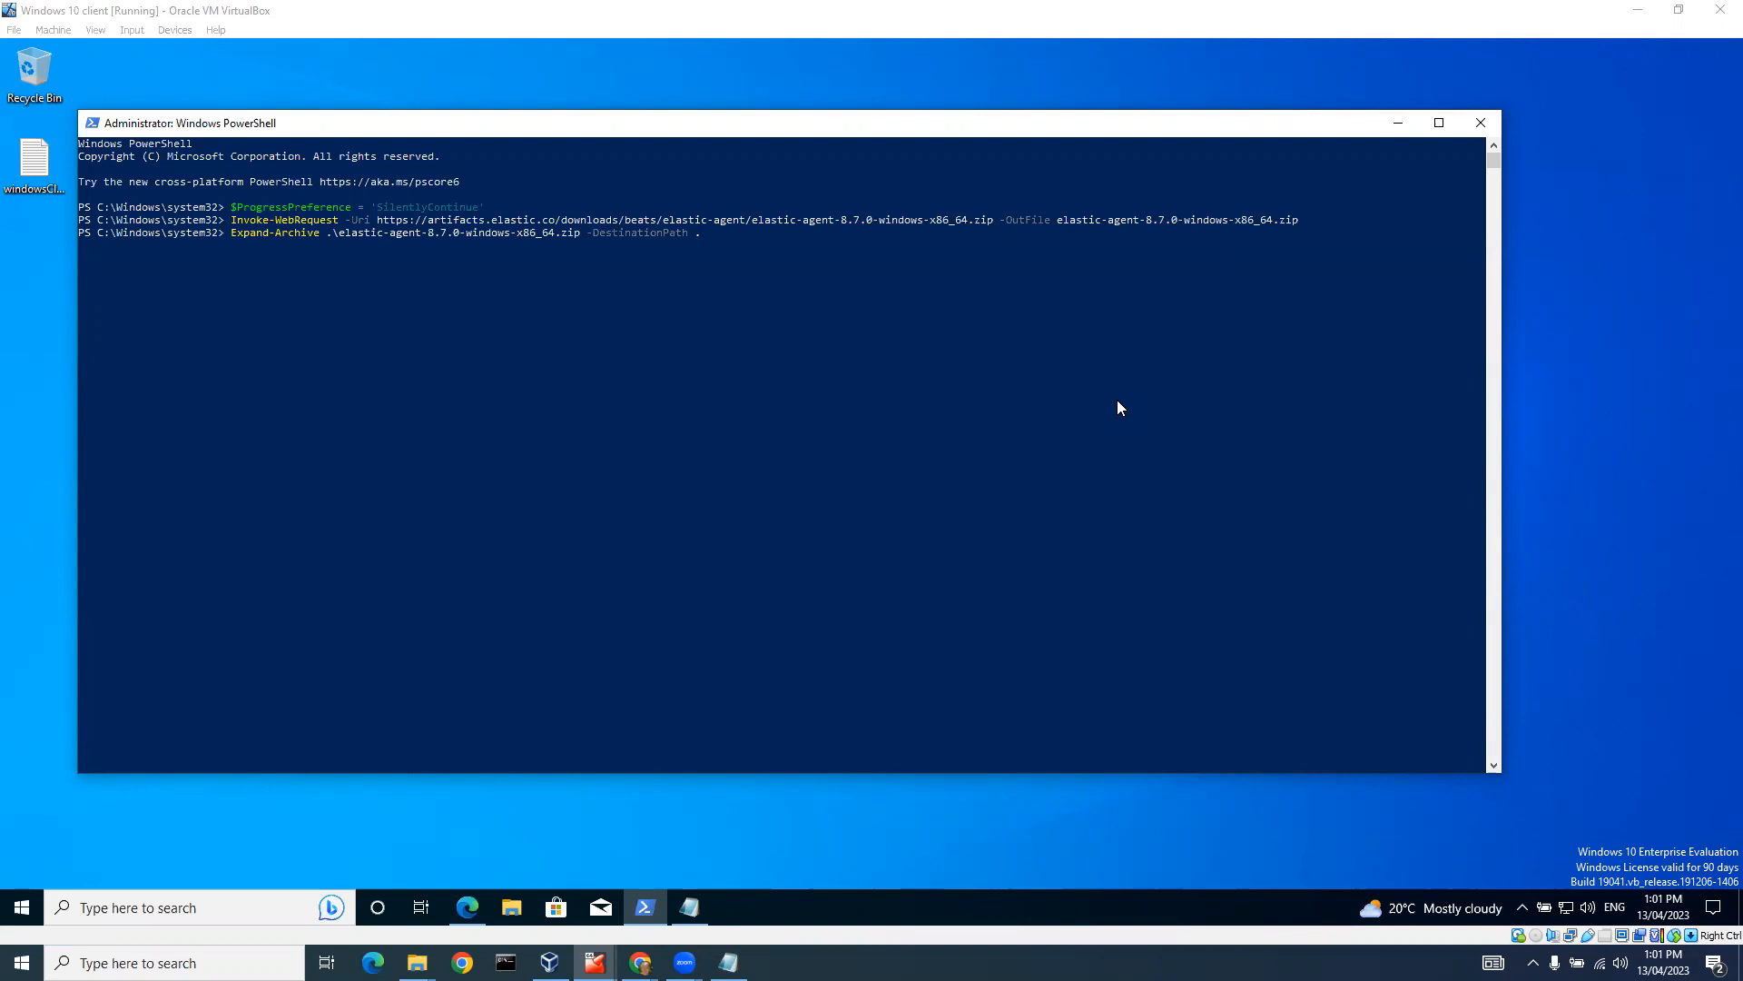
key("Return")
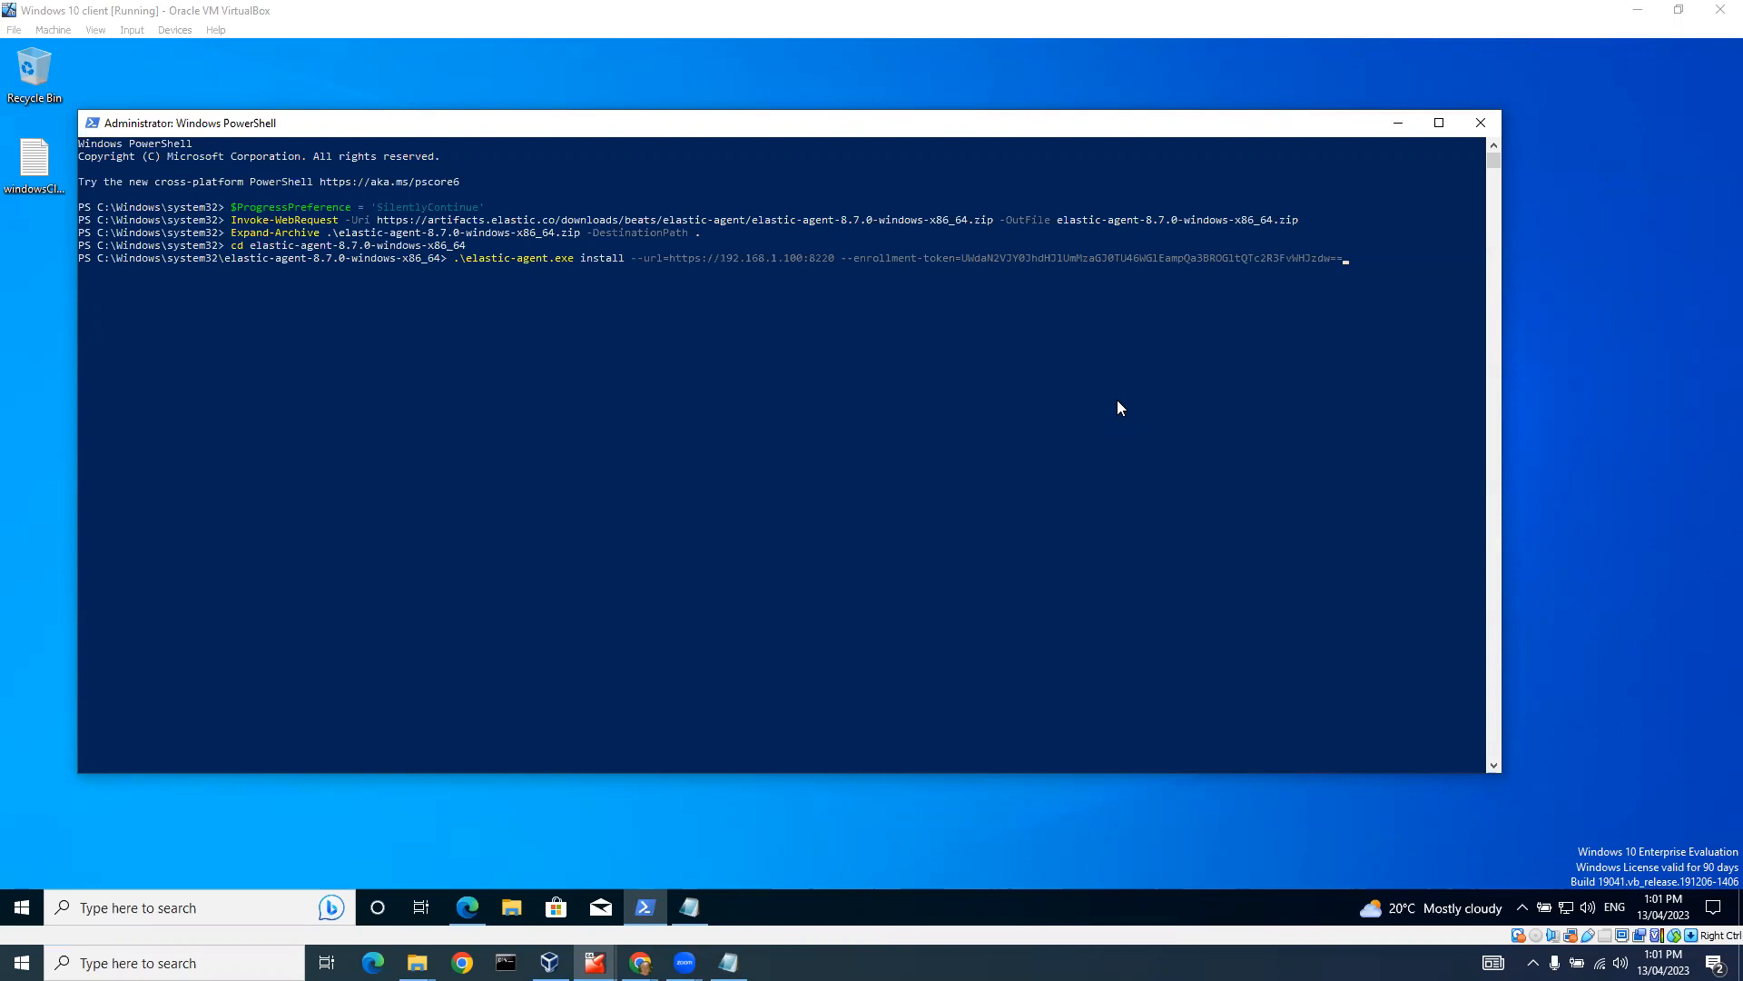
mouse_move(729, 868)
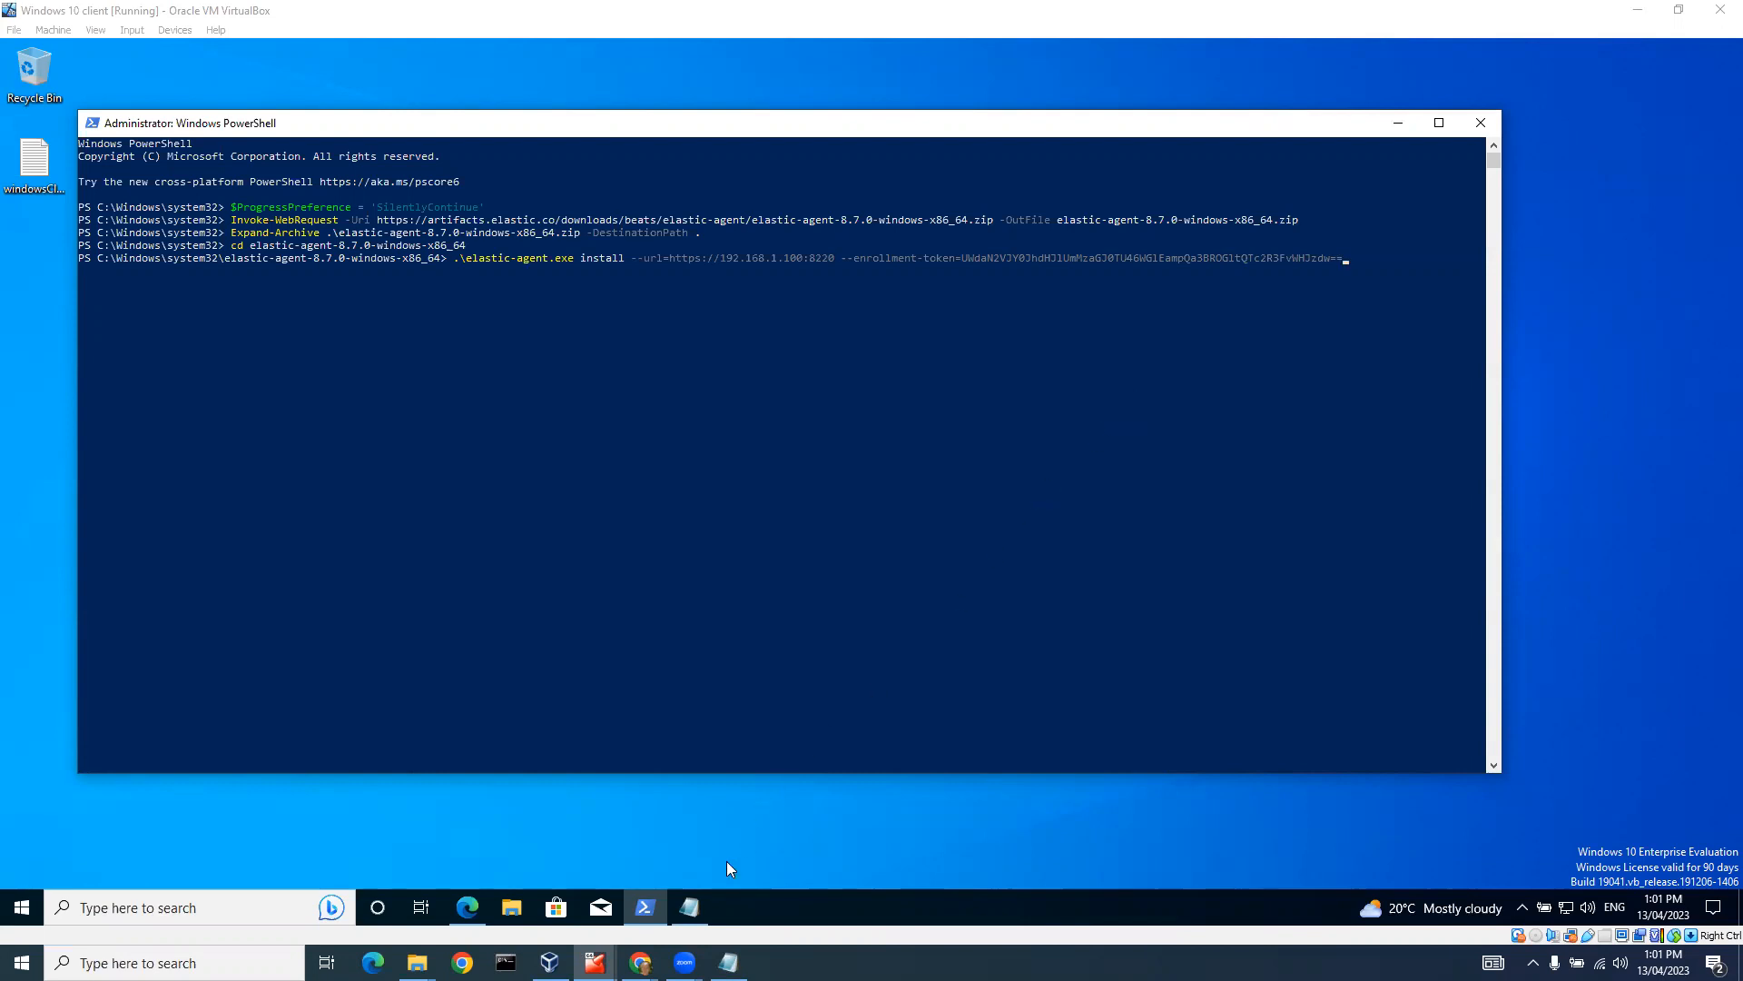
left_click(690, 908)
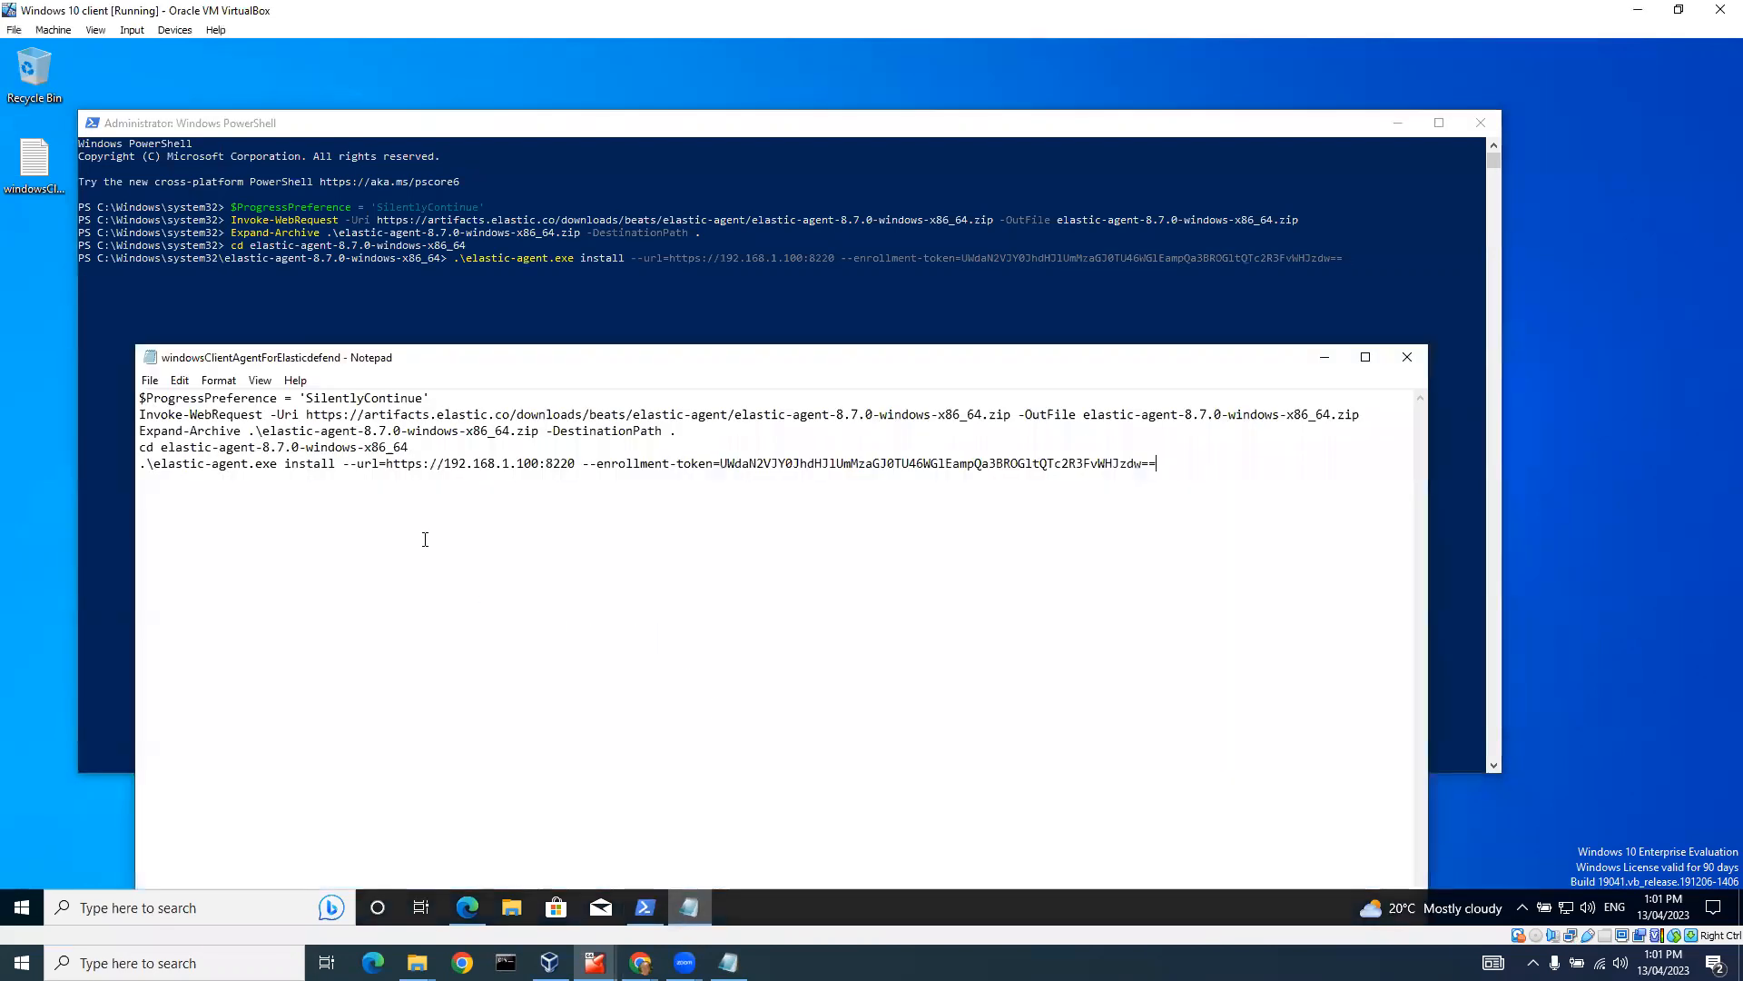
mouse_move(1212, 490)
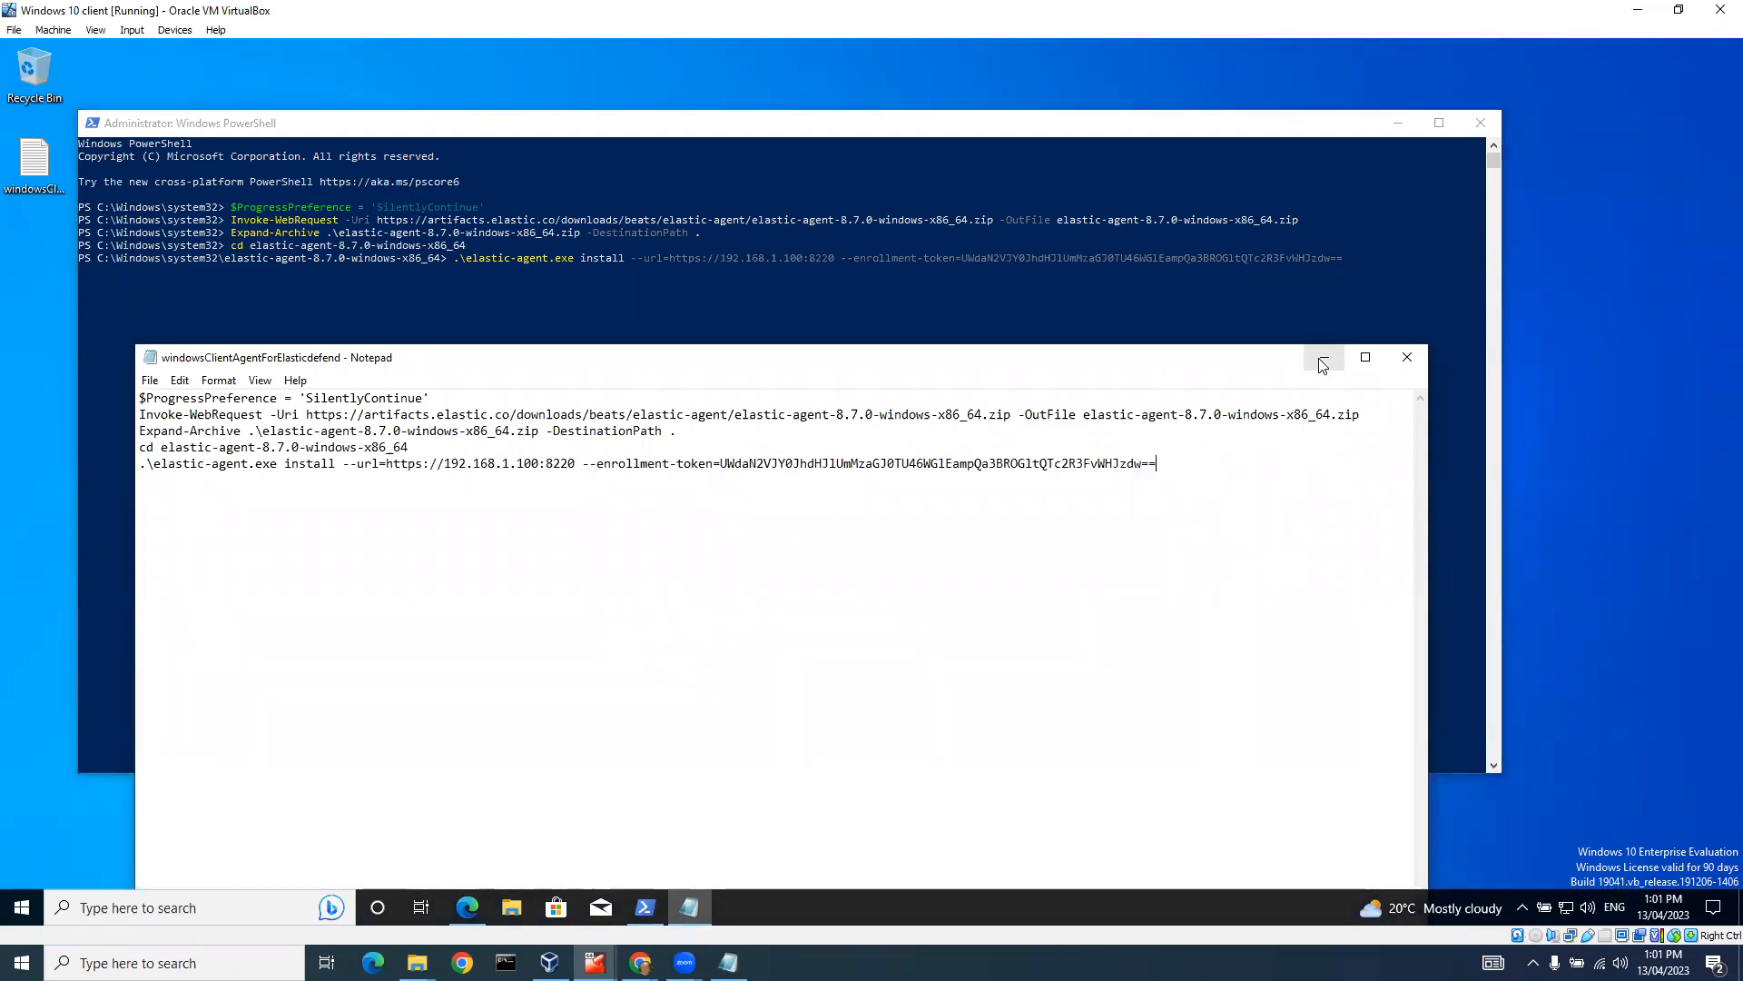
mouse_move(1324, 360)
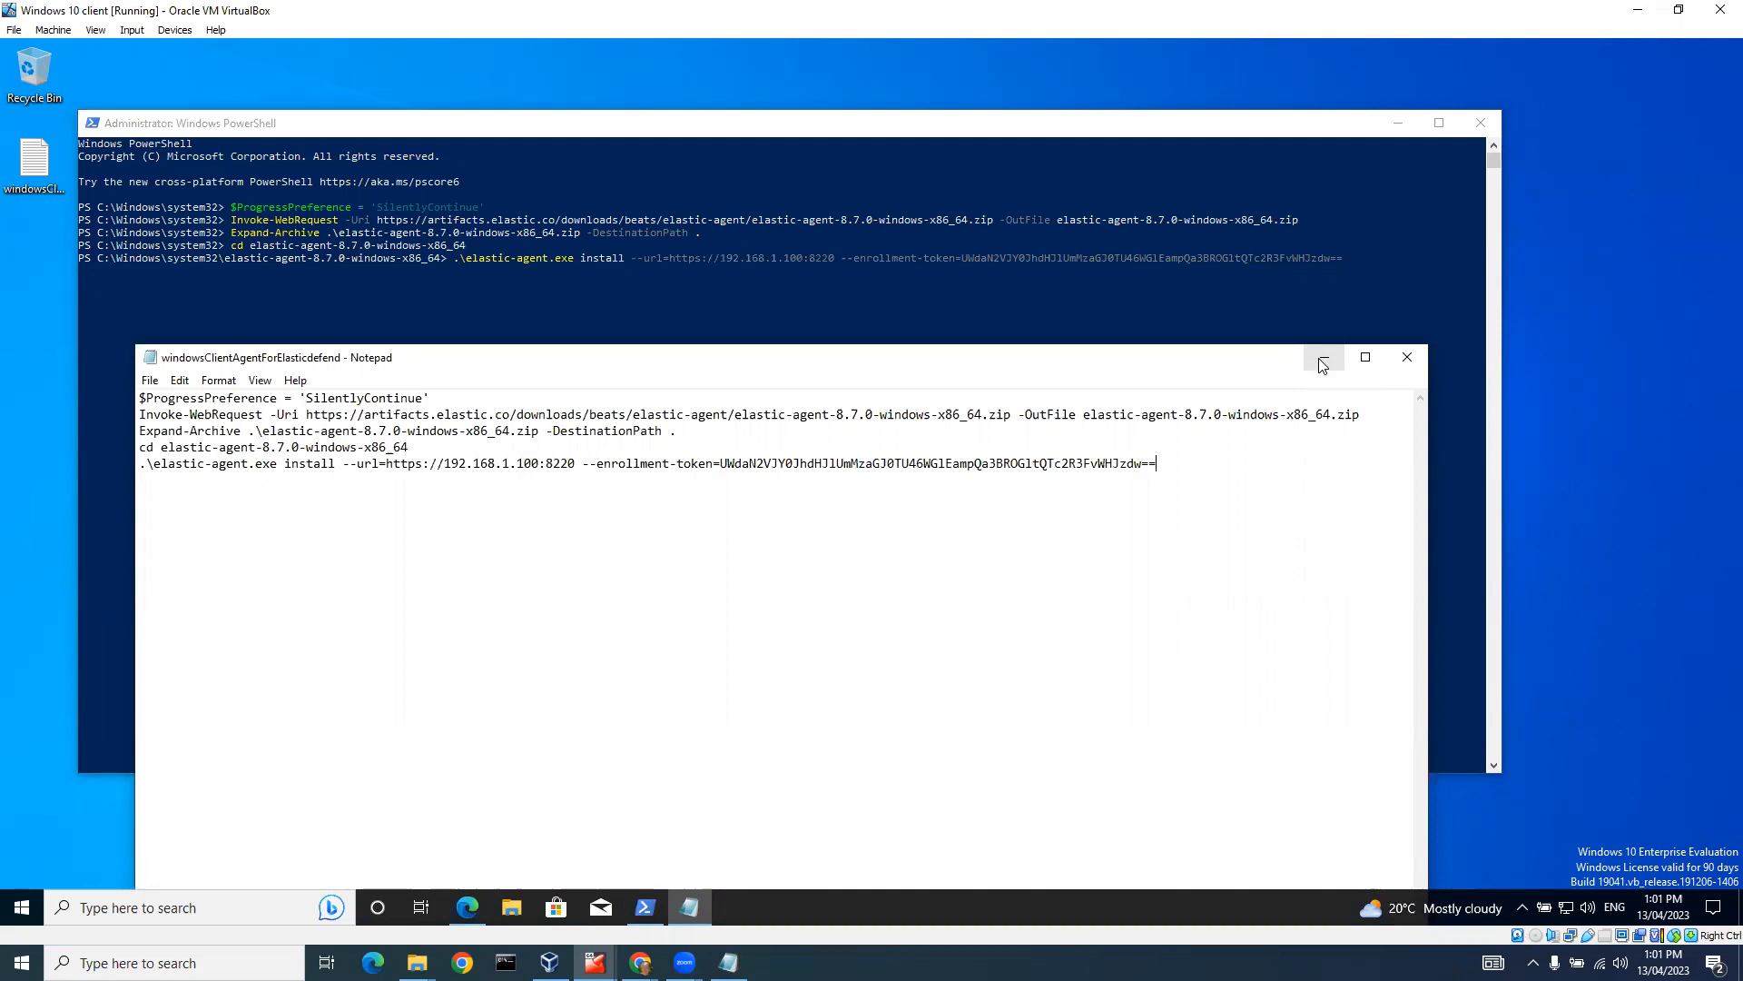
left_click(1324, 357)
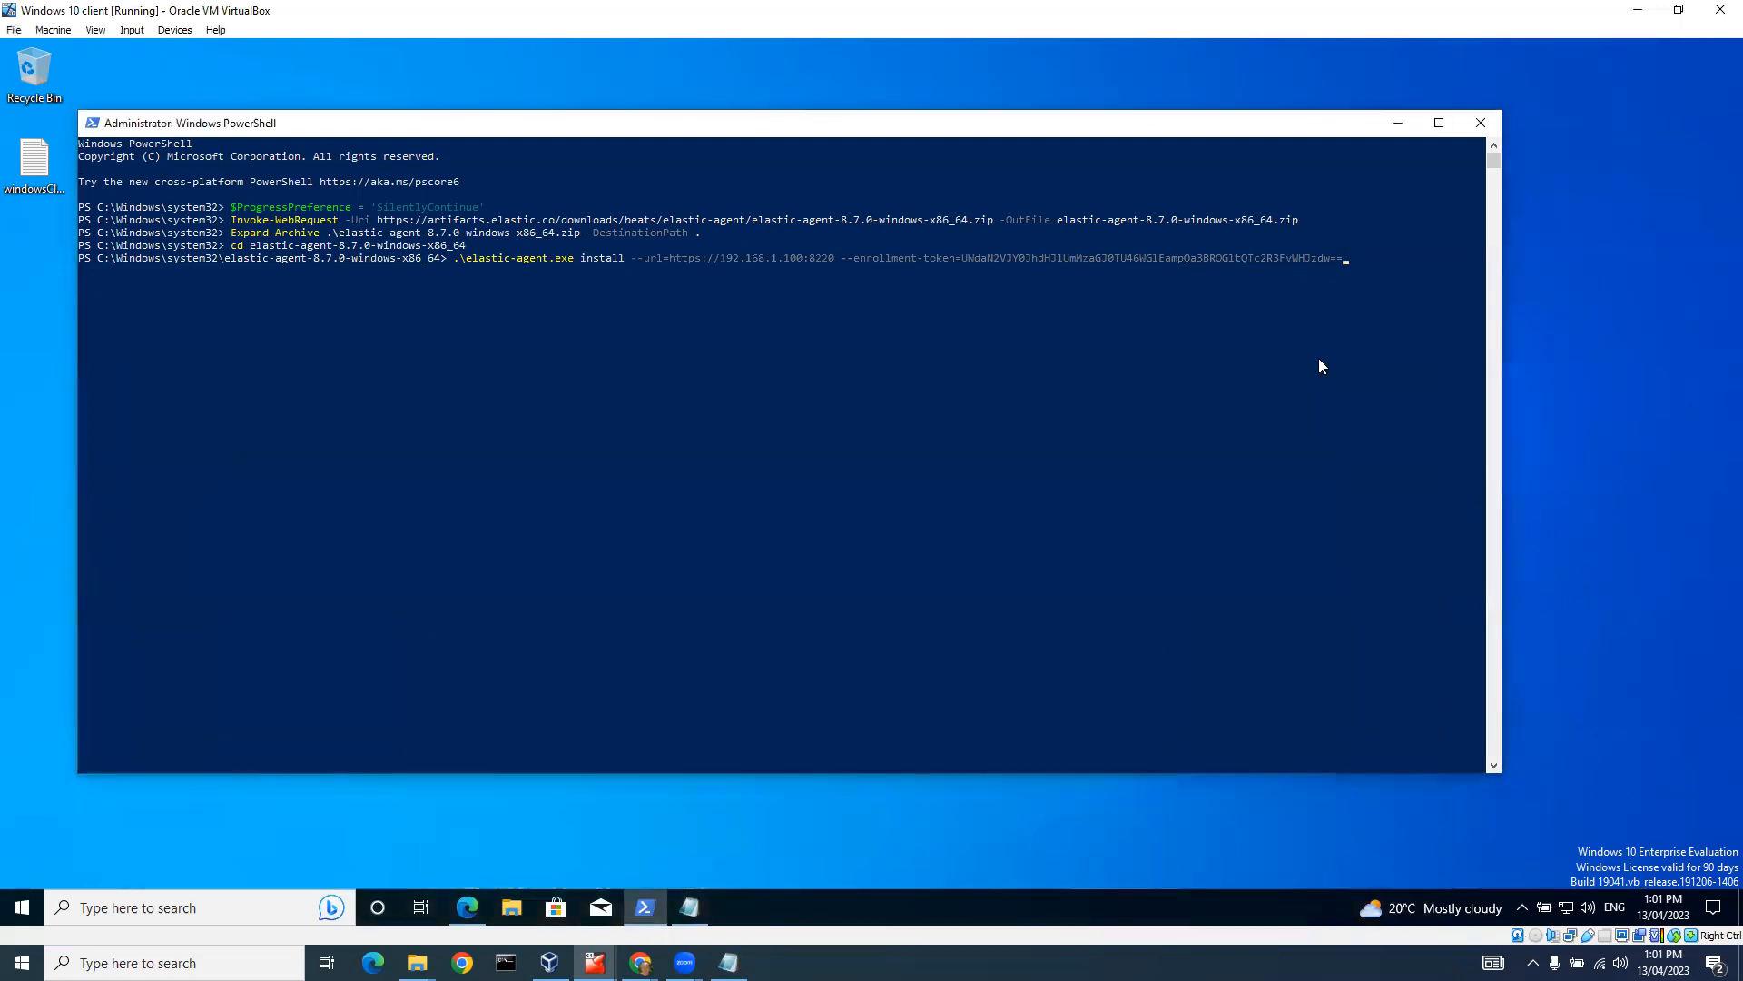
mouse_move(1315, 378)
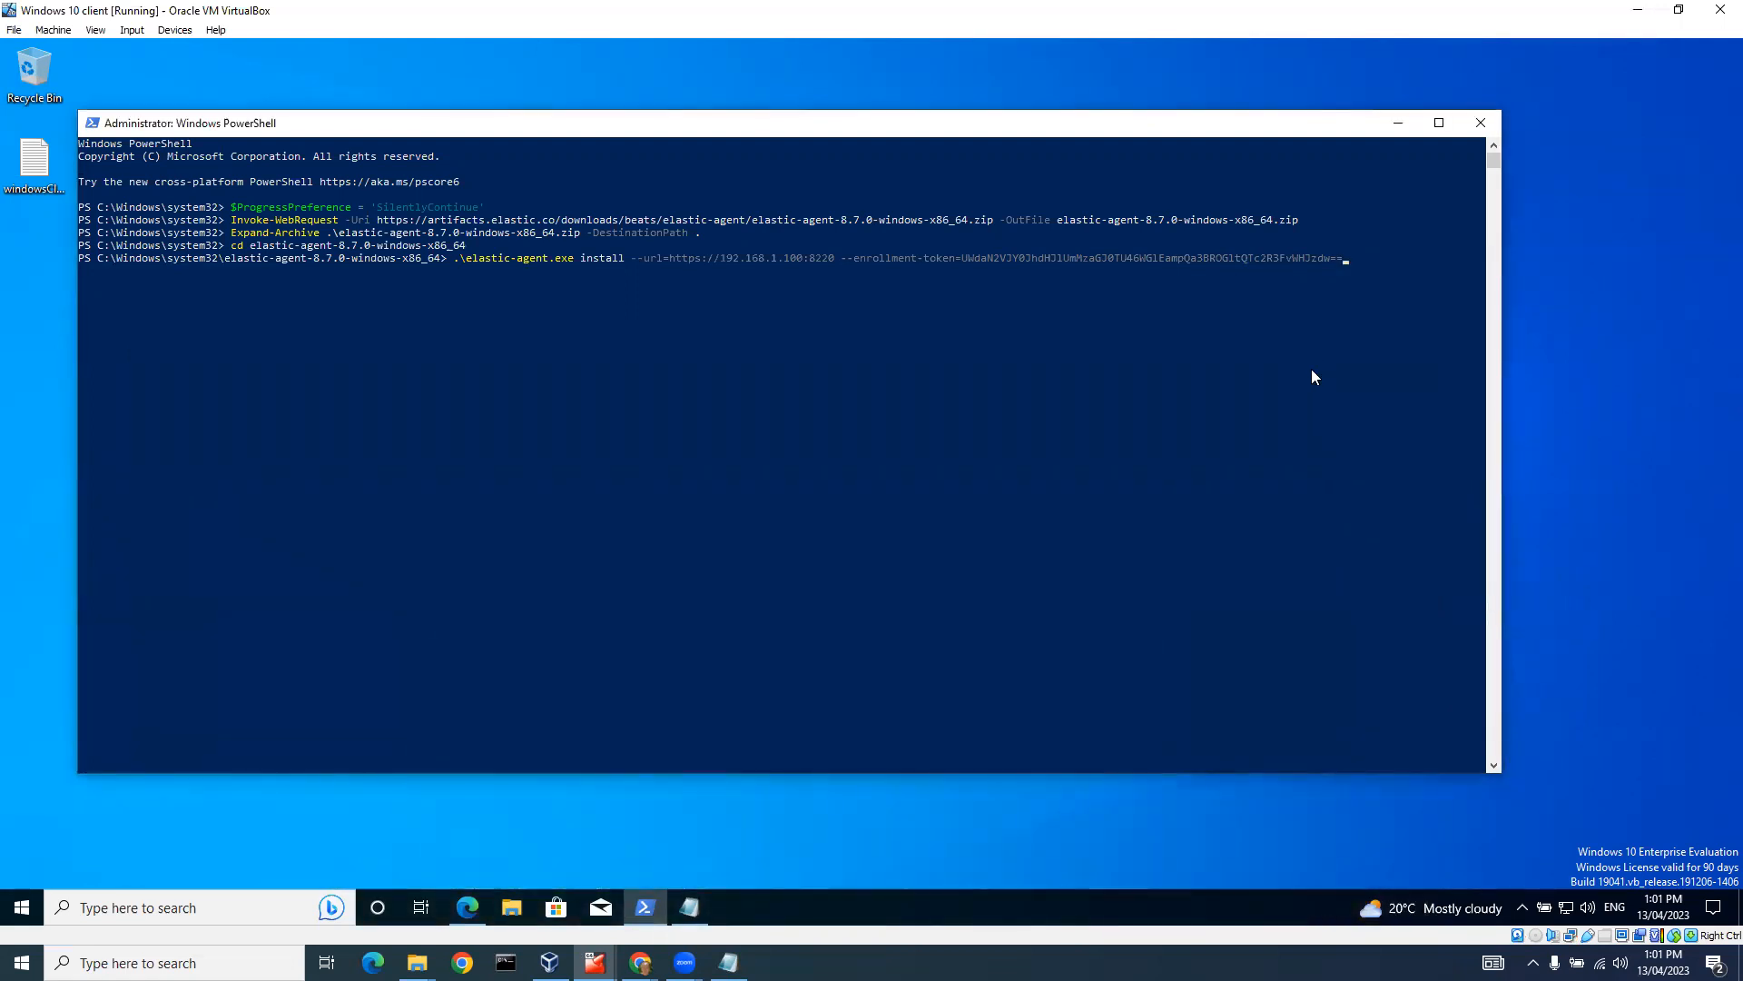
mouse_move(622, 846)
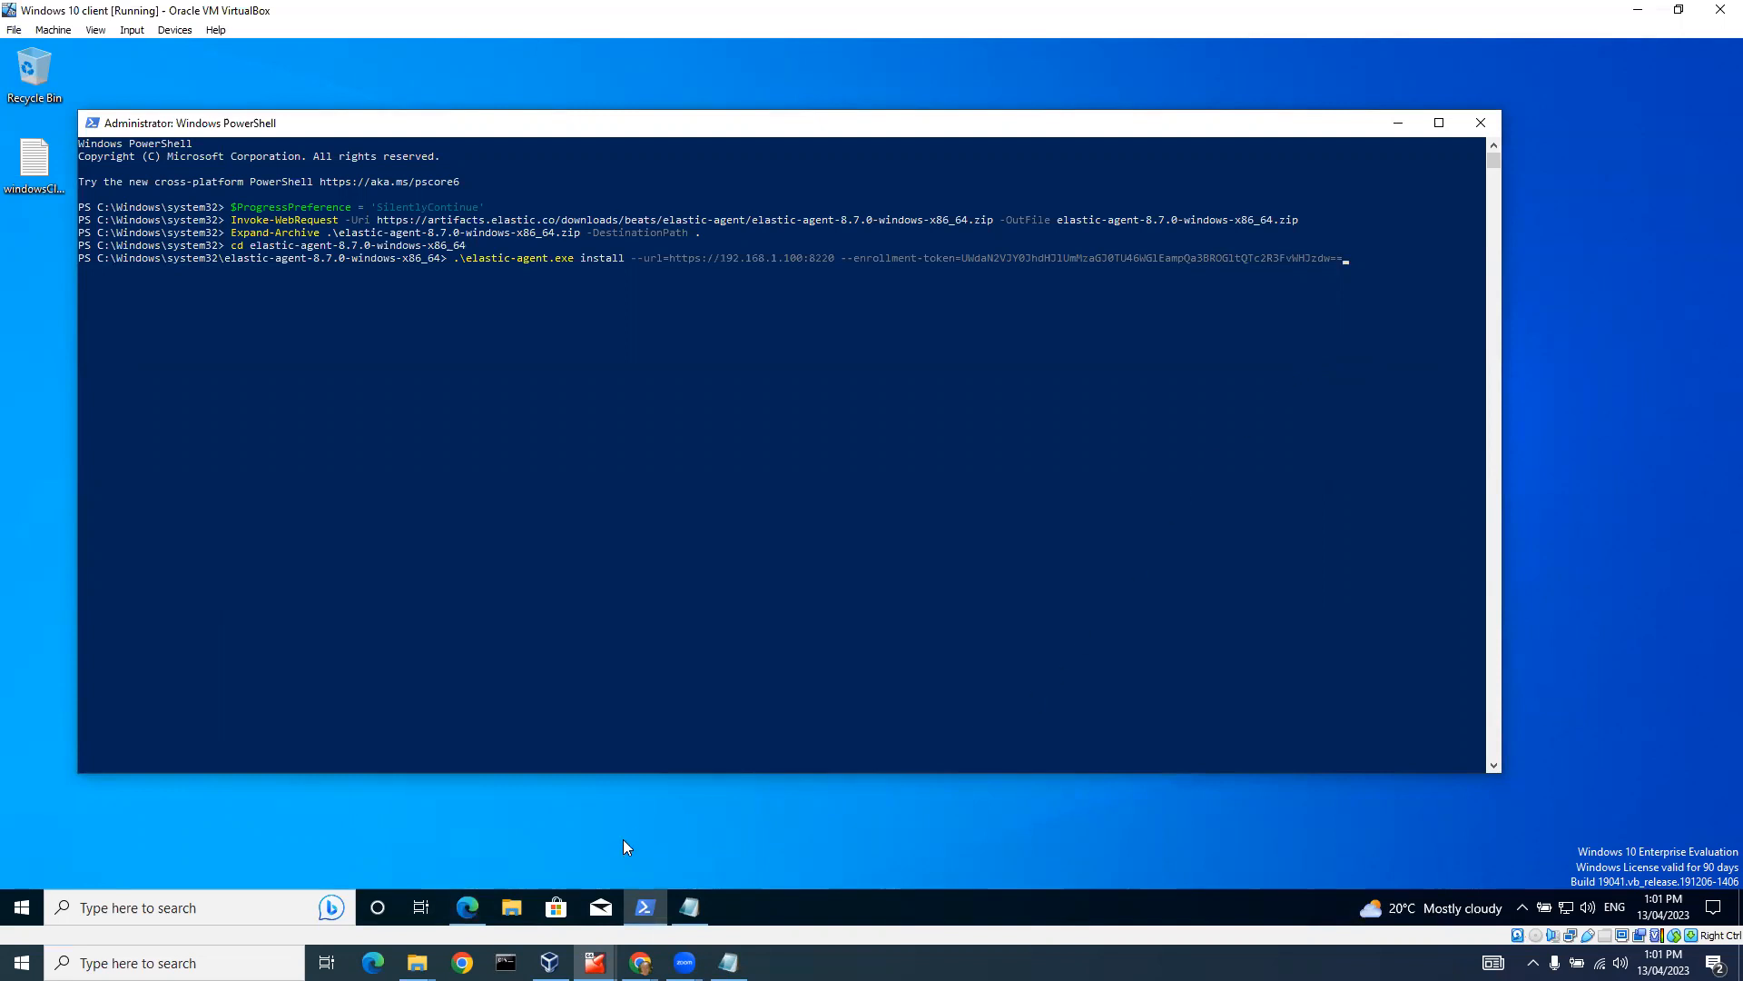
mouse_move(1636, 17)
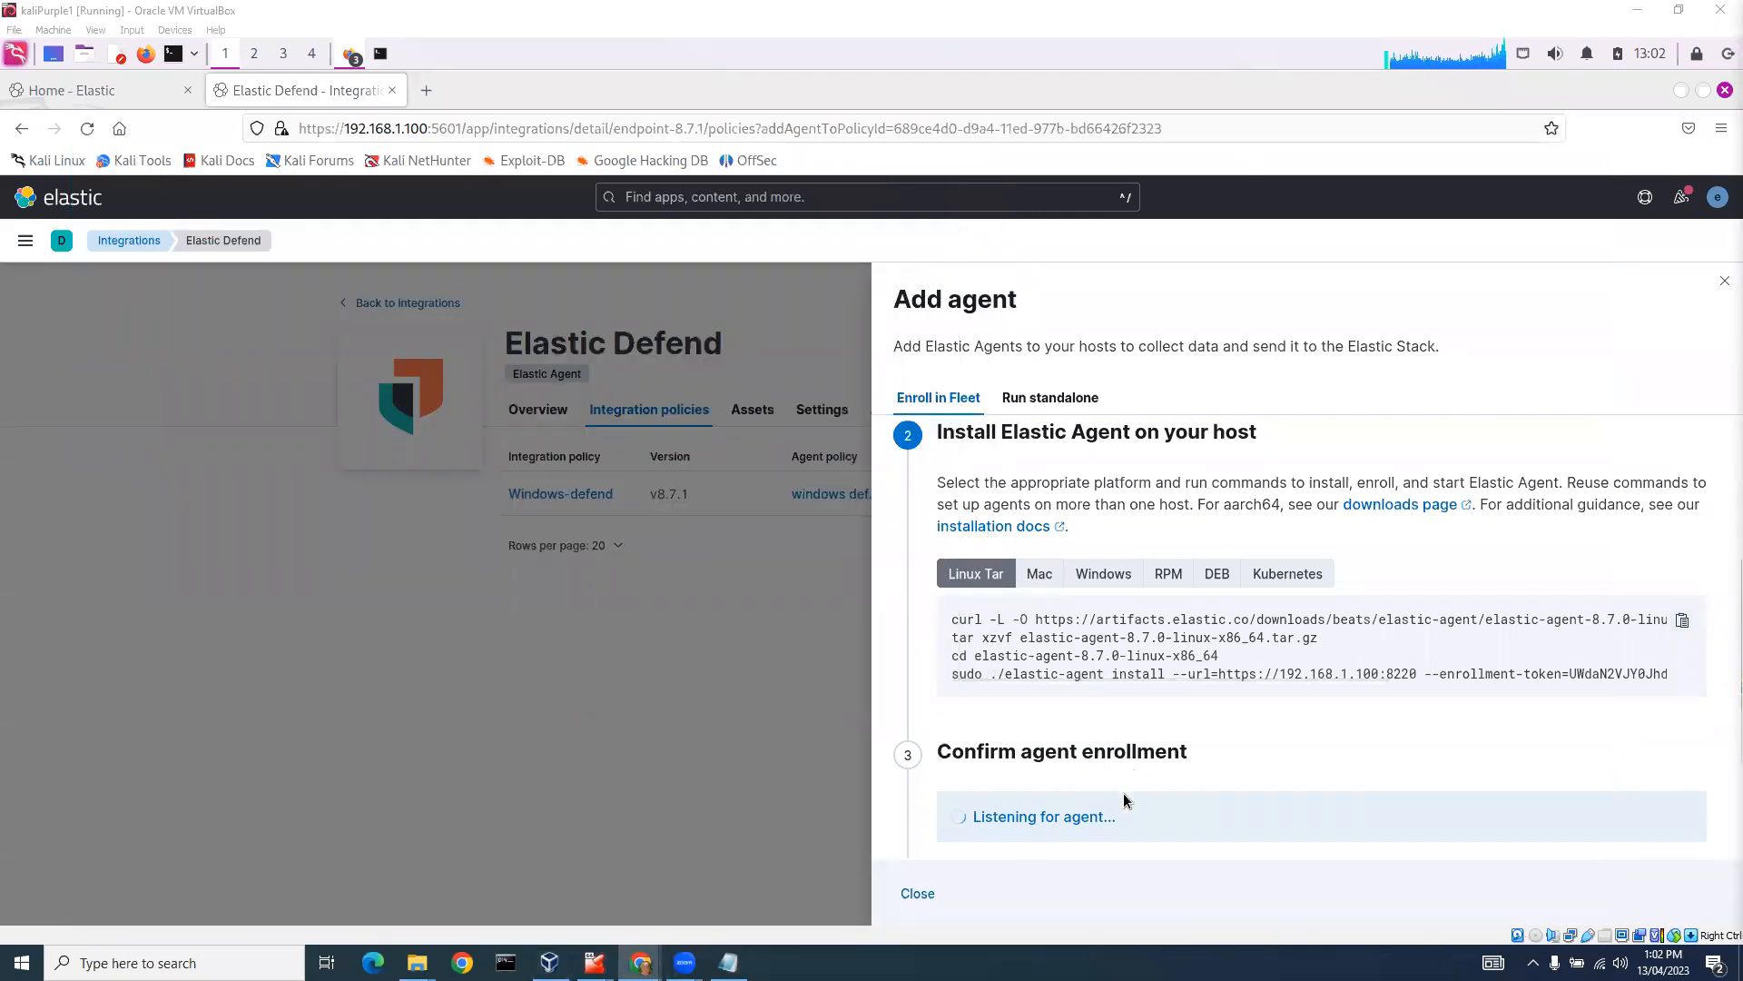
mouse_move(1071, 838)
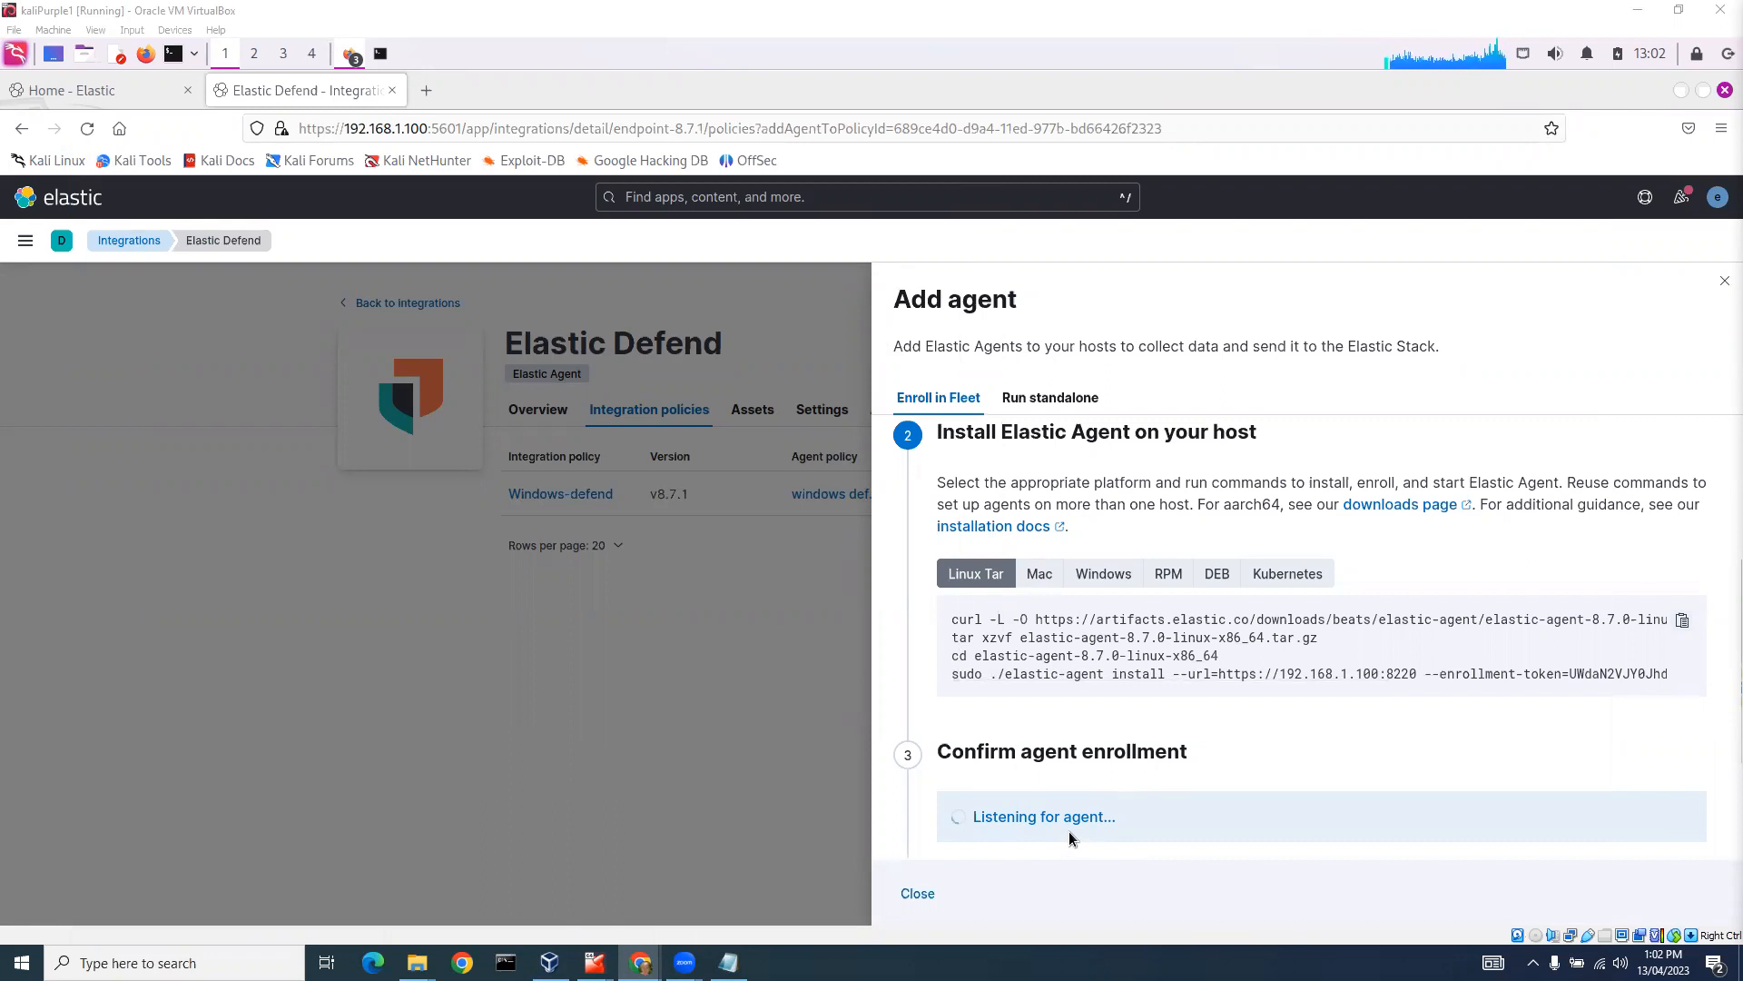
mouse_move(1037, 819)
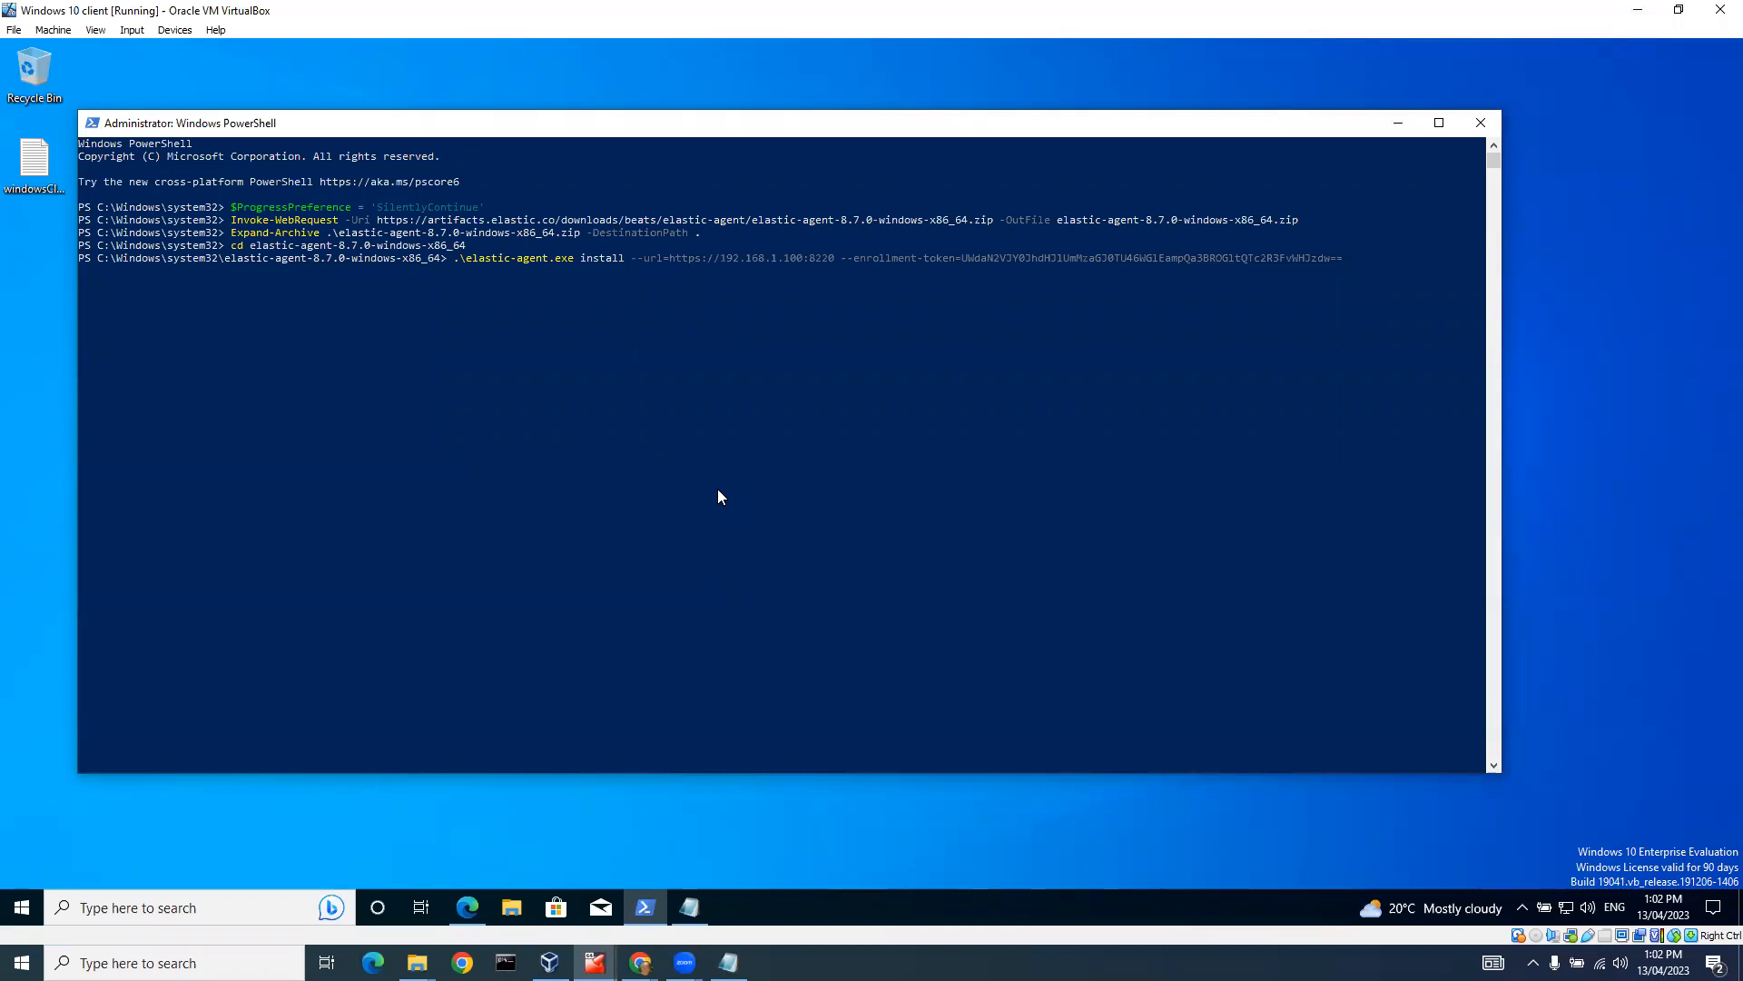
Run elastic-agent.exe install and answer y at the service prompt.
key("Return")
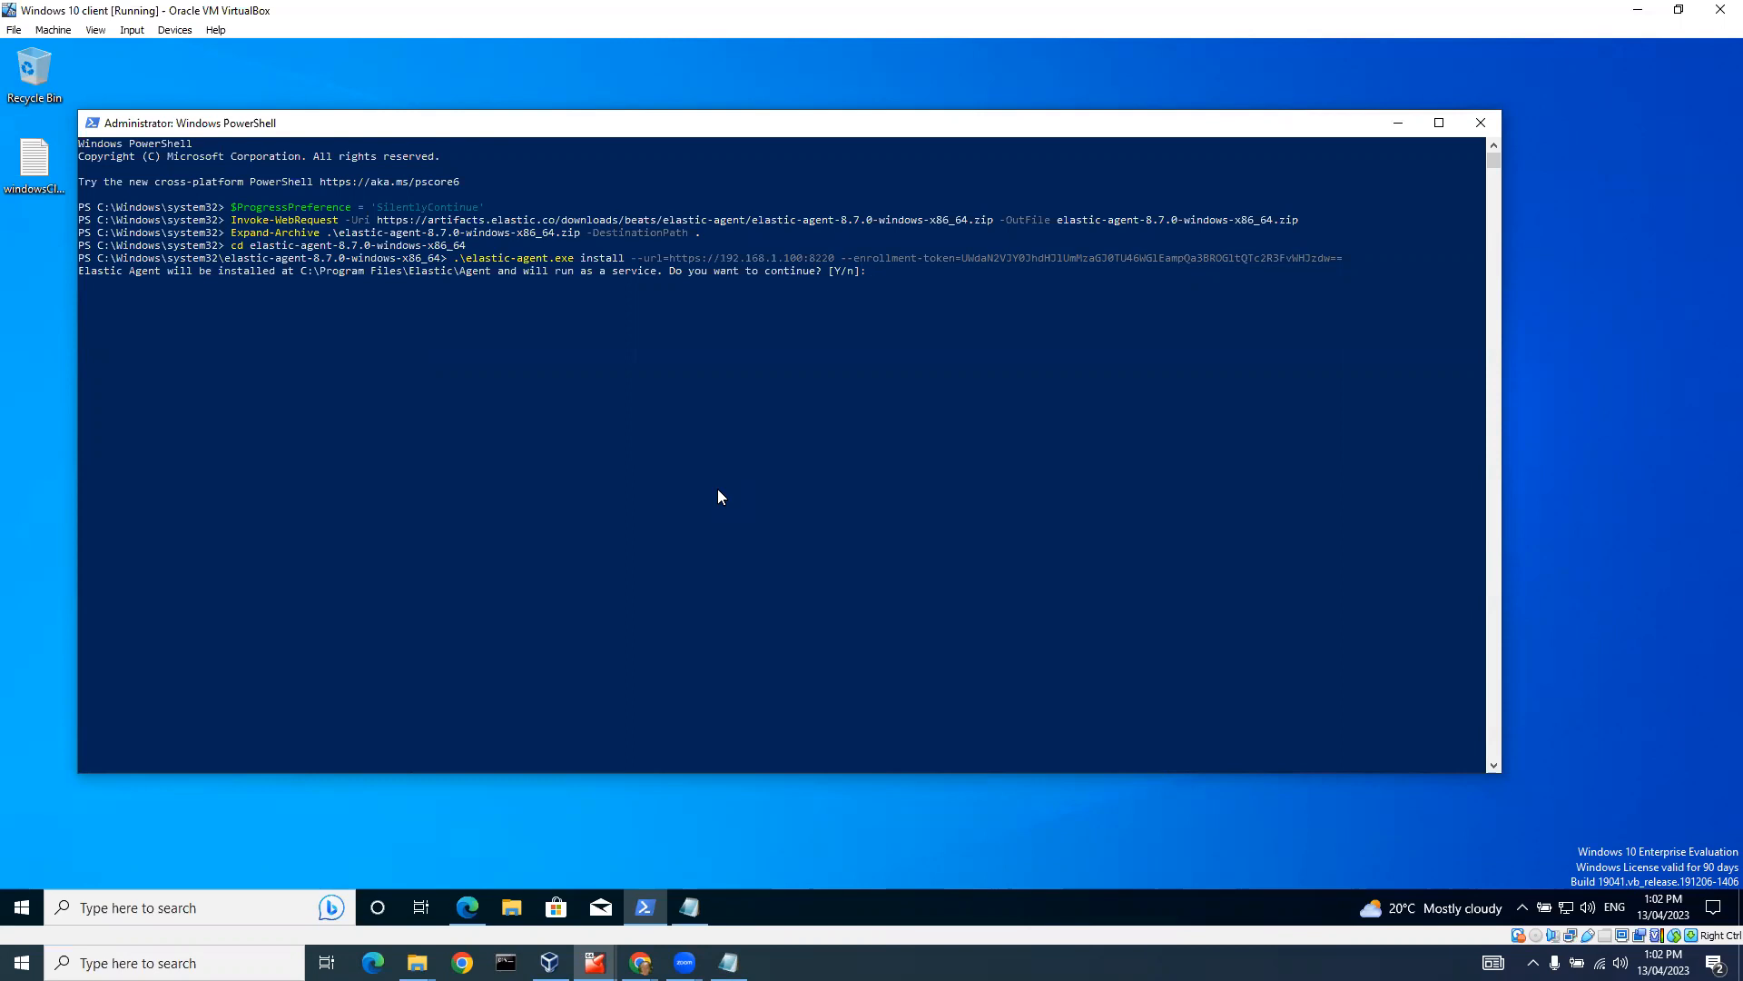
type("y")
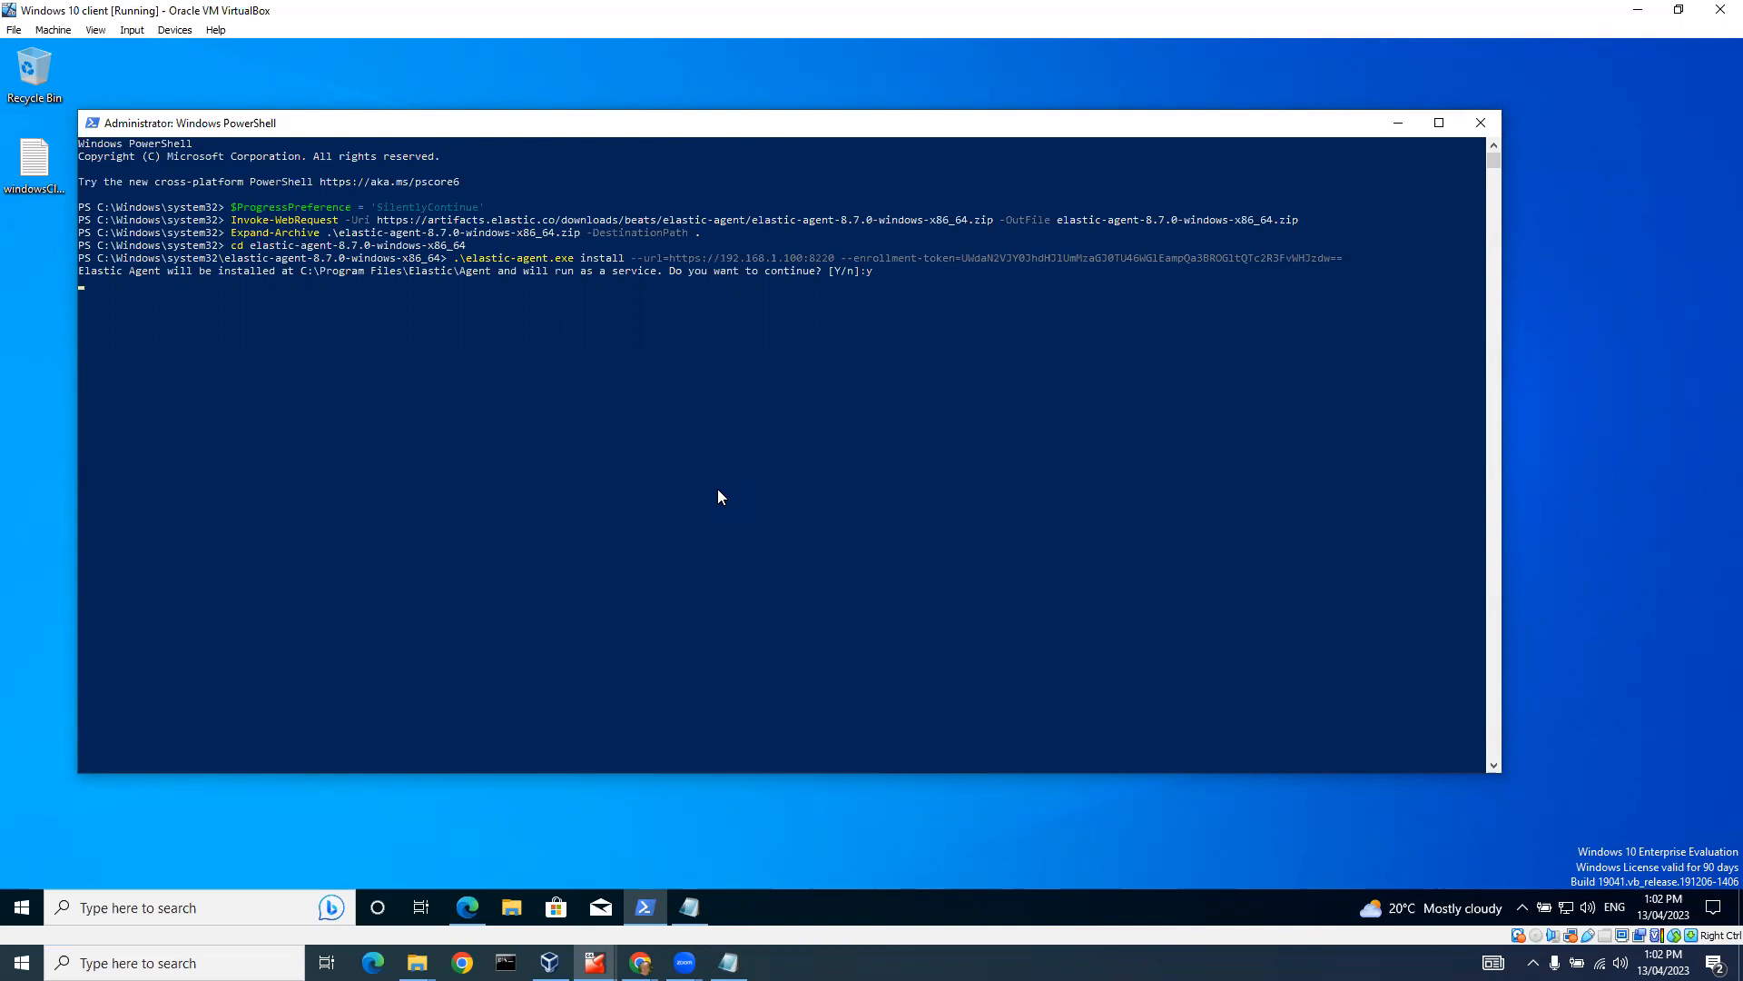
mouse_move(1198, 483)
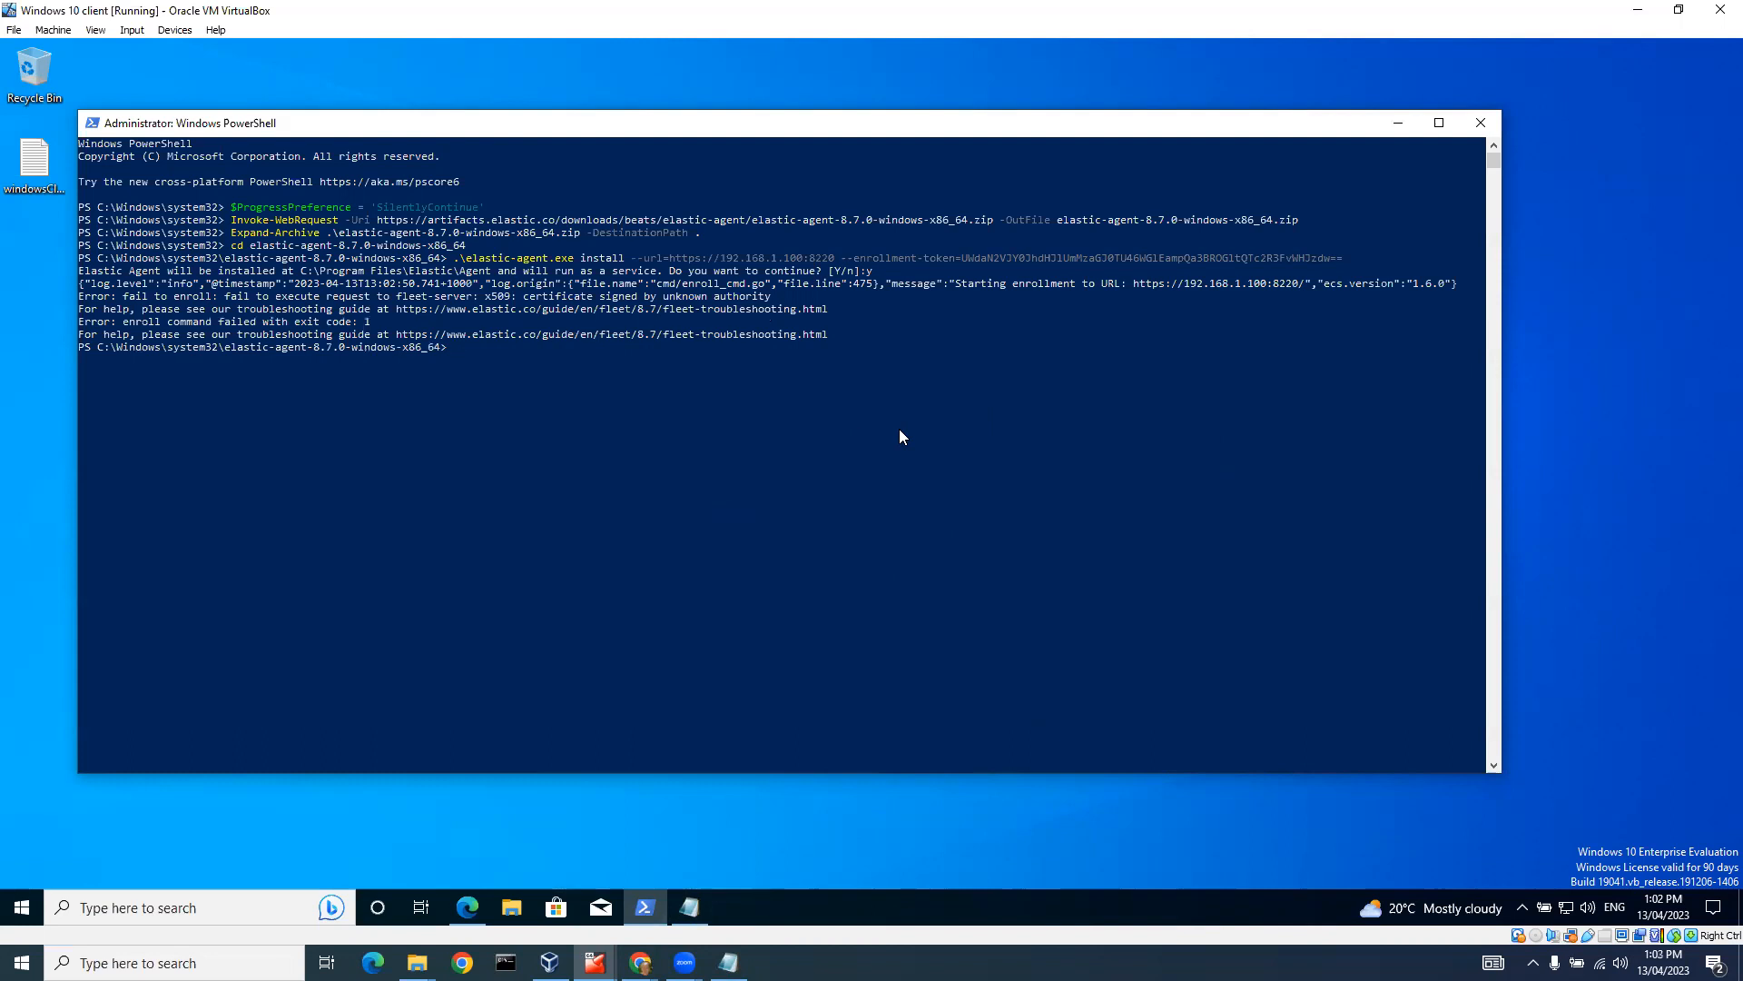
mouse_move(534, 319)
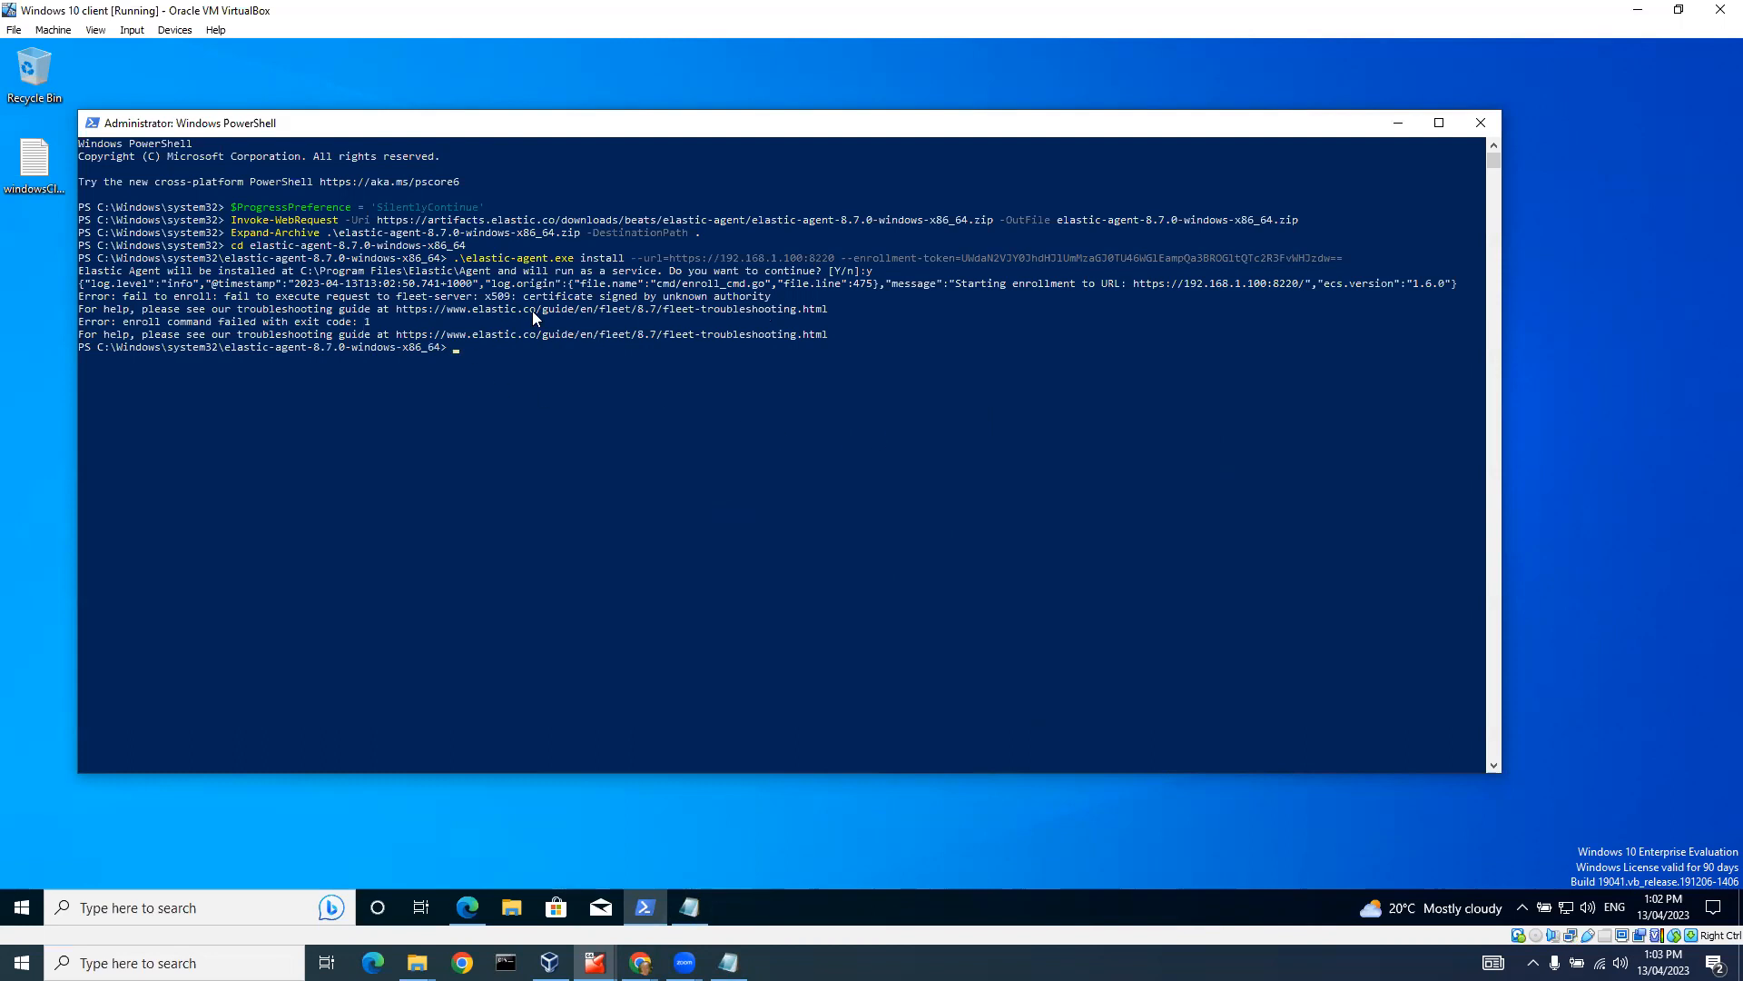
mouse_move(905, 300)
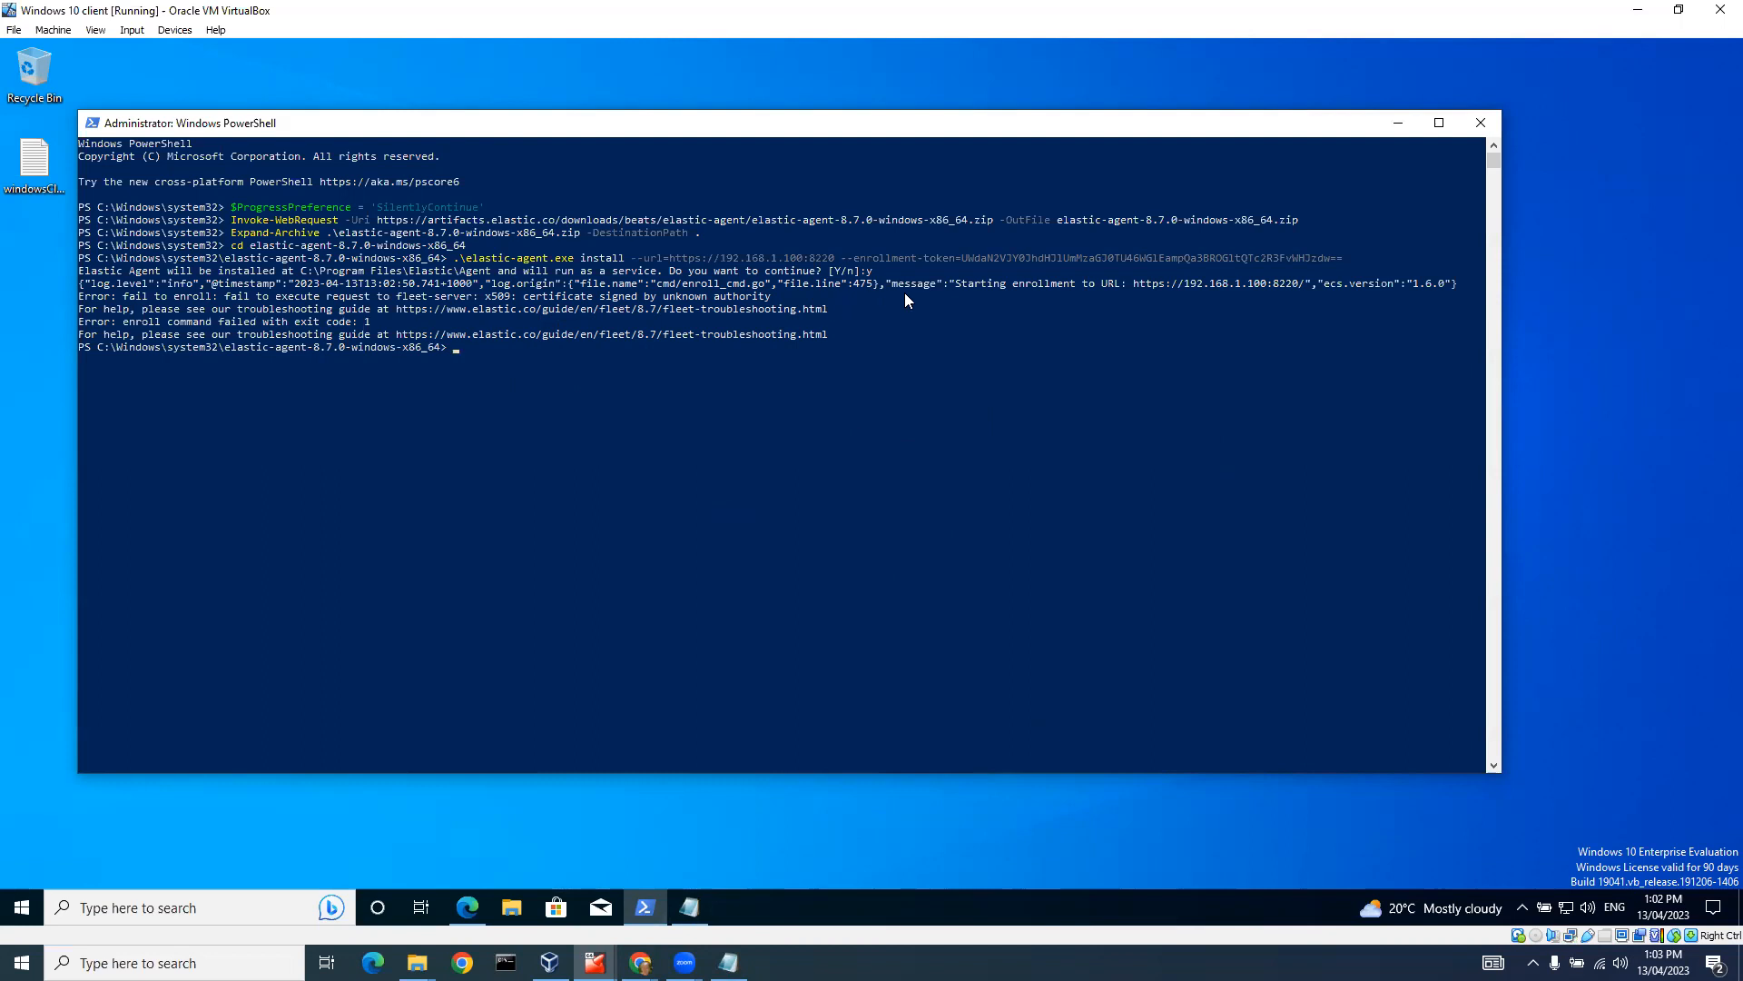
mouse_move(1150, 303)
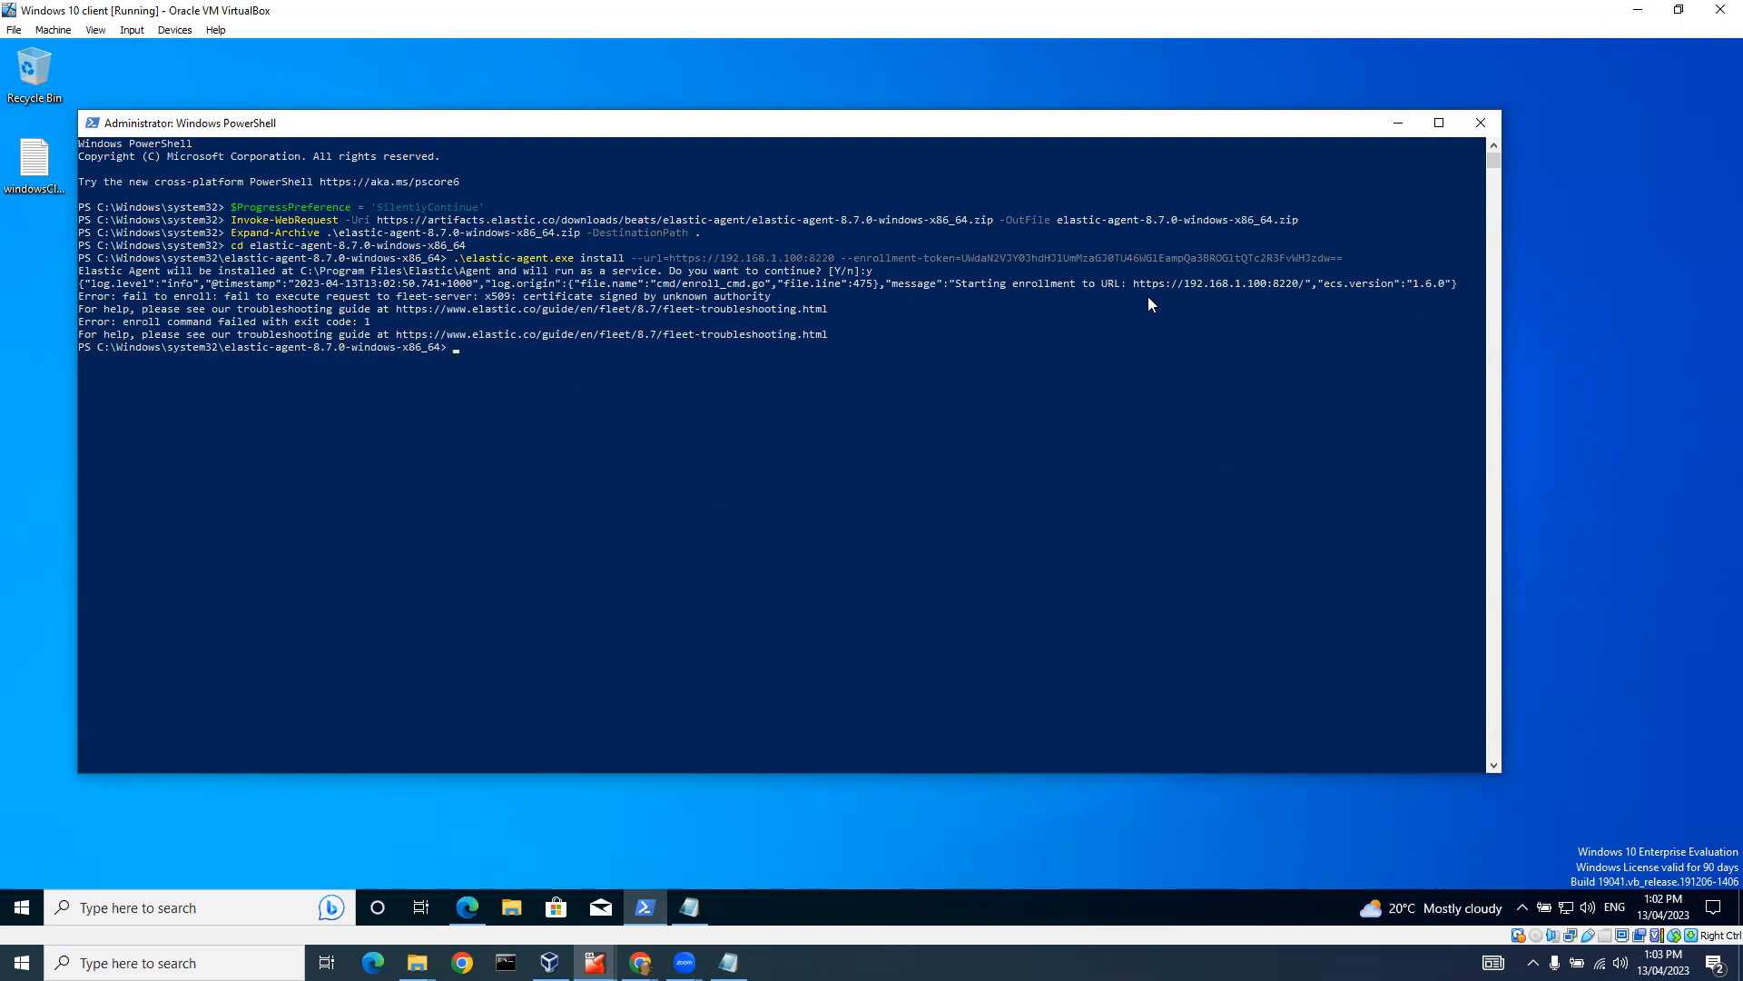
mouse_move(121, 308)
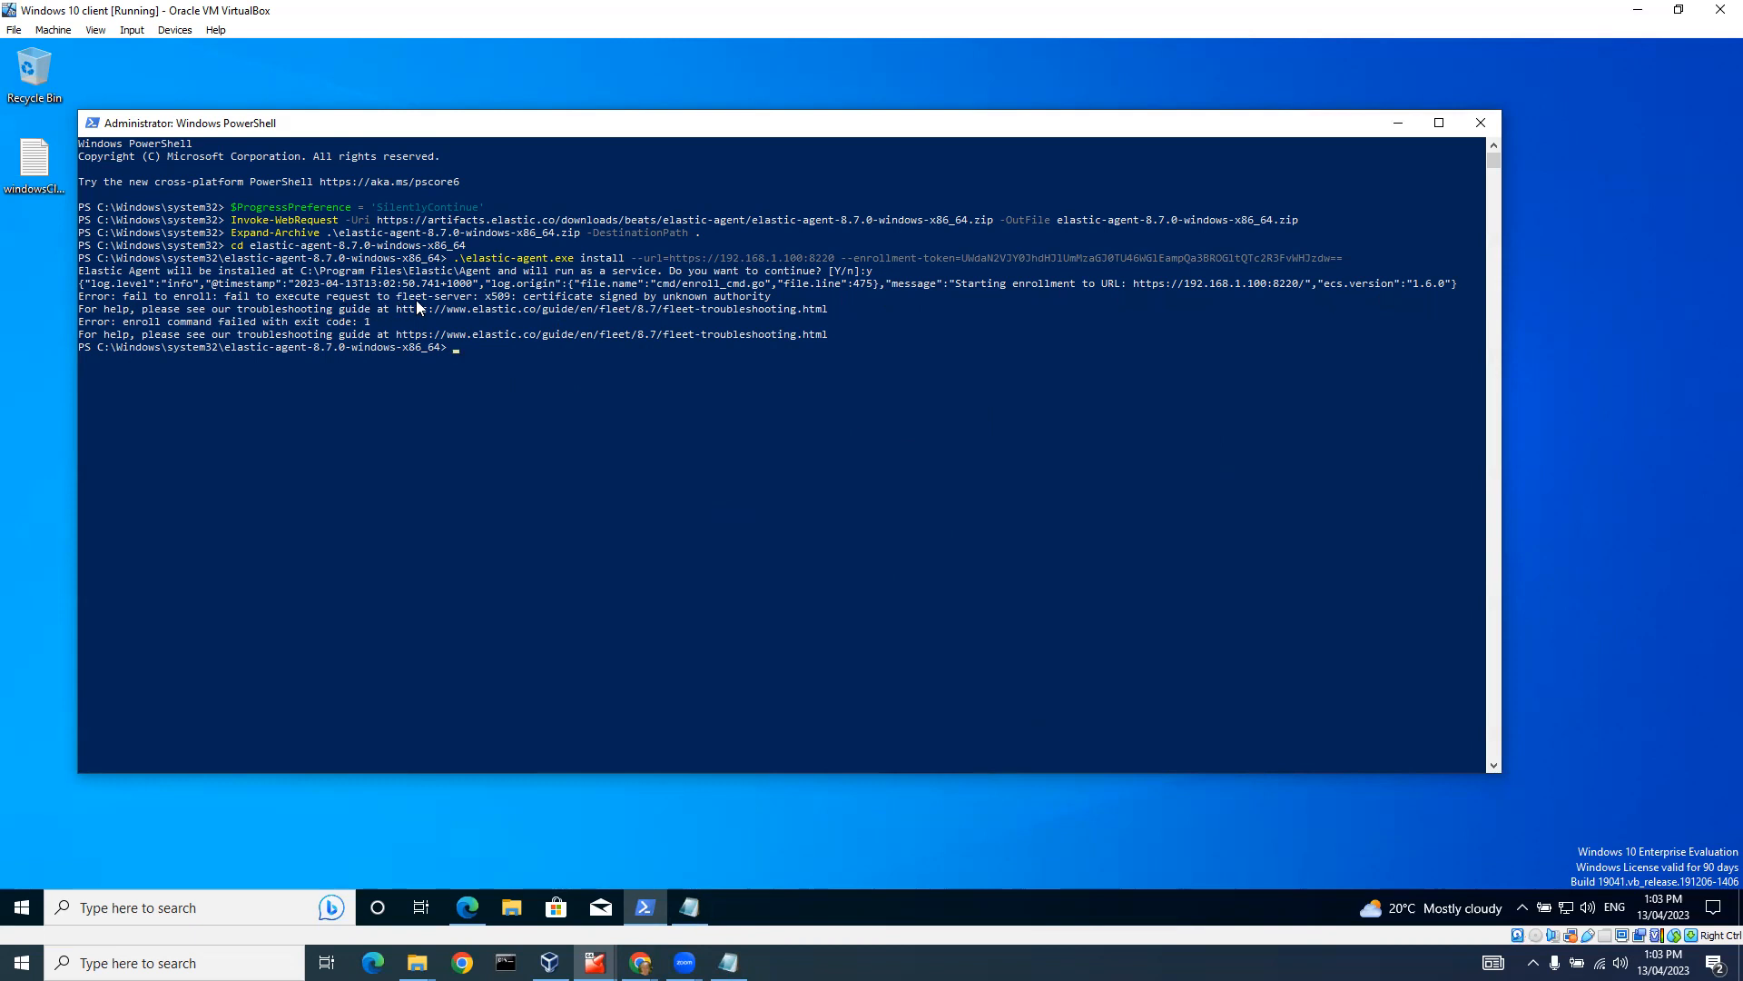
mouse_move(735, 309)
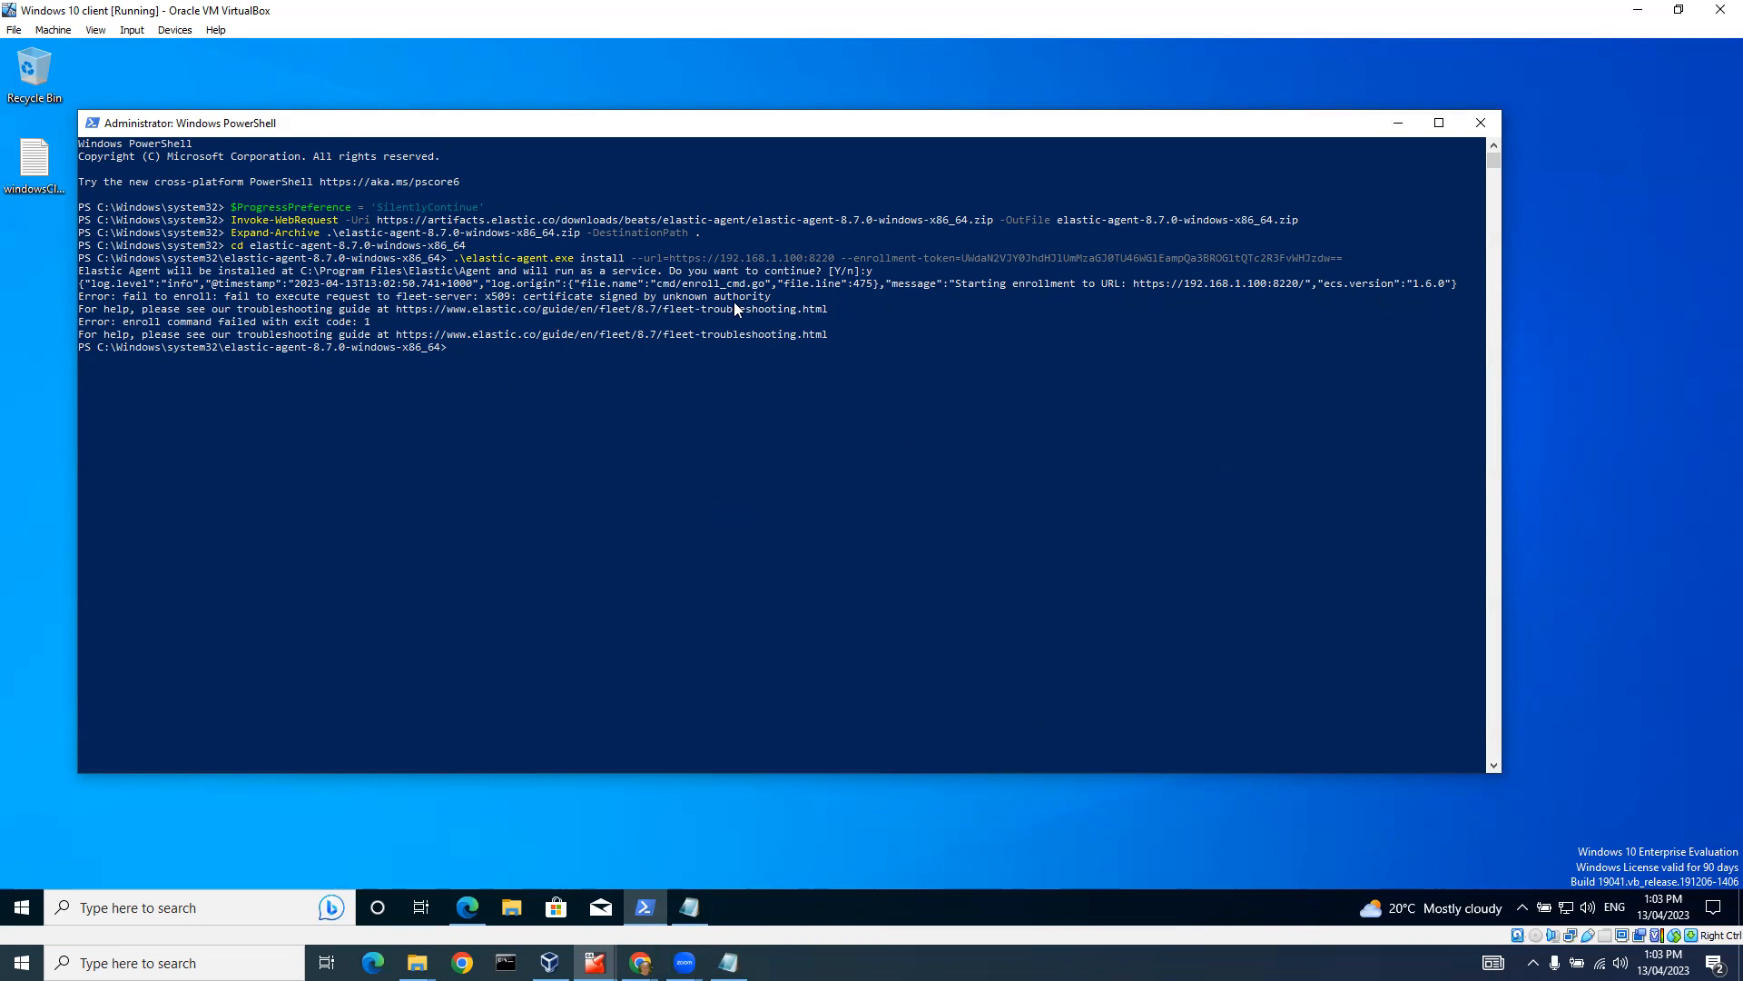
mouse_move(774, 300)
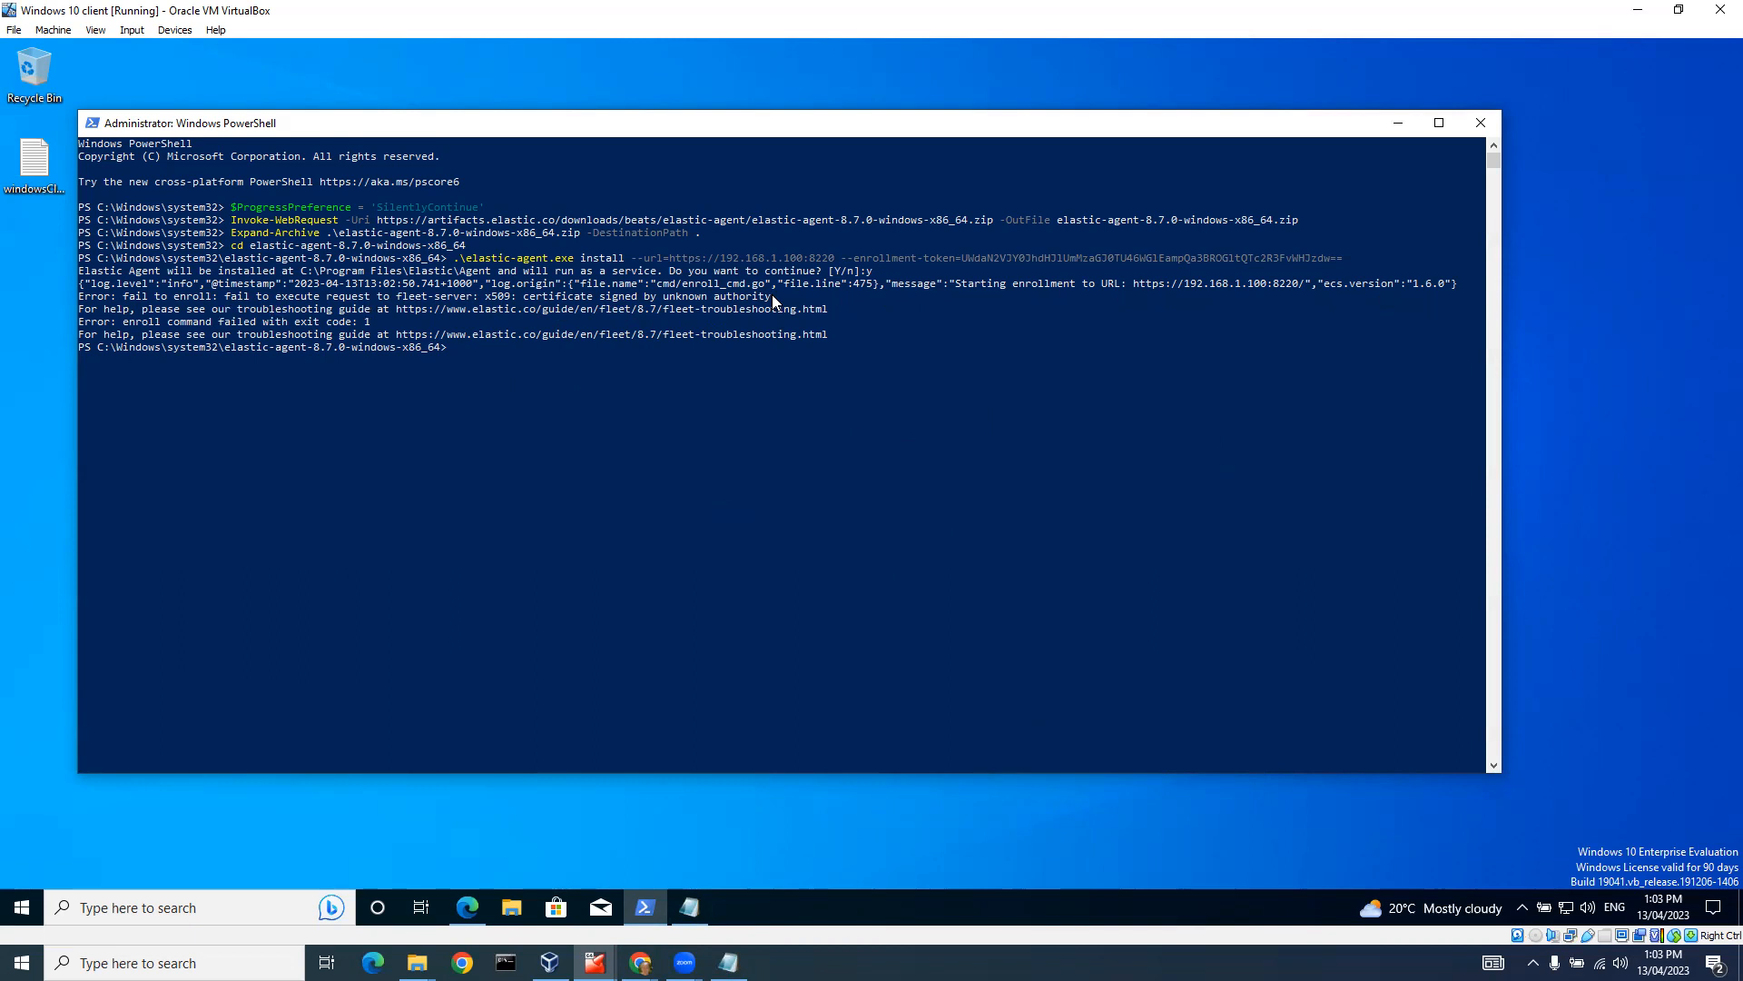
mouse_move(734, 364)
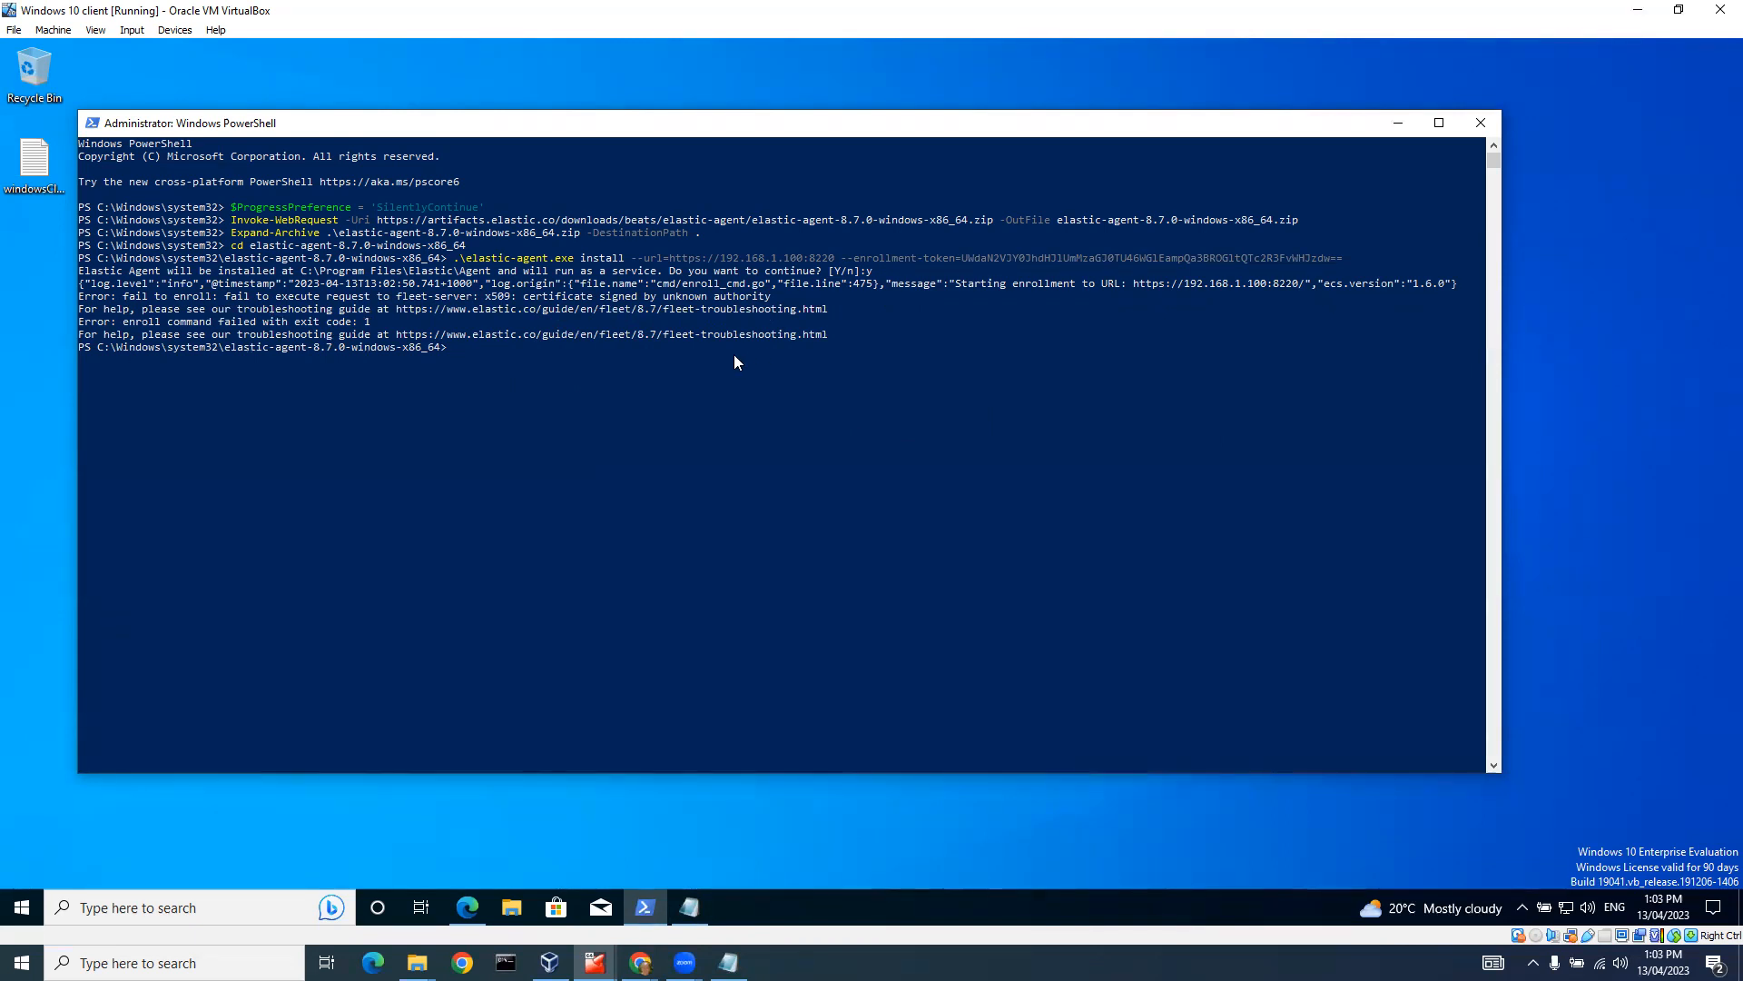
mouse_move(725, 376)
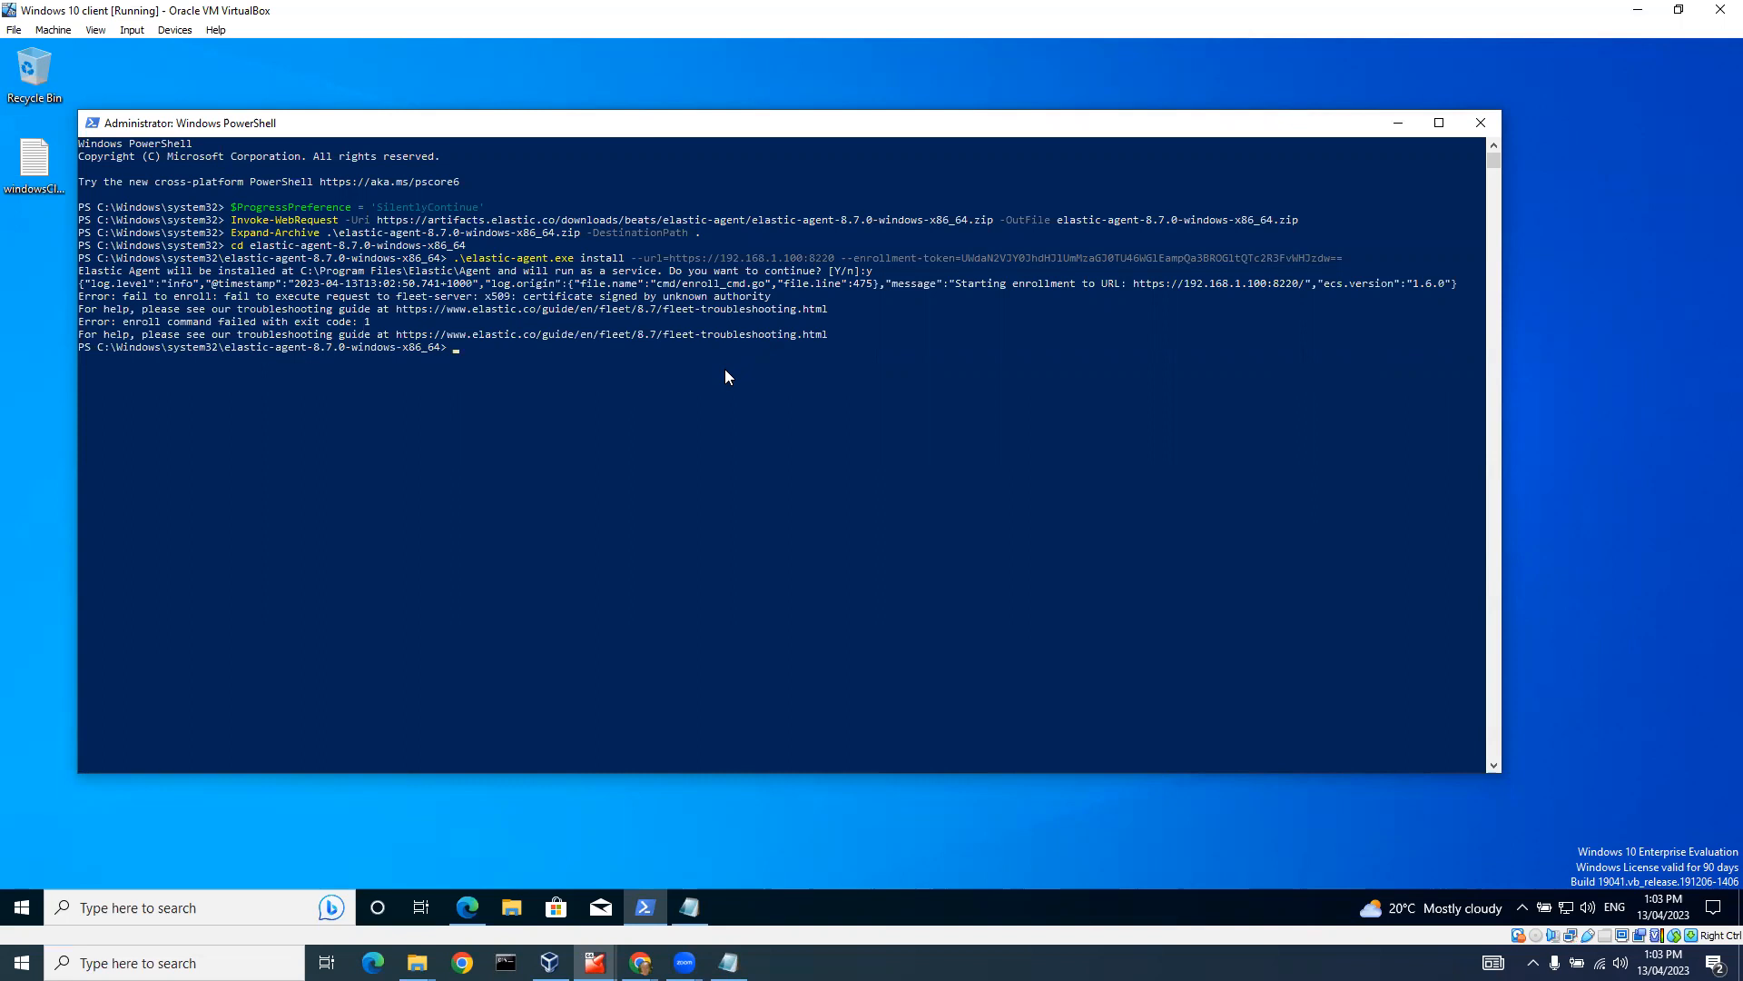
mouse_move(1126, 251)
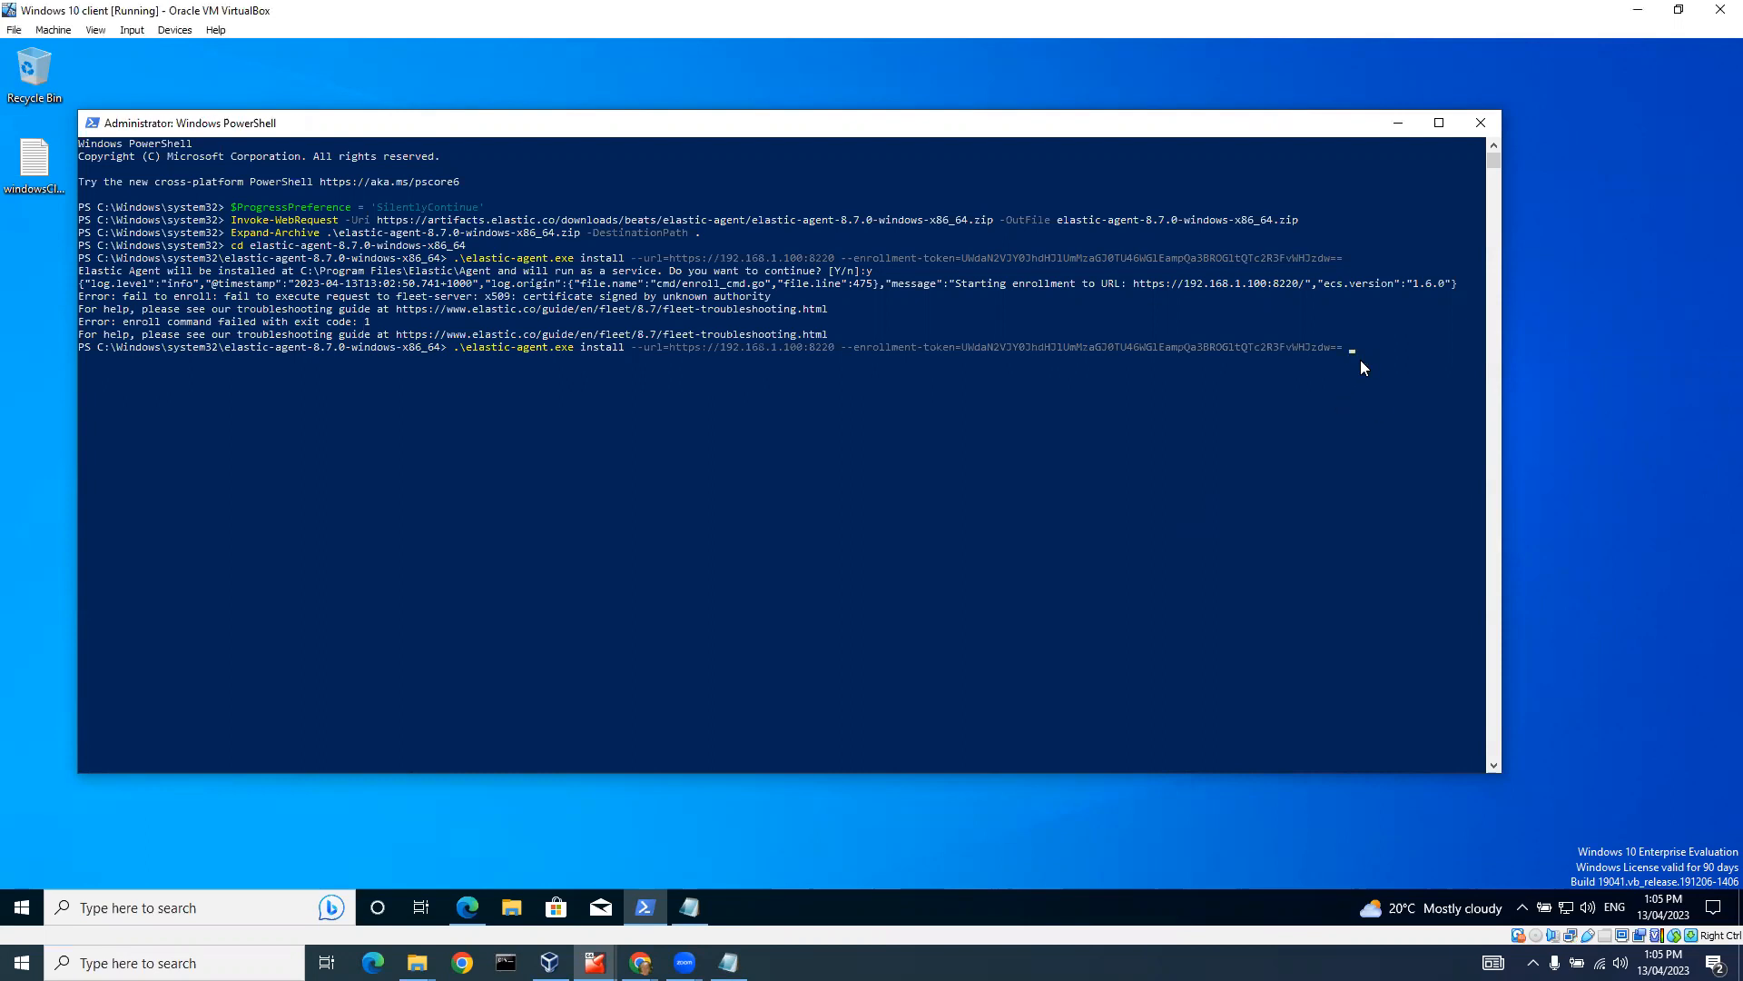
Rerun elastic-agent.exe install with --insecure and answer y to install as a service.
type("--inse")
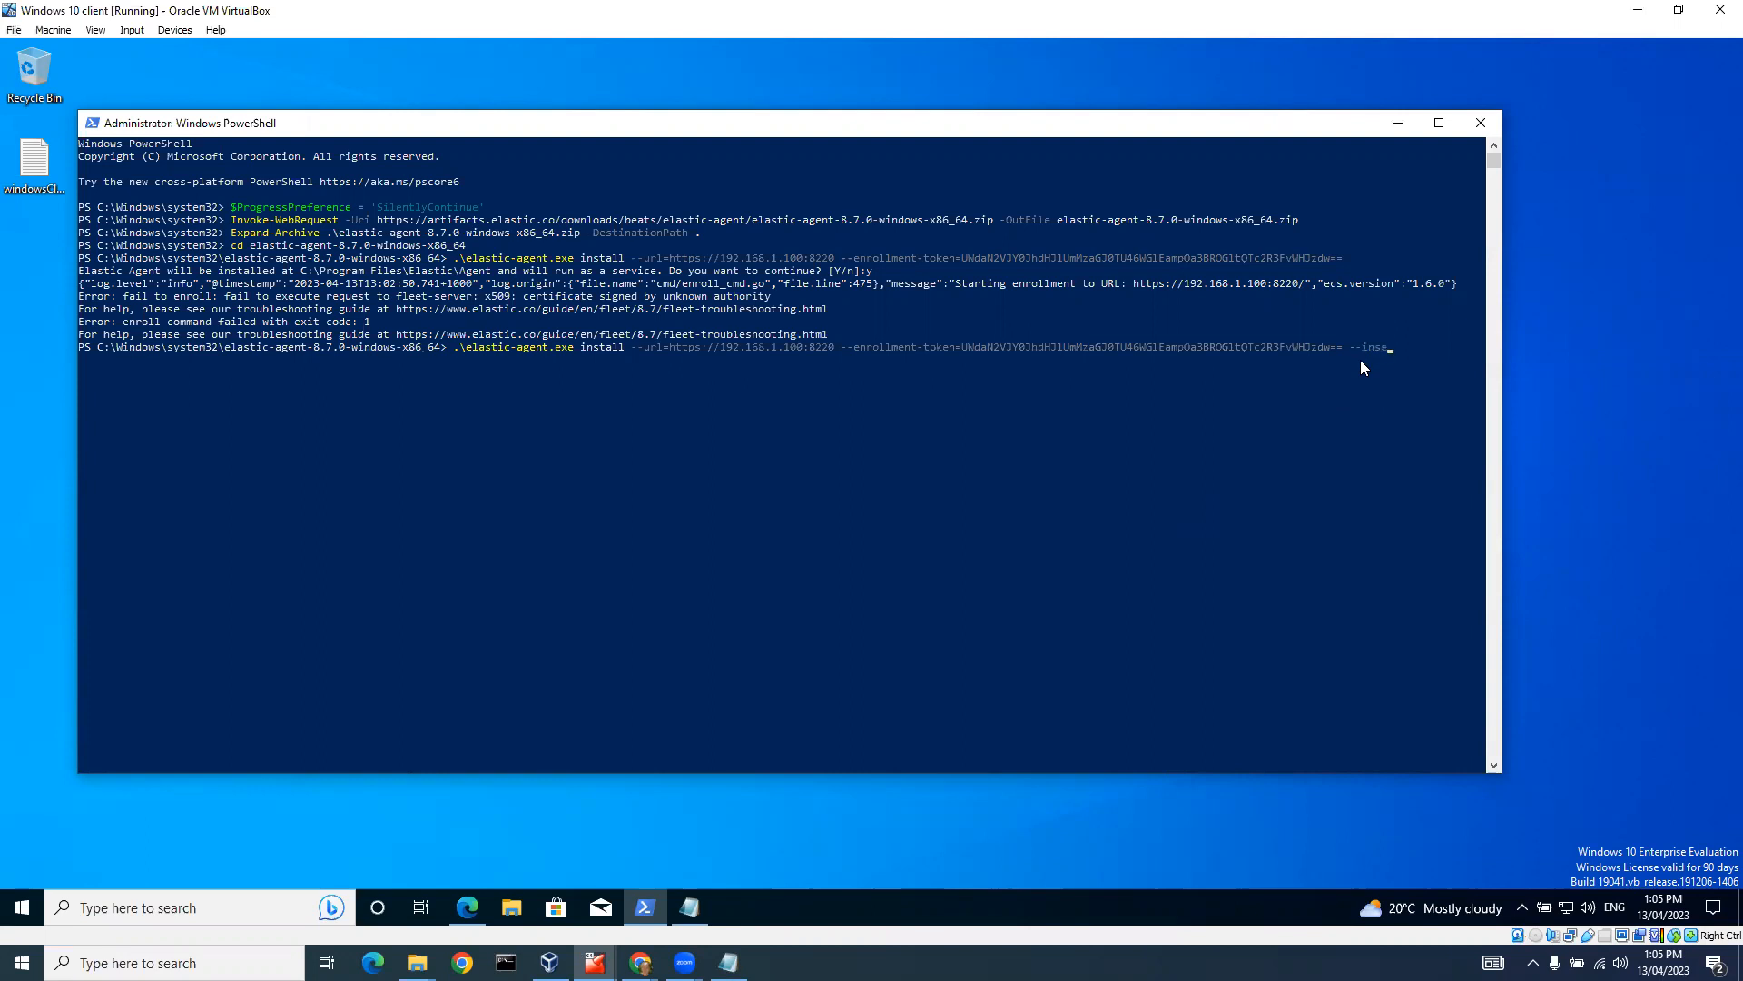
type("cure")
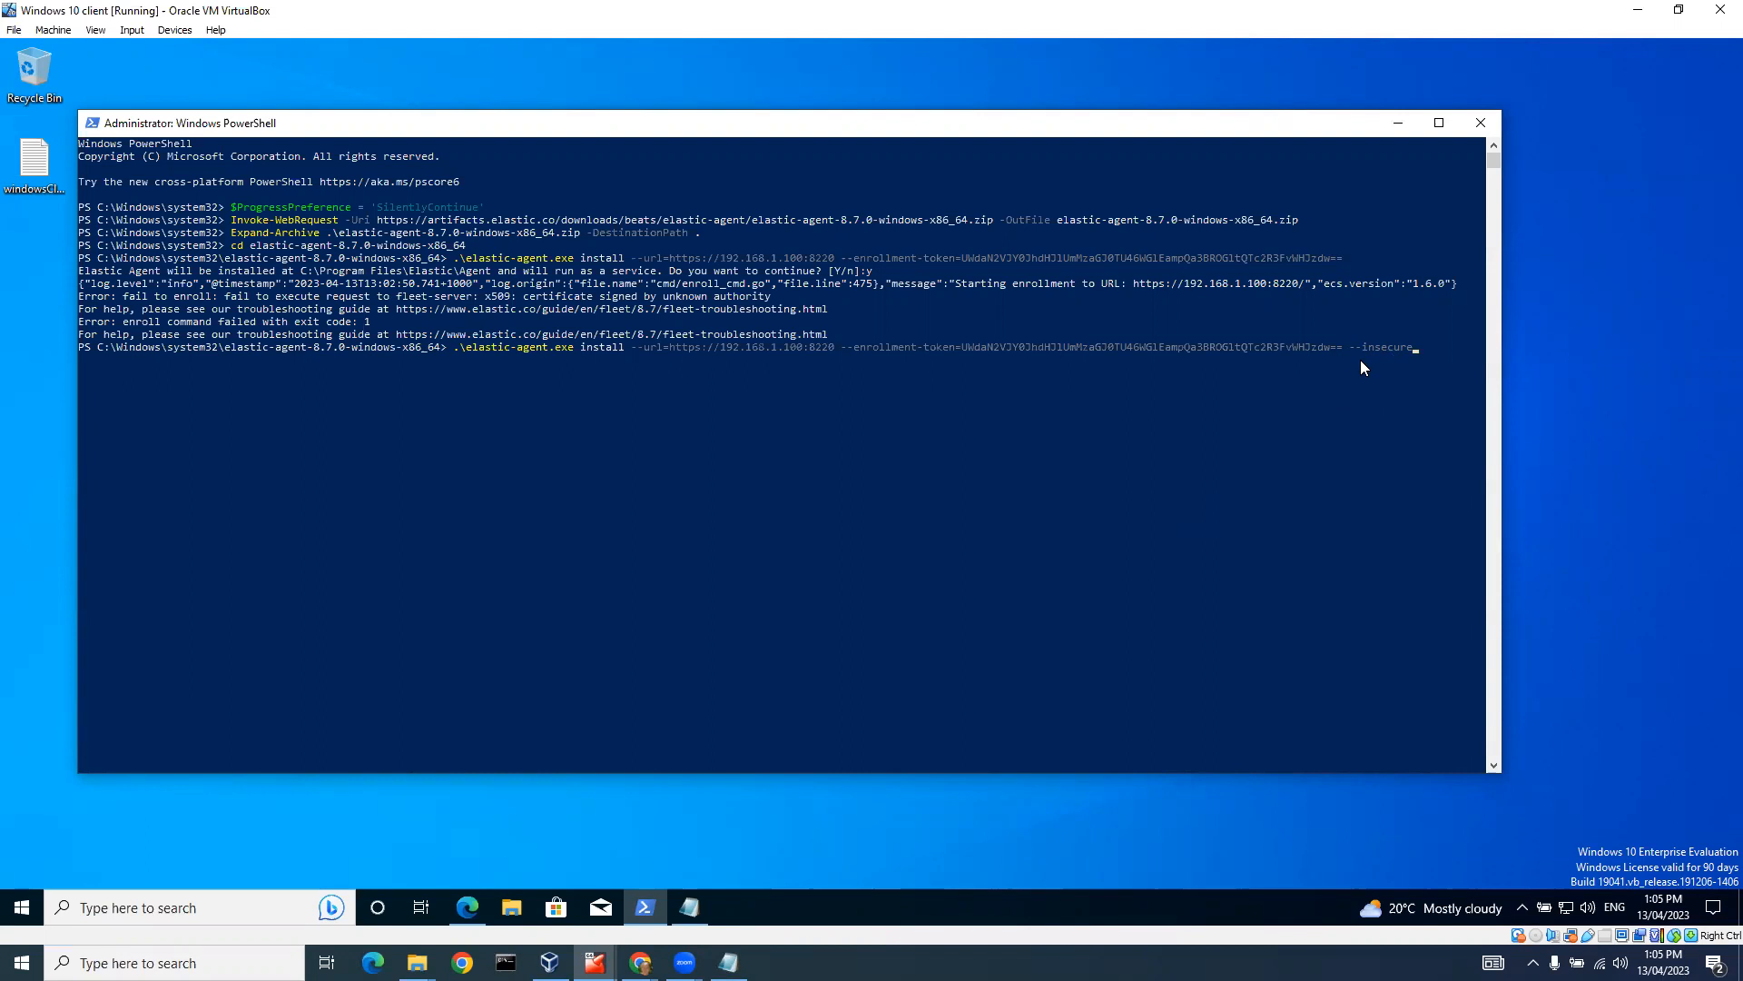
key("Return")
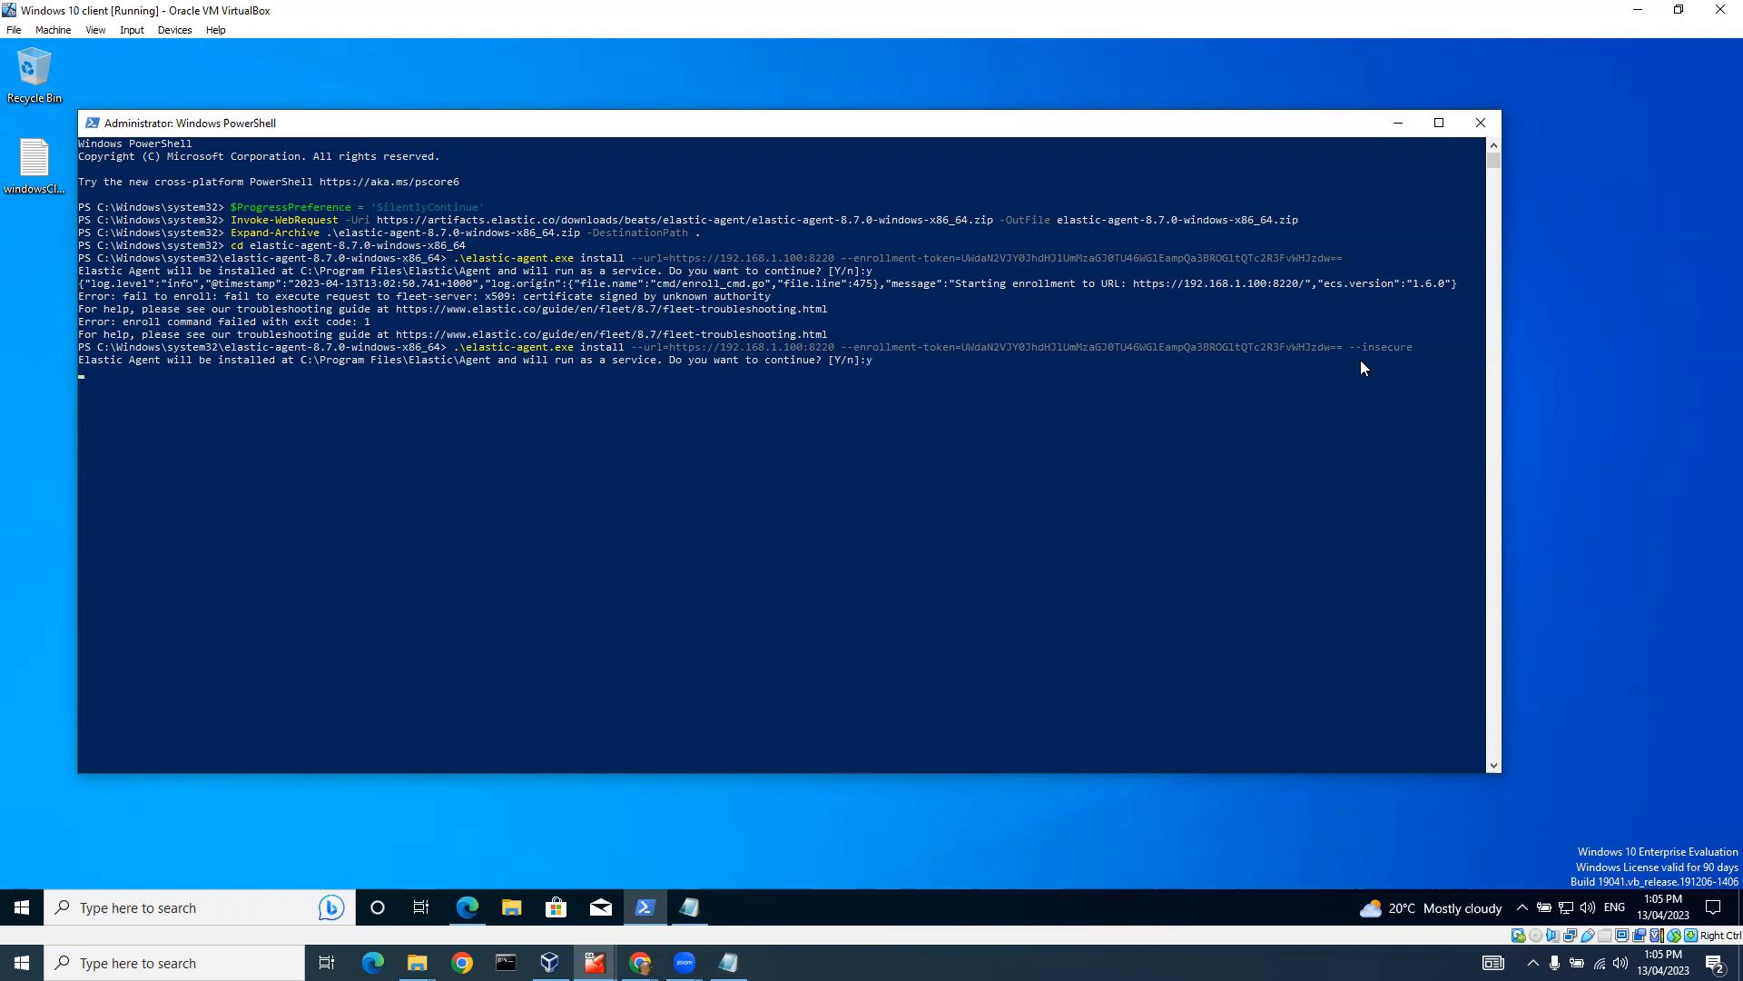
mouse_move(1327, 448)
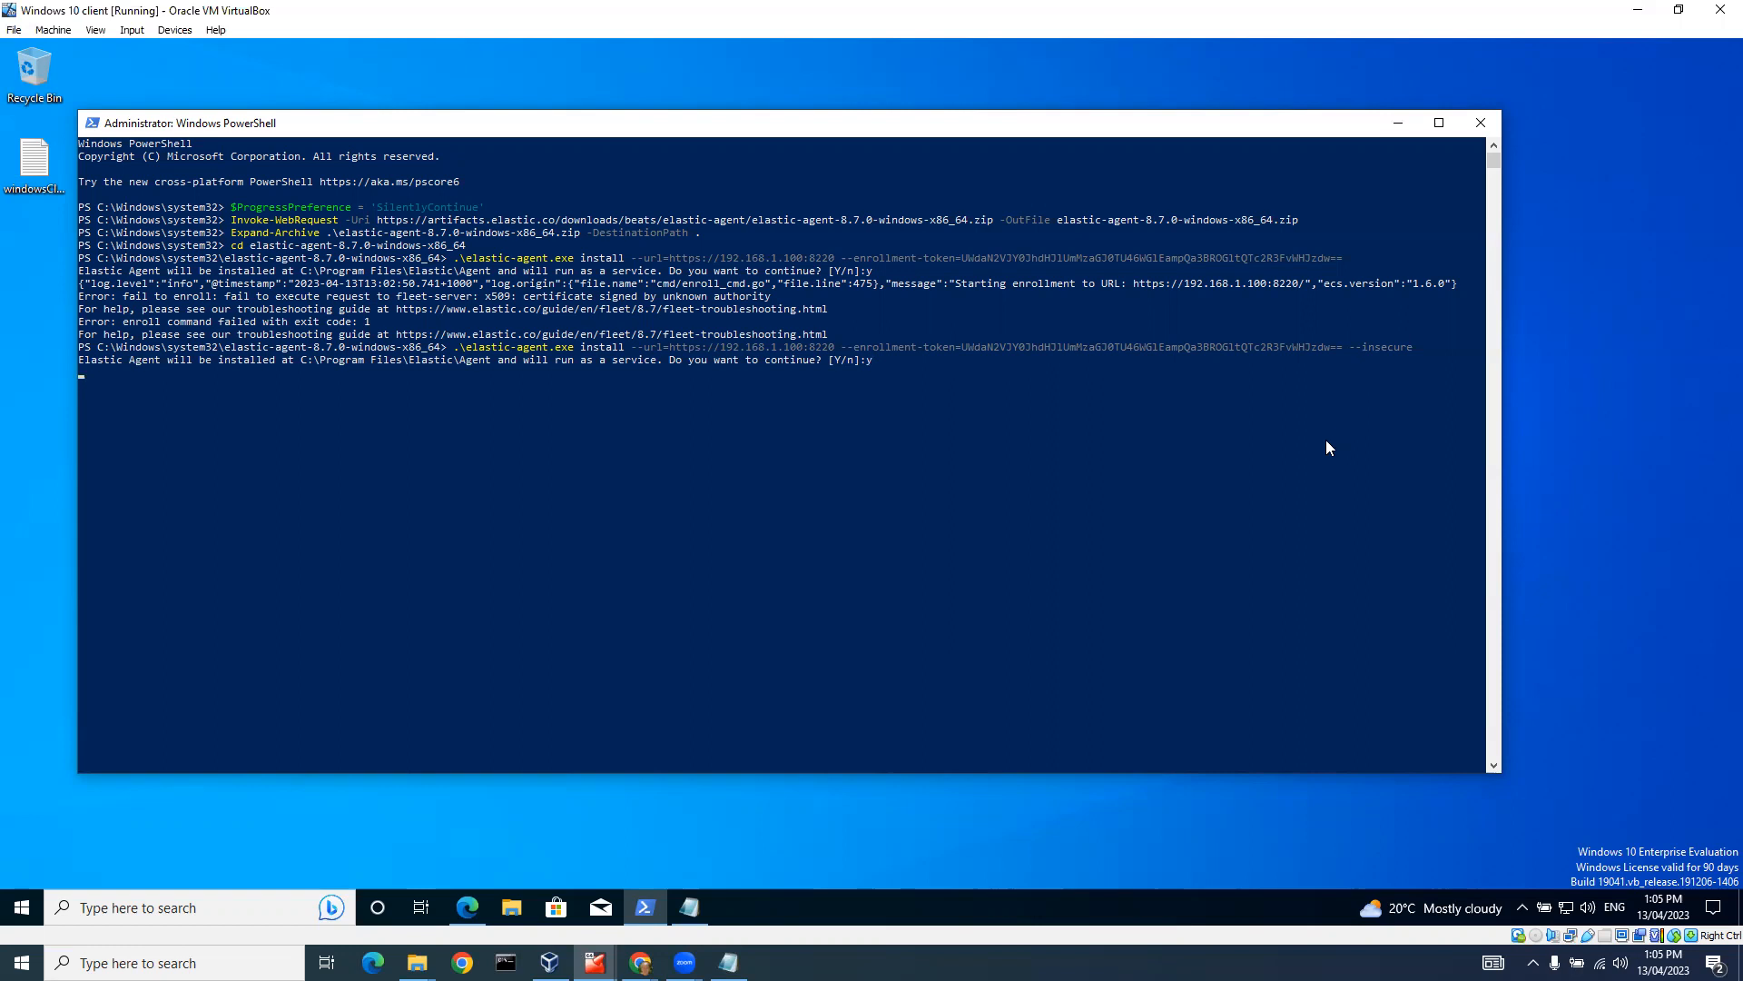
mouse_move(1074, 639)
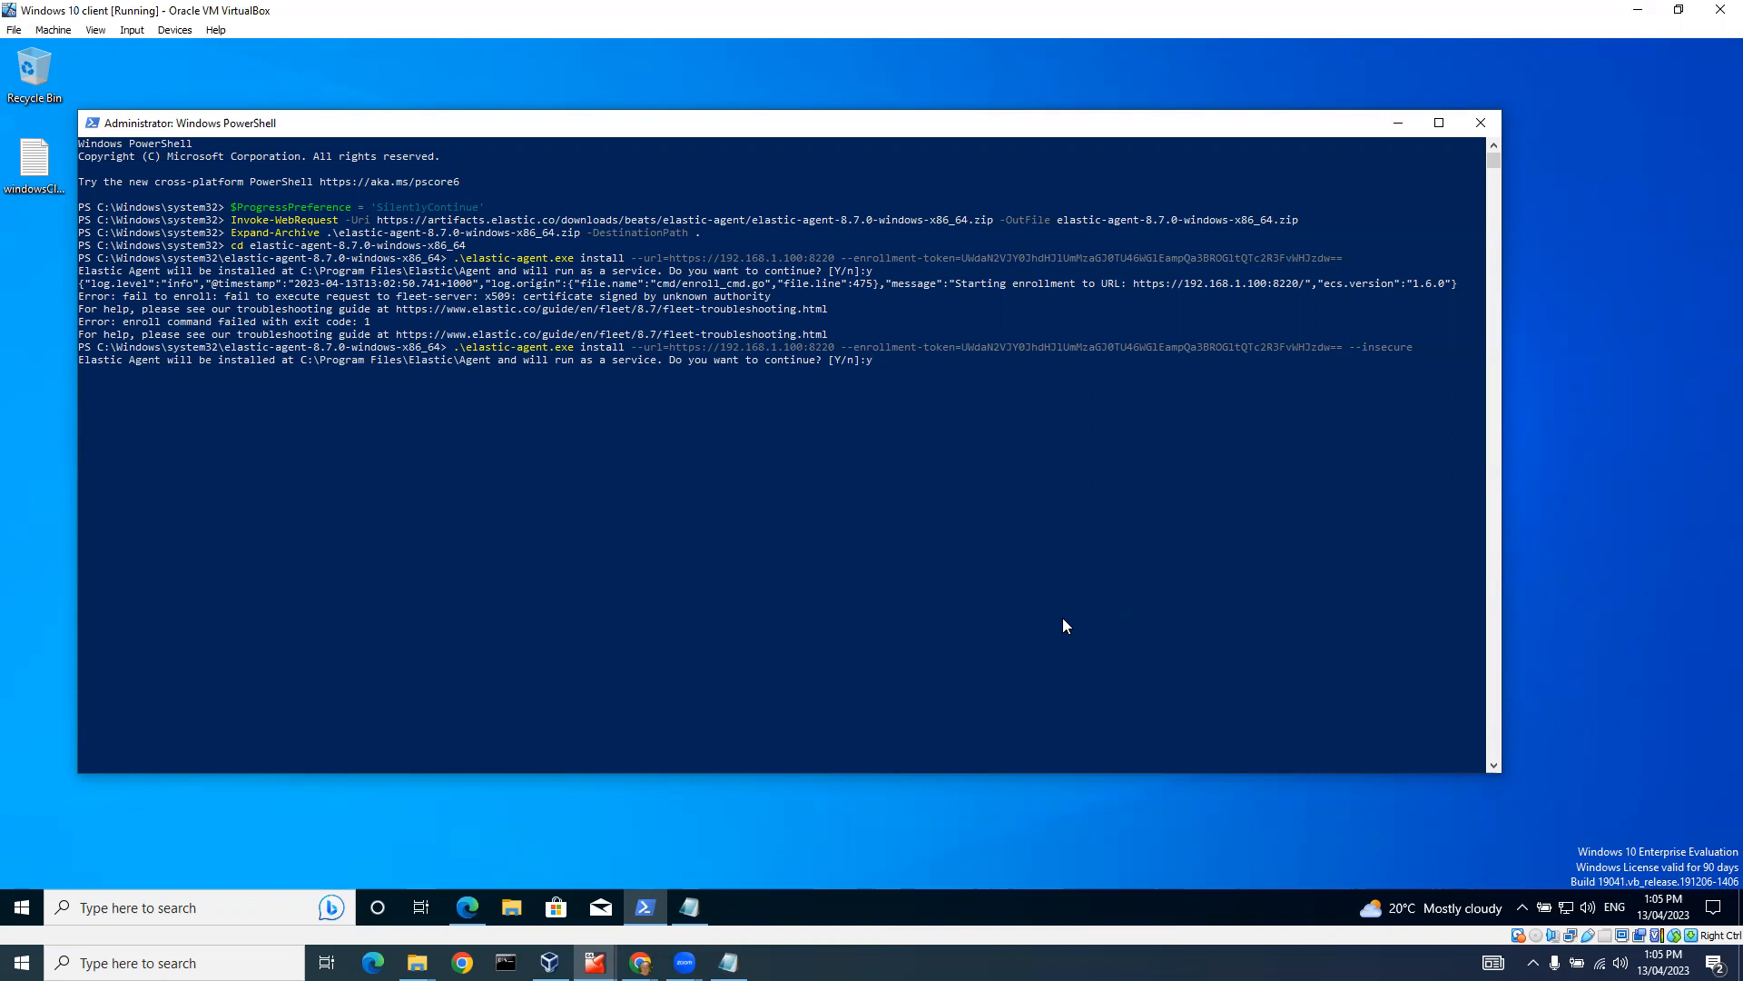
key("Return")
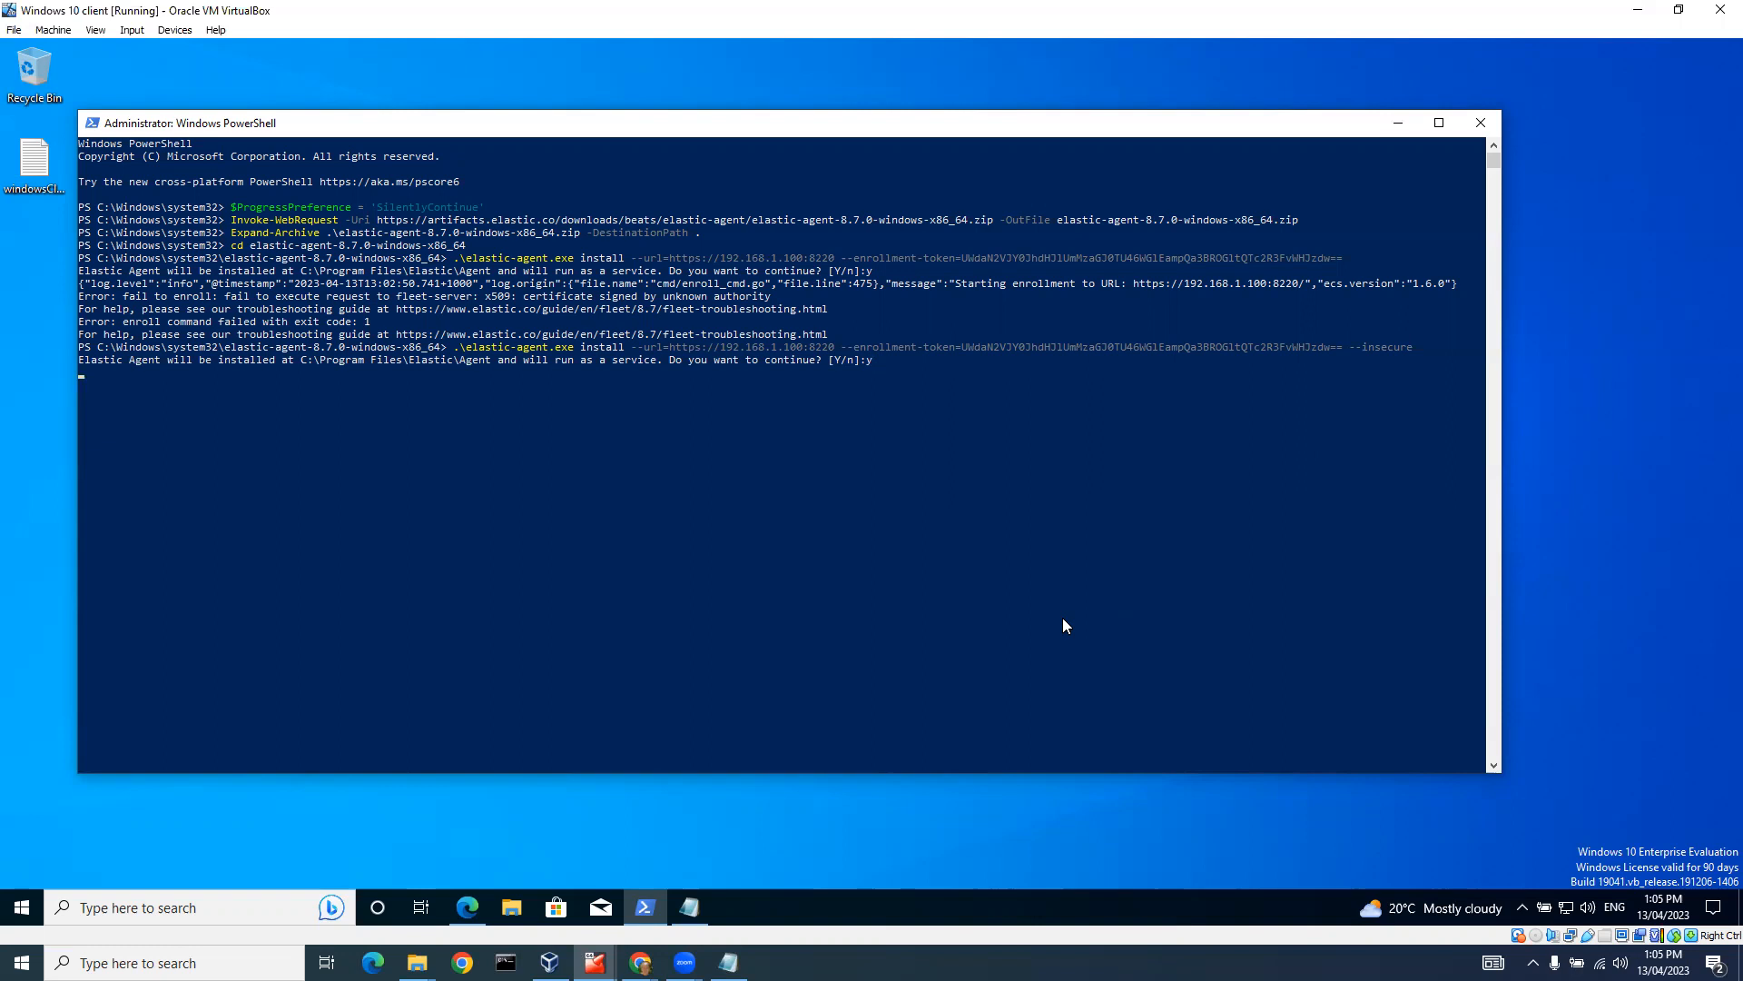
mouse_move(1129, 87)
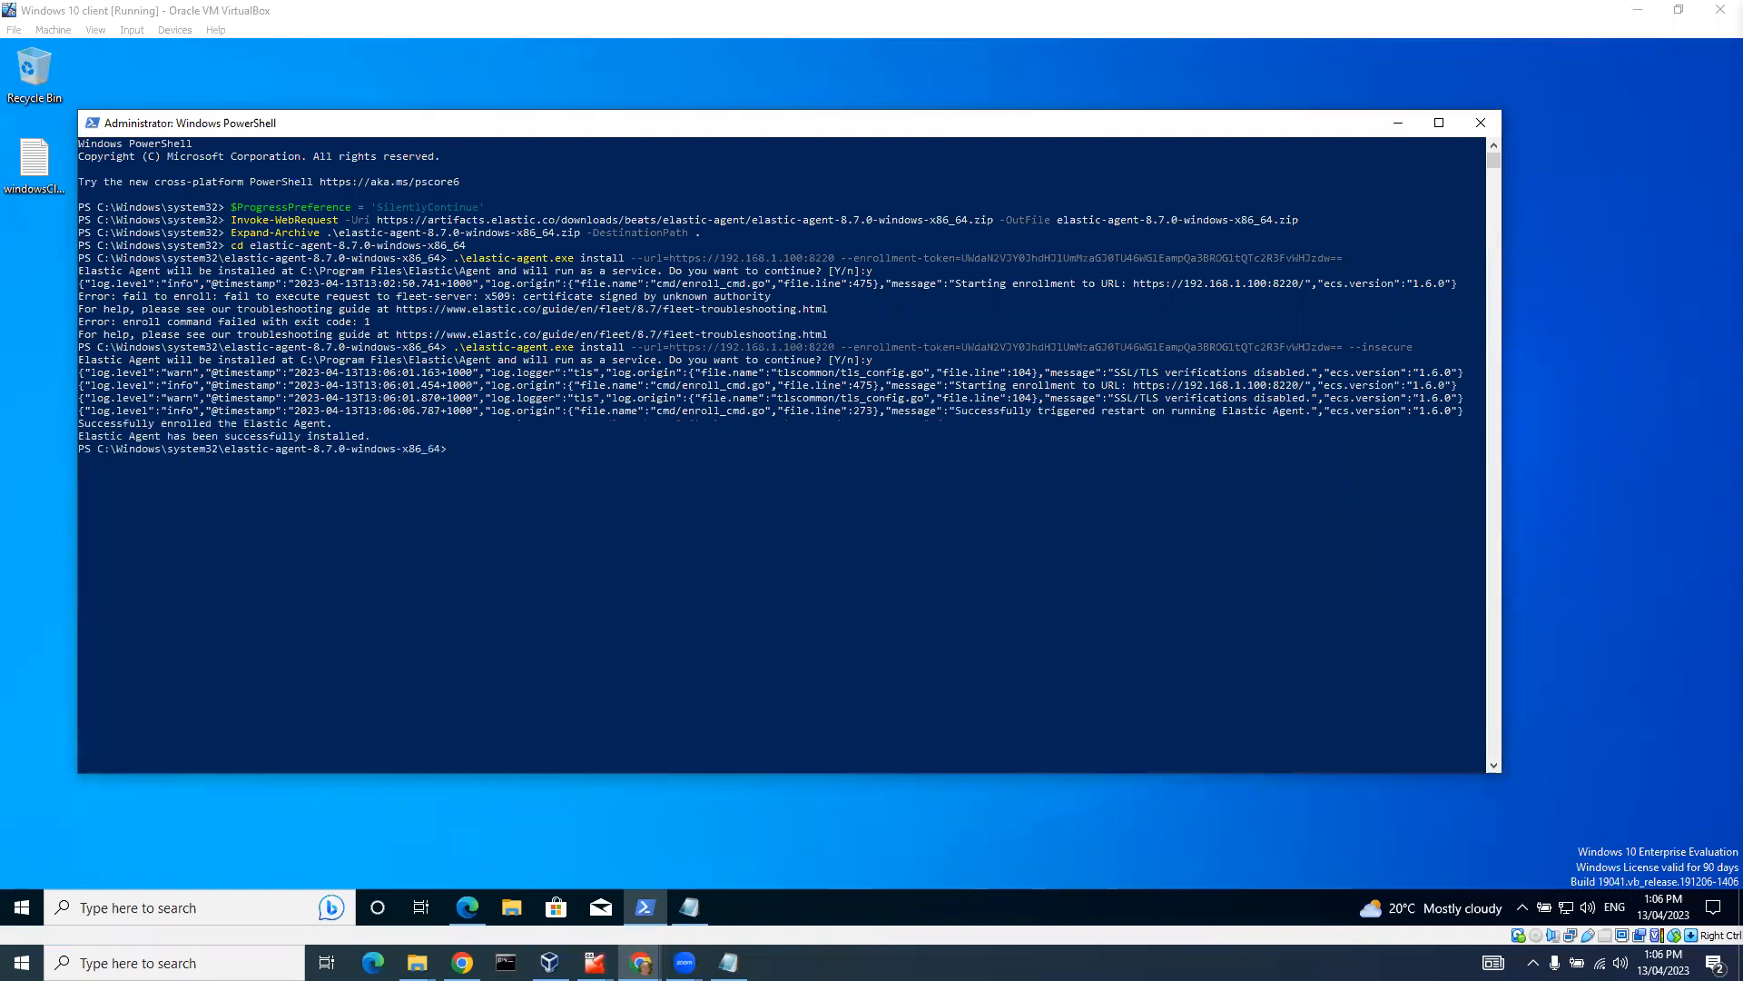
mouse_move(1051, 635)
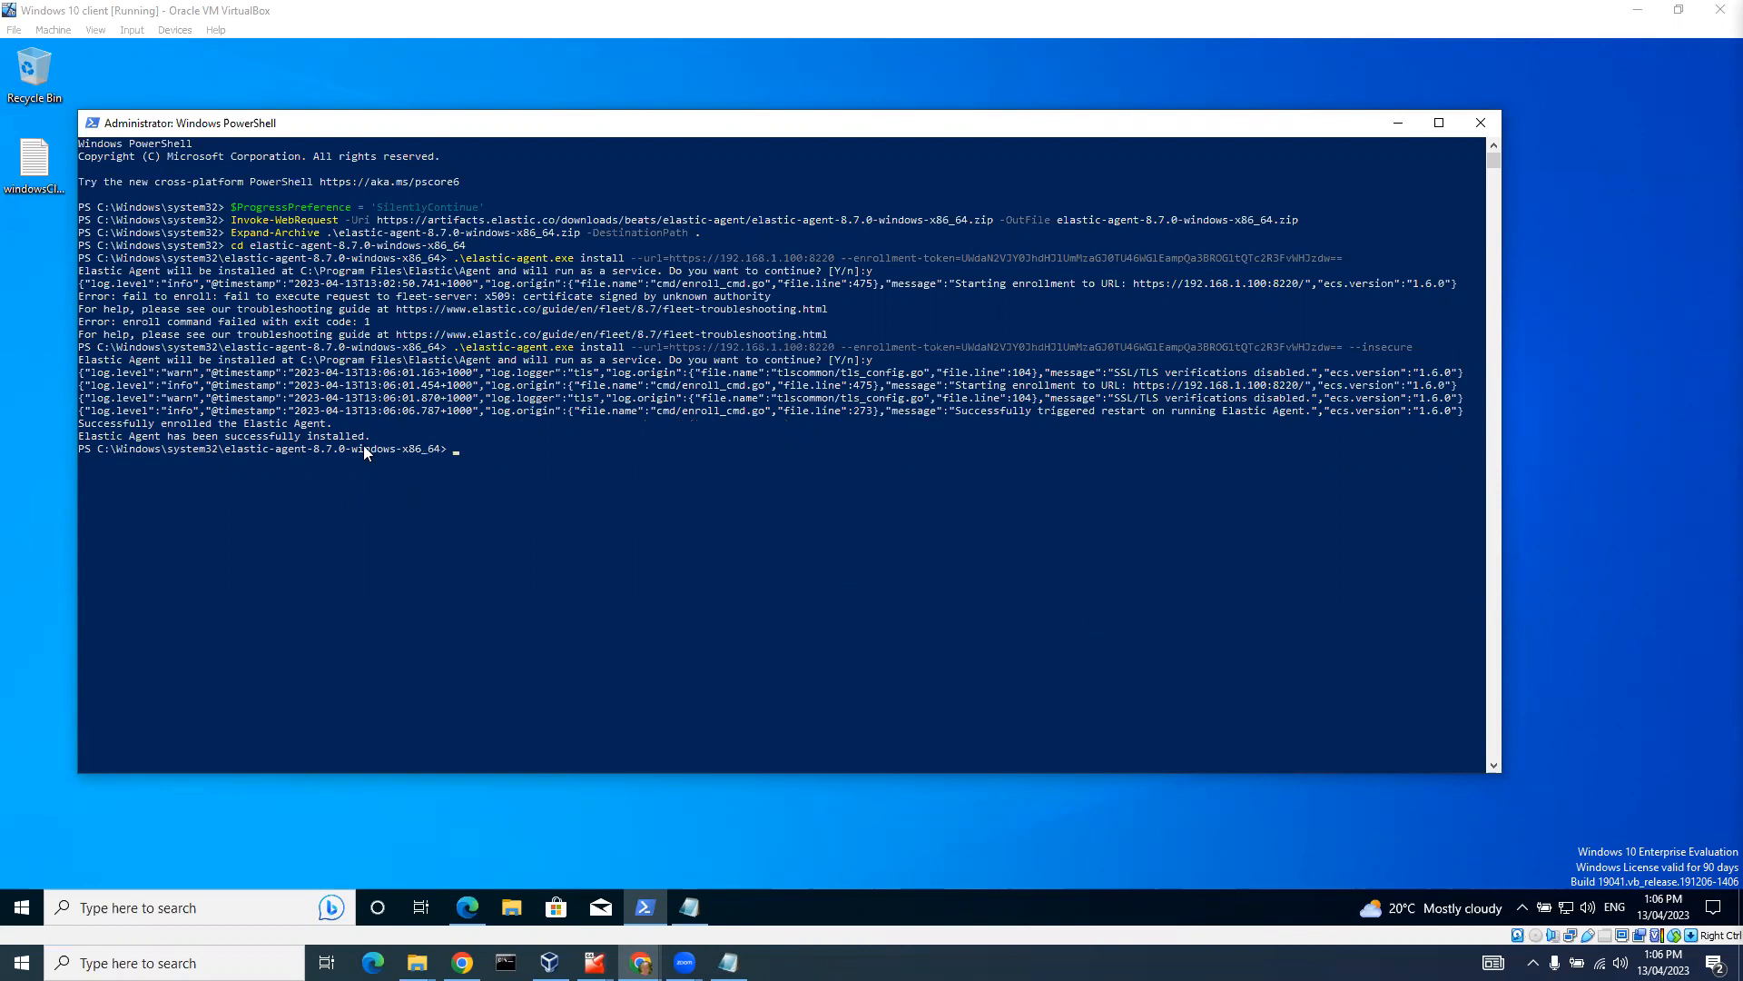
mouse_move(439, 454)
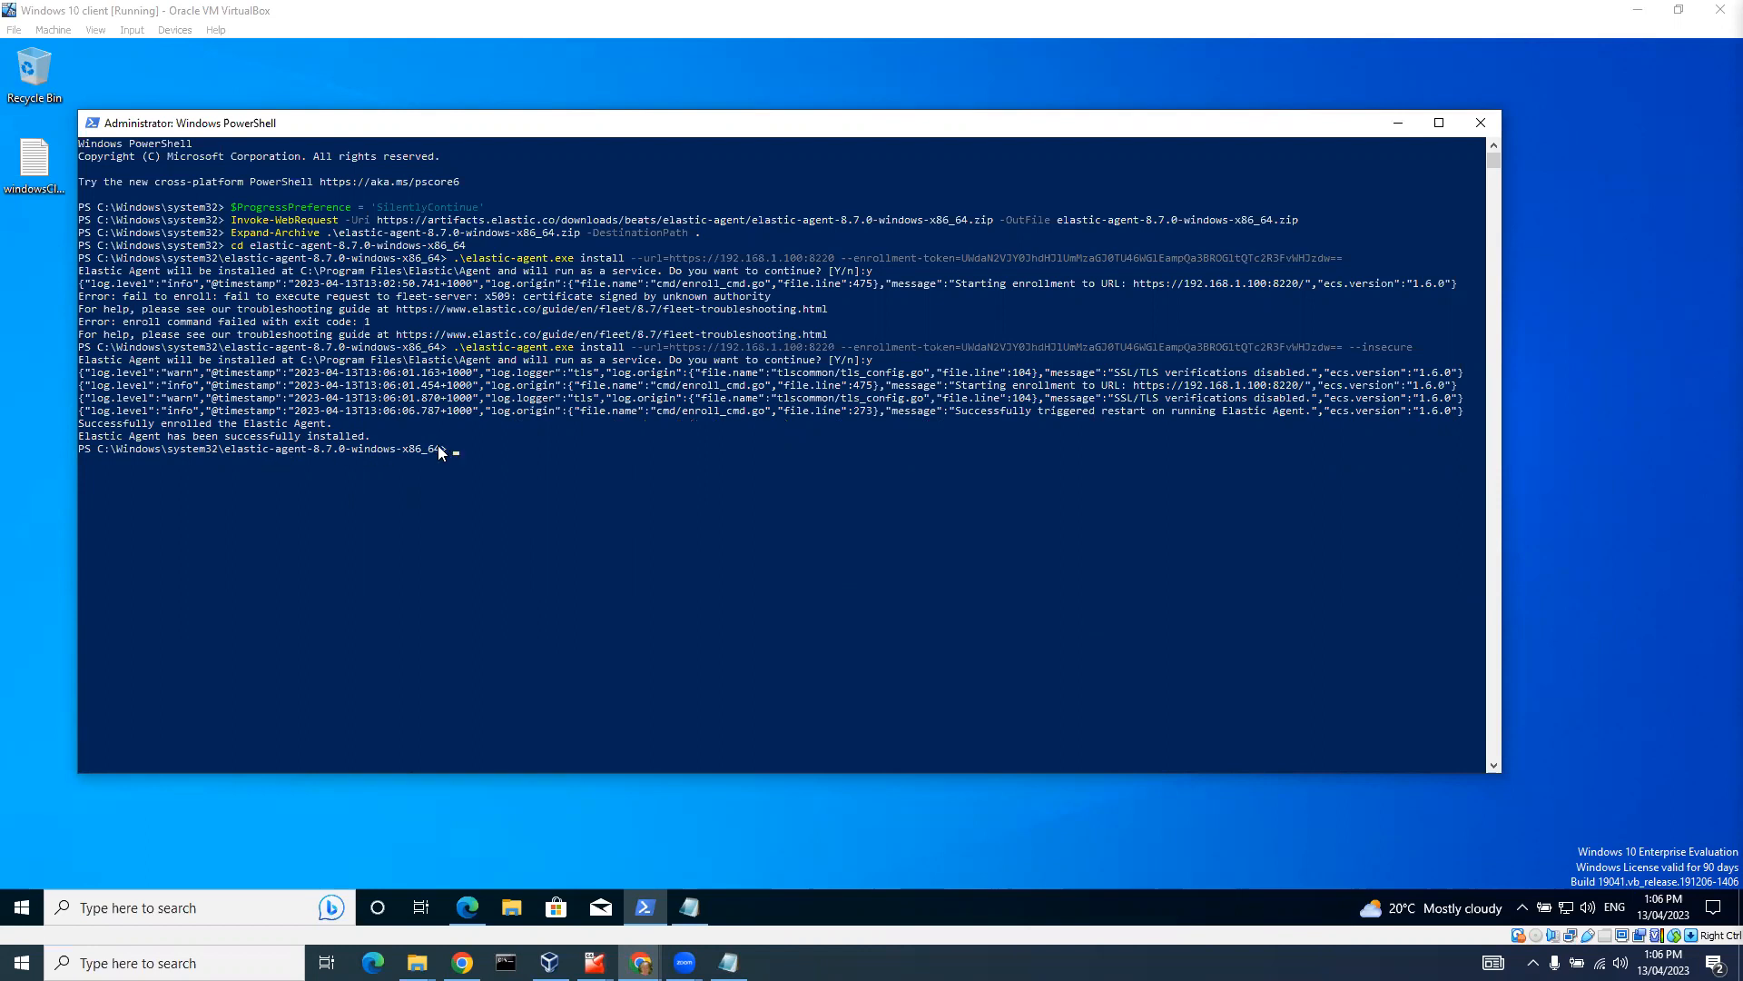
mouse_move(603, 657)
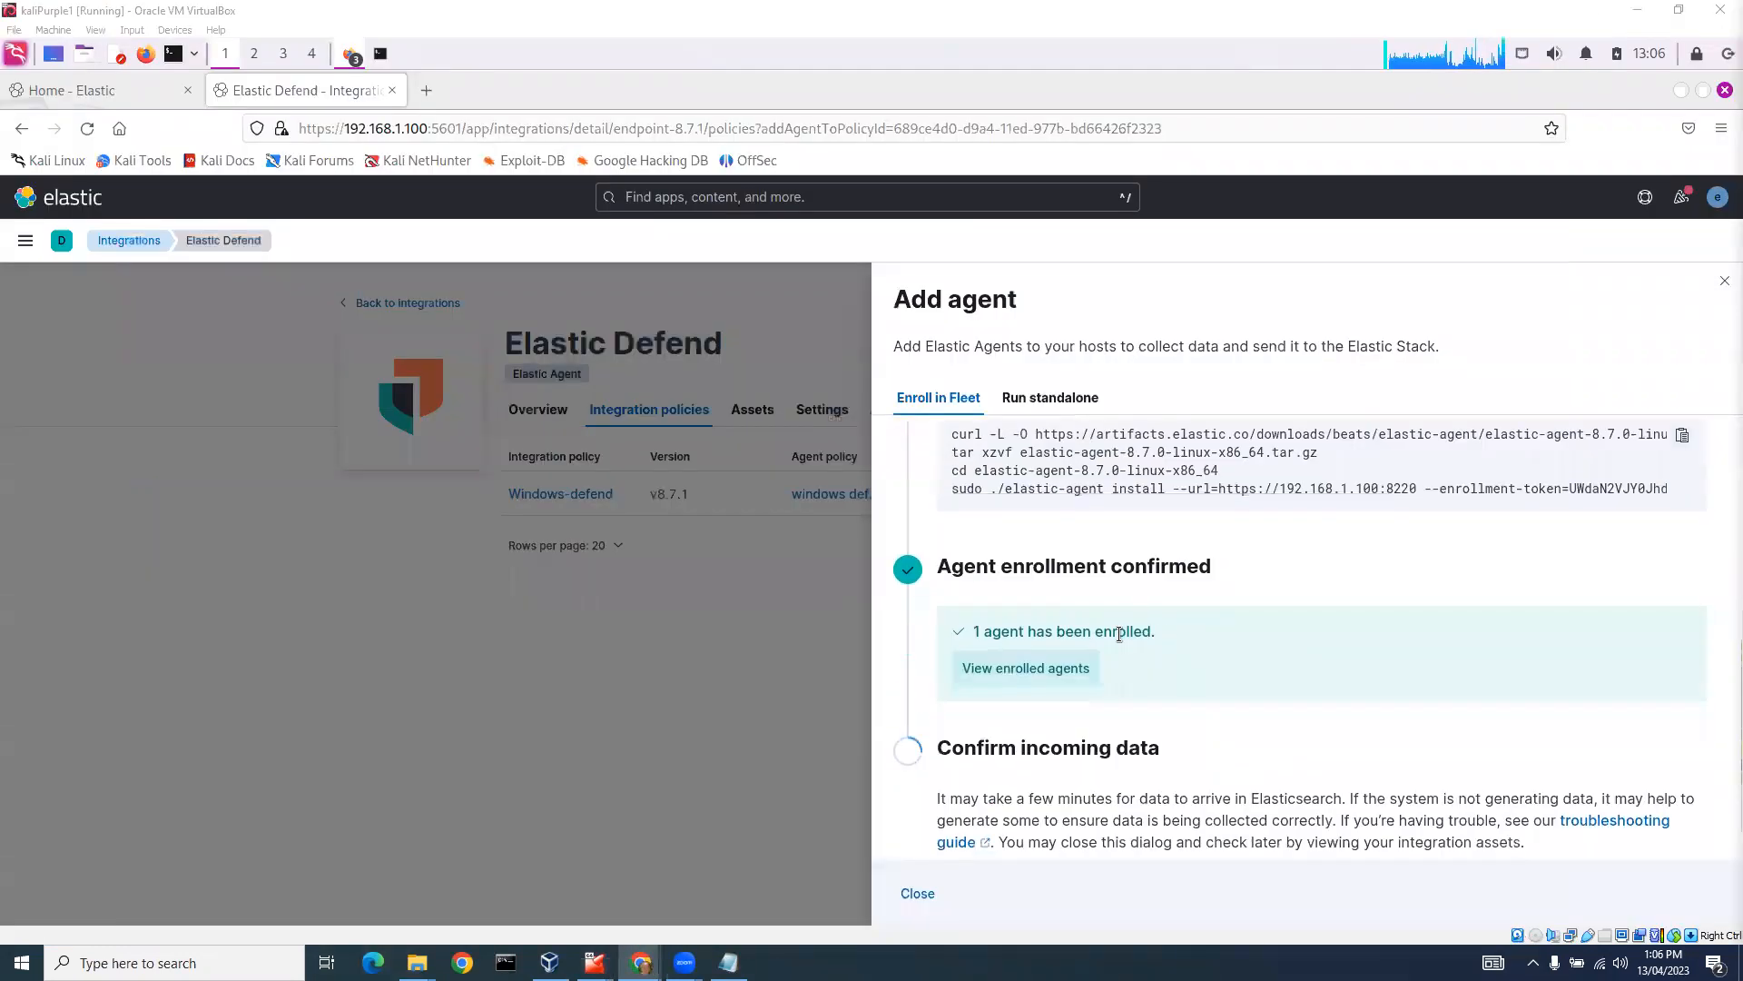
Check Agent enrollment and Incoming data confirmed in the Add agent flyout, then close it.
scroll("down", 3)
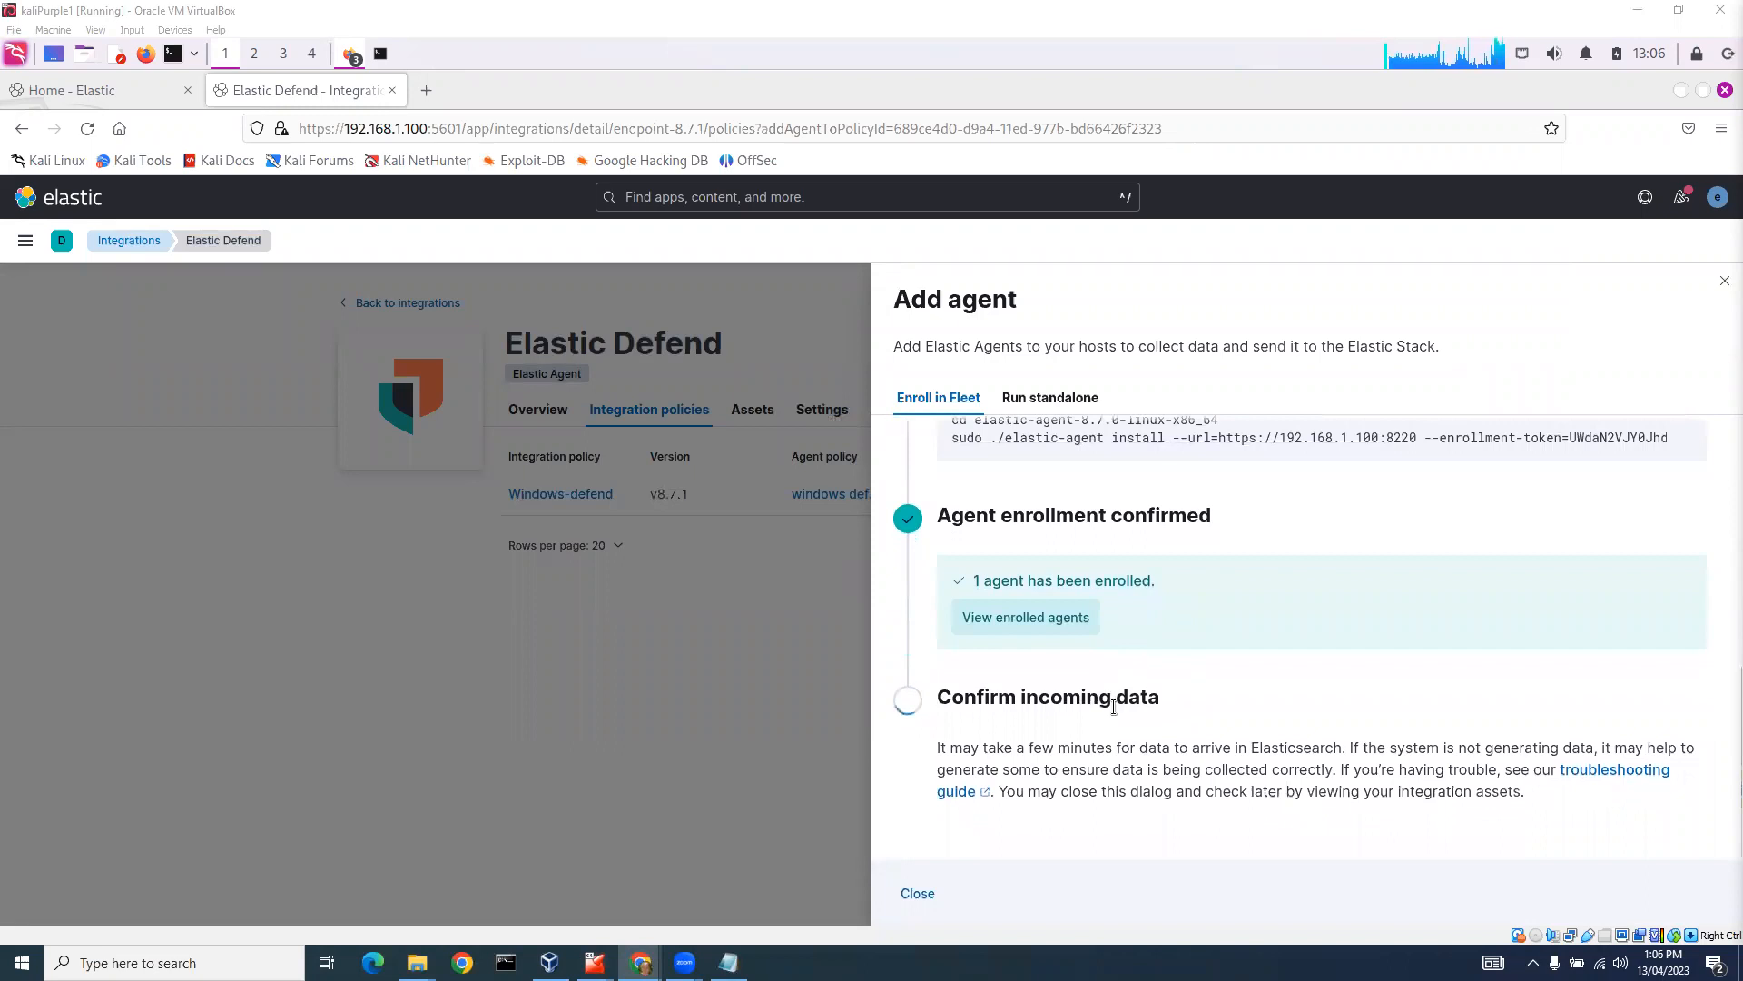
mouse_move(1113, 823)
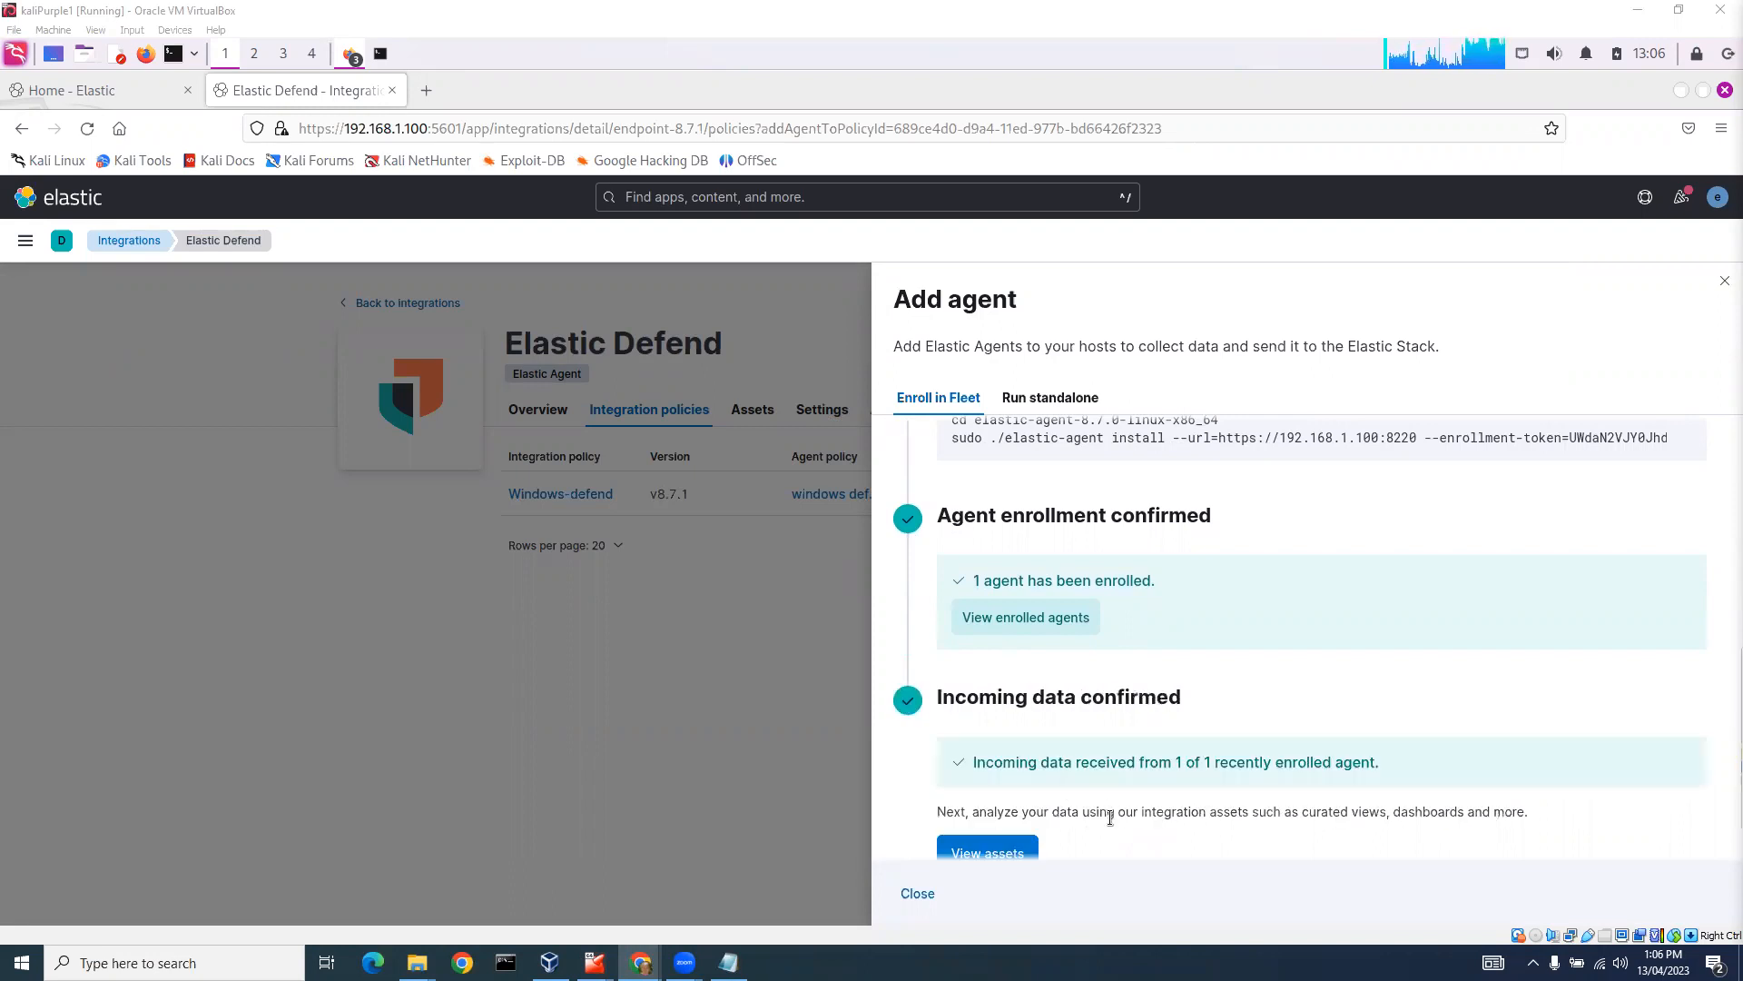
scroll("up", 3)
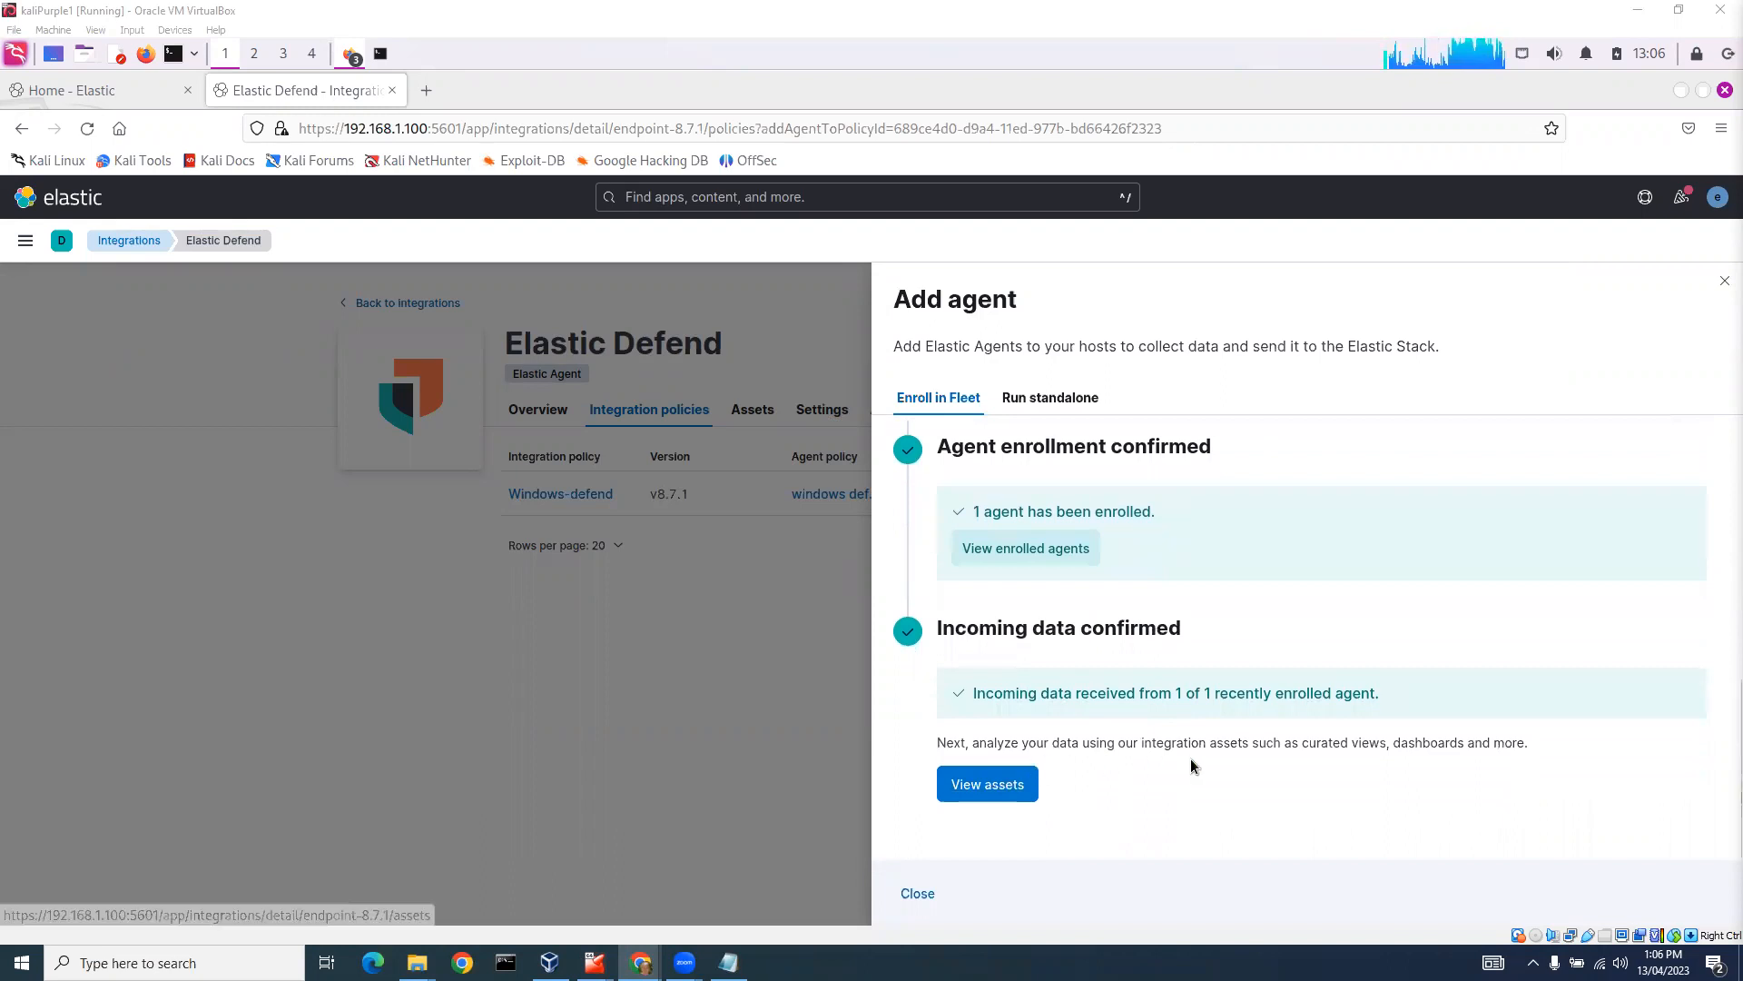
mouse_move(1051, 797)
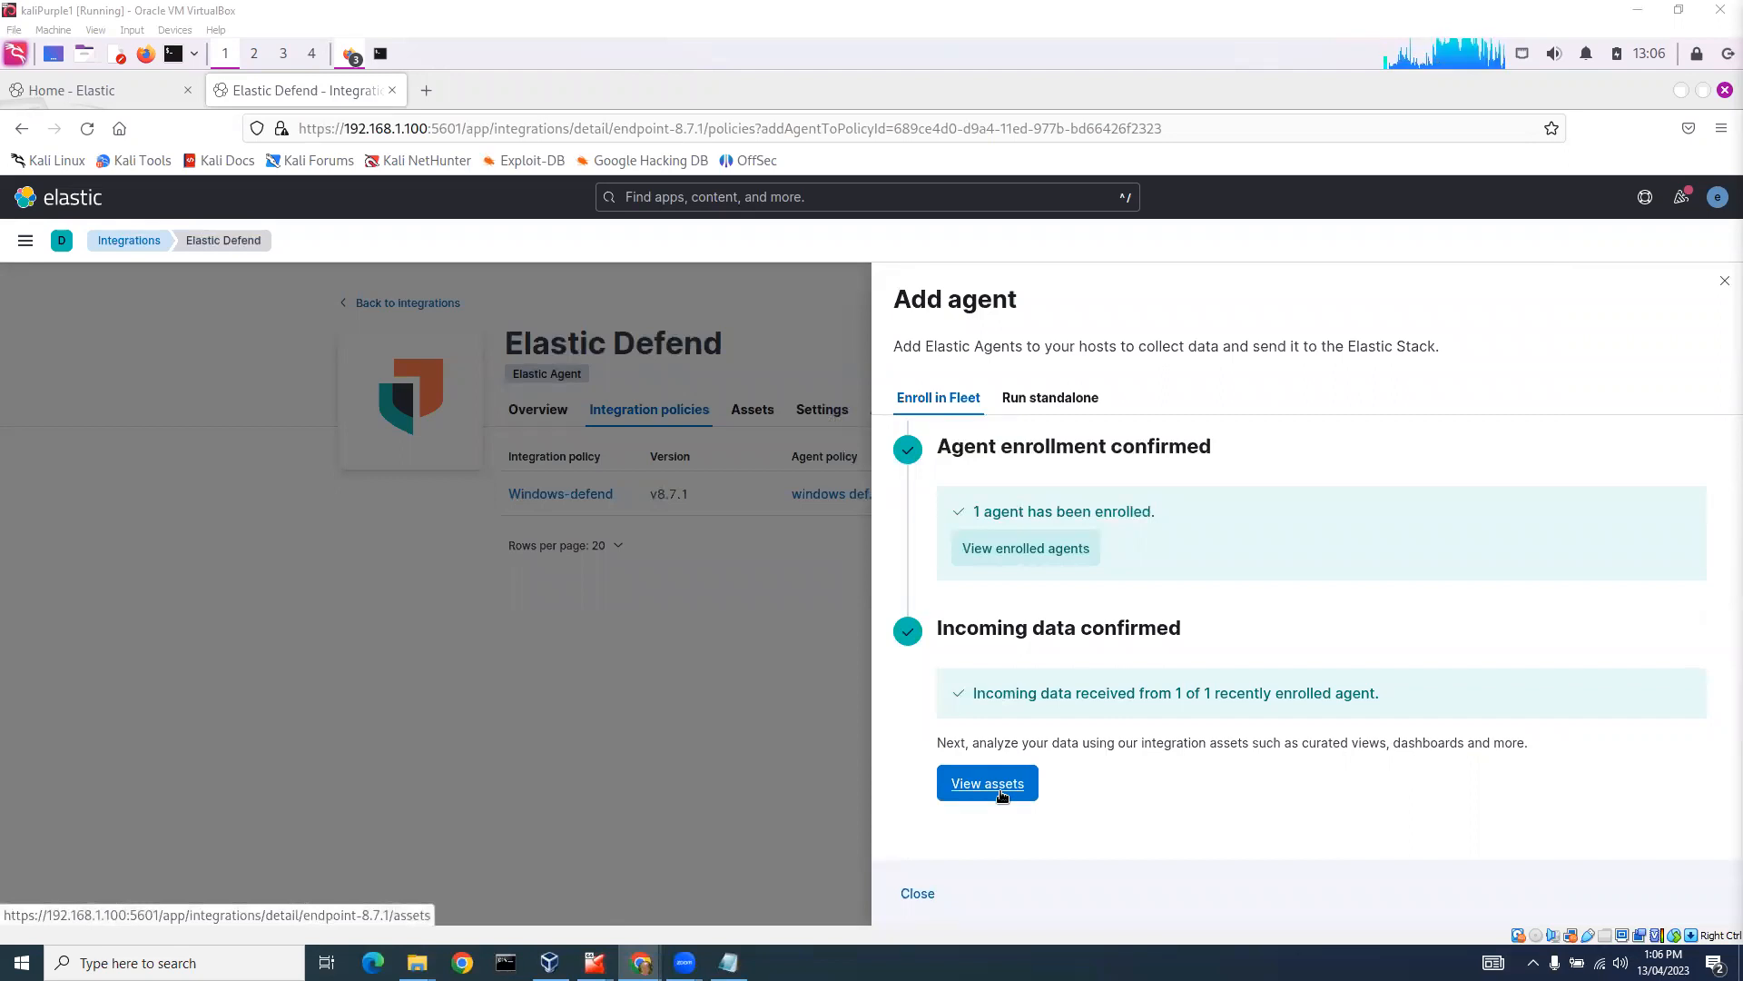
mouse_move(1305, 33)
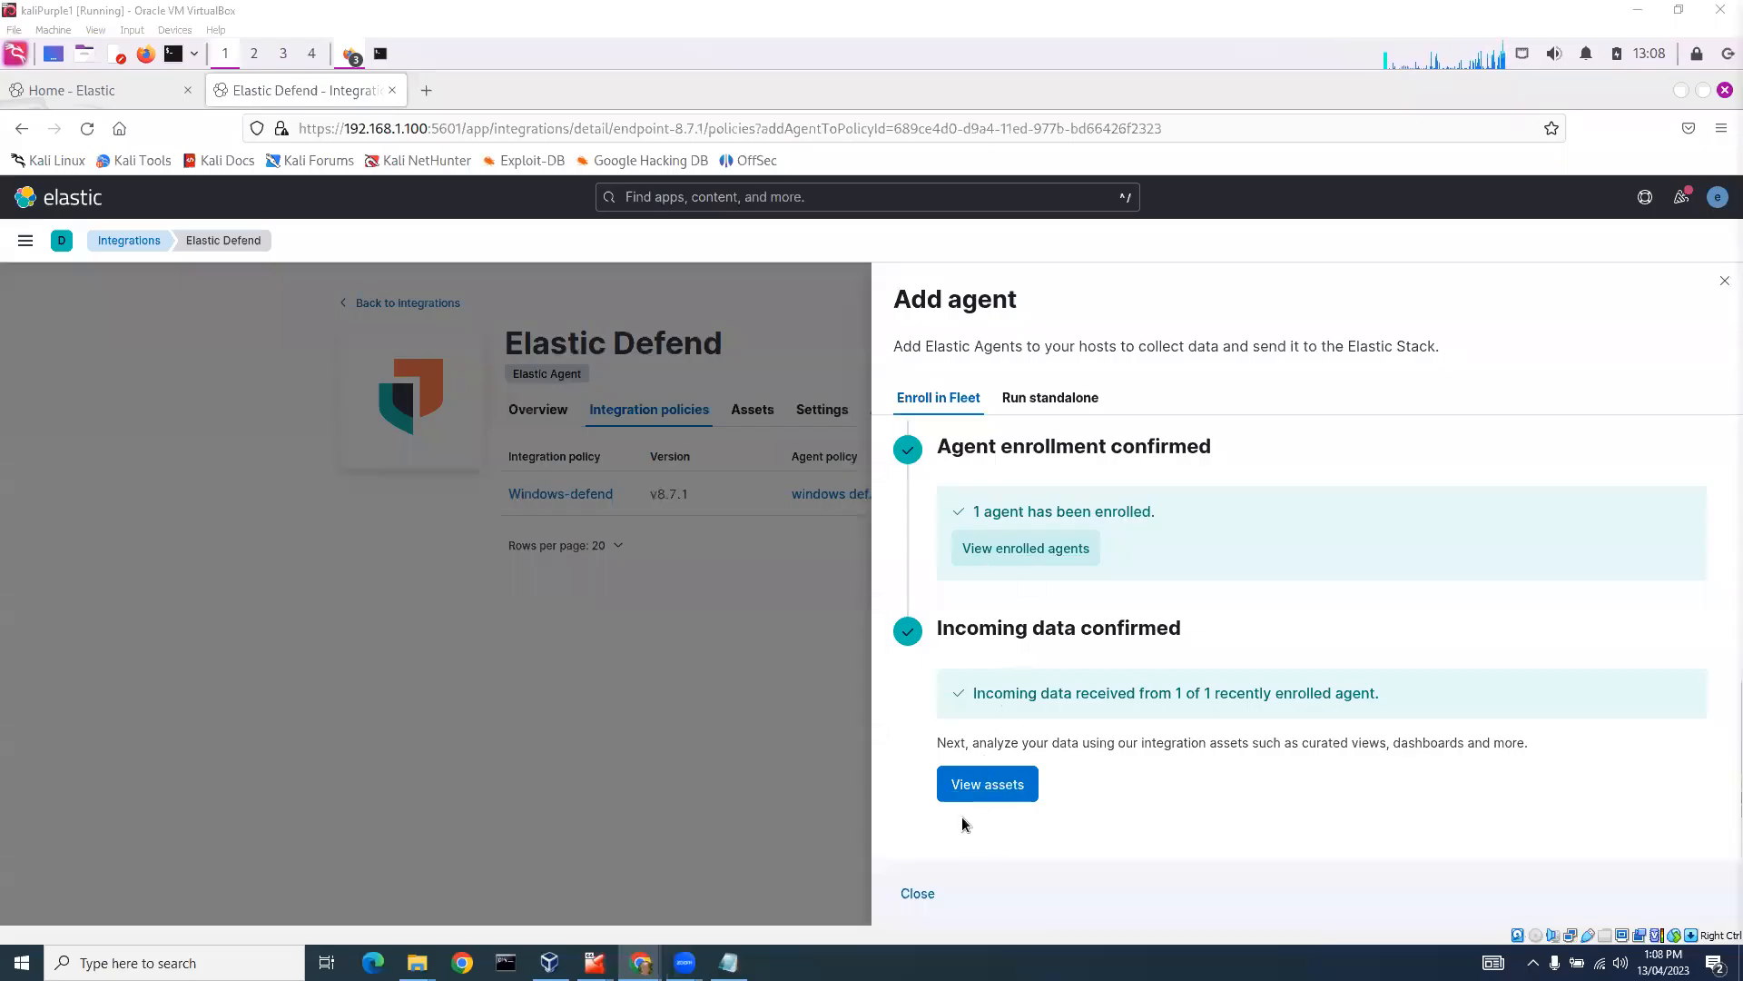
mouse_move(915, 893)
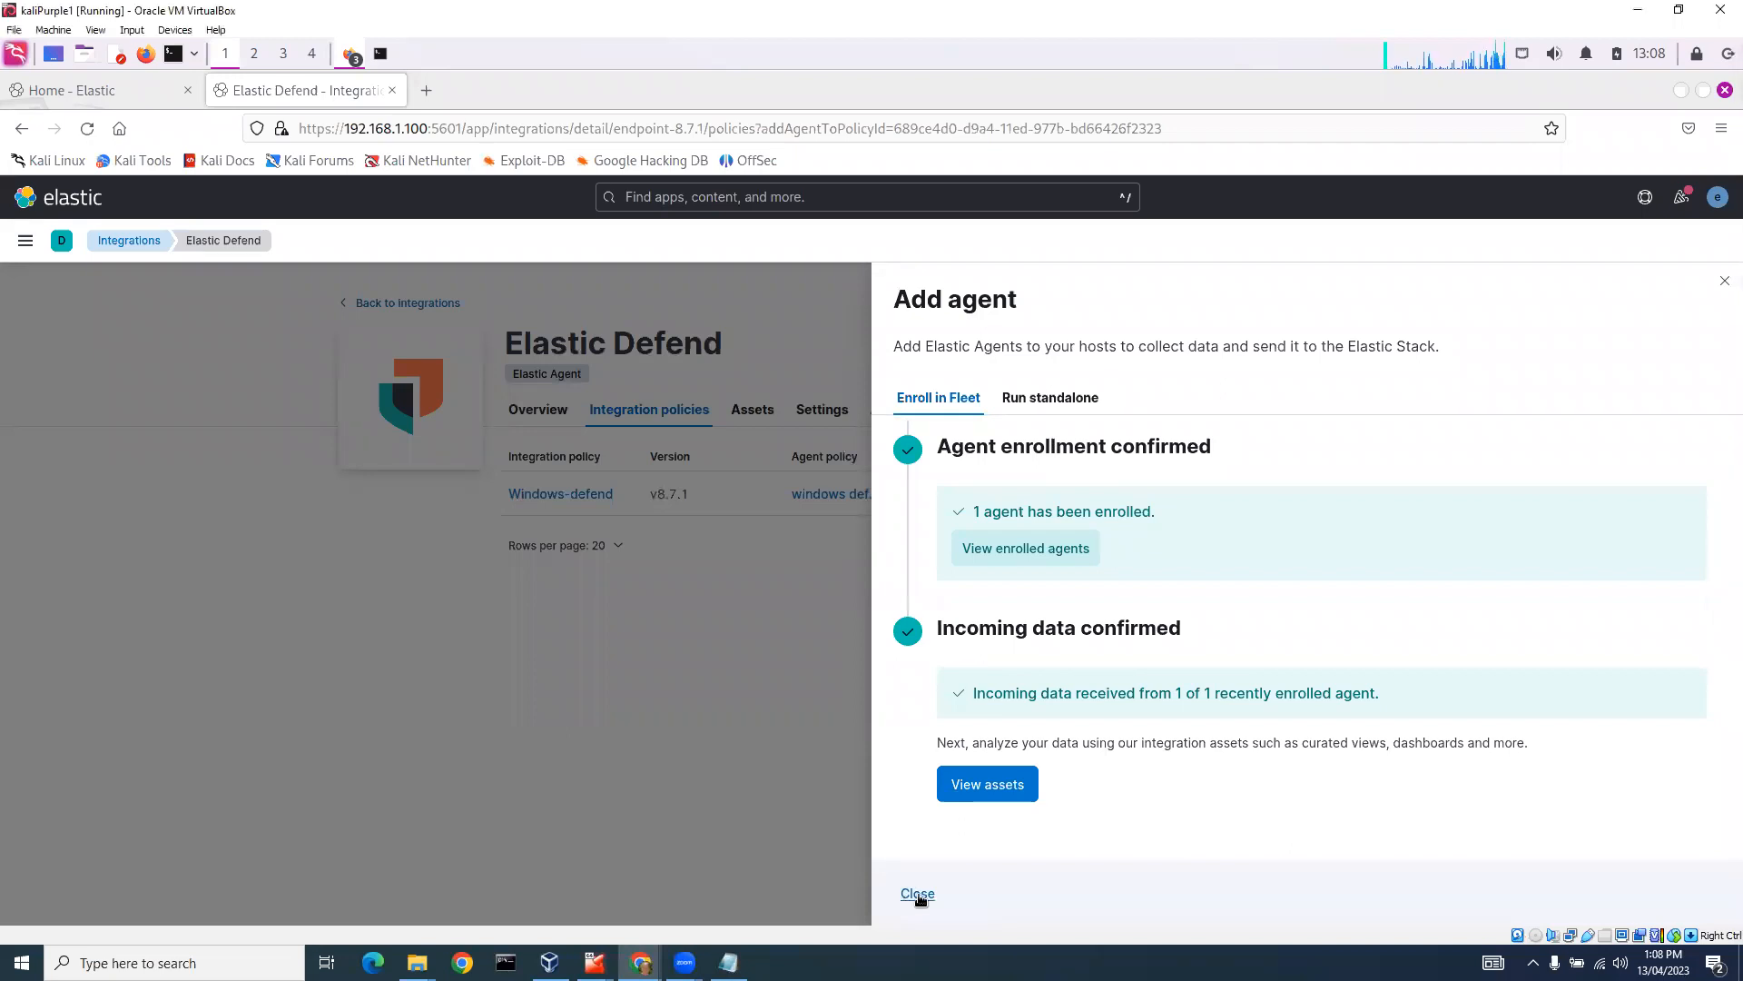
left_click(915, 893)
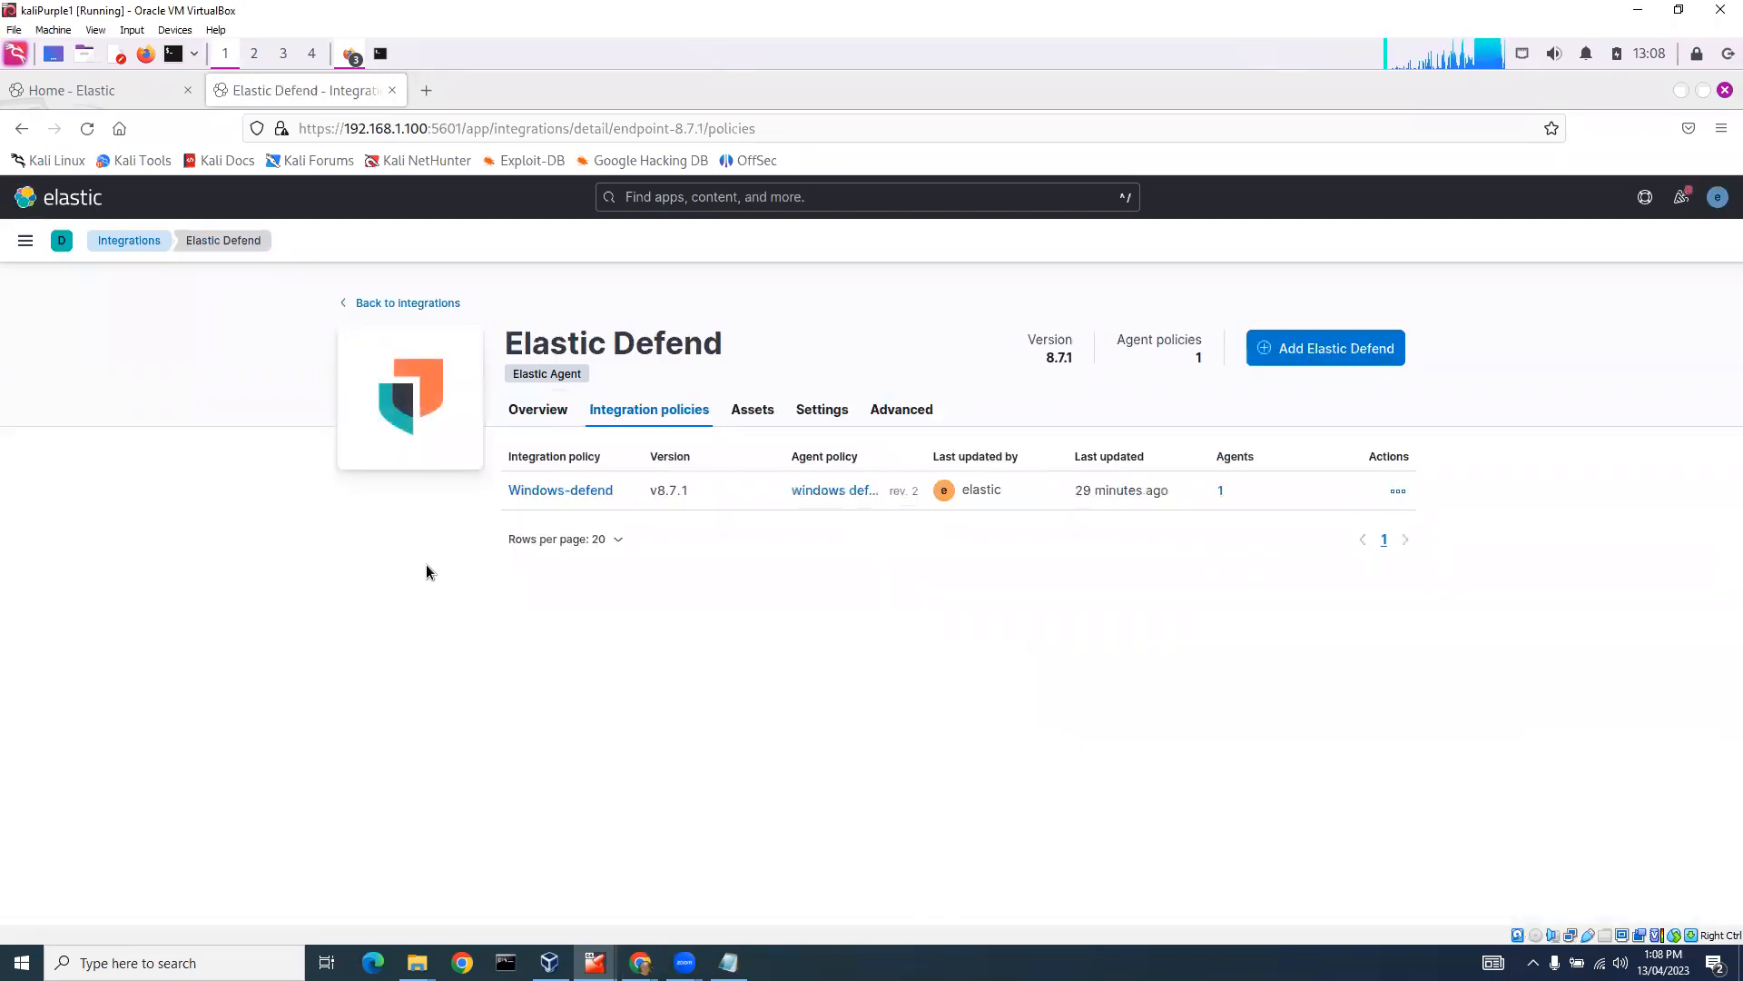
mouse_move(557, 556)
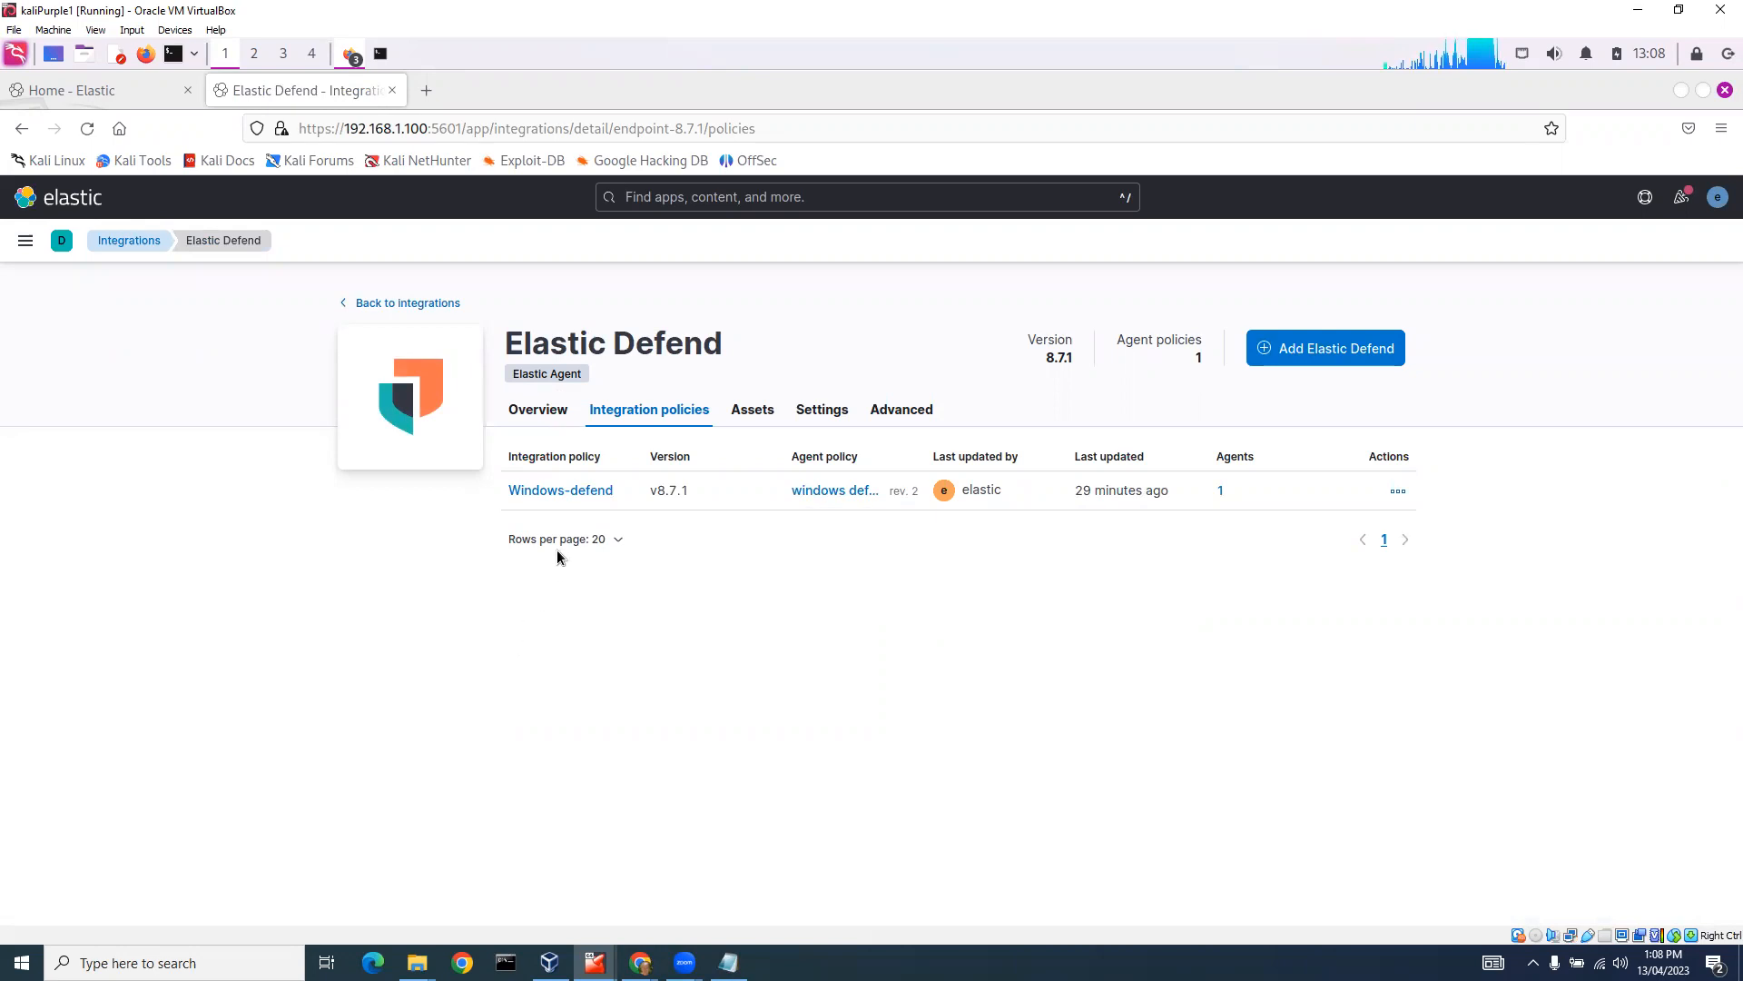
mouse_move(1245, 492)
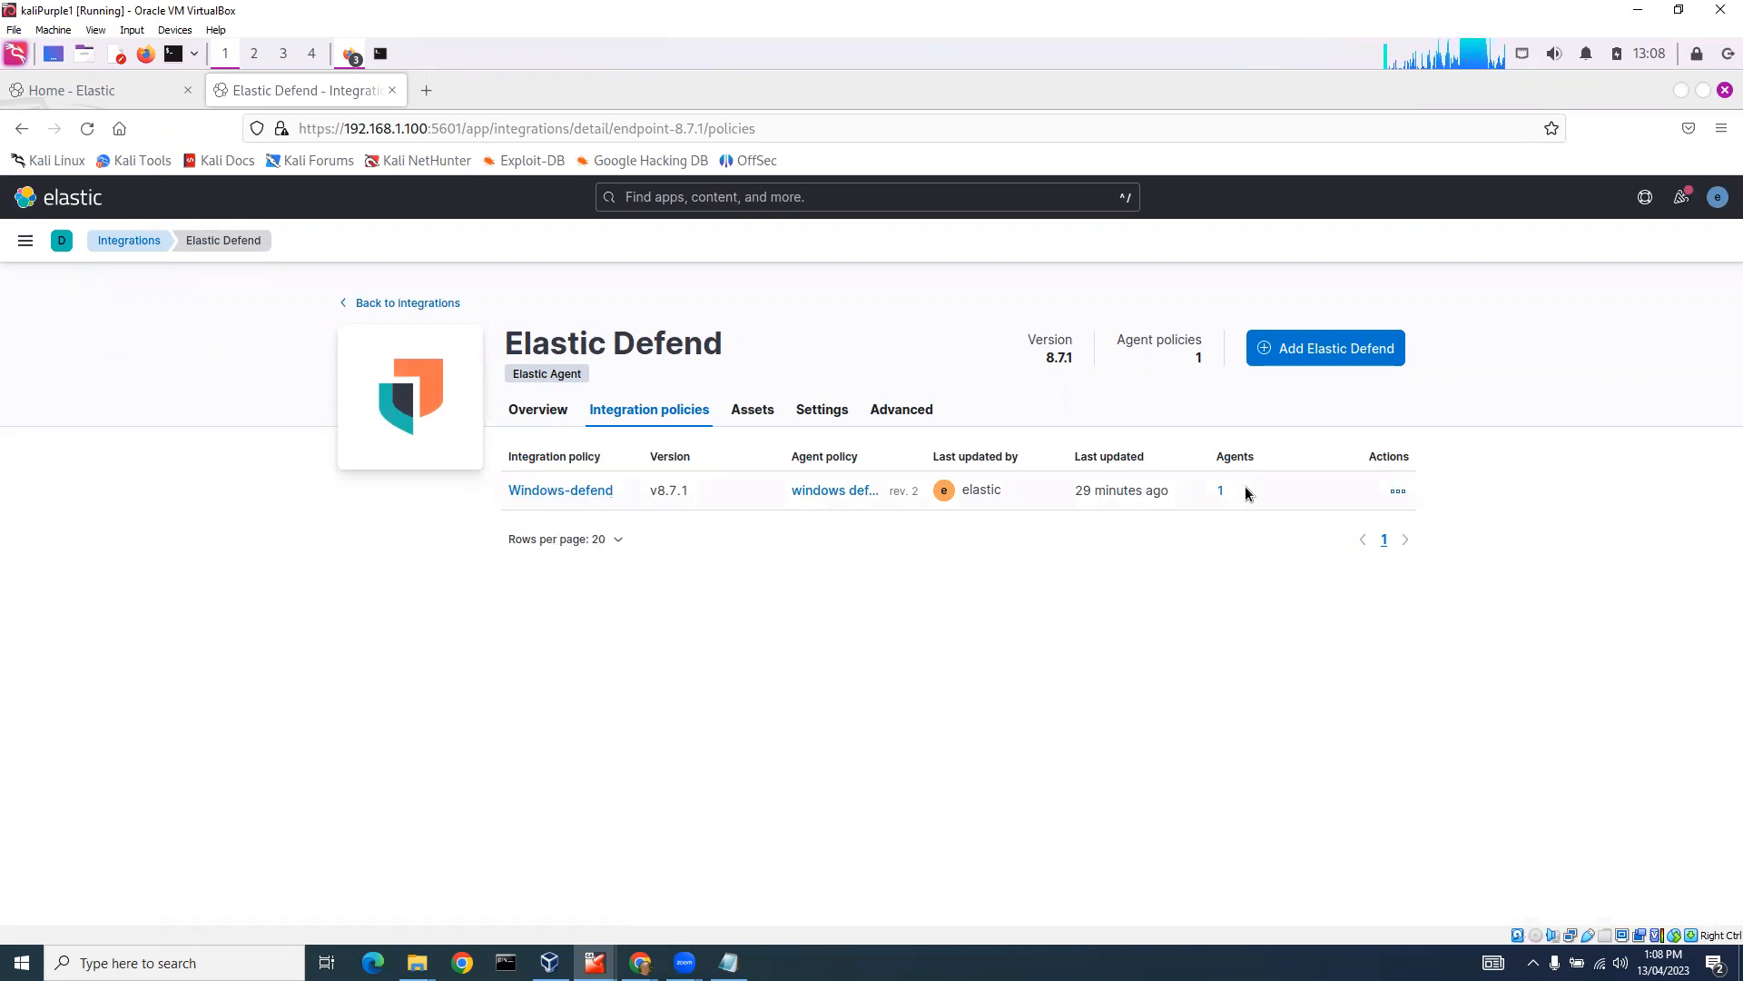
mouse_move(1221, 494)
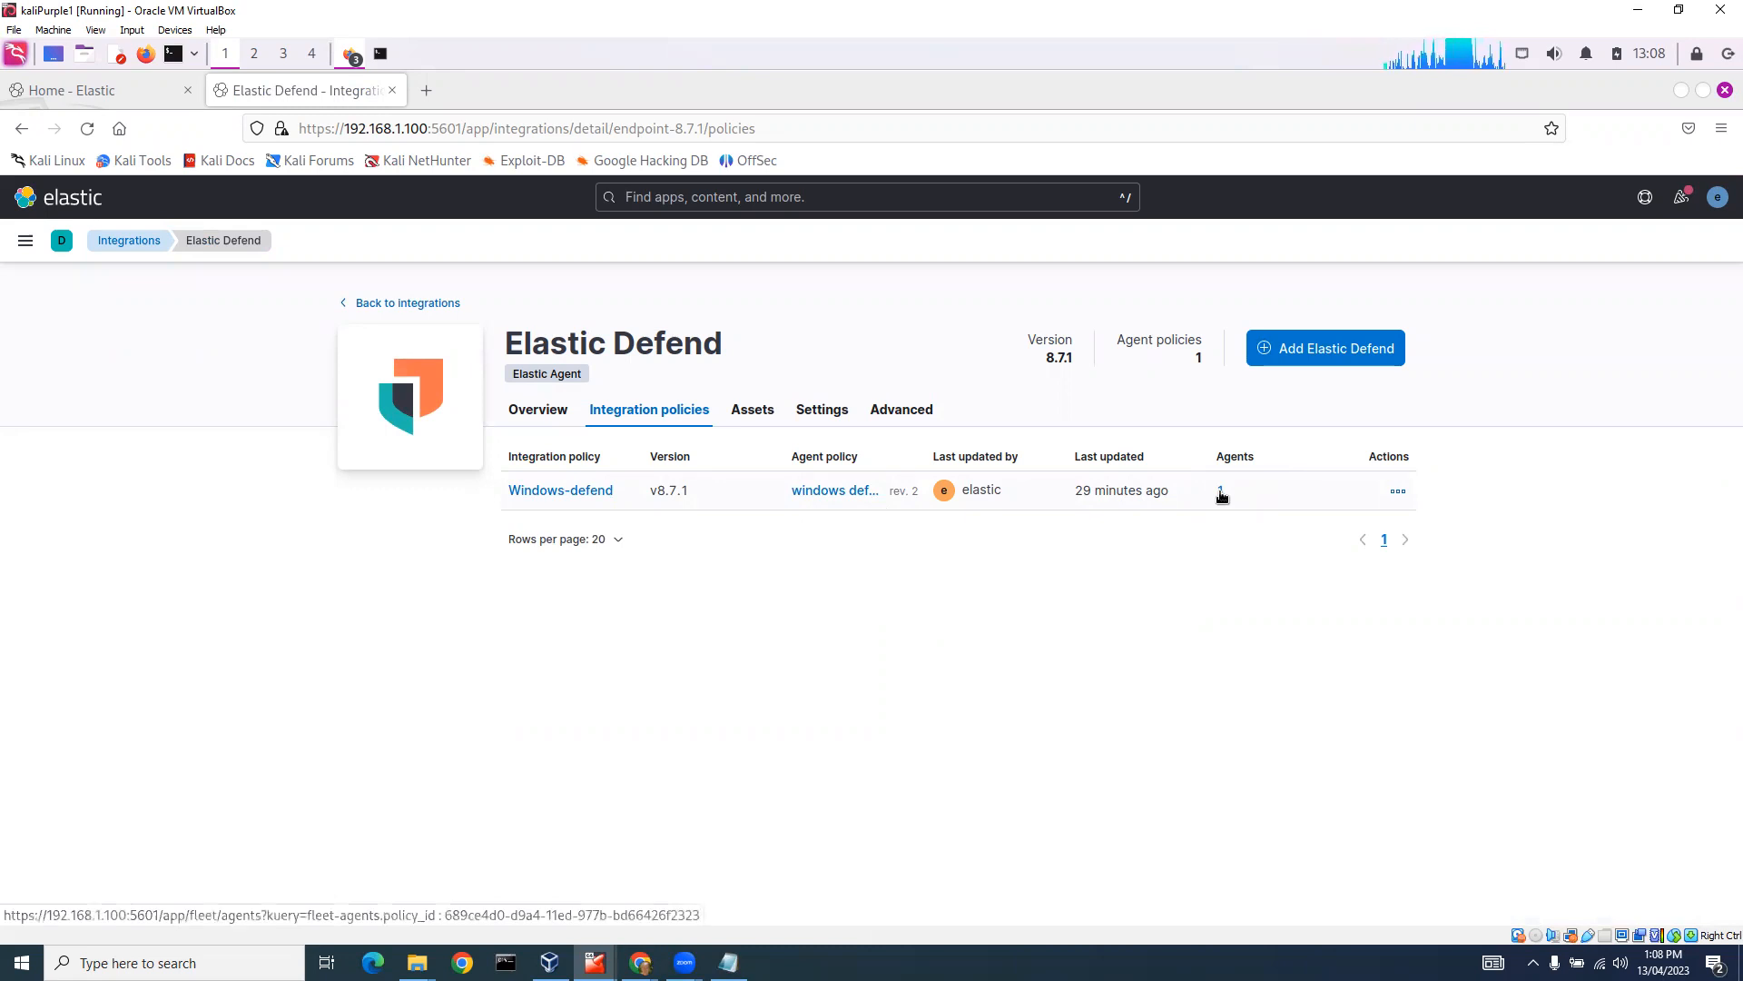
mouse_move(1220, 499)
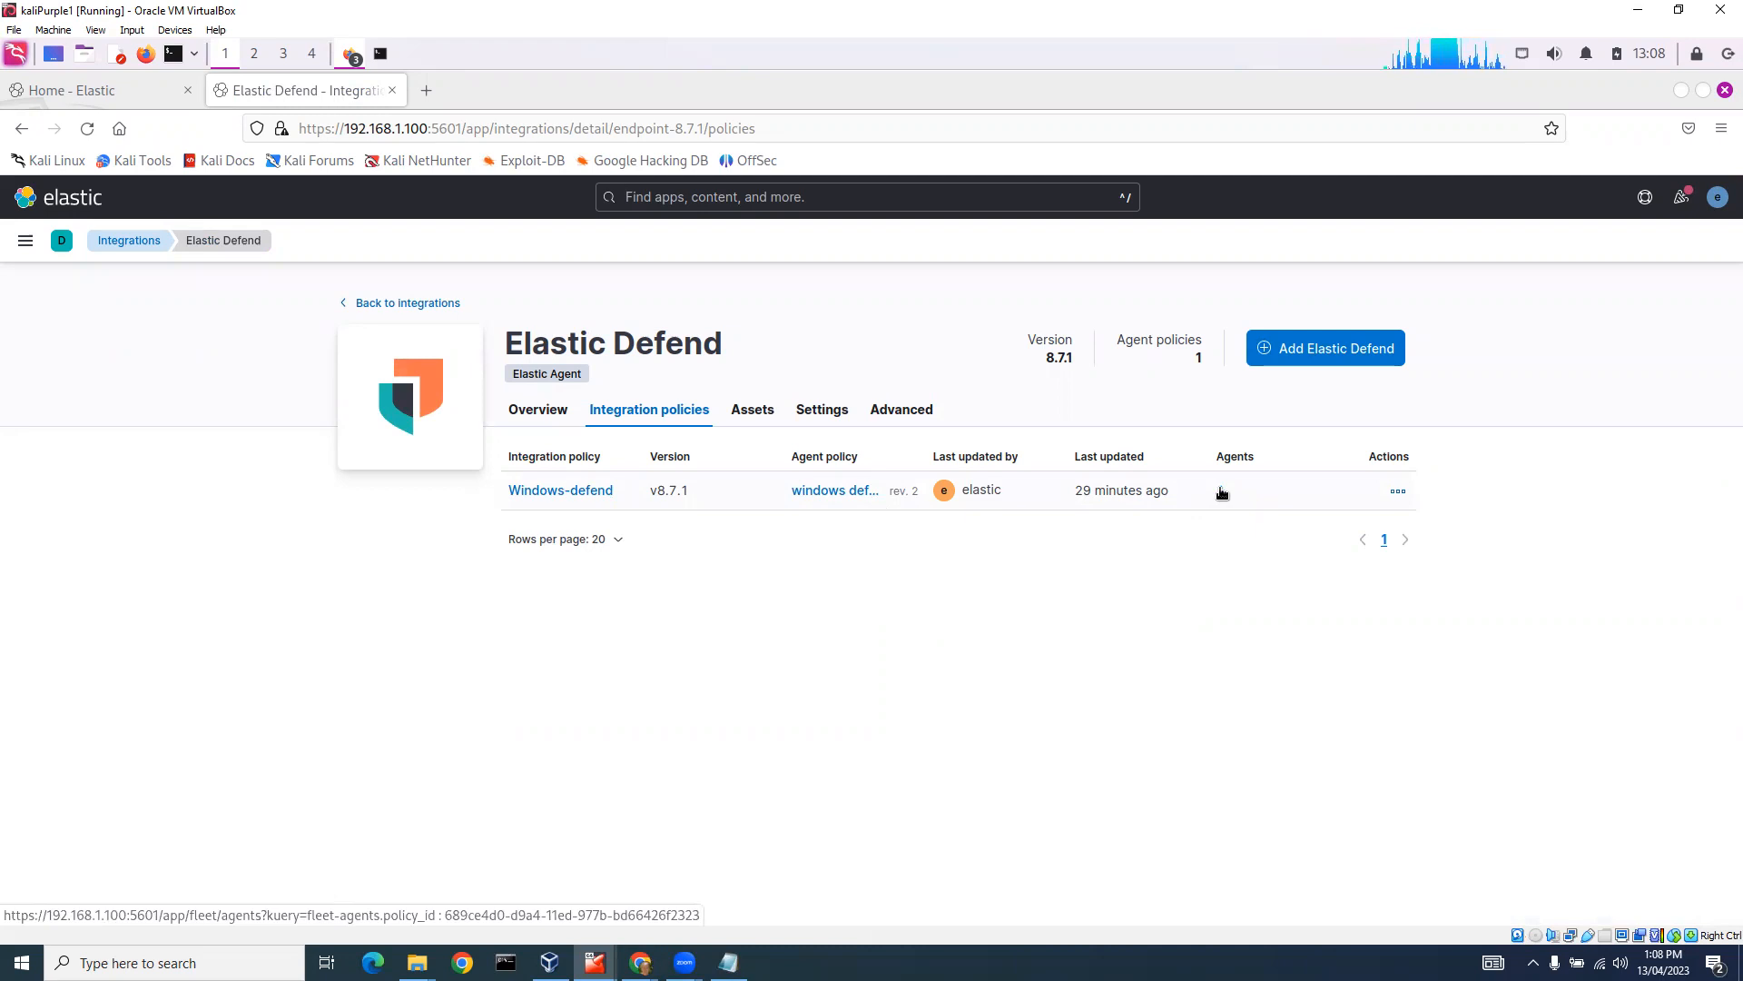
mouse_move(1676, 568)
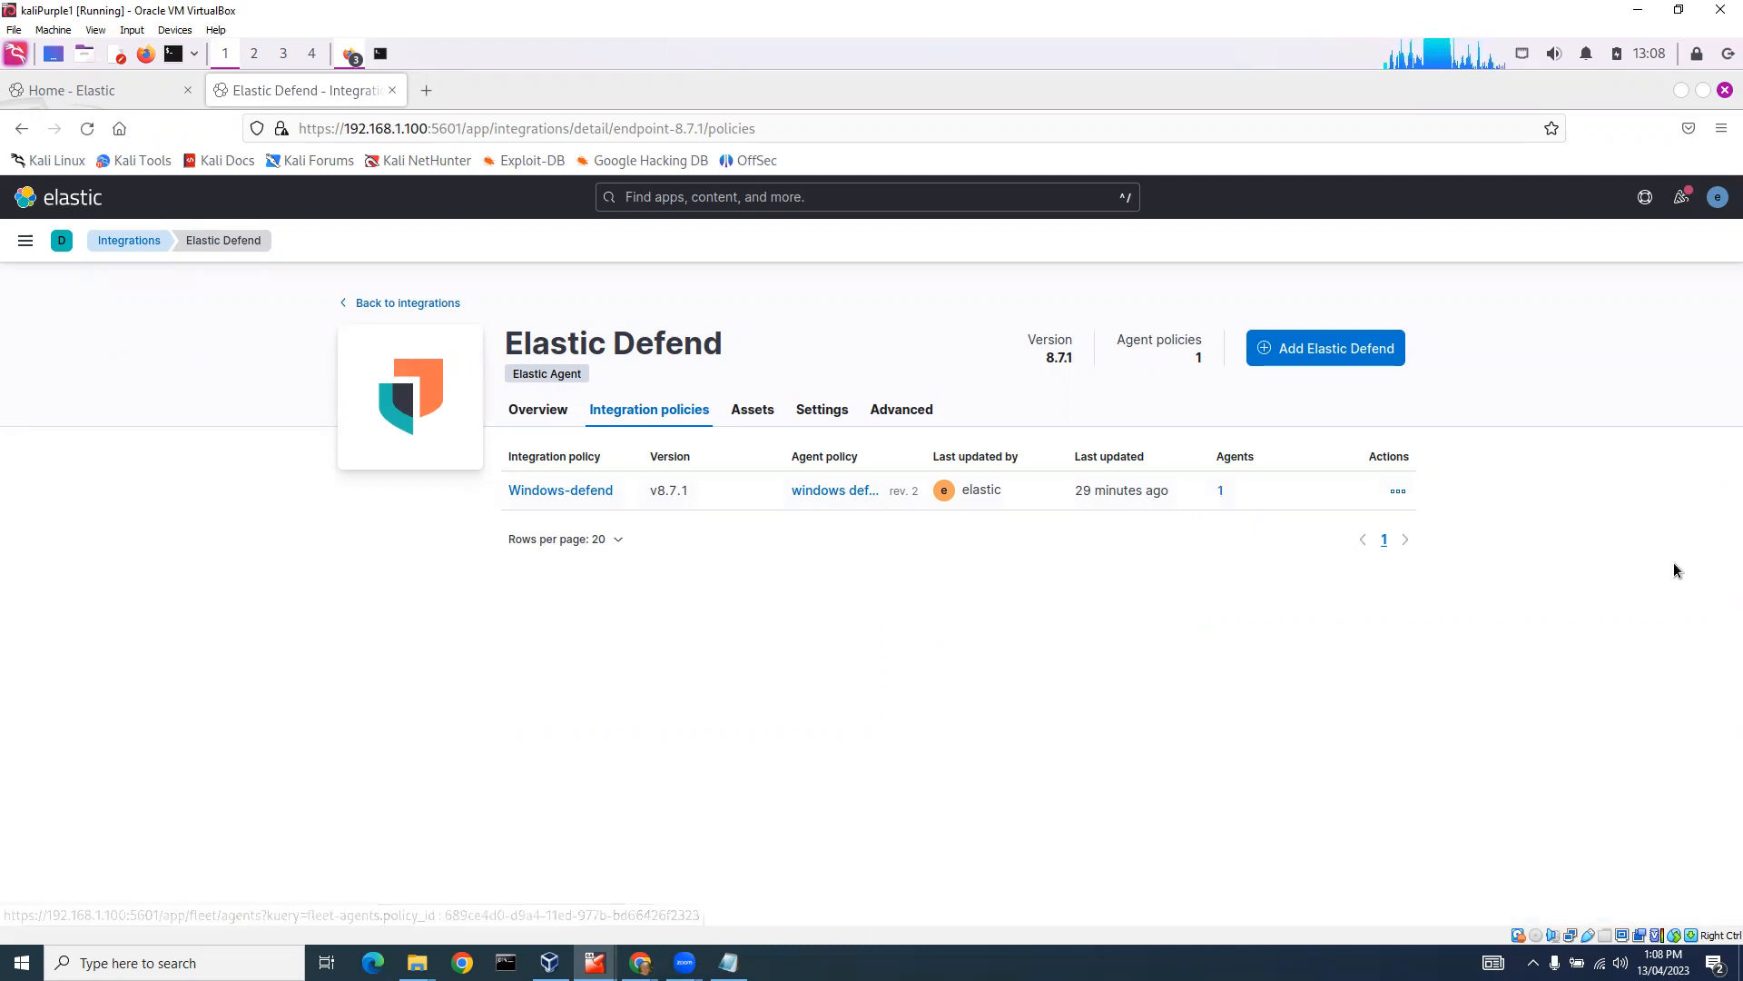
mouse_move(1220, 492)
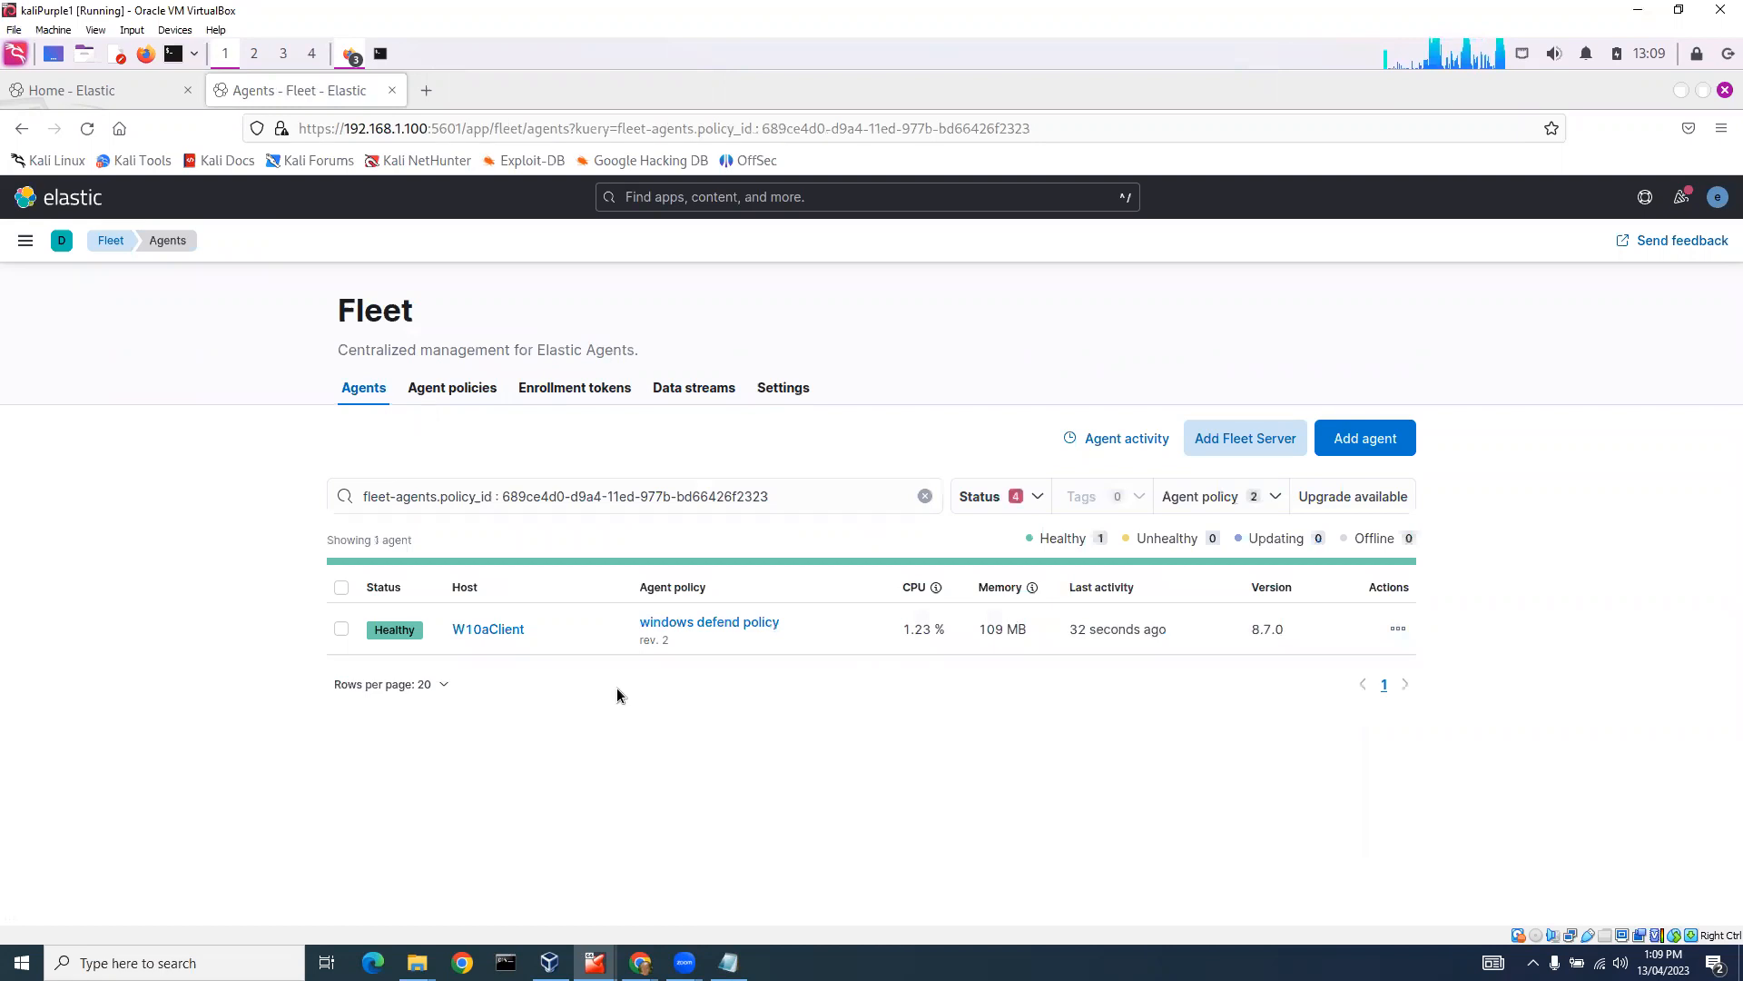
mouse_move(486, 630)
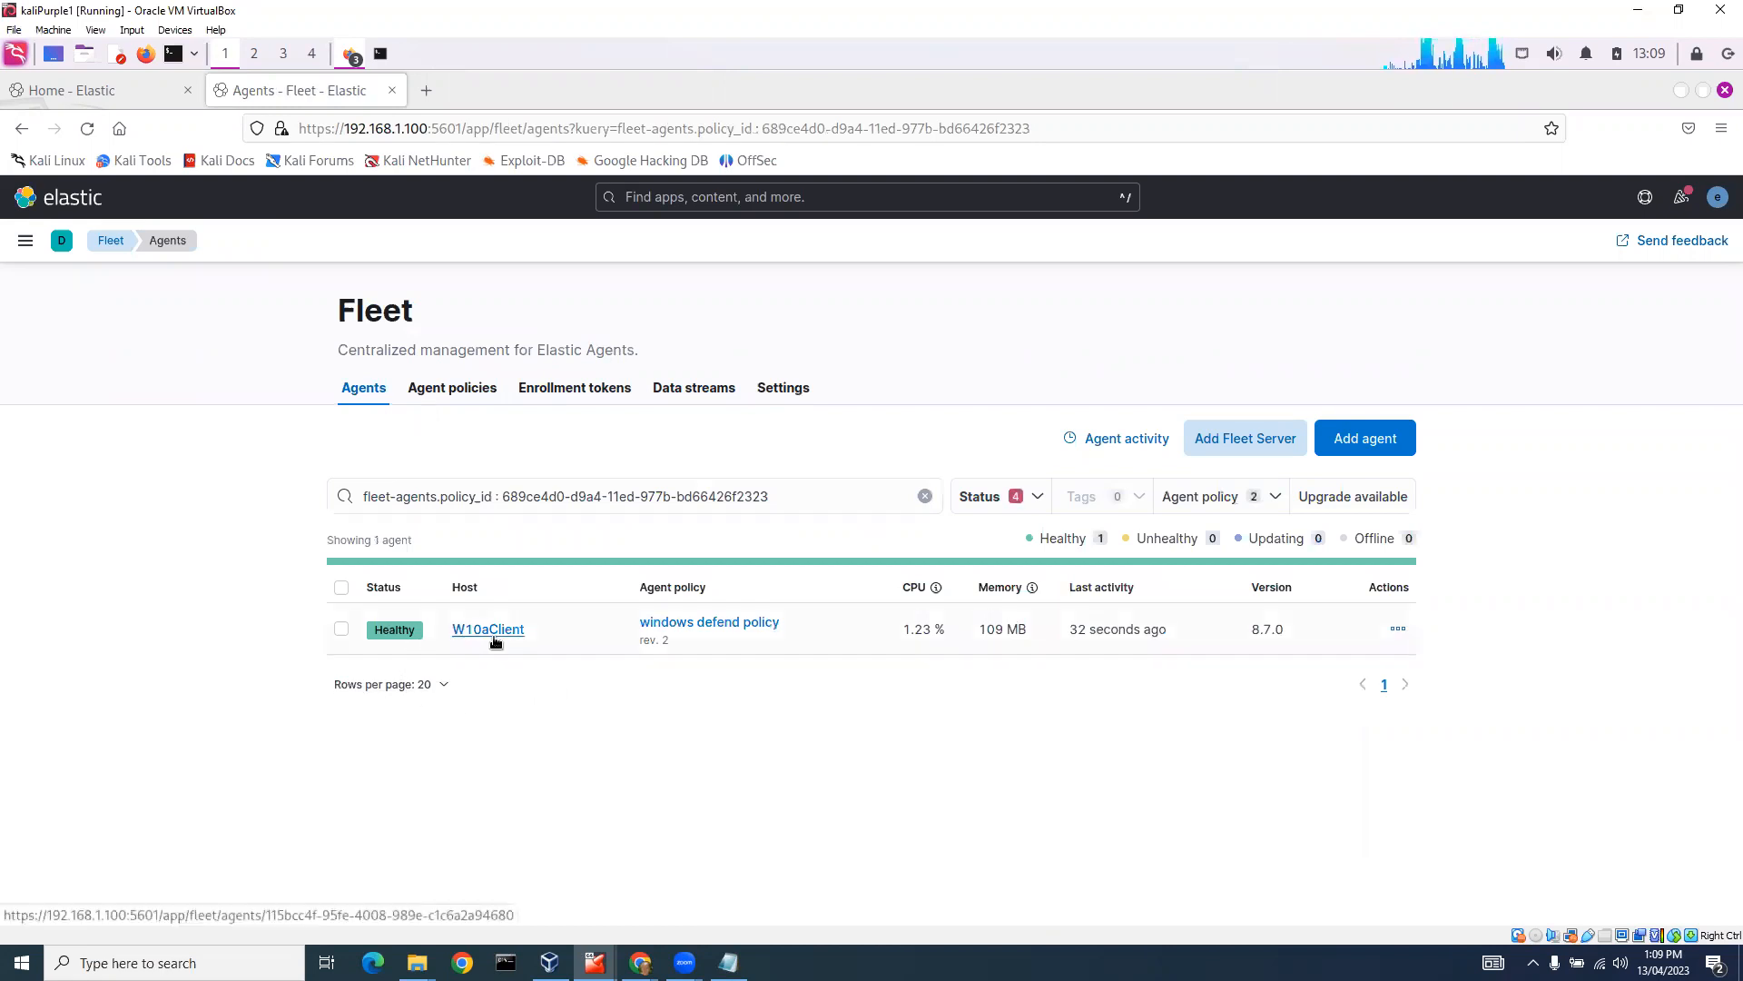
mouse_move(517, 646)
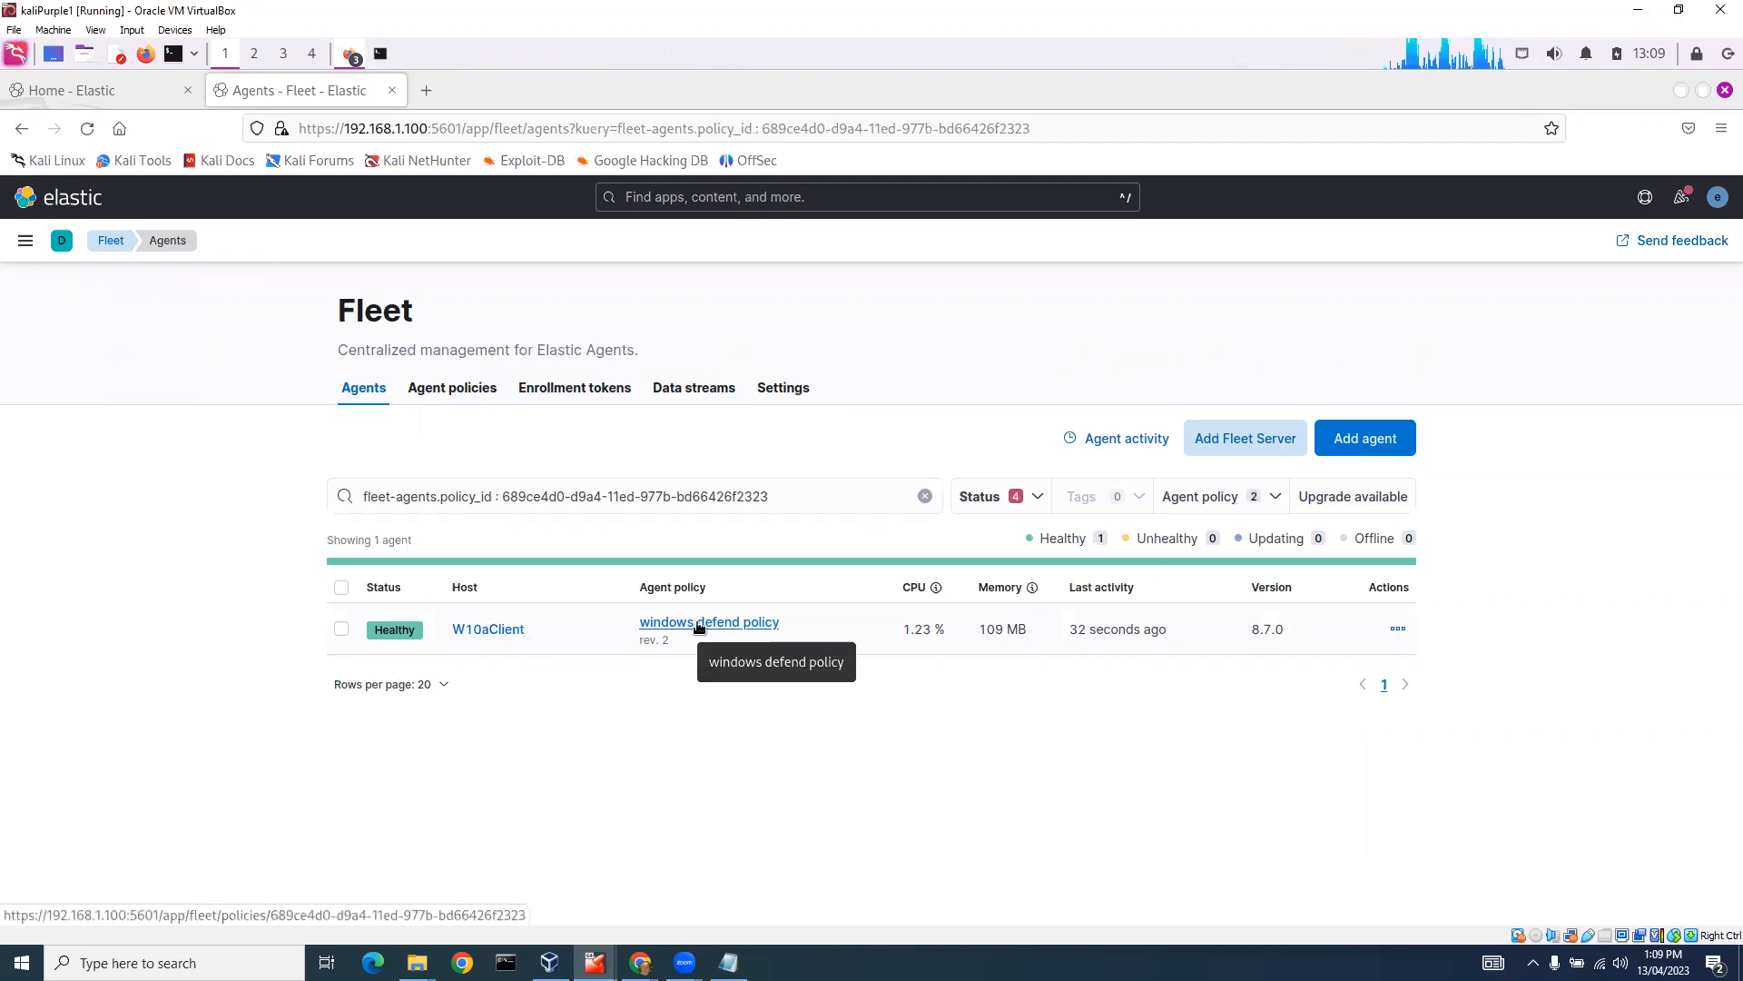
mouse_move(910, 632)
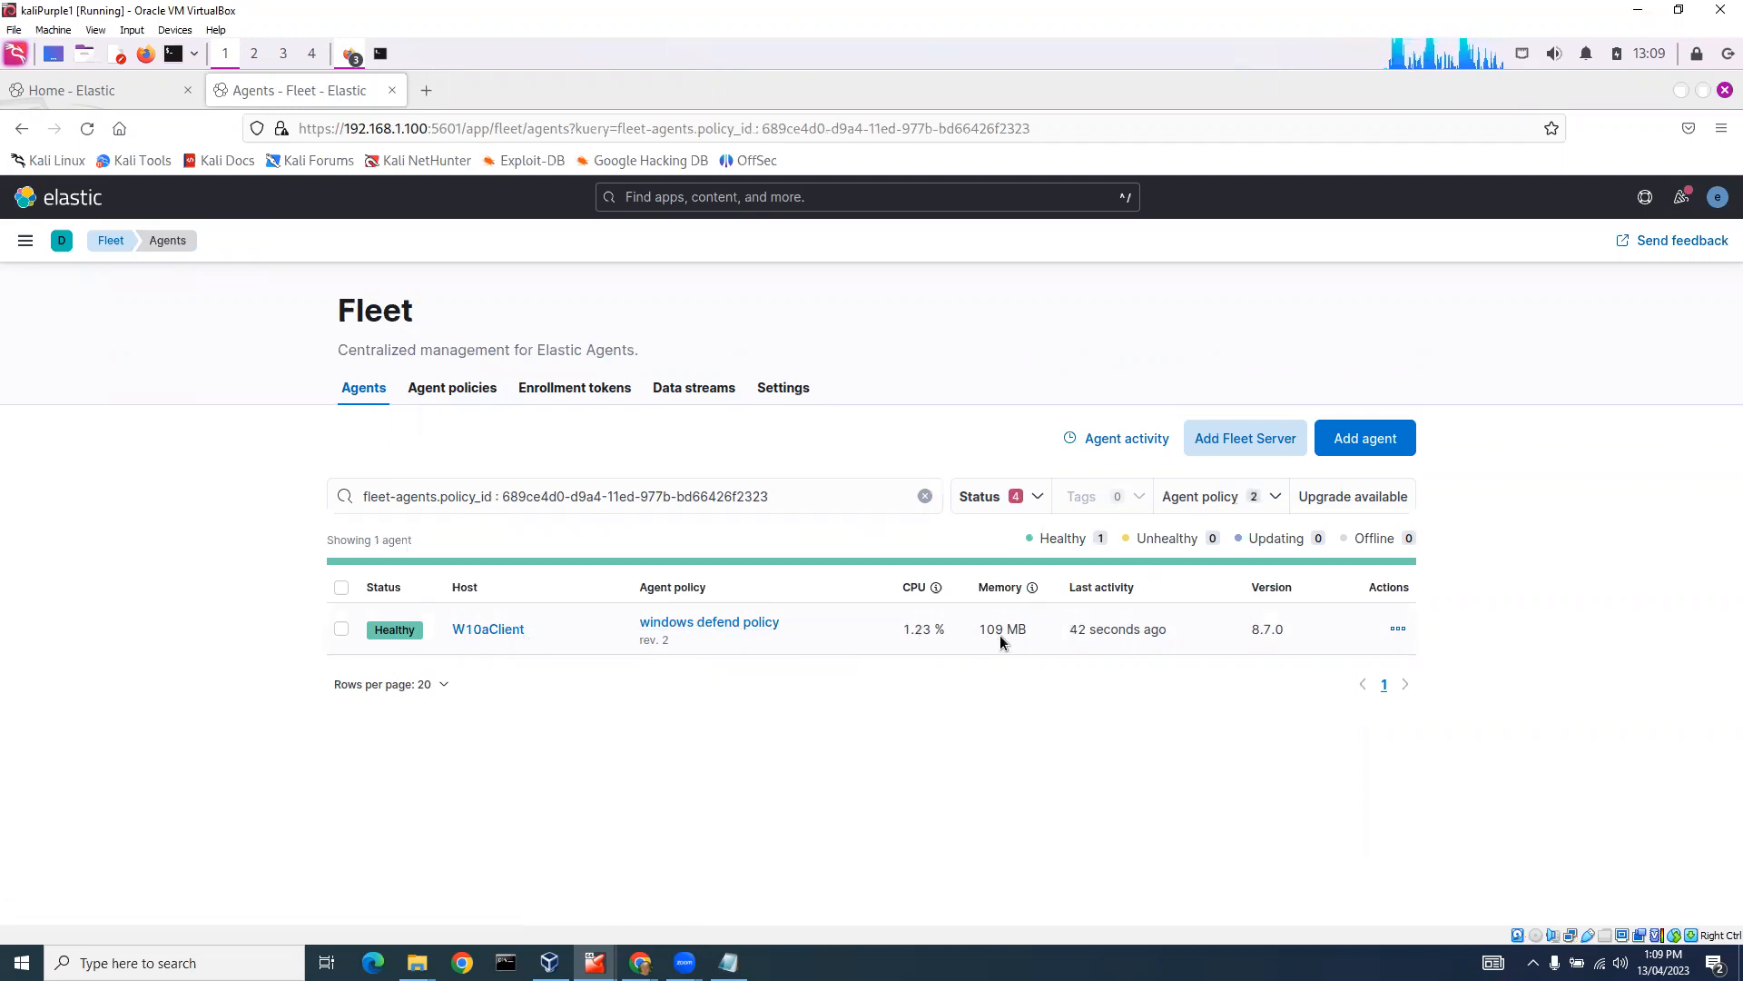
mouse_move(1351, 638)
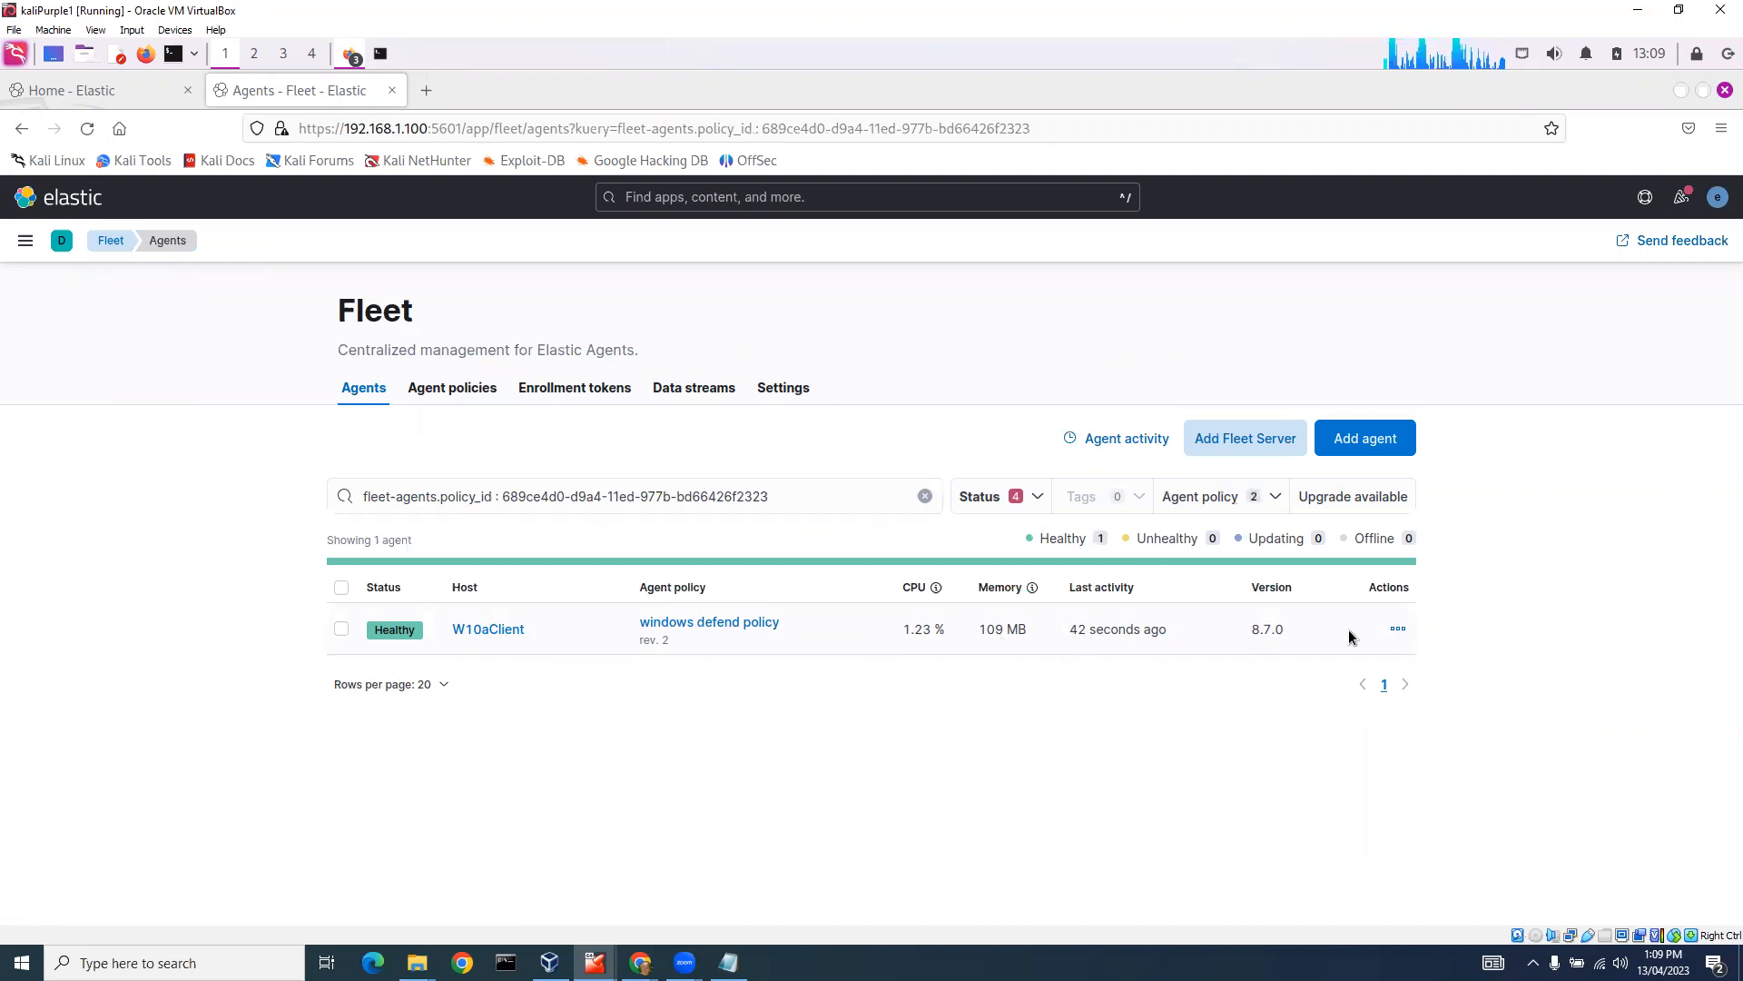
mouse_move(1279, 644)
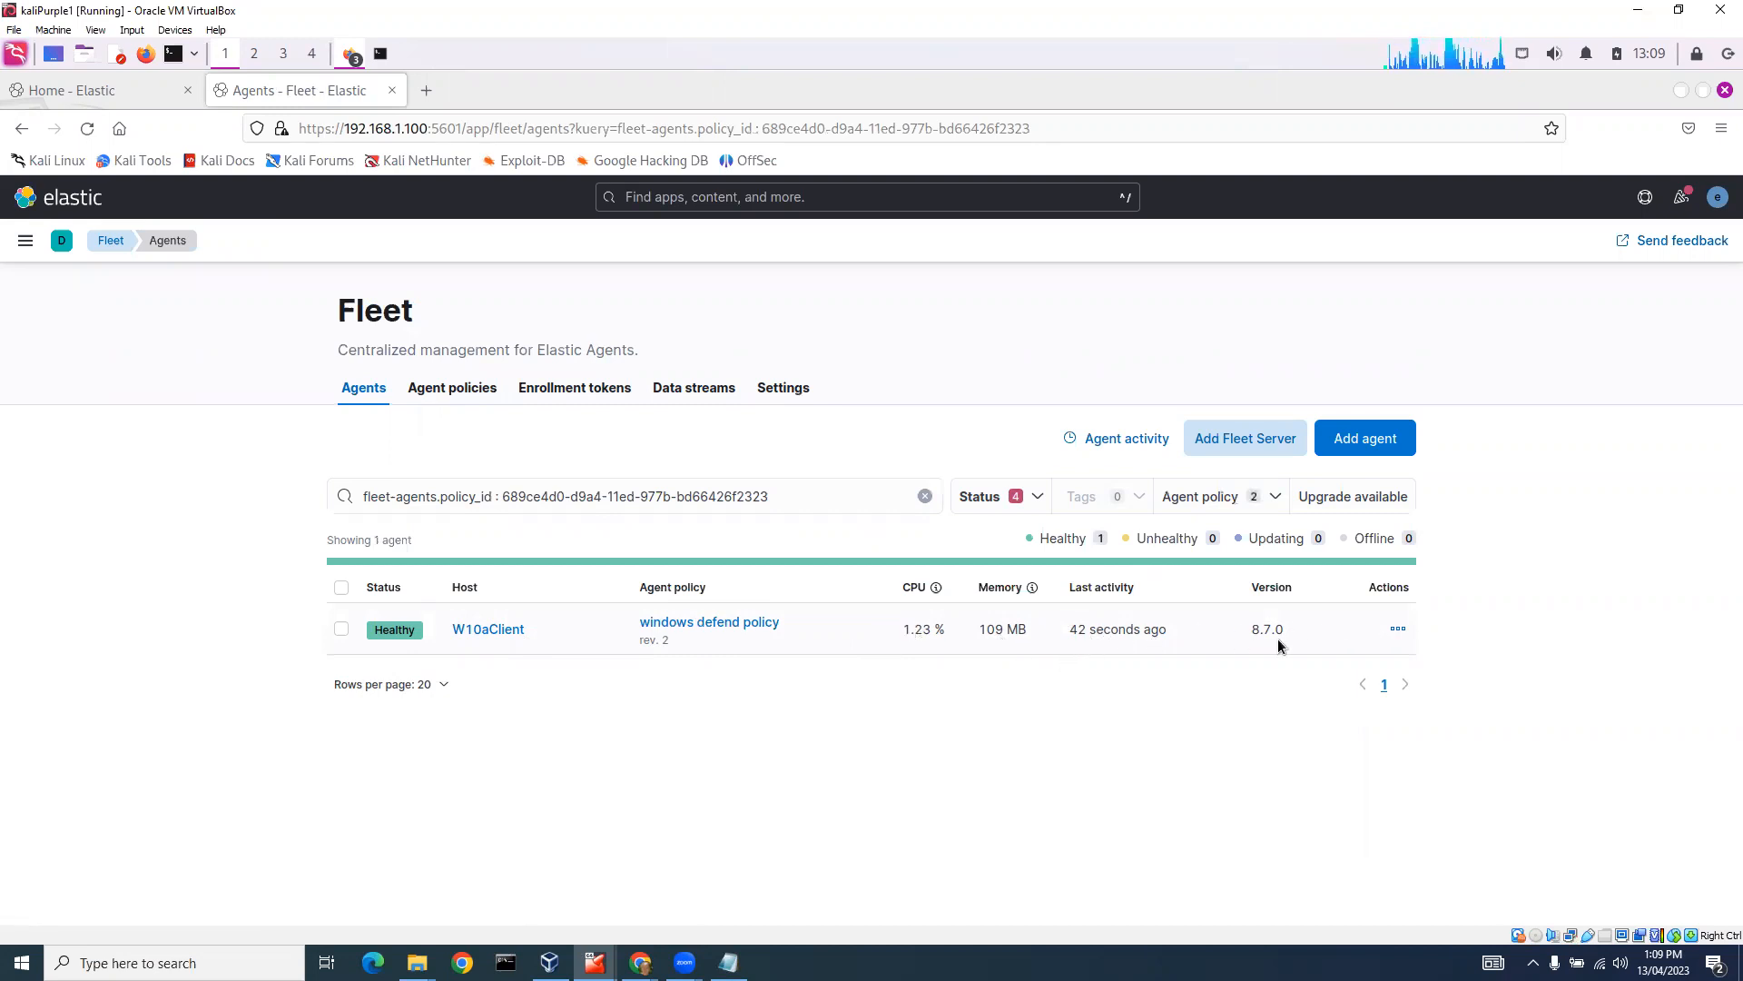
mouse_move(425, 634)
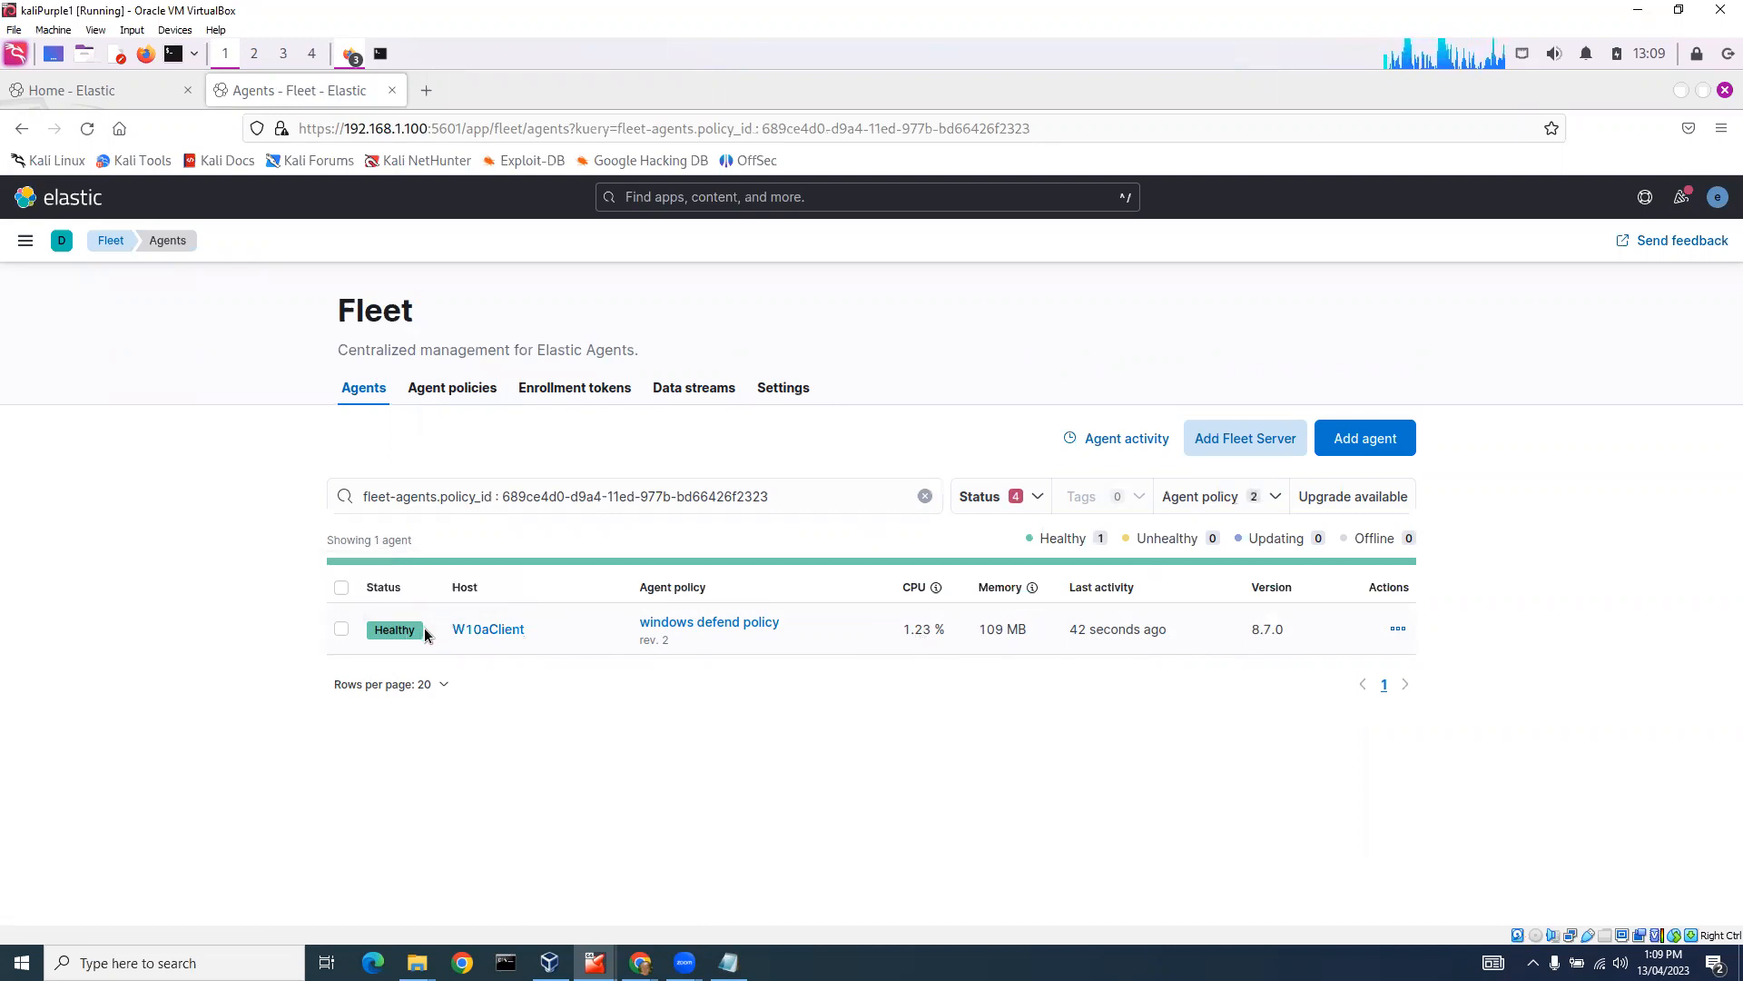
mouse_move(487, 629)
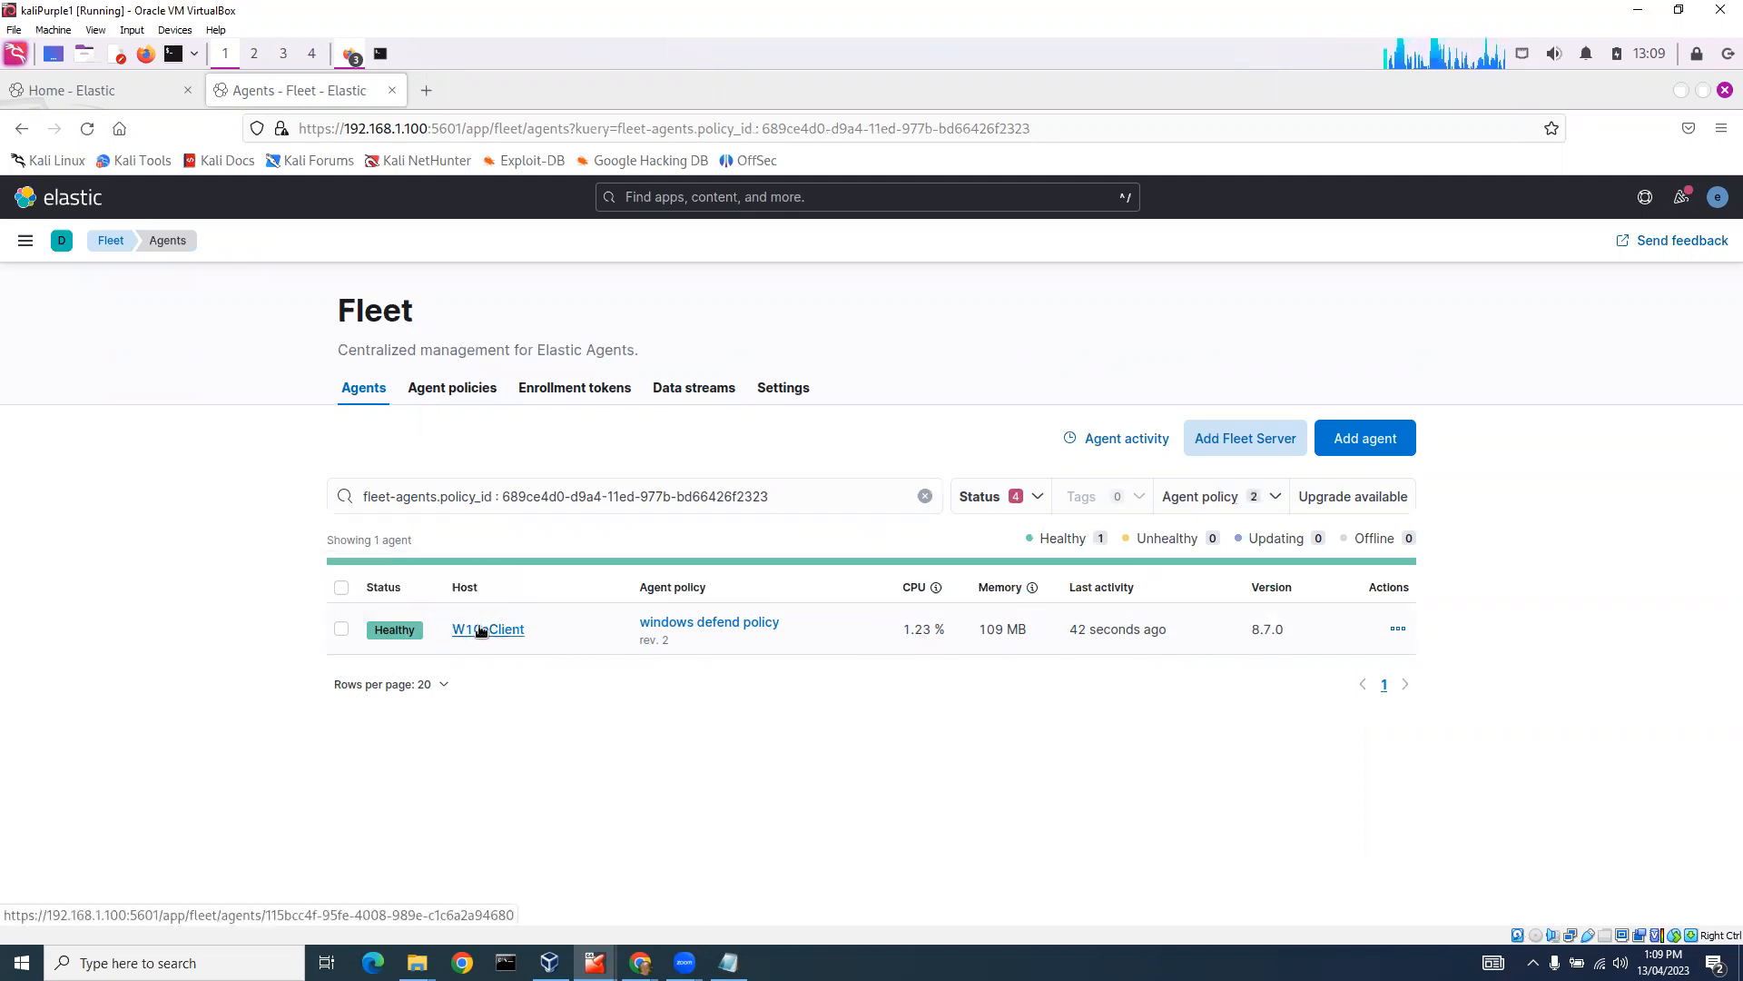
mouse_move(864, 37)
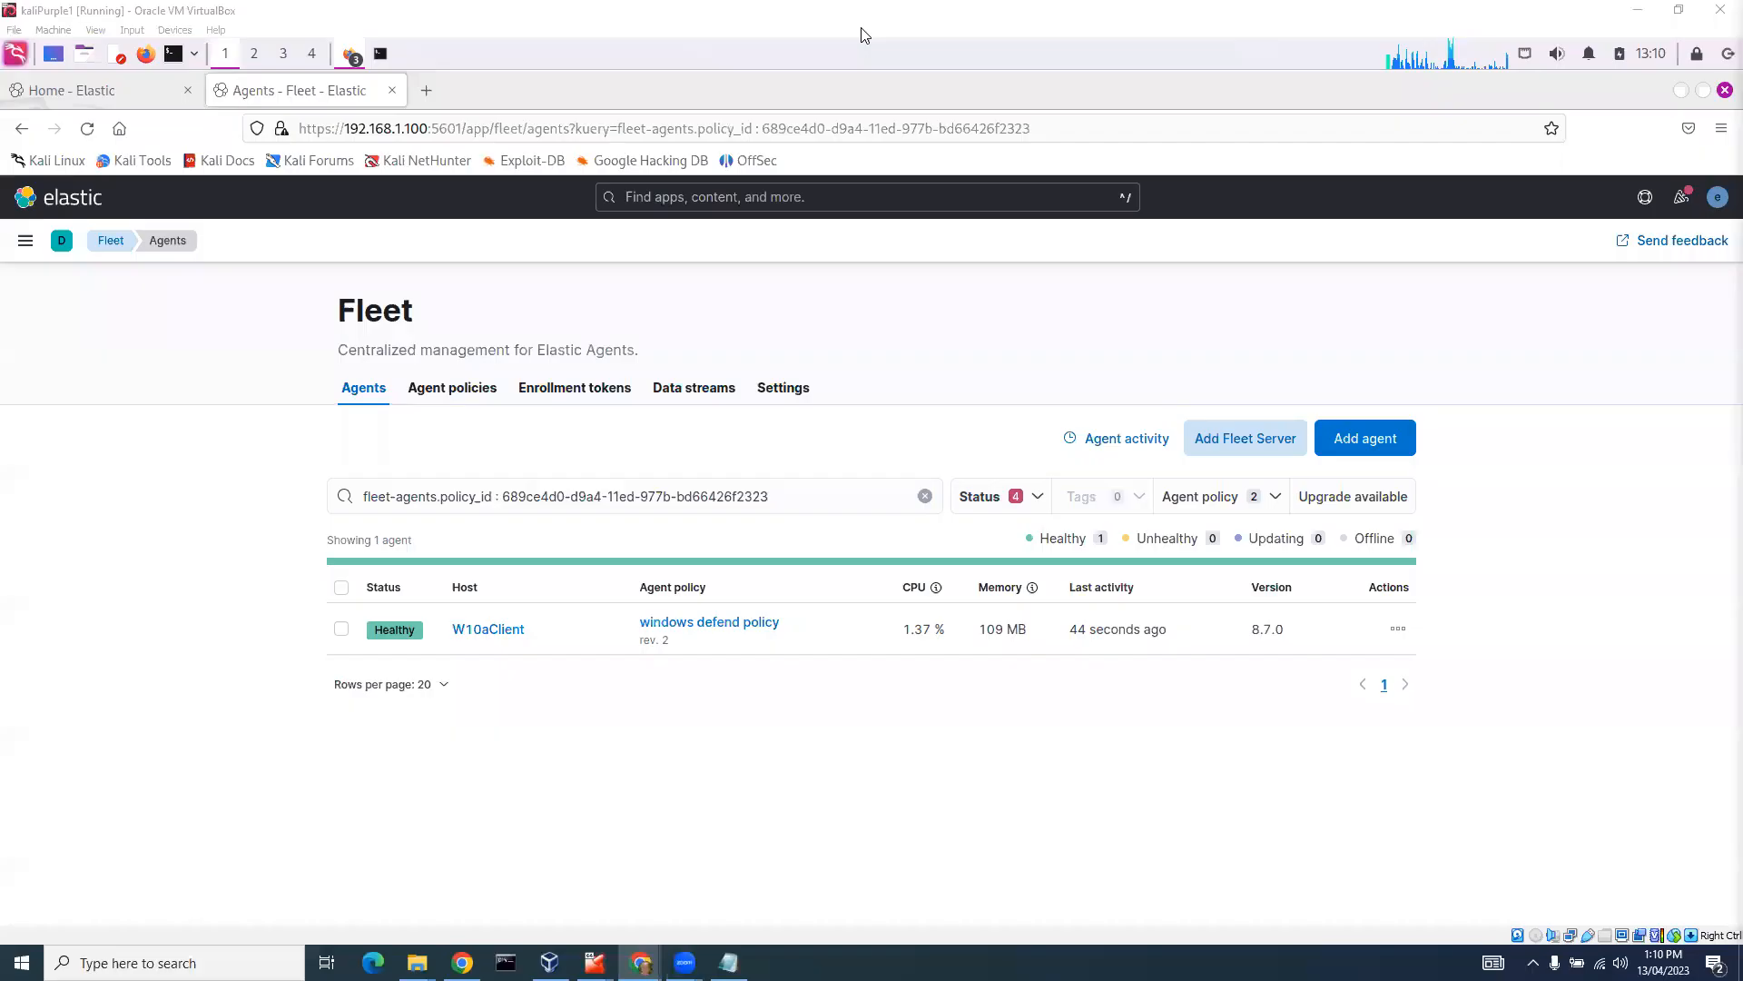
mouse_move(708, 621)
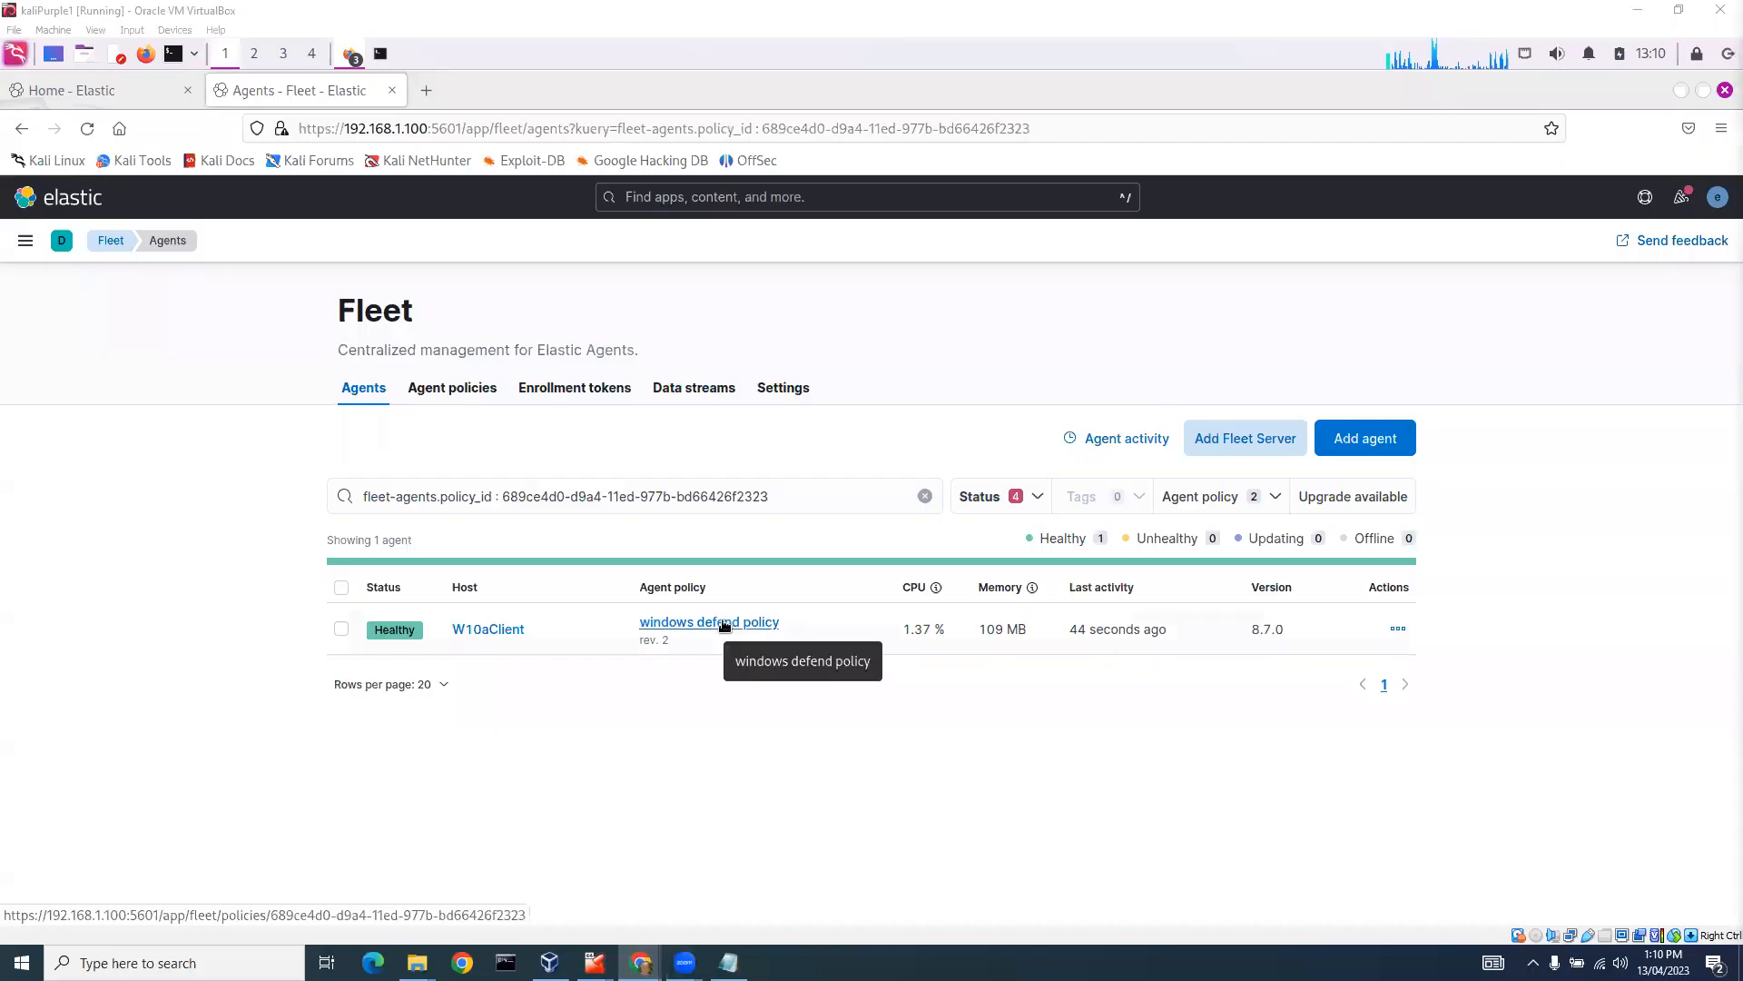
Open the windows defend policy from the W10aClient row in Fleet > Agents.
left_click(709, 621)
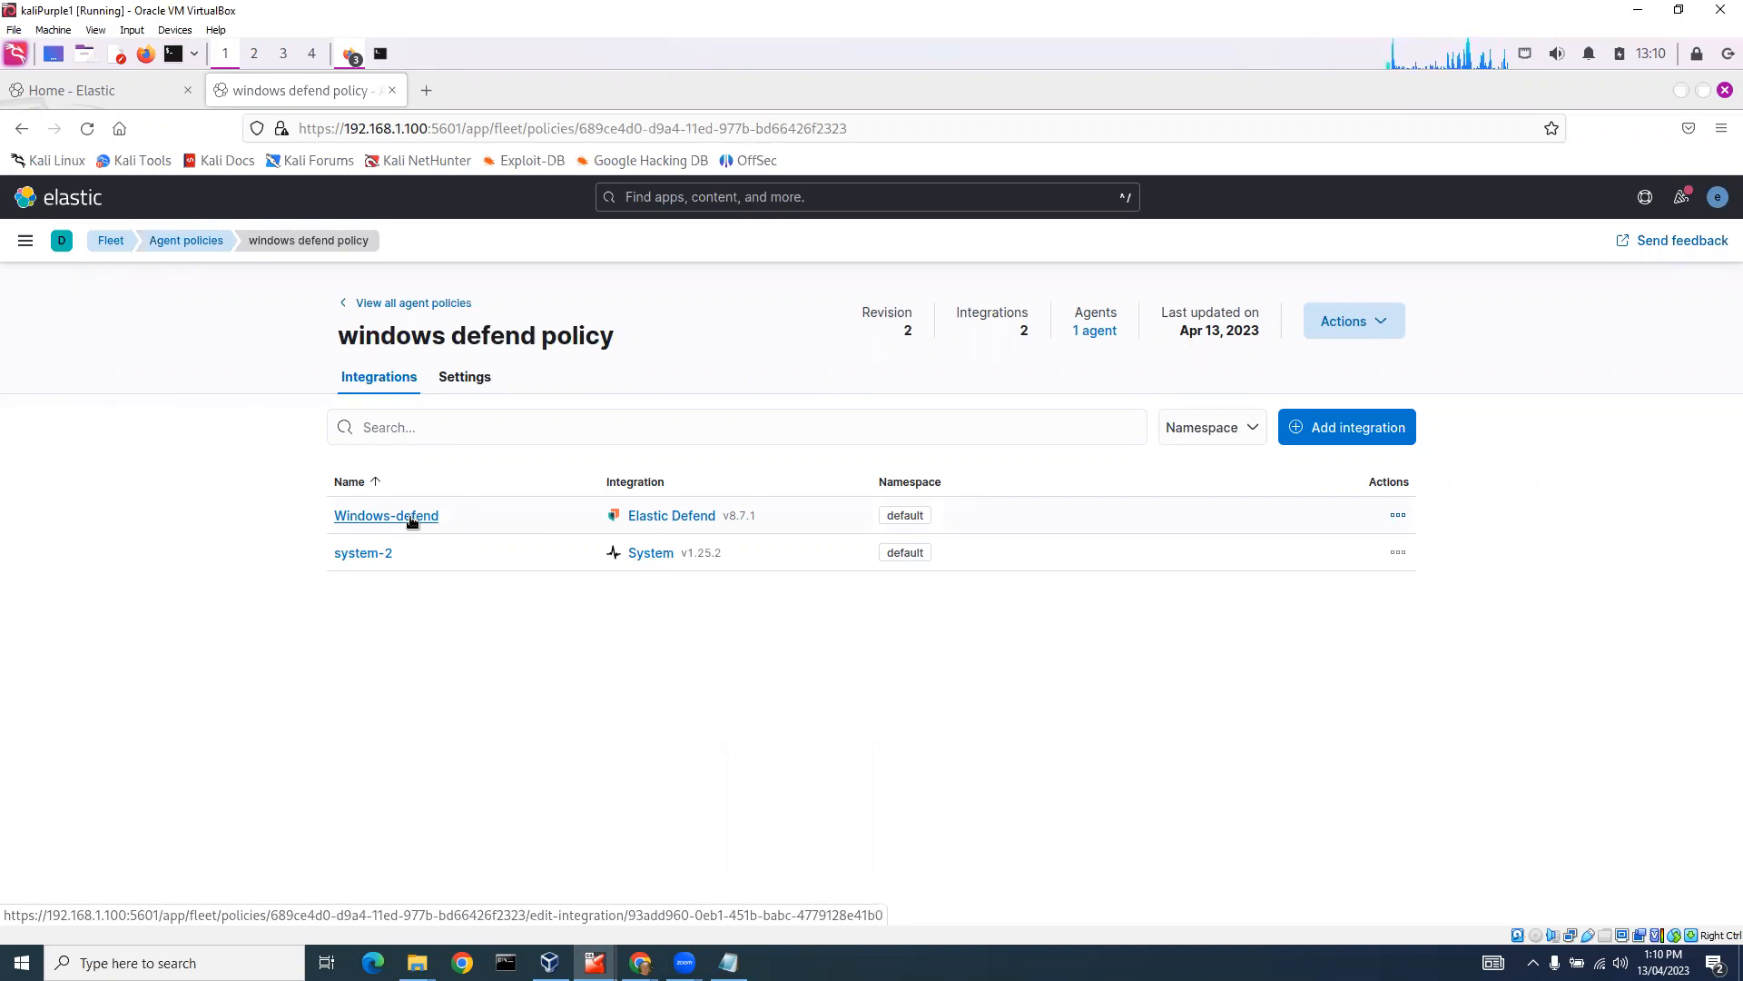
Open the Windows-defend Elastic Defend integration for editing from the Integrations tab.
left_click(385, 513)
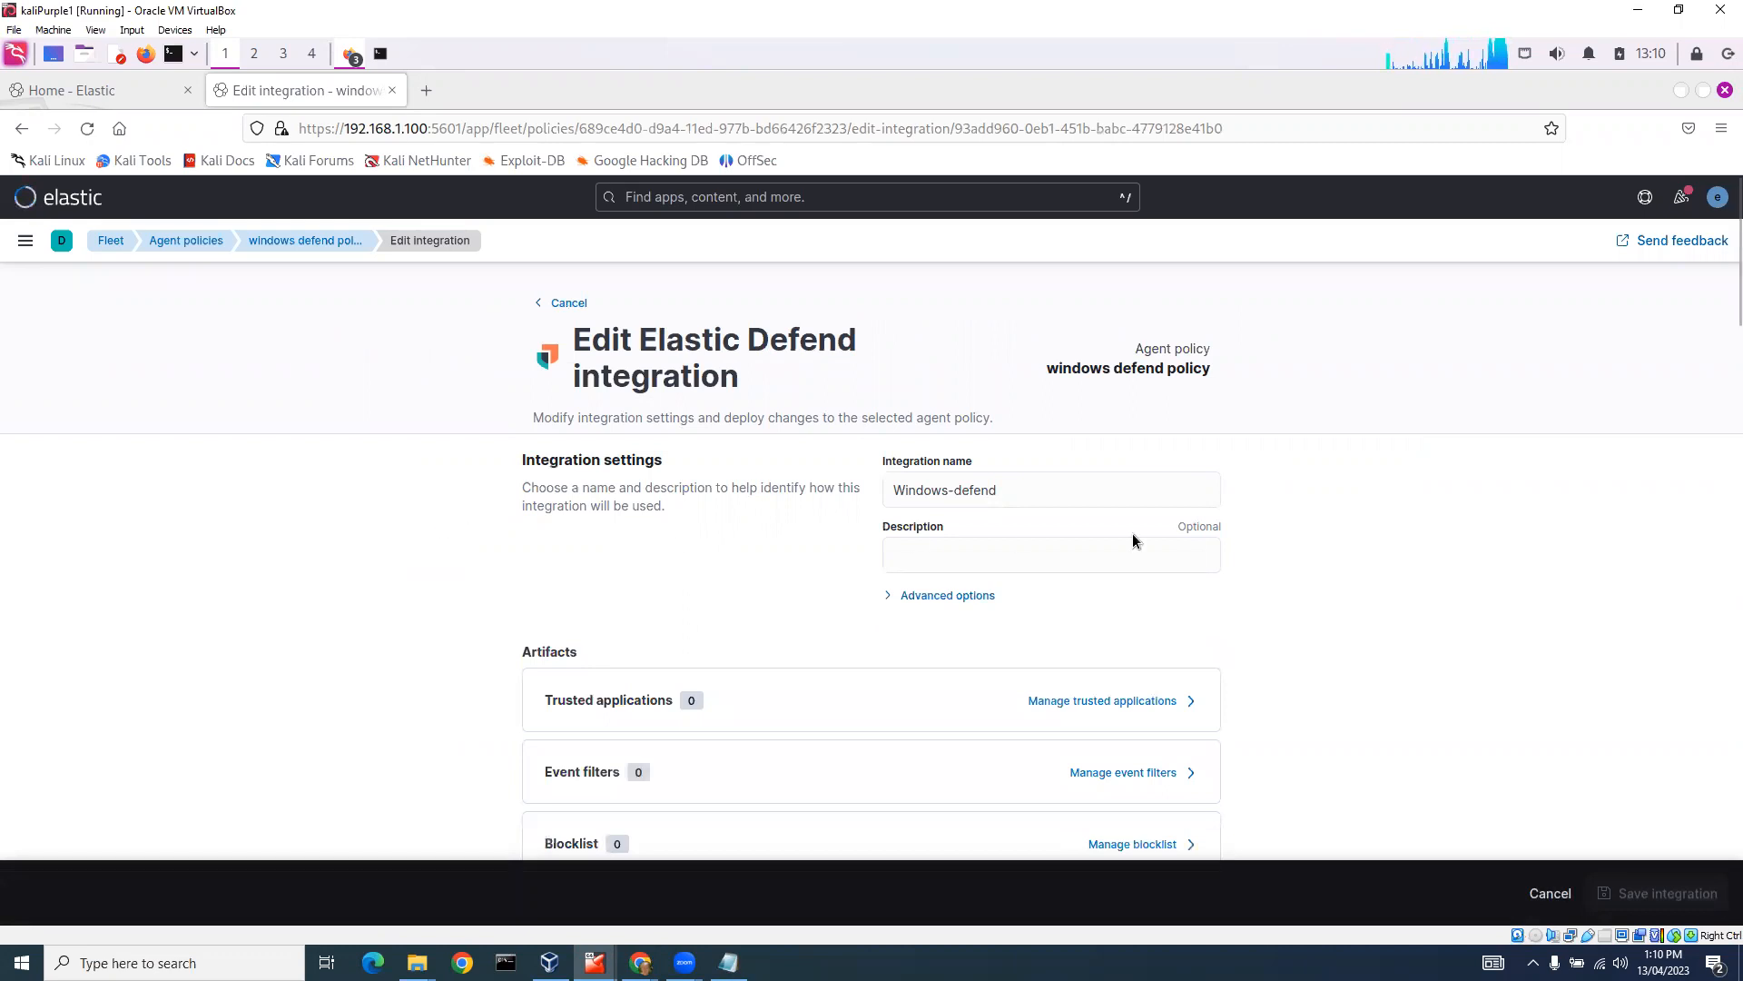
scroll("down", 3)
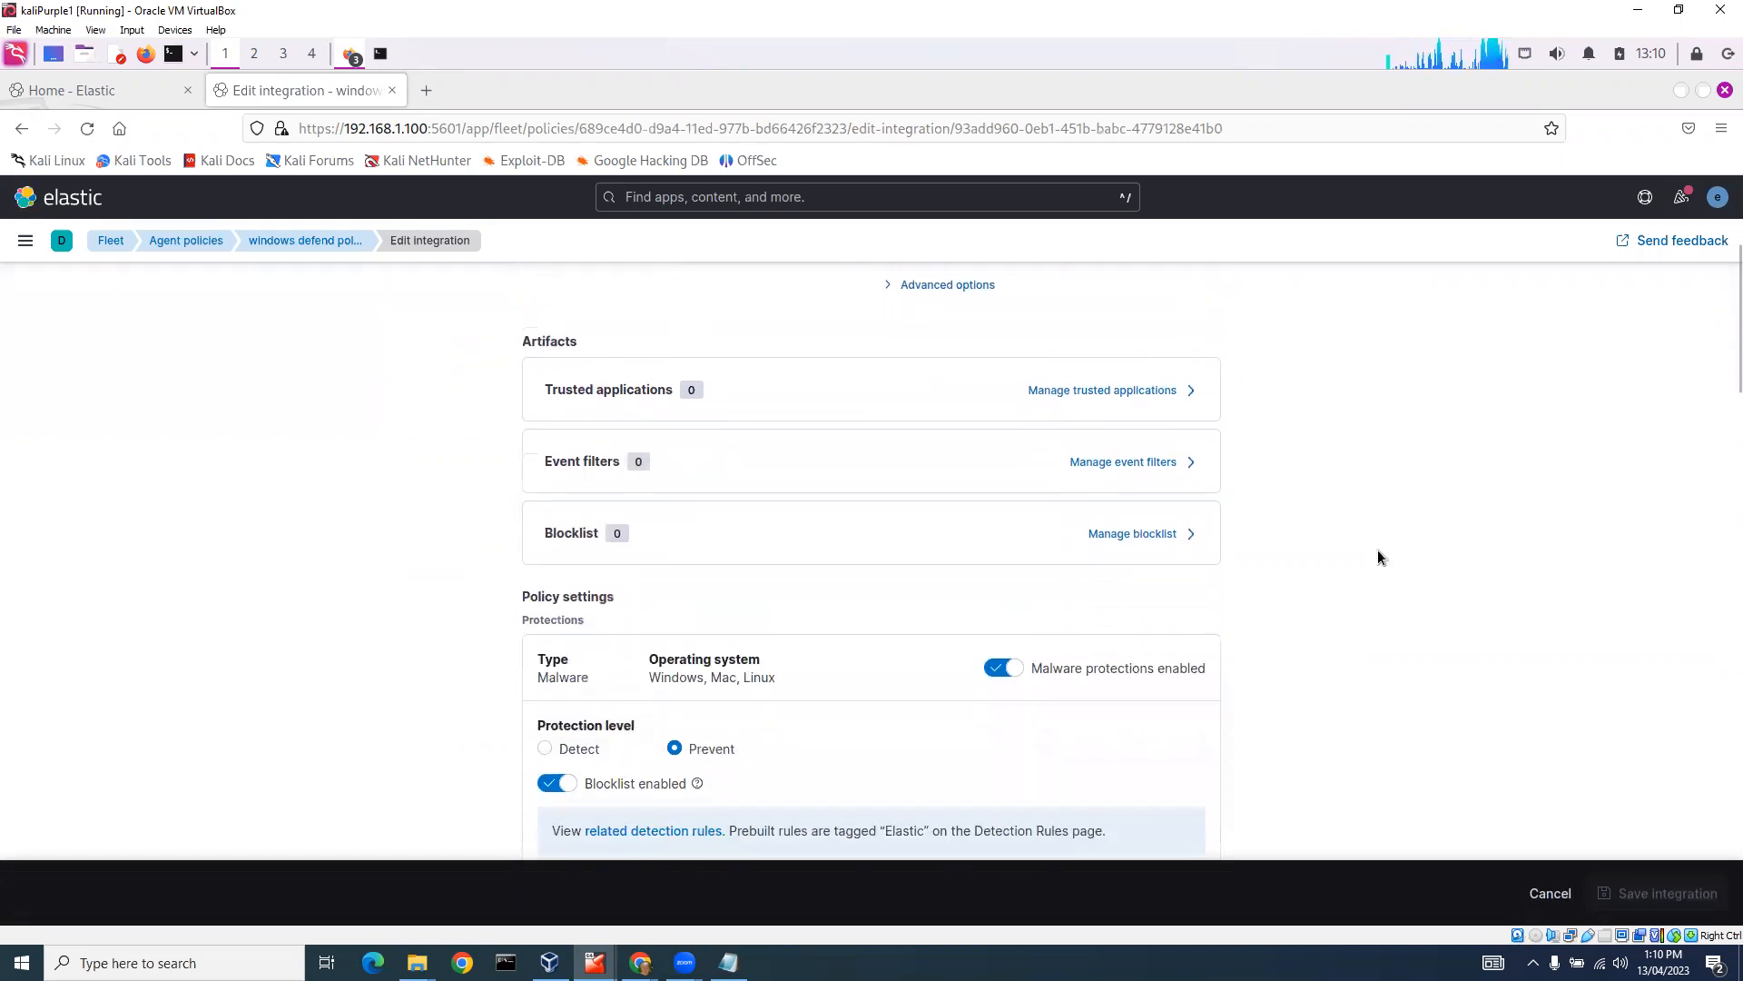
scroll("up", 3)
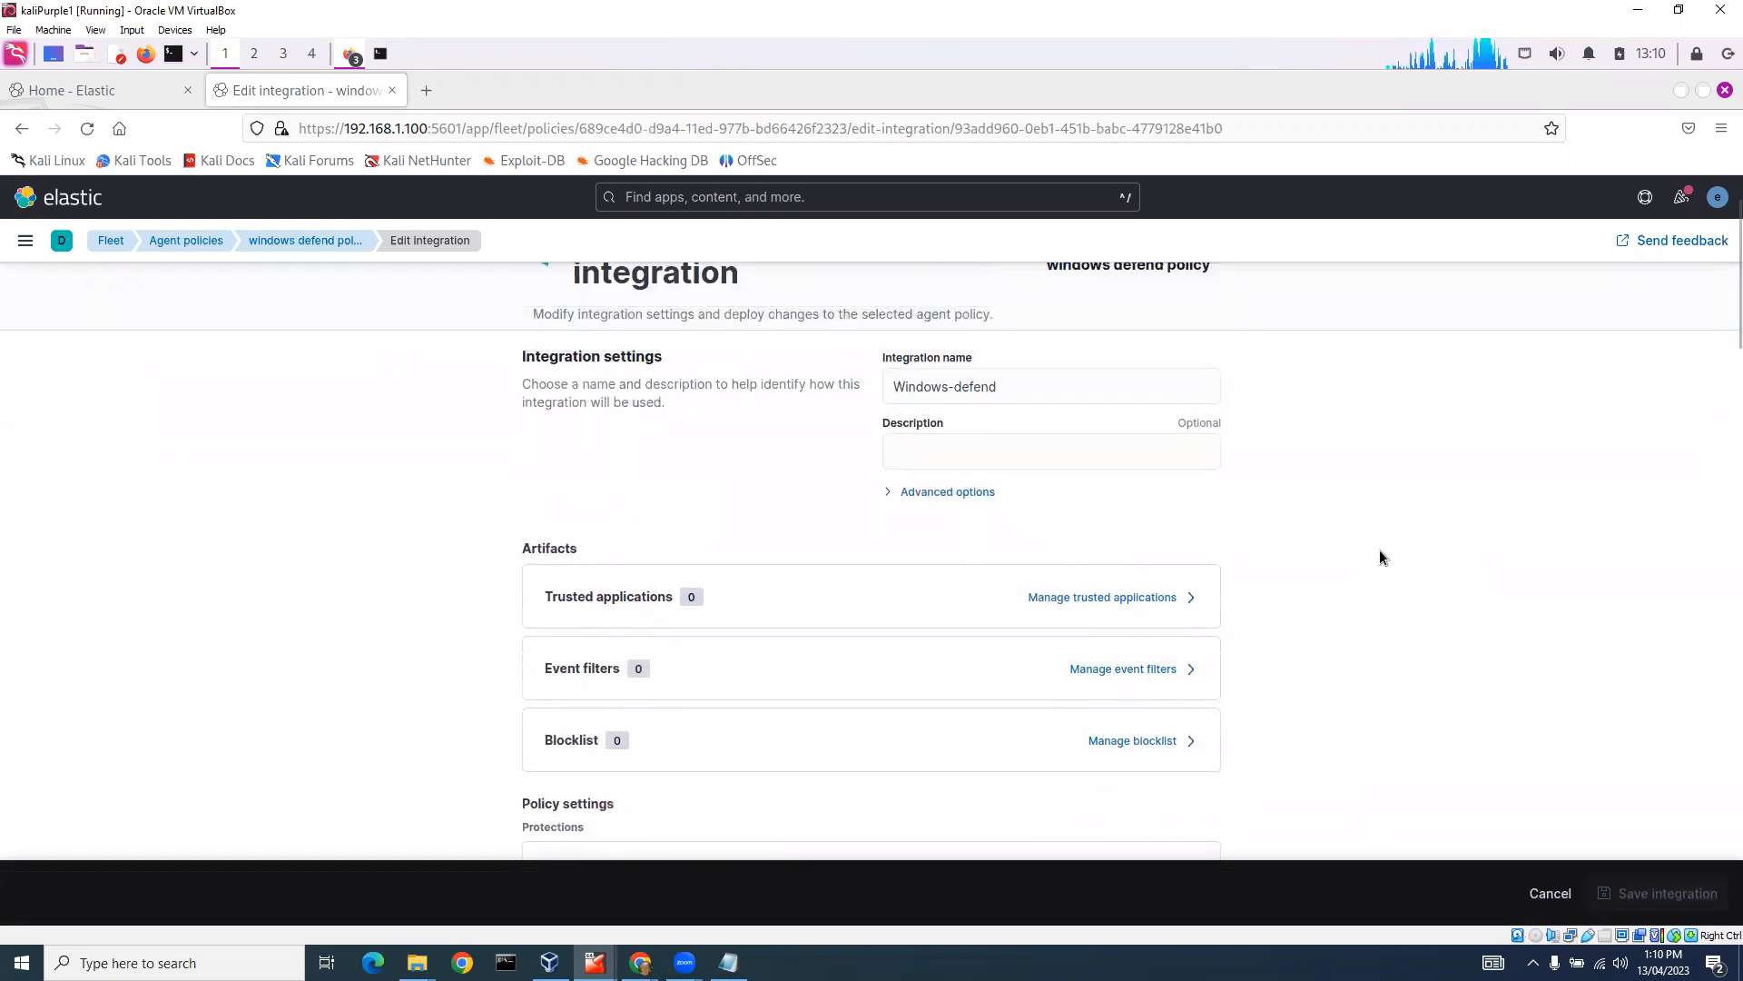
mouse_move(1084, 34)
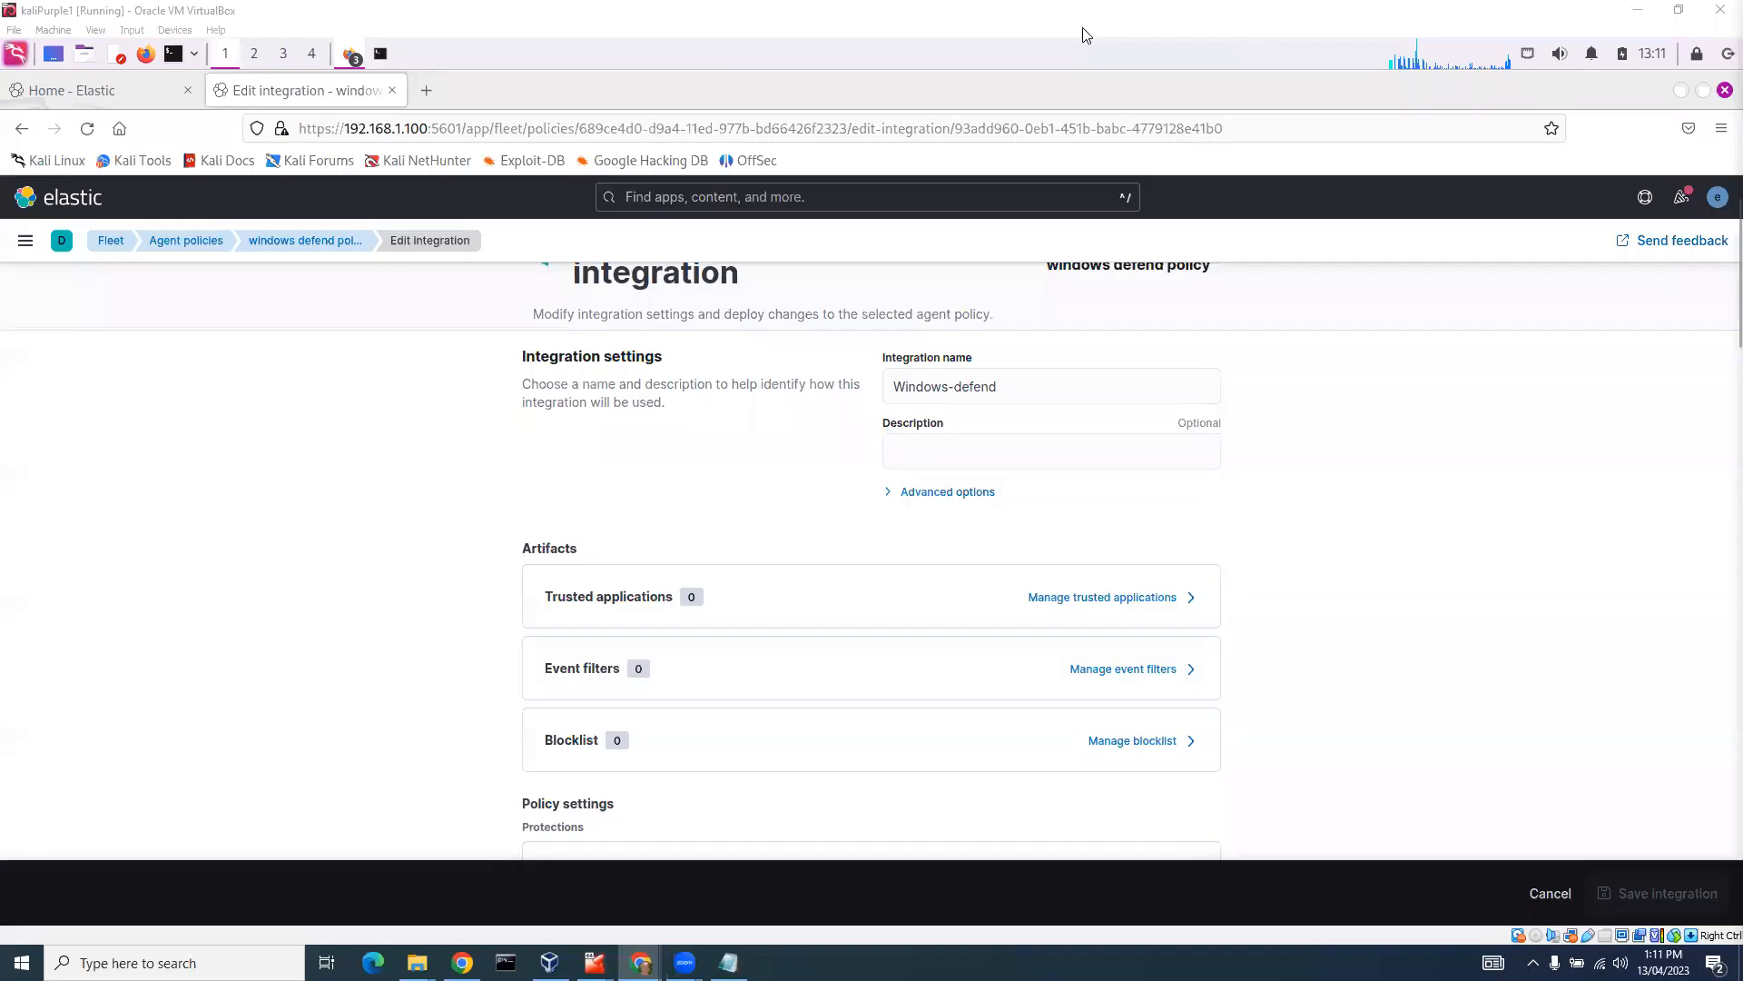
scroll("down", 3)
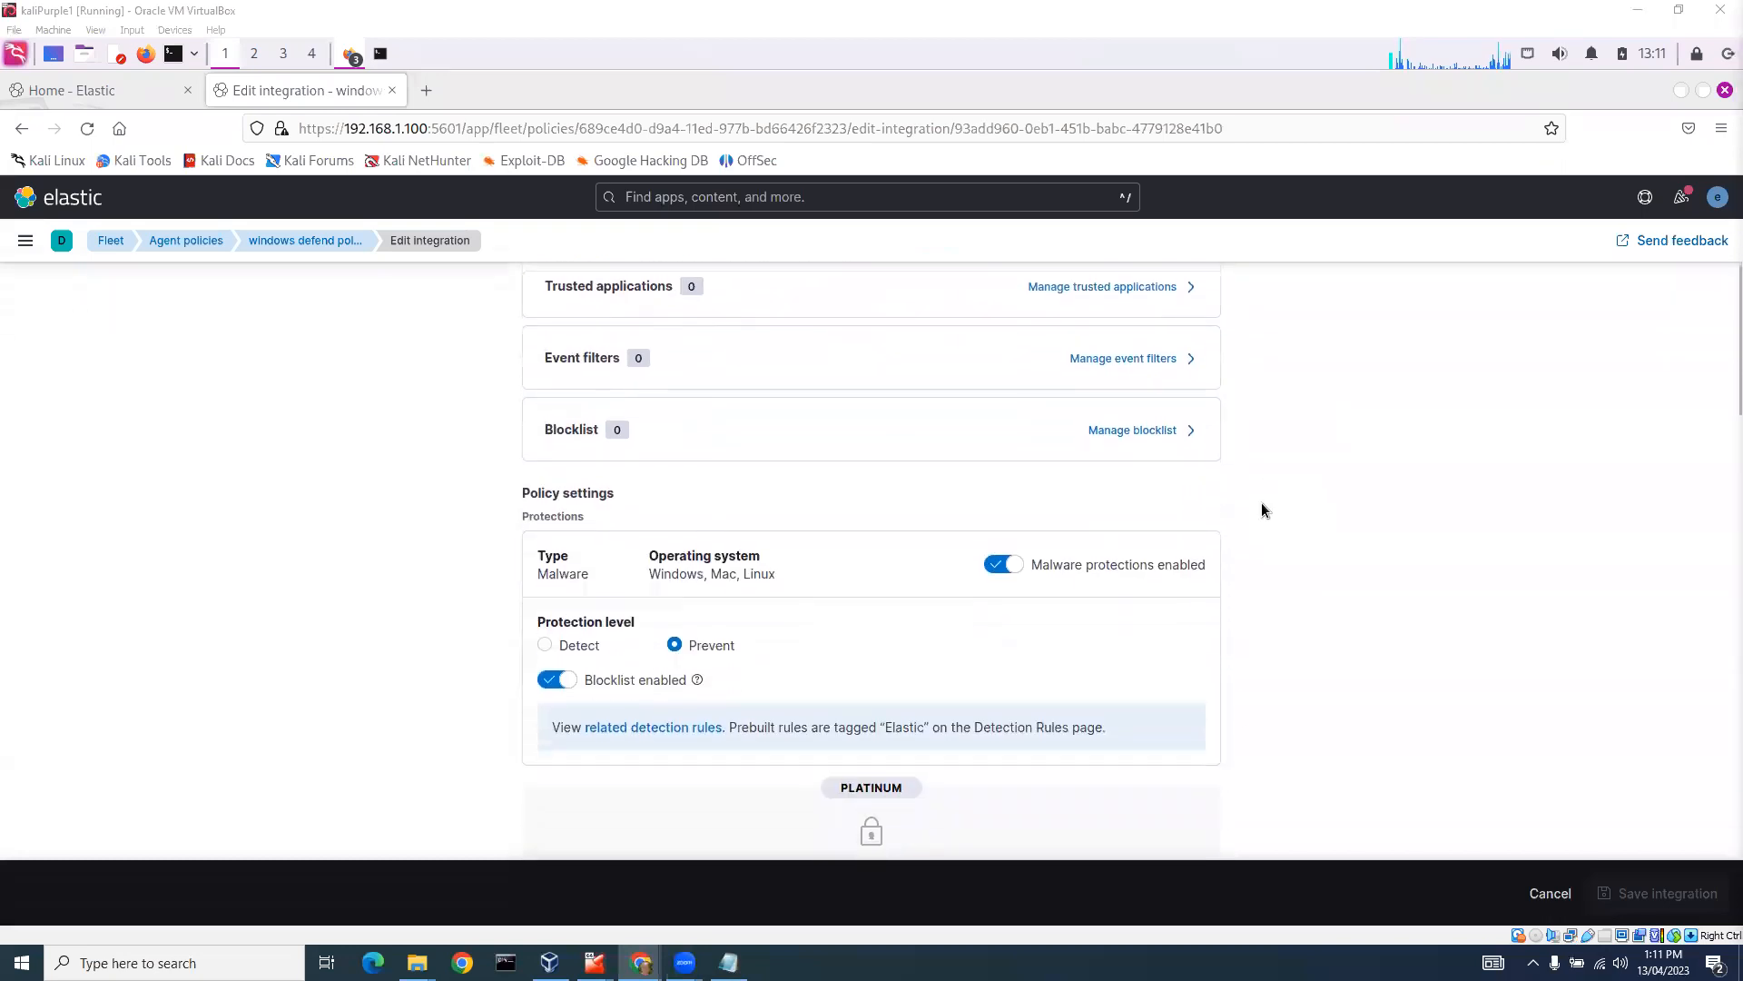
scroll("down", 3)
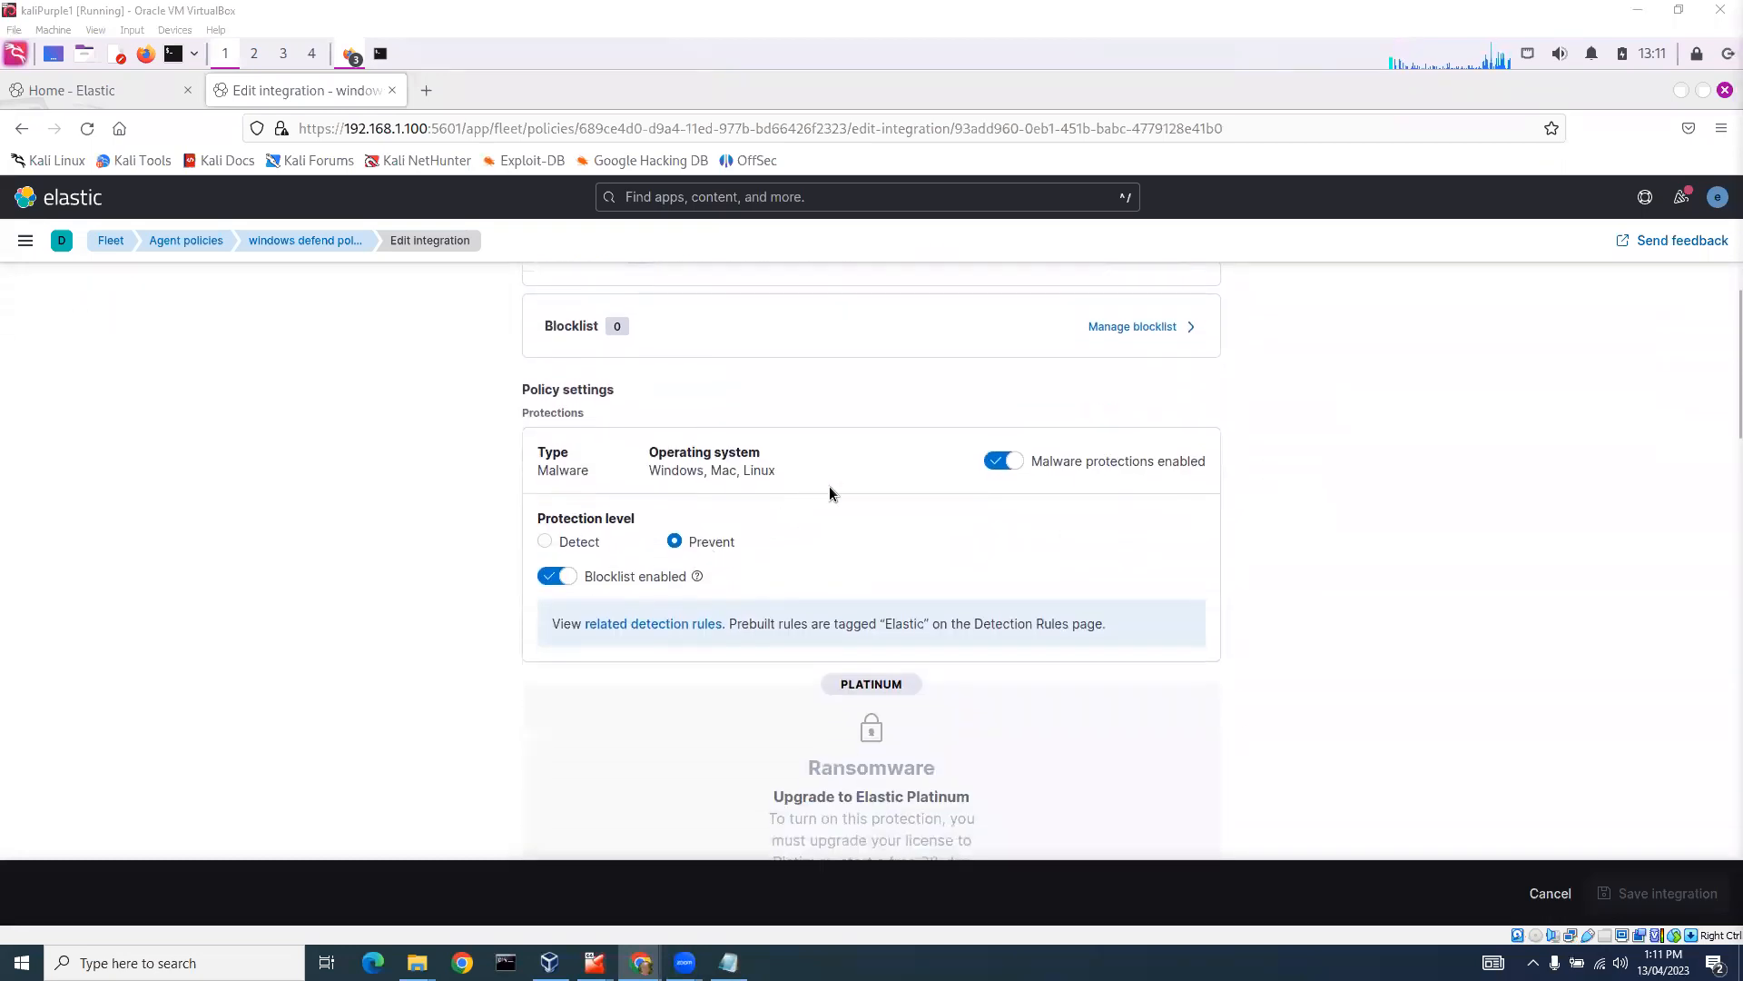
mouse_move(573, 487)
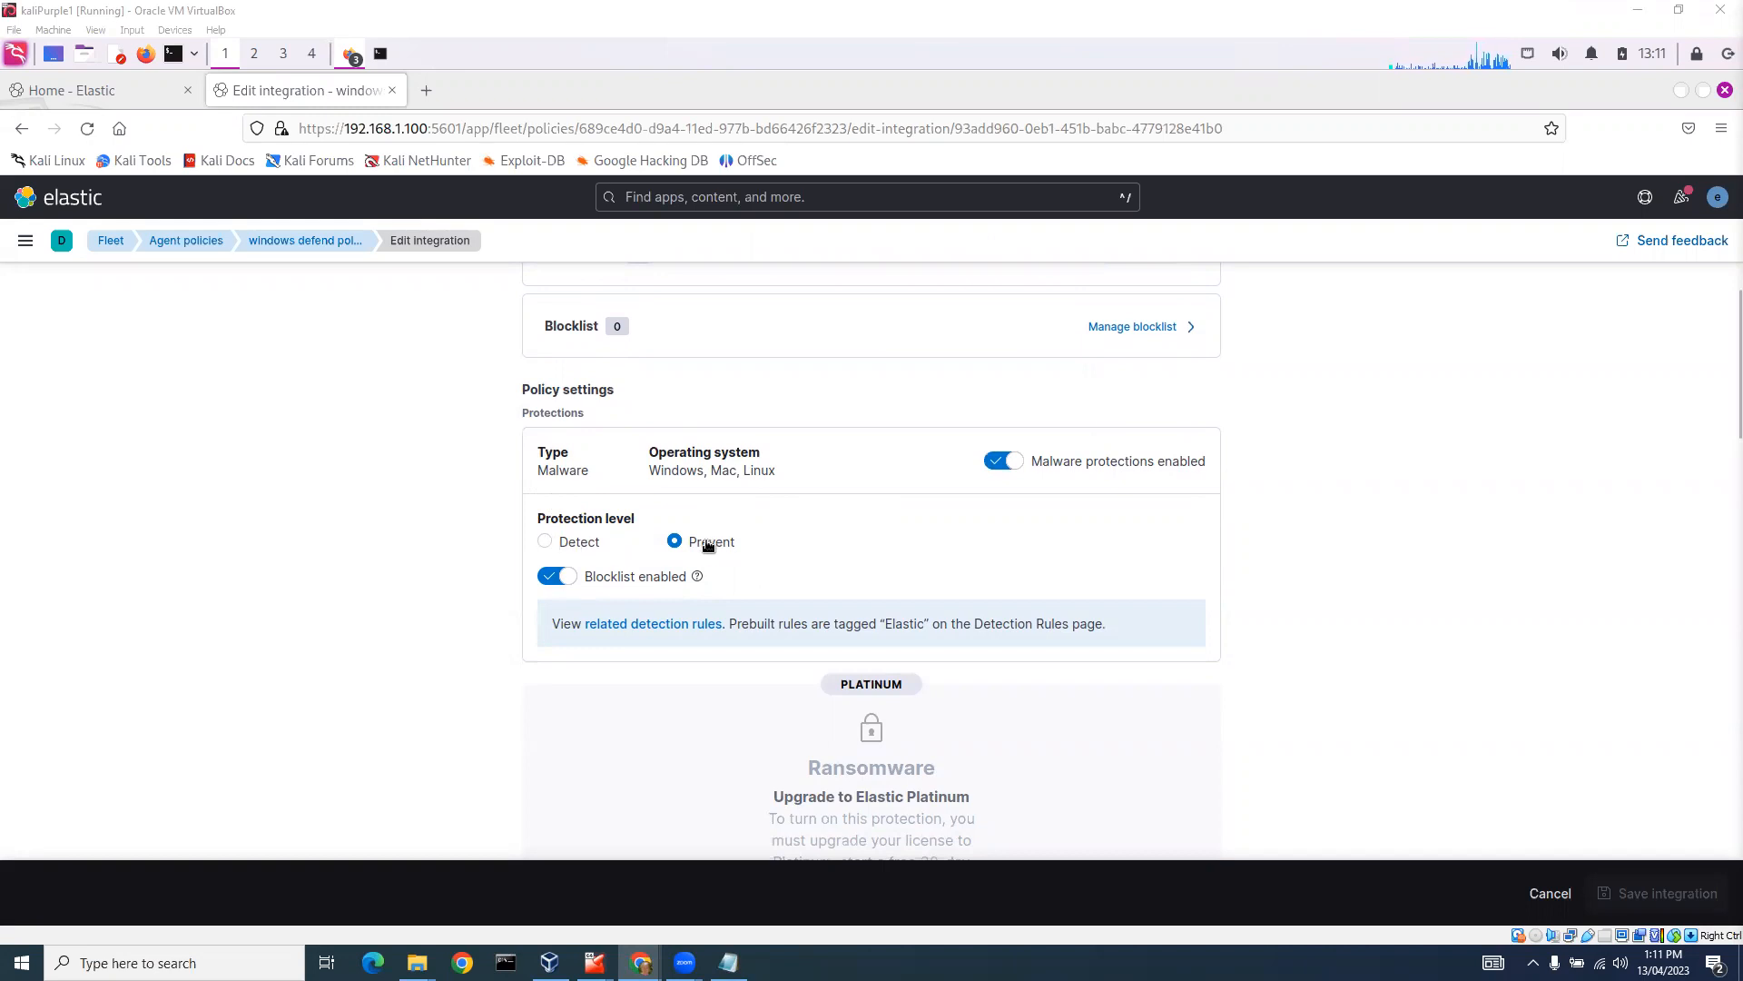
mouse_move(701, 547)
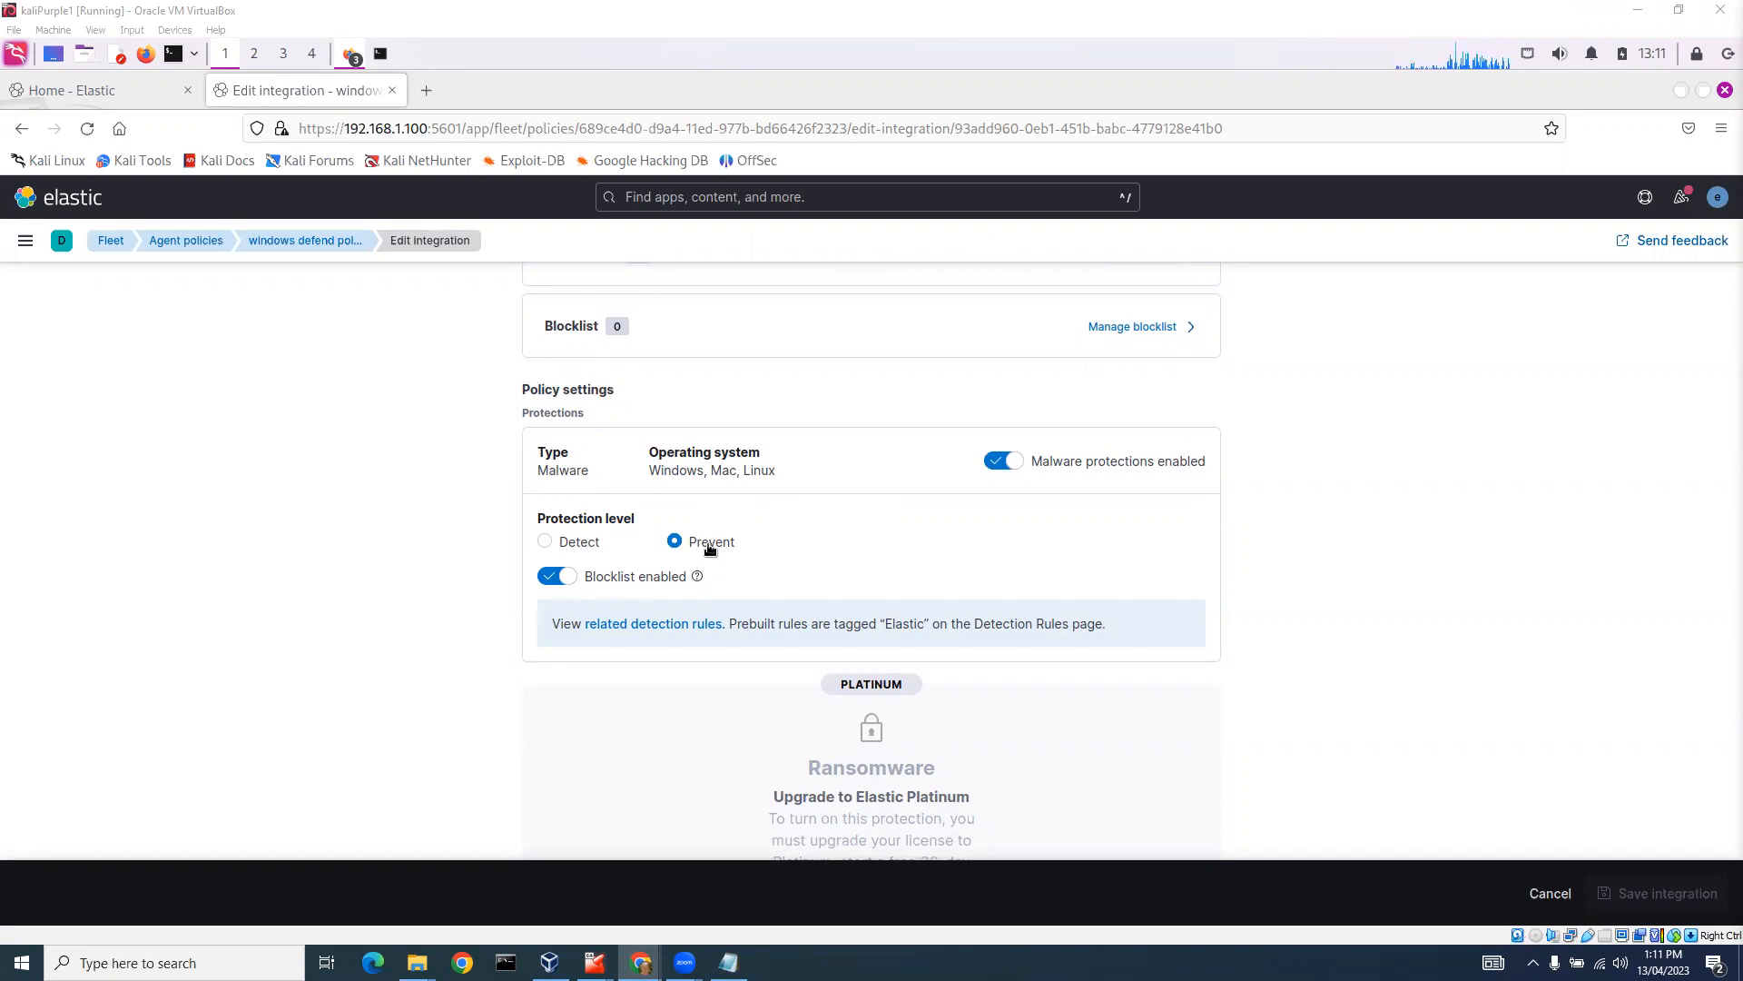
mouse_move(1043, 462)
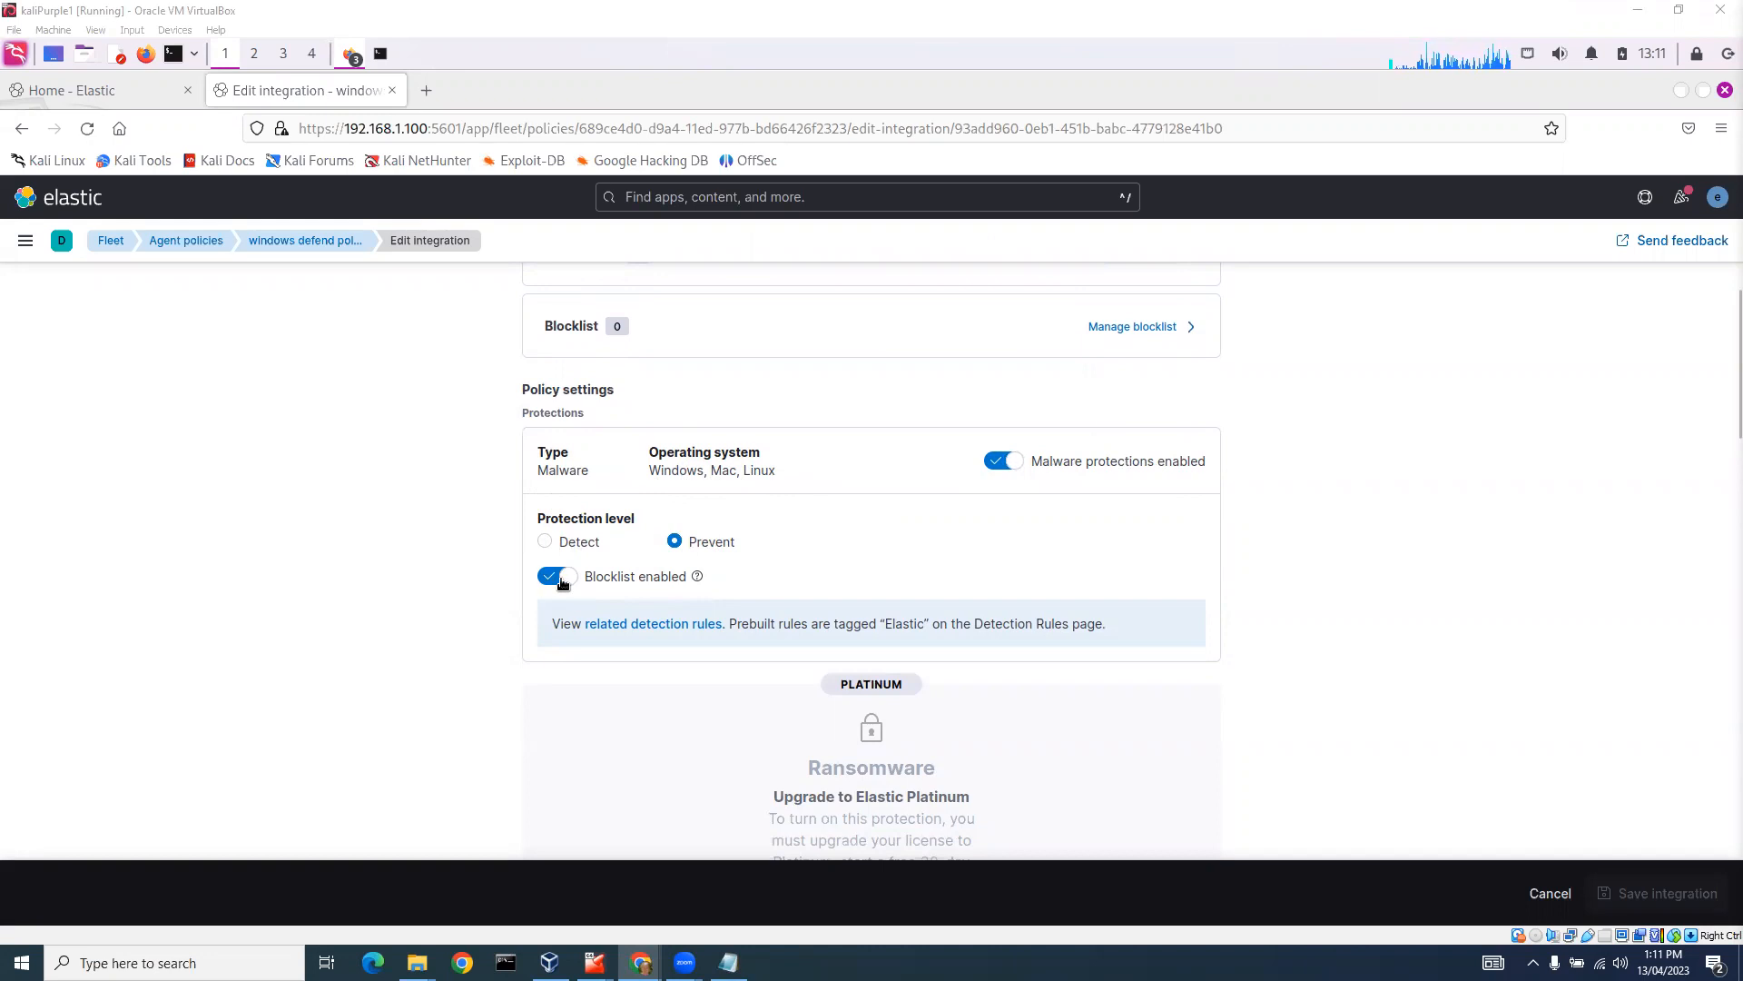
mouse_move(697, 575)
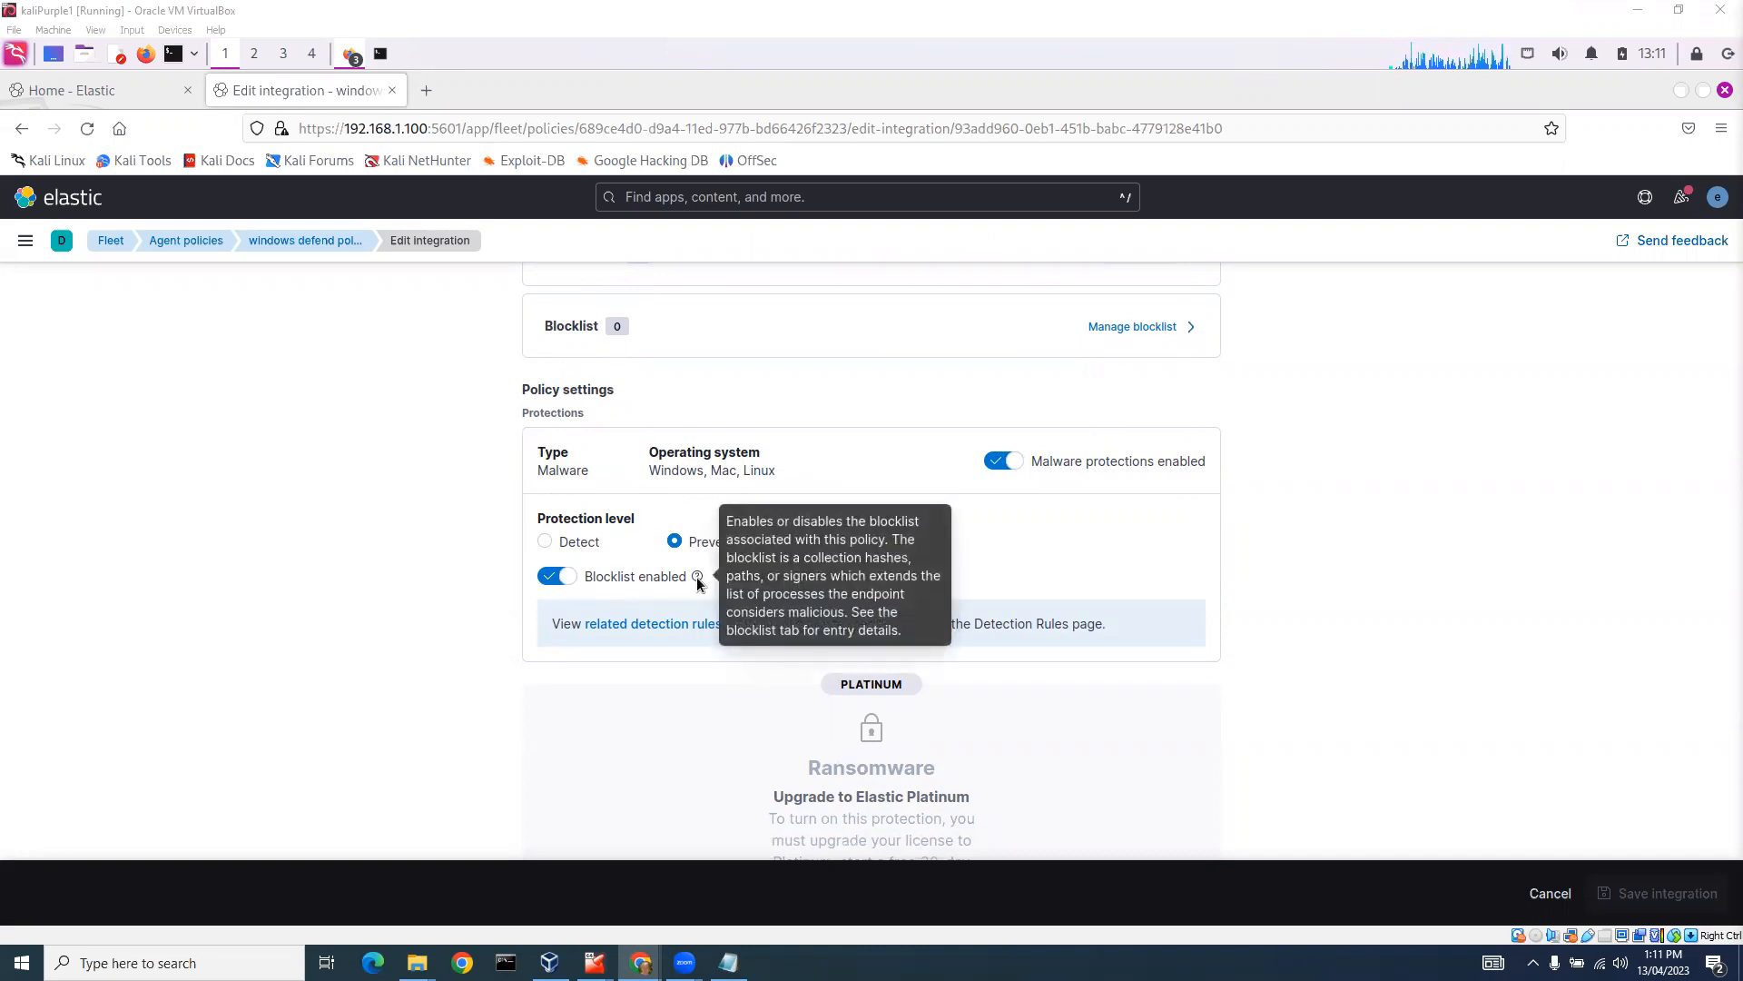
mouse_move(672, 587)
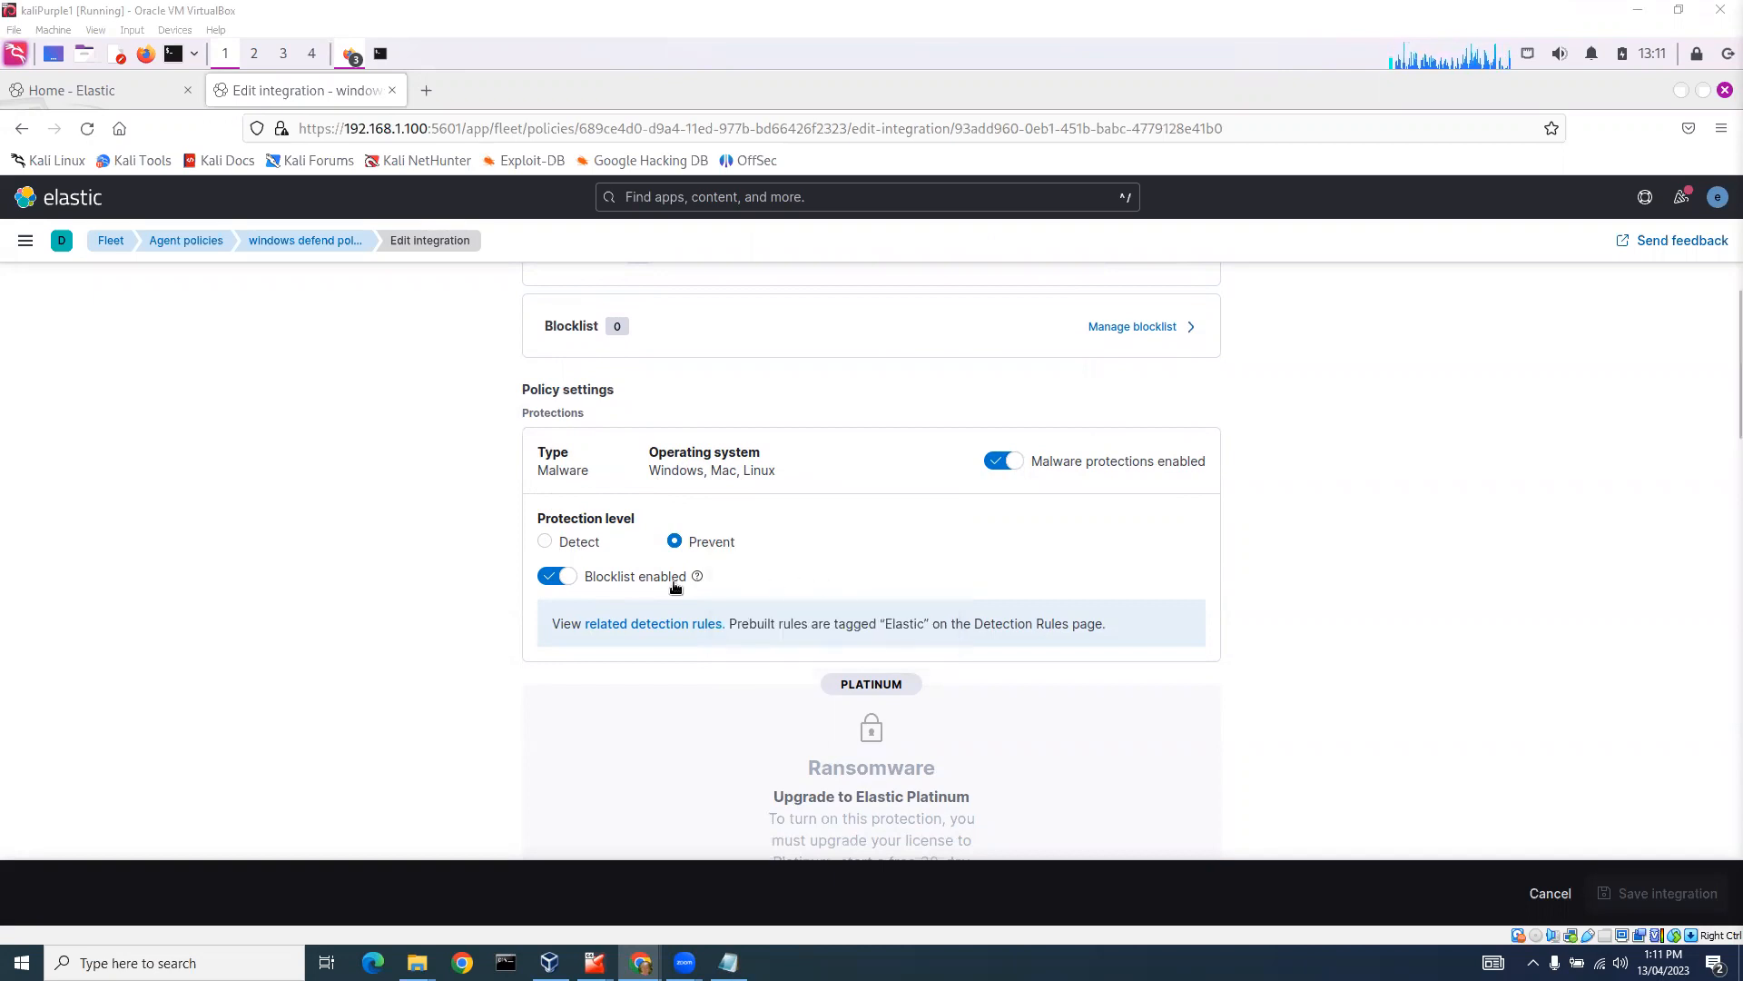
mouse_move(698, 576)
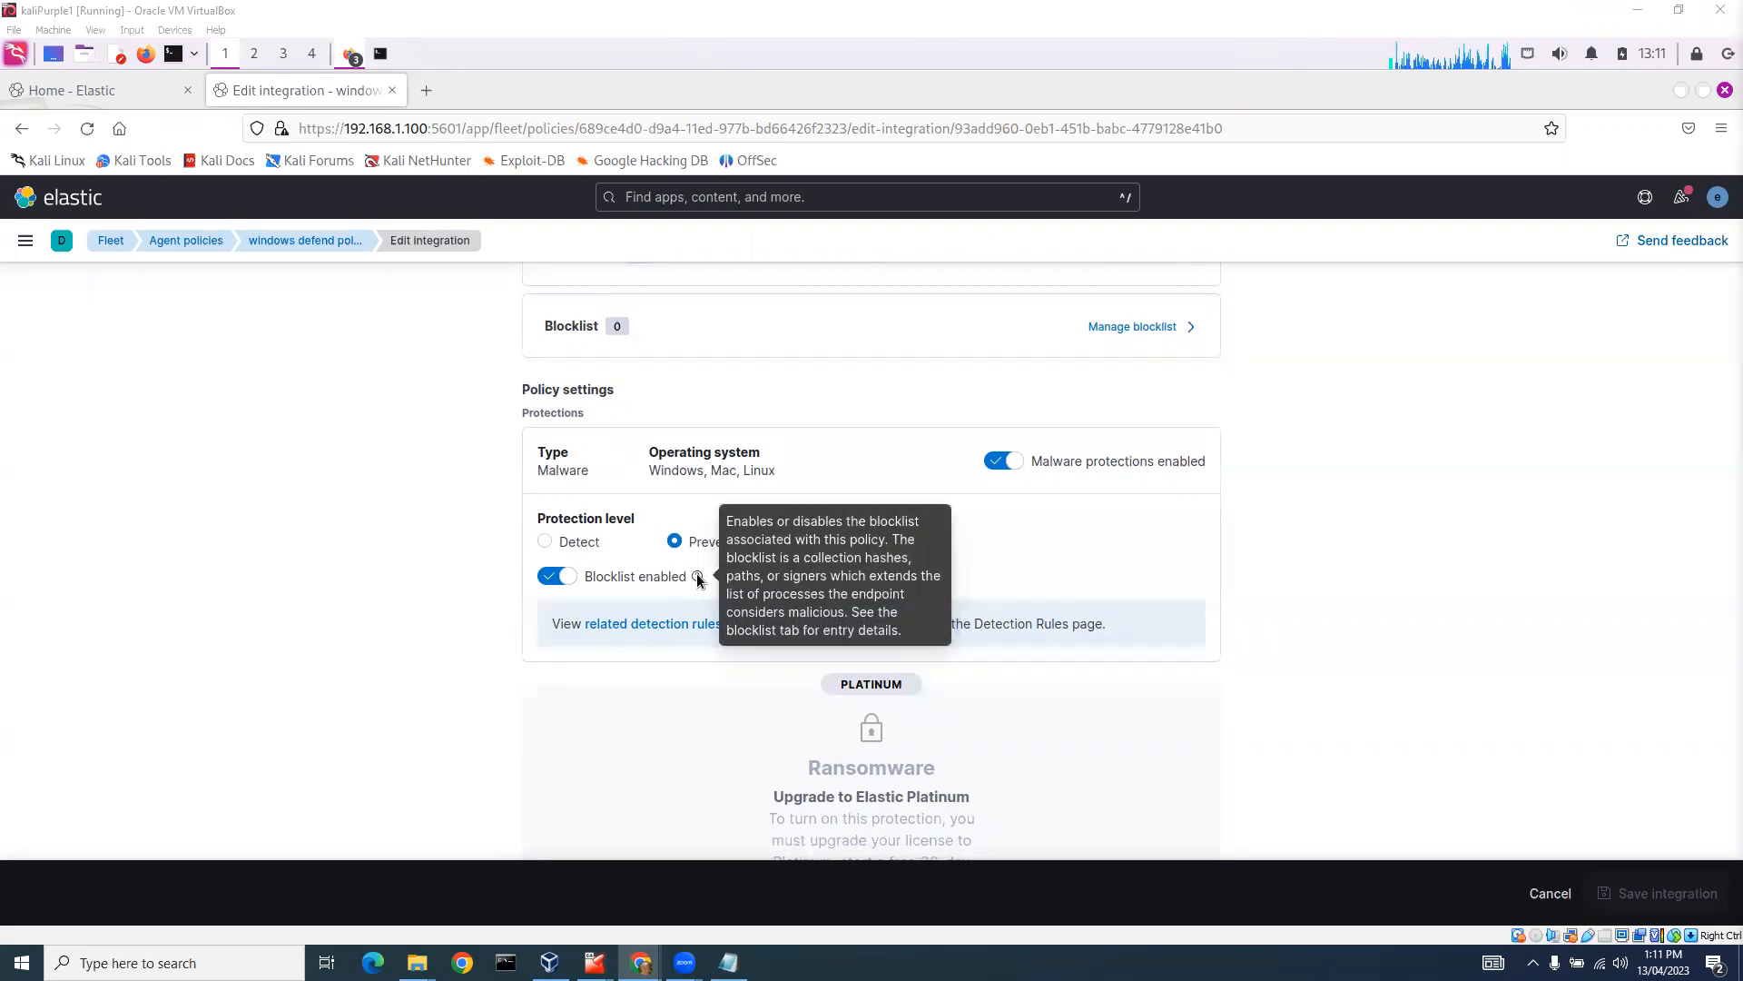
mouse_move(1120, 597)
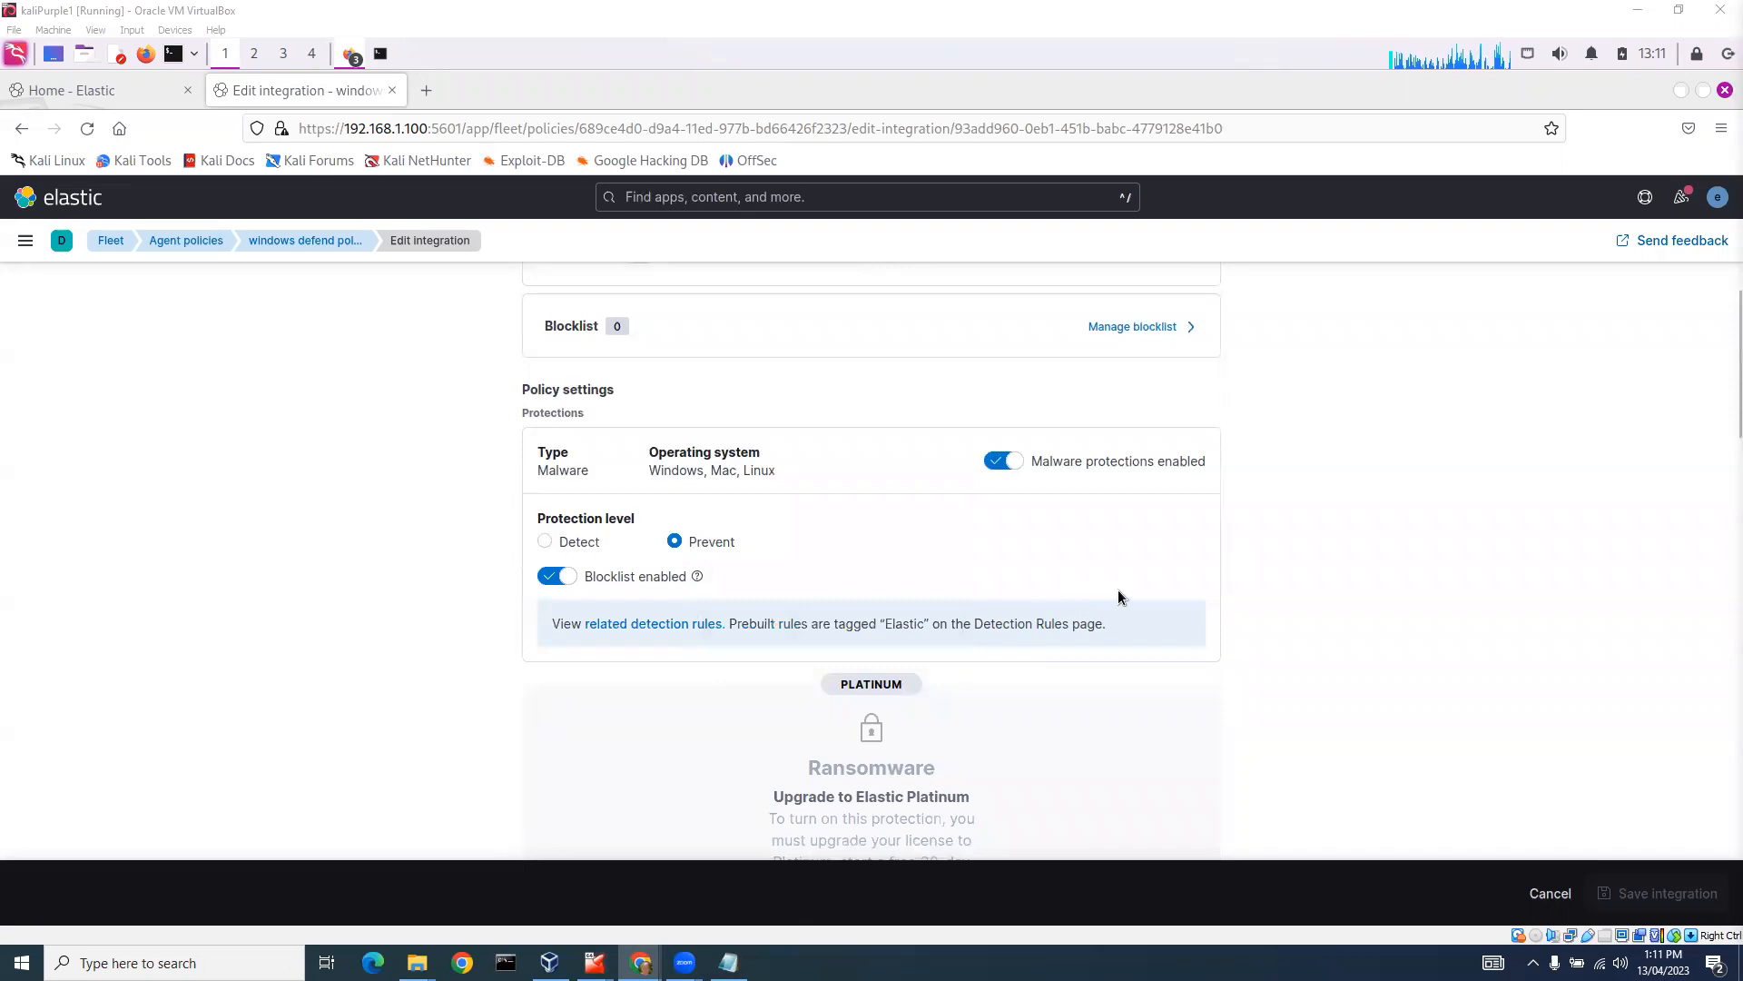
scroll("down", 3)
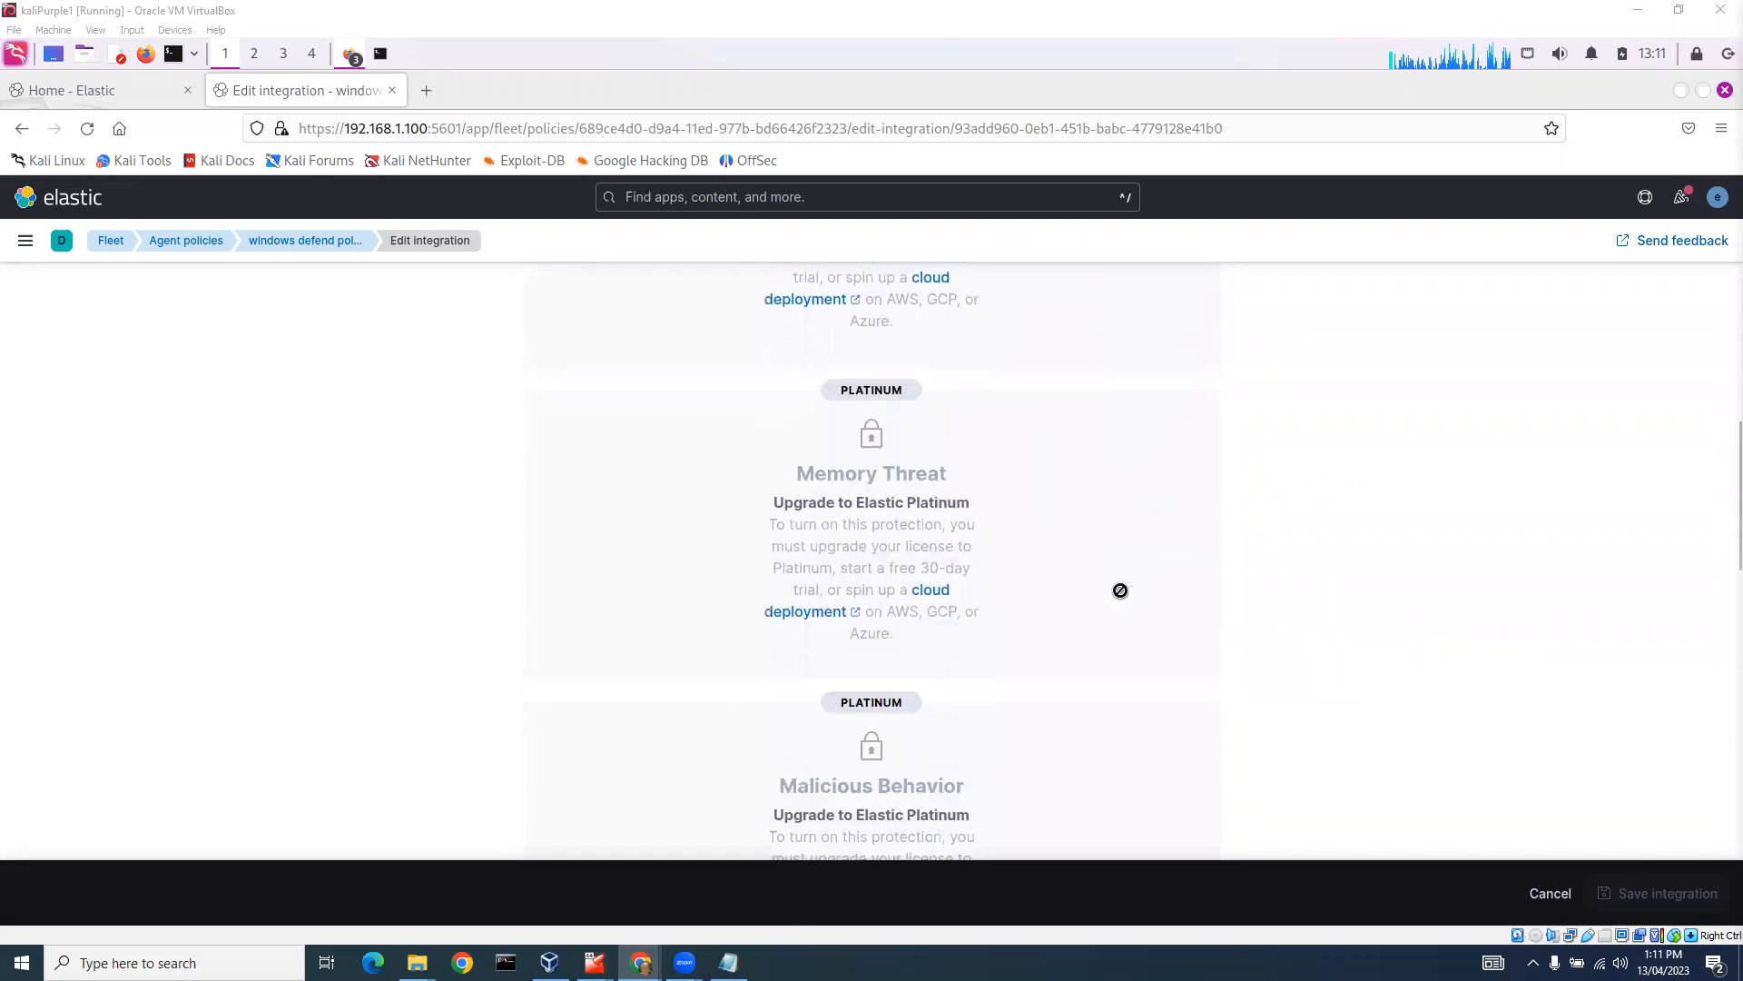
scroll("up", 3)
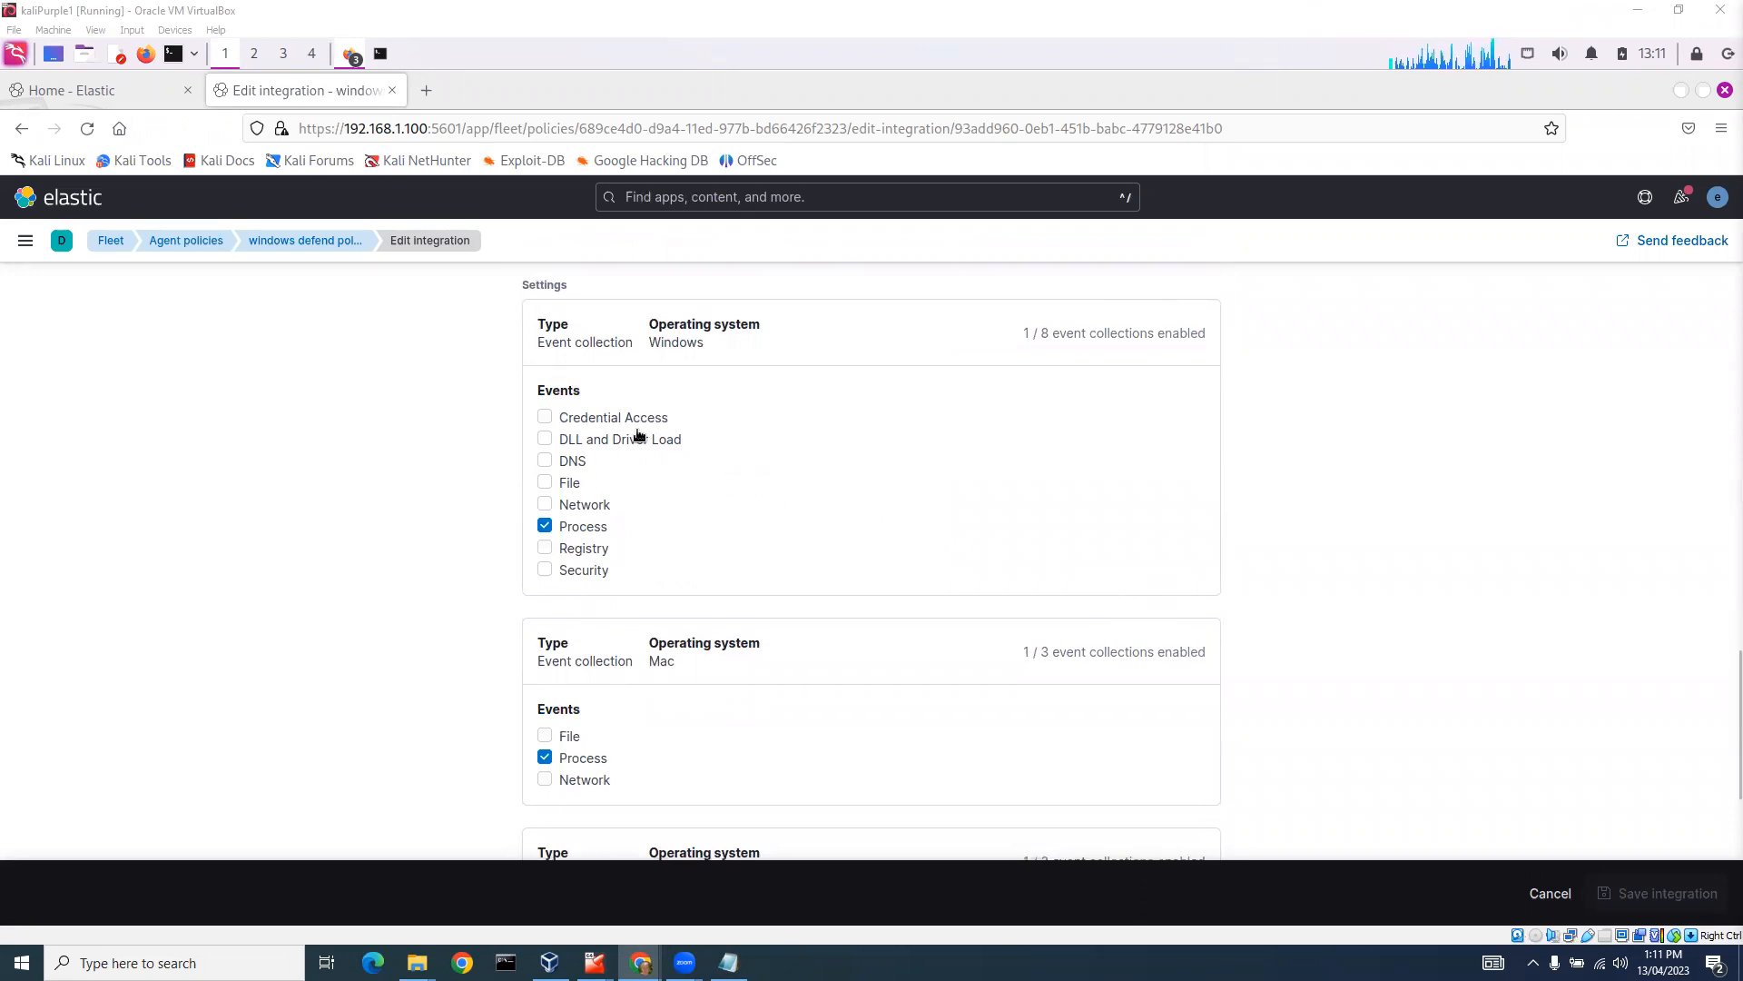
scroll("down", 3)
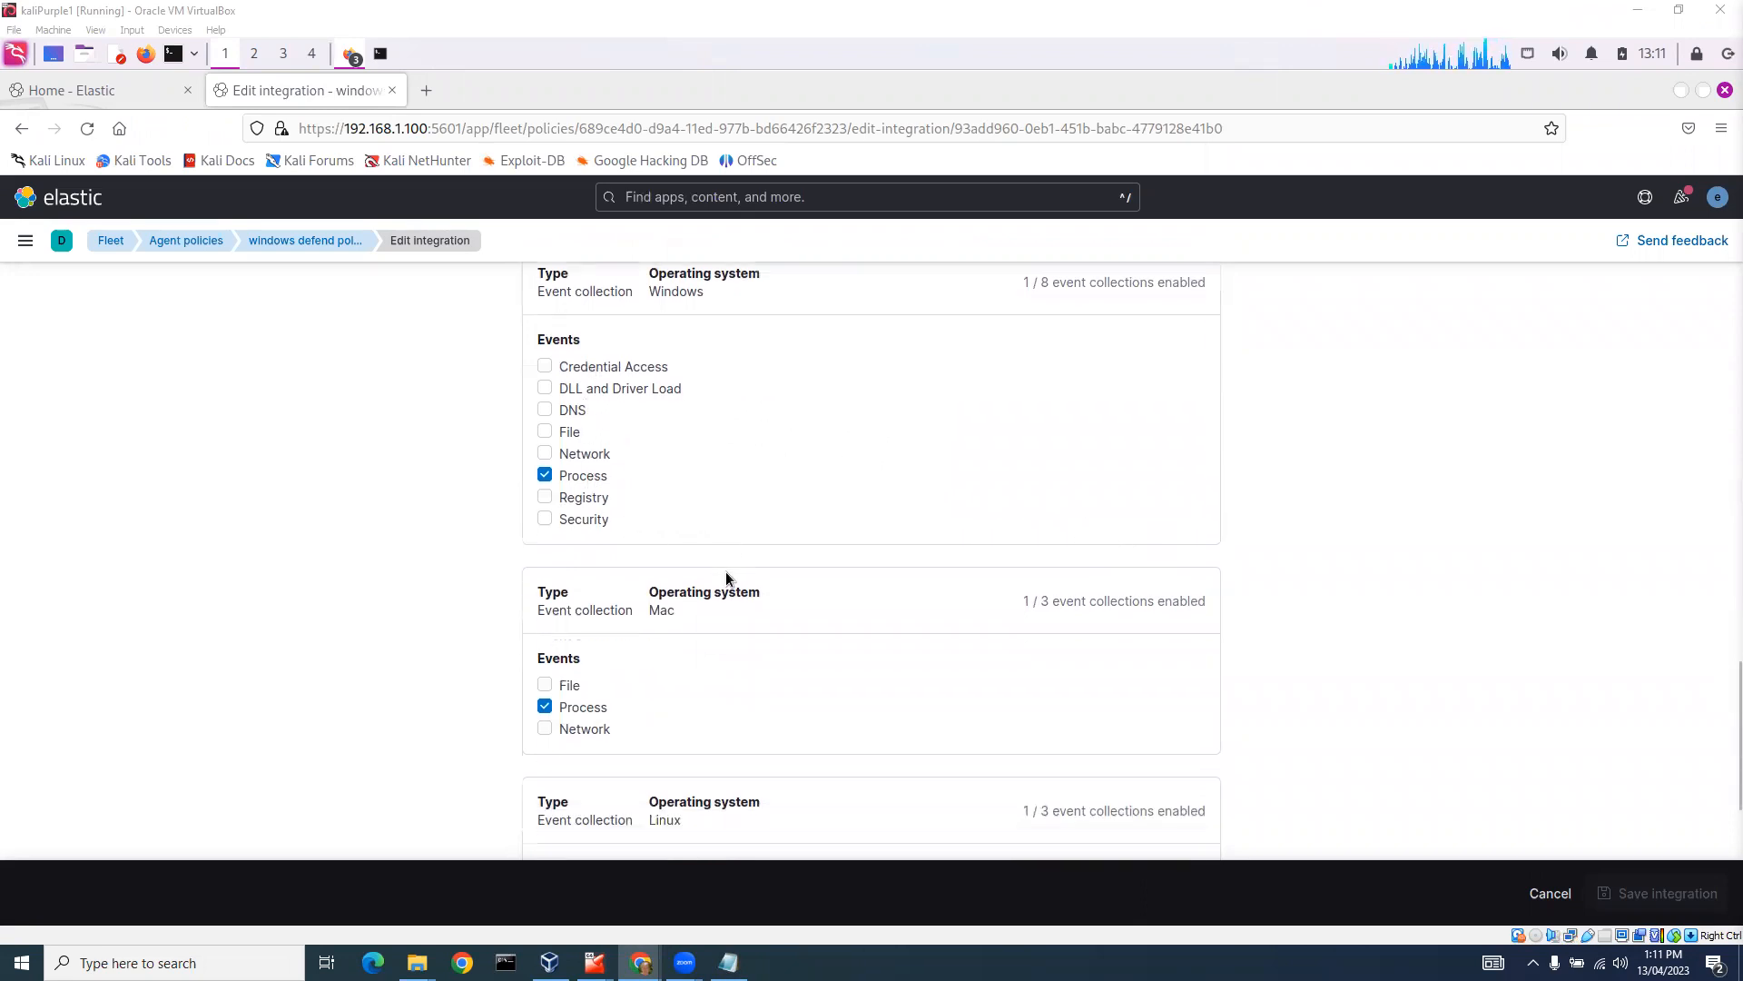
scroll("down", 3)
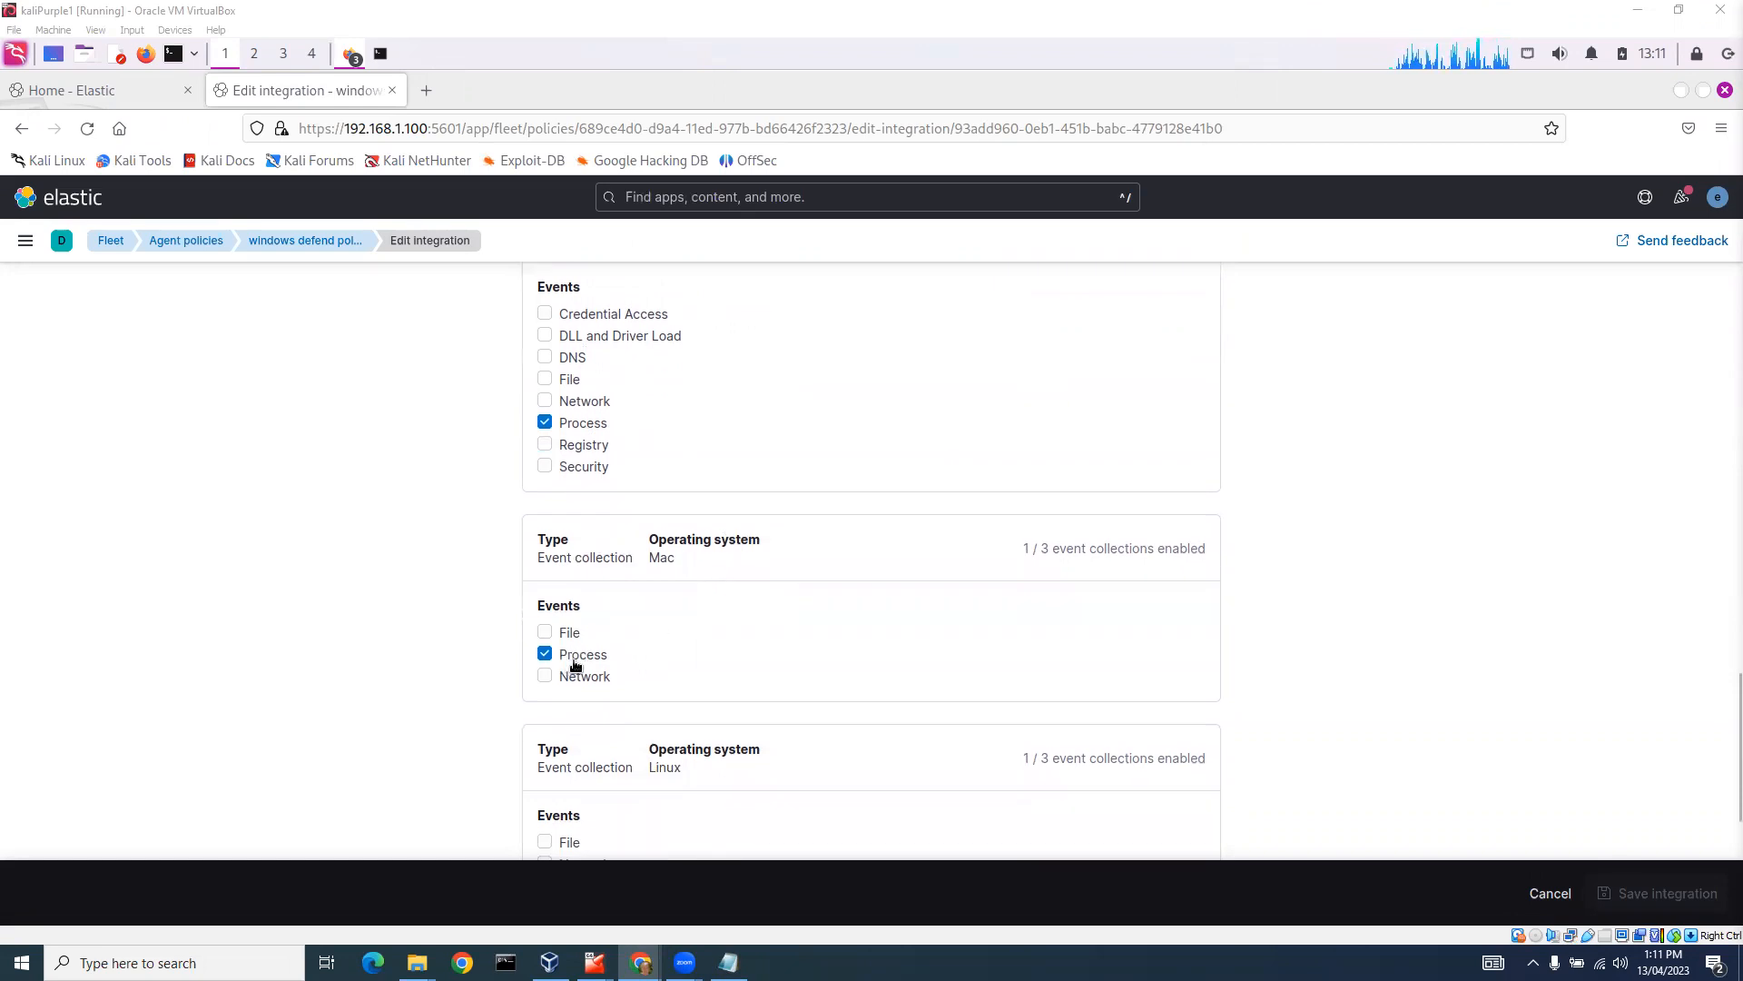
scroll("down", 3)
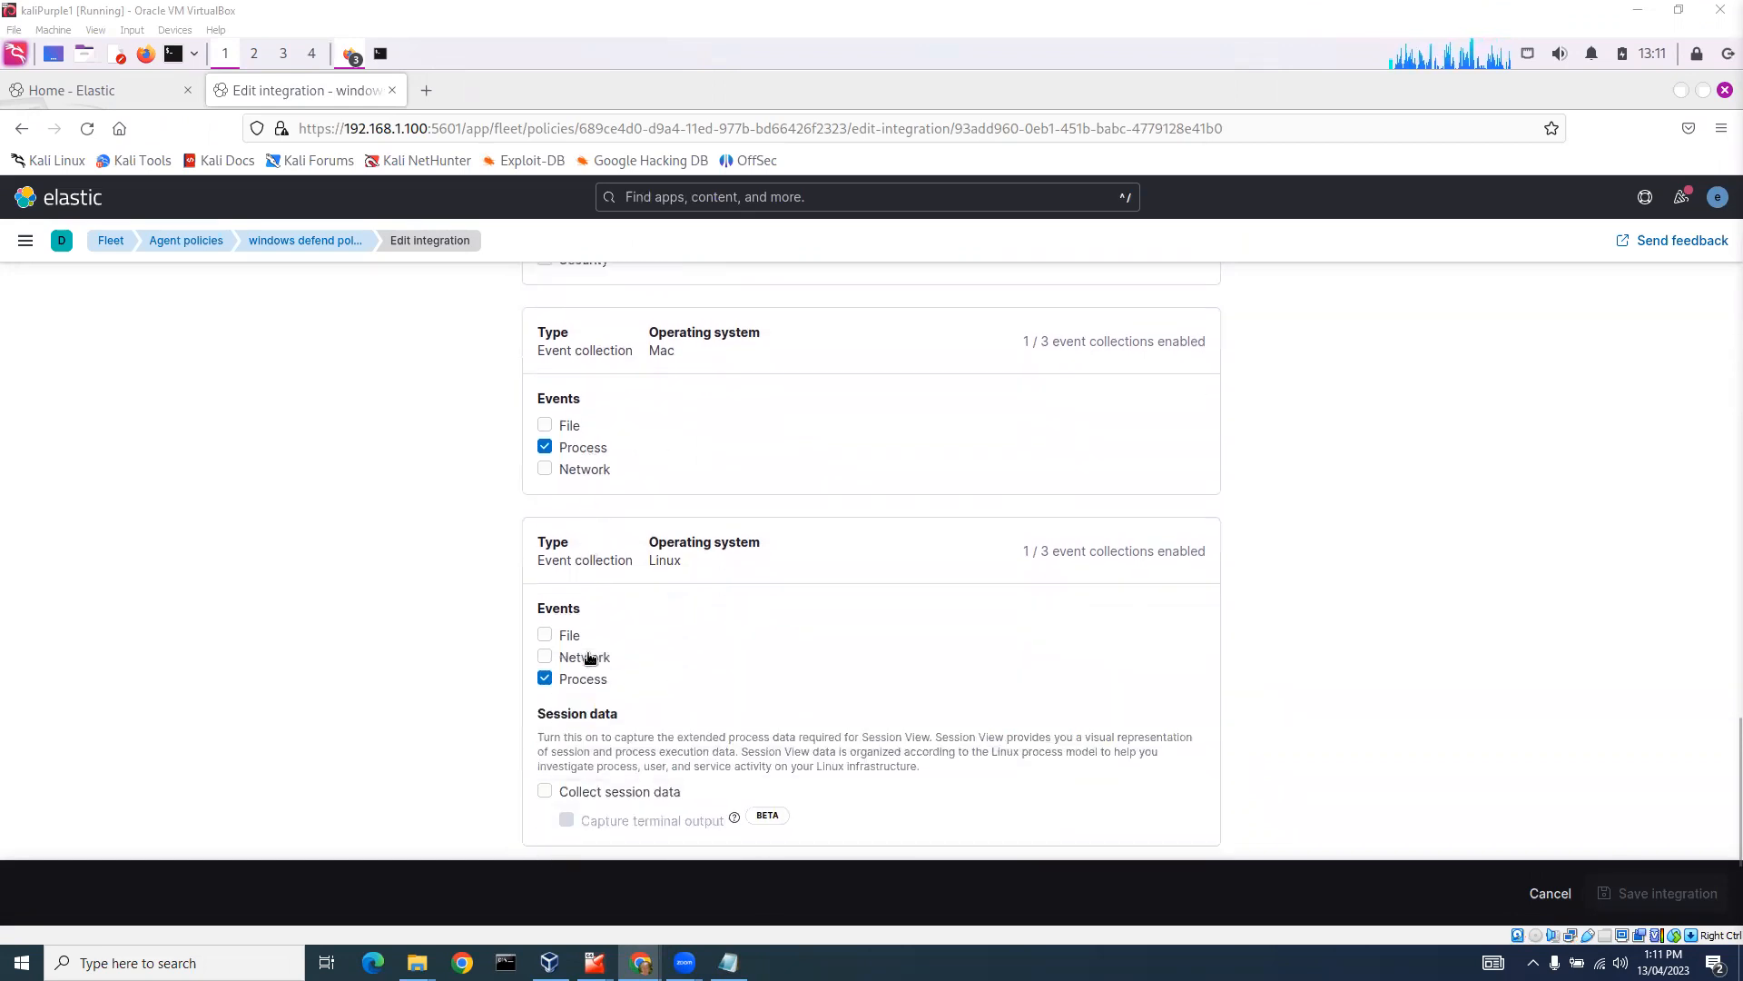
scroll("up", 3)
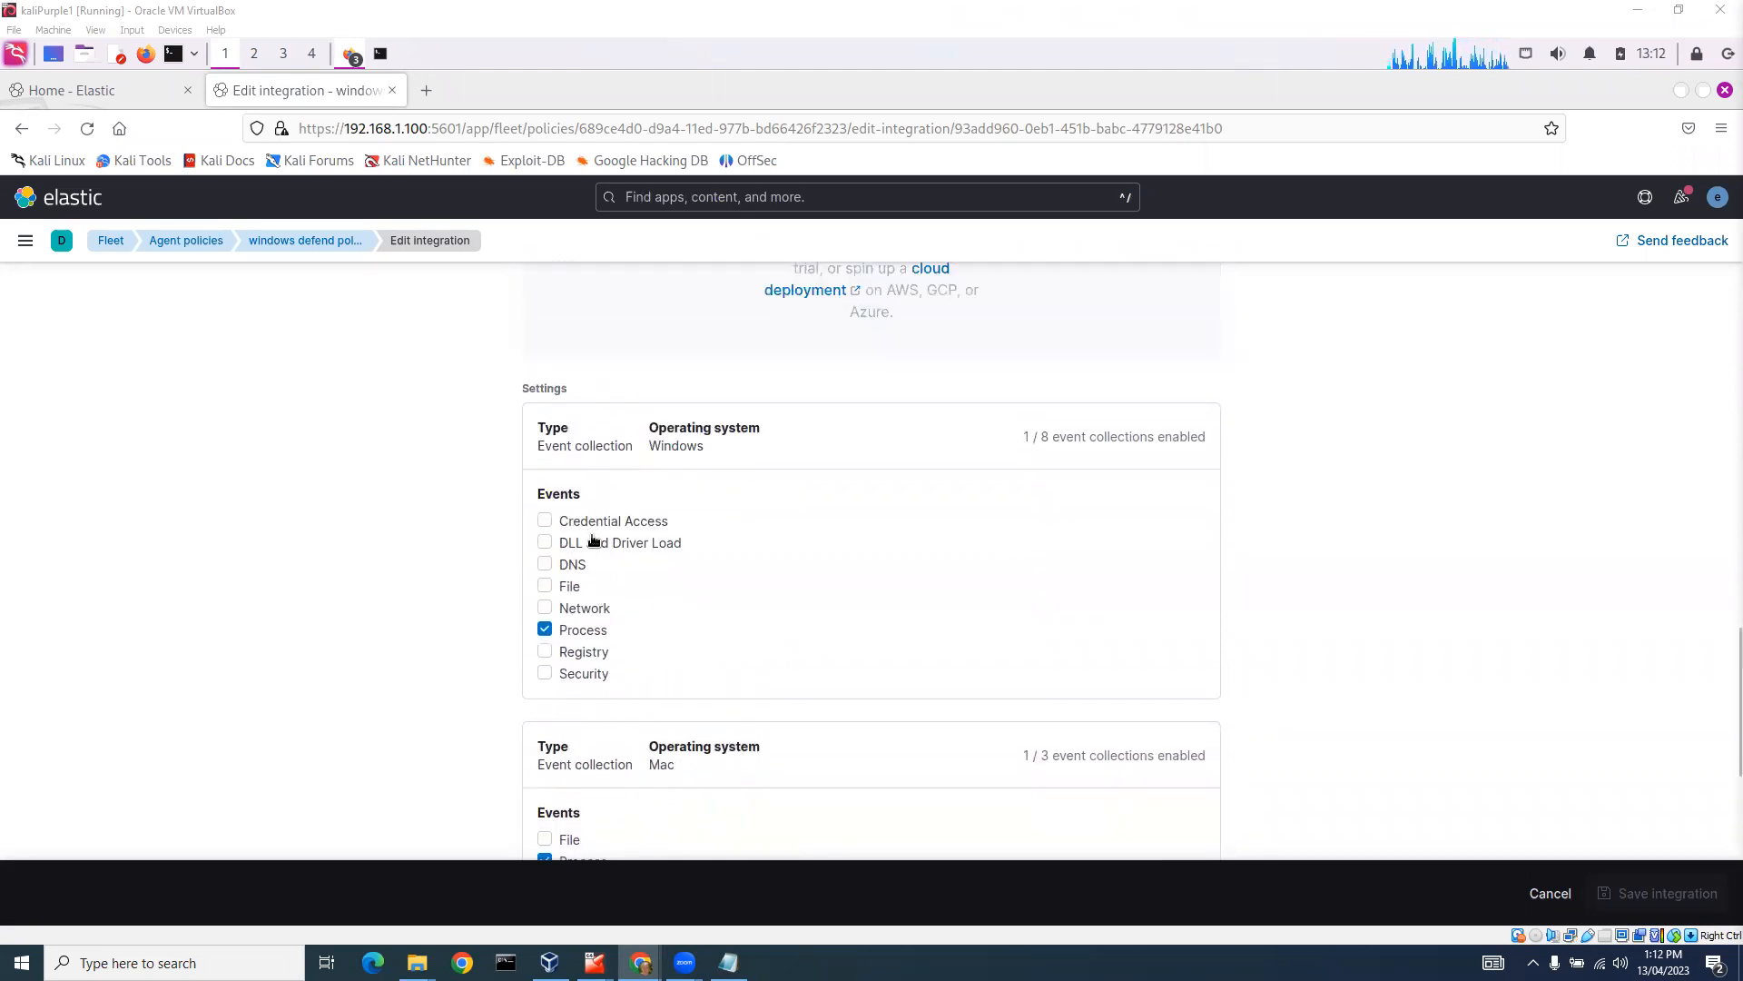
mouse_move(676, 634)
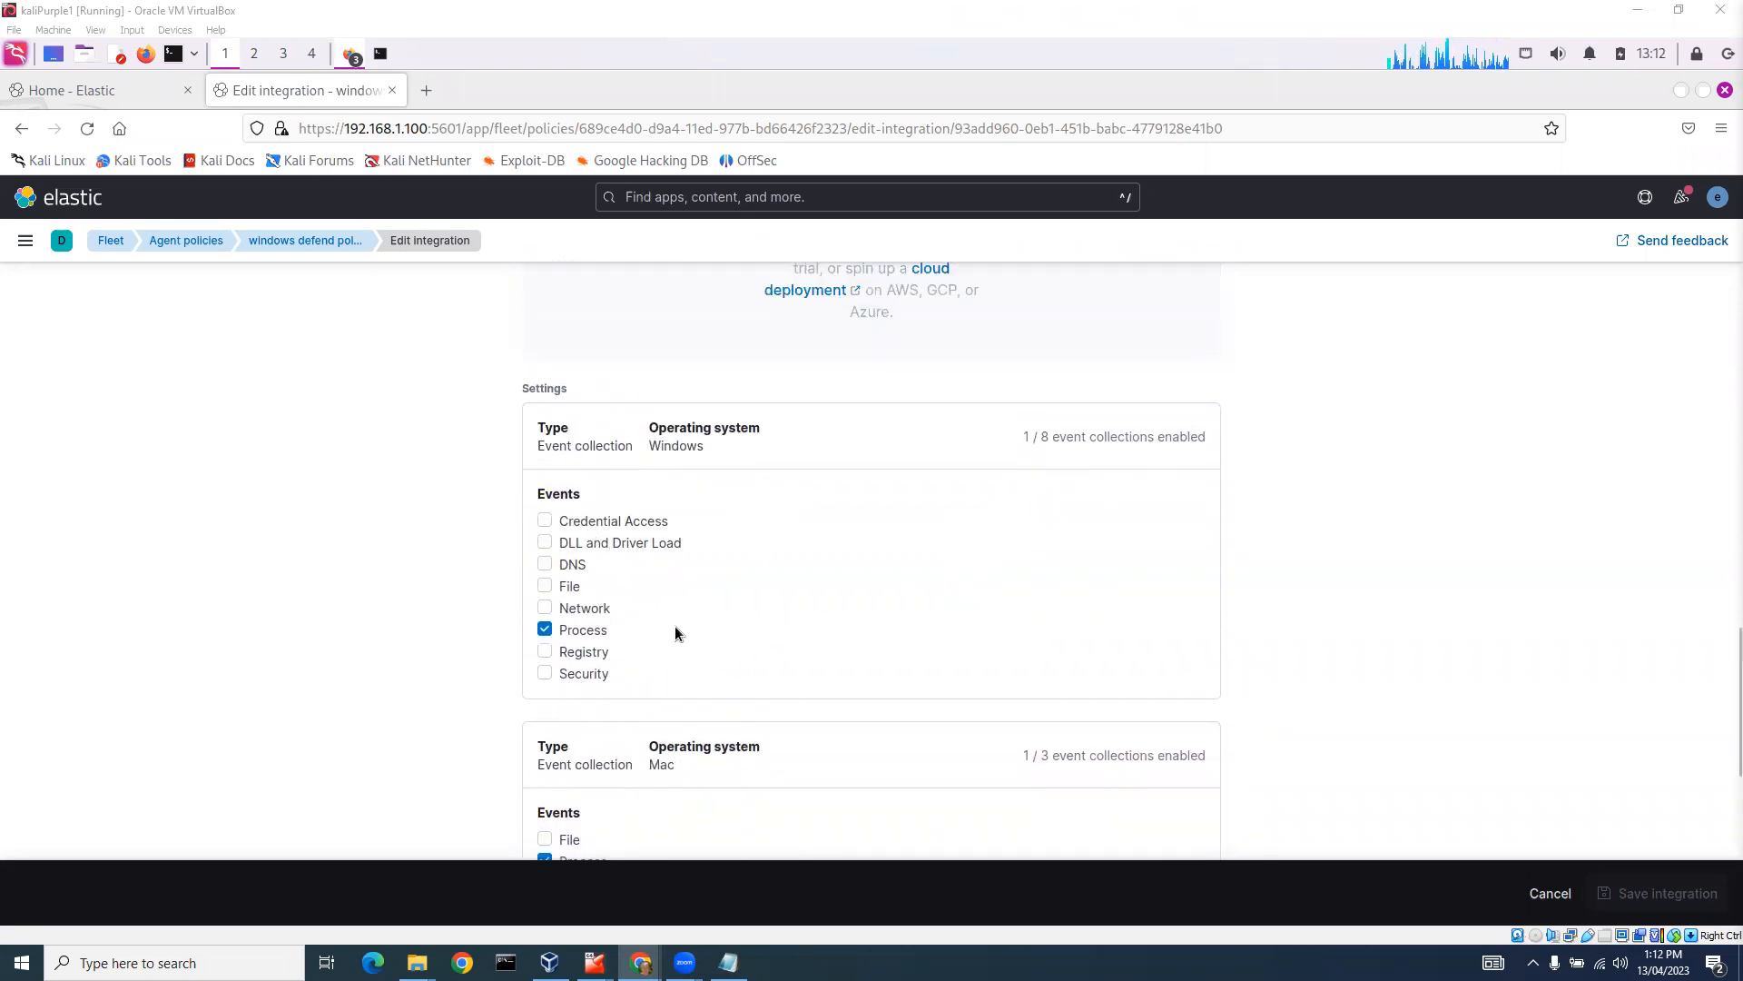
mouse_move(577, 522)
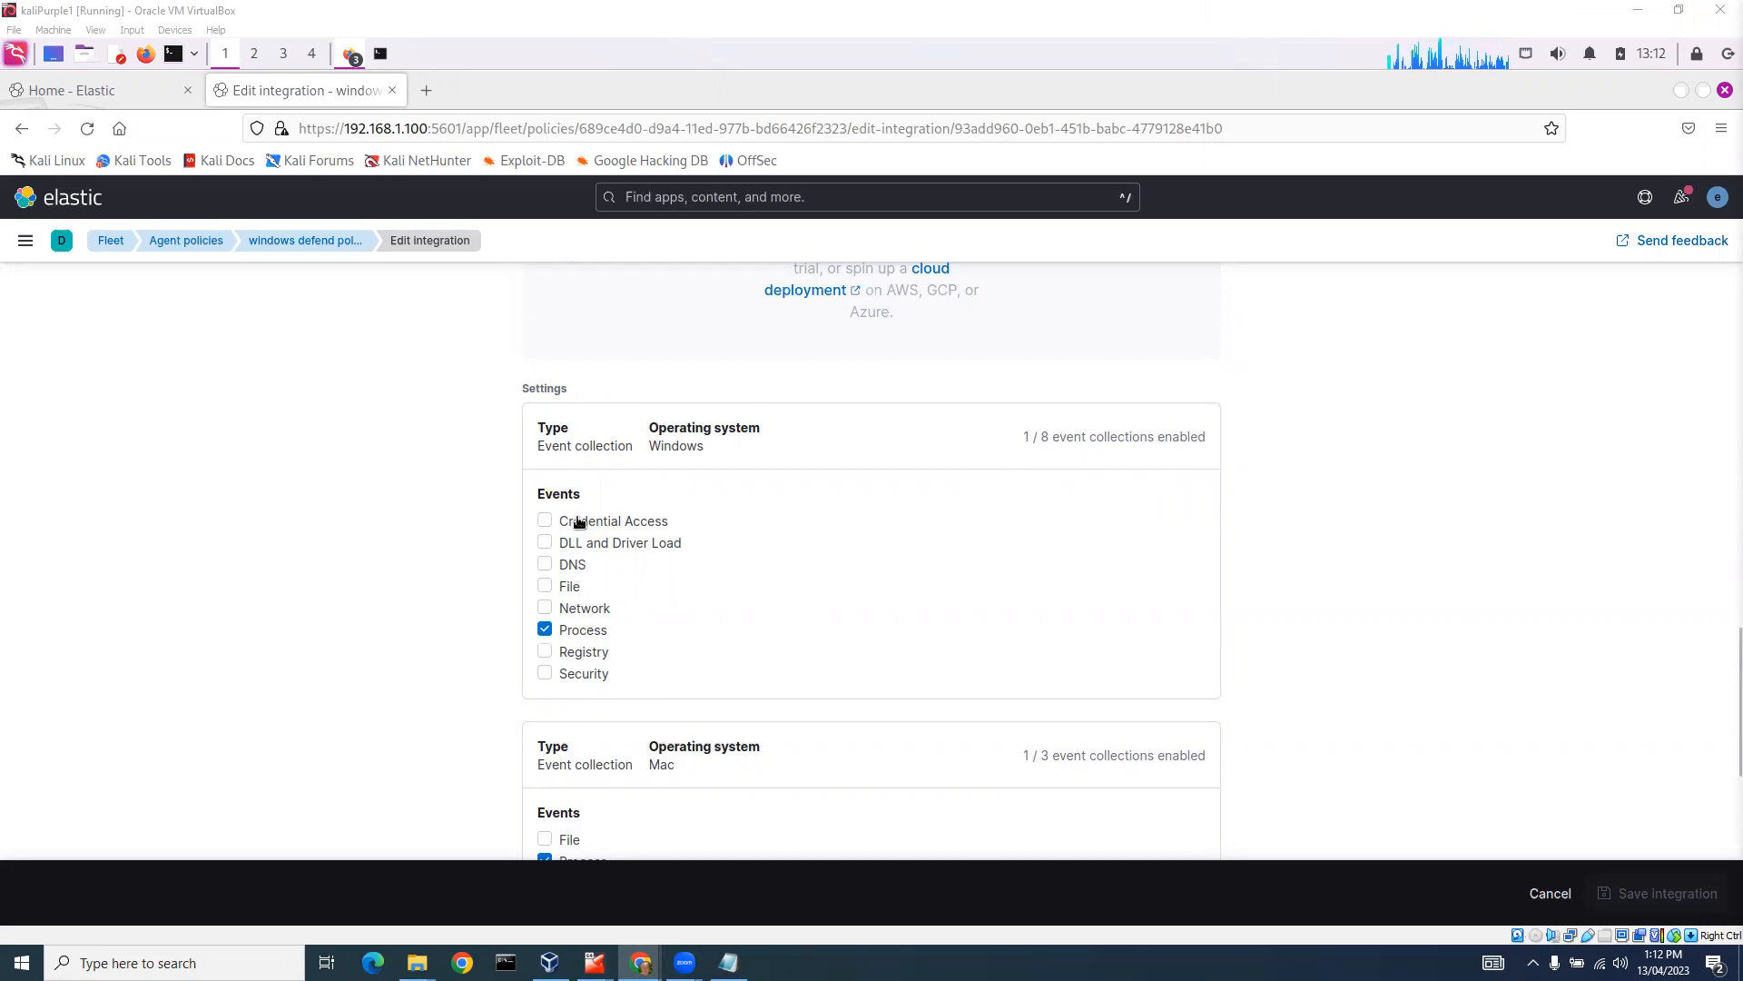
mouse_move(590, 543)
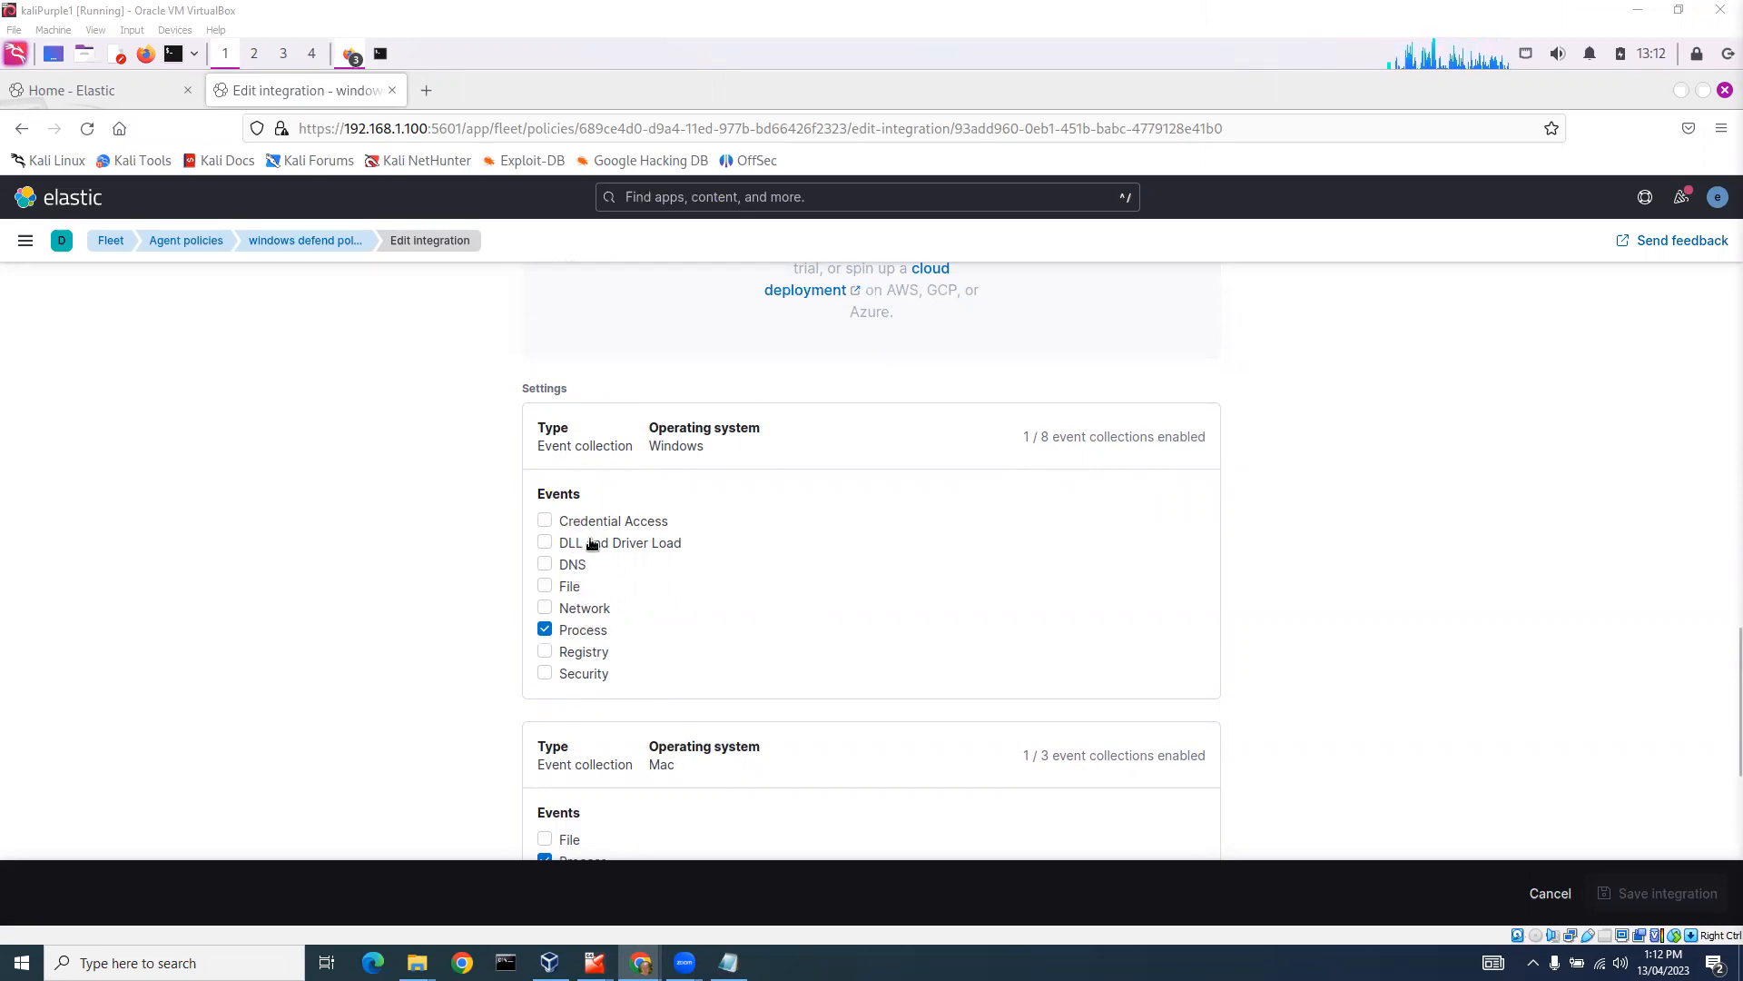
mouse_move(652, 553)
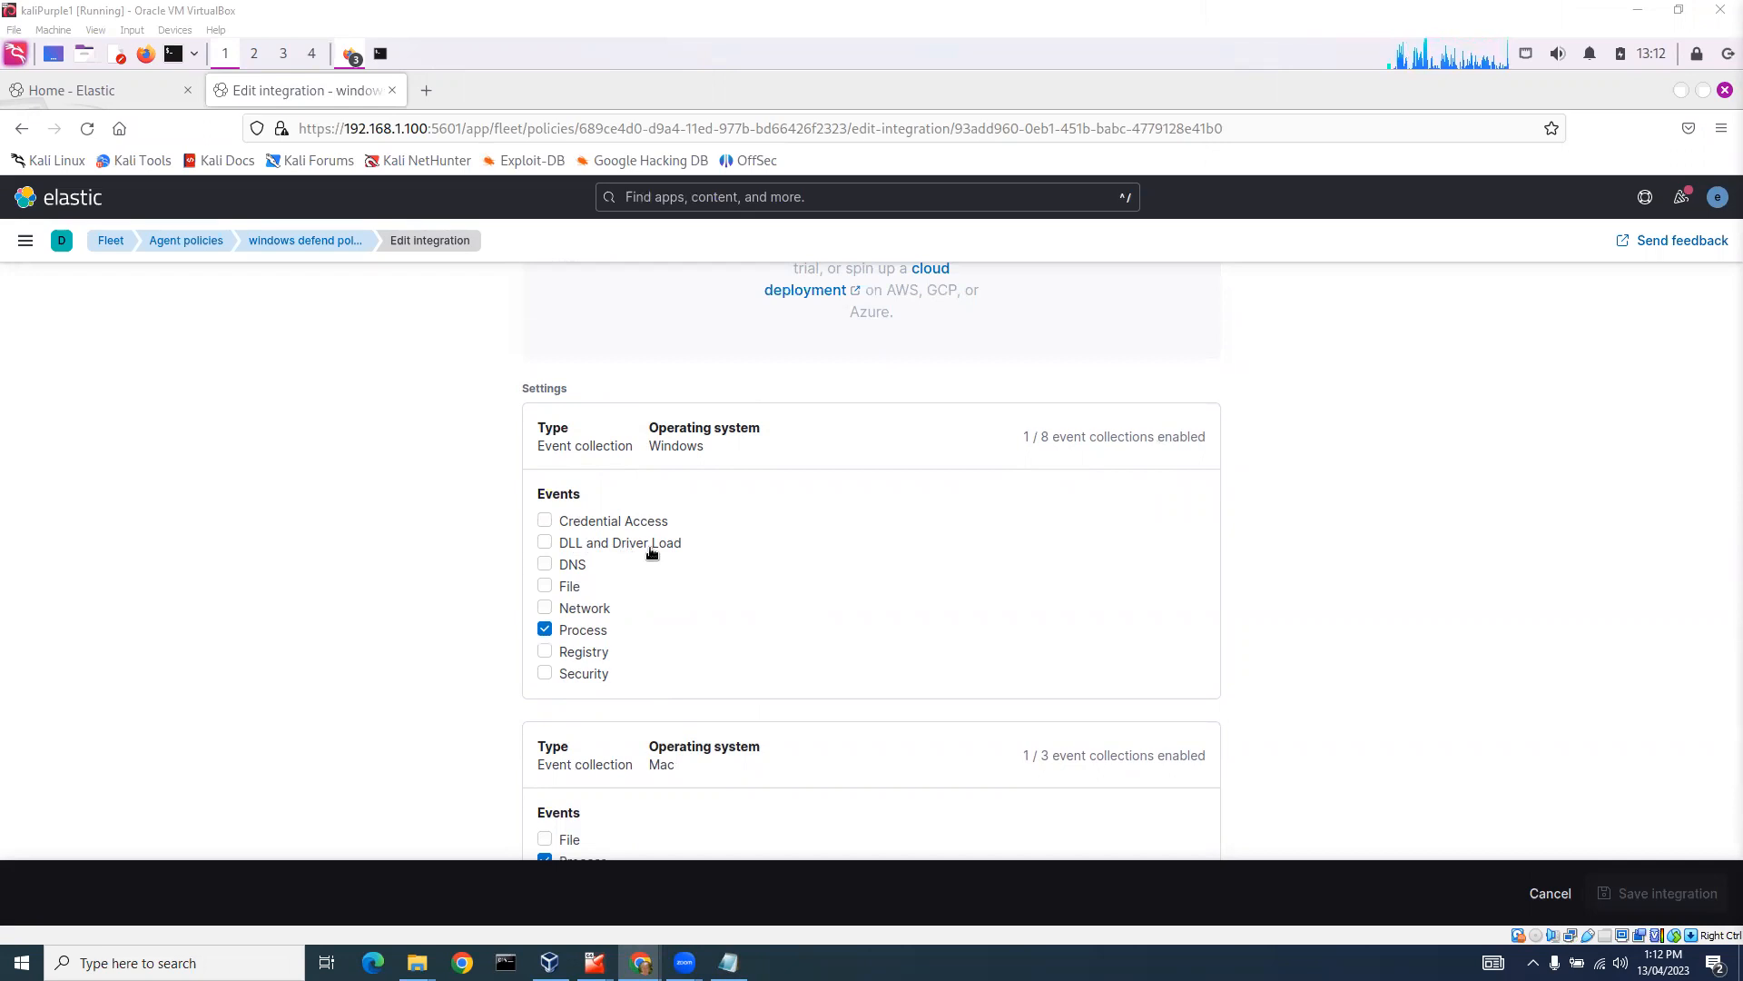
mouse_move(589, 679)
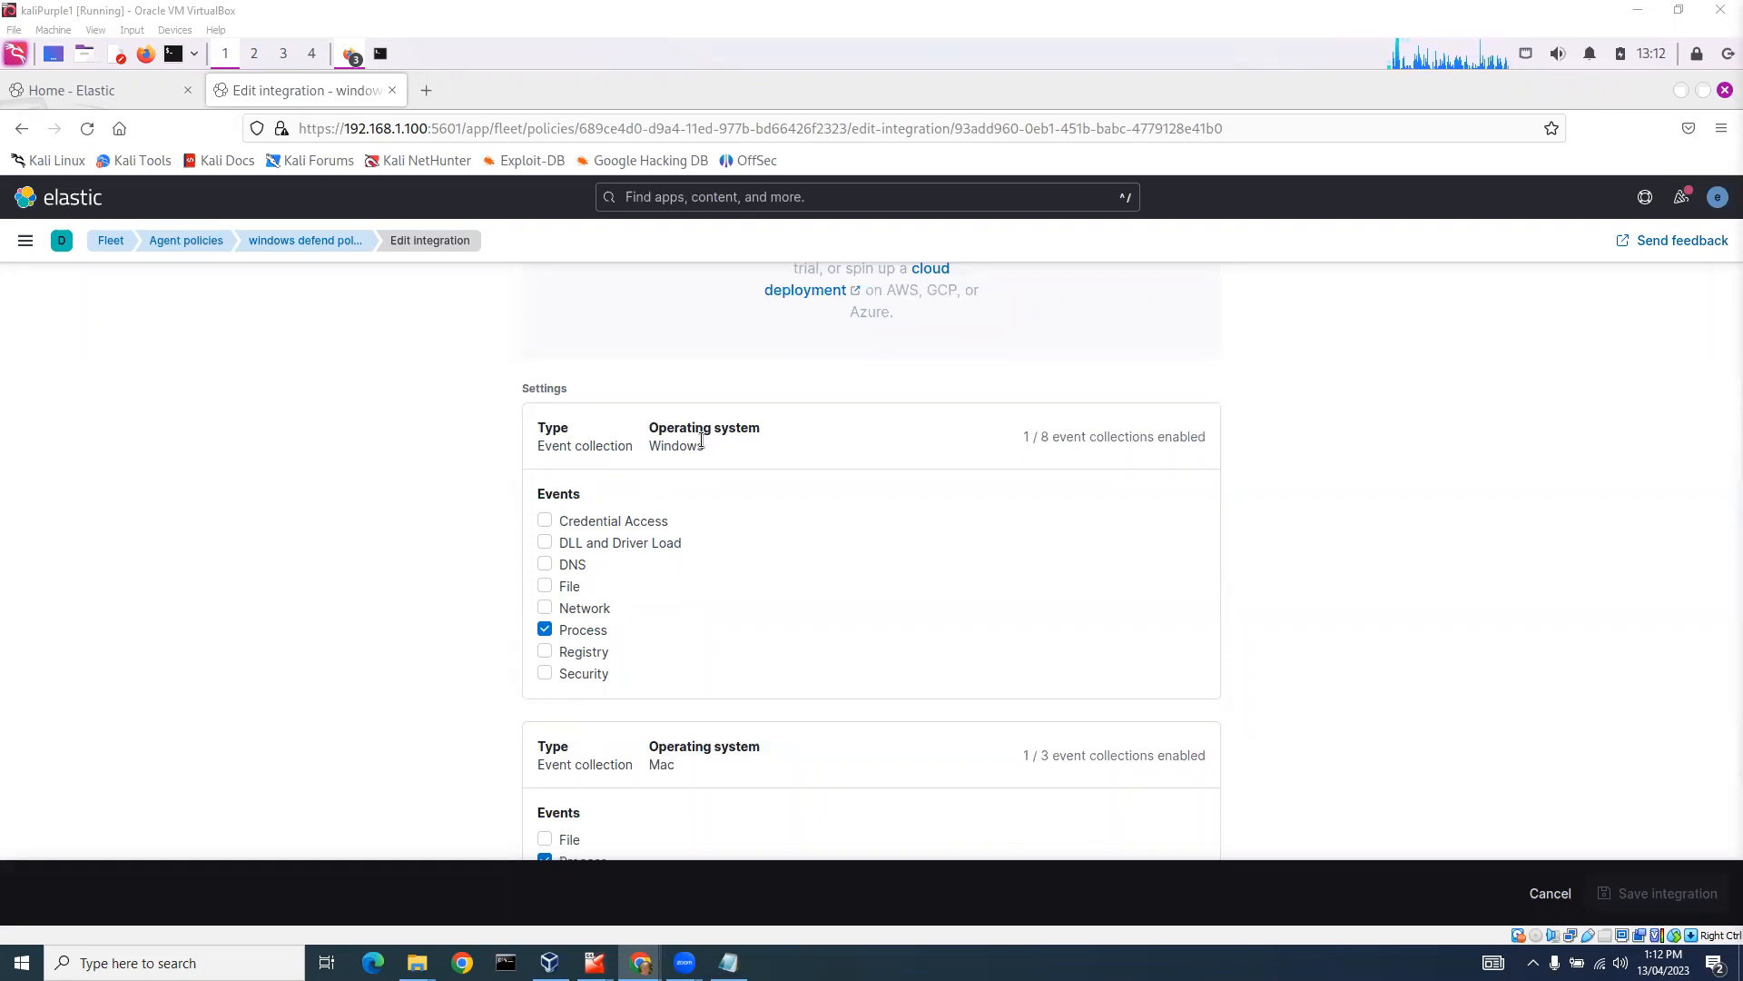
mouse_move(712, 494)
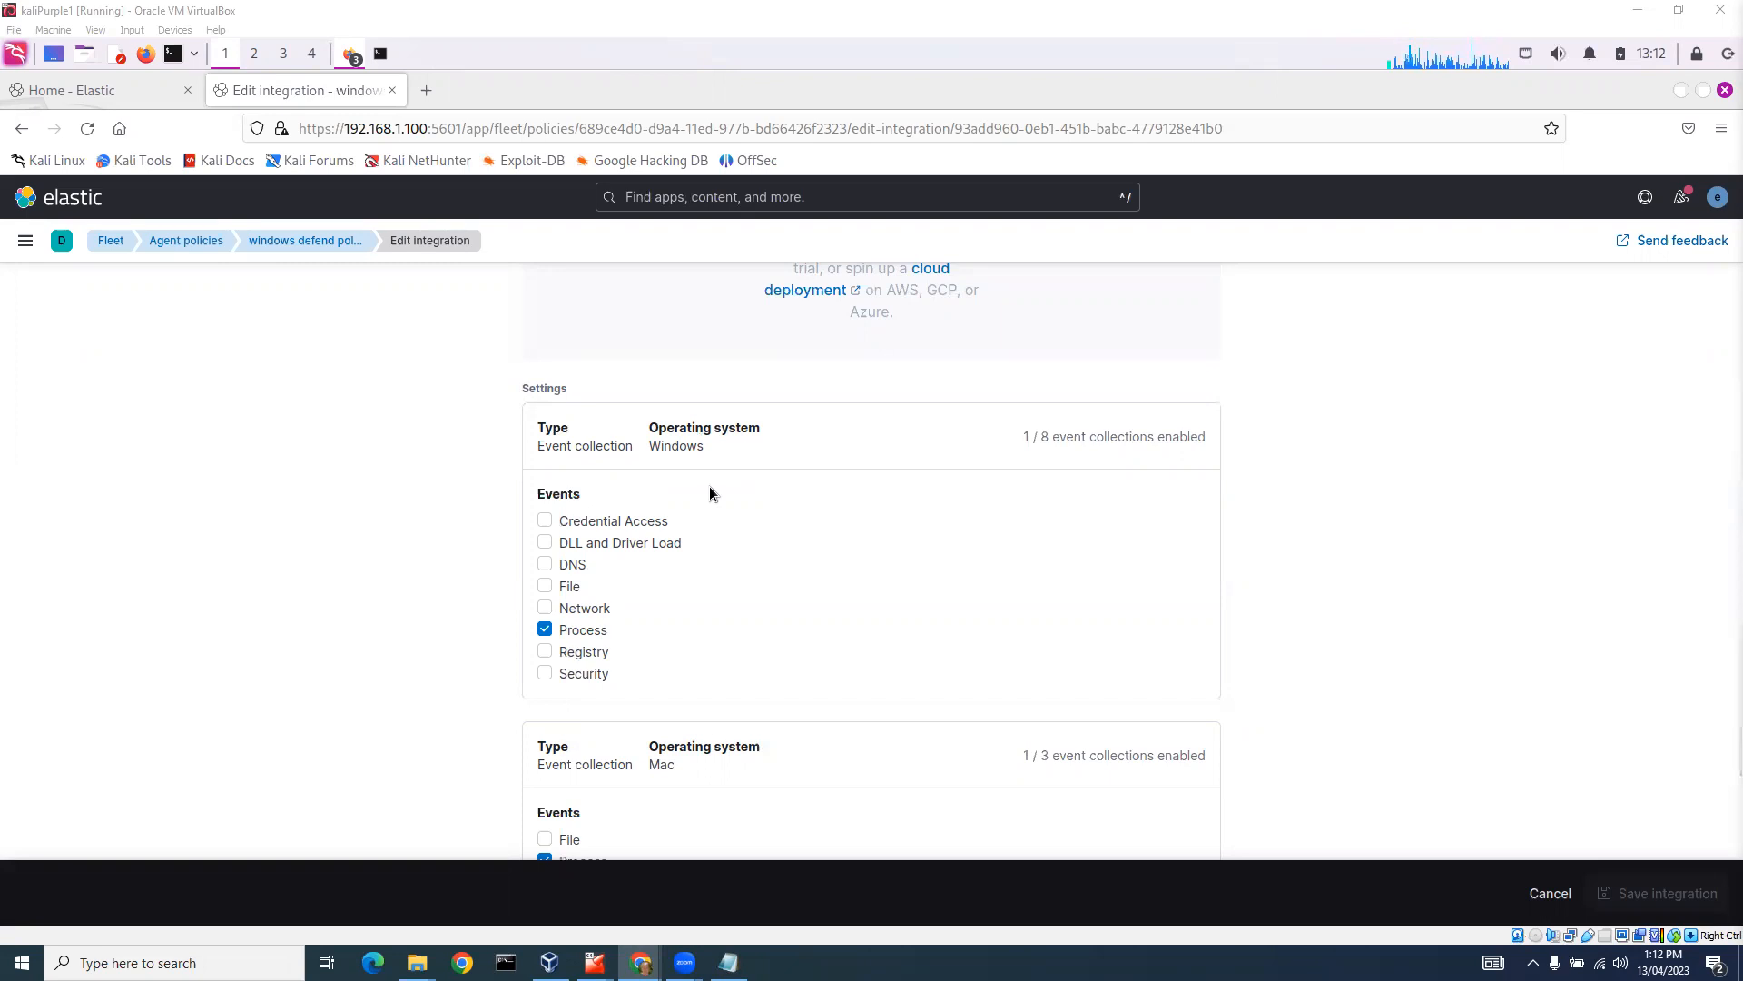
mouse_move(730, 446)
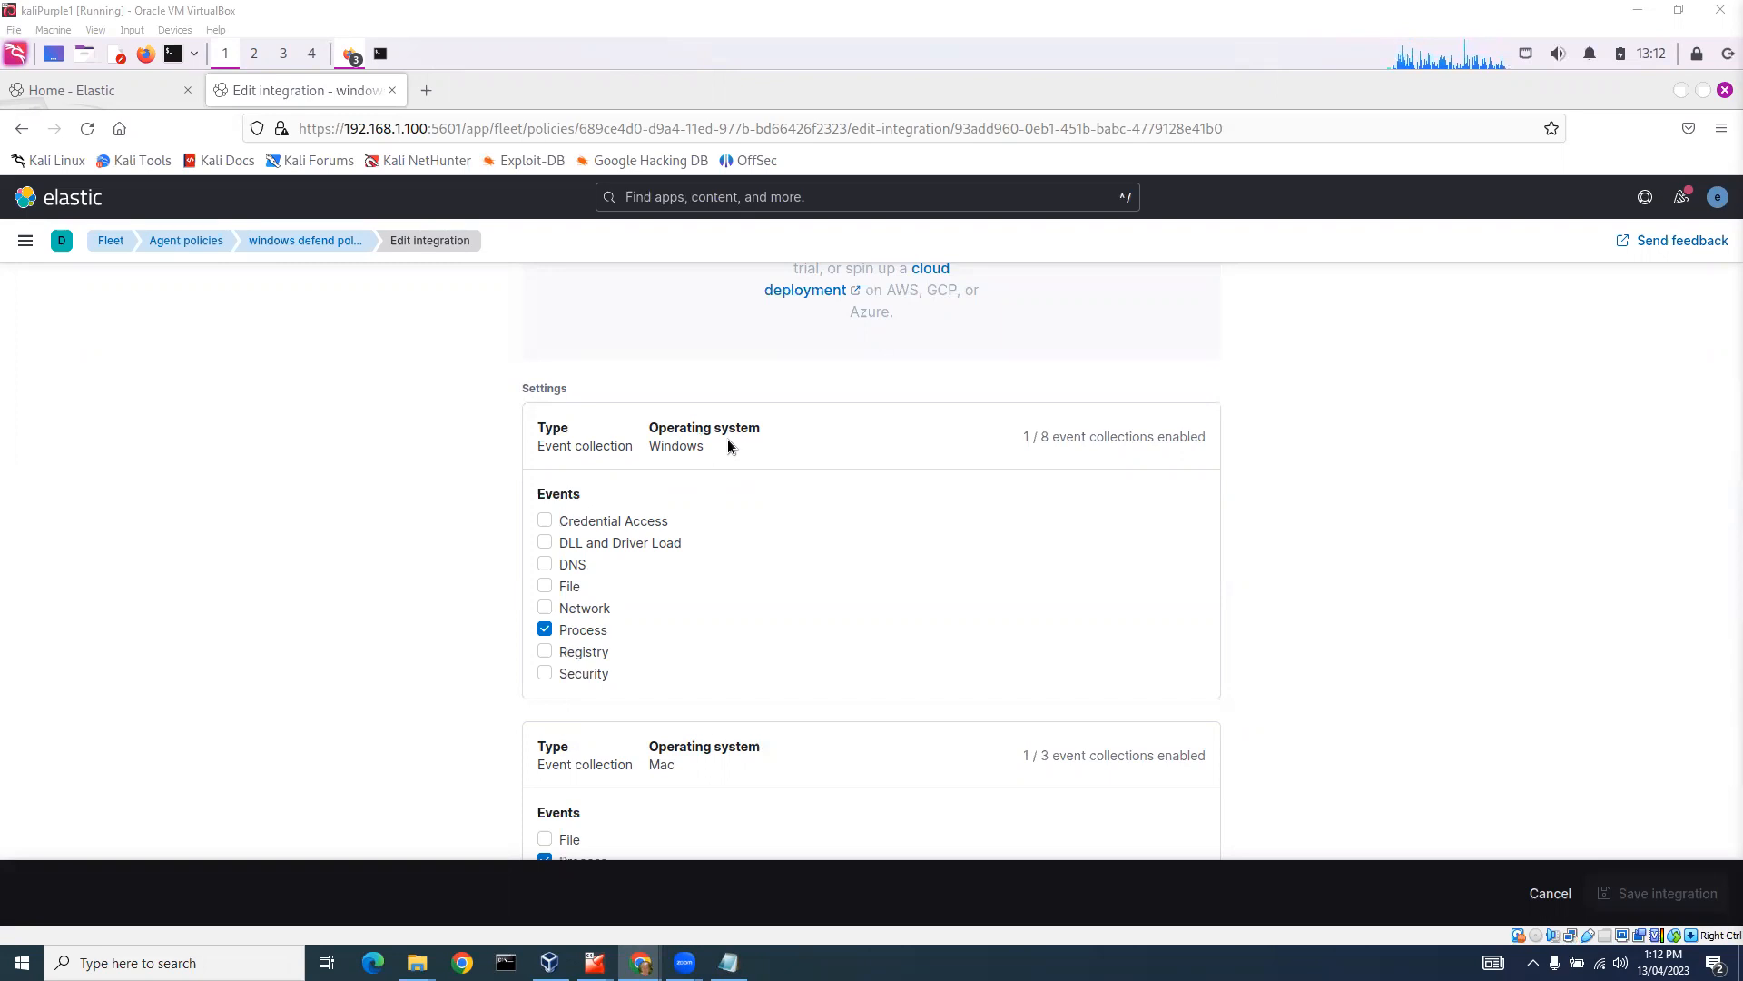